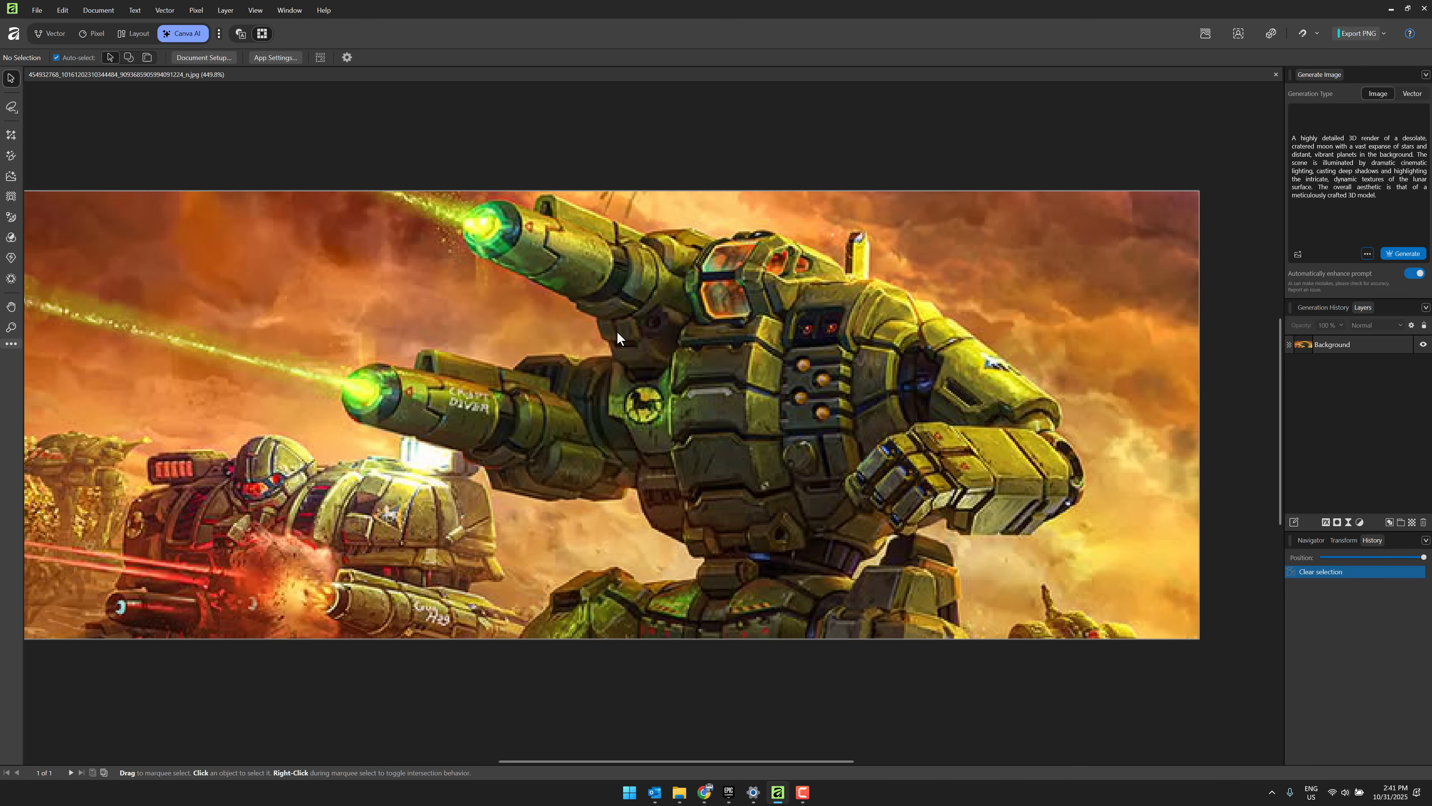
mouse_move(310, 27)
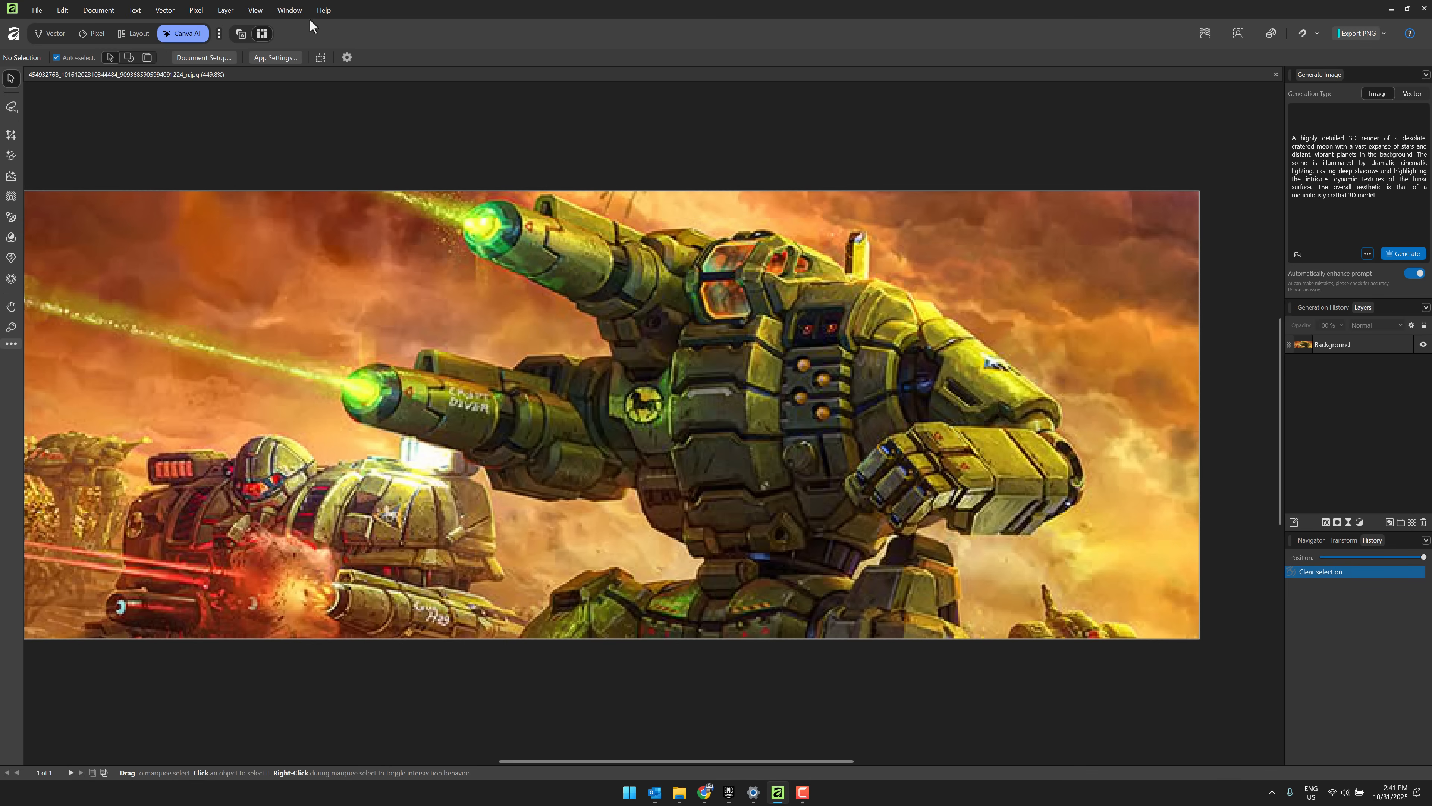
mouse_move(183, 34)
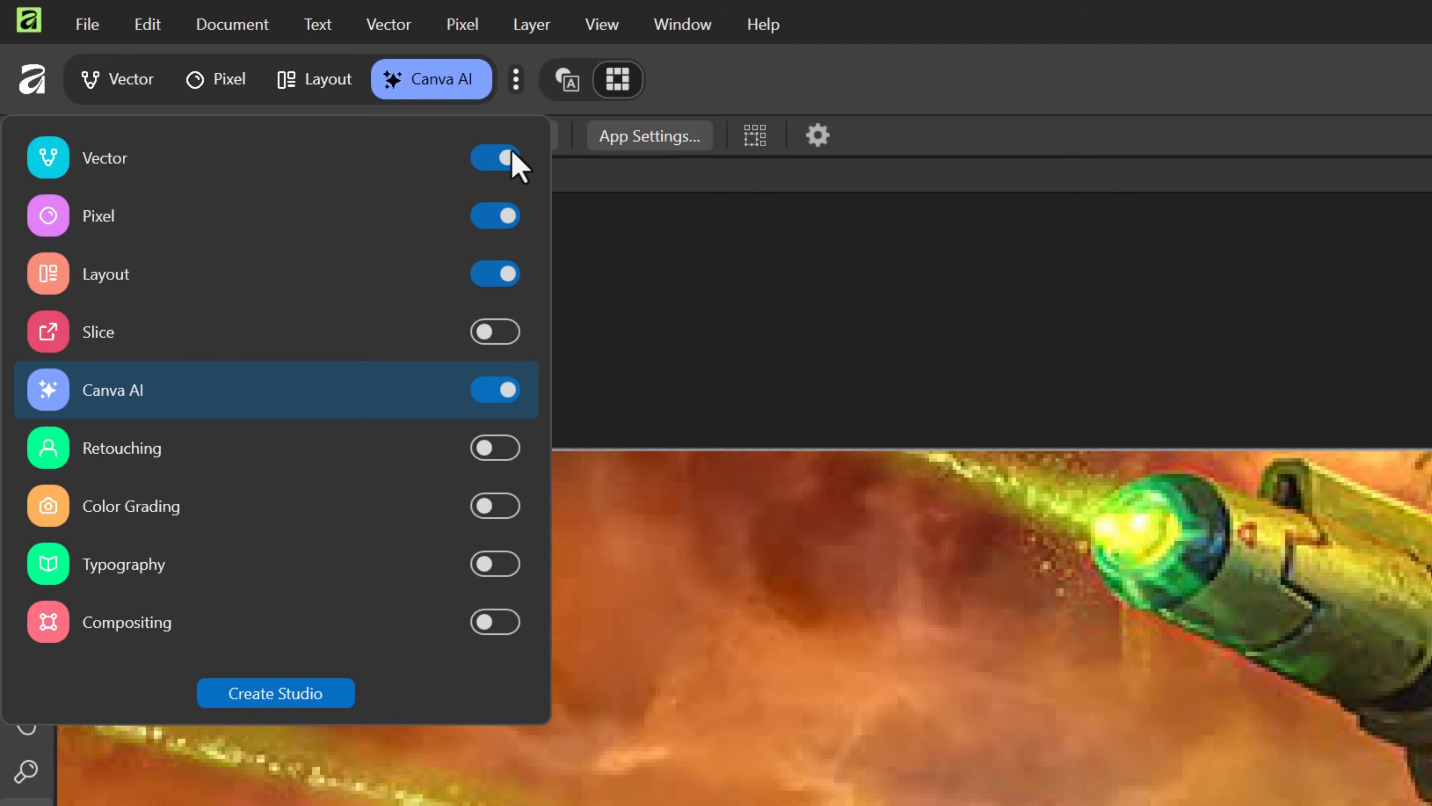
Step: Toggle the Canva AI studio off and on, then view the mech image in the Vector, Pixel and Layout studios
left_click(496, 389)
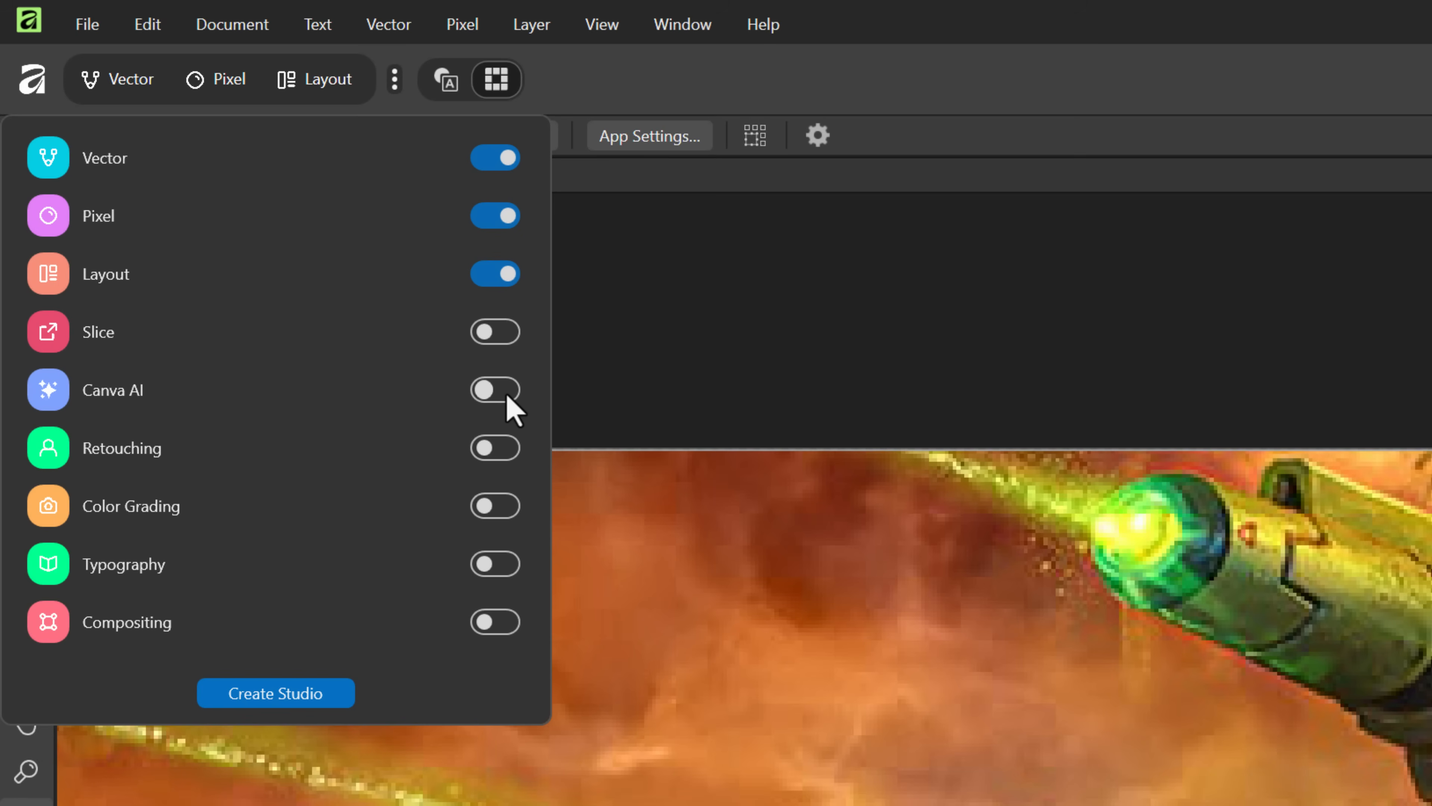
left_click(494, 390)
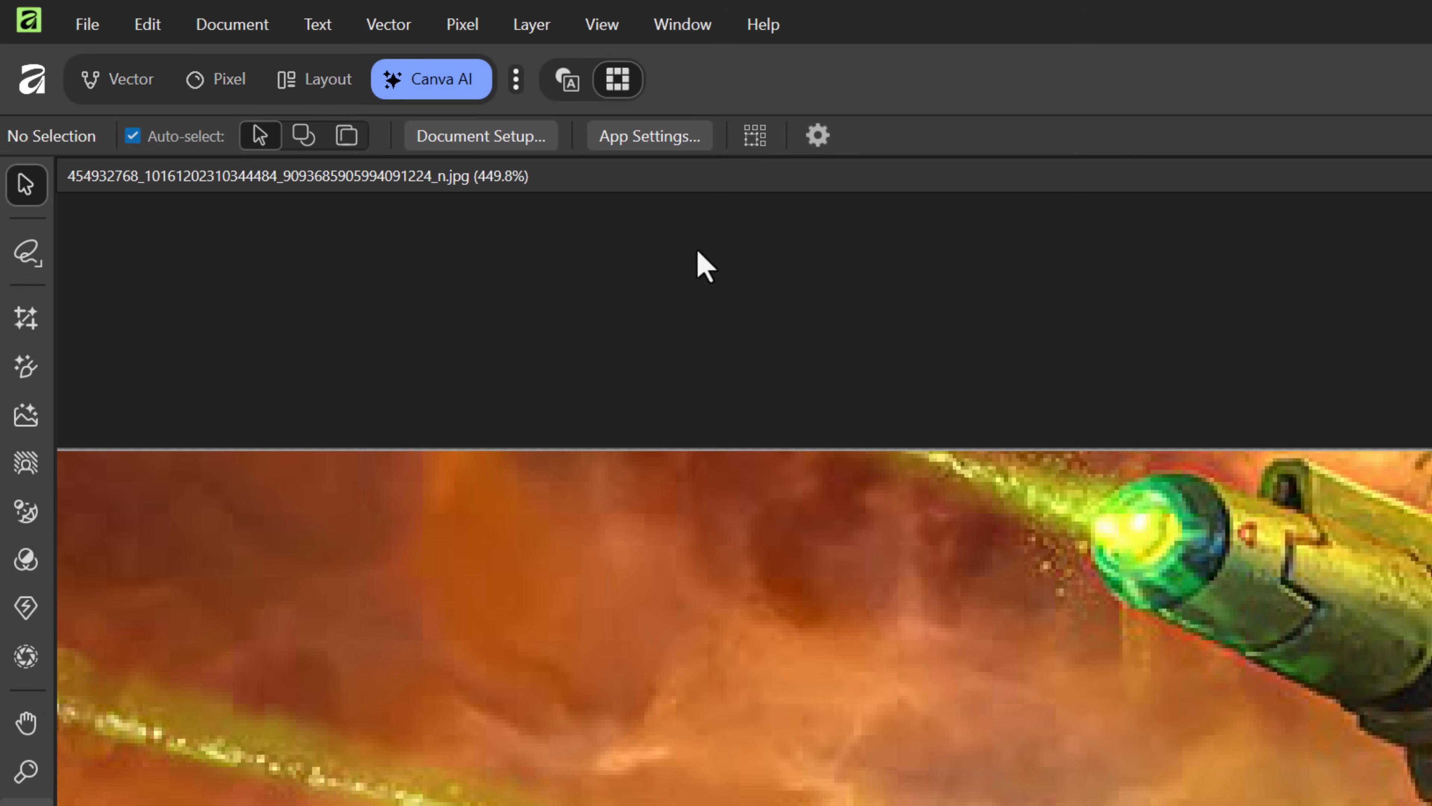
left_click(119, 78)
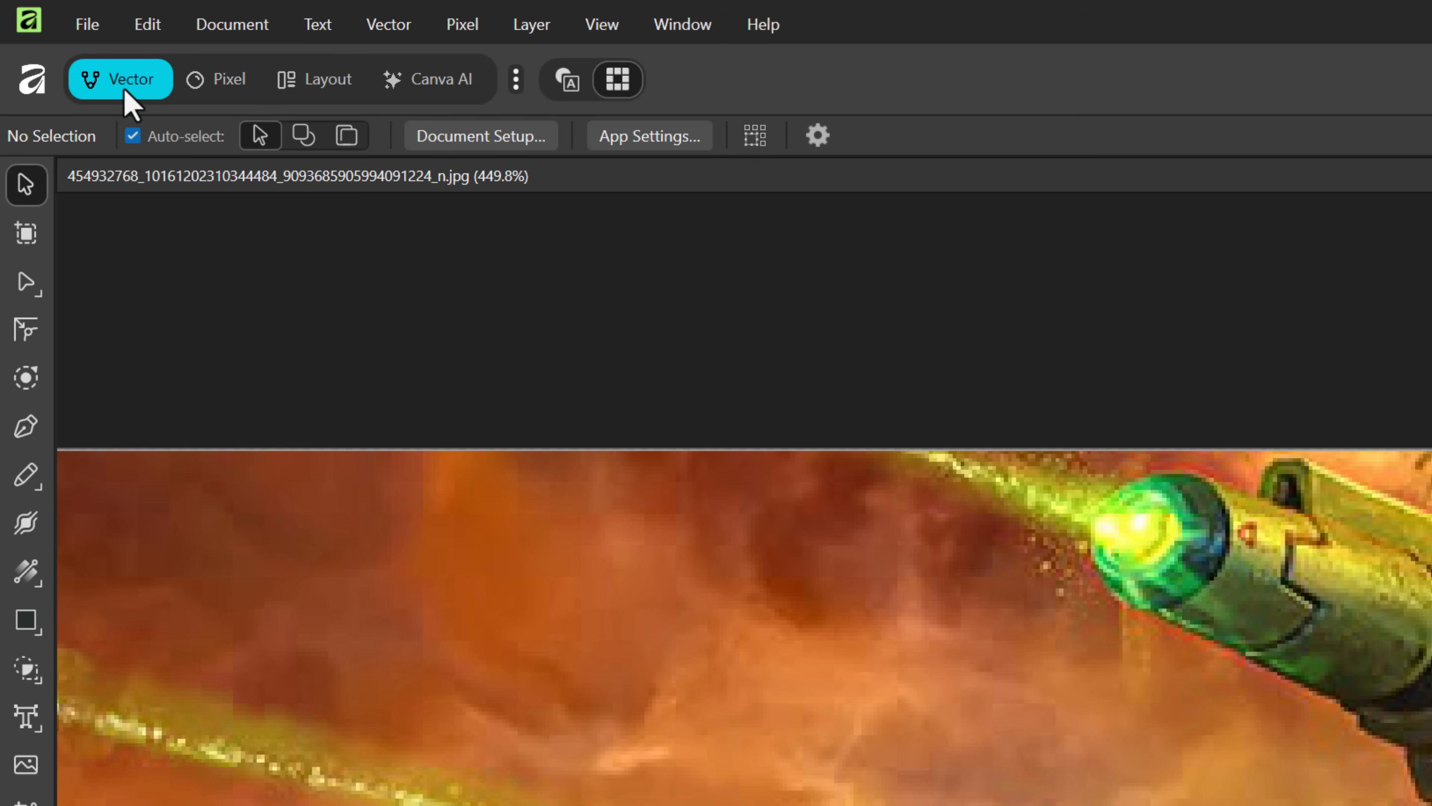
mouse_move(239, 78)
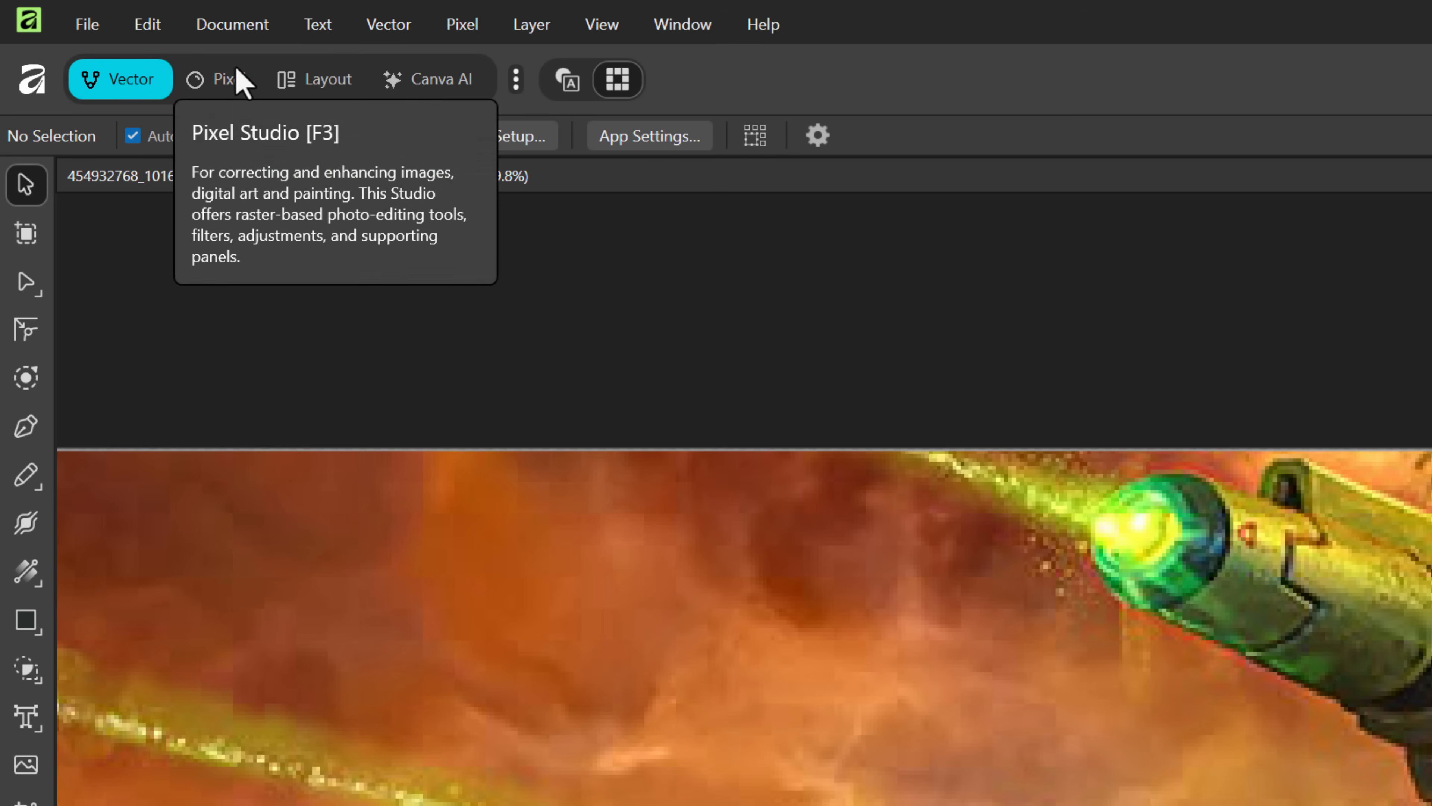
left_click(217, 78)
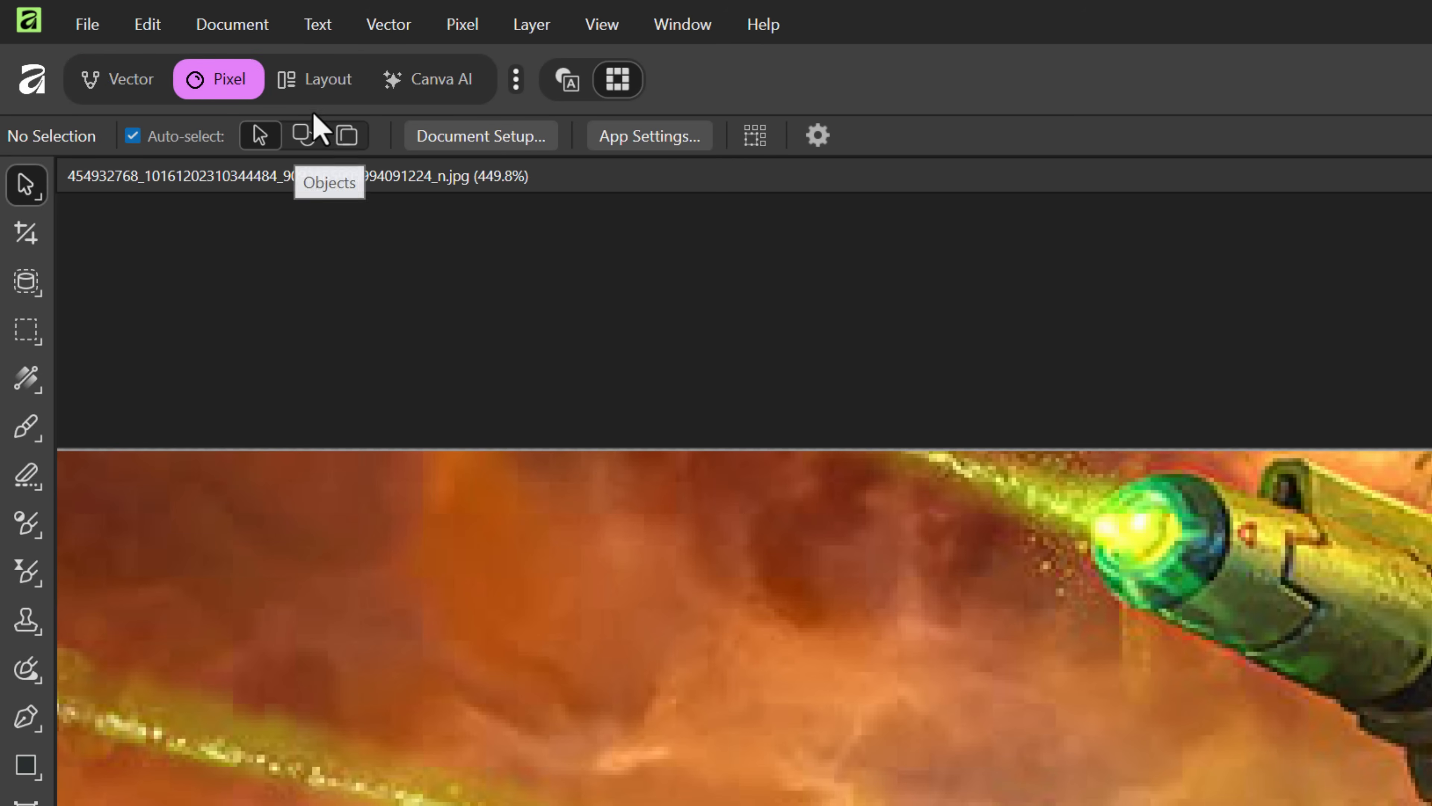
left_click(314, 79)
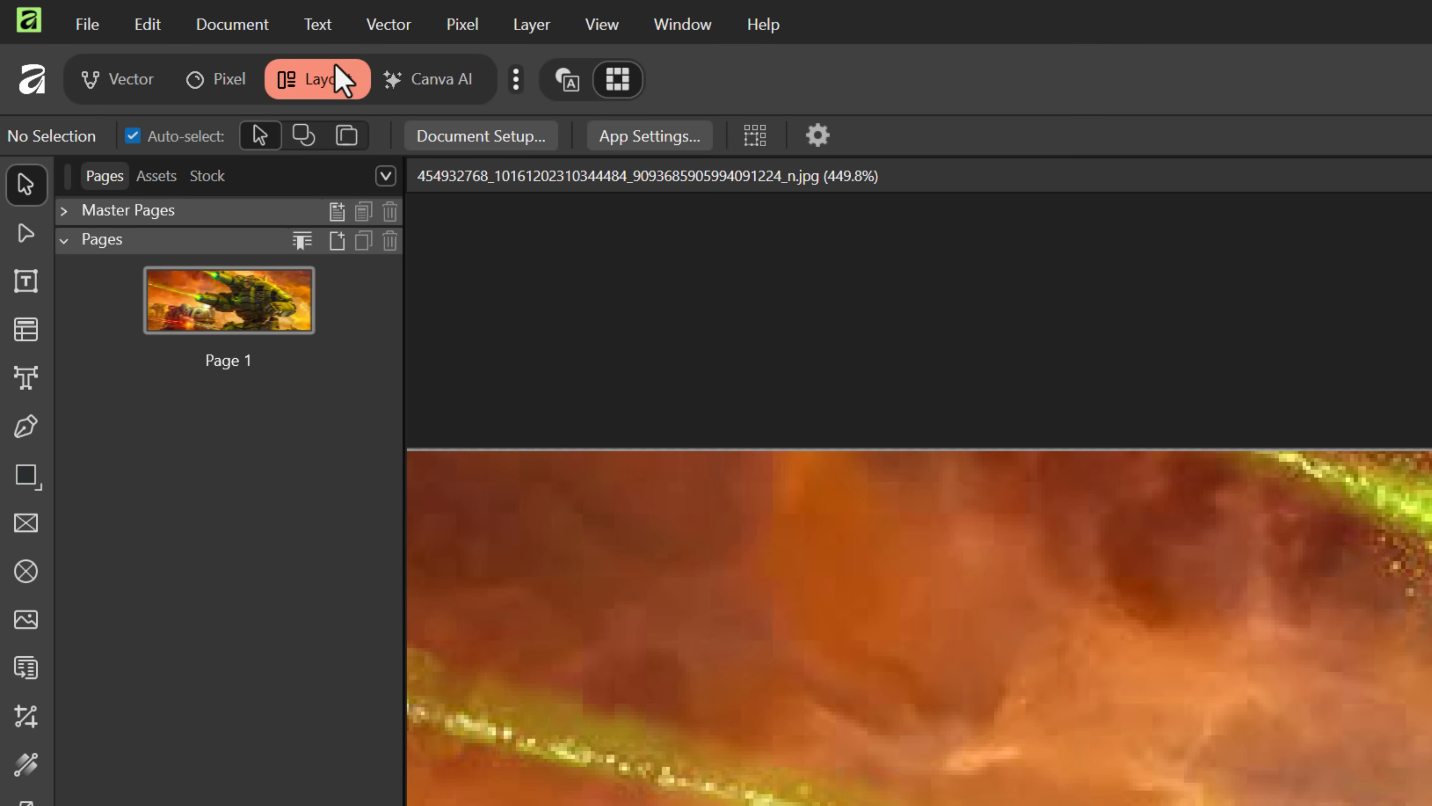
mouse_move(343, 82)
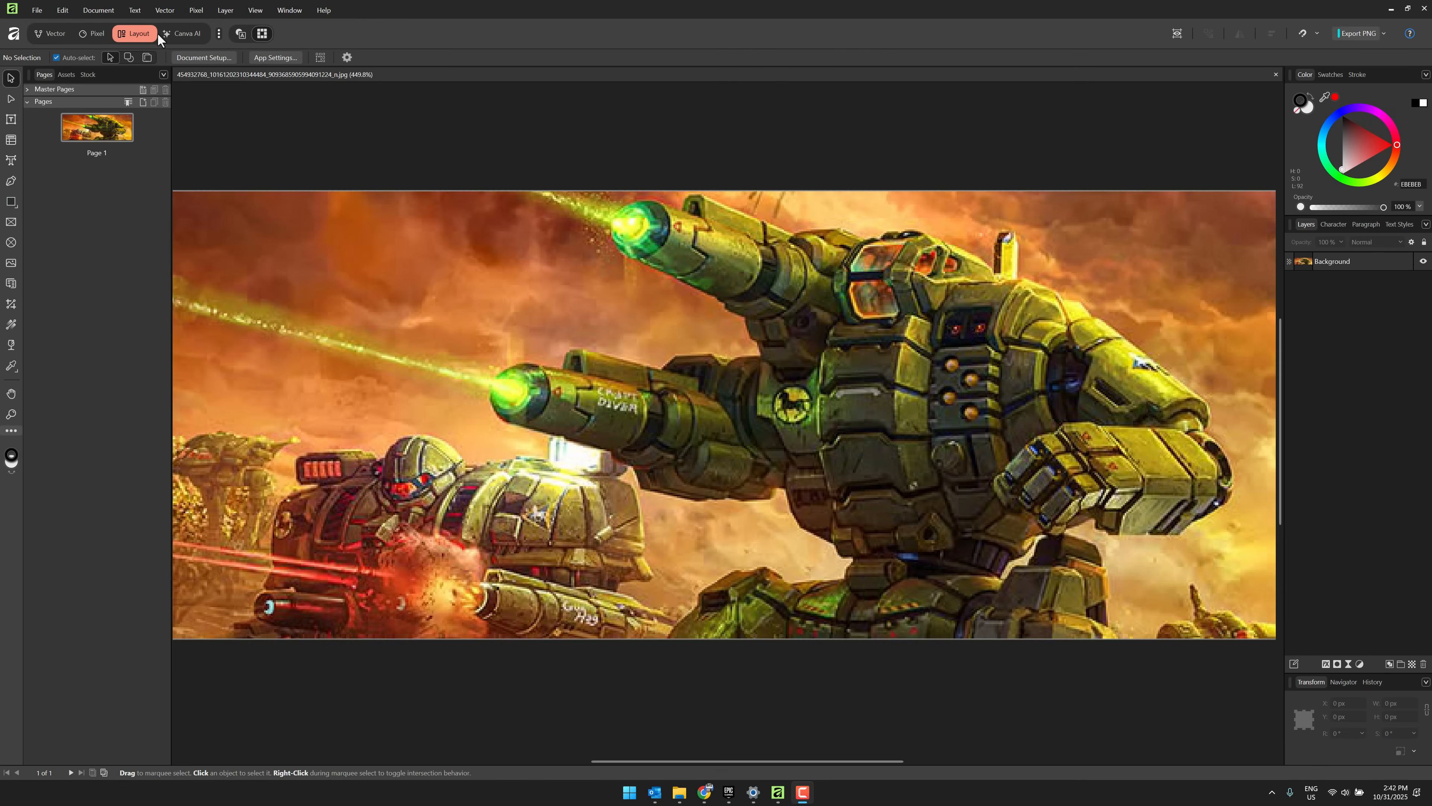
mouse_move(240, 34)
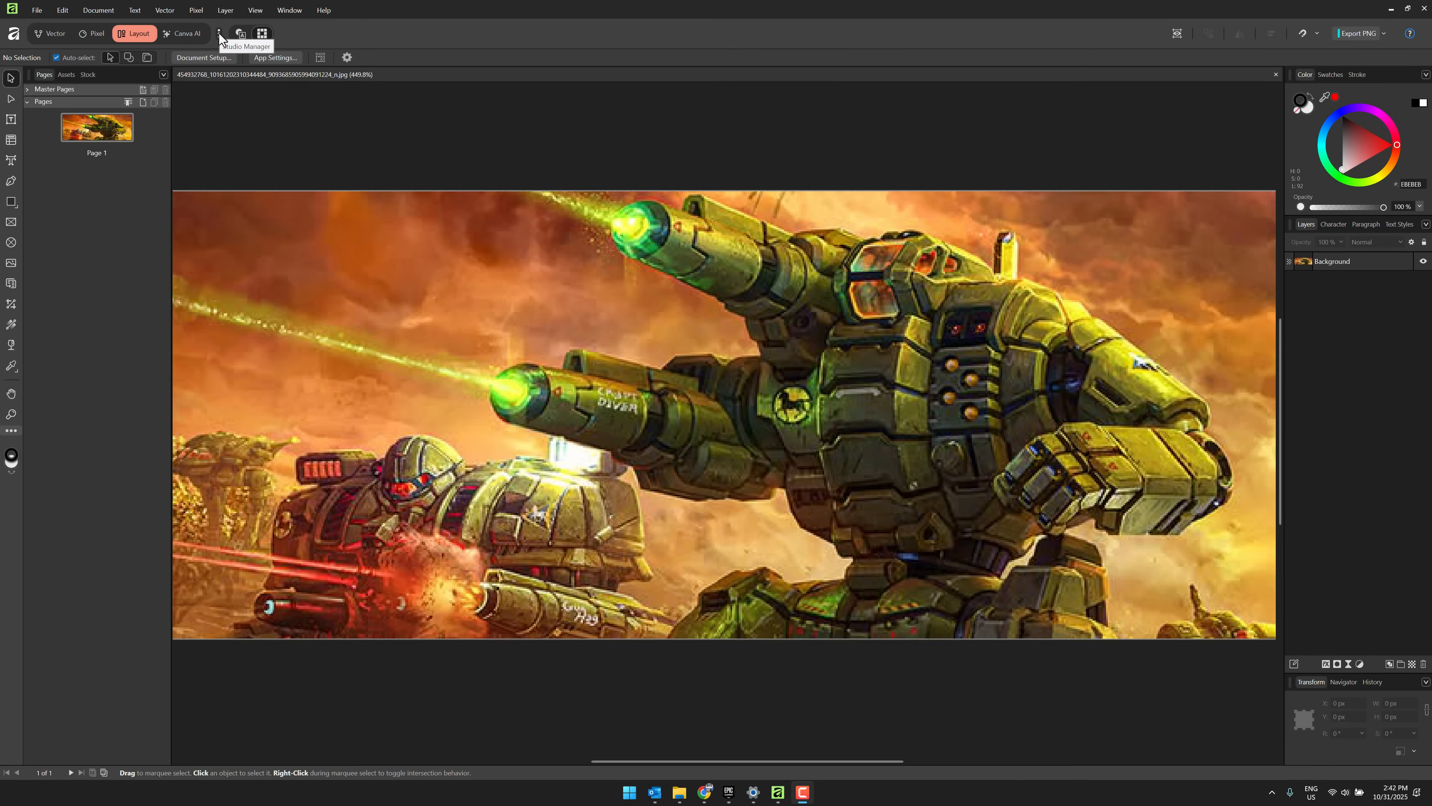
Step: Remove the Layout studio from the available studios and return to the Vector studio
left_click(217, 33)
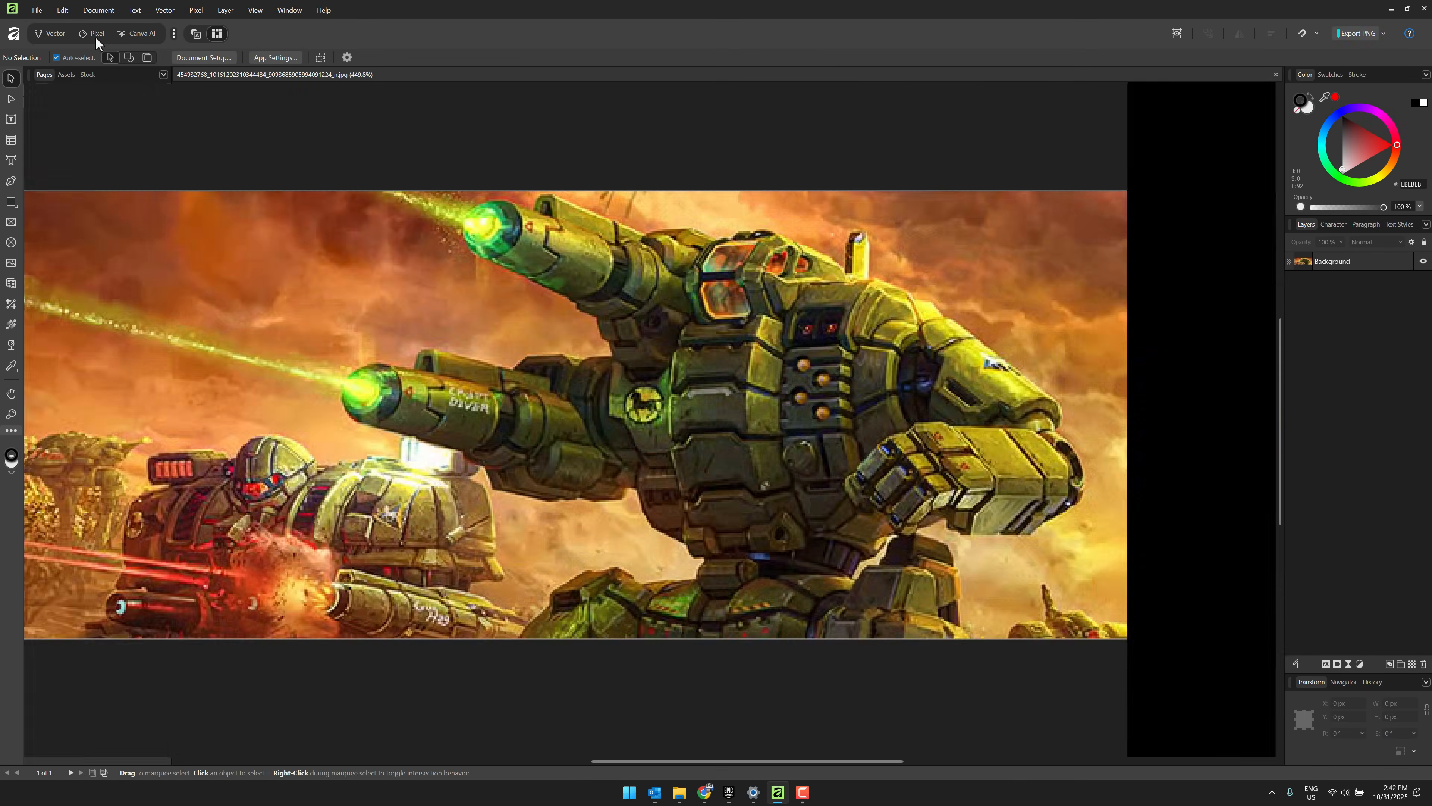
left_click(96, 33)
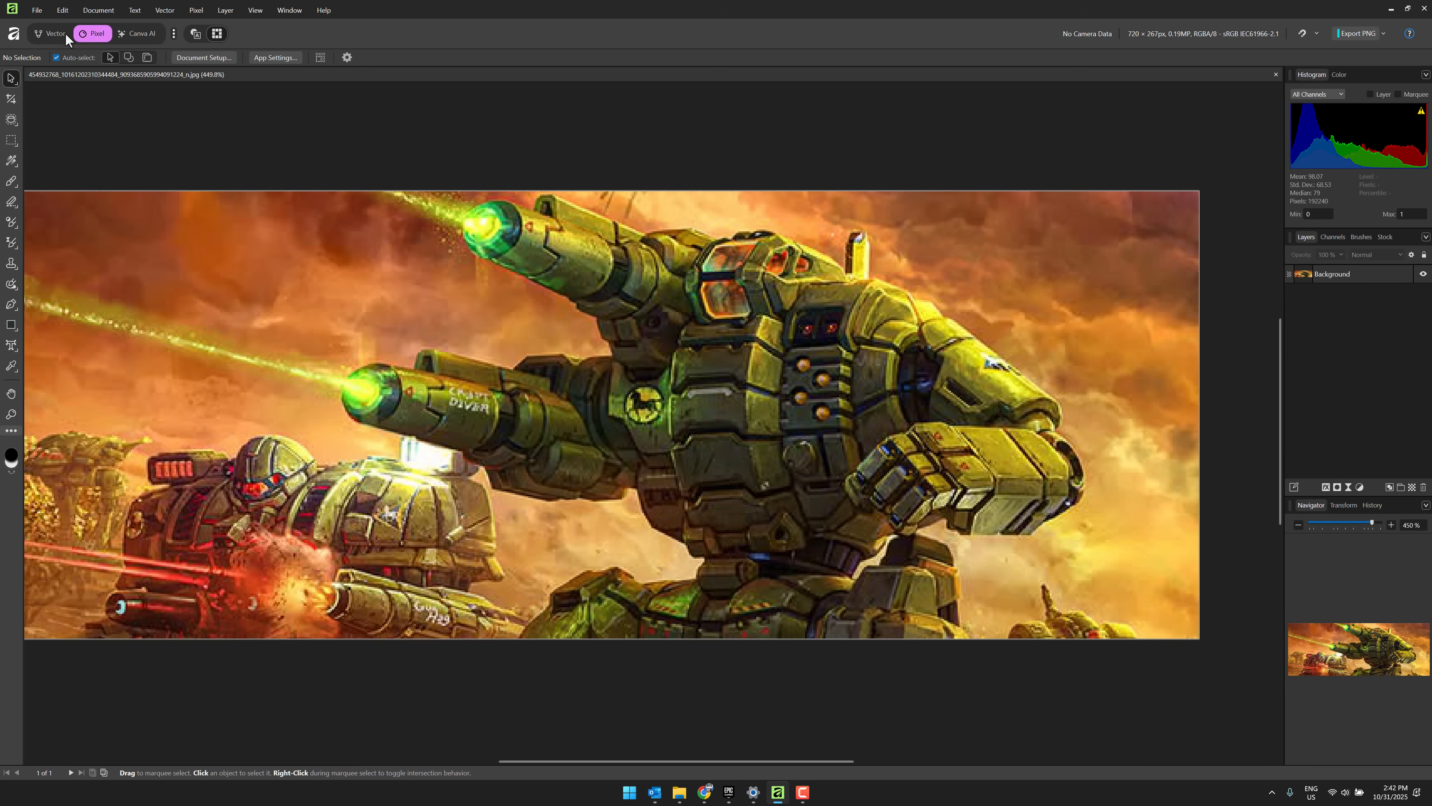
left_click(50, 34)
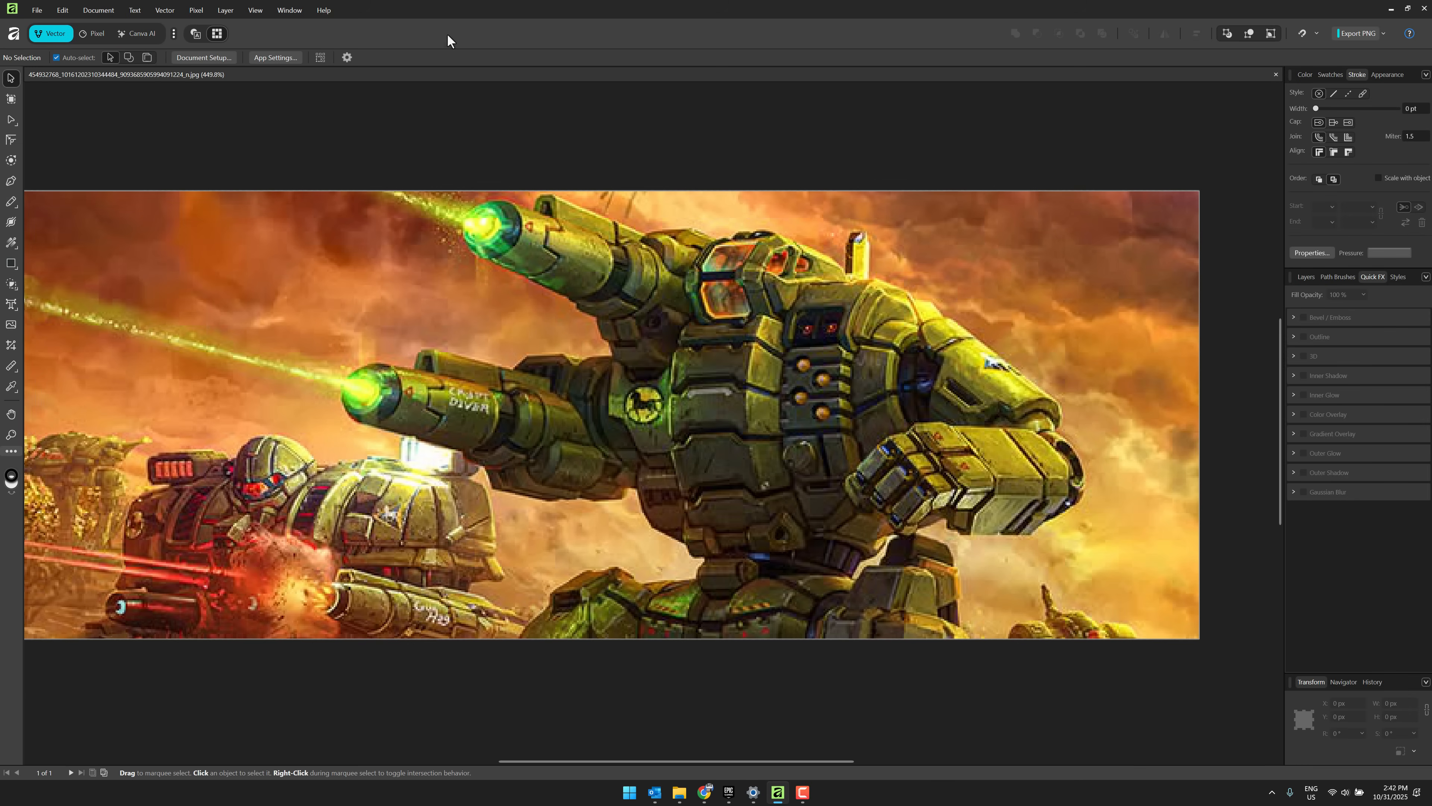
mouse_move(382, 152)
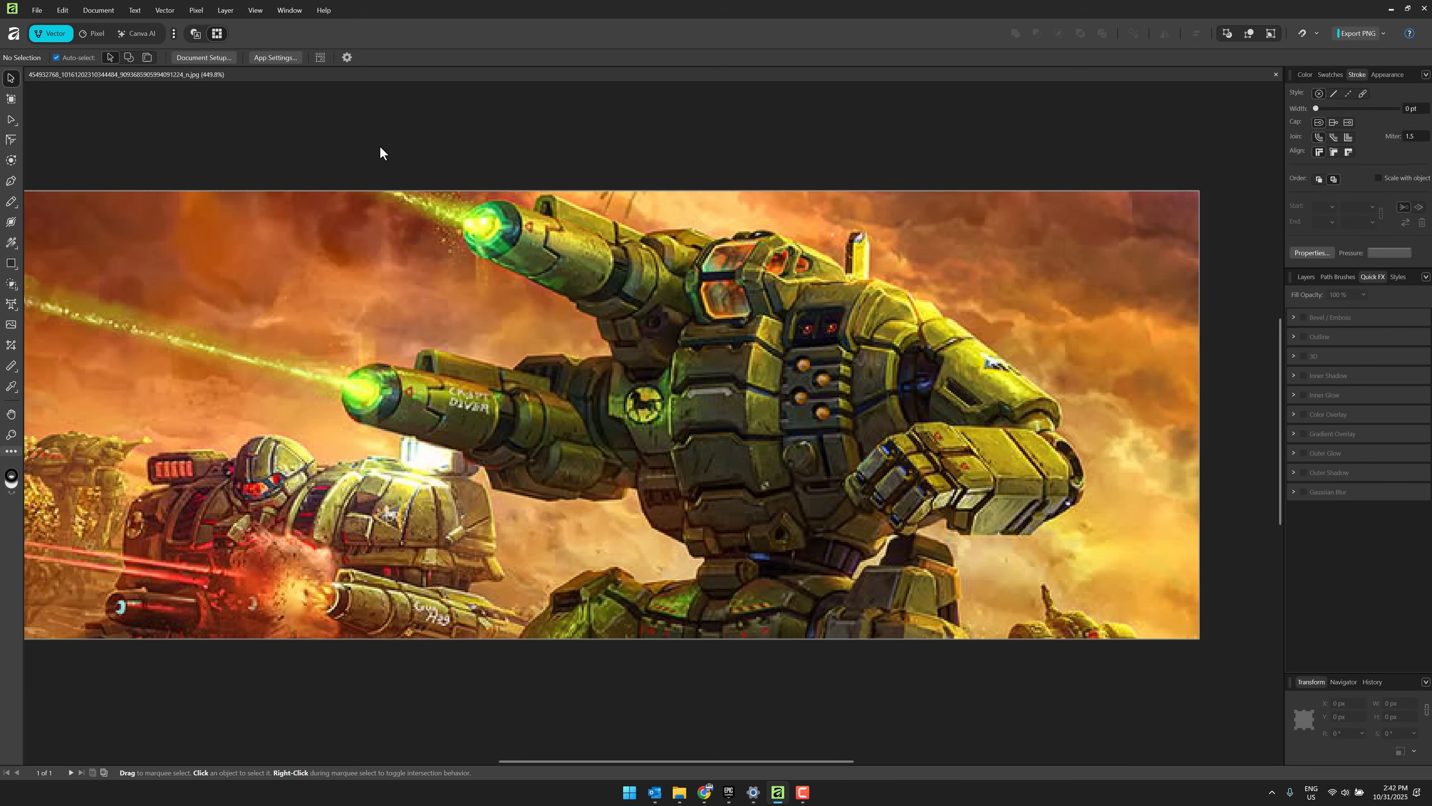
mouse_move(15, 455)
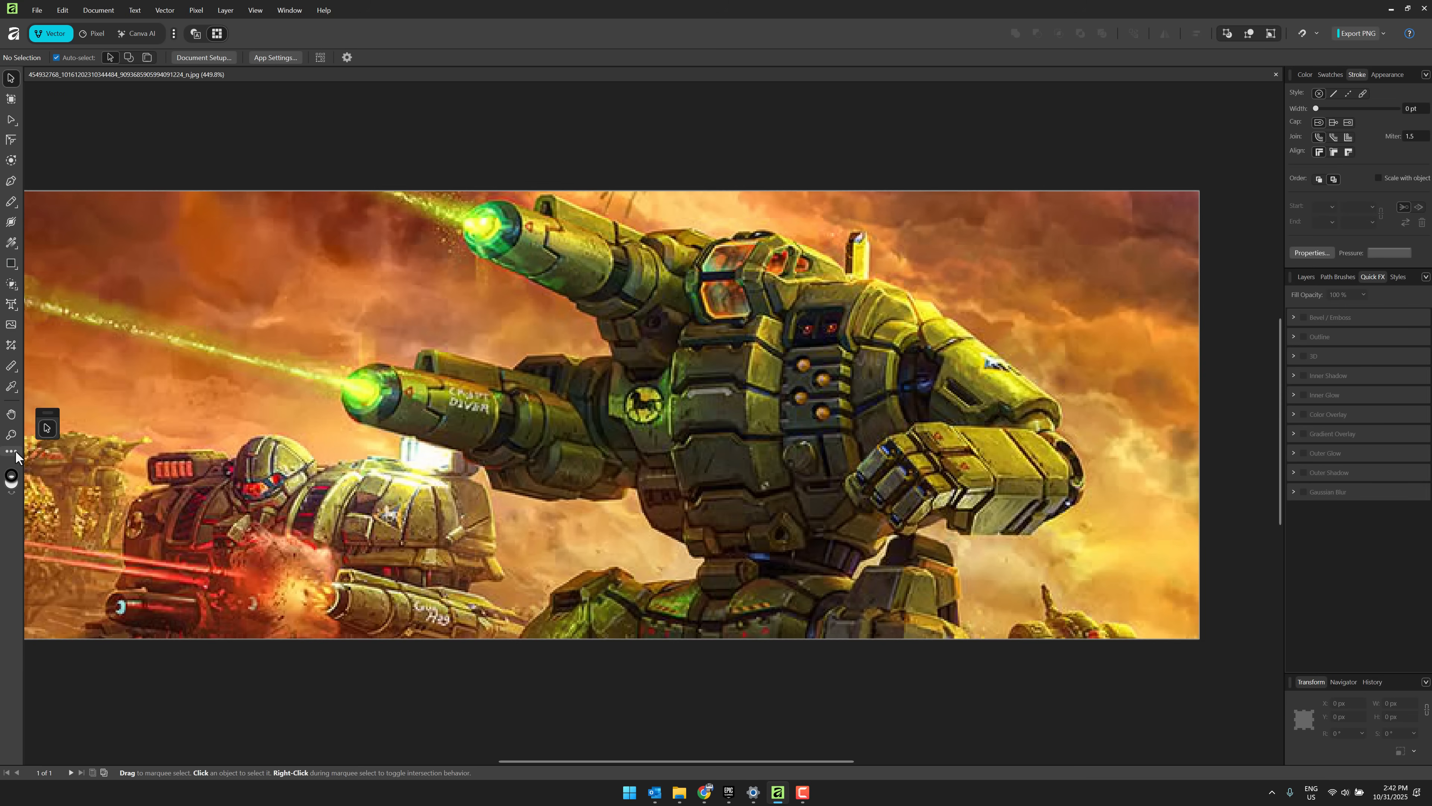
left_click(13, 453)
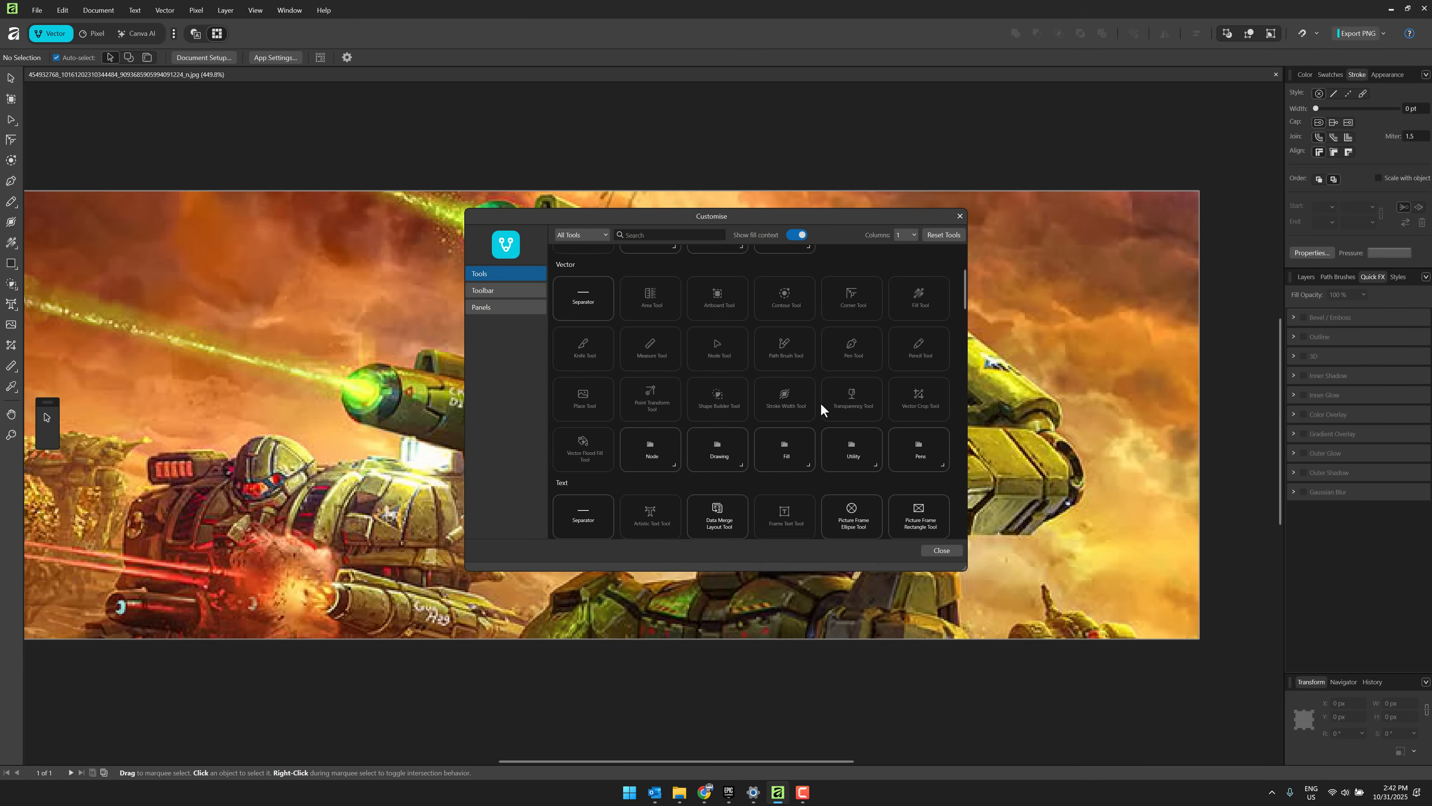
scroll("down", 3)
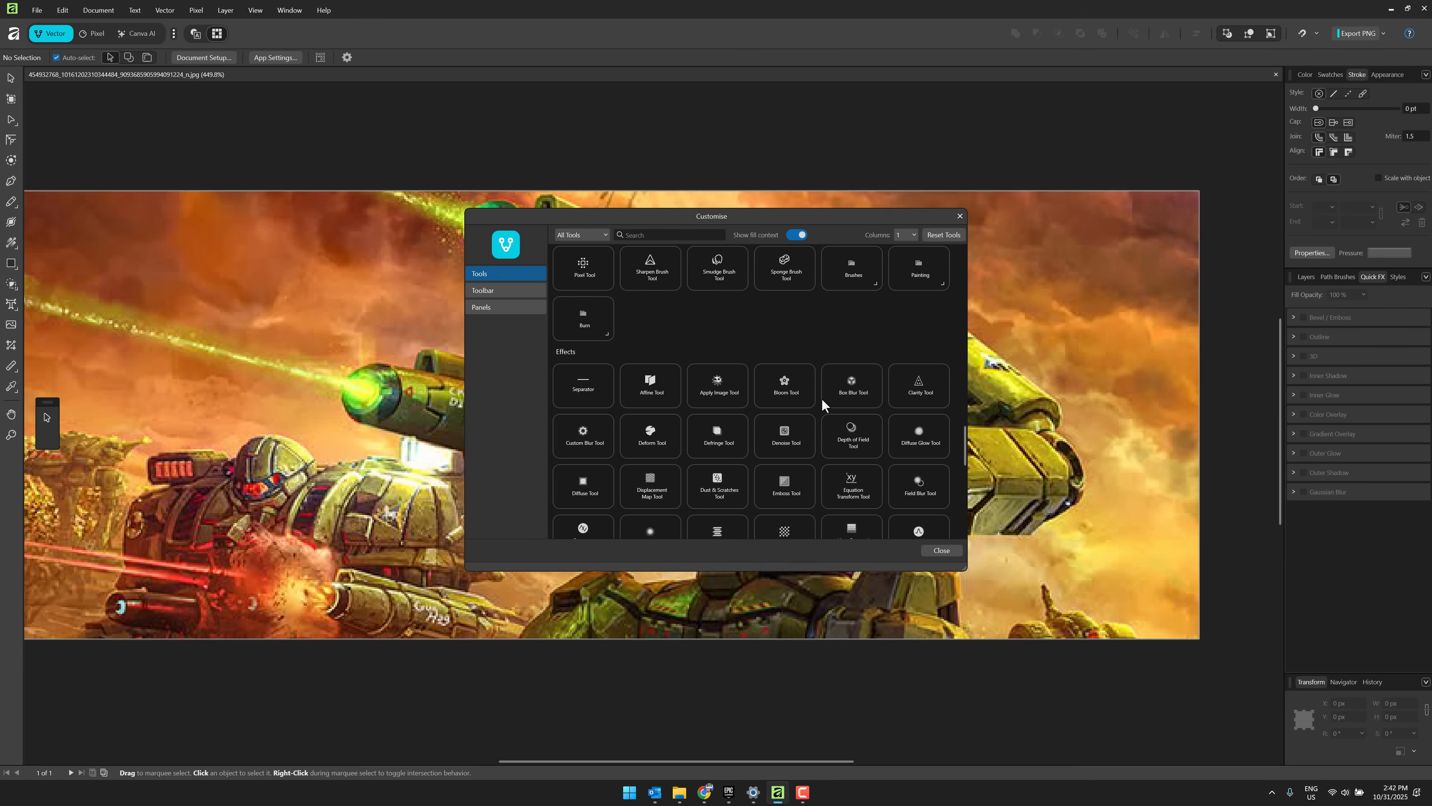
scroll("down", 3)
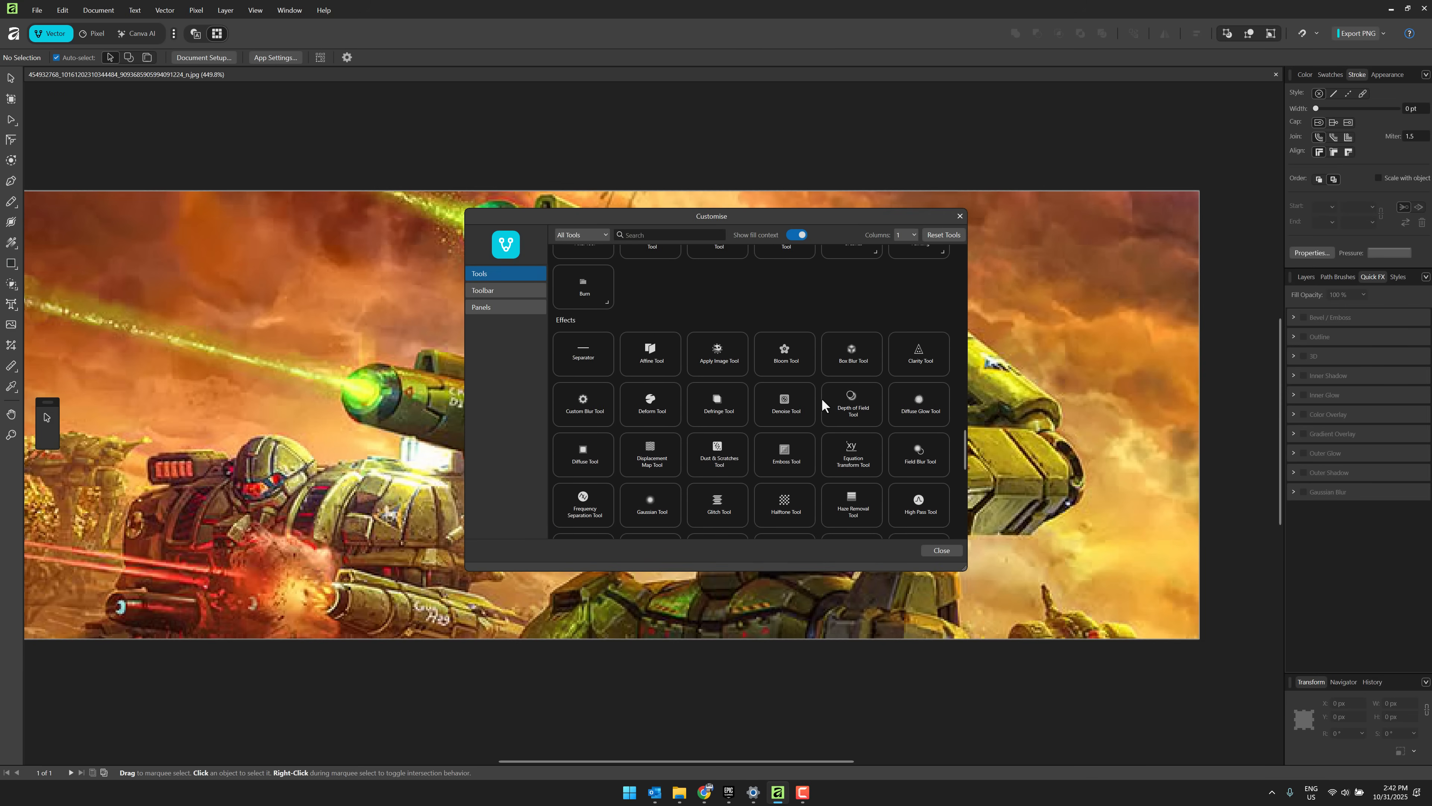
scroll("up", 3)
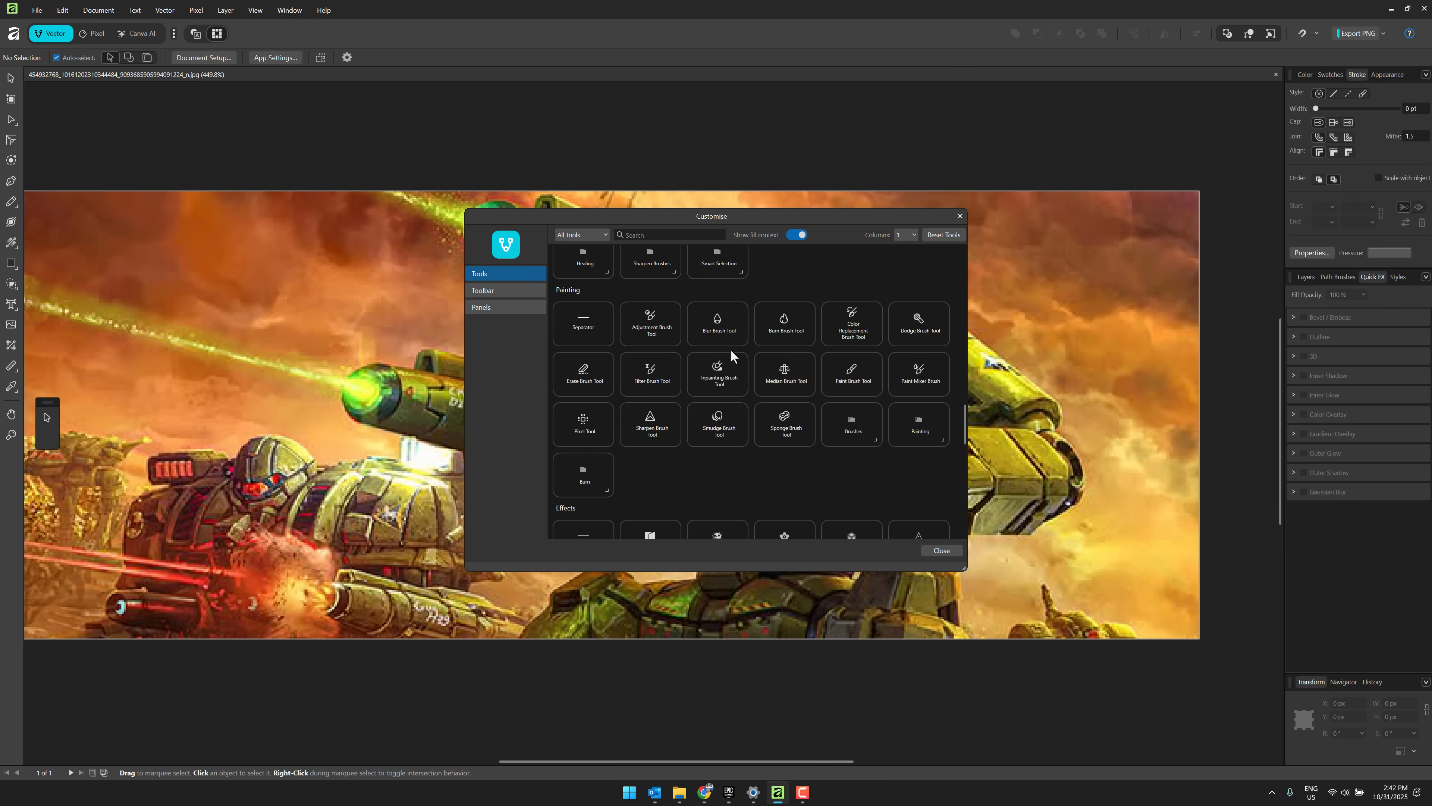
left_click(940, 550)
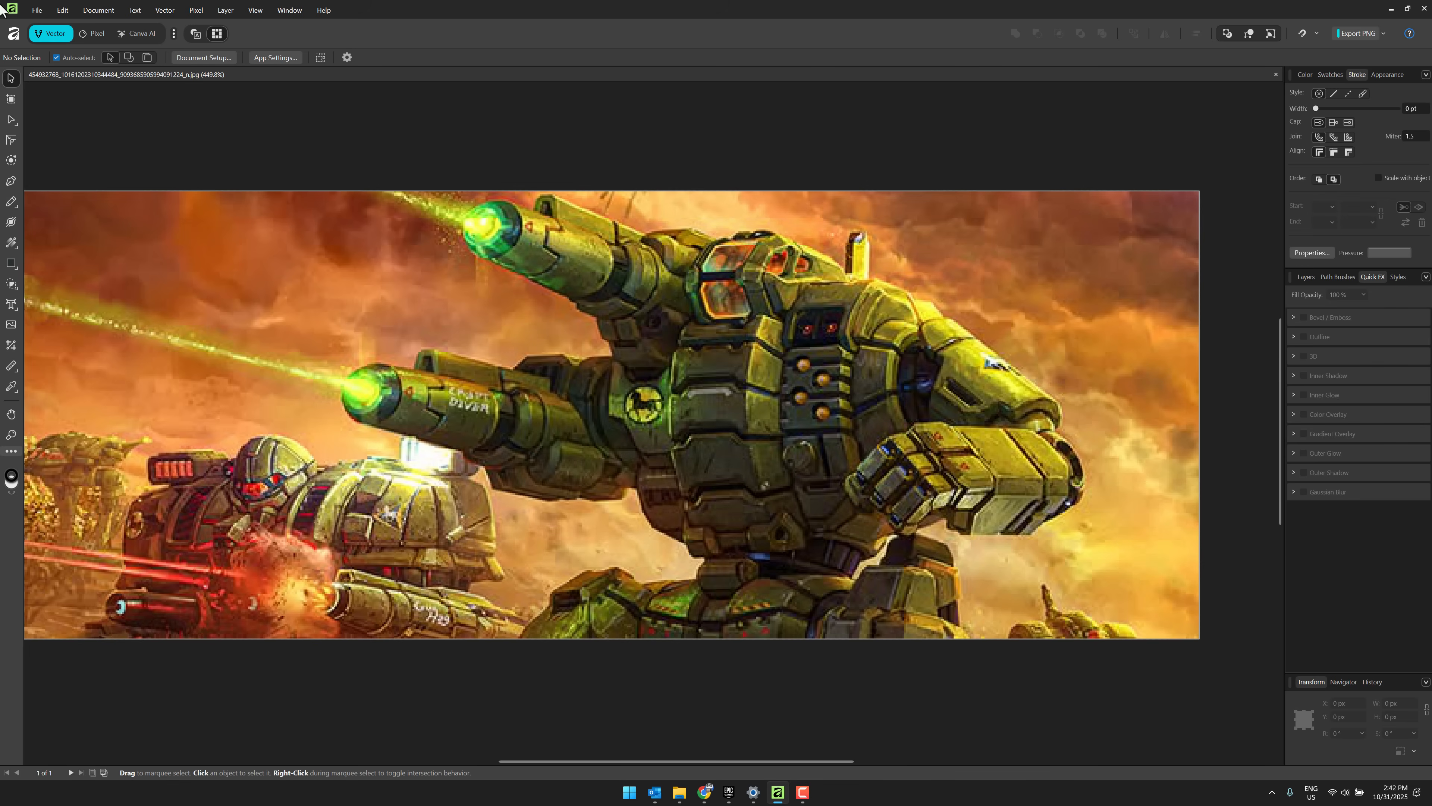
left_click(37, 9)
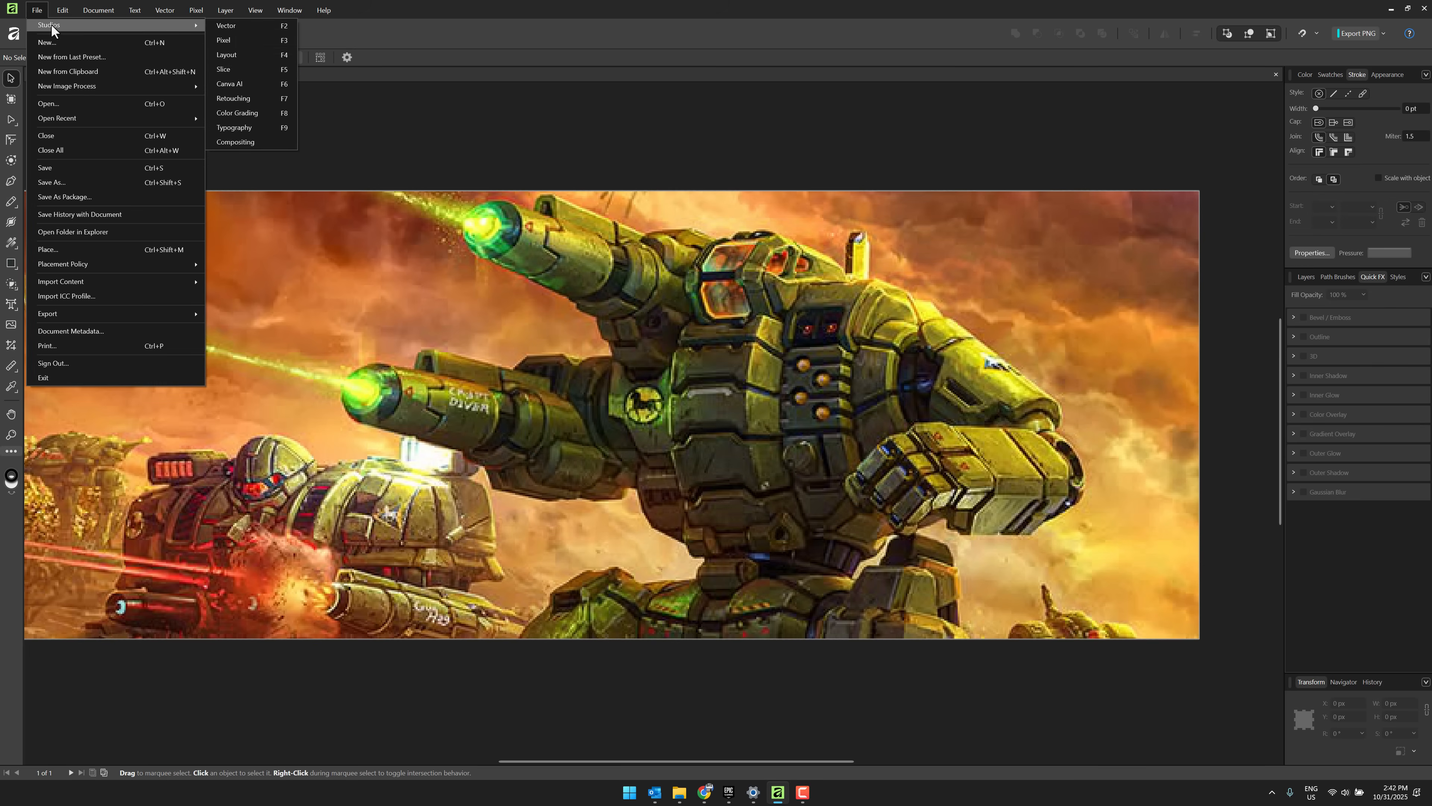
mouse_move(233, 98)
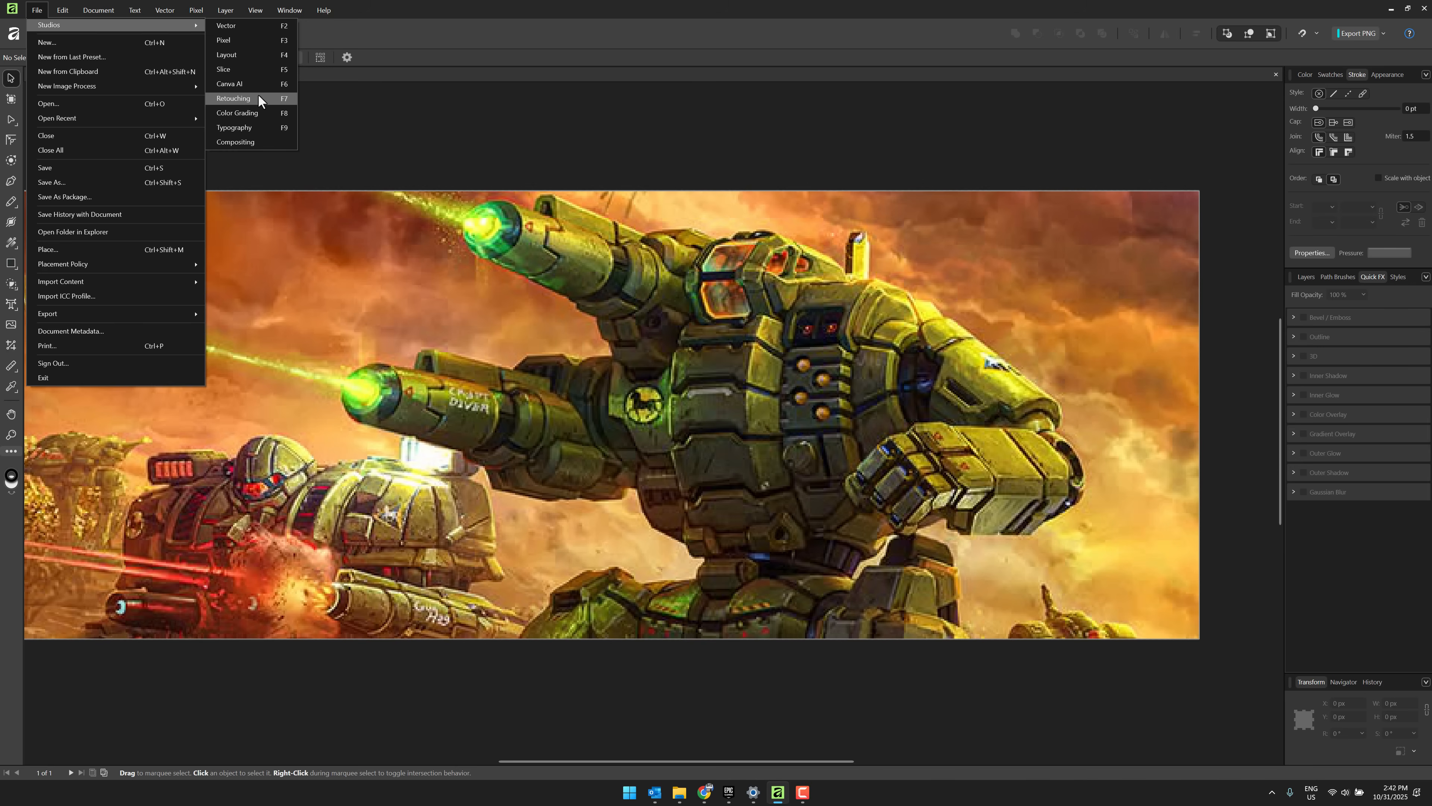
left_click(233, 99)
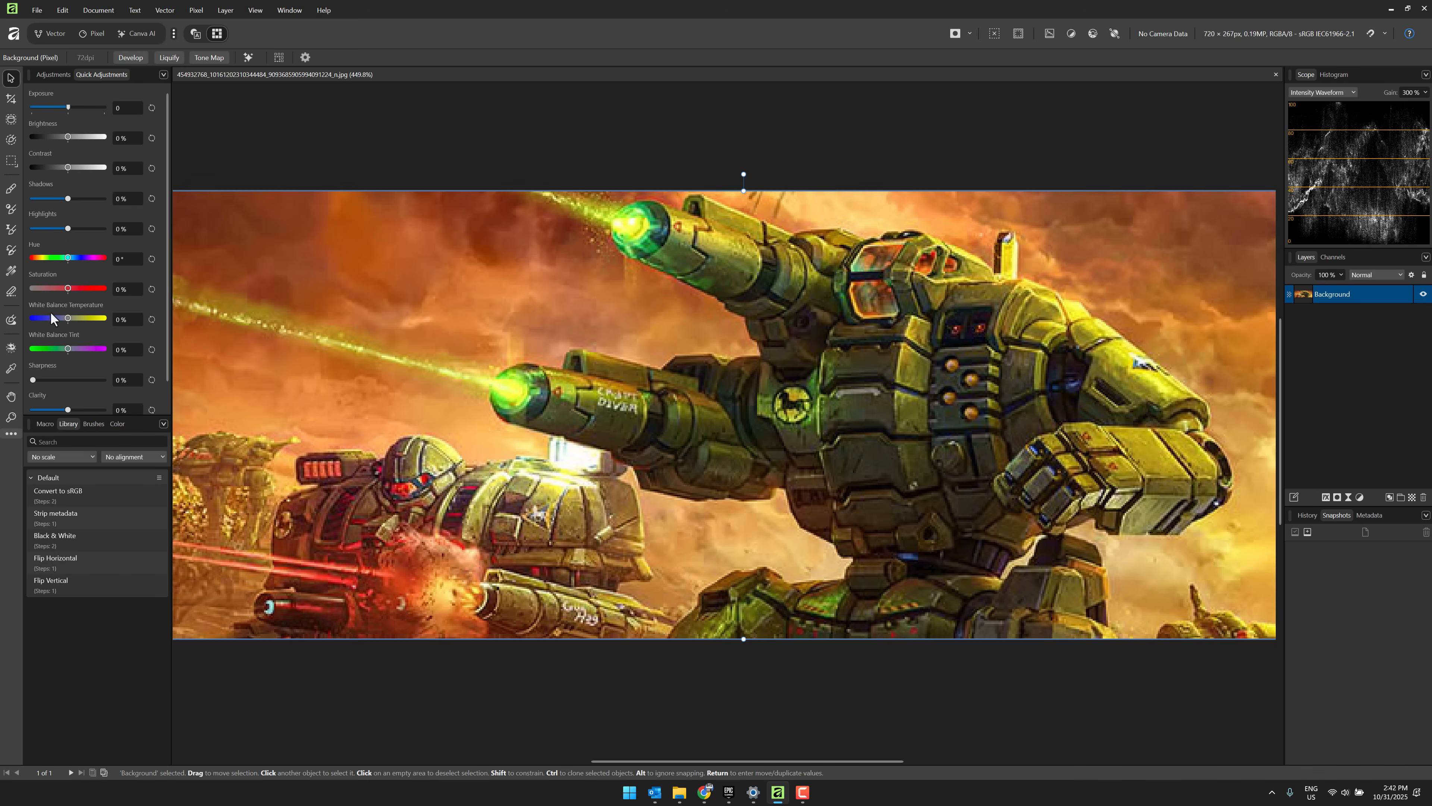
left_click(37, 10)
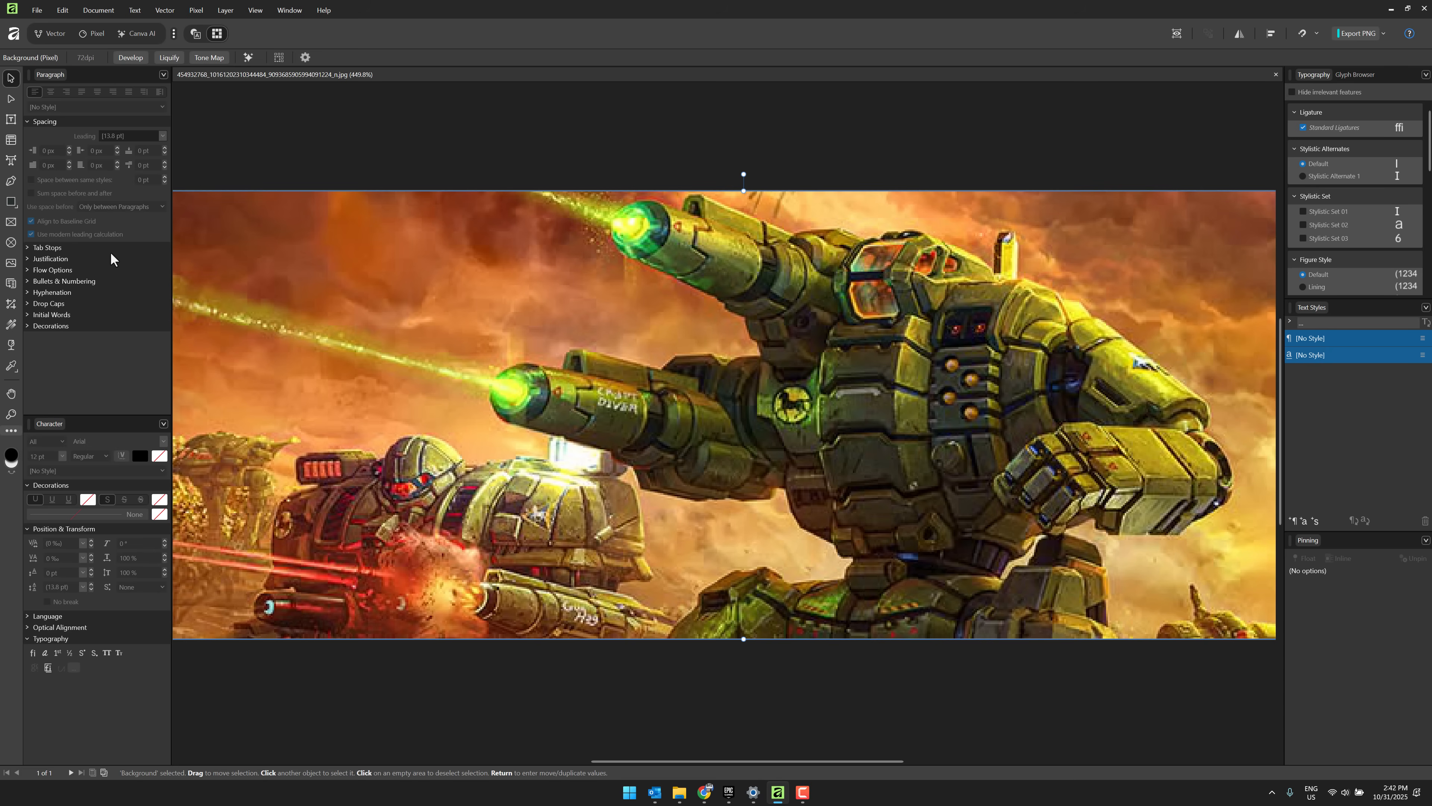
mouse_move(119, 248)
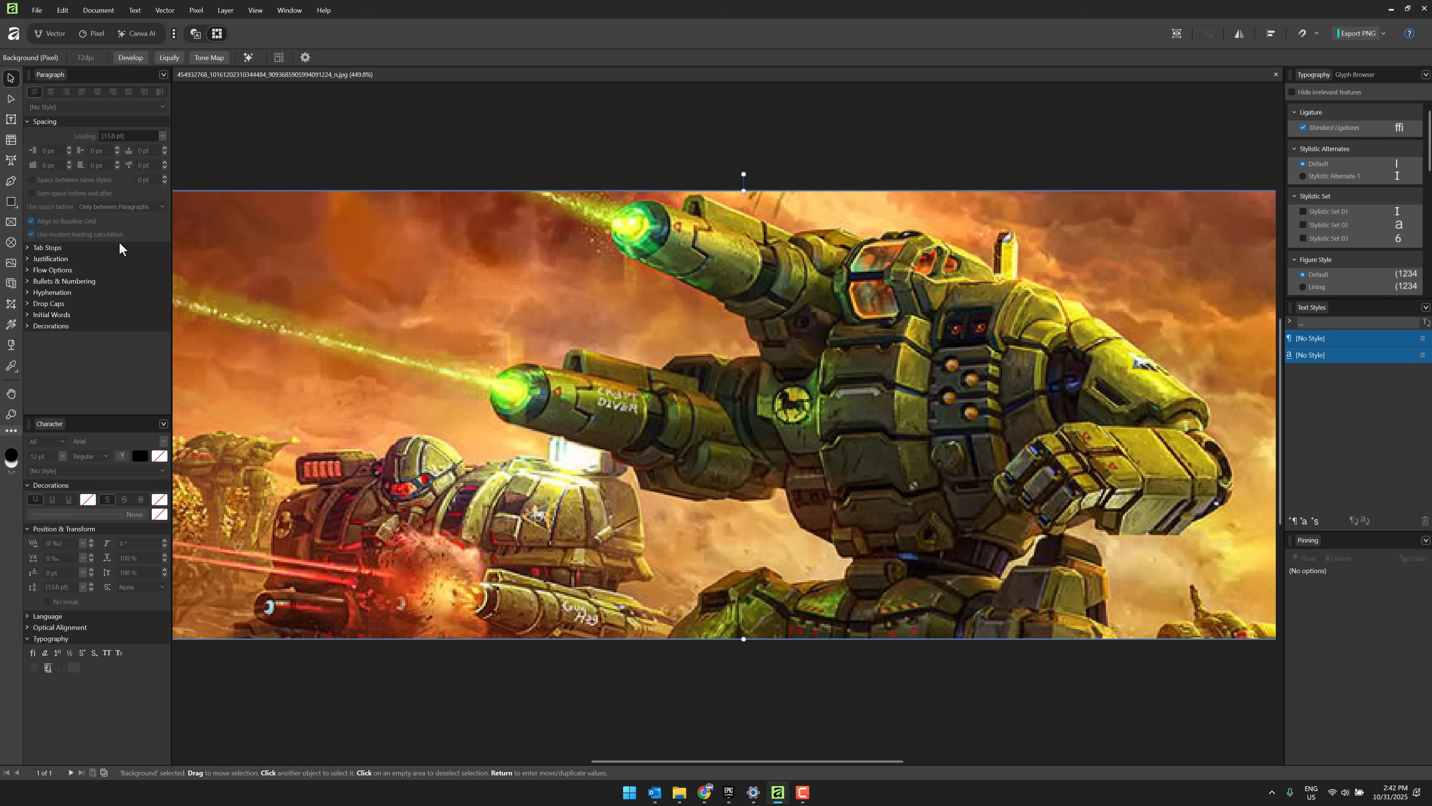
left_click(53, 32)
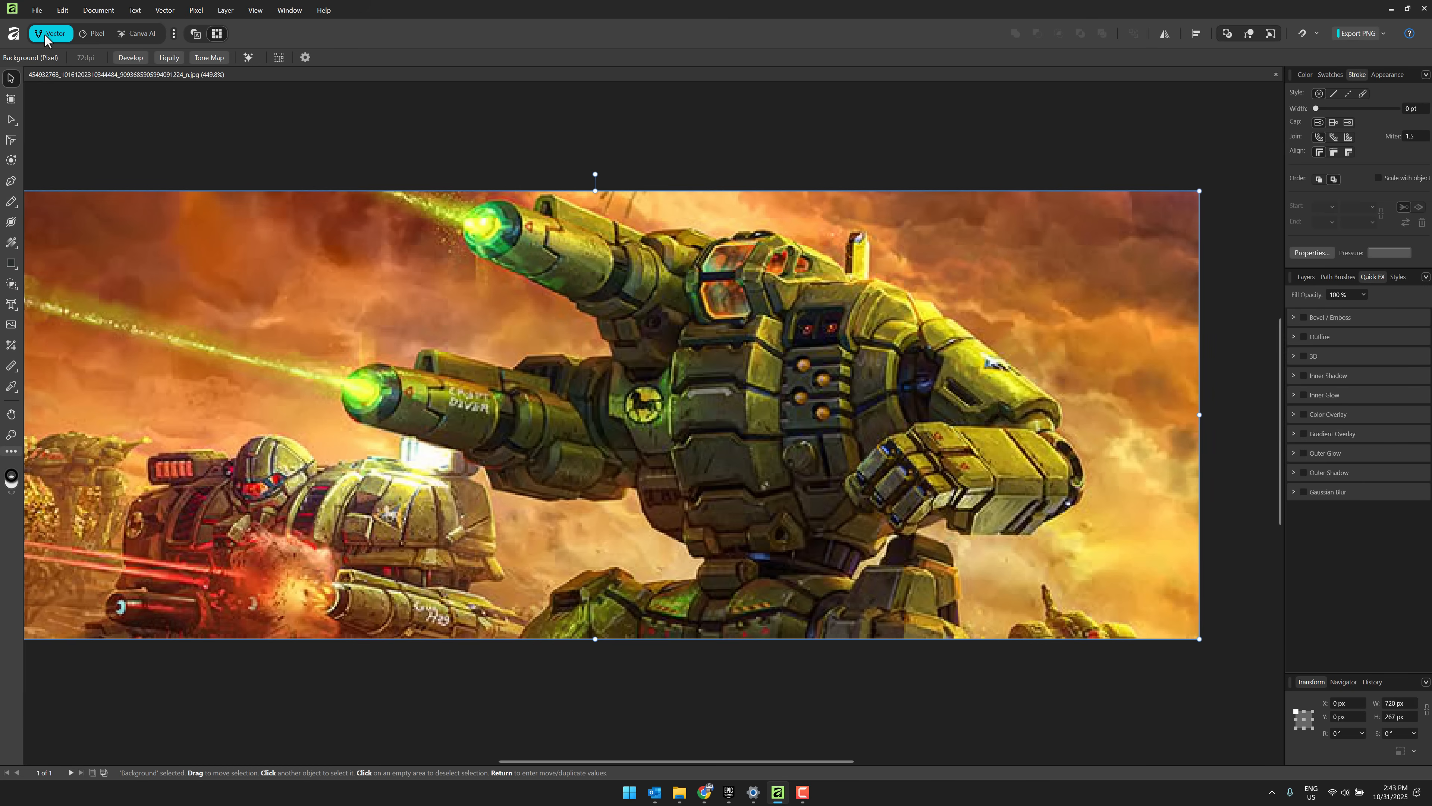
mouse_move(139, 33)
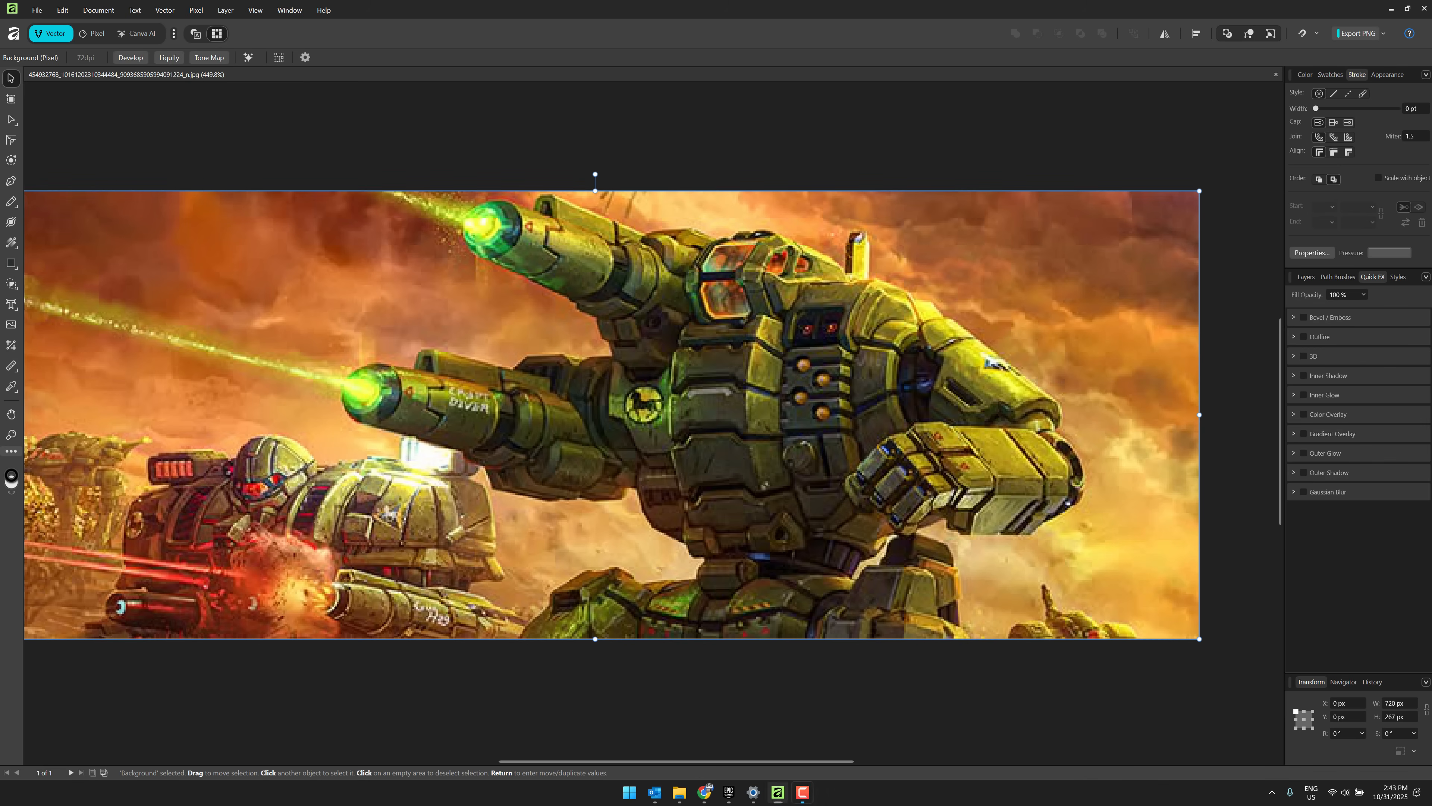
Step: Create a new blank UHD 4K document from the Pixel studio for the wavy brush stroke
left_click(36, 10)
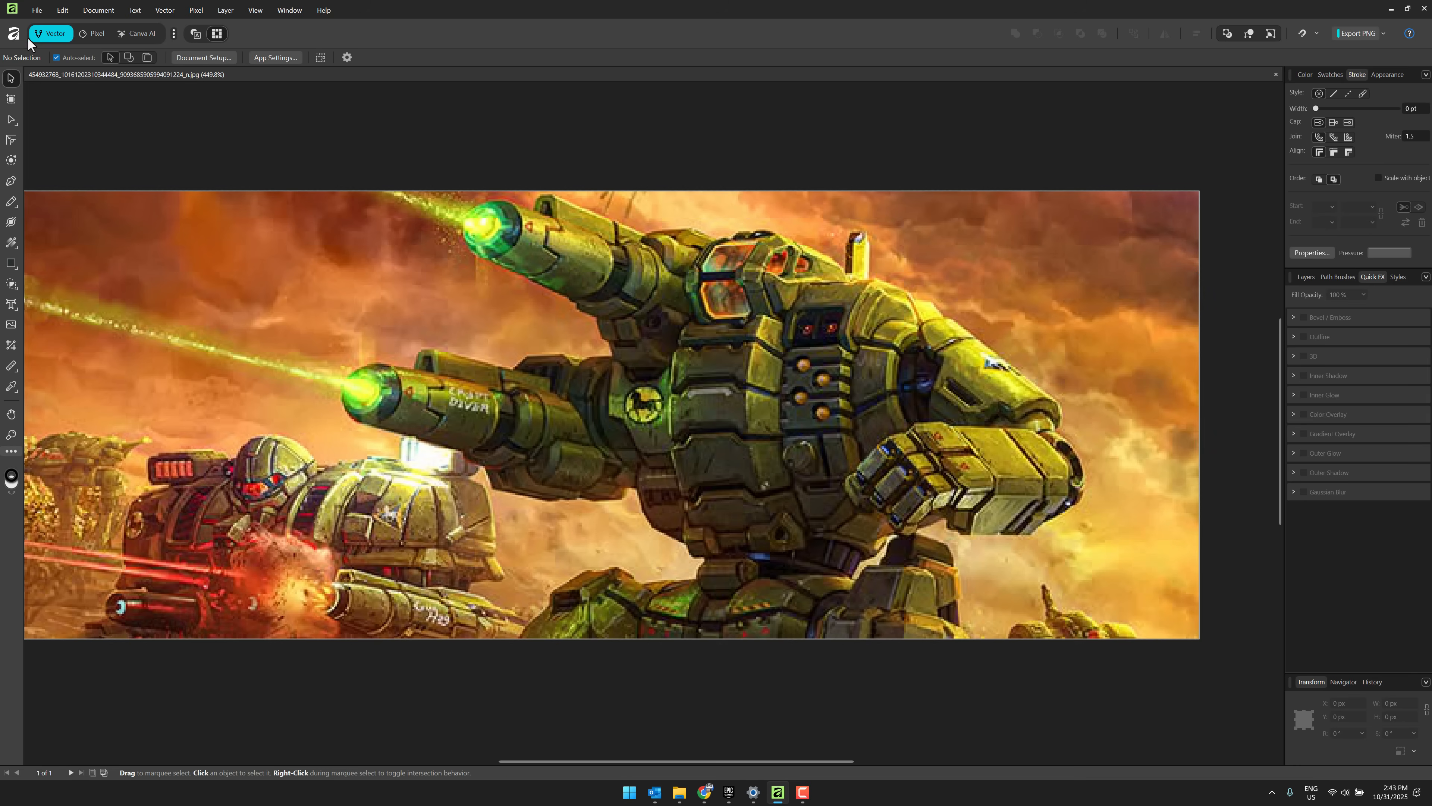
mouse_move(95, 33)
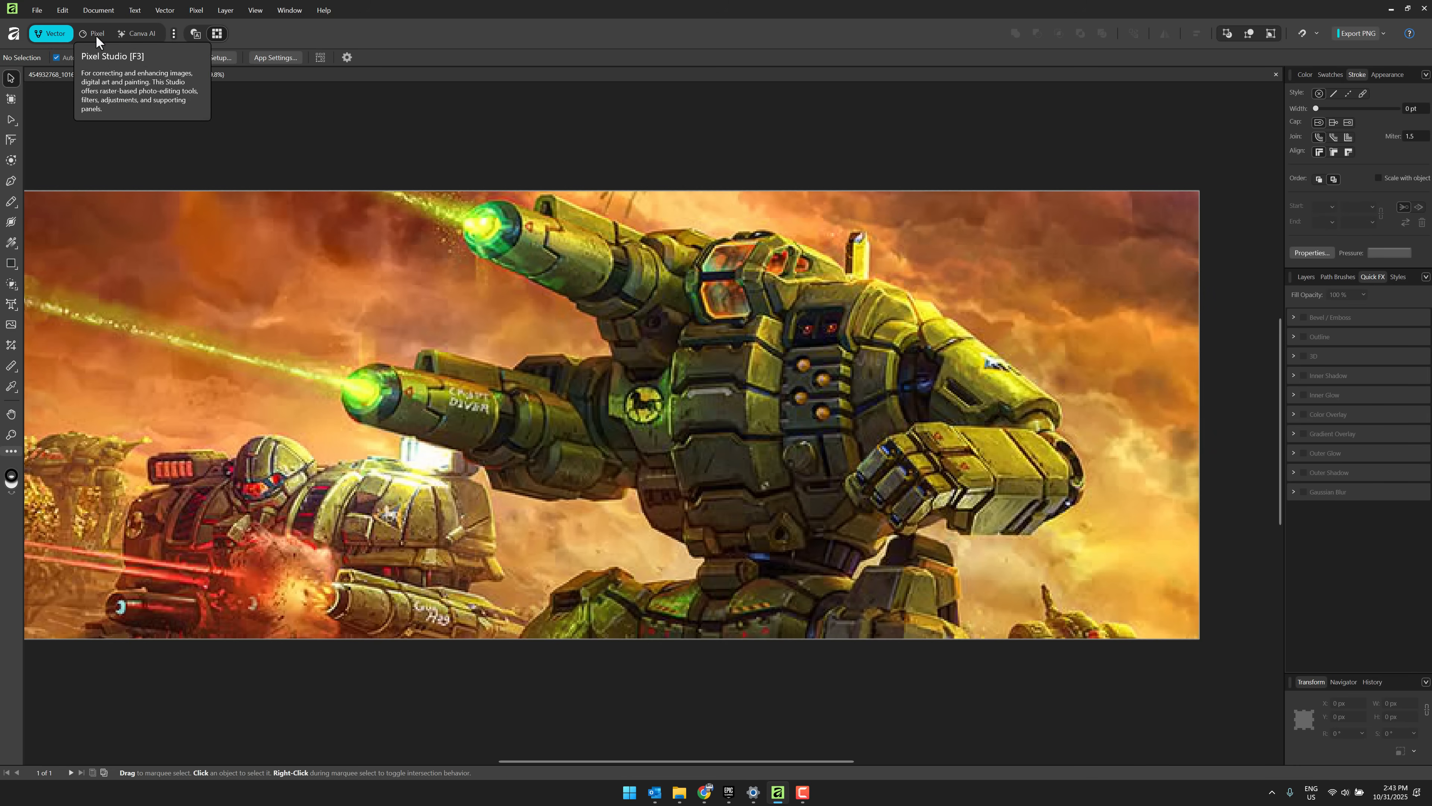
left_click(94, 34)
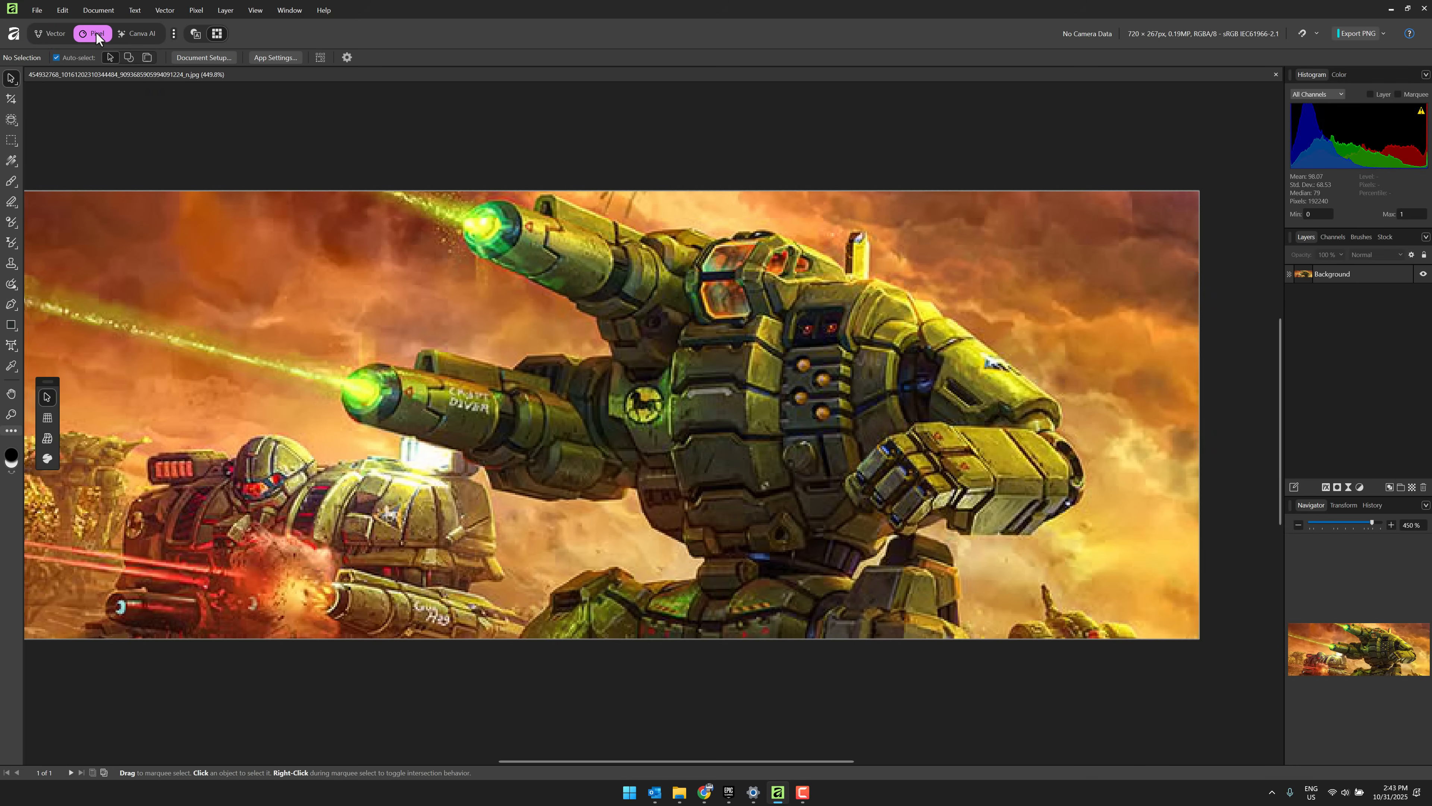
mouse_move(55, 34)
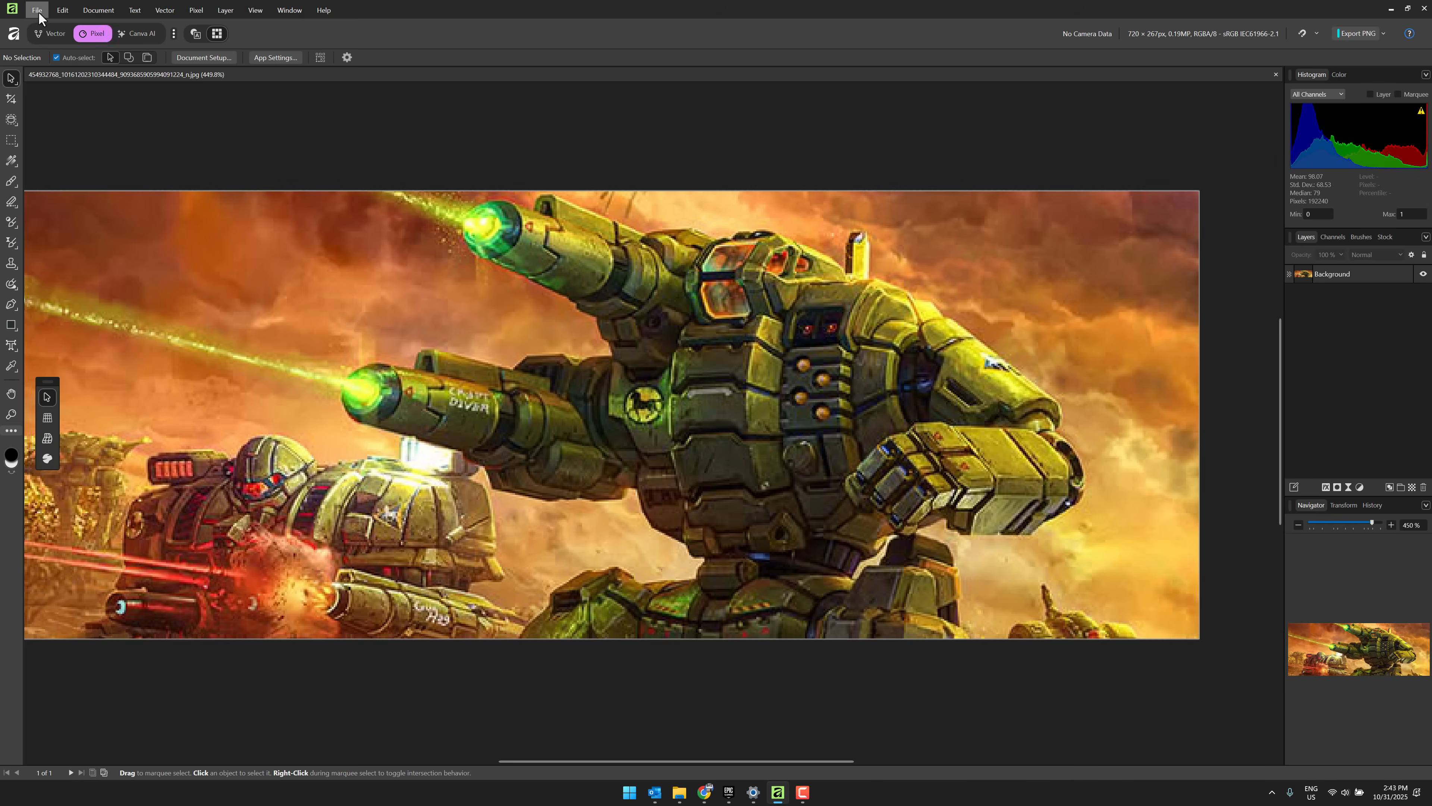
left_click(37, 10)
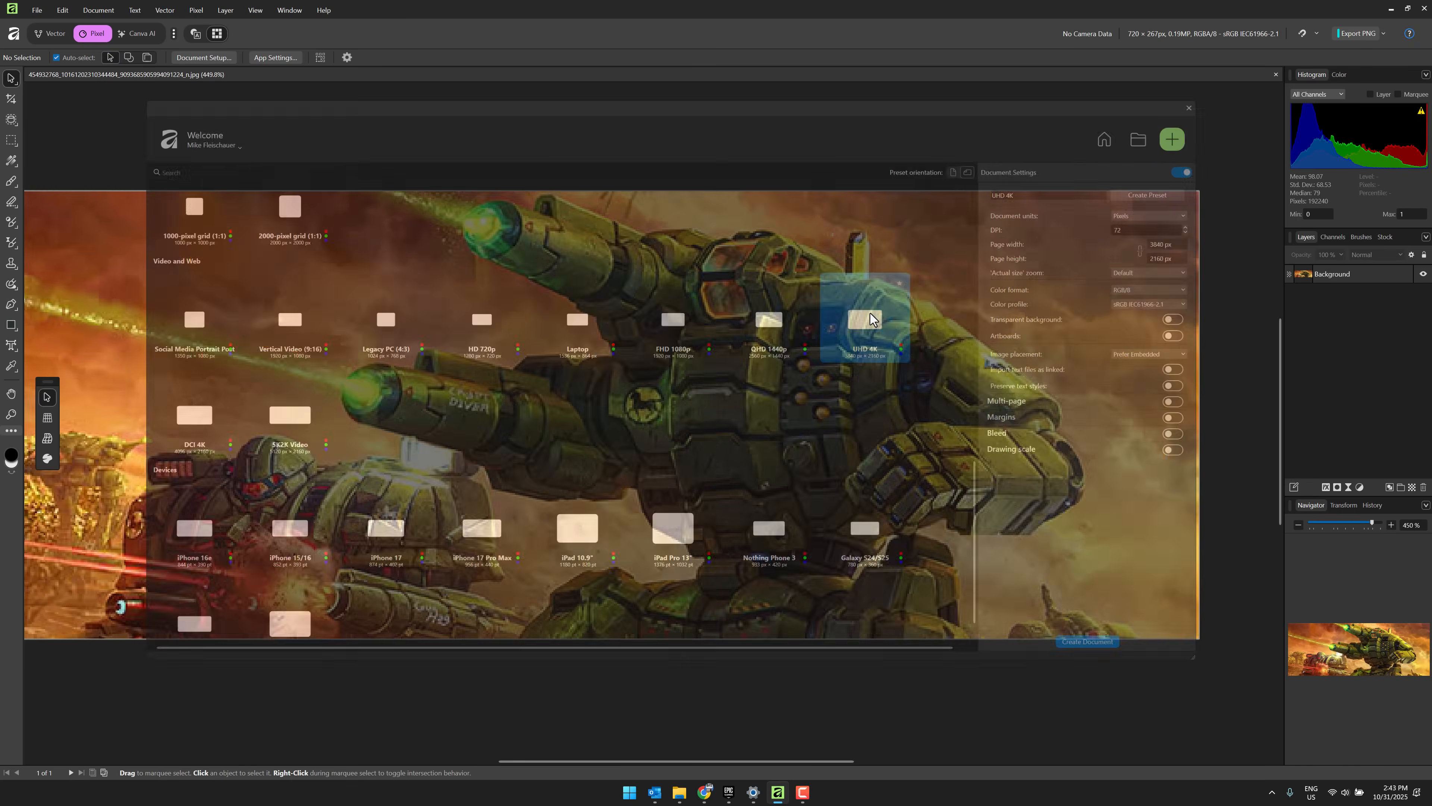
left_click(1087, 642)
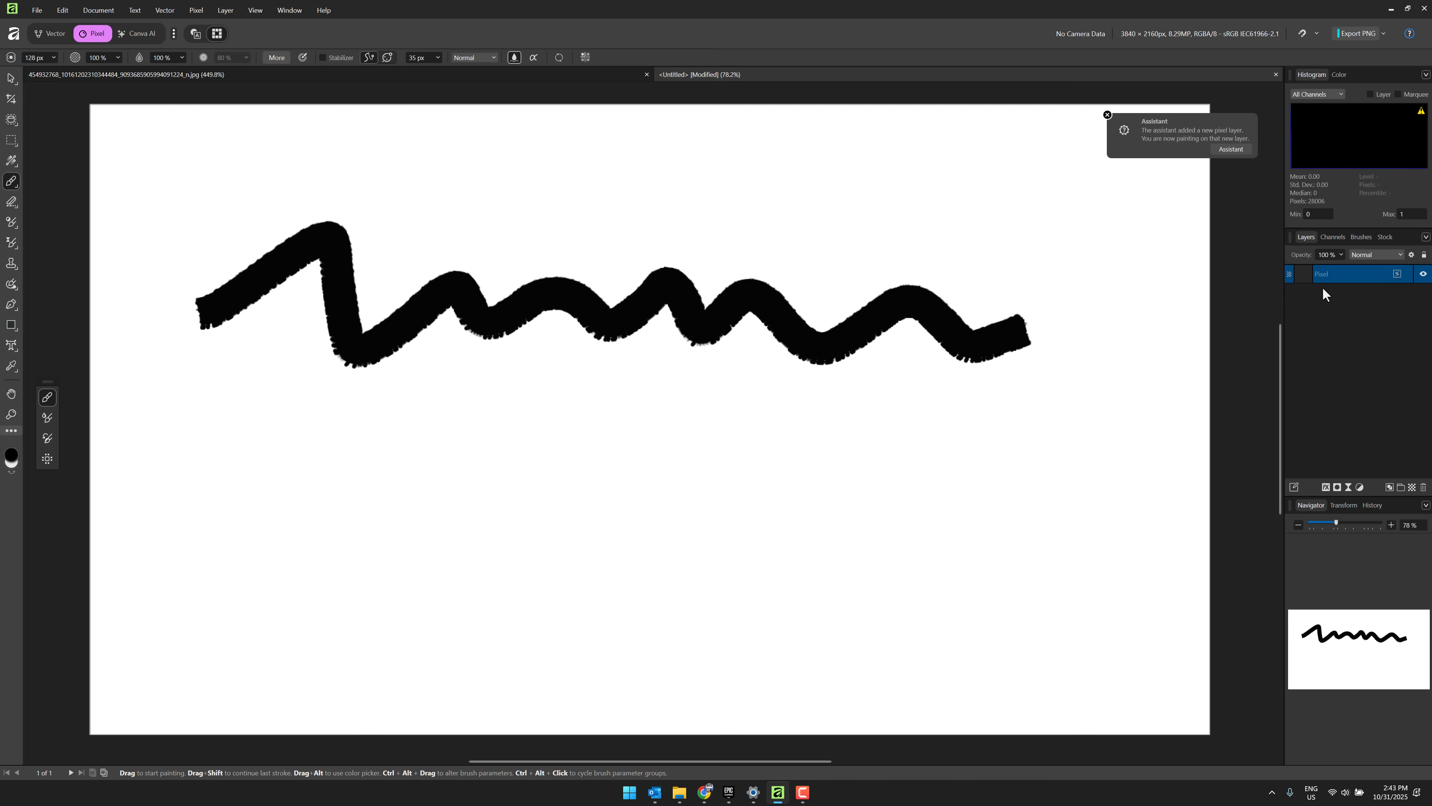
mouse_move(1192, 274)
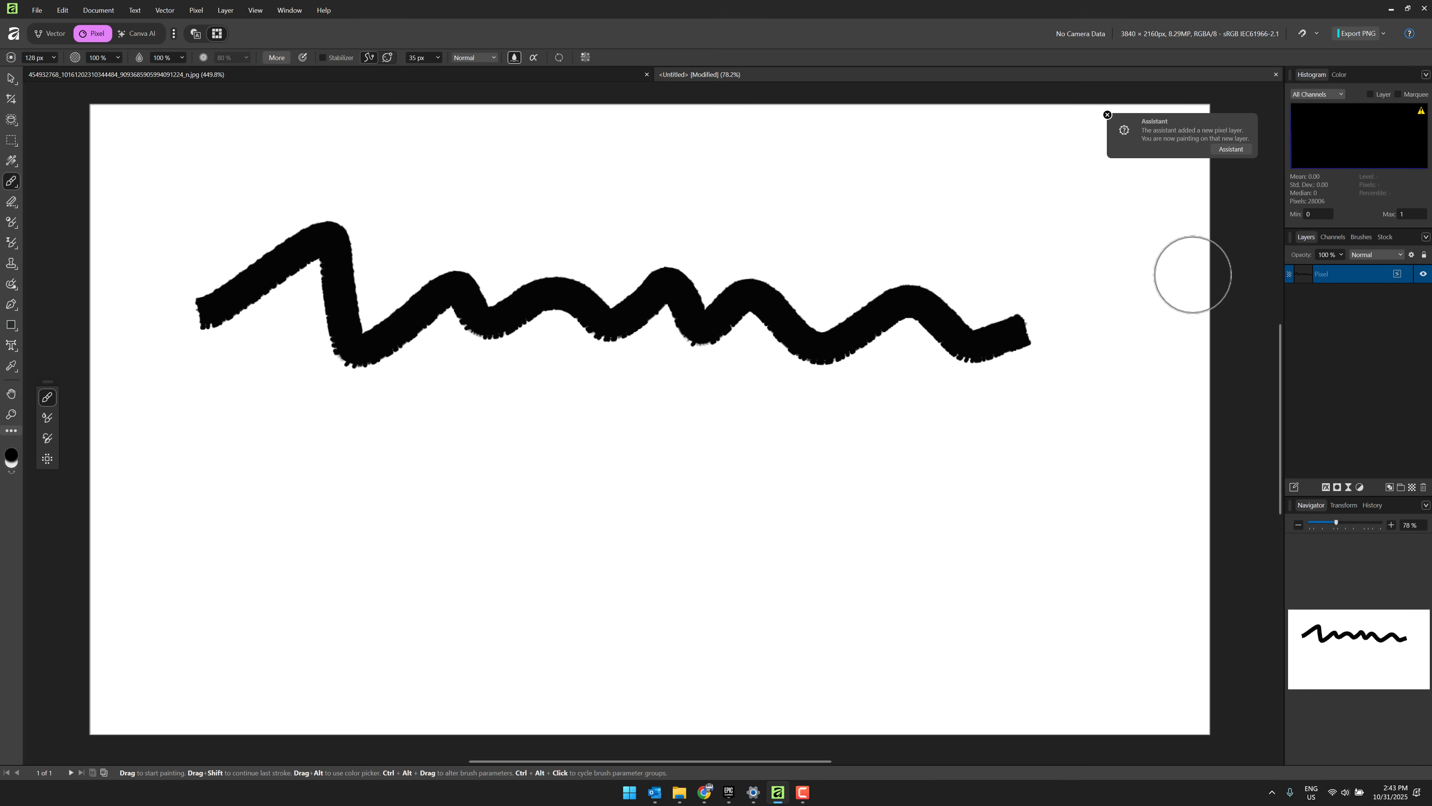
Step: Switch to the Vector studio and pick the freehand Pencil Tool for the thick black curve
left_click(50, 32)
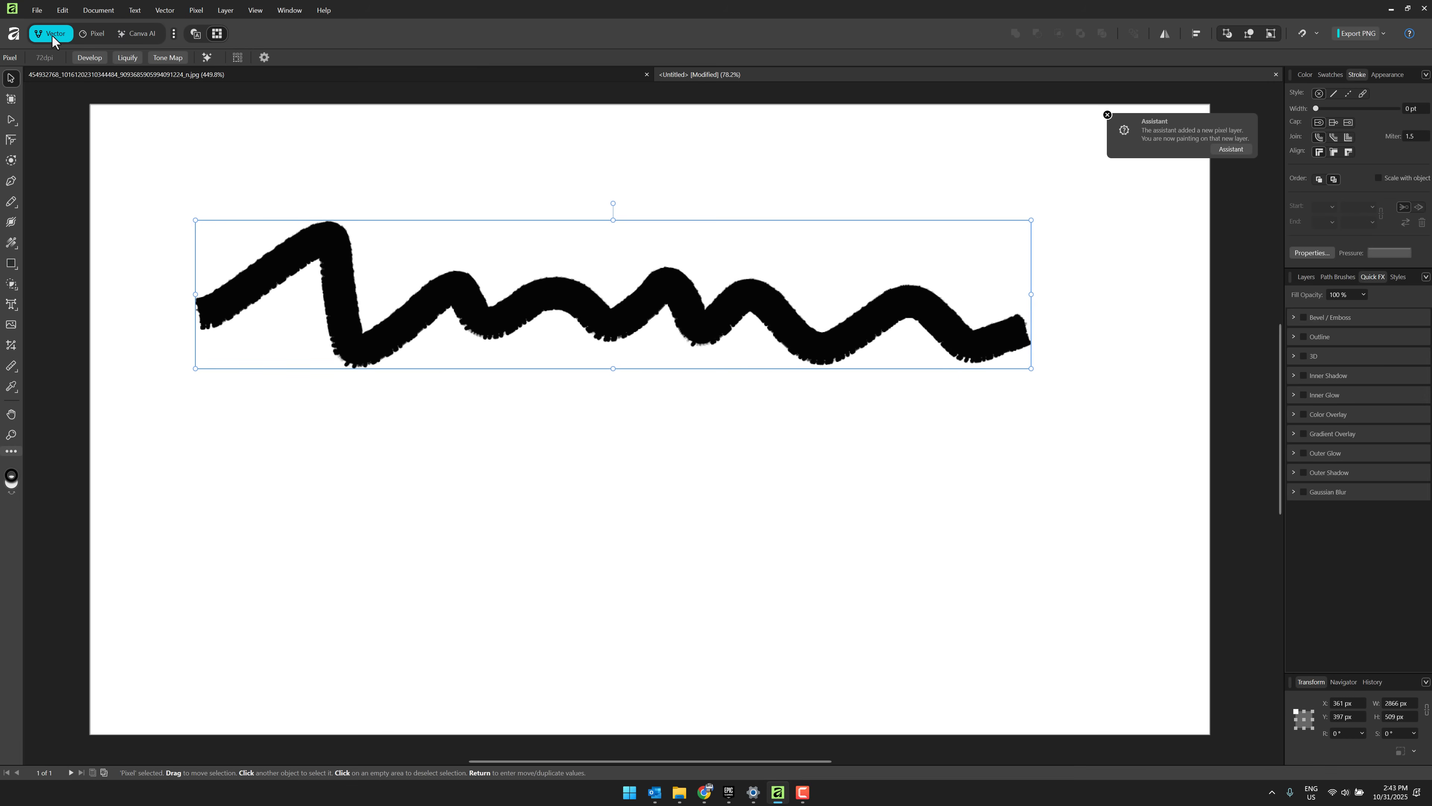
left_click(12, 202)
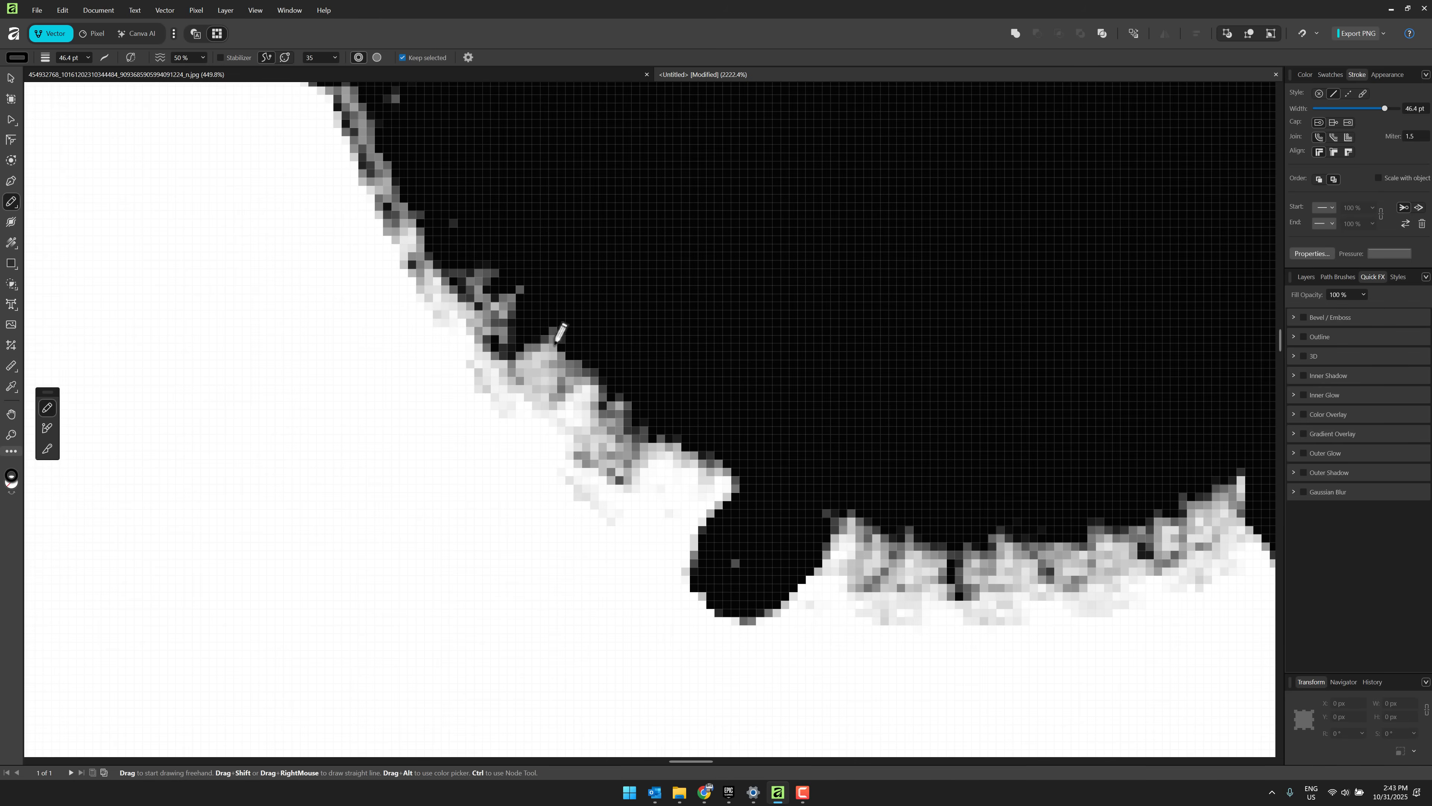
mouse_move(622, 398)
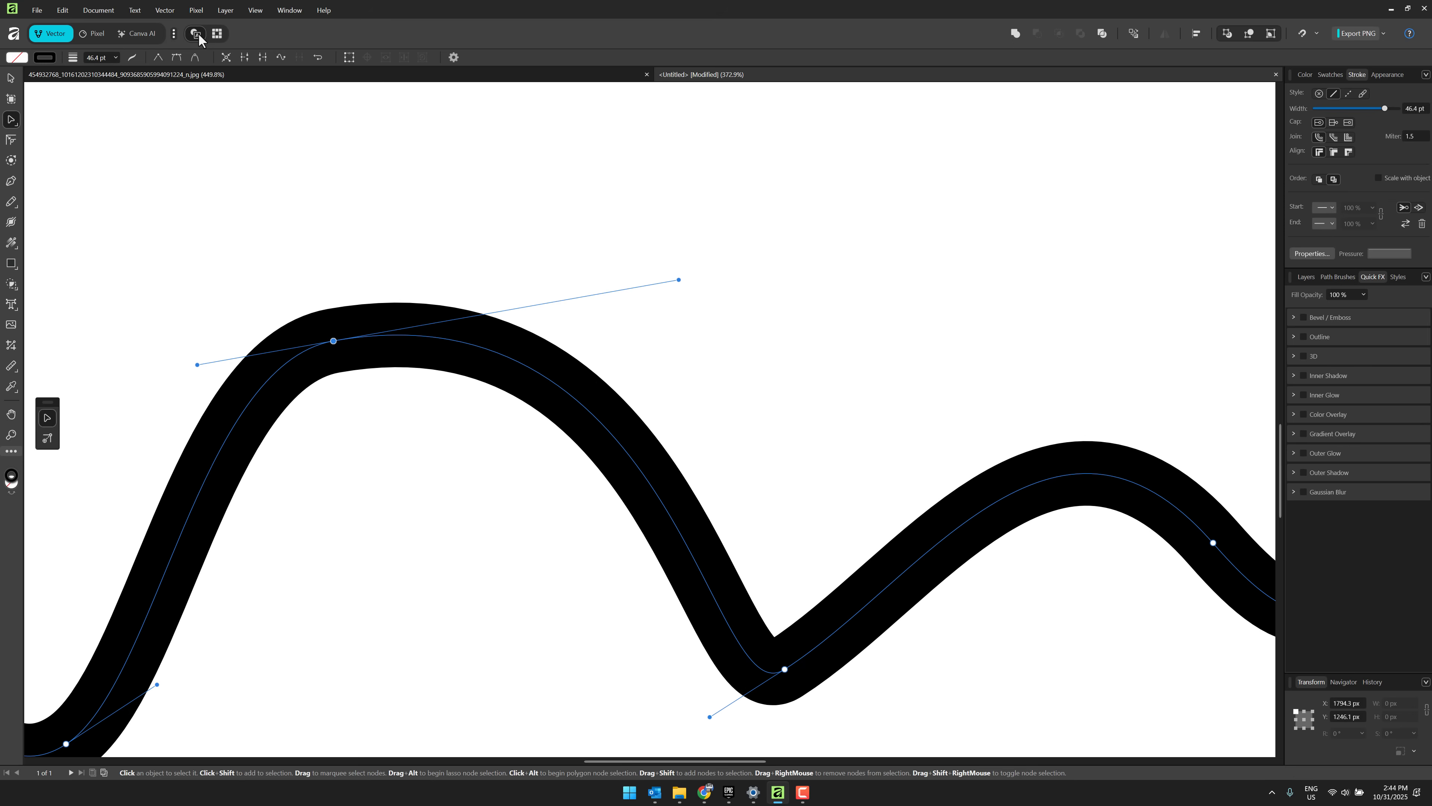
mouse_move(195, 34)
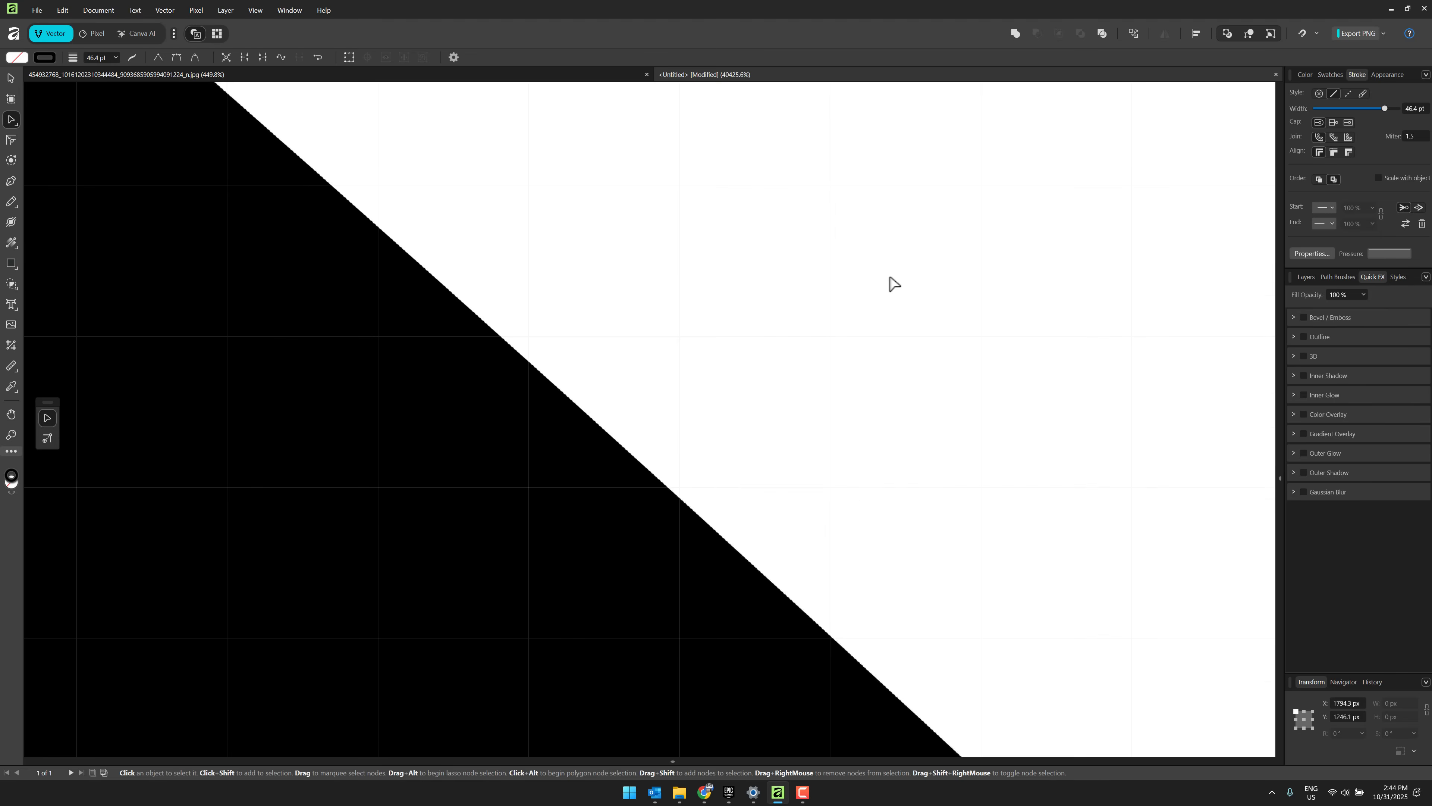
scroll("up", 3)
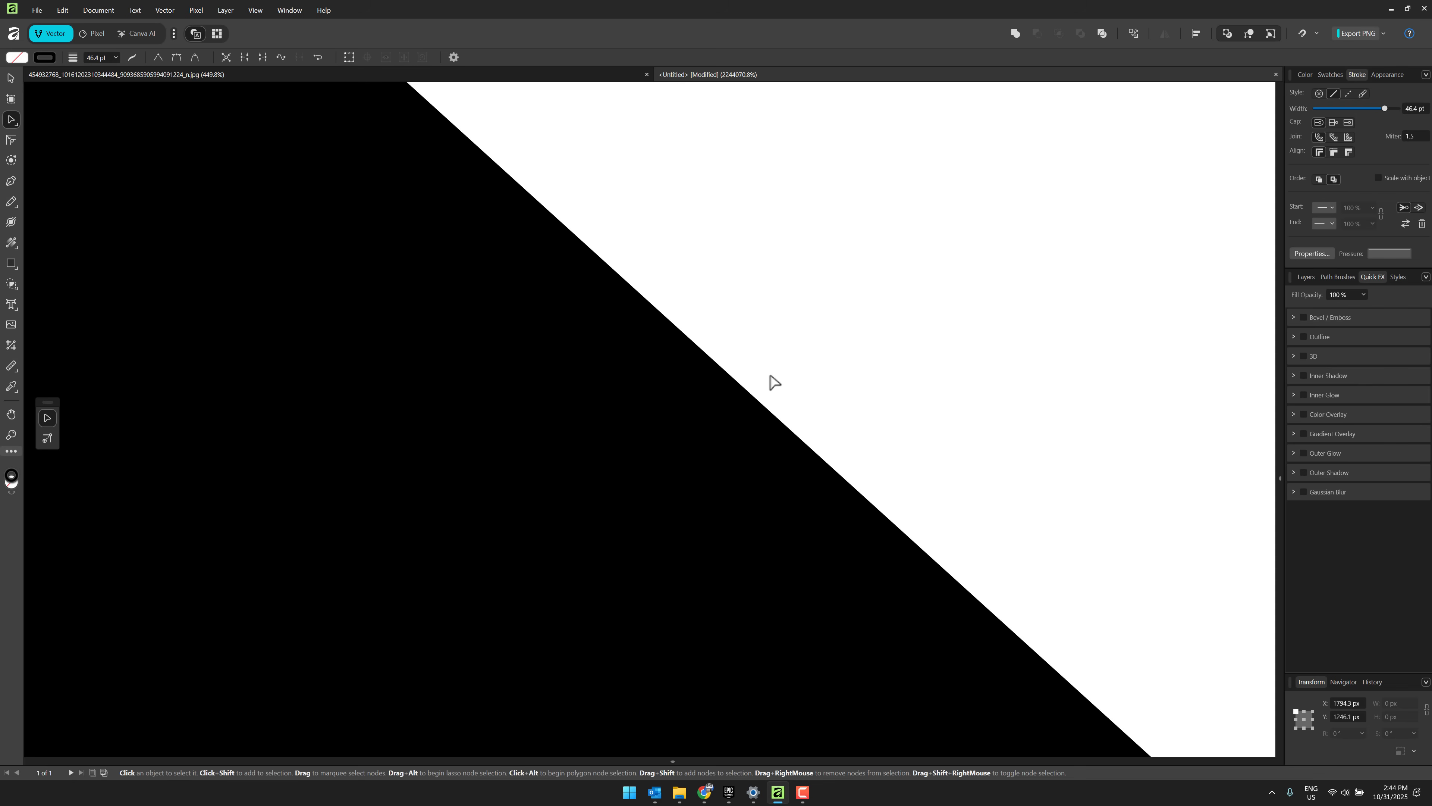
scroll("down", 3)
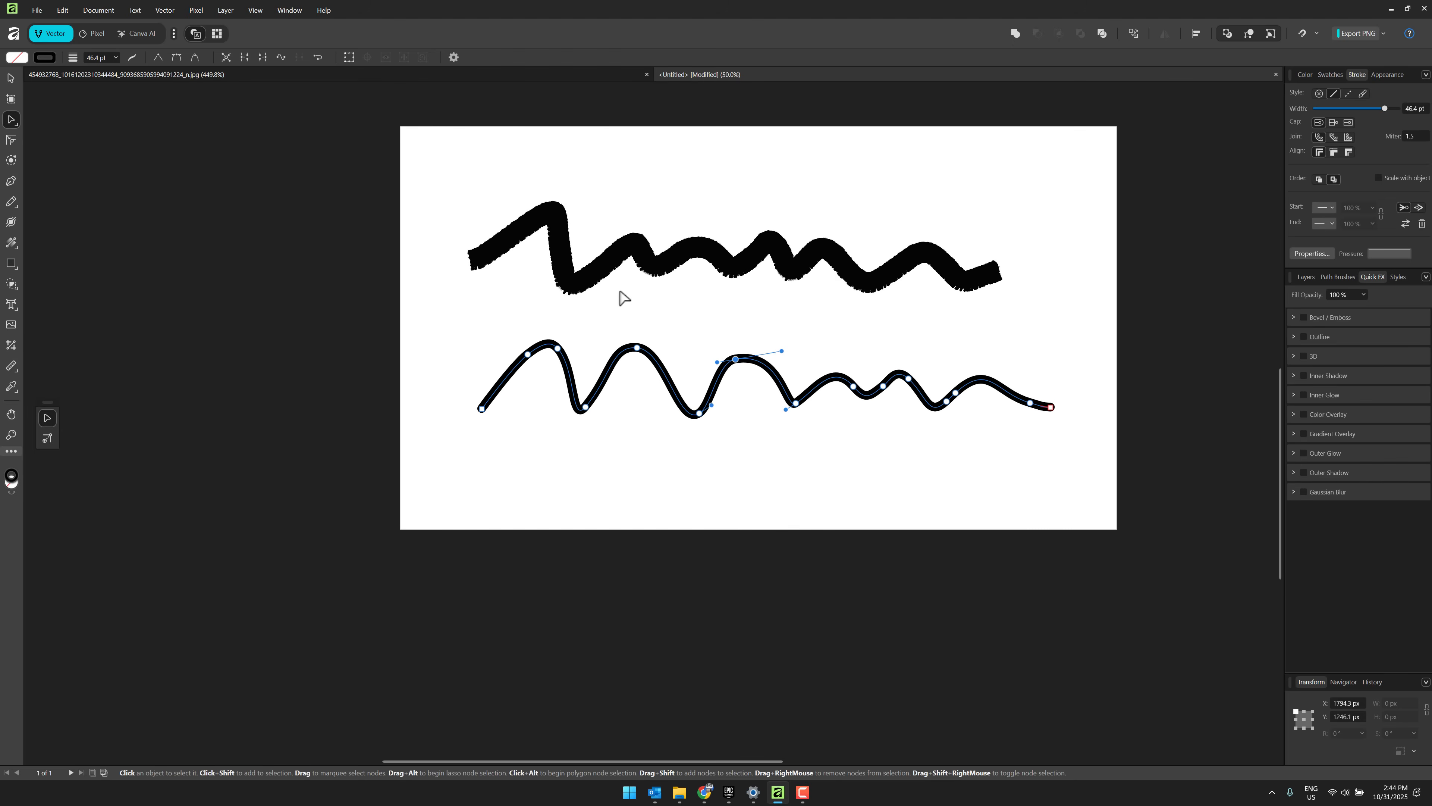
mouse_move(637, 289)
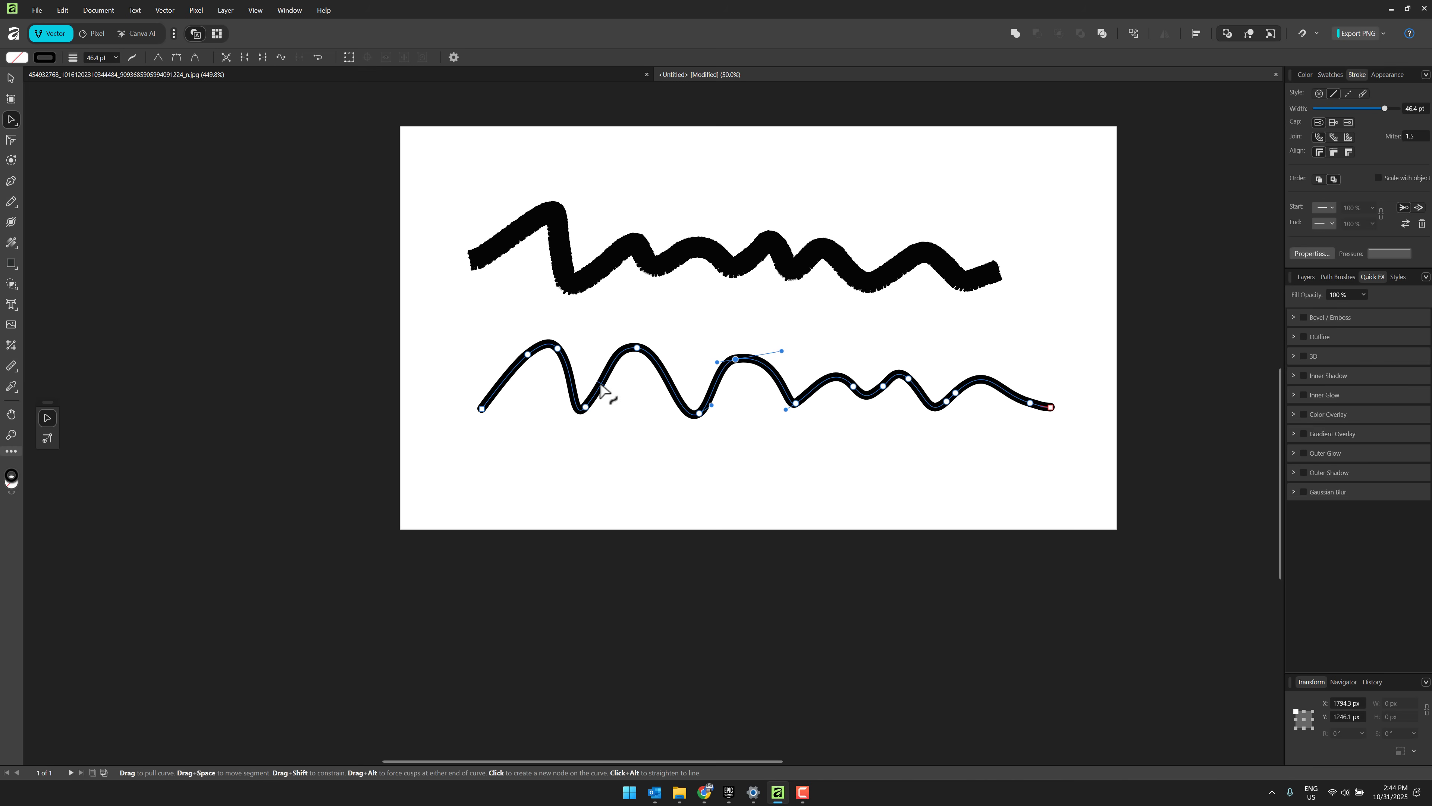
mouse_move(610, 375)
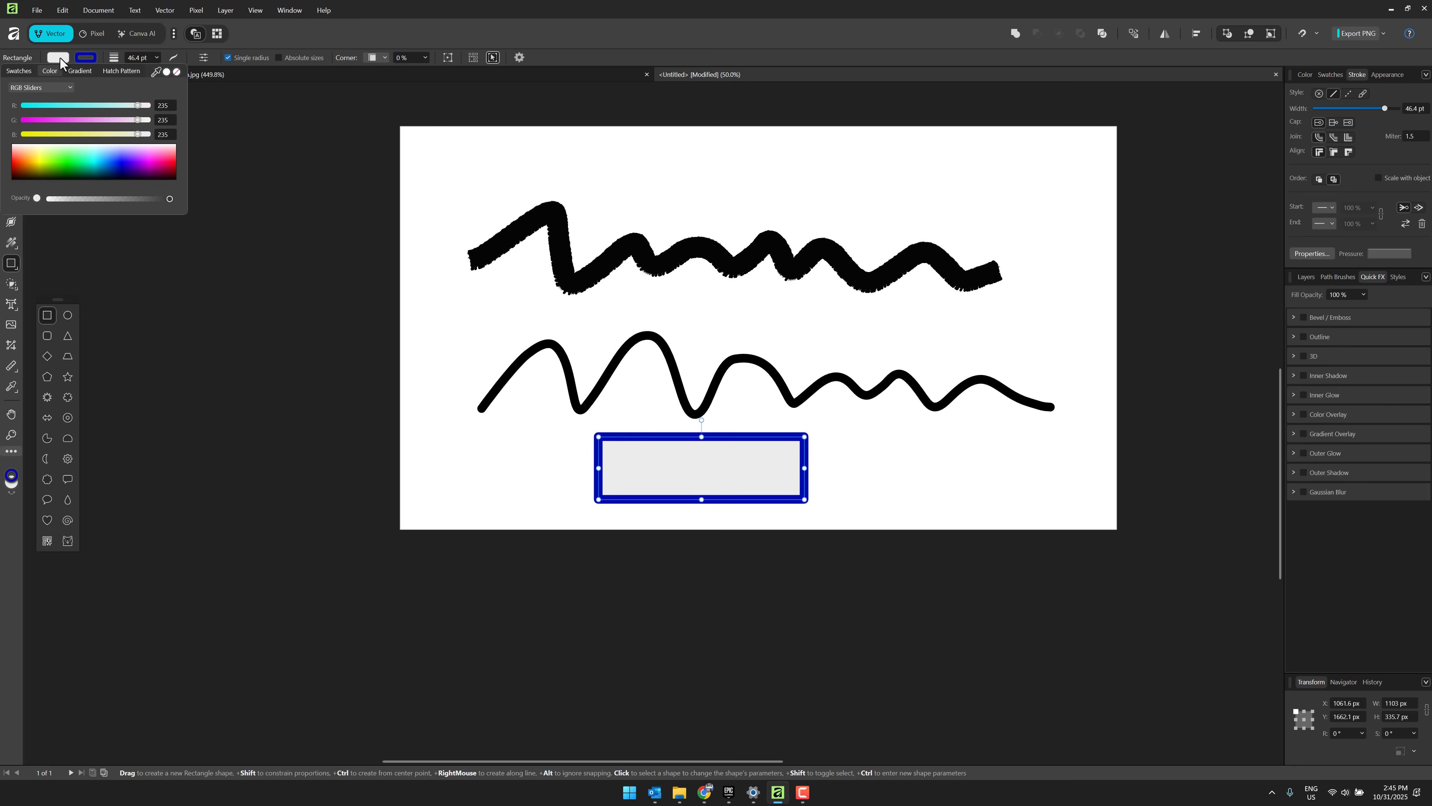
Step: Fill the rectangle with blue and prepare its top-right corner for reshaping into a curve
left_click(123, 166)
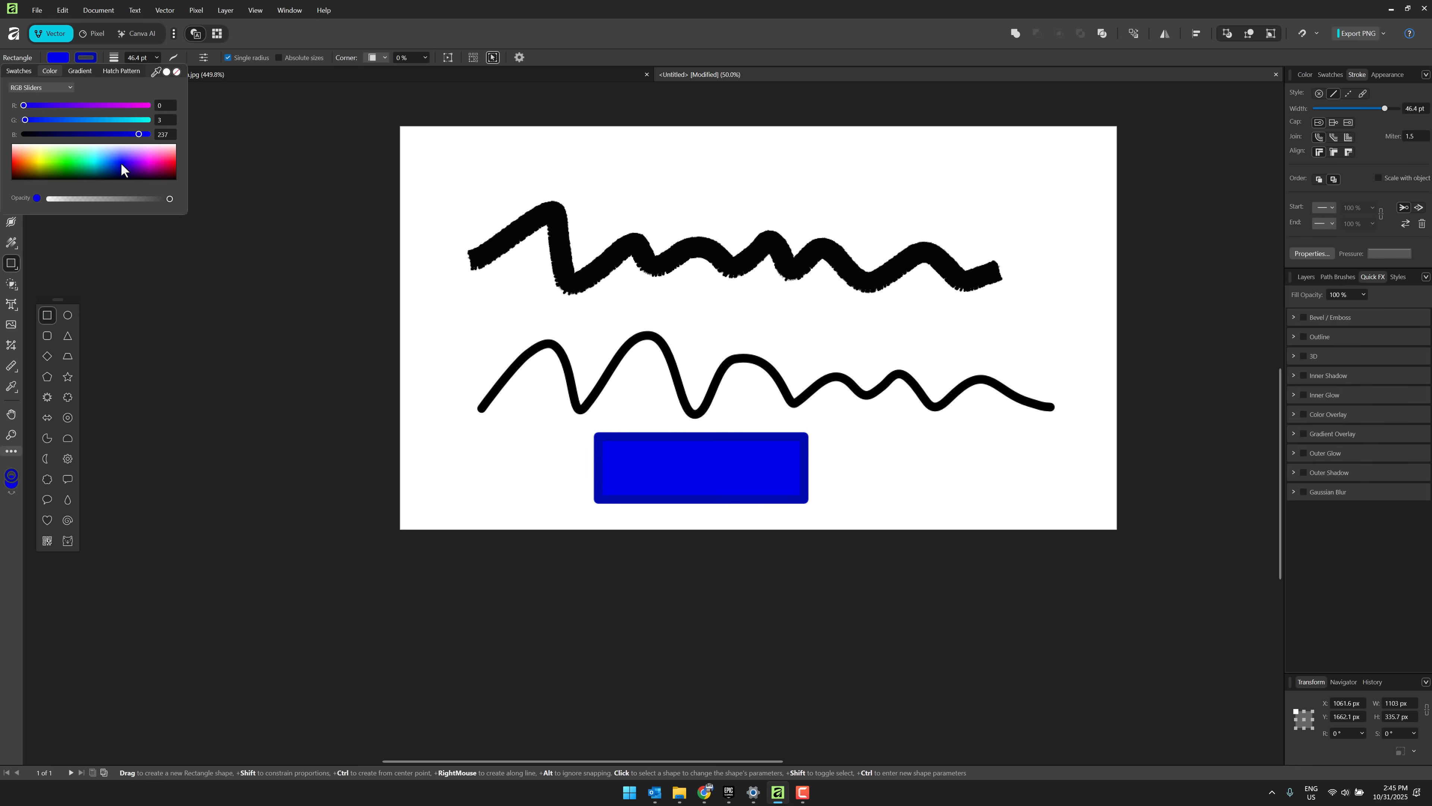
left_click(701, 468)
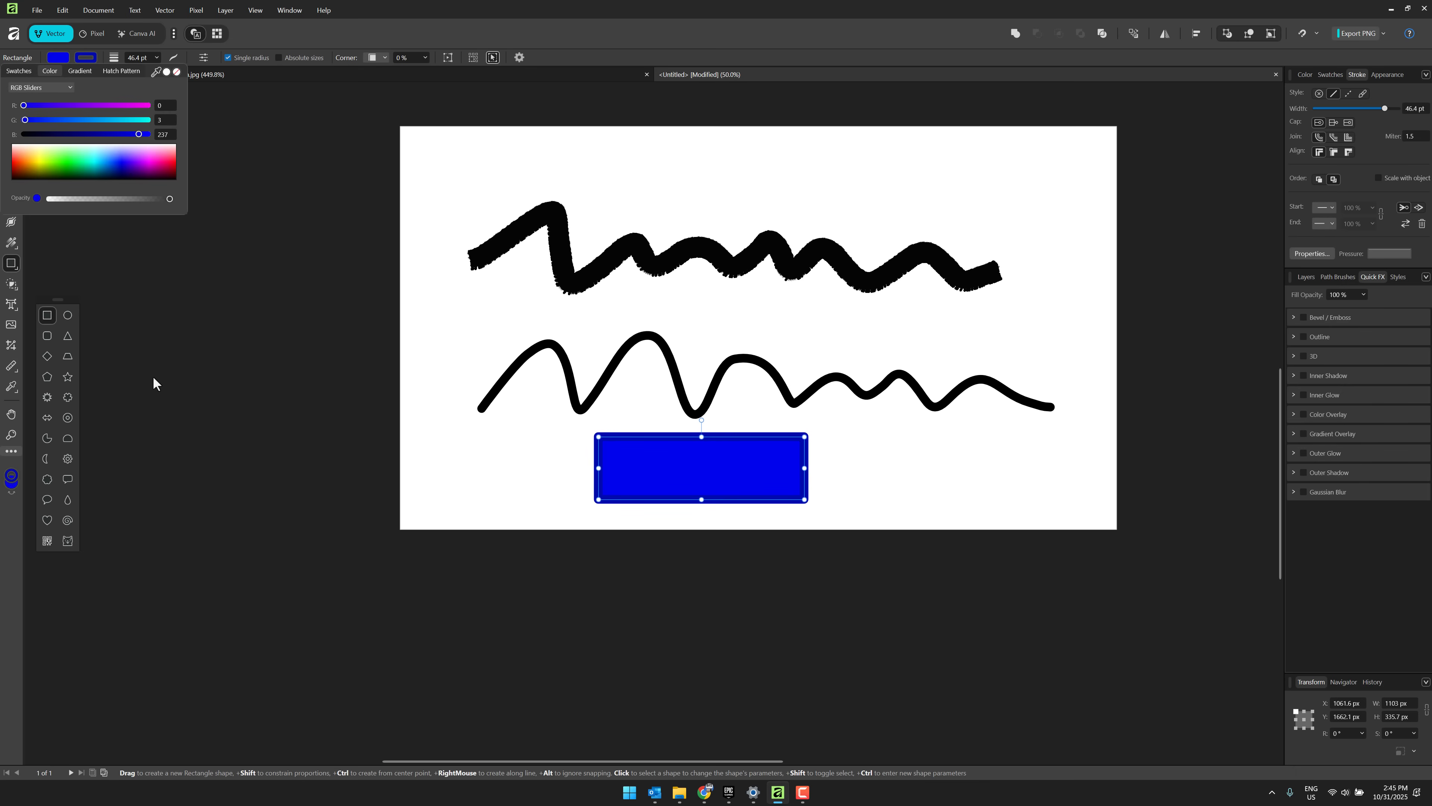
left_click(67, 315)
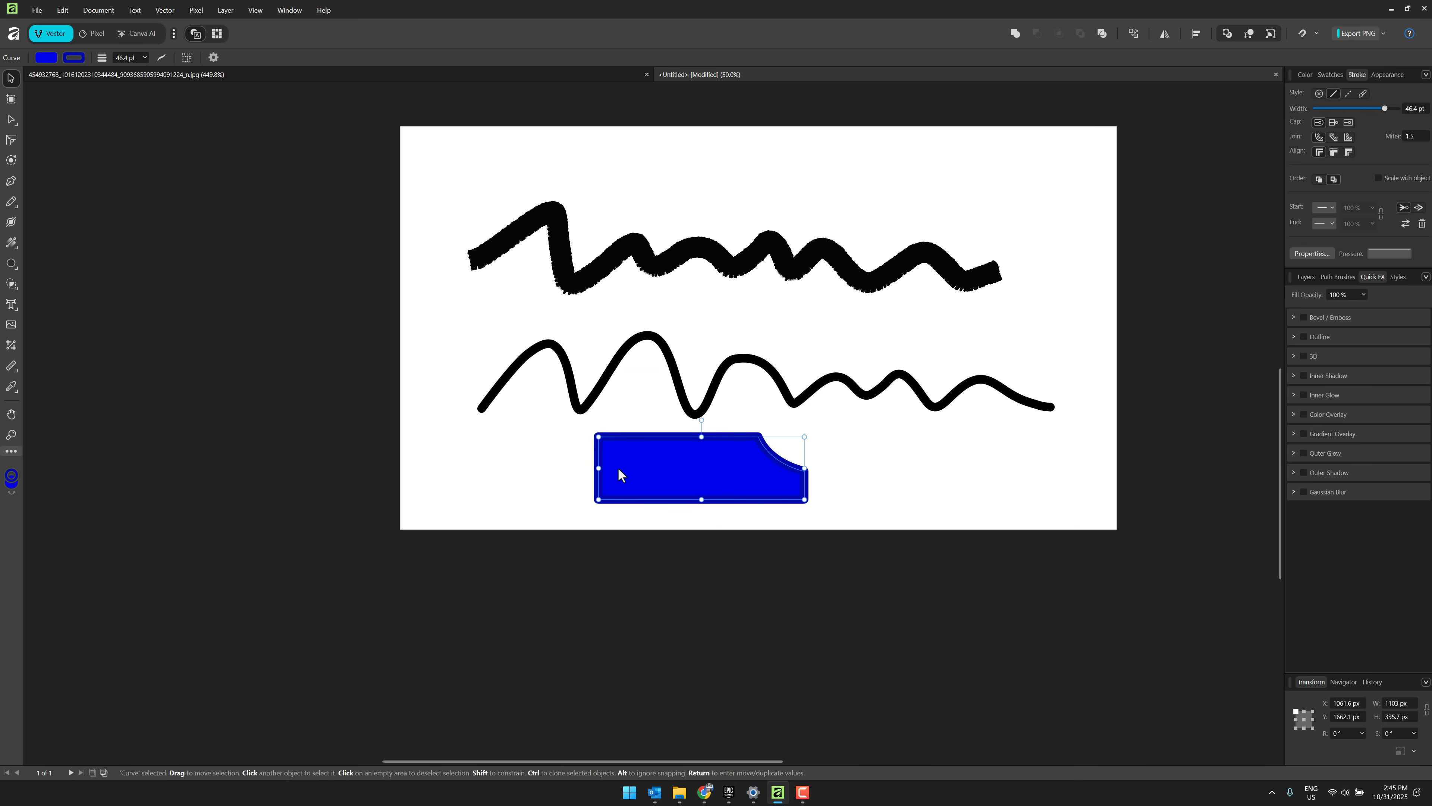
mouse_move(713, 186)
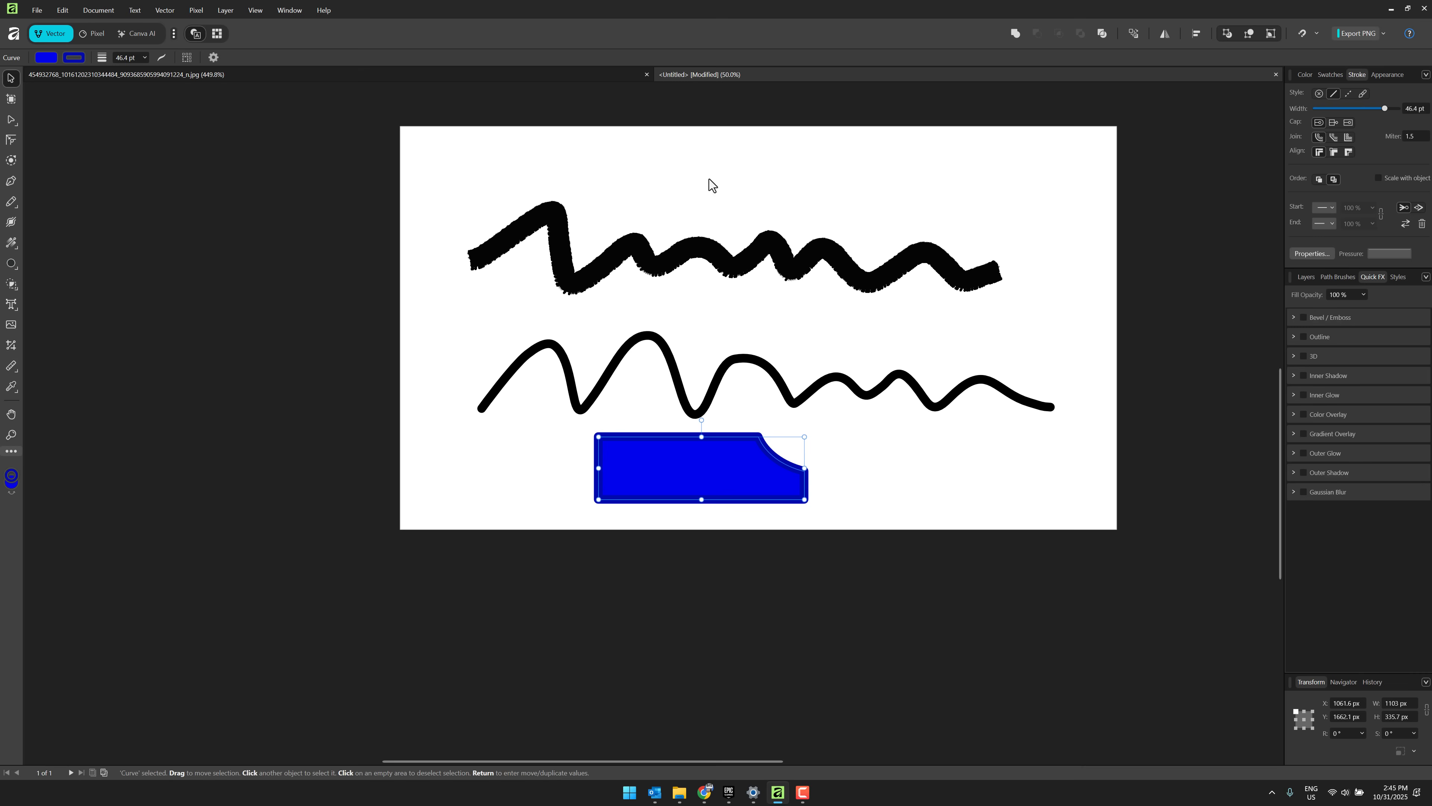
mouse_move(567, 78)
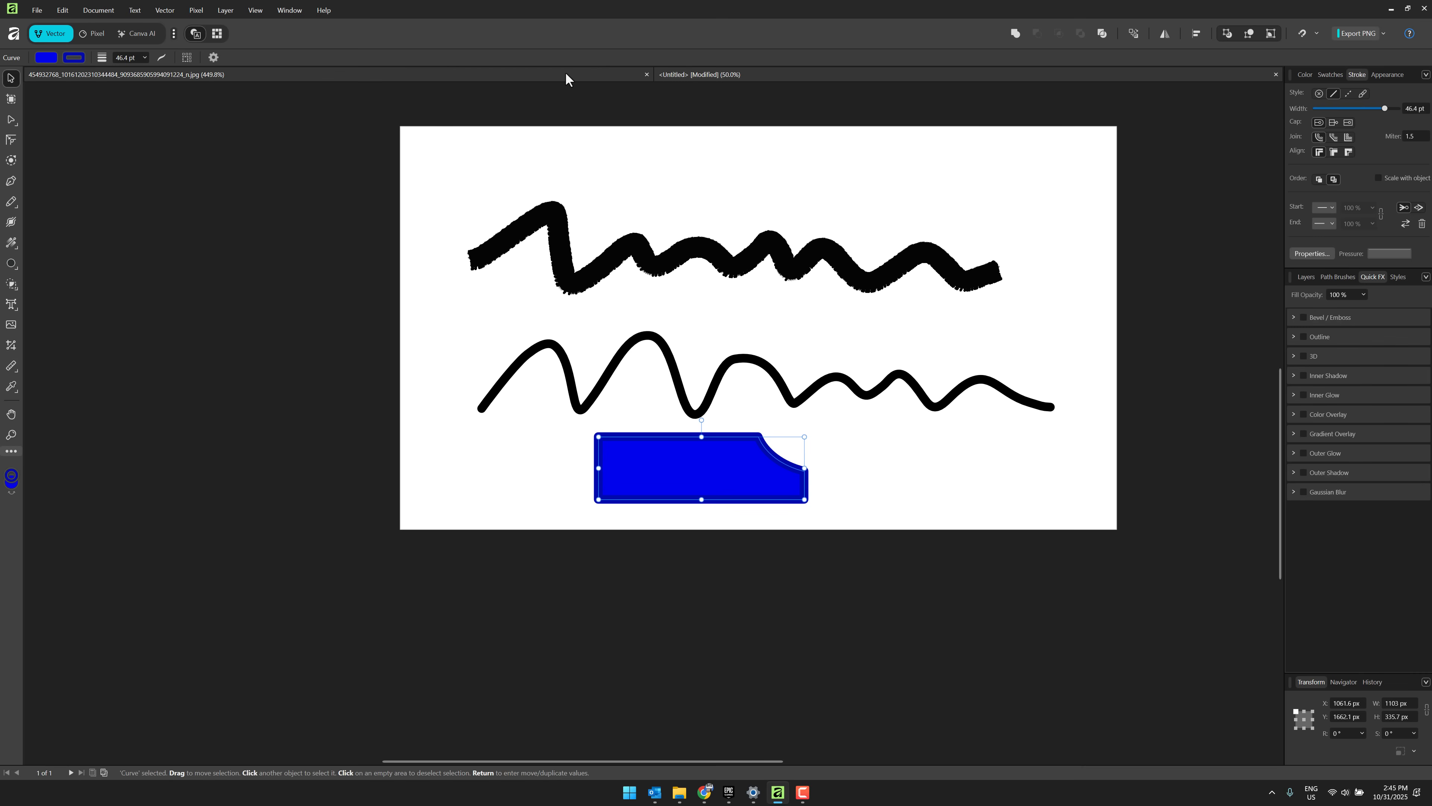
Step: Return to the mech document, select the background image and browse the new live filter layer commands
left_click(95, 34)
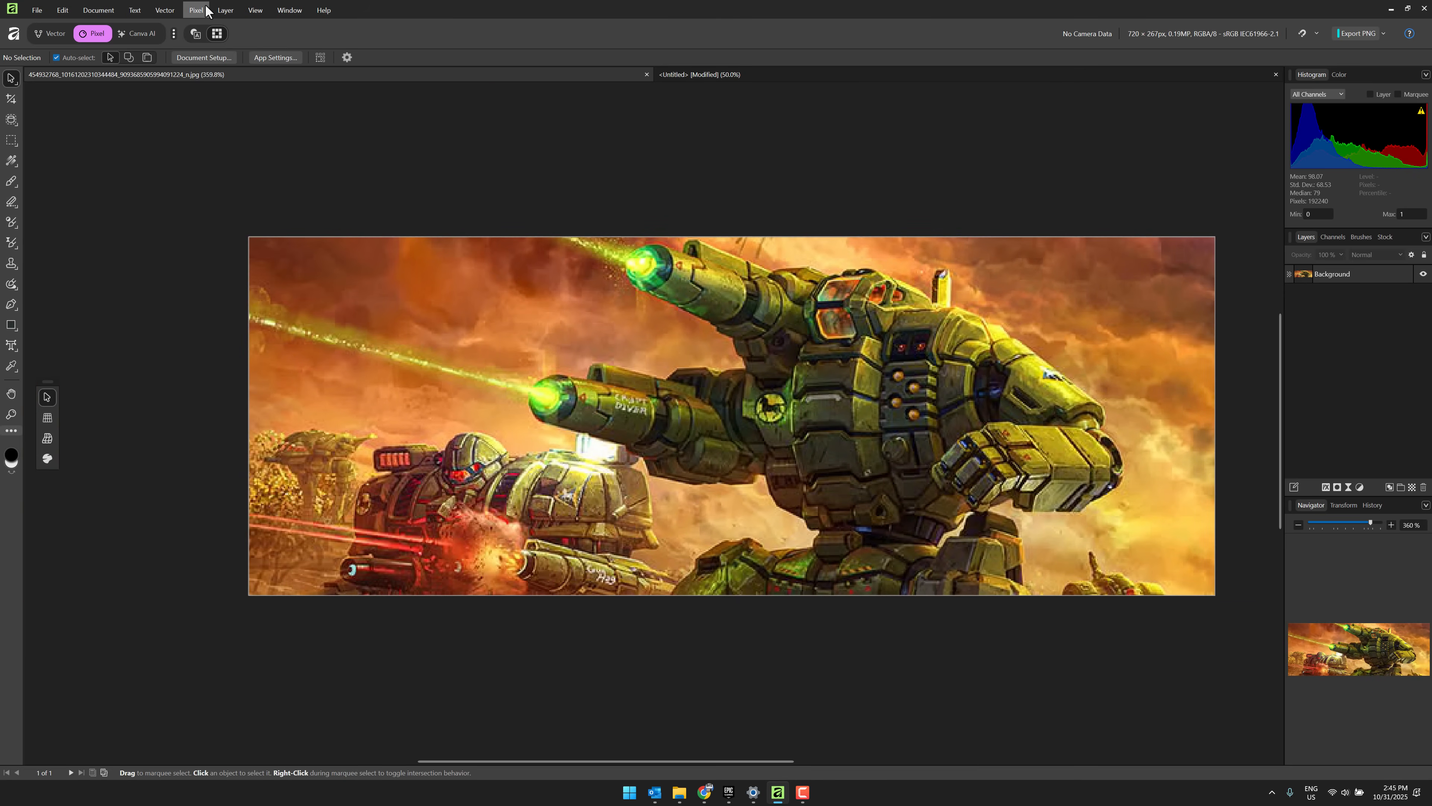
left_click(194, 9)
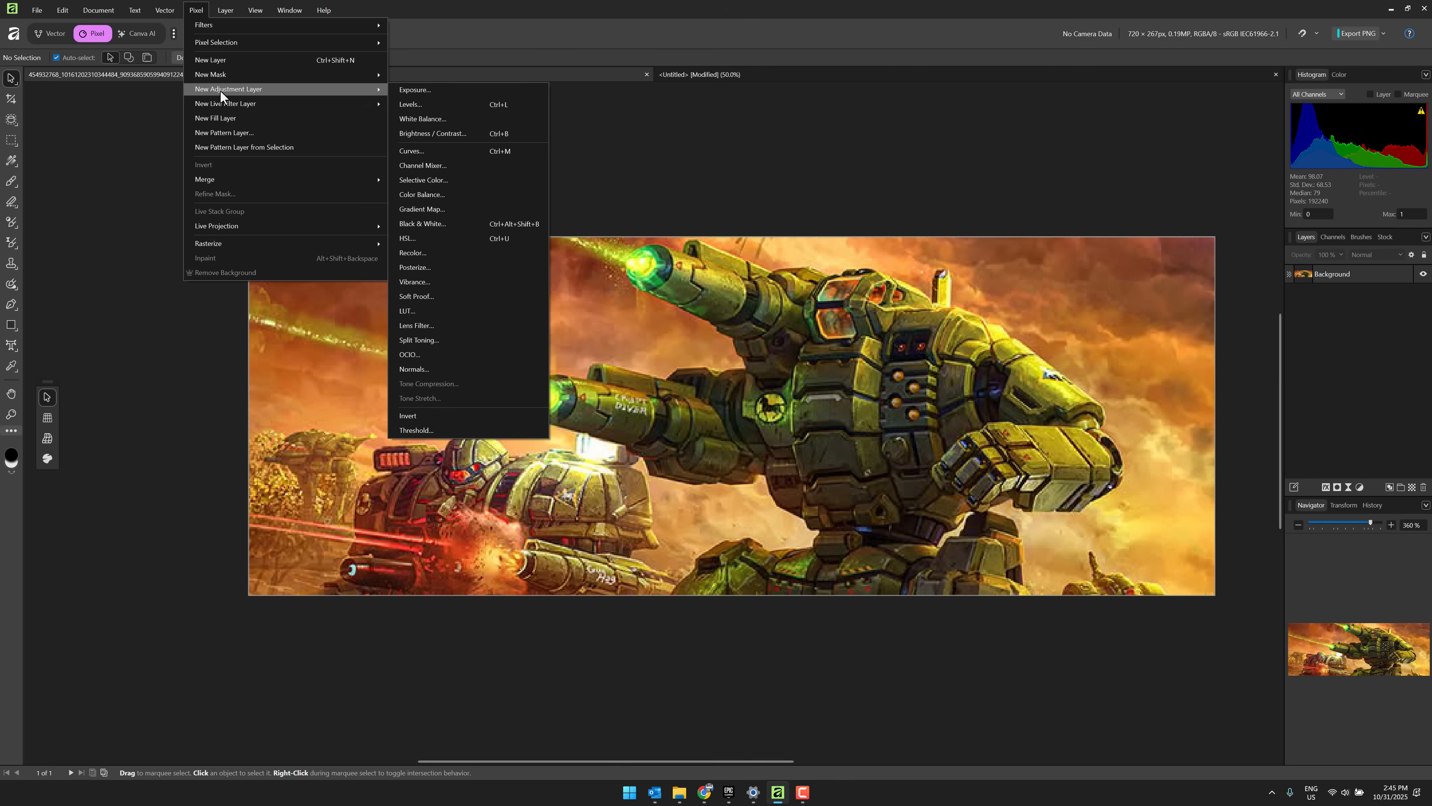
mouse_move(320, 91)
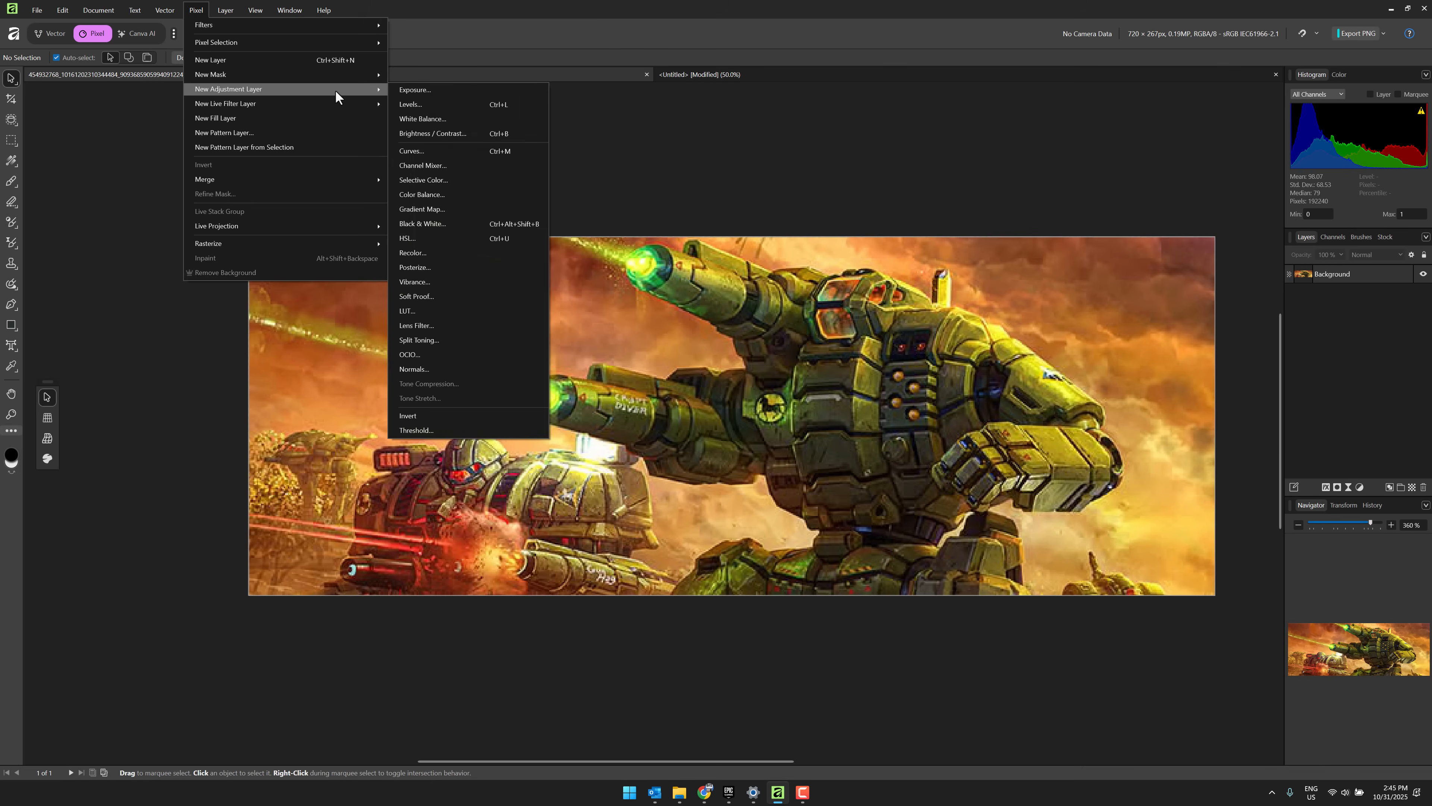
left_click(433, 133)
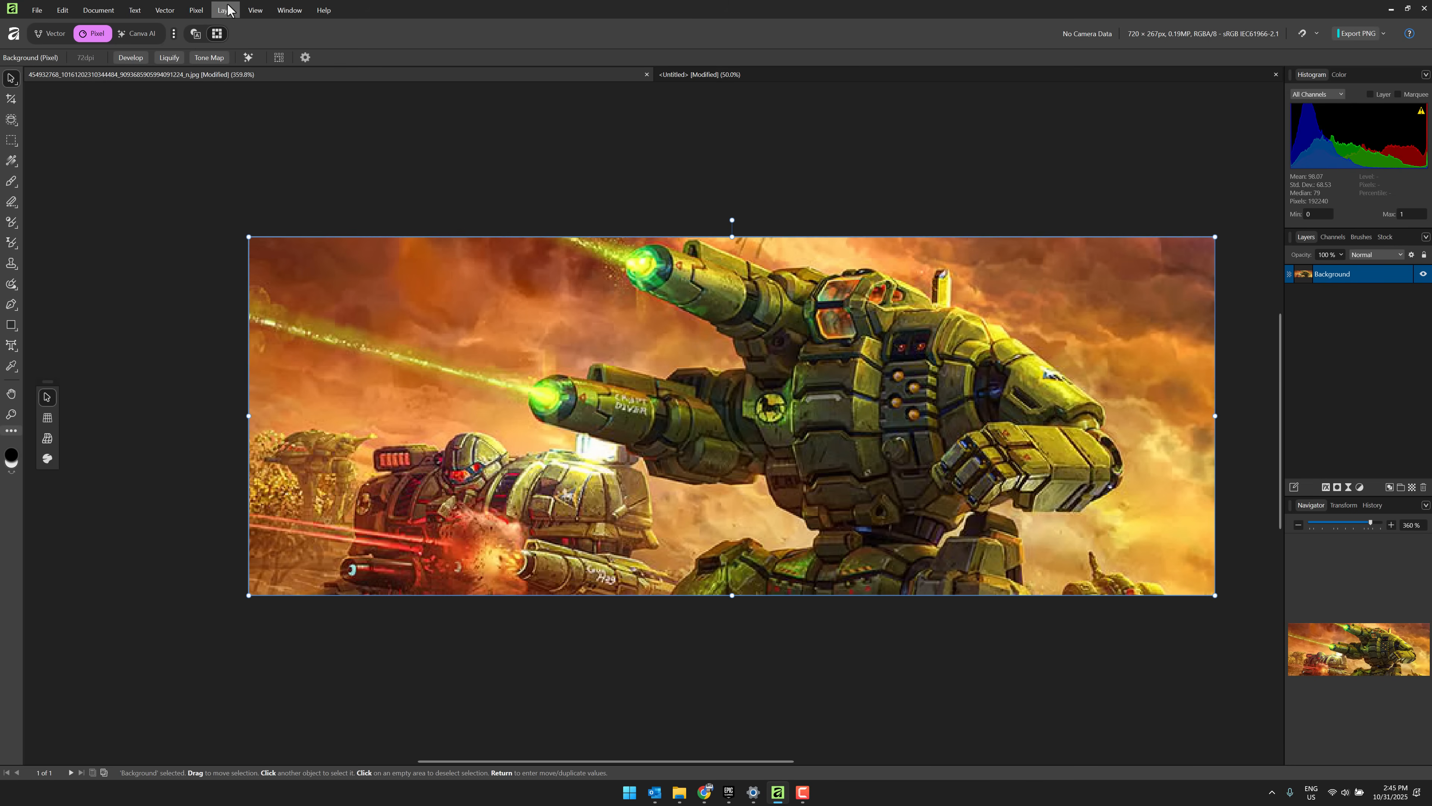
left_click(225, 9)
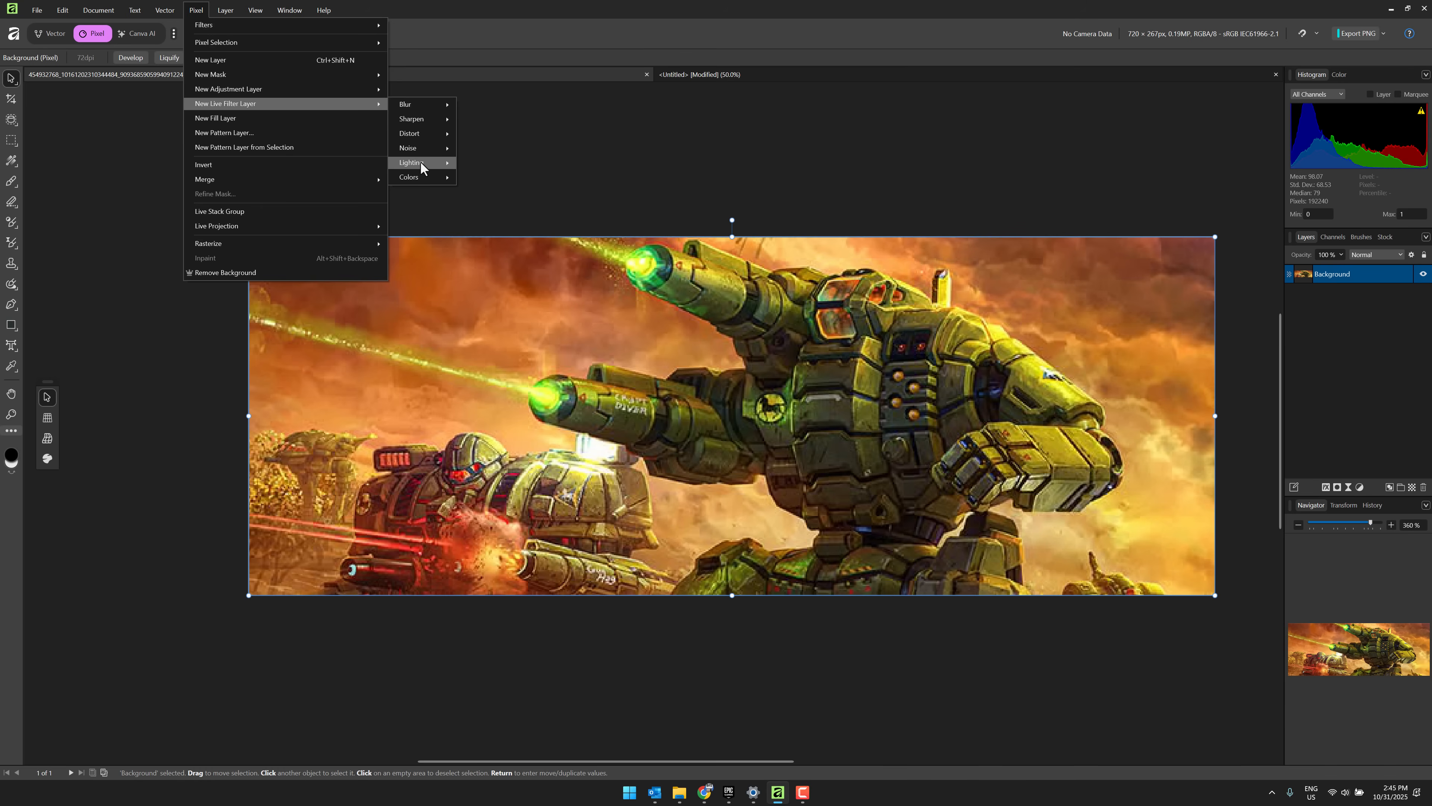
mouse_move(411, 162)
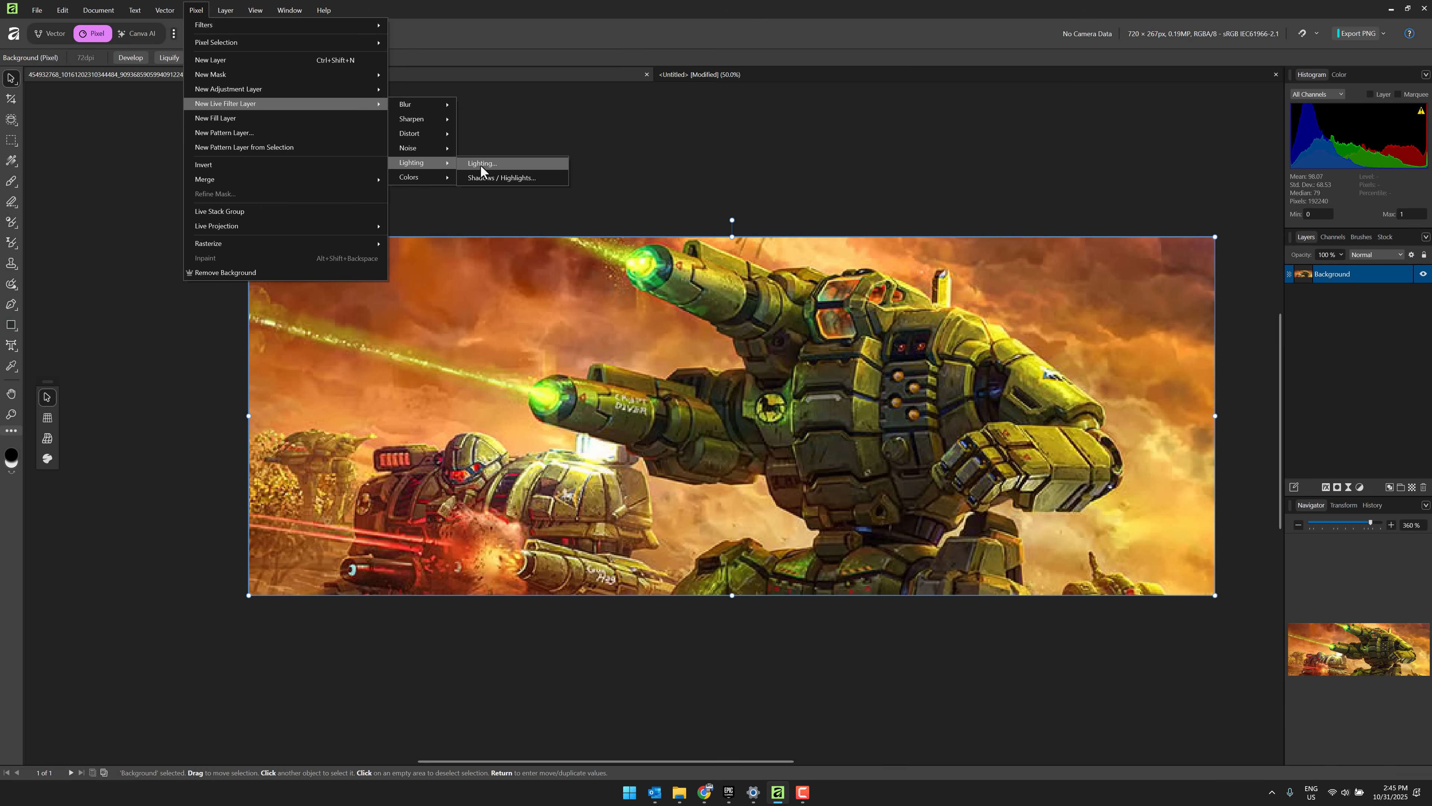
left_click(479, 164)
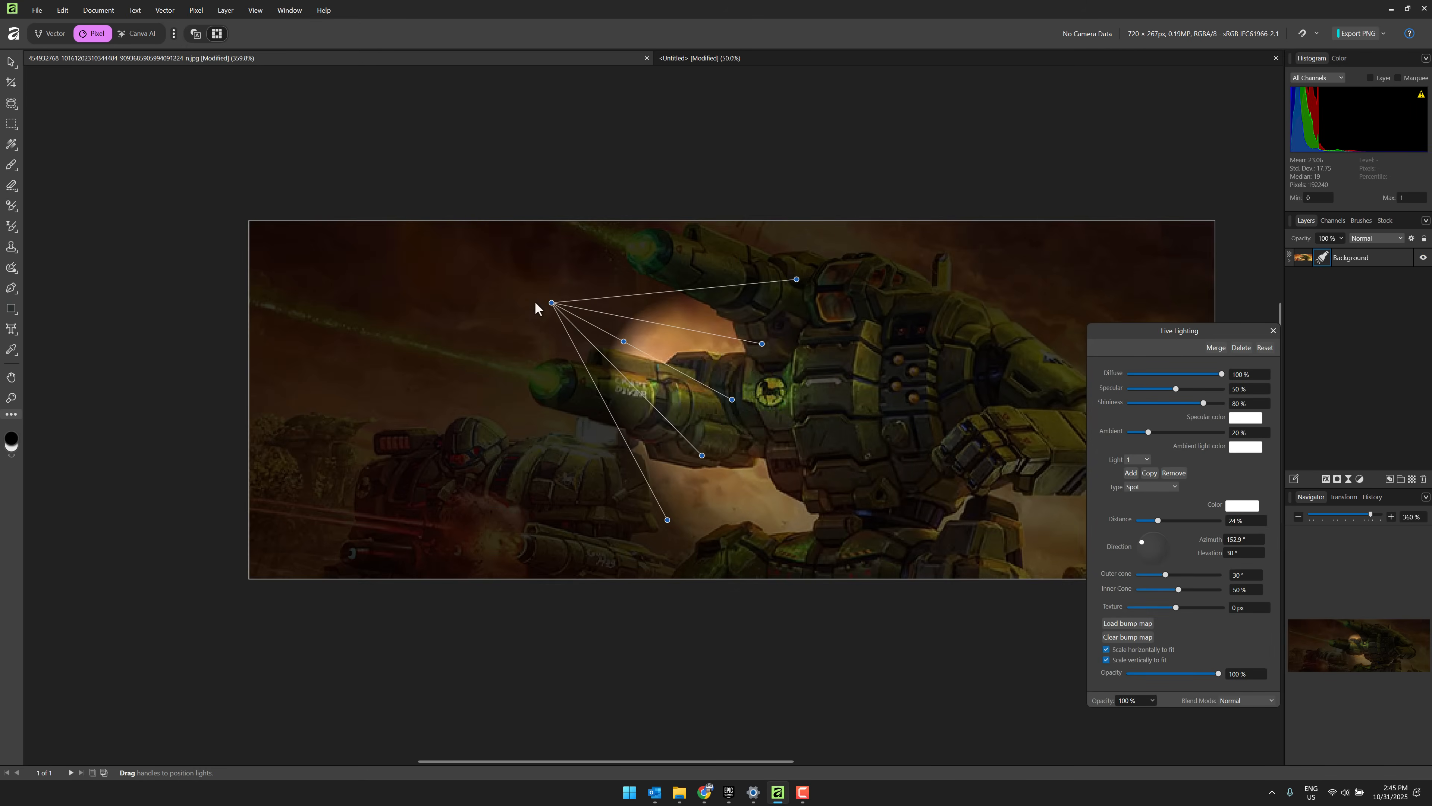
left_click_drag(551, 304, 599, 320)
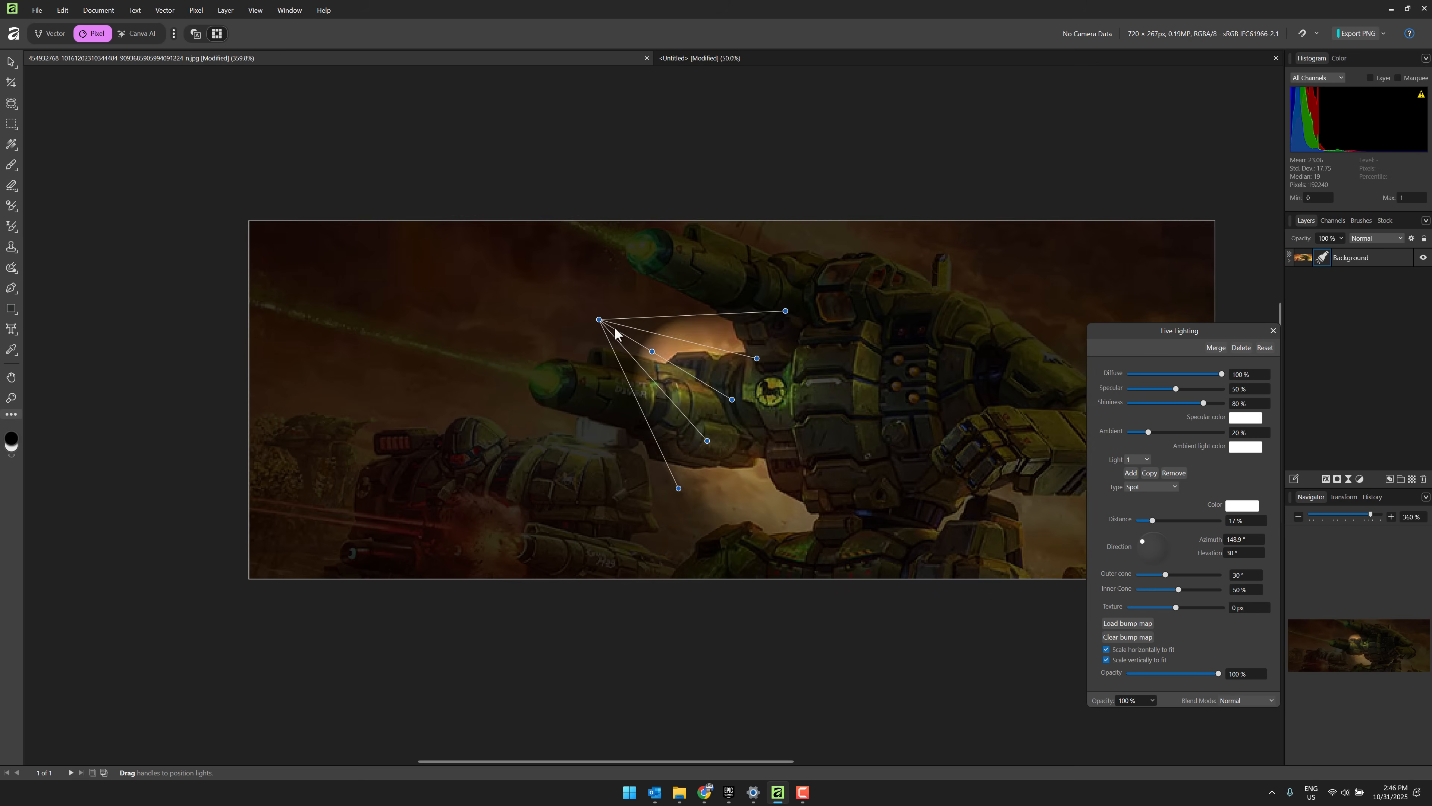
left_click_drag(598, 320, 296, 183)
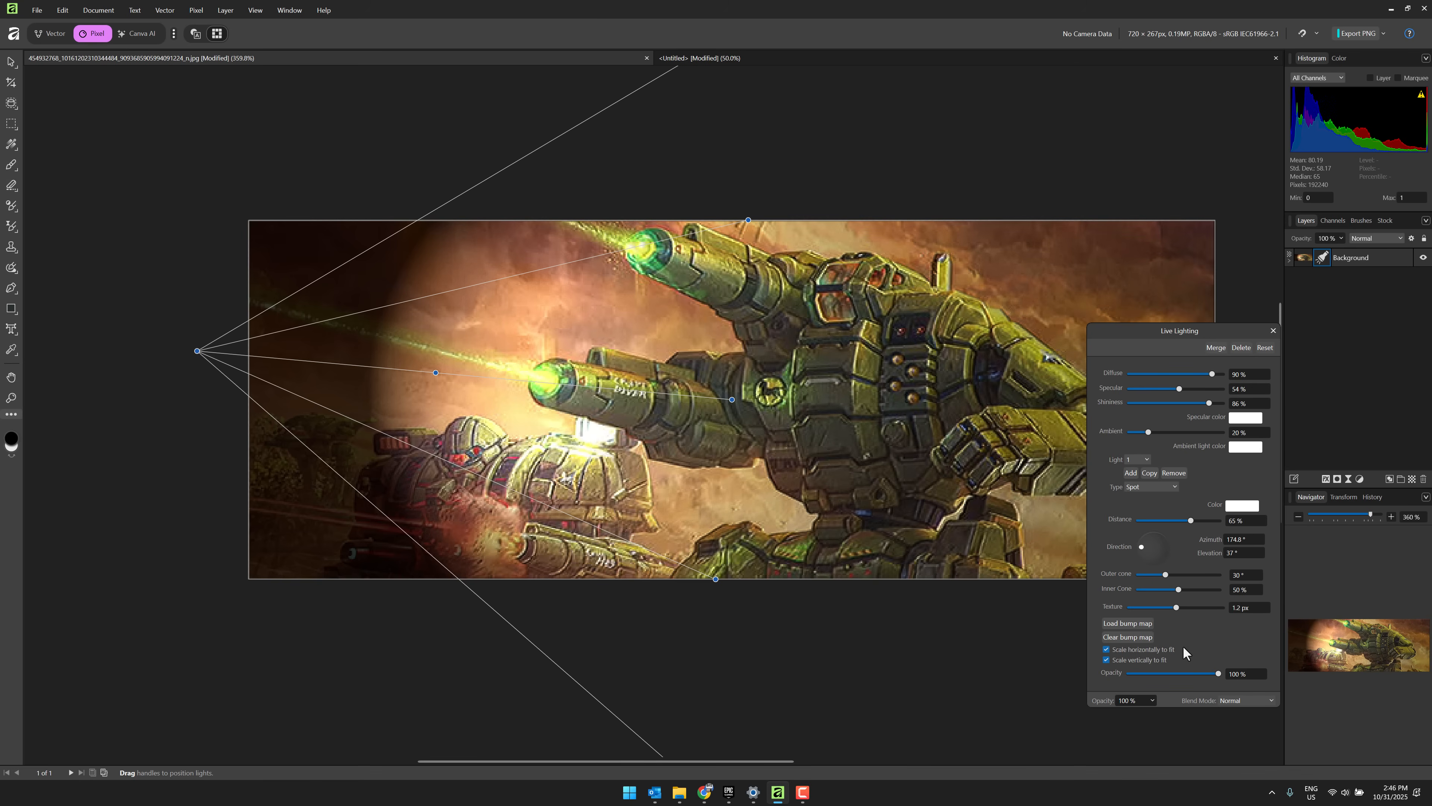
mouse_move(1326, 634)
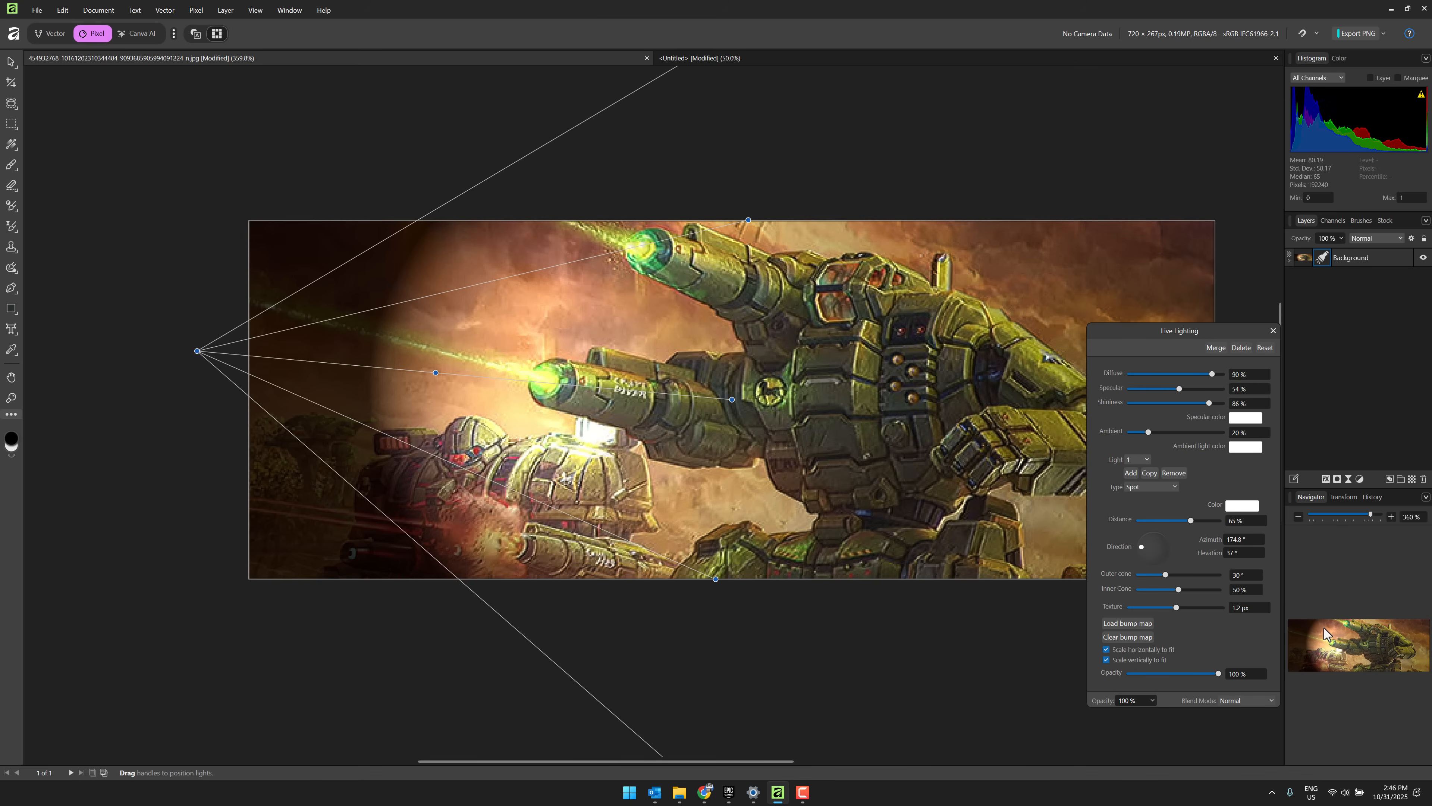
mouse_move(1114, 353)
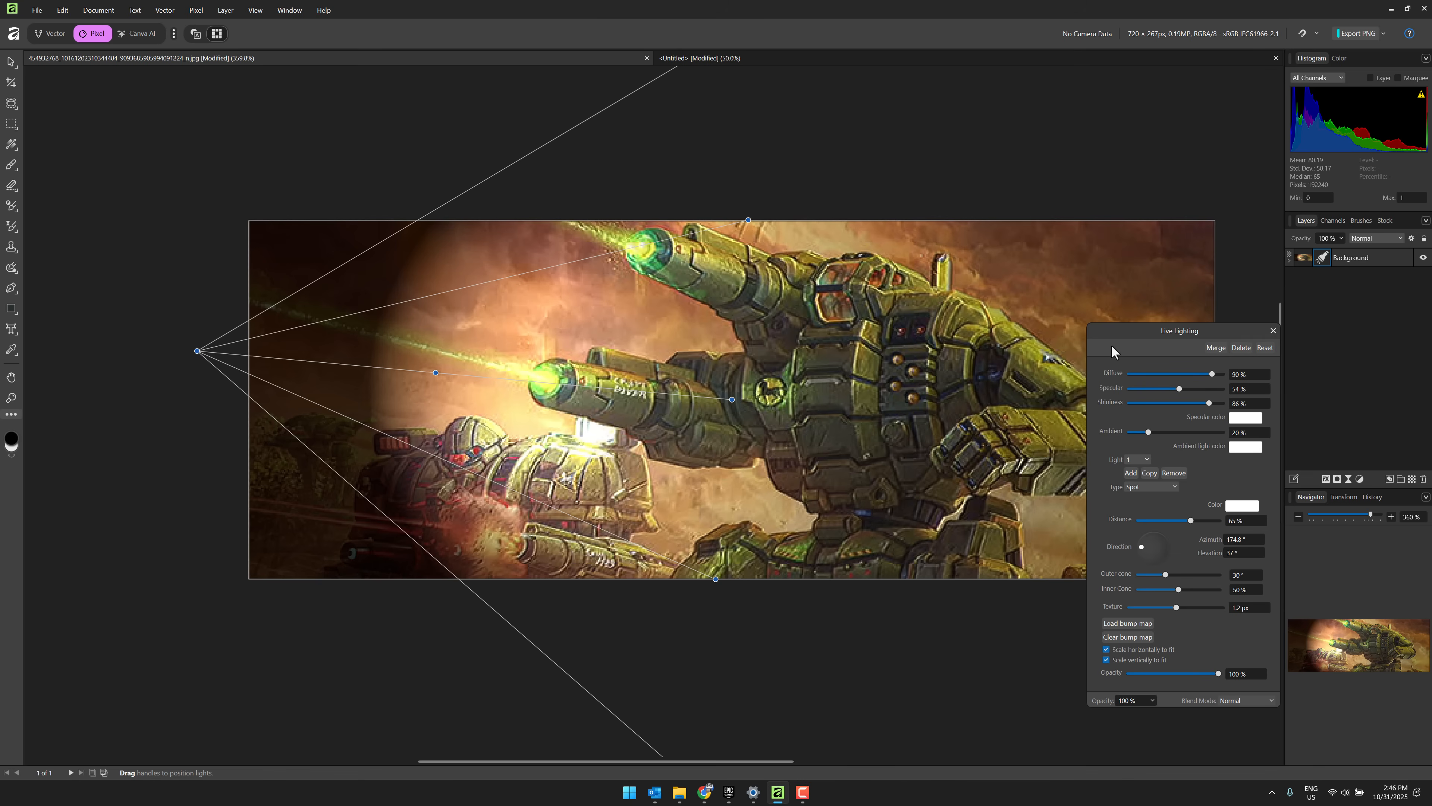
left_click(1273, 330)
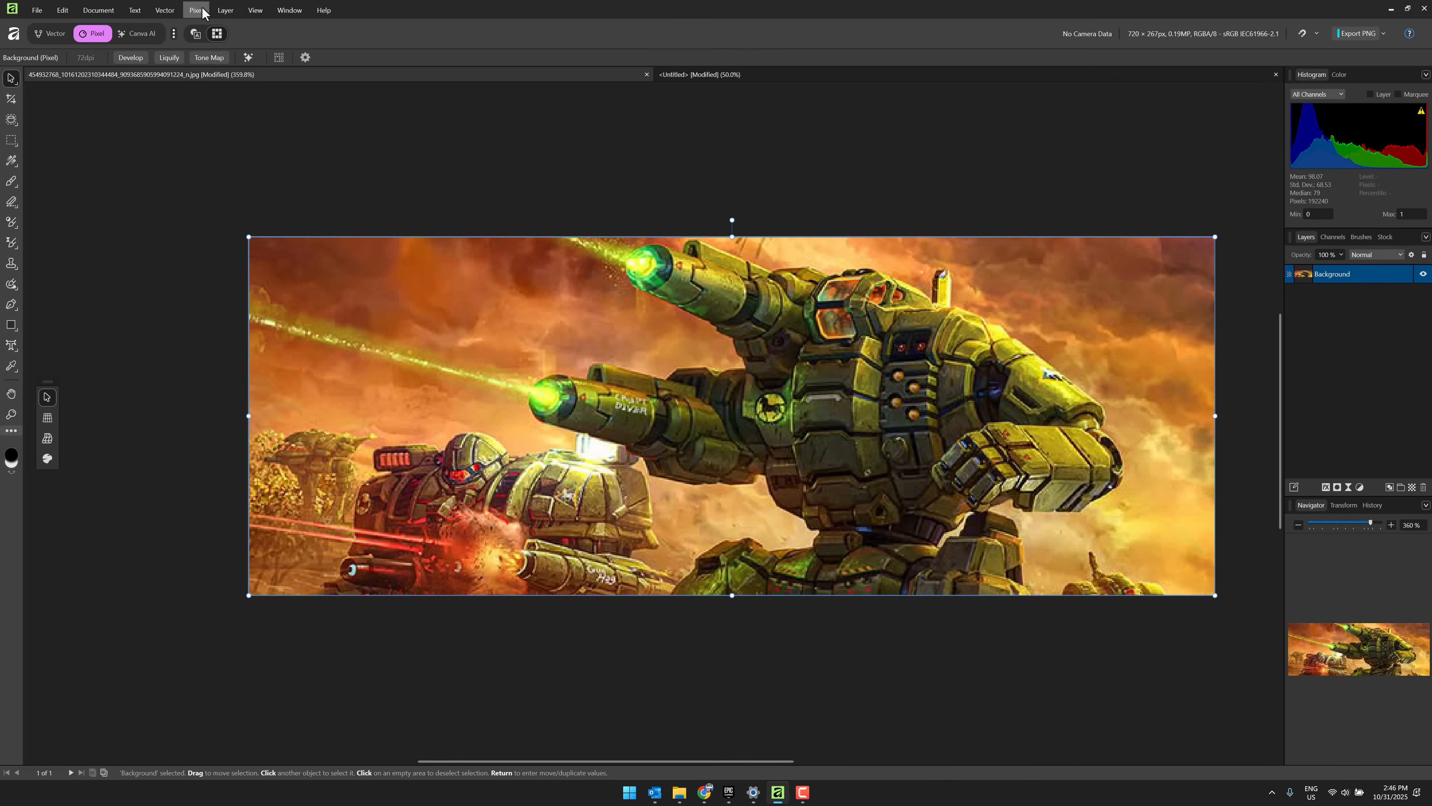
Step: Add a live glitch filter, cycle through colour-split and shredded methods, then close its settings leaving the image undistorted
left_click(195, 10)
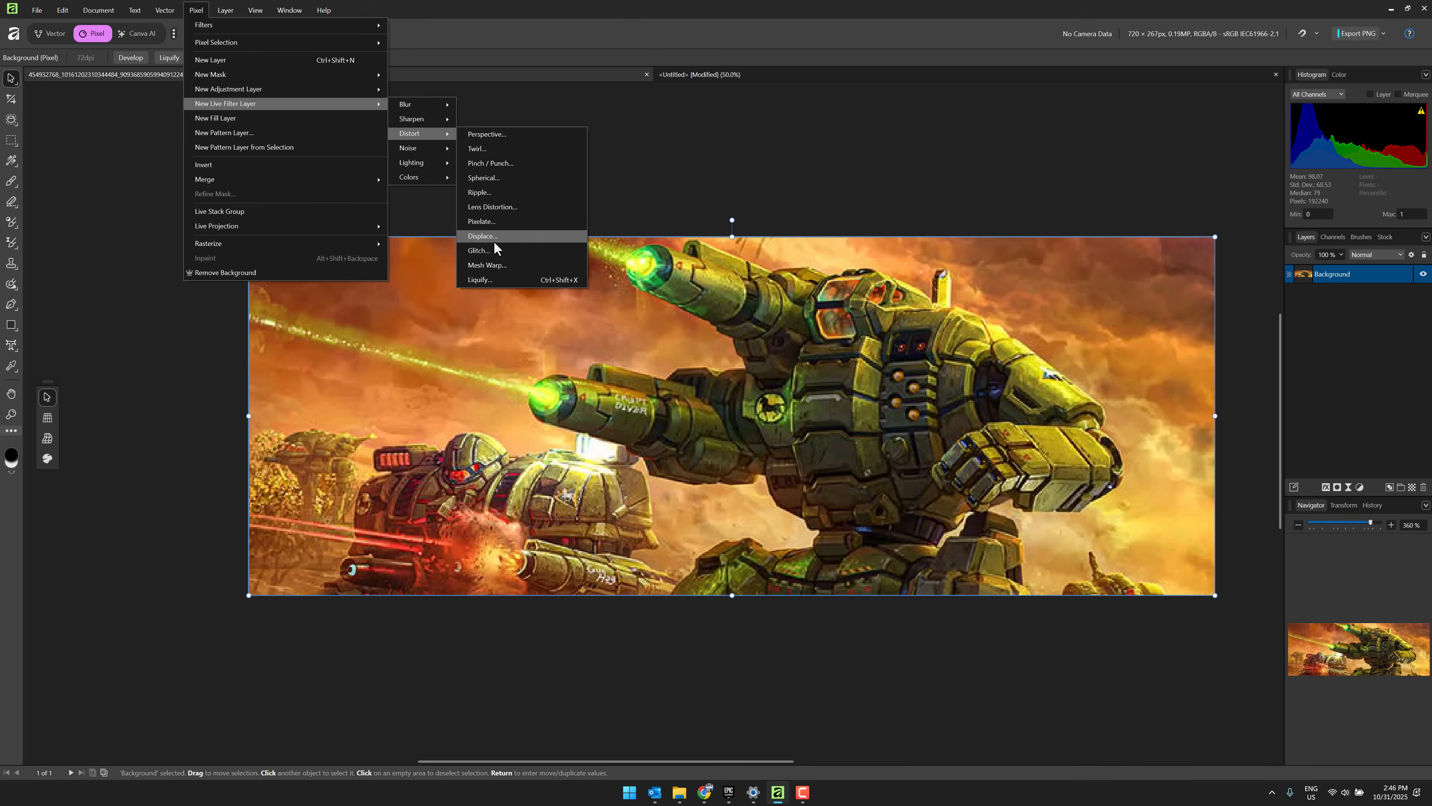
left_click(481, 251)
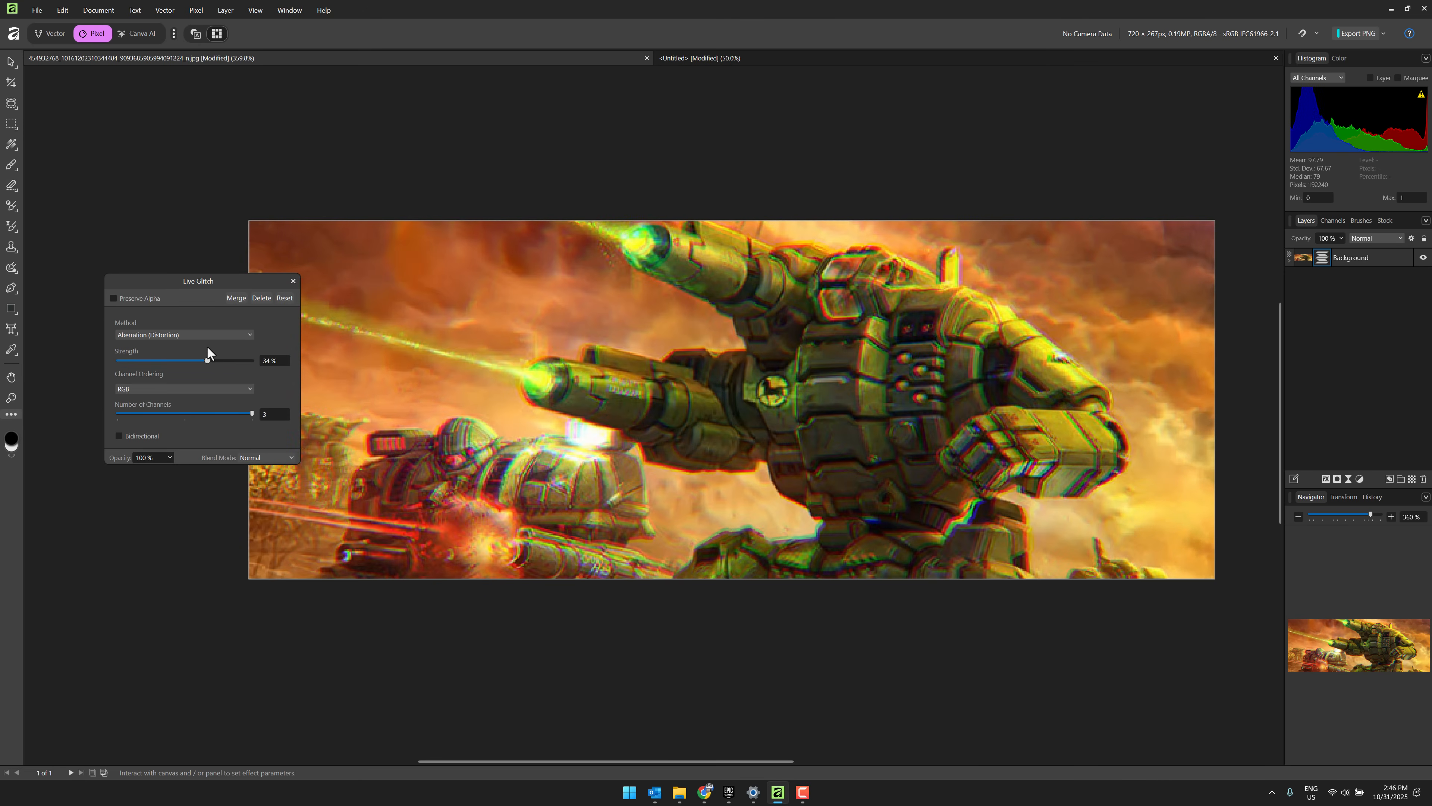
left_click(183, 335)
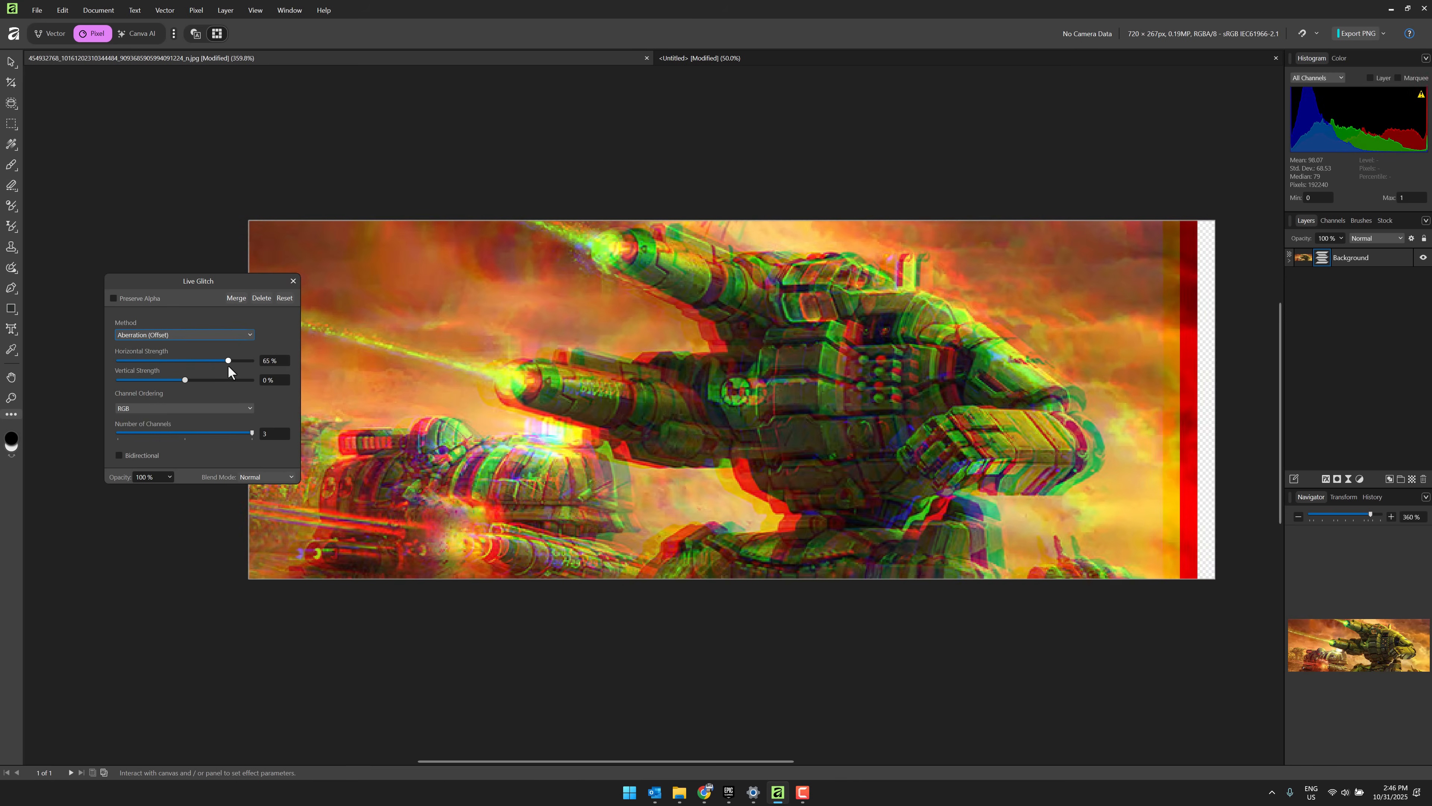
left_click(183, 335)
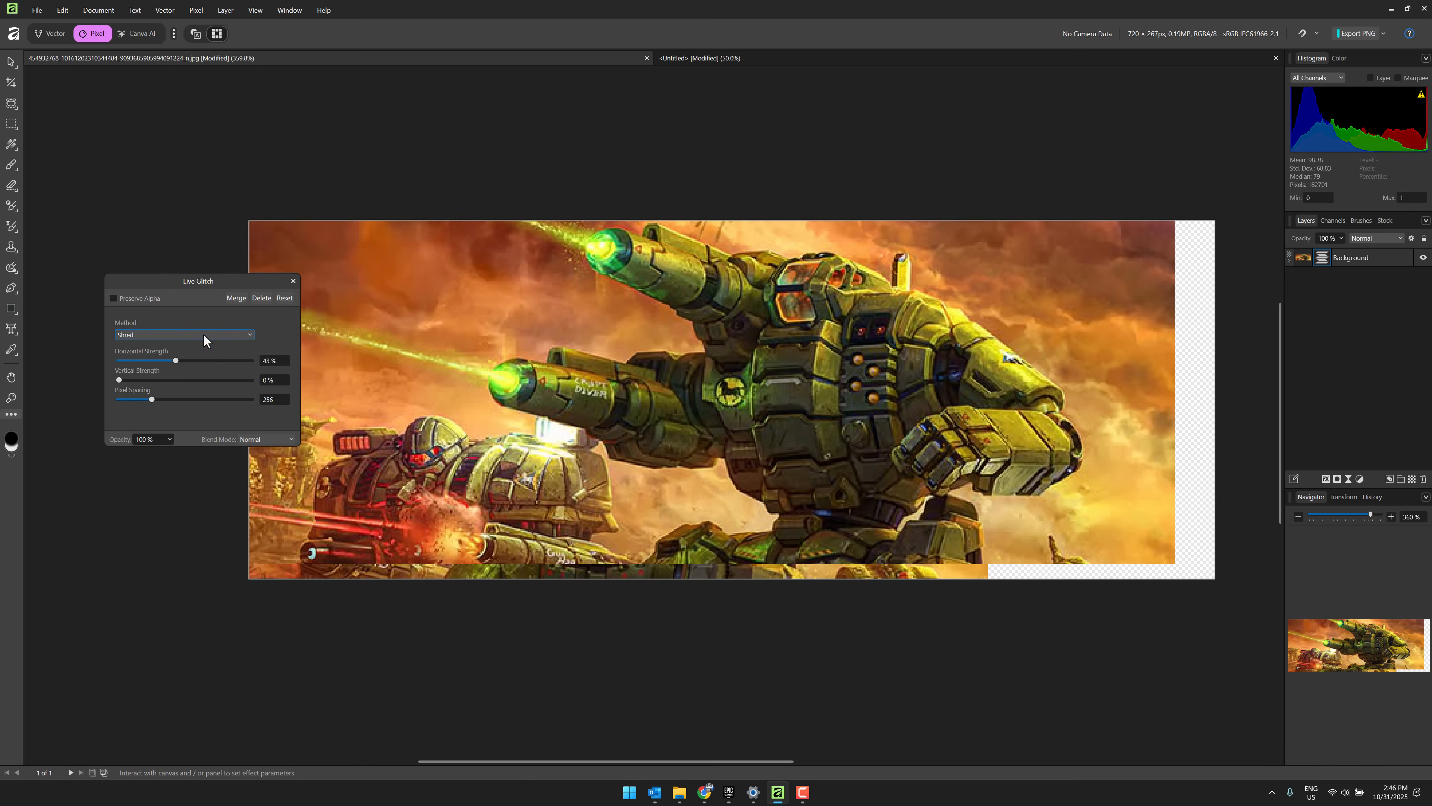
left_click(182, 335)
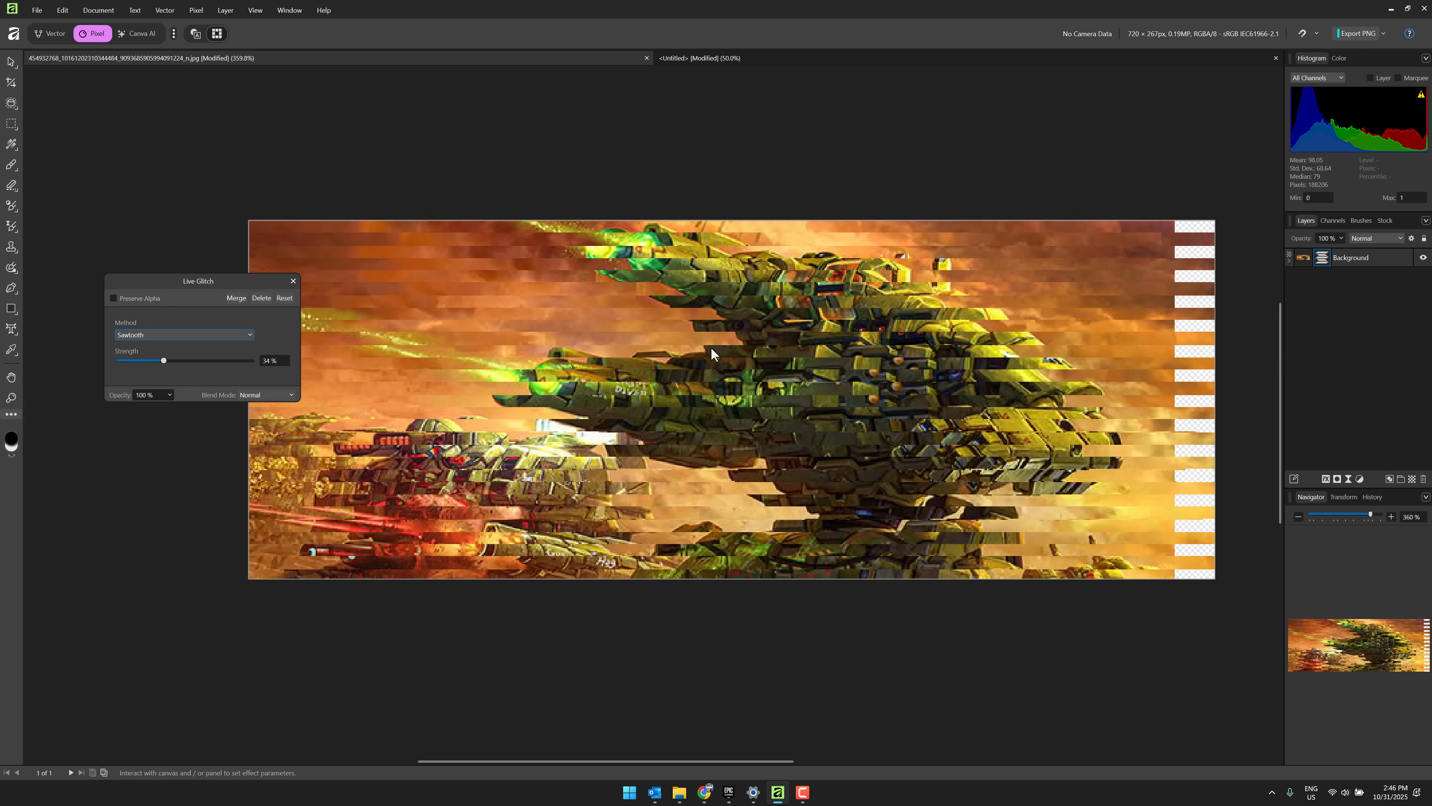
mouse_move(716, 335)
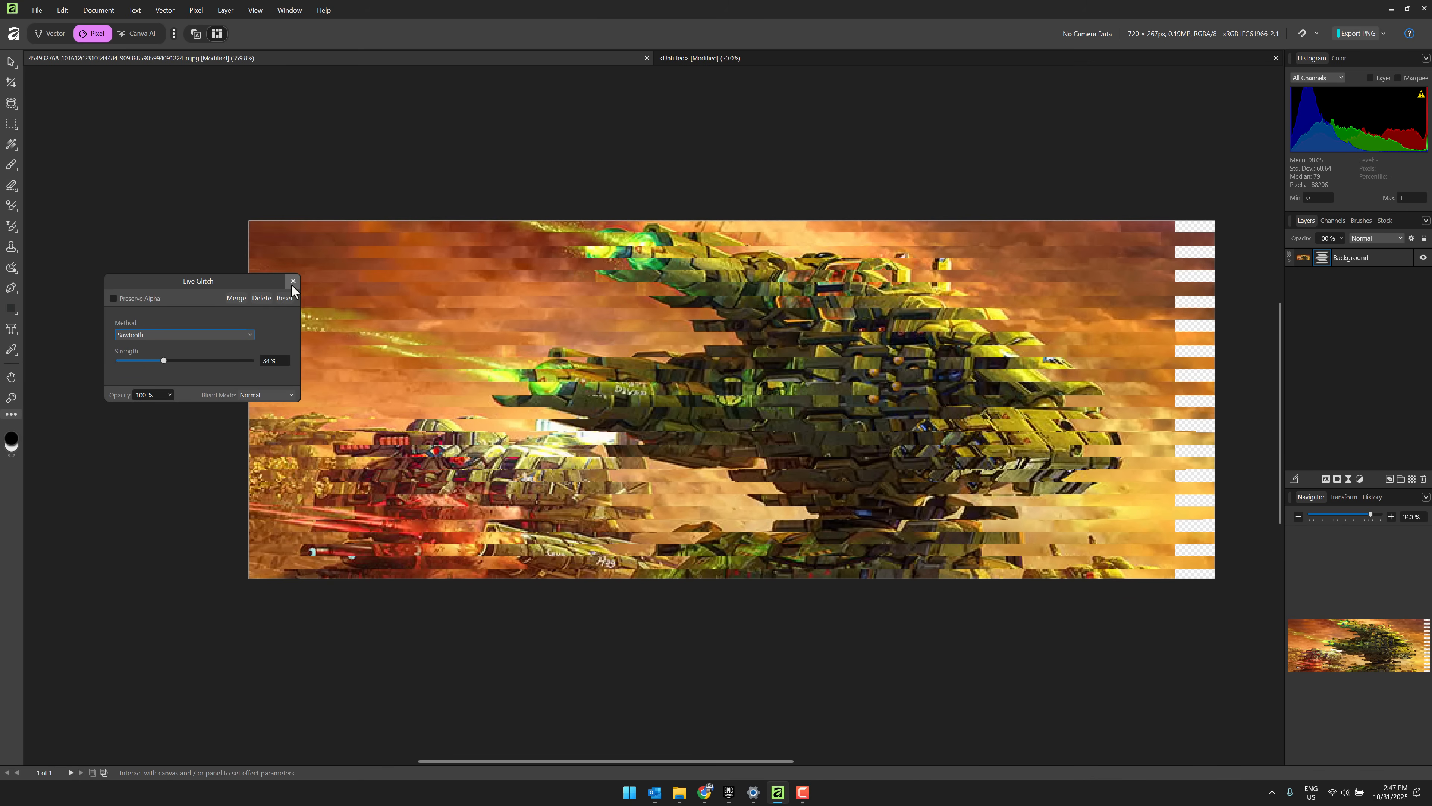
left_click(293, 280)
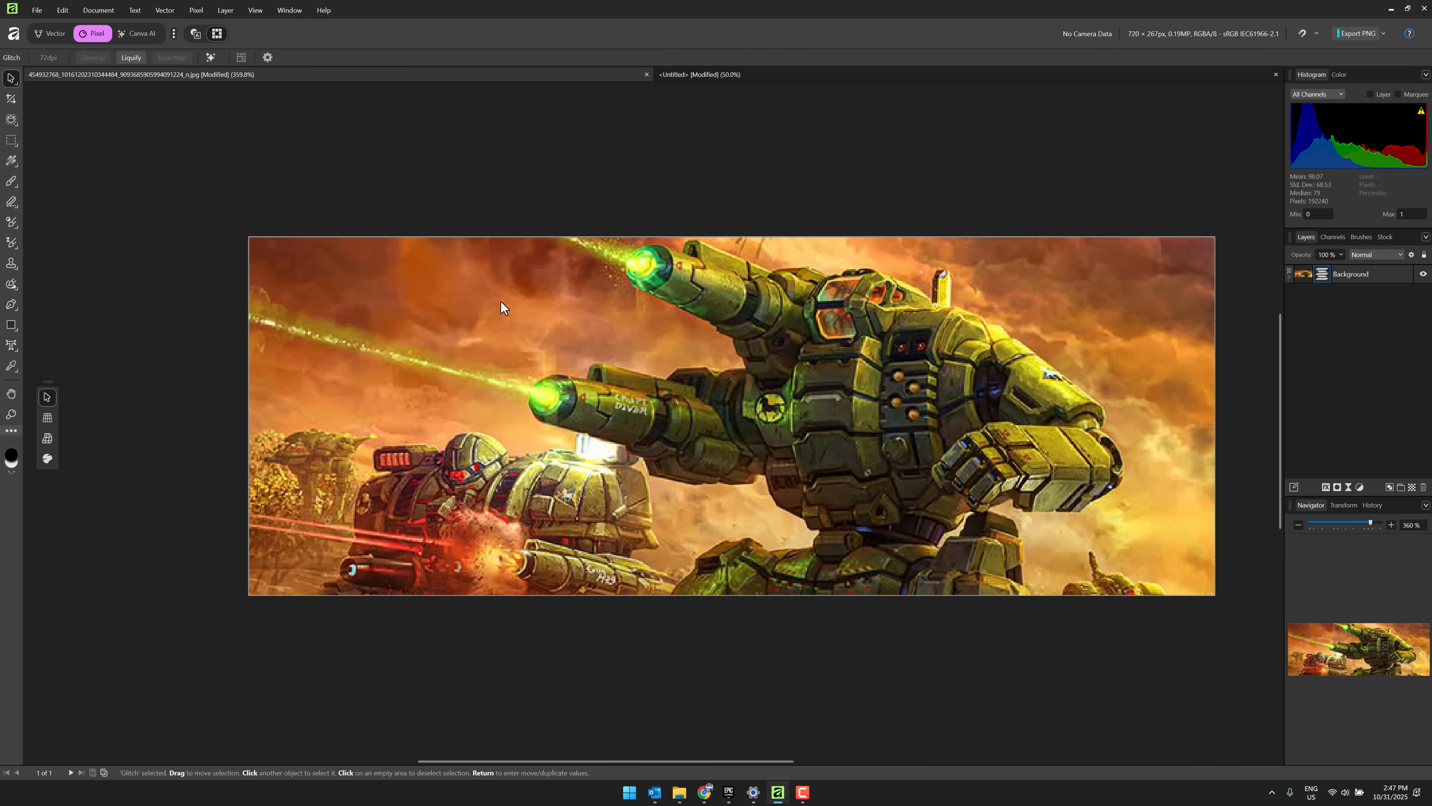
mouse_move(564, 76)
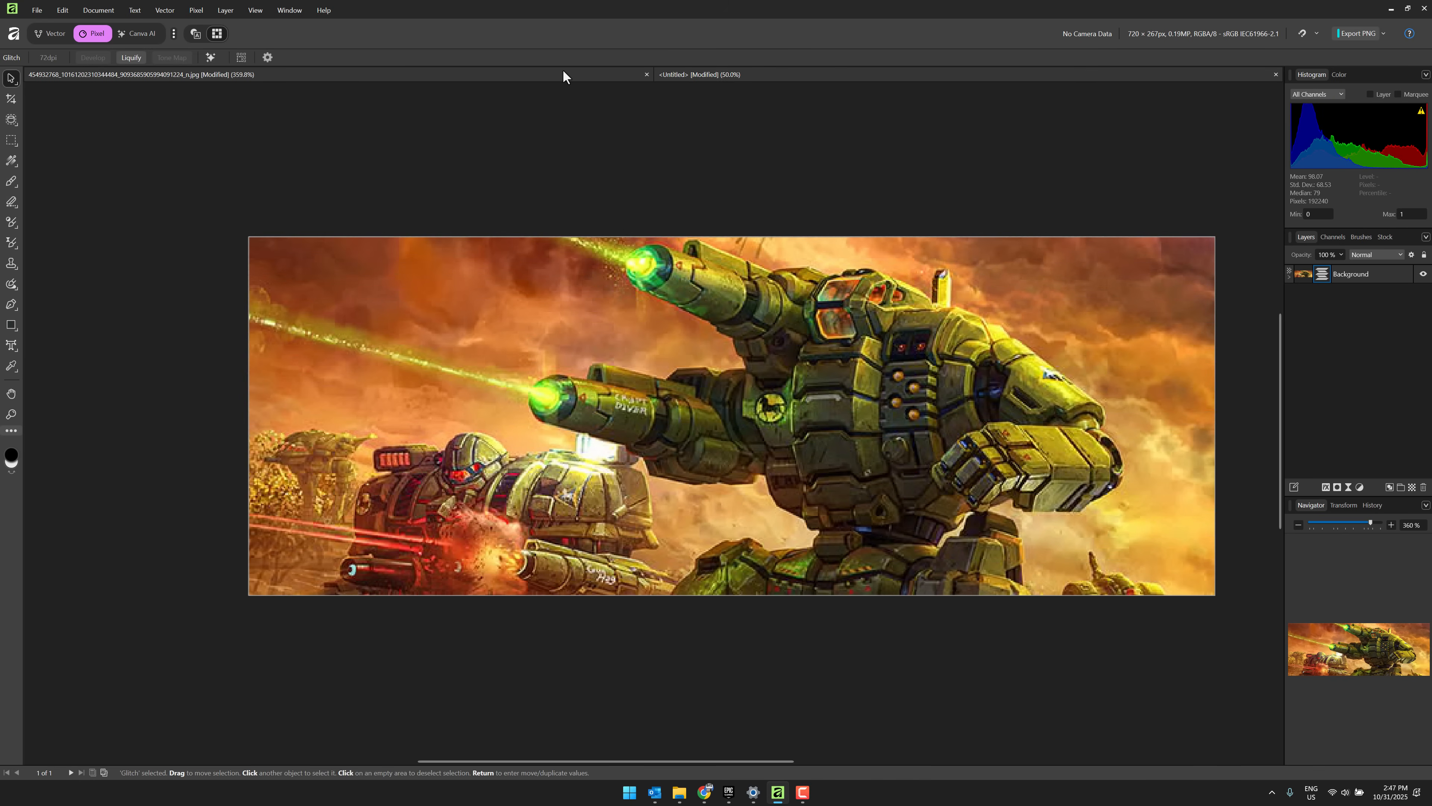
Step: In the curves document, try a colour overlay on the wavy curve and give it an inner glow
left_click(50, 33)
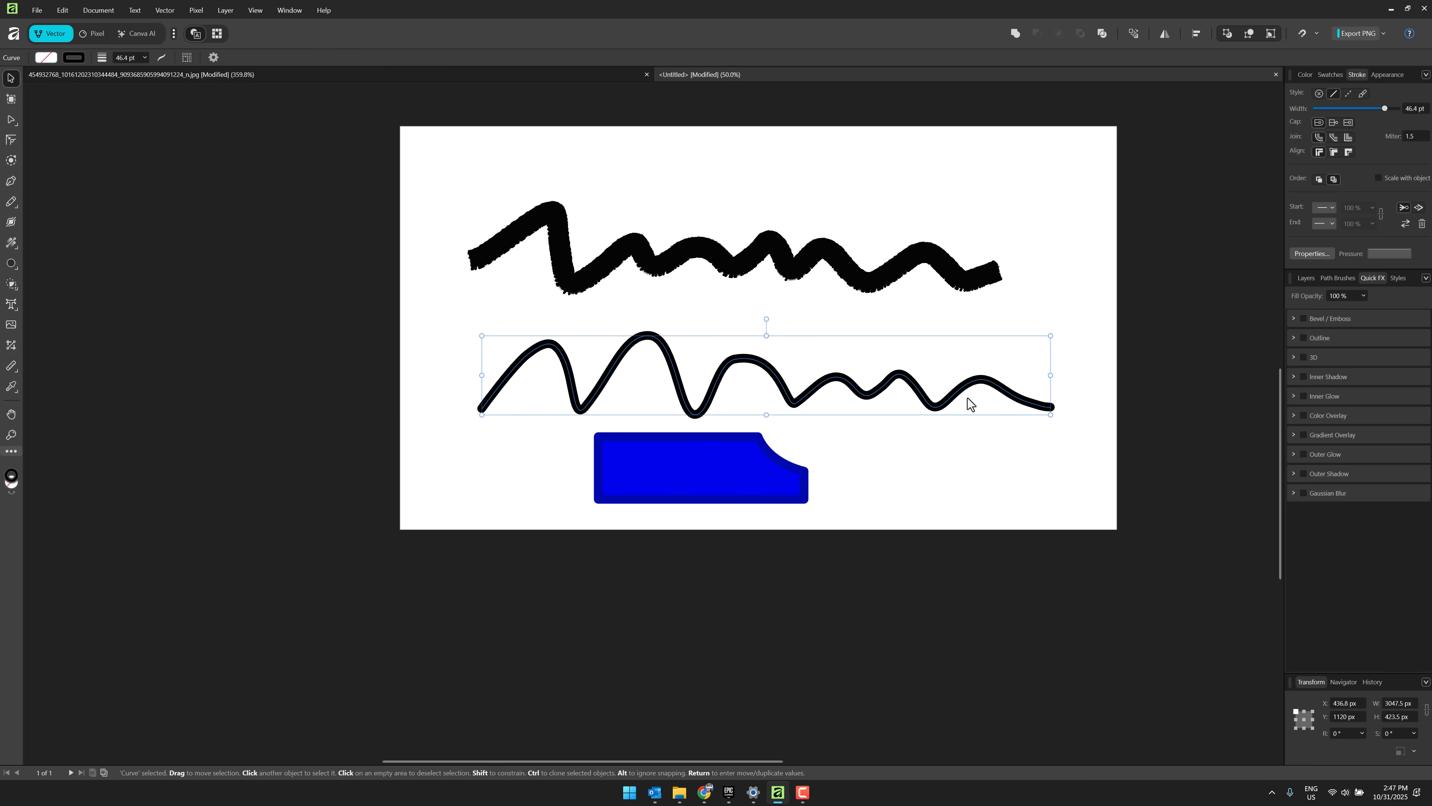
mouse_move(1331, 430)
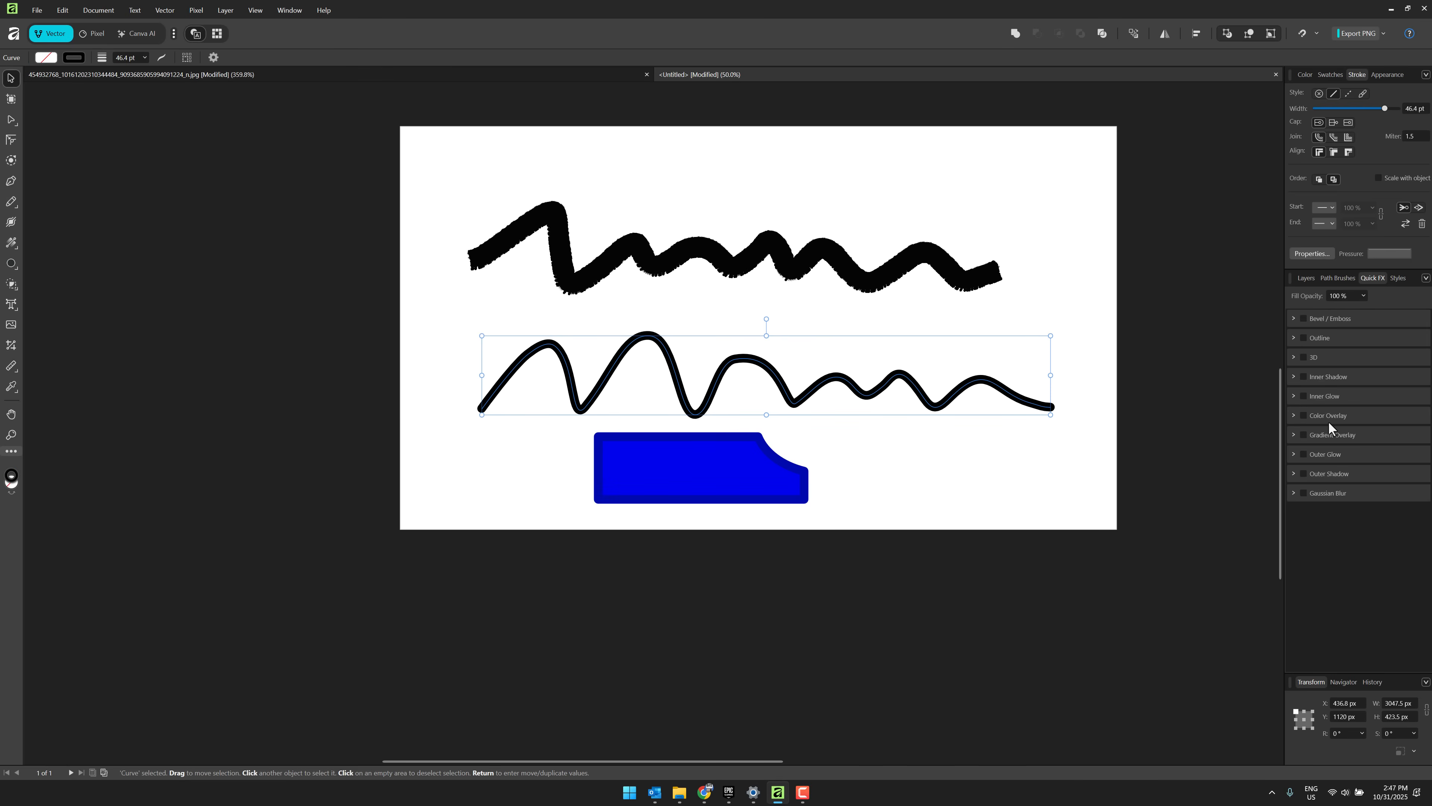
left_click(1303, 415)
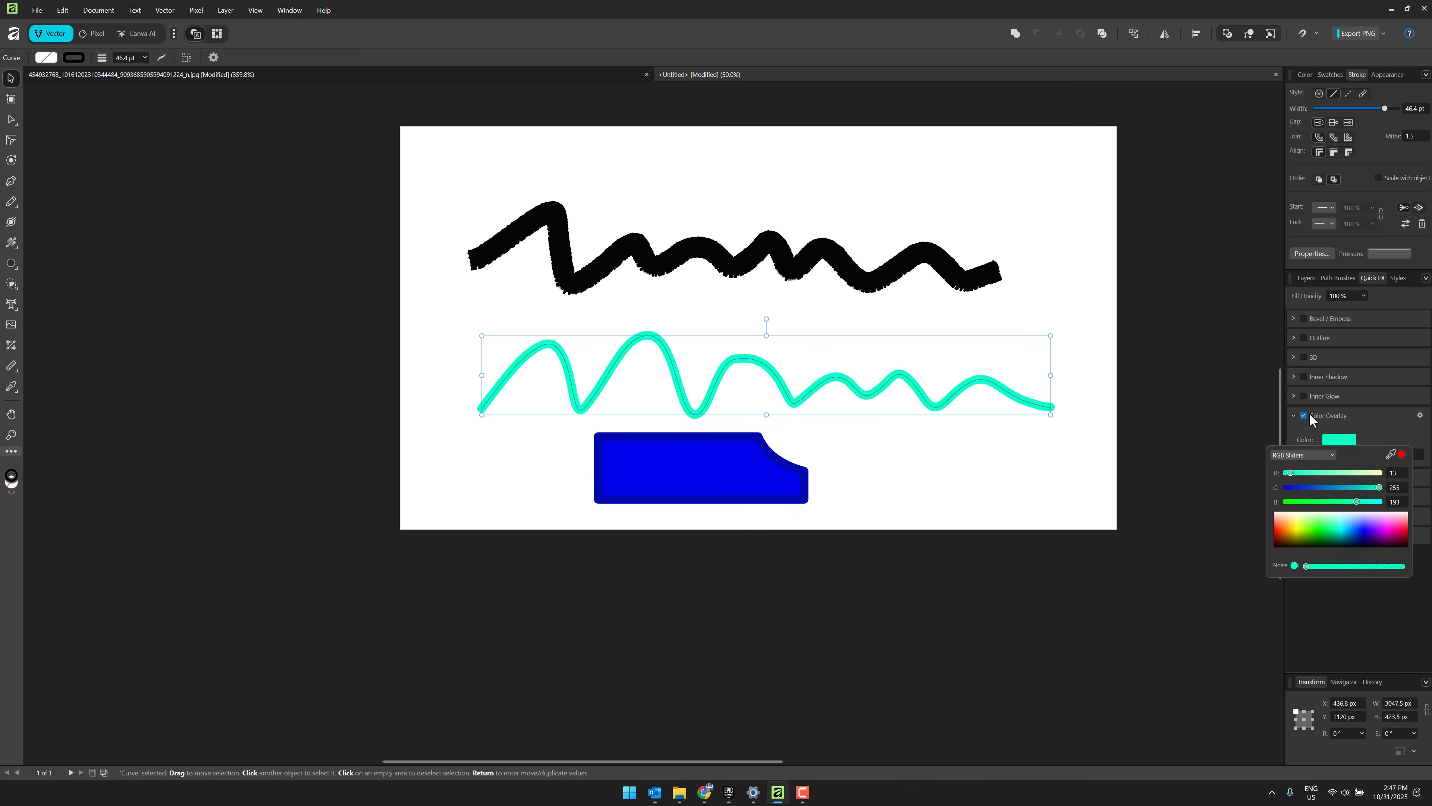
left_click(1303, 415)
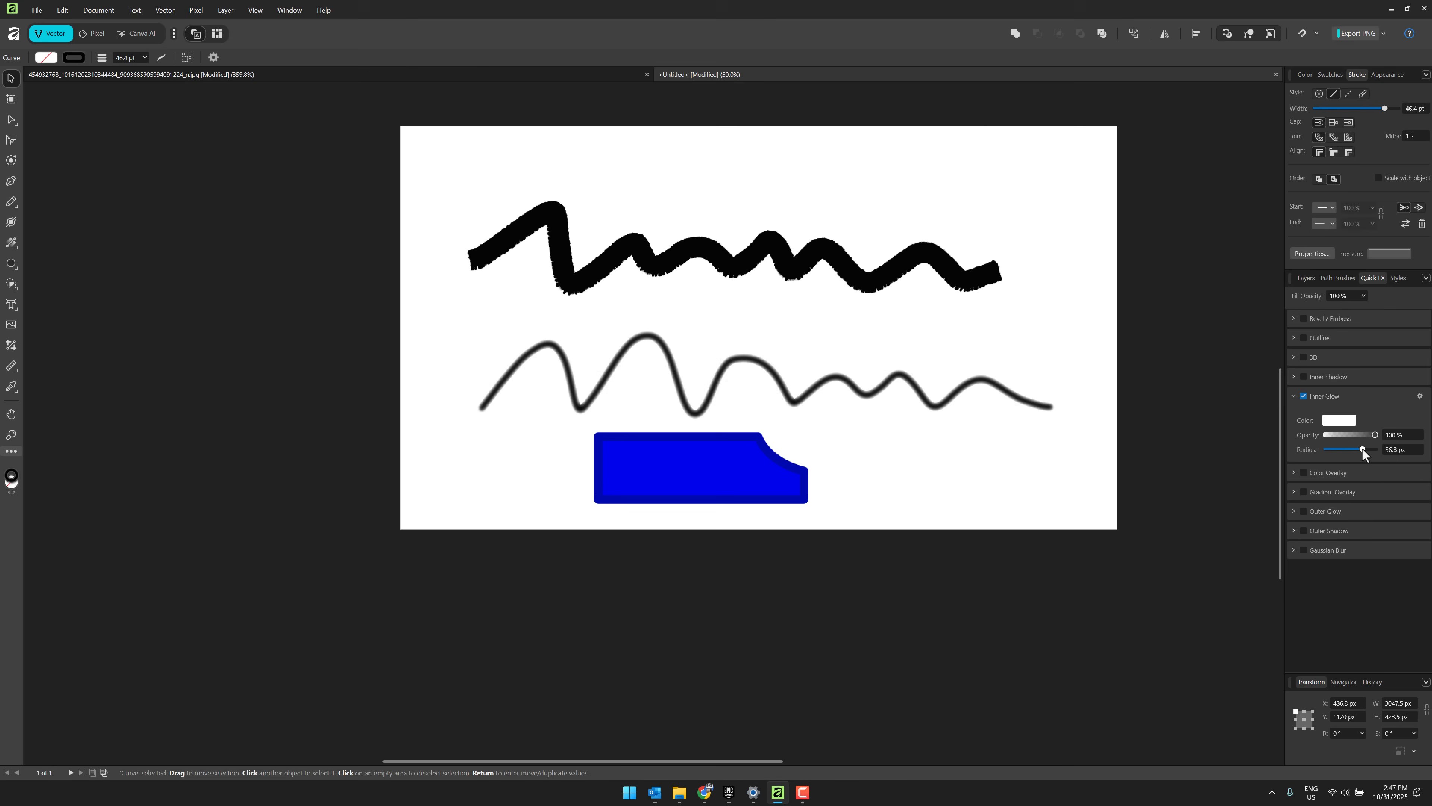
Step: Adjust the curve's outer shadow angle and push the shadow further from the curve
left_click(1330, 531)
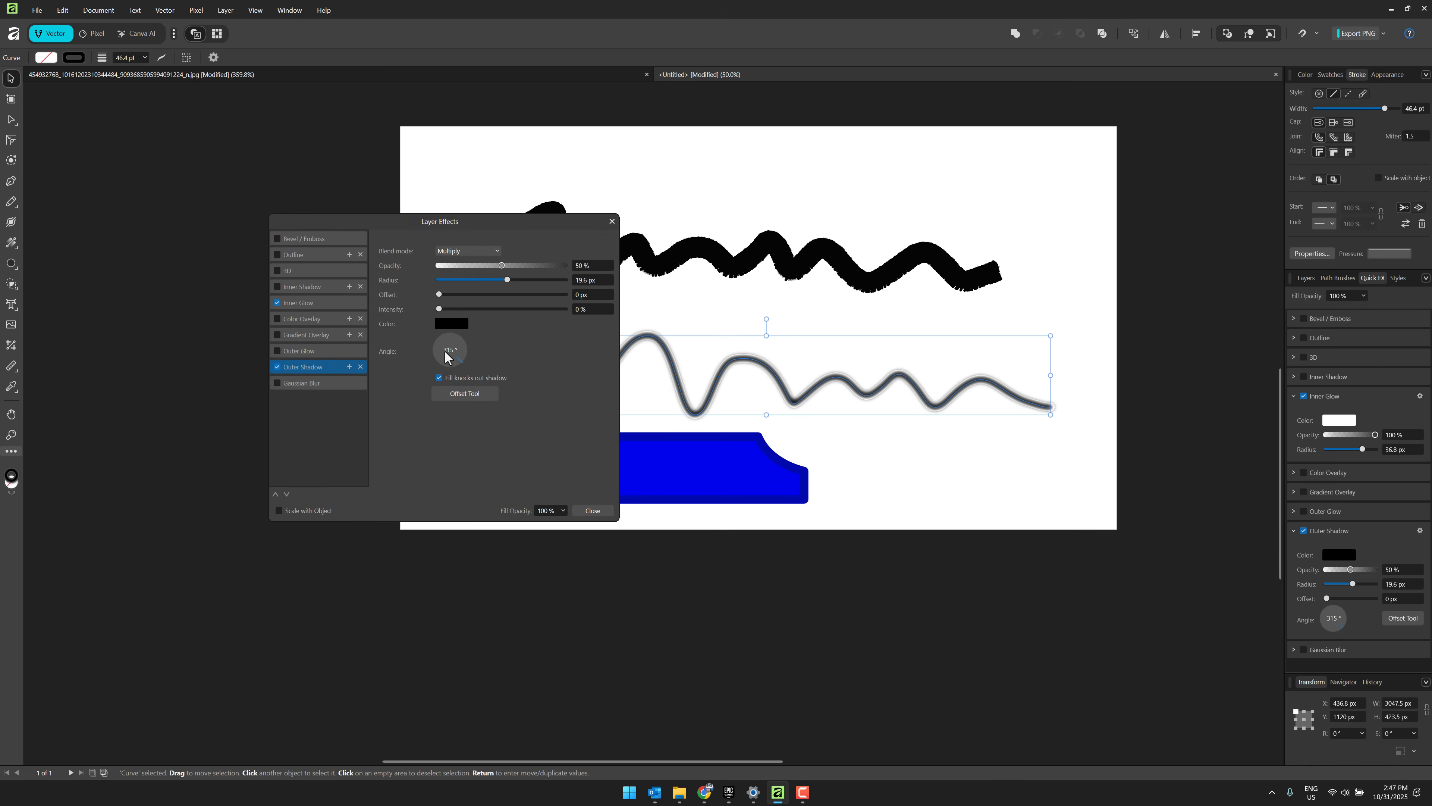
left_click_drag(439, 294, 460, 294)
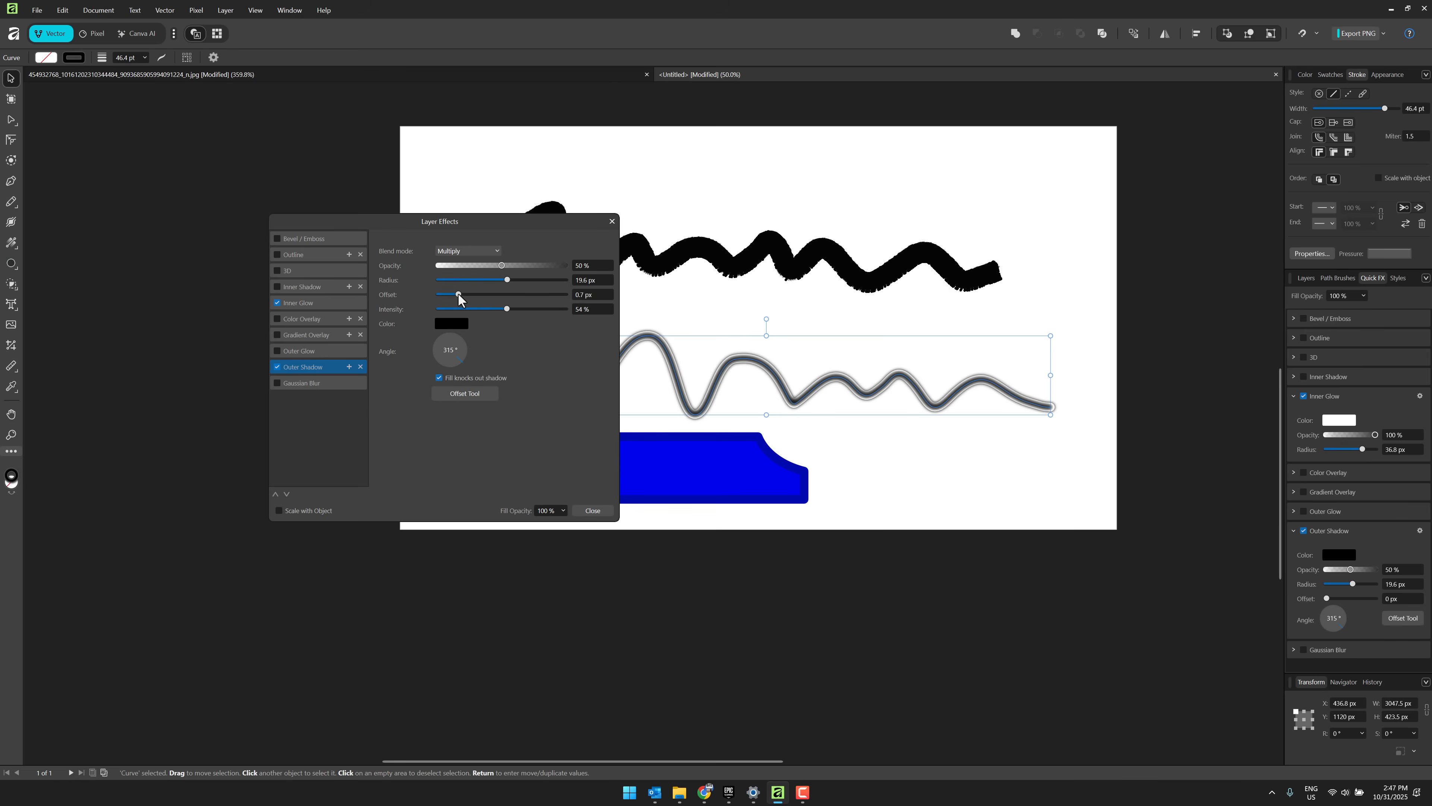
left_click_drag(459, 294, 552, 294)
type("EASY")
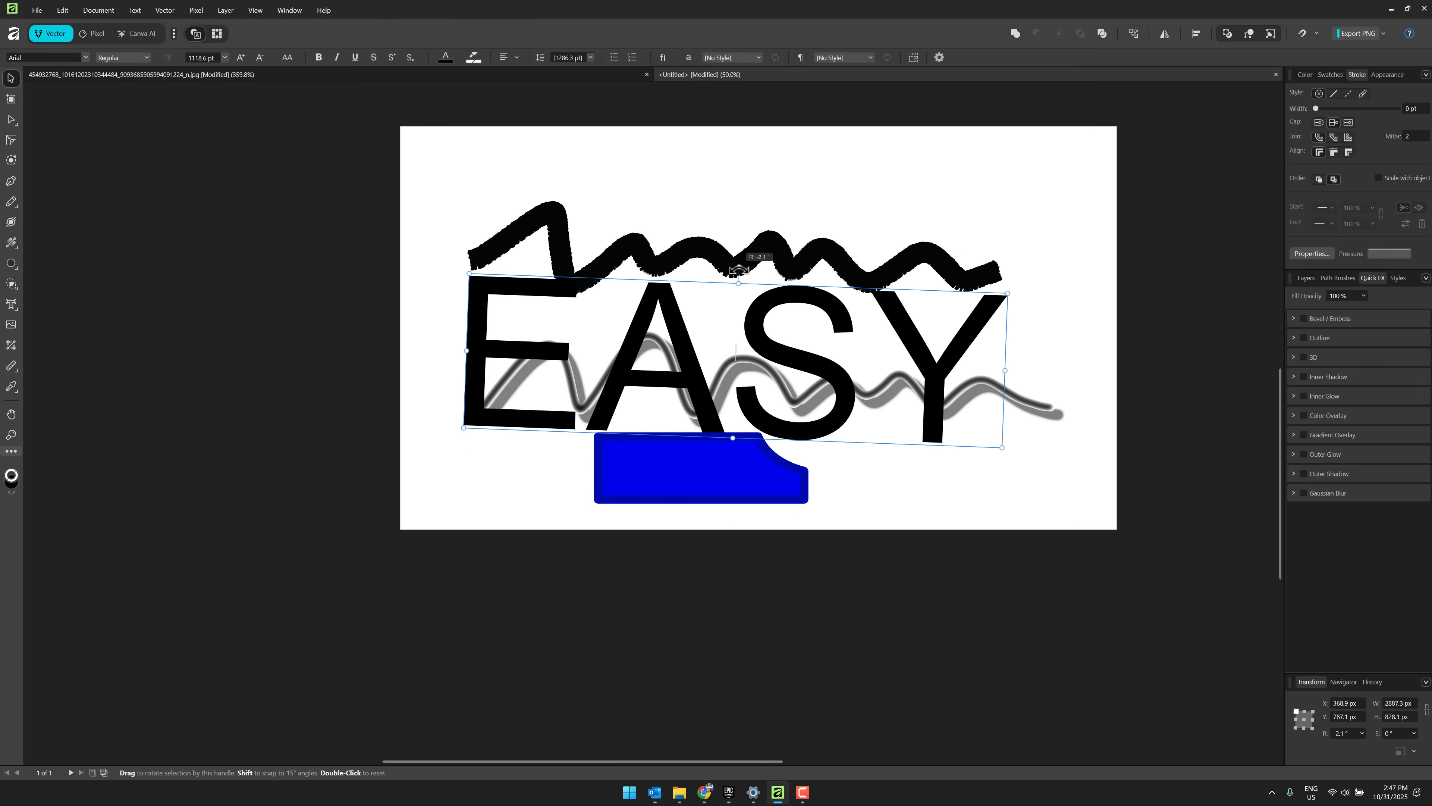
Step: Set the word EASY in Alfa Slab One and shrink its letter A to 144 pt
left_click(46, 56)
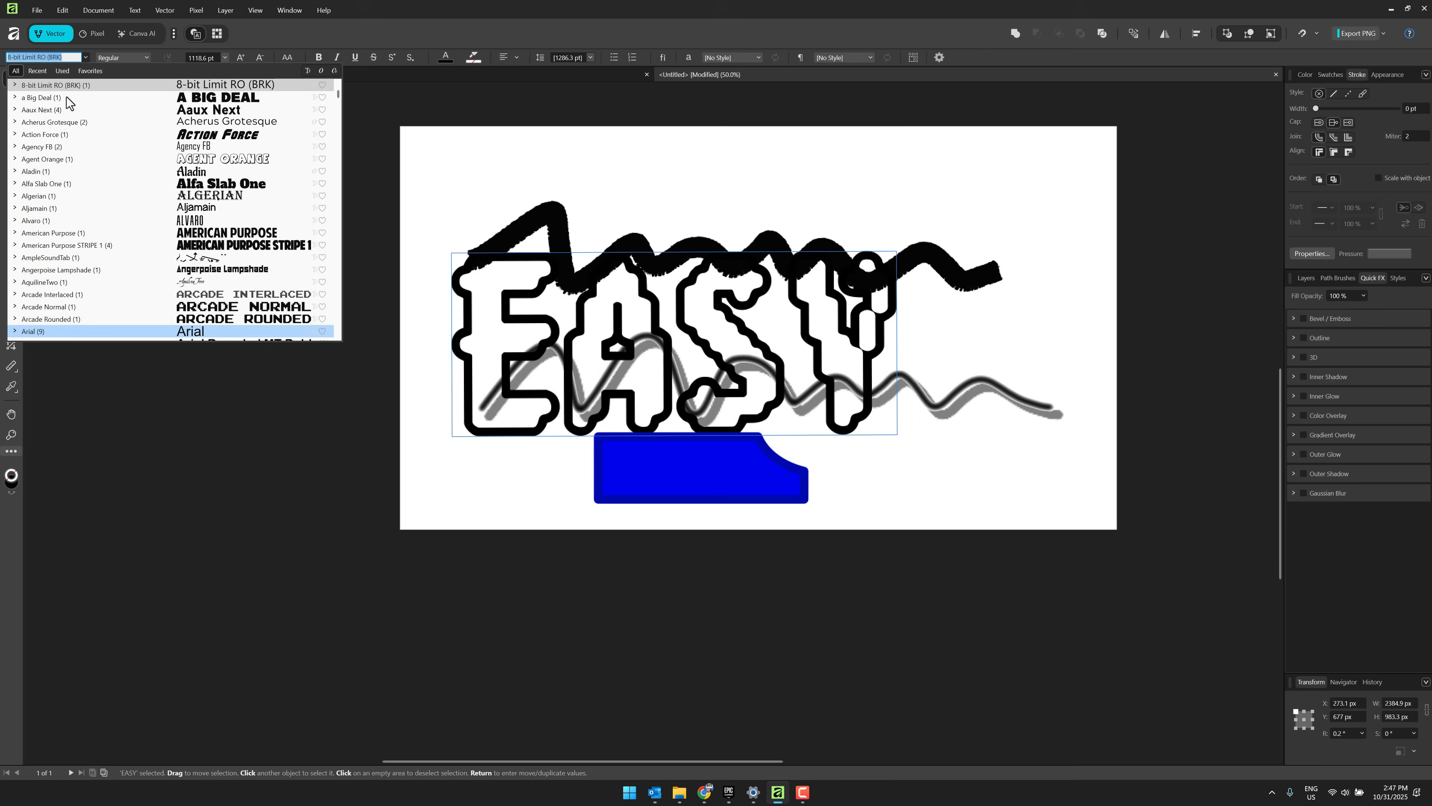
left_click(50, 256)
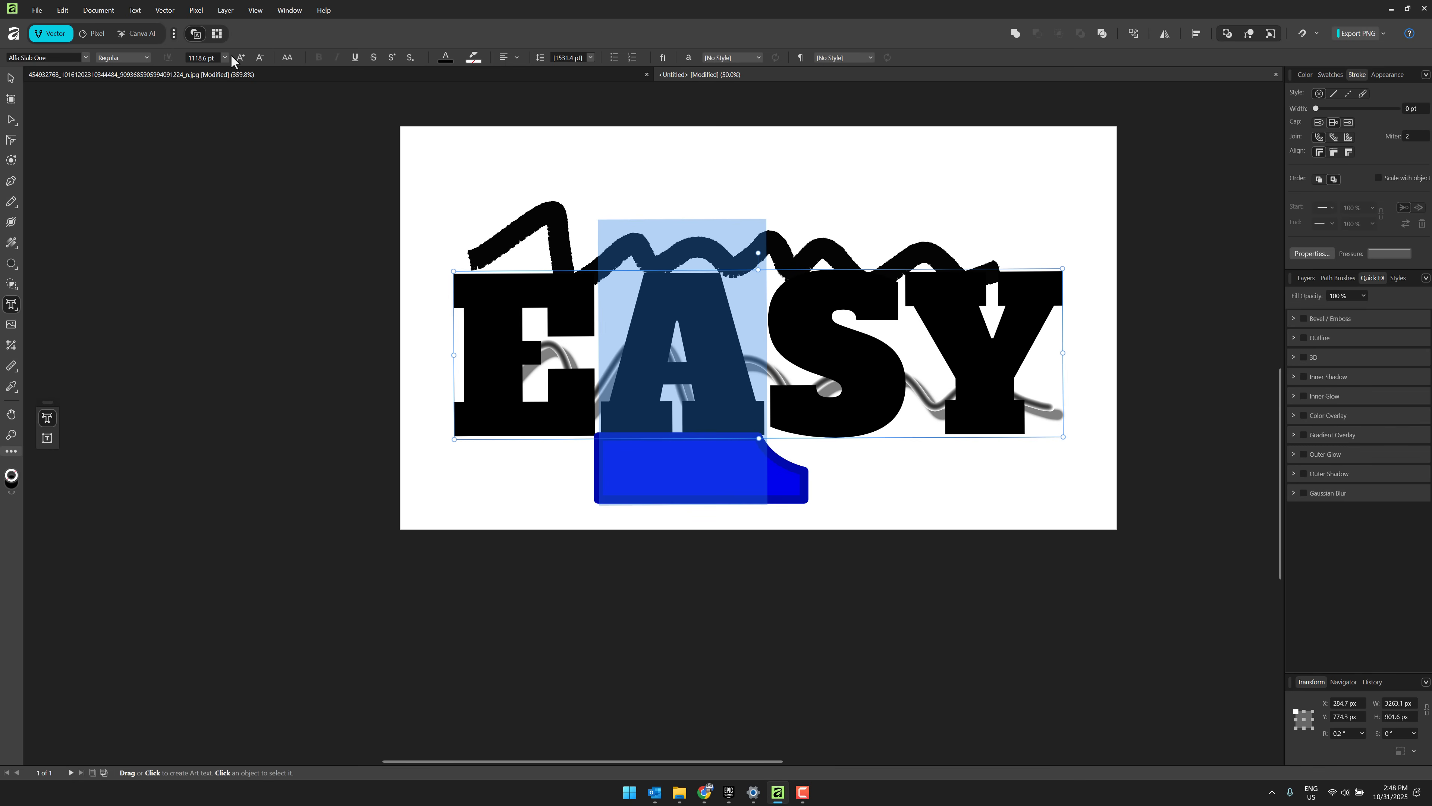
left_click(224, 57)
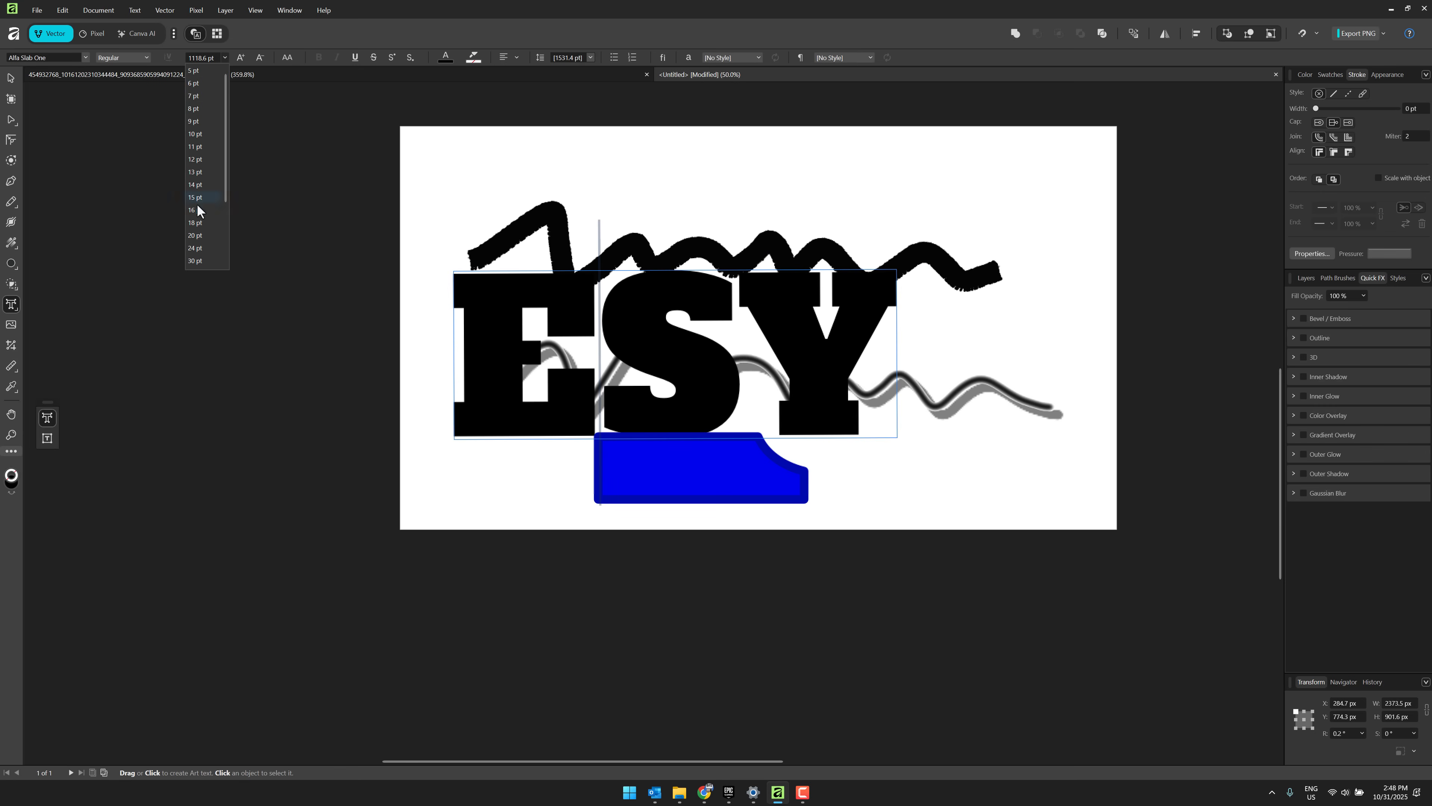
scroll("down", 3)
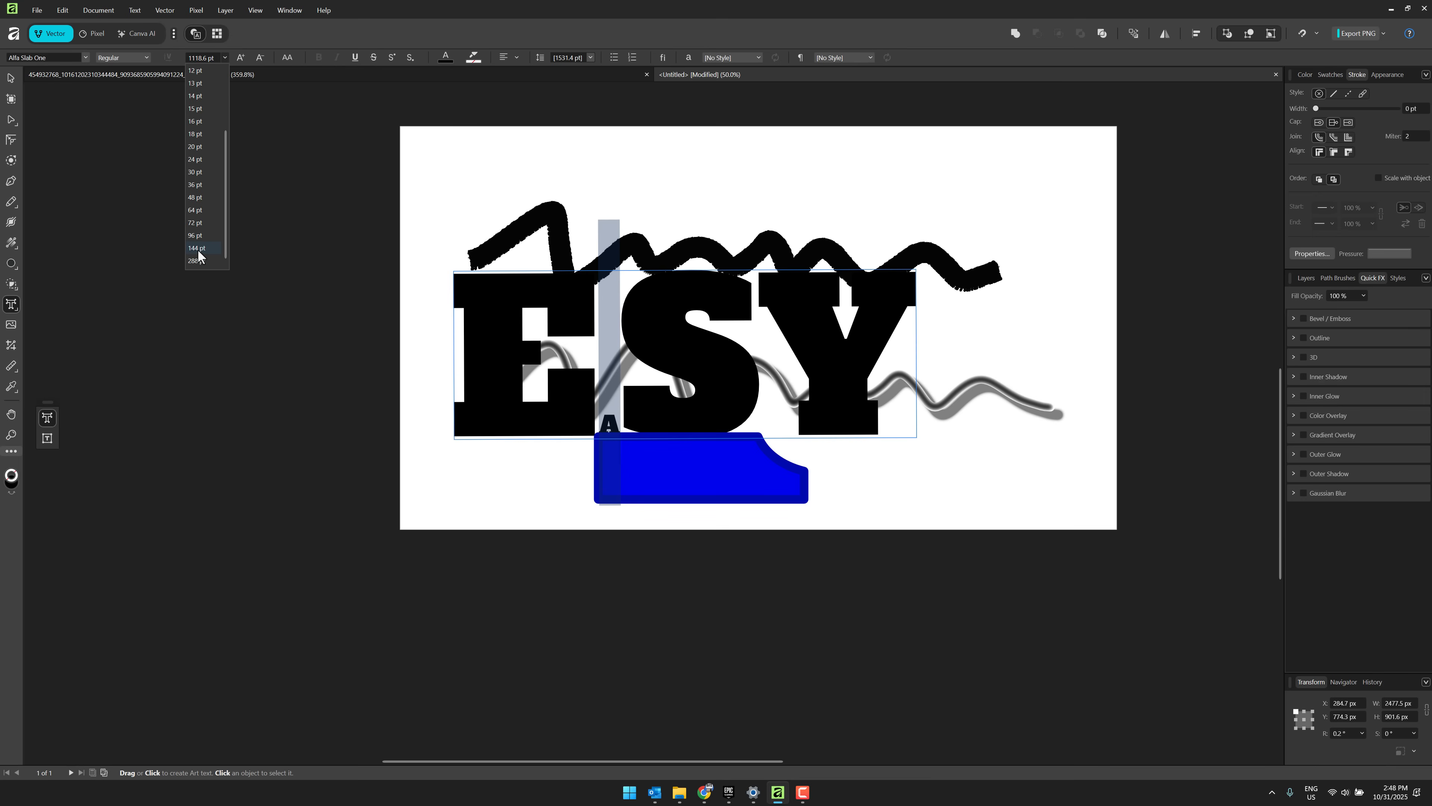
left_click(195, 248)
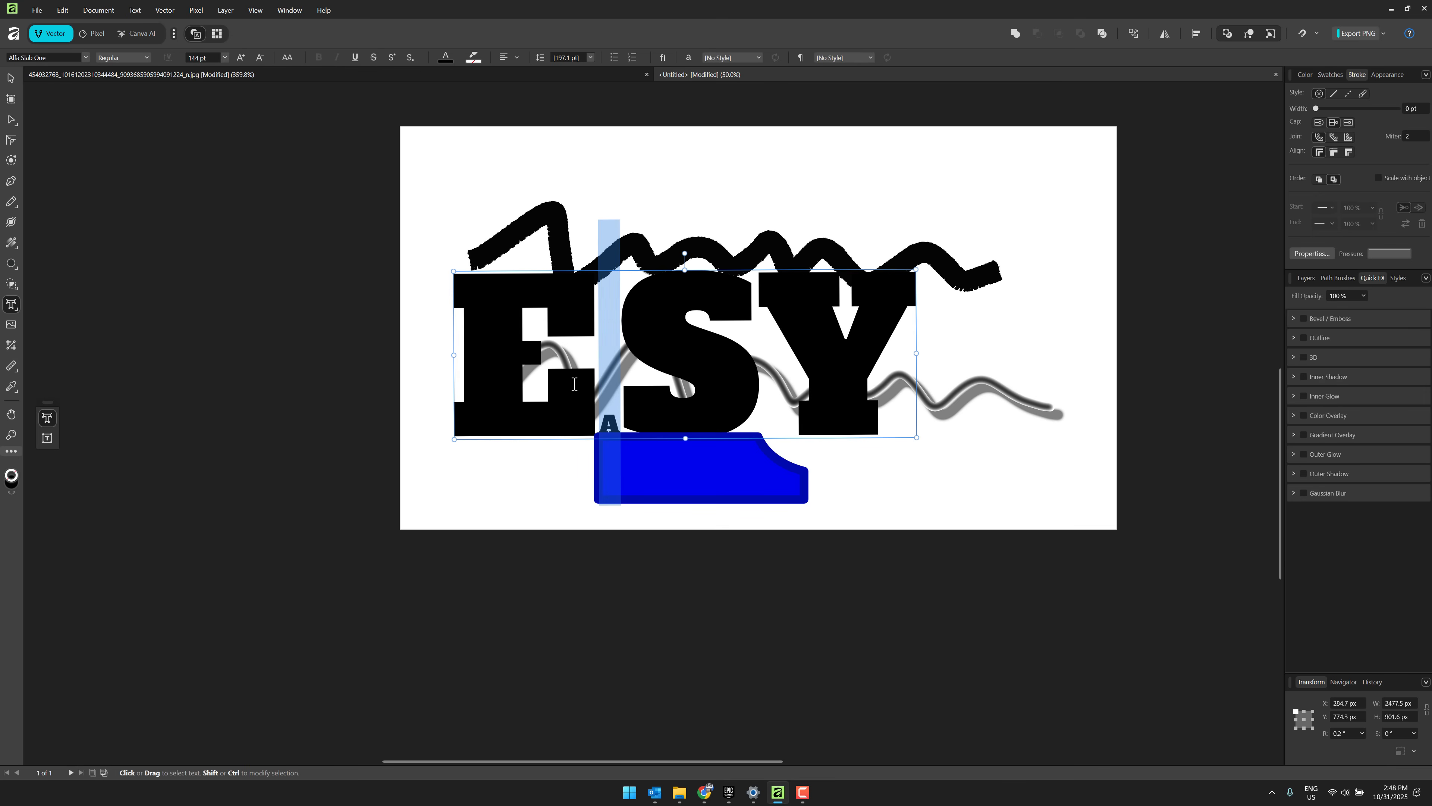
mouse_move(619, 325)
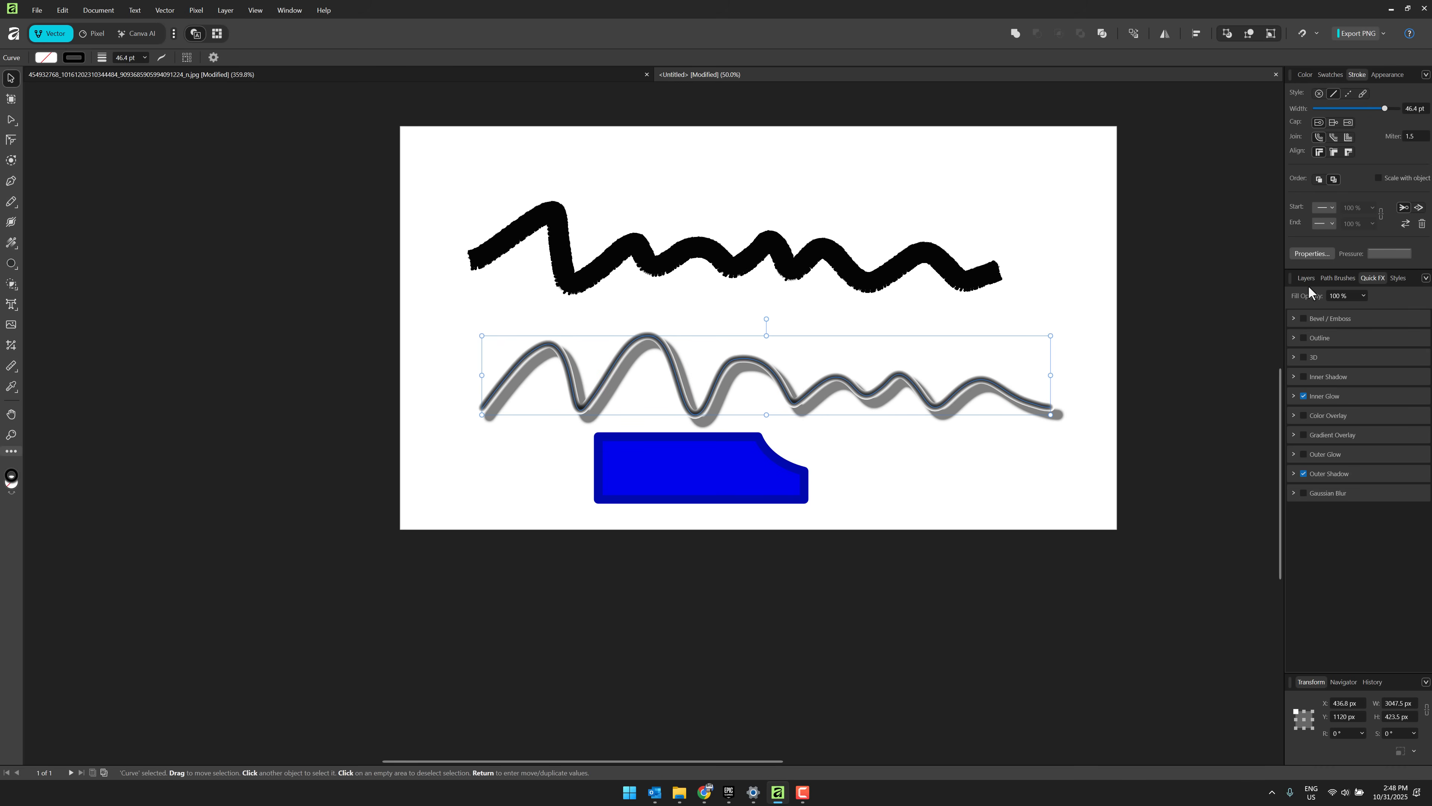
Step: Rasterize the wavy Curve layer into pixels while preserving its layer effects
left_click(1305, 277)
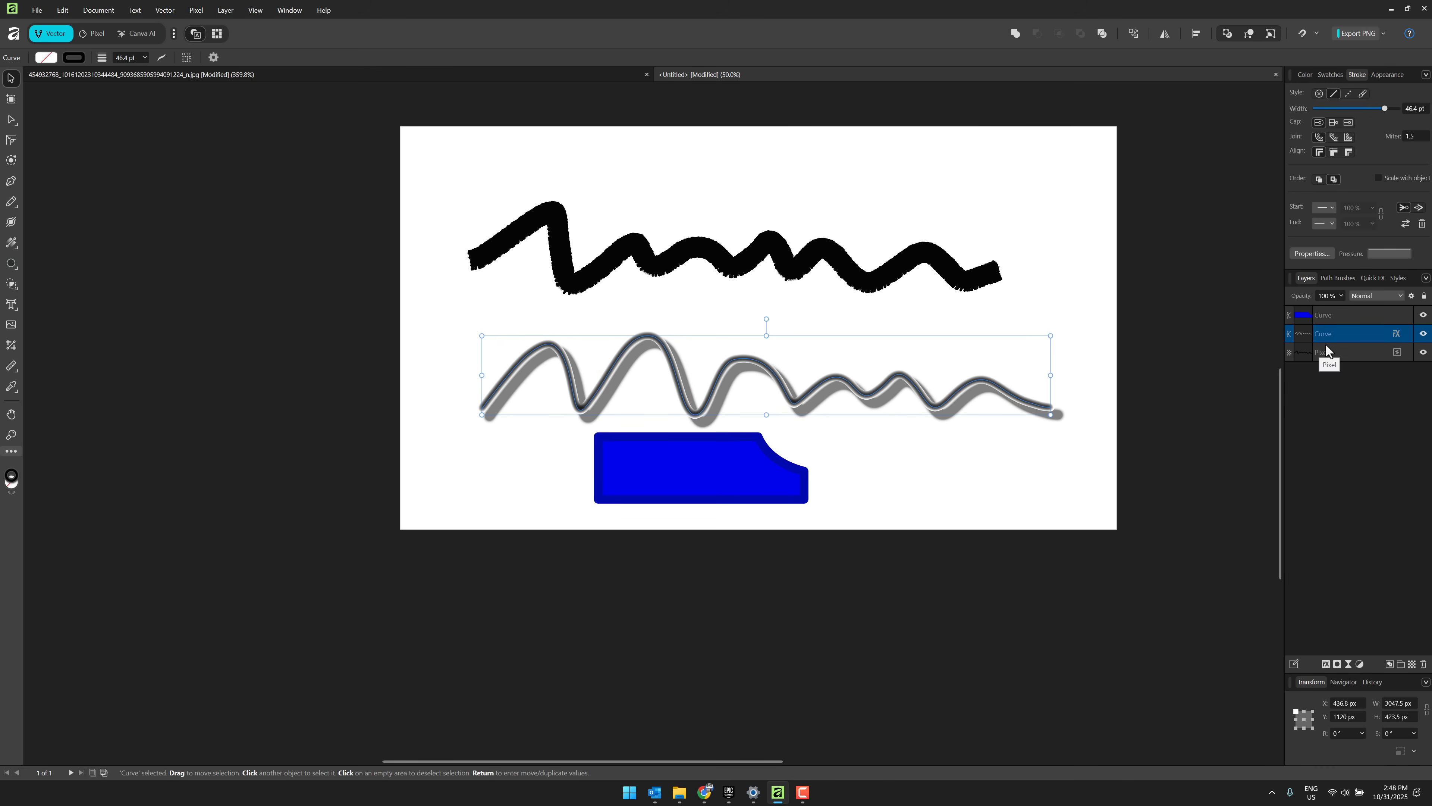
right_click(1334, 334)
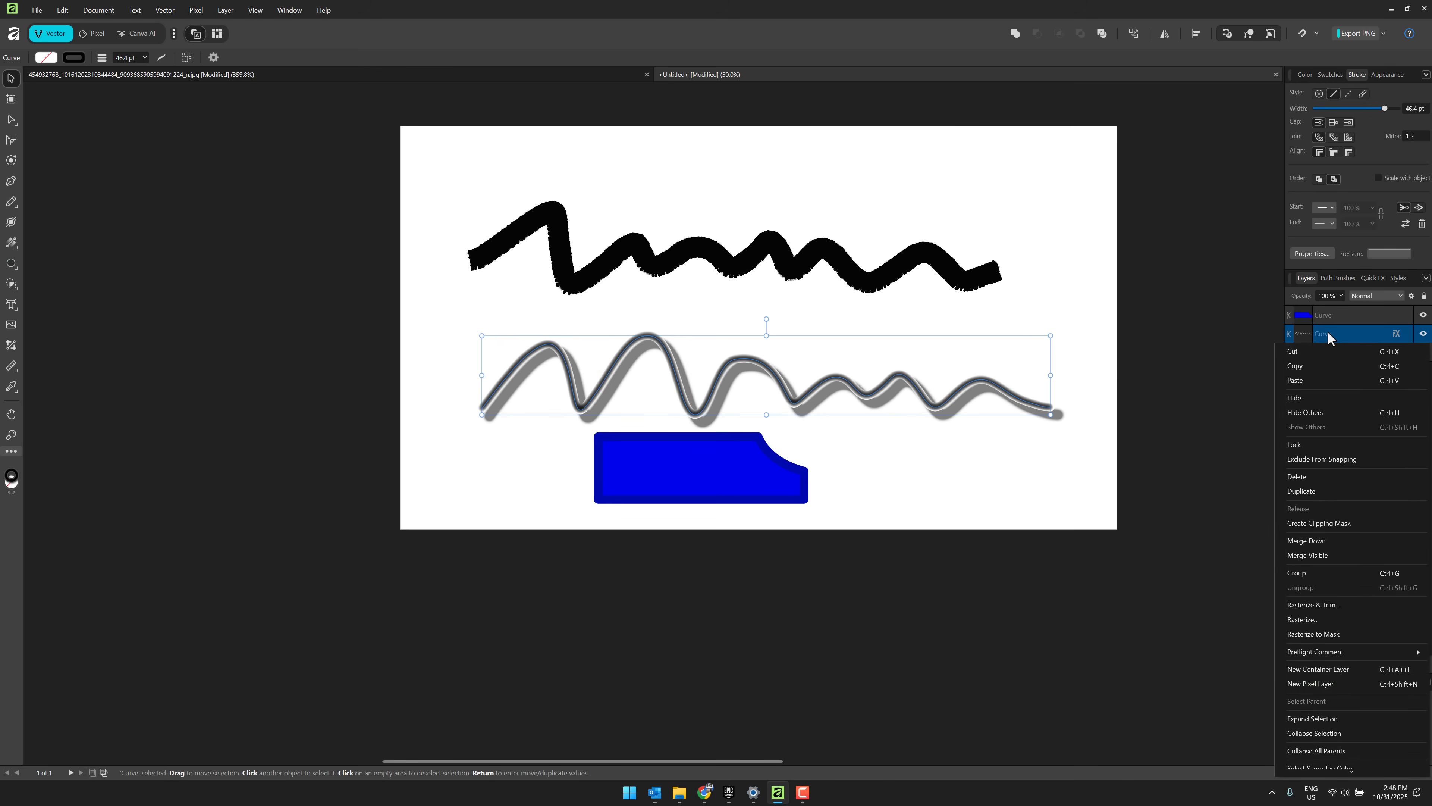
mouse_move(1326, 619)
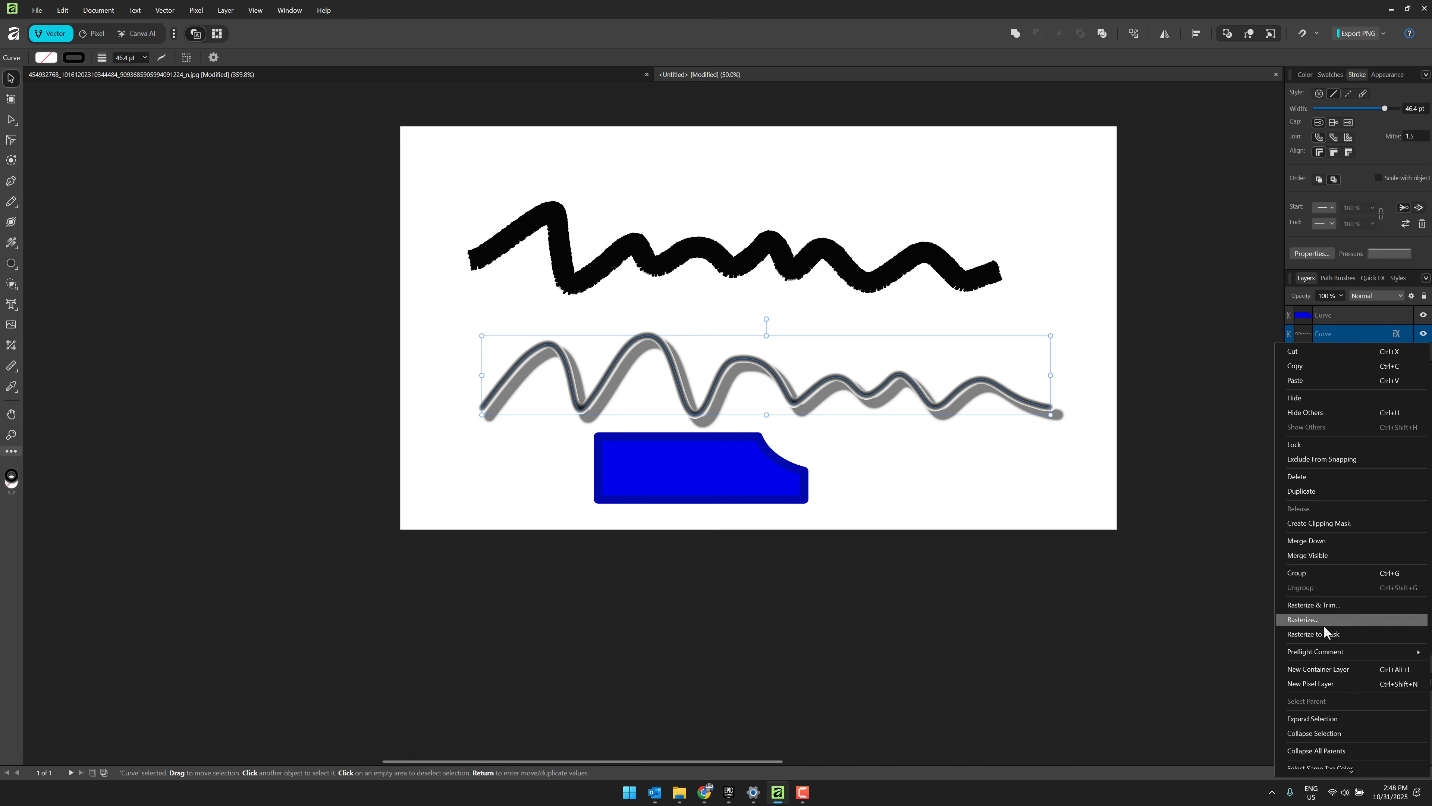
left_click(1300, 619)
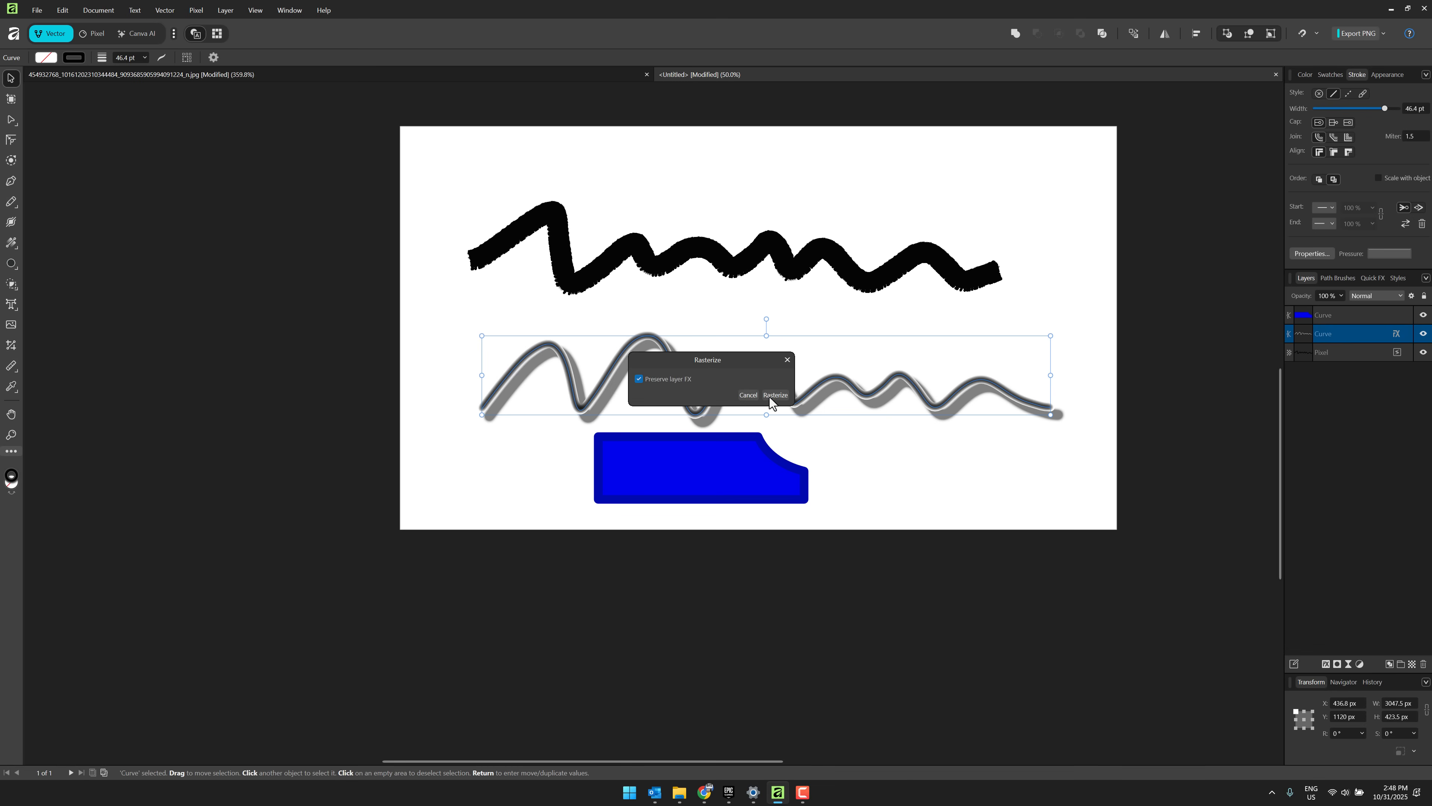
left_click(776, 395)
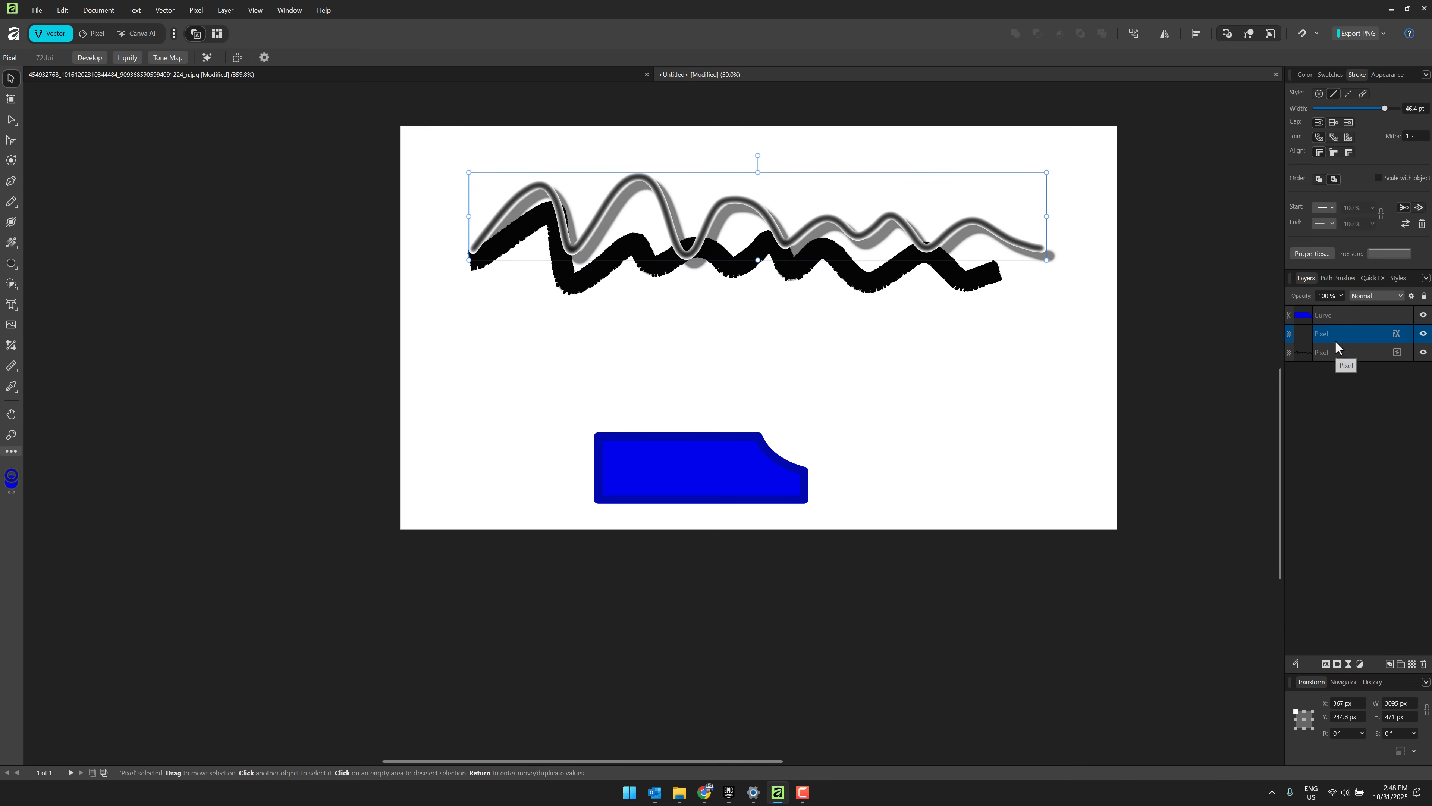
Step: Merge the rasterized curve down and delete everything left on the page
right_click(1321, 333)
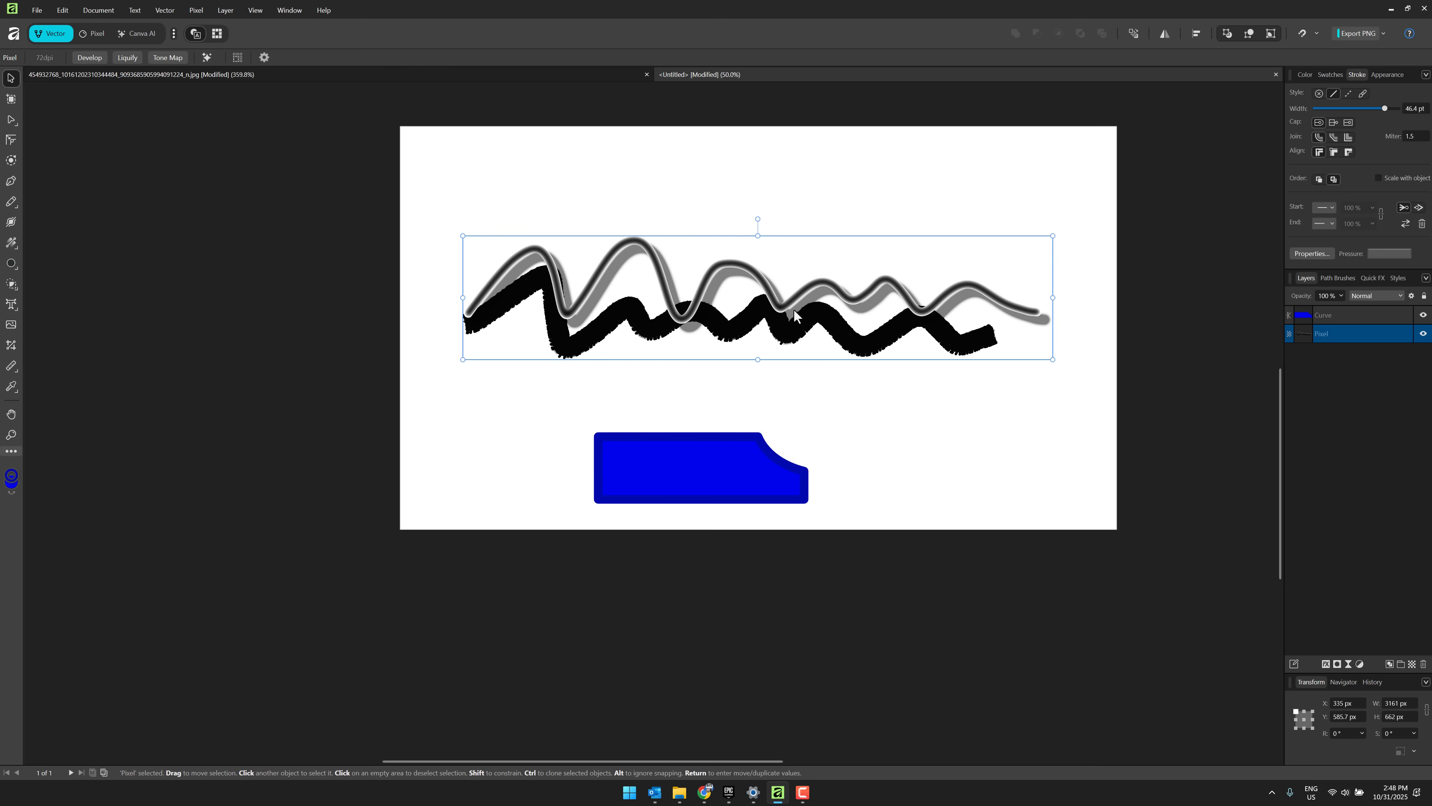
key("Delete")
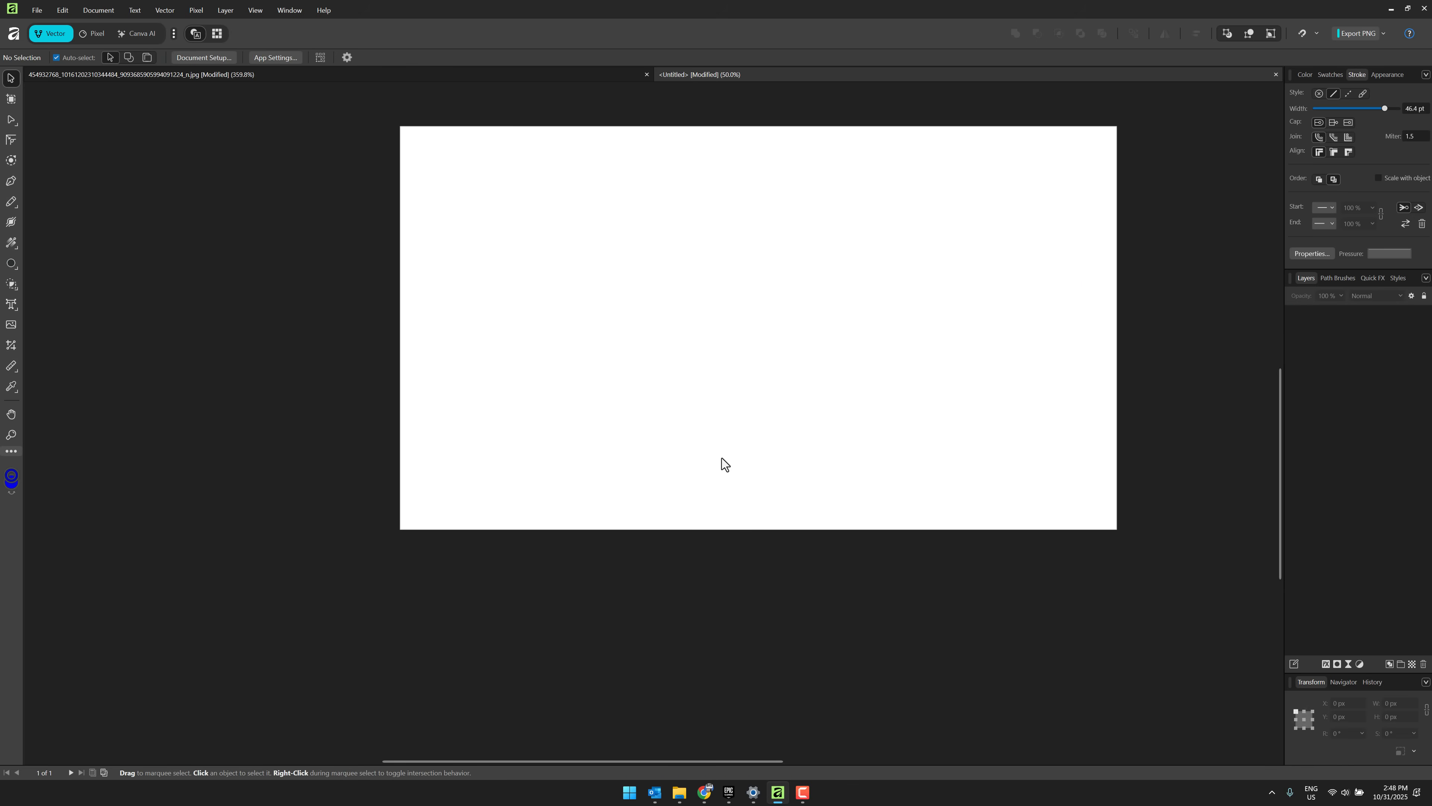
Step: Place the icon_color.svg Godot icon on the page and recolour its mouth shape black
left_click(37, 10)
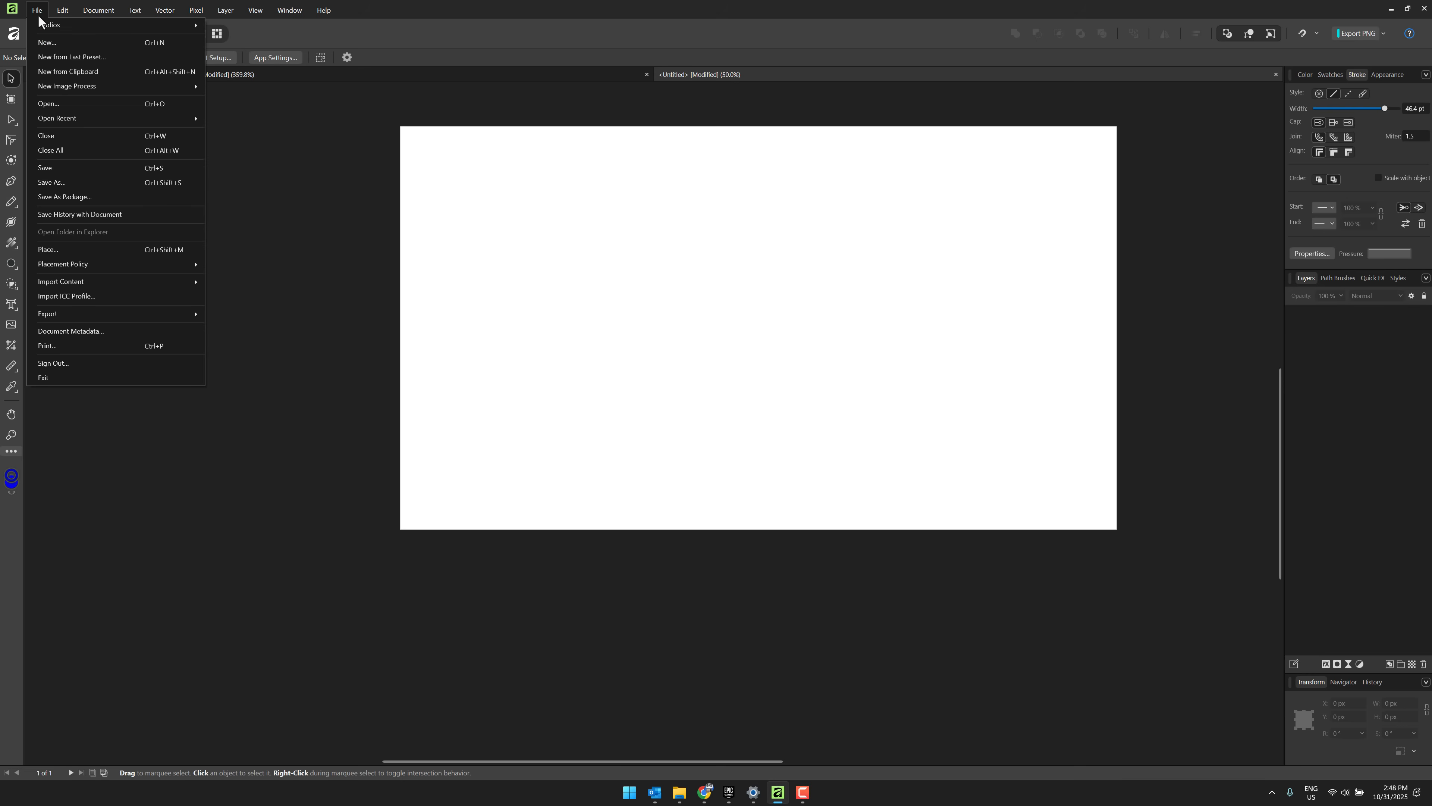
left_click(47, 103)
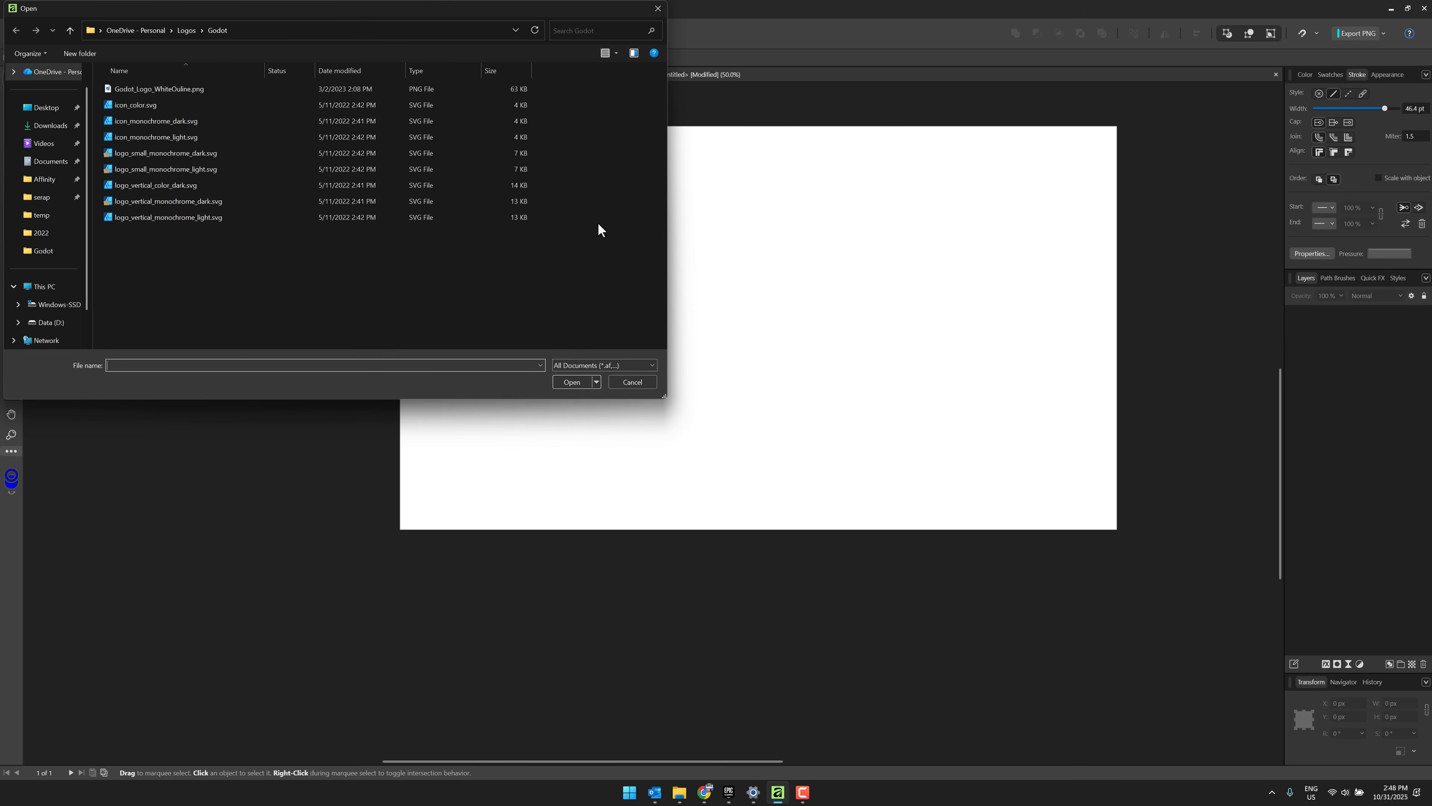
left_click(135, 105)
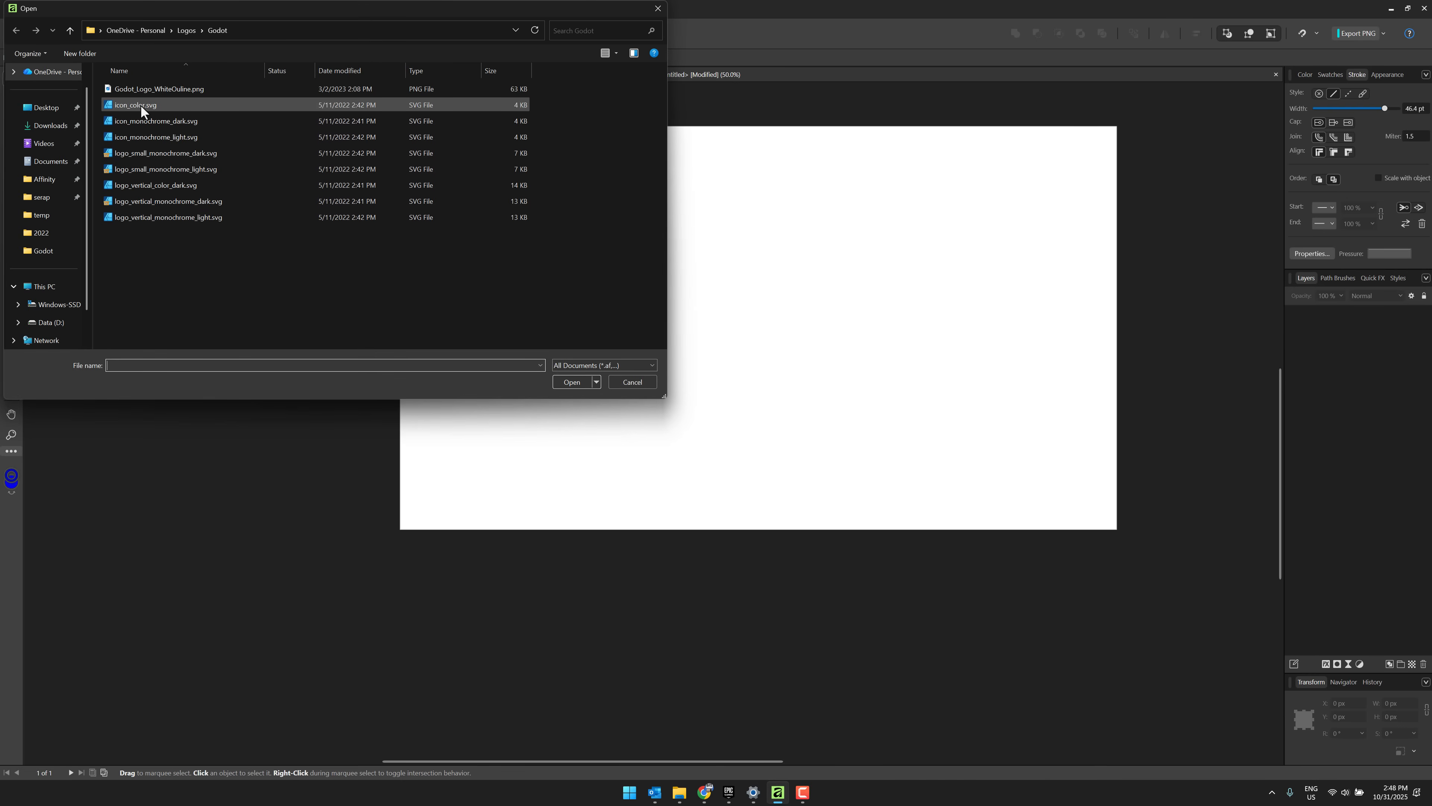
left_click(572, 382)
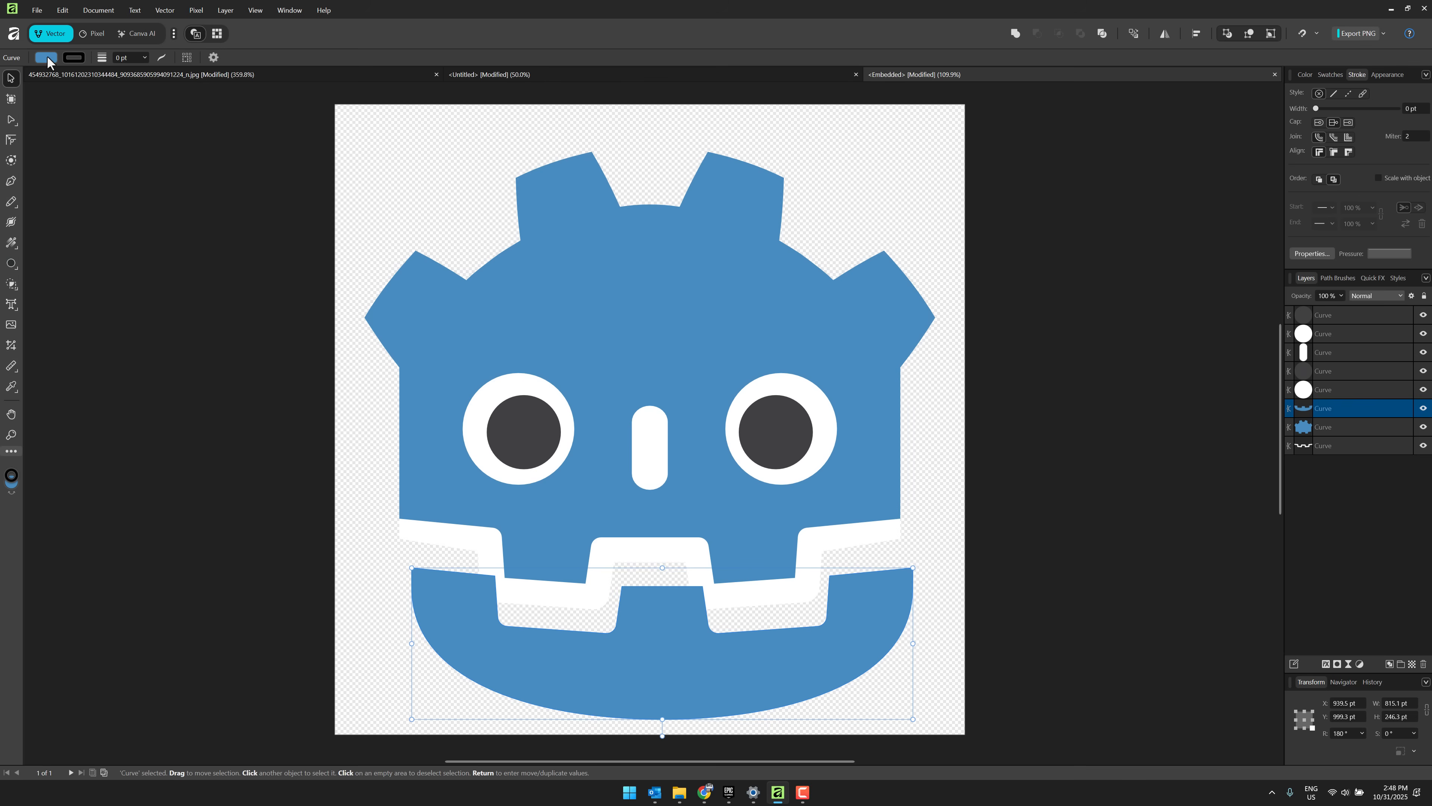
left_click(48, 57)
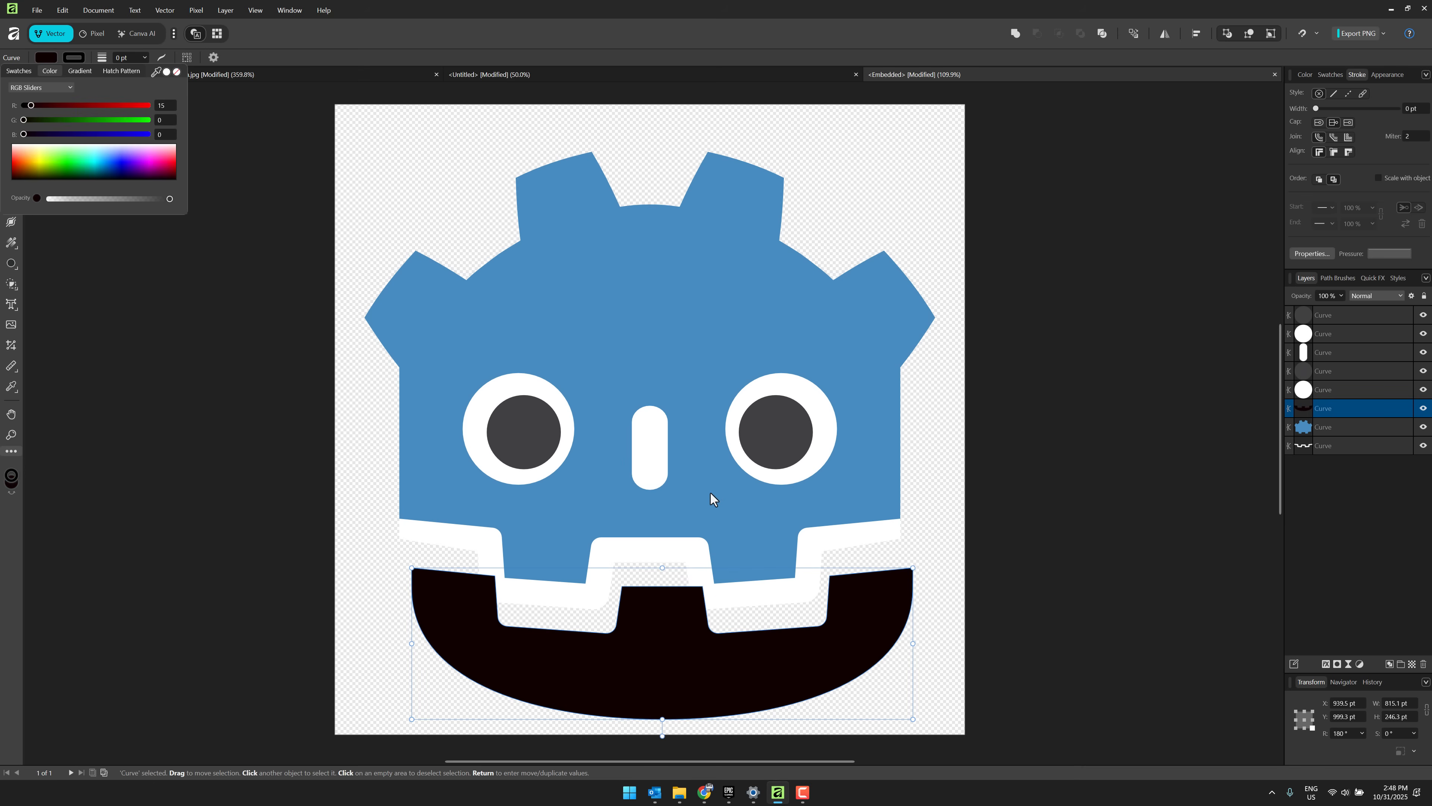
mouse_move(672, 331)
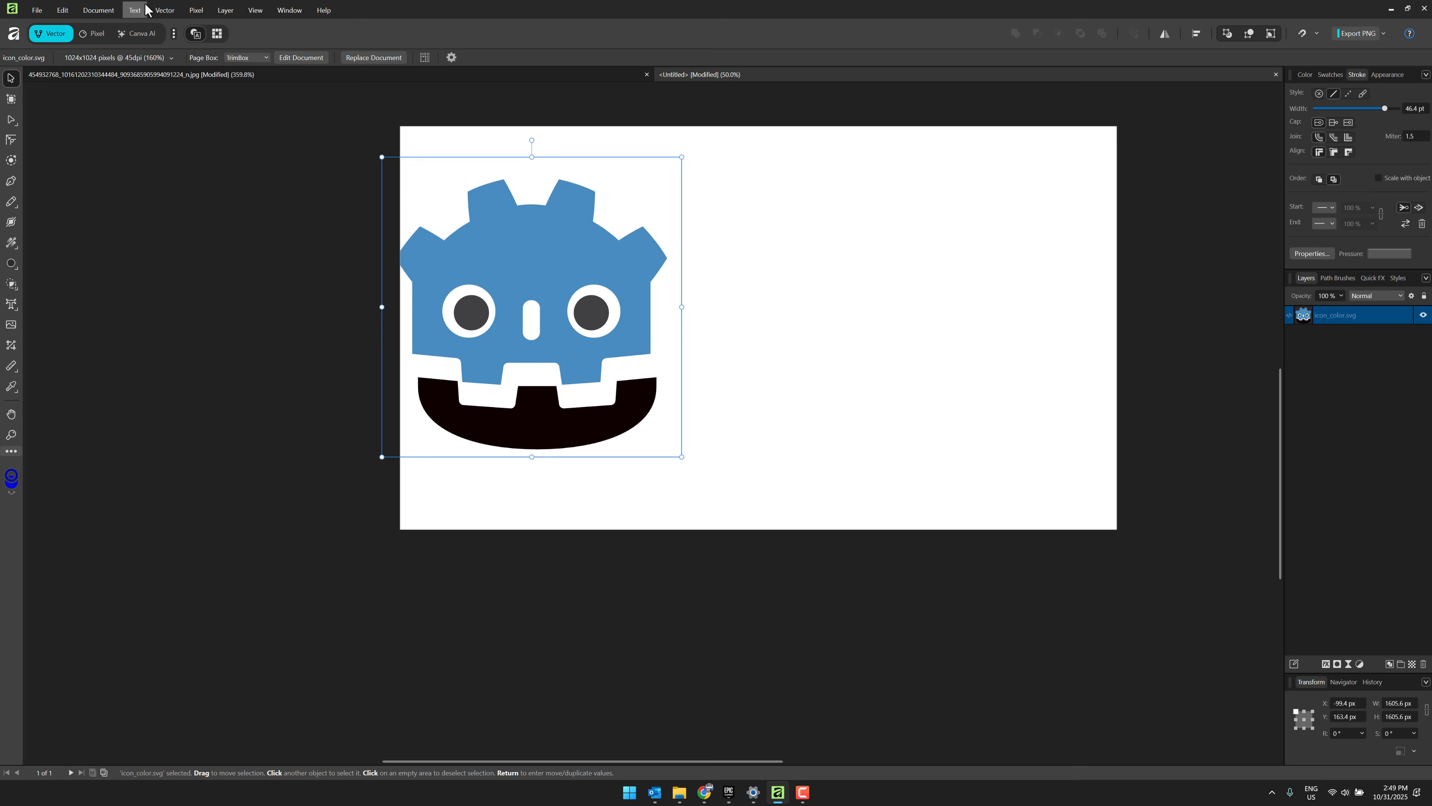
left_click(37, 9)
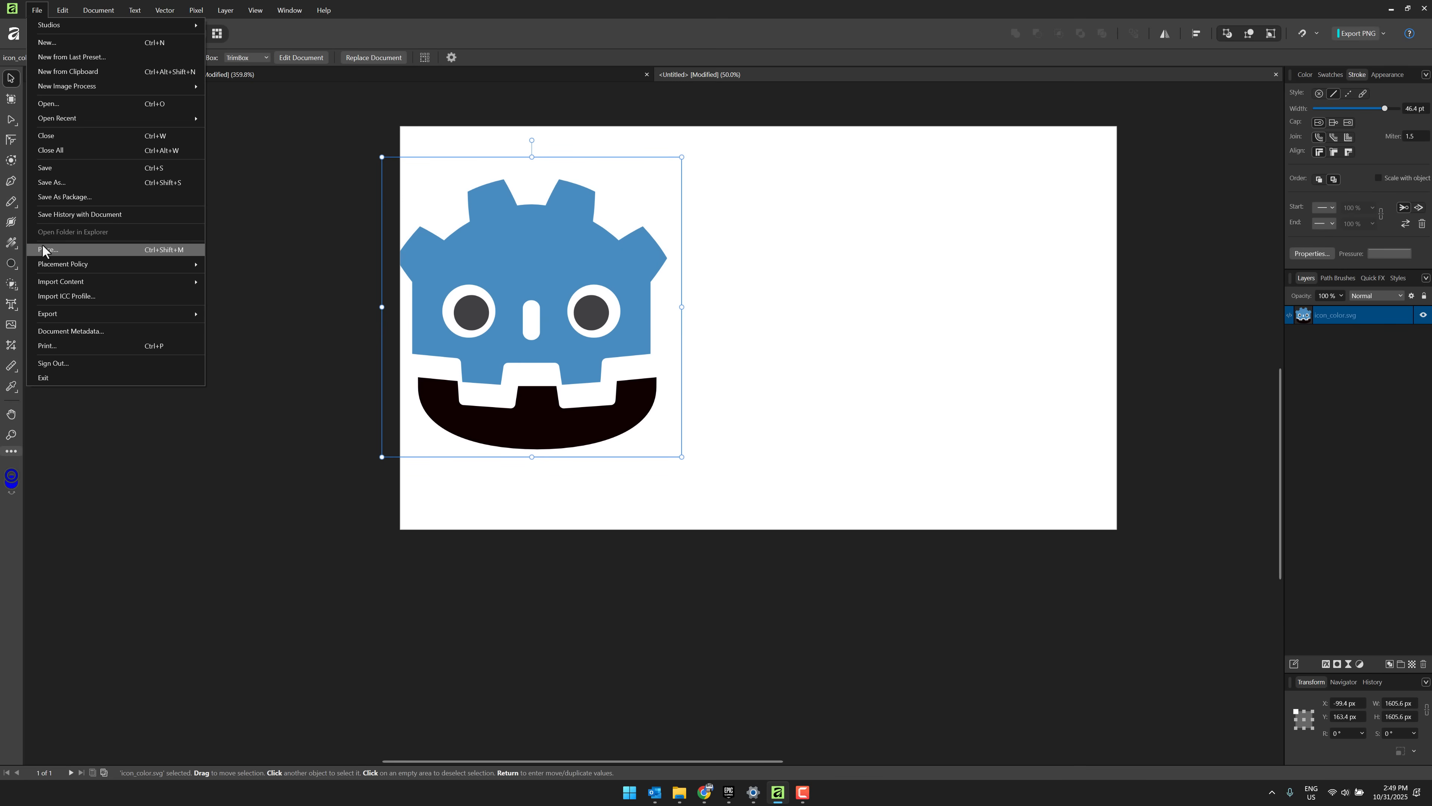
left_click(48, 103)
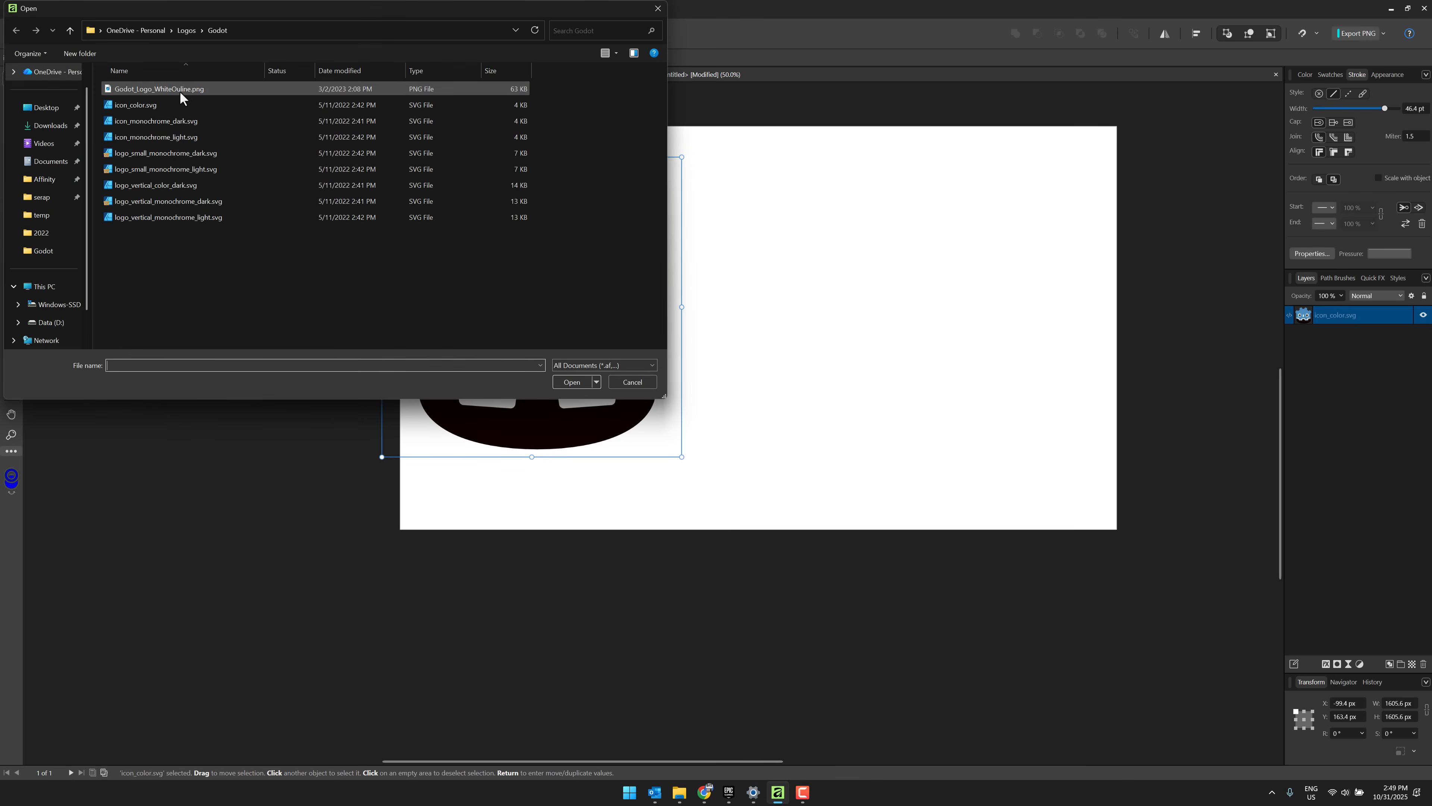
left_click(570, 382)
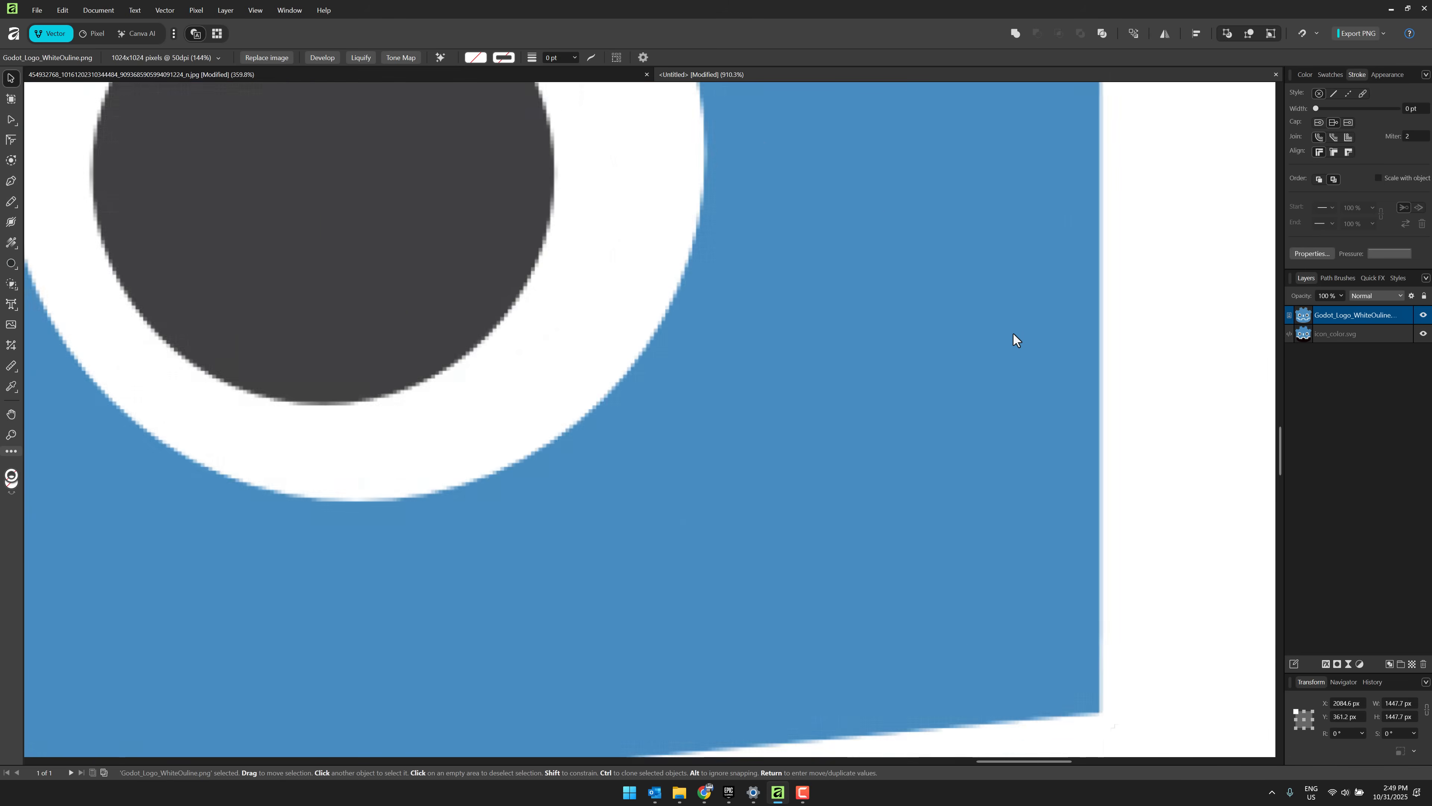
scroll("up", 3)
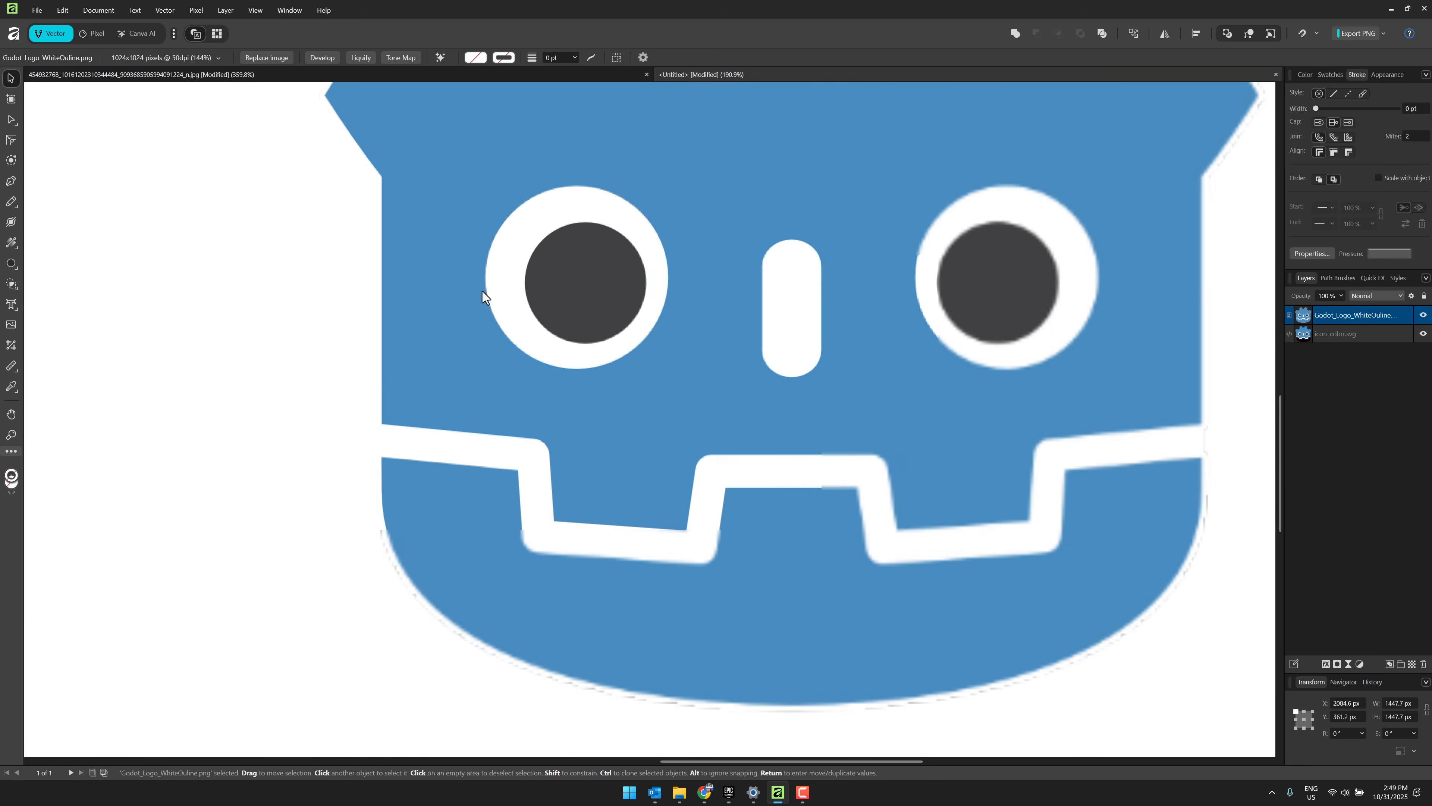
scroll("up", 3)
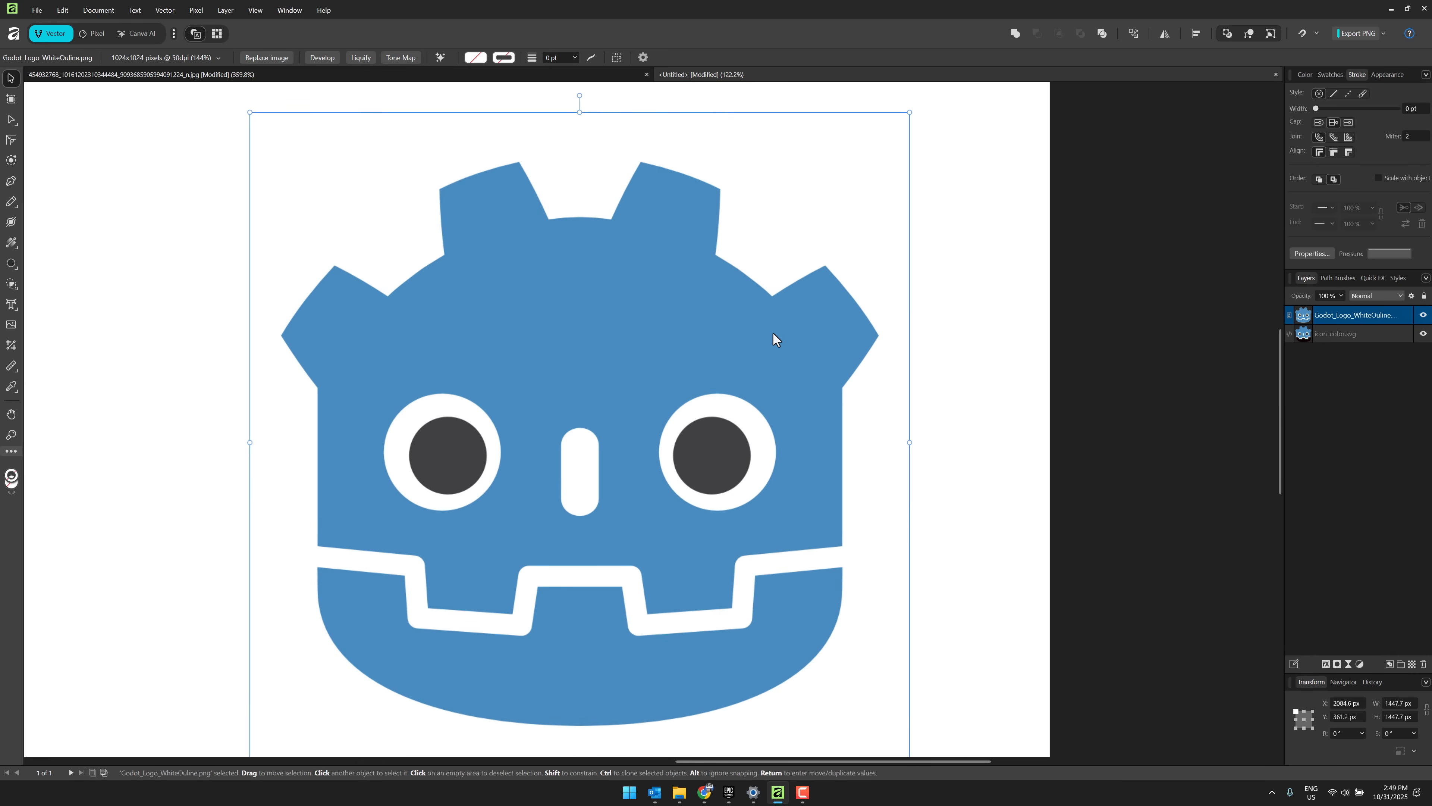
mouse_move(383, 325)
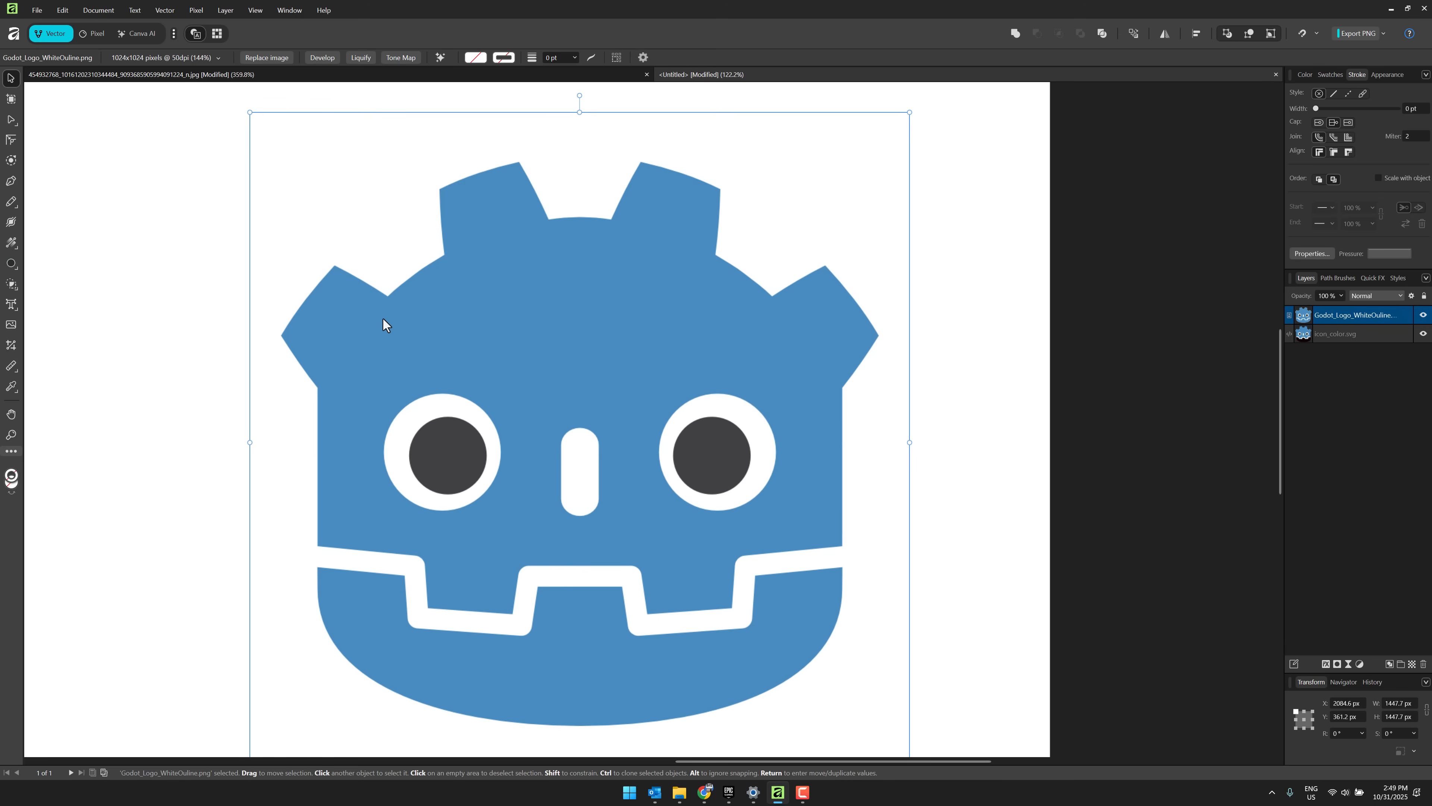
mouse_move(278, 216)
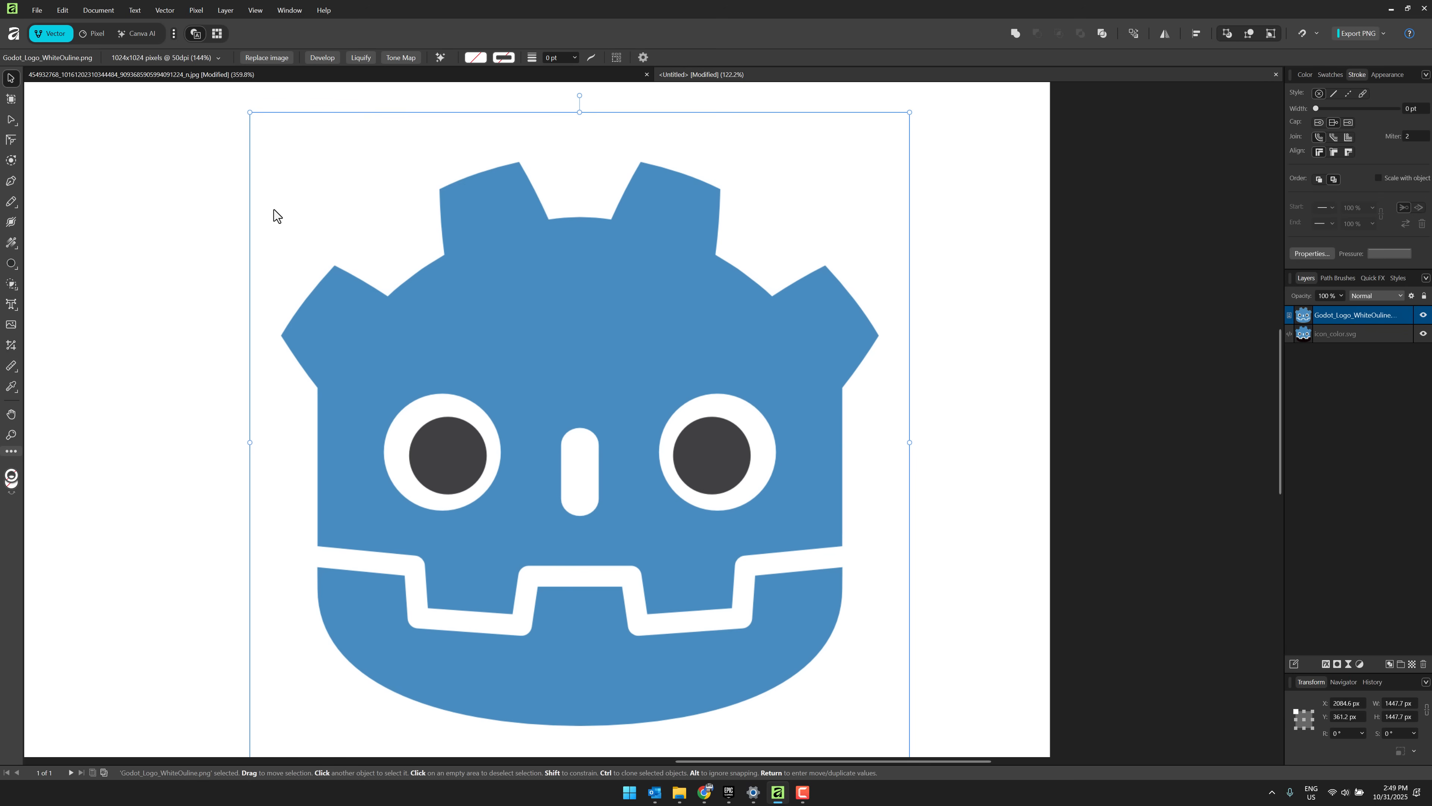
mouse_move(166, 127)
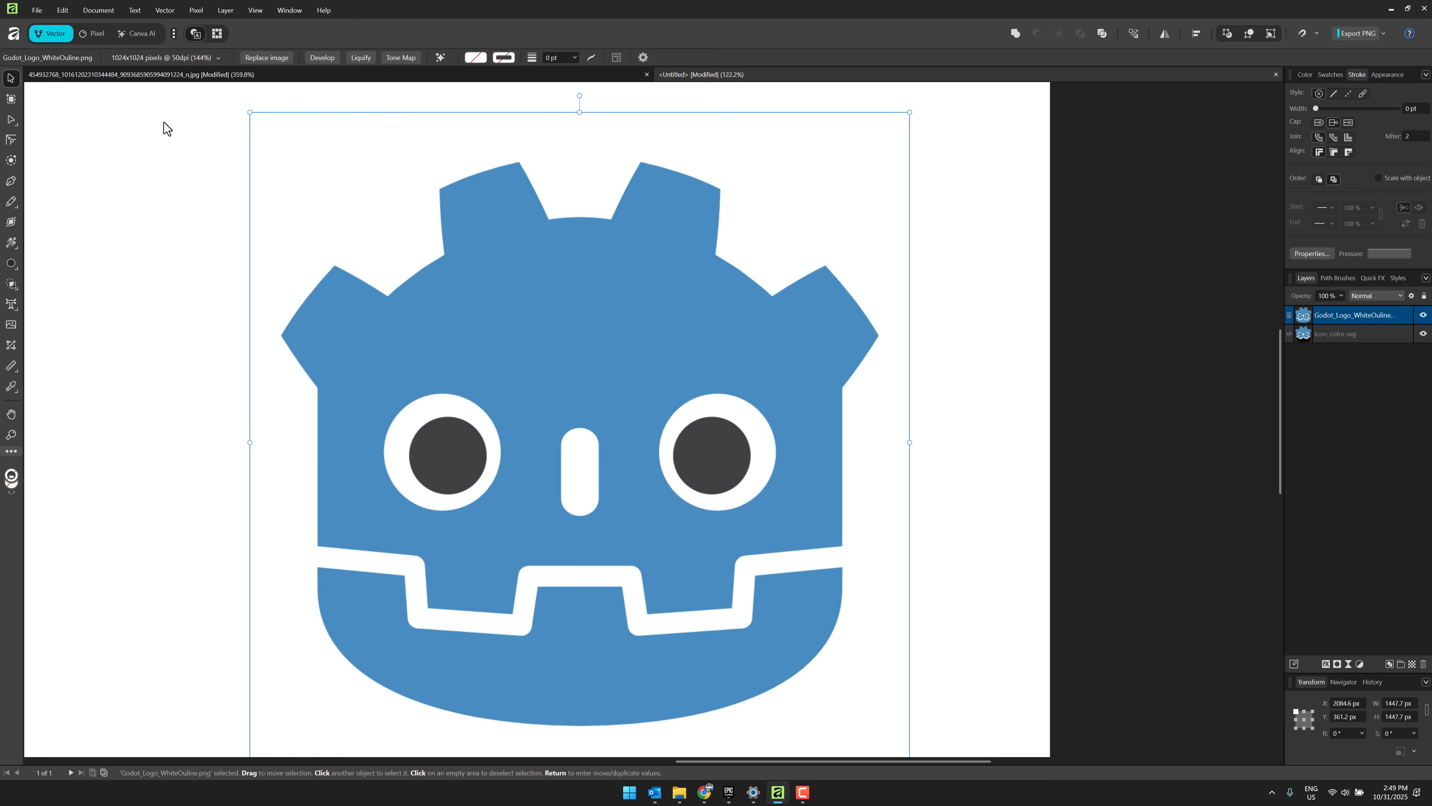
Step: Run Vector > Image Trace on the Godot logo, pulling its jaw and one pupil apart
left_click(164, 10)
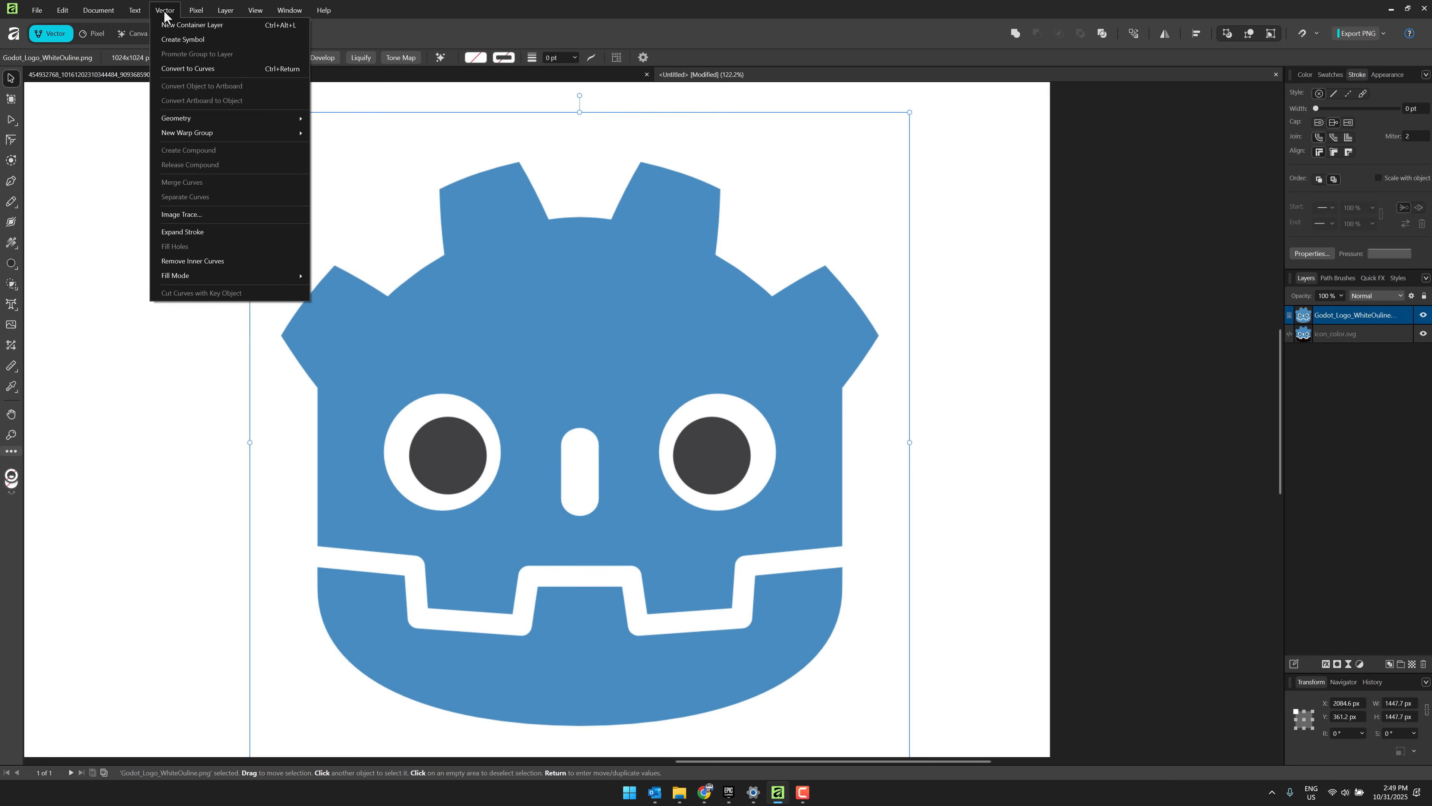
mouse_move(182, 209)
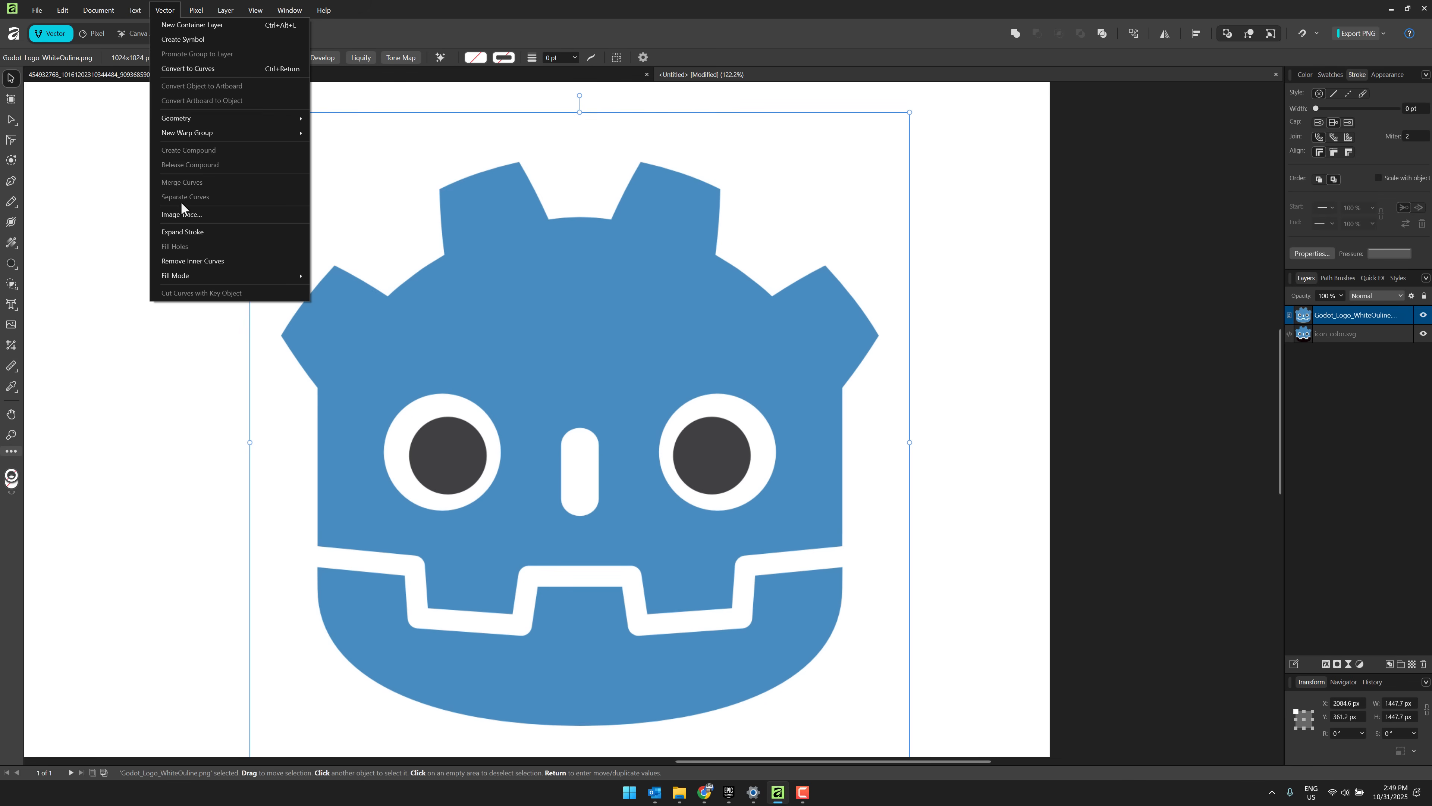
left_click(179, 214)
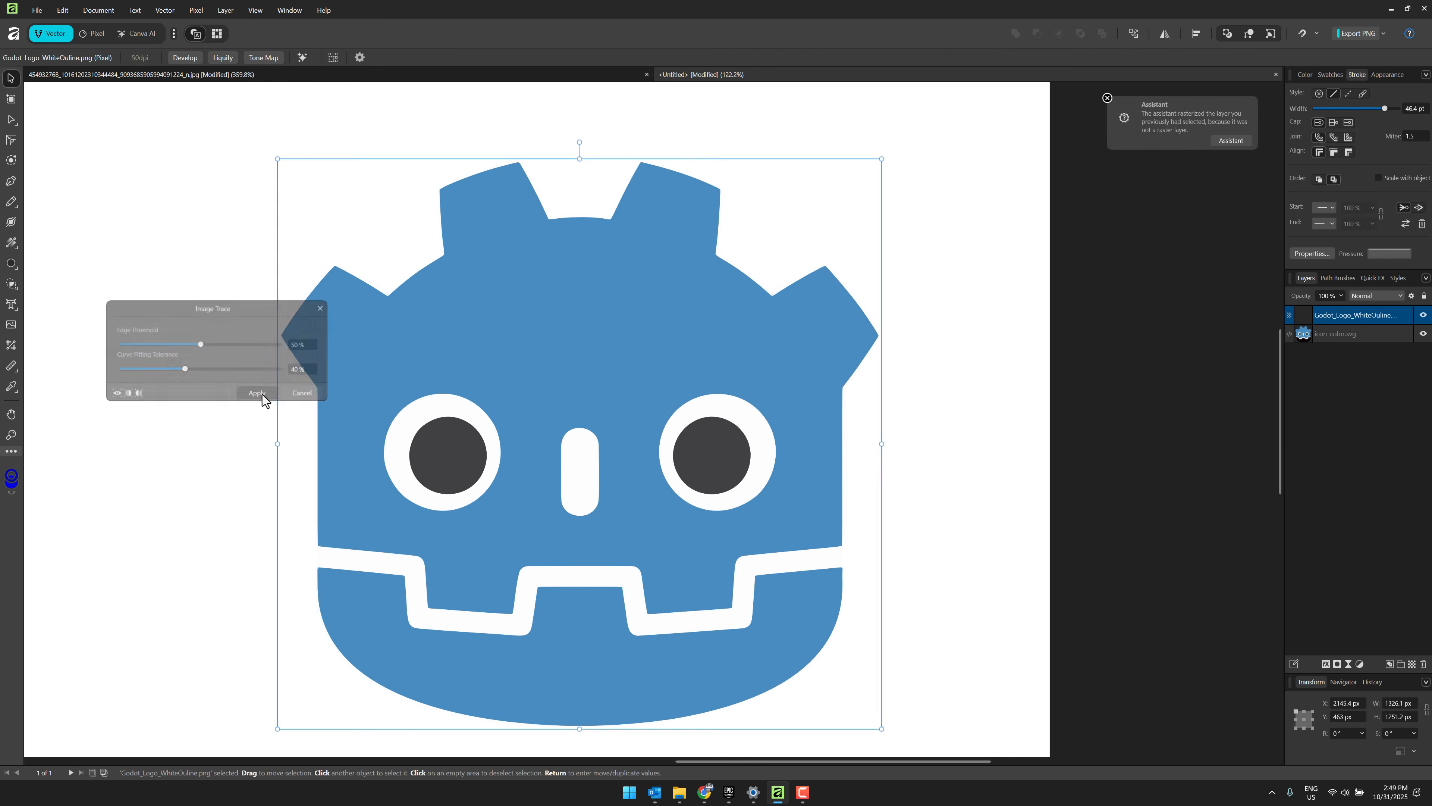
left_click(257, 393)
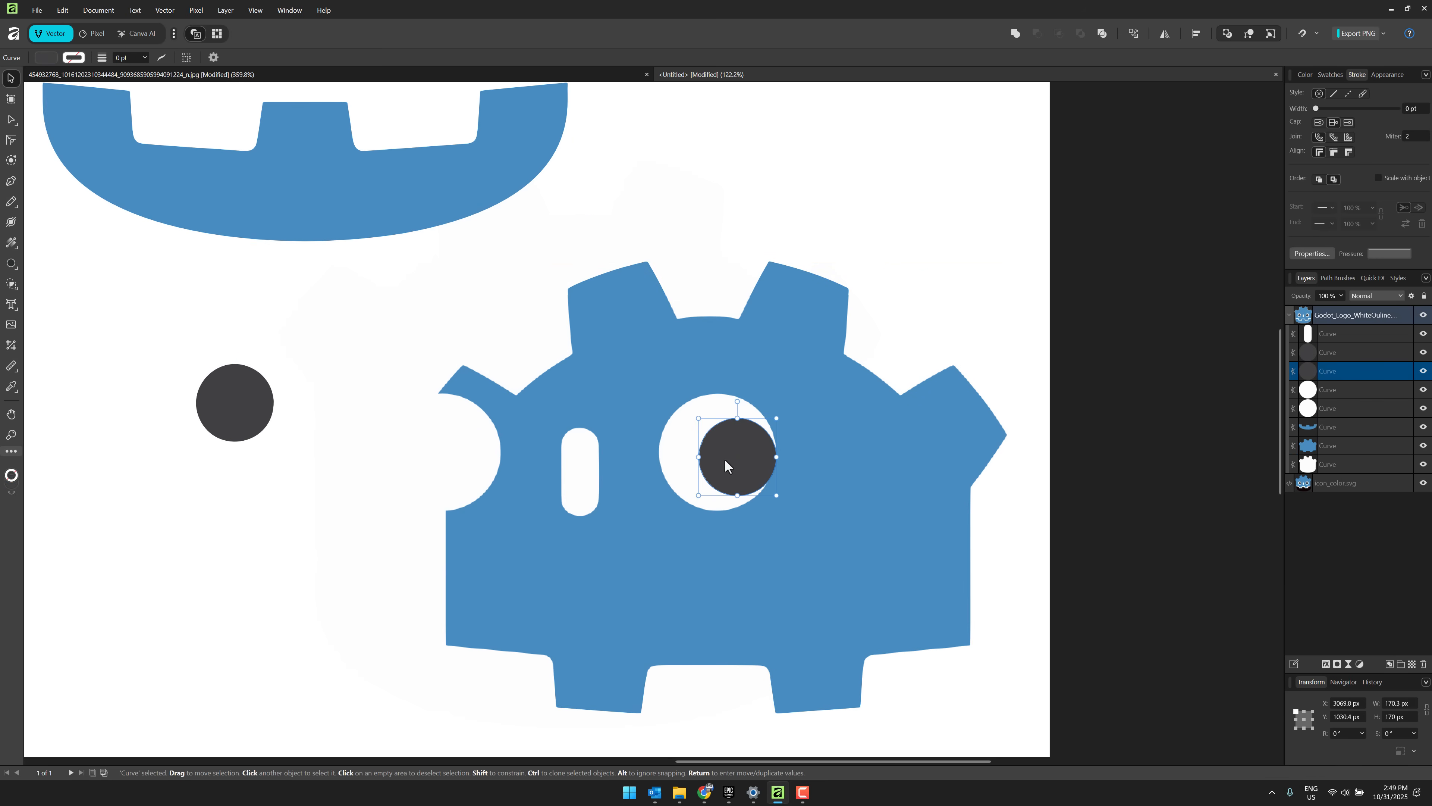
mouse_move(519, 512)
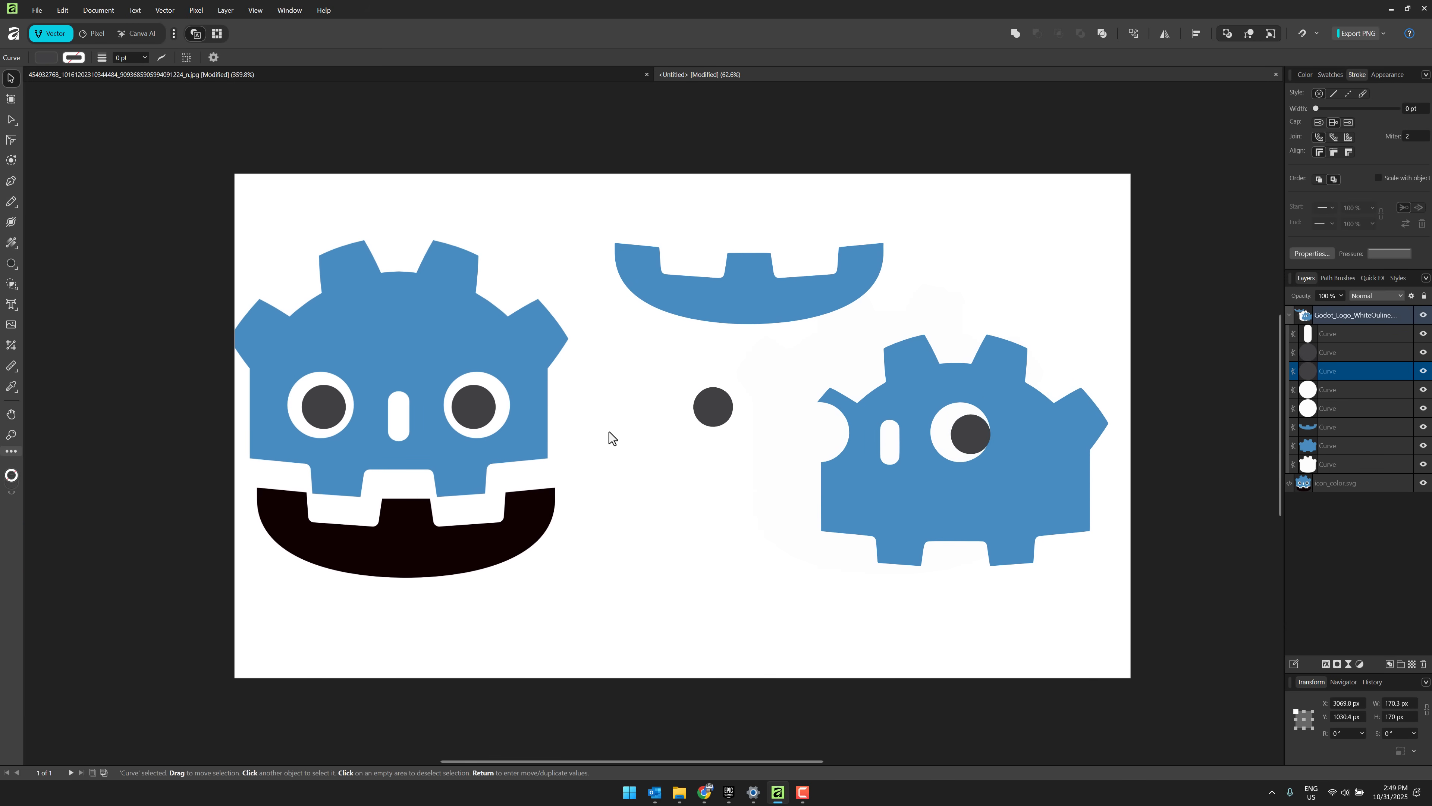
scroll("down", 3)
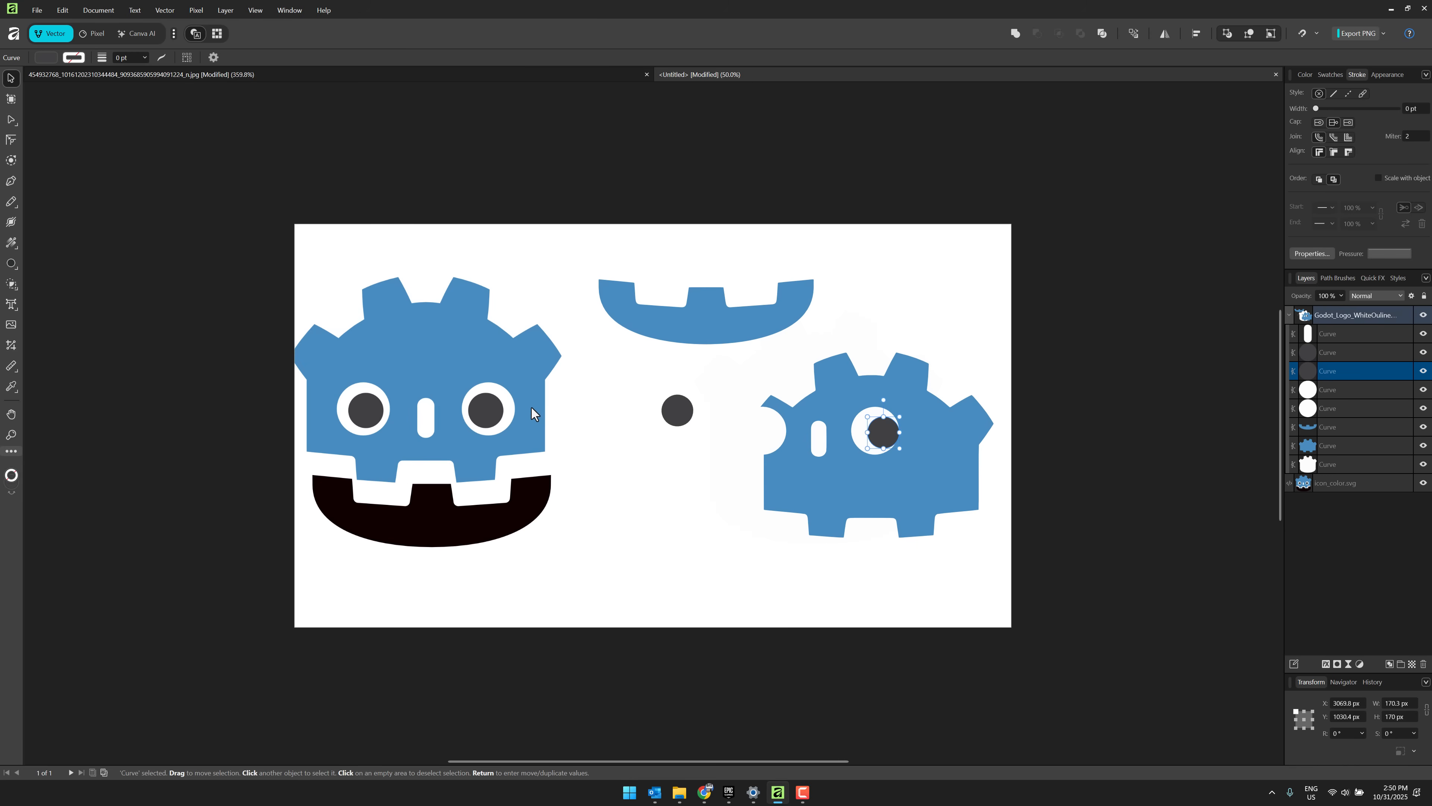
mouse_move(91, 58)
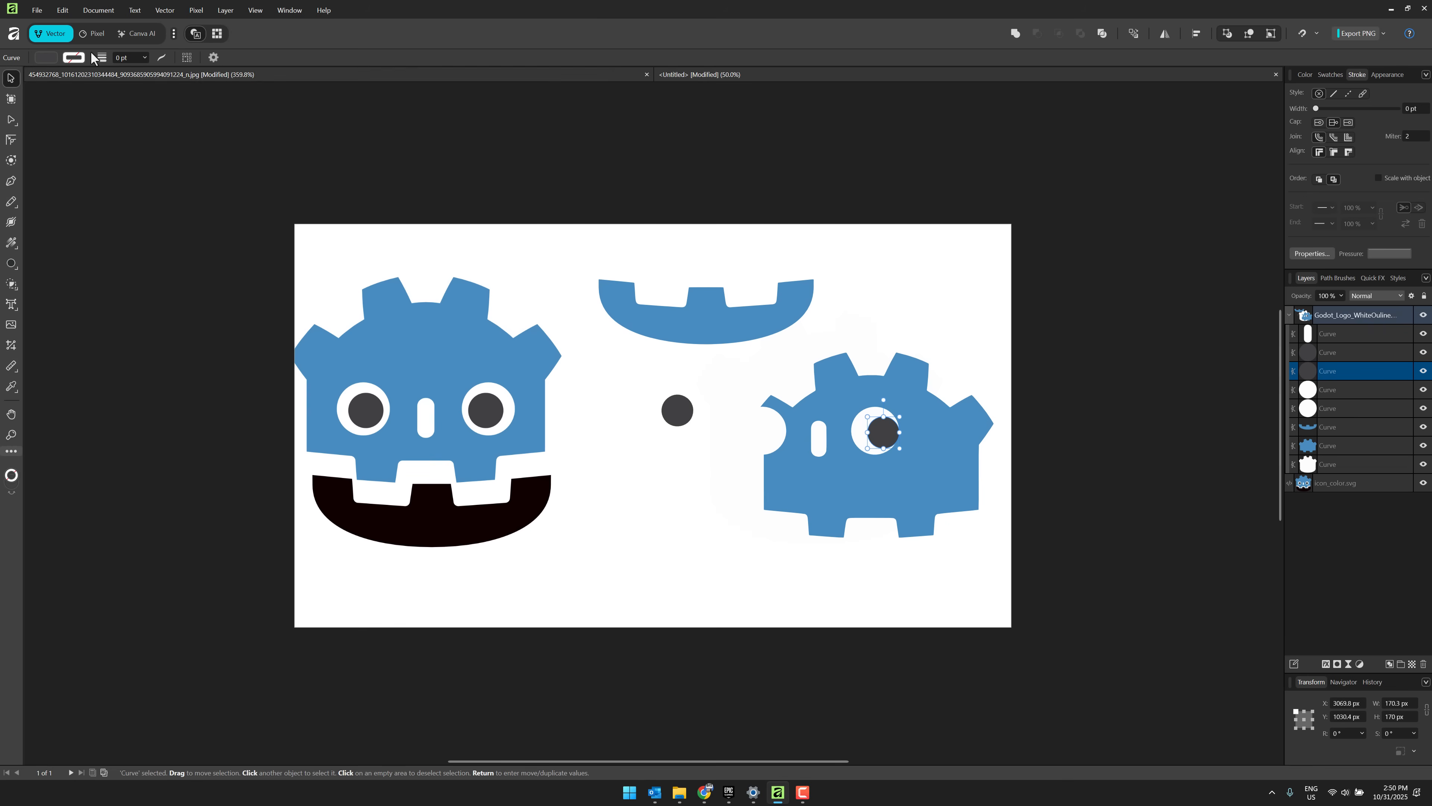
left_click(37, 10)
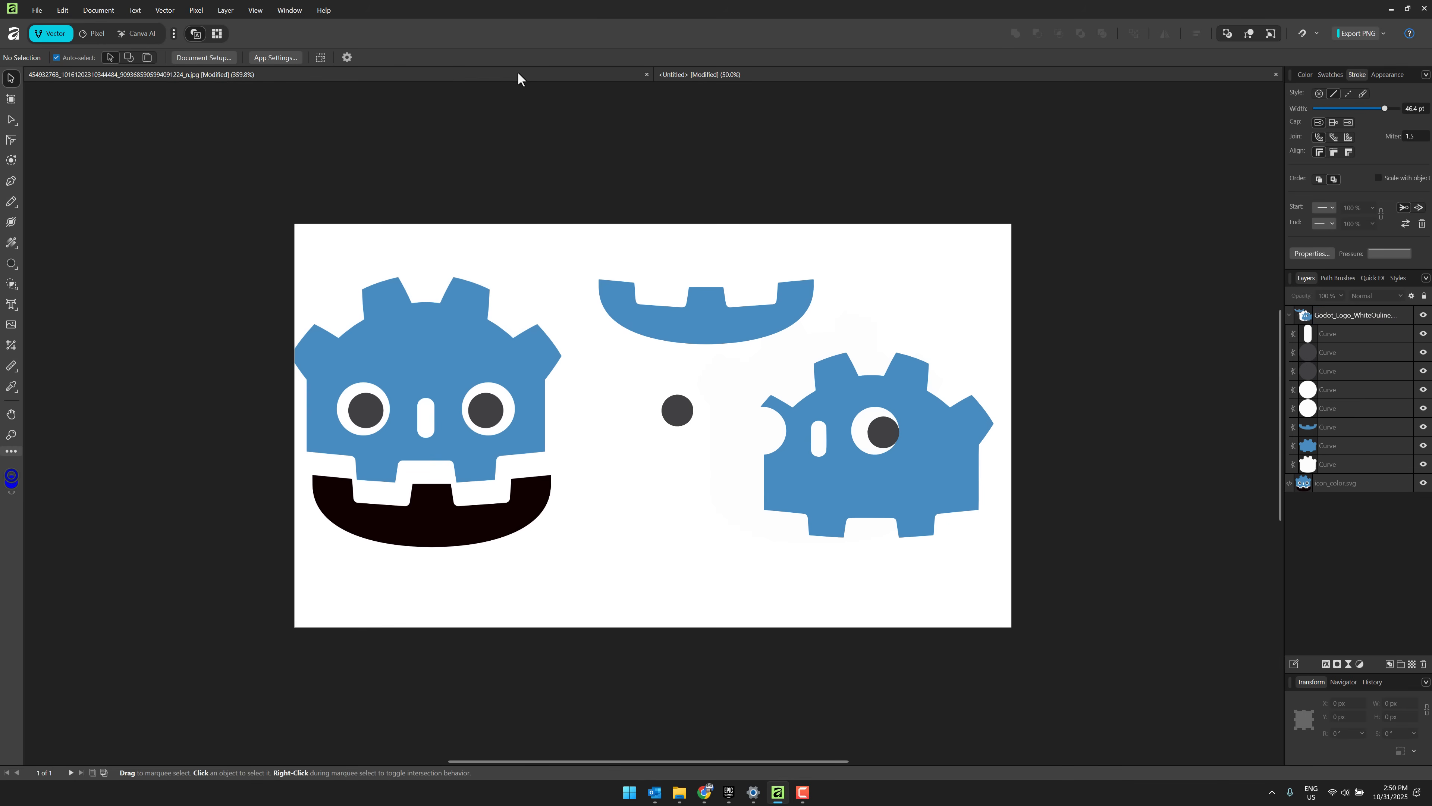
Step: Return to the mech image, browse the Retouching studio's Curves presets, then go back to the Vector studio
left_click(90, 34)
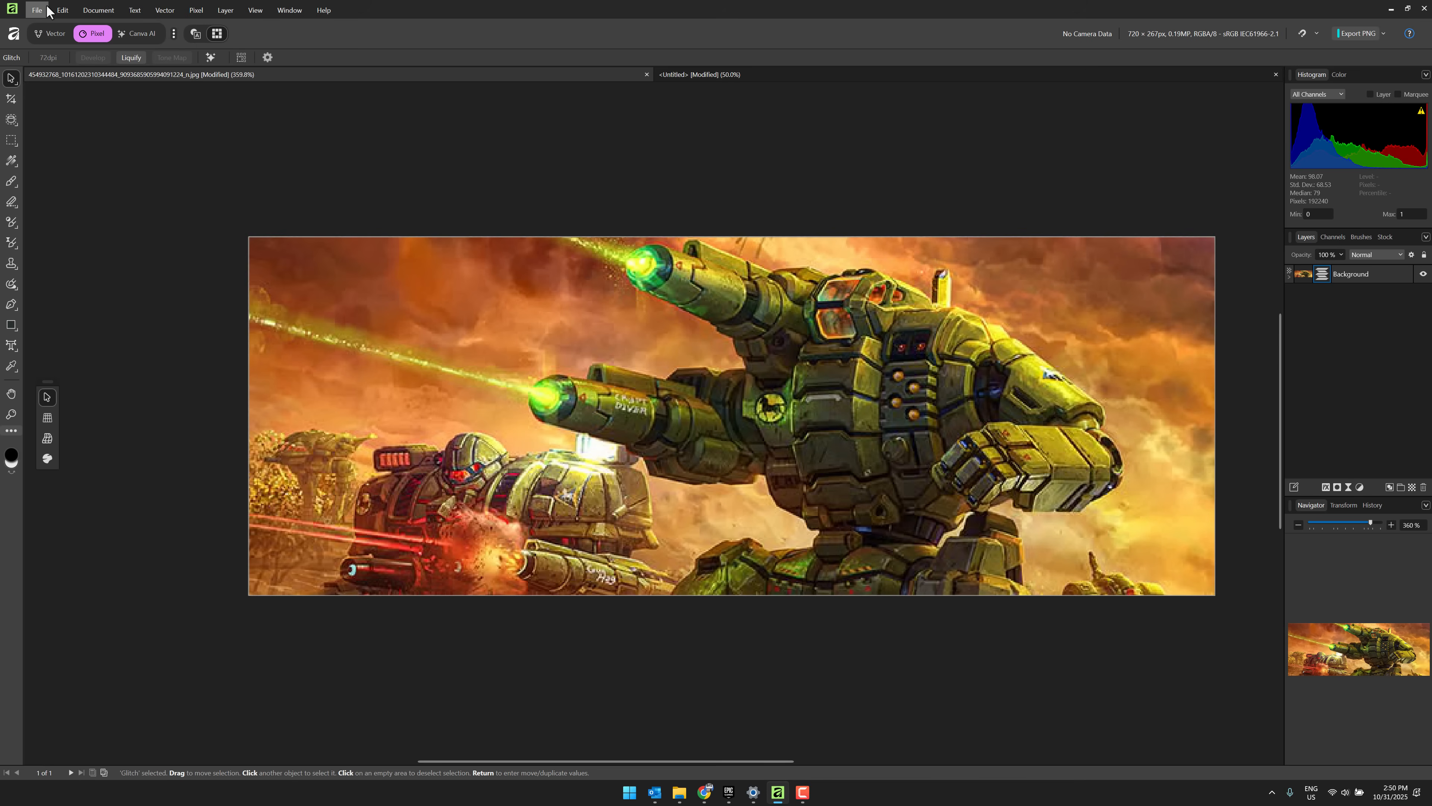
left_click(36, 10)
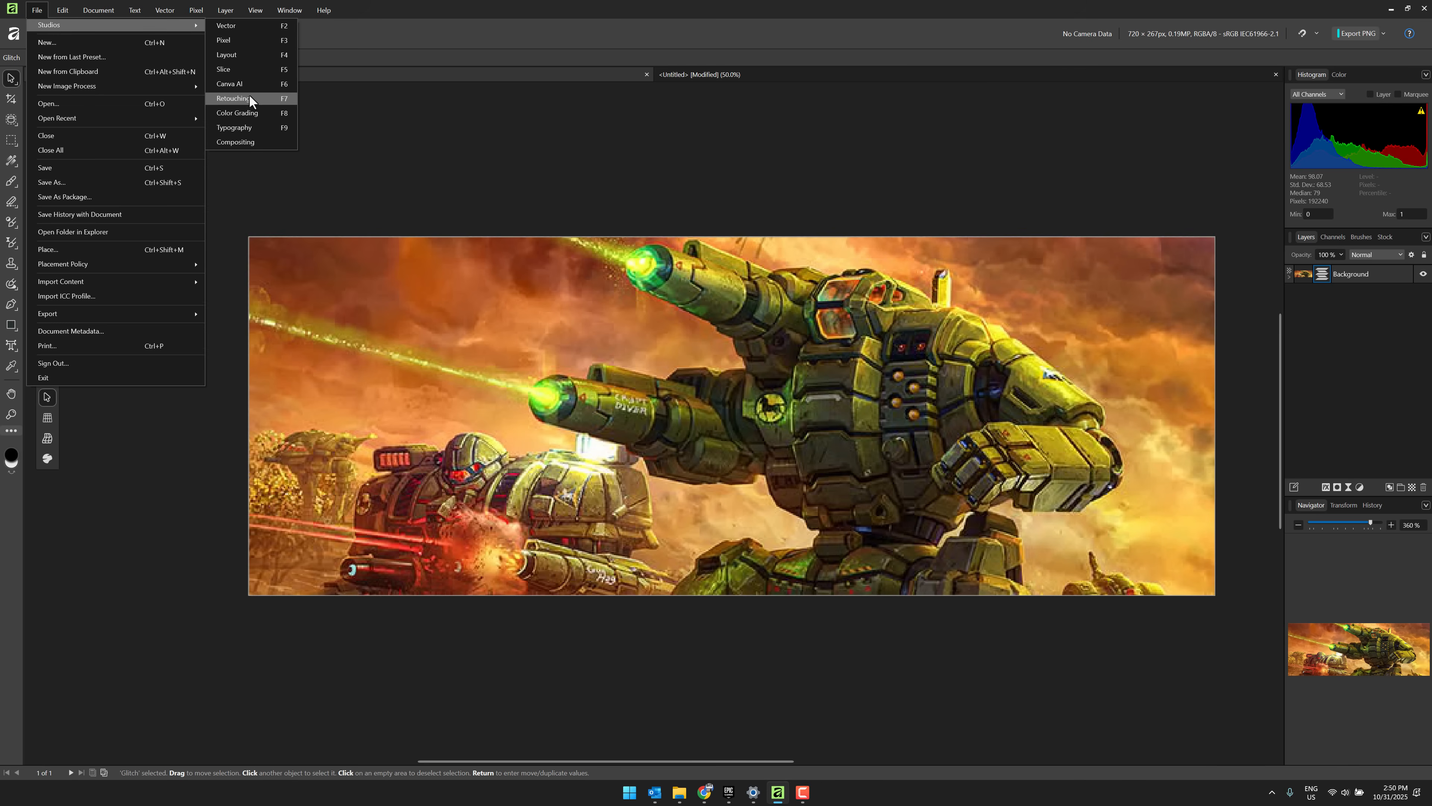
left_click(232, 98)
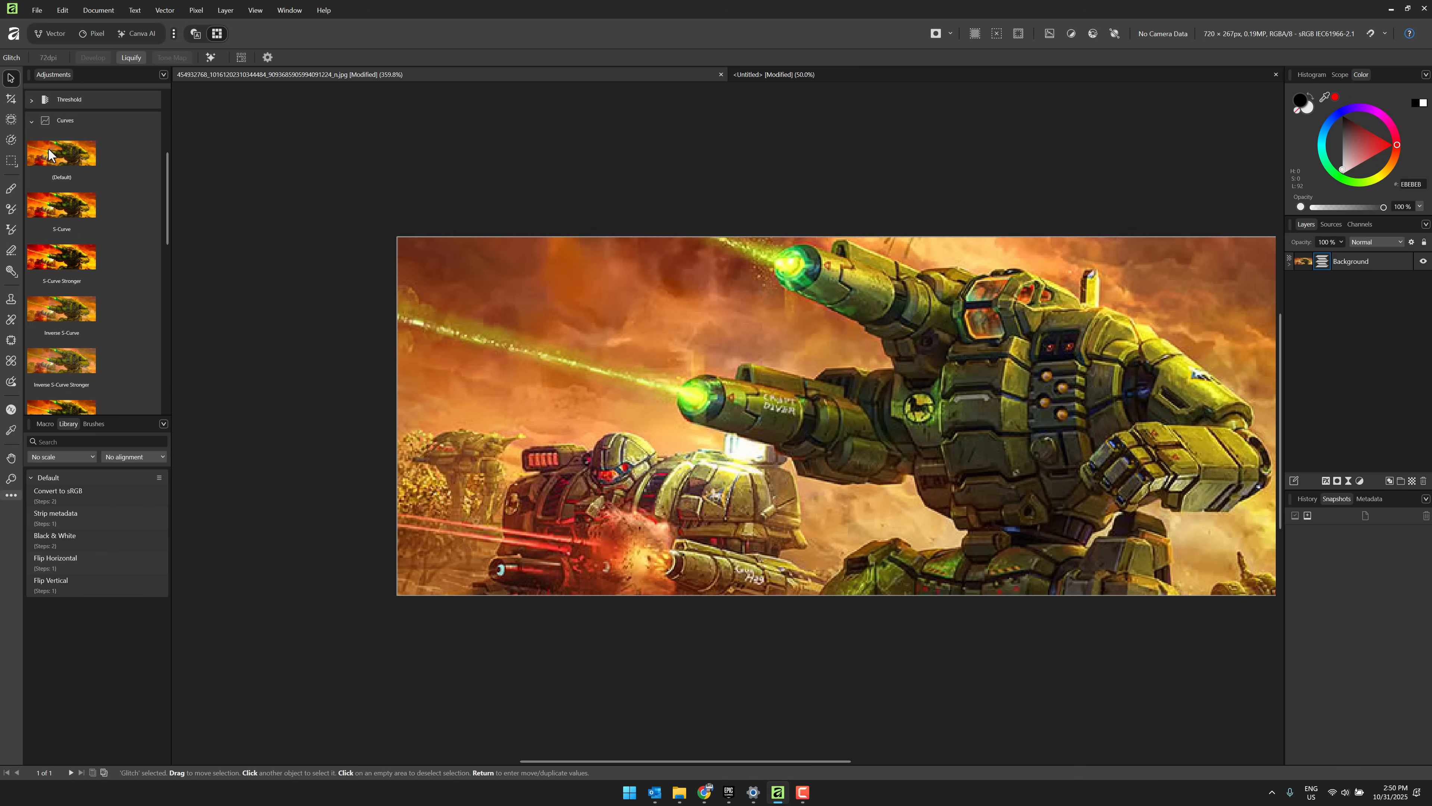
scroll("down", 3)
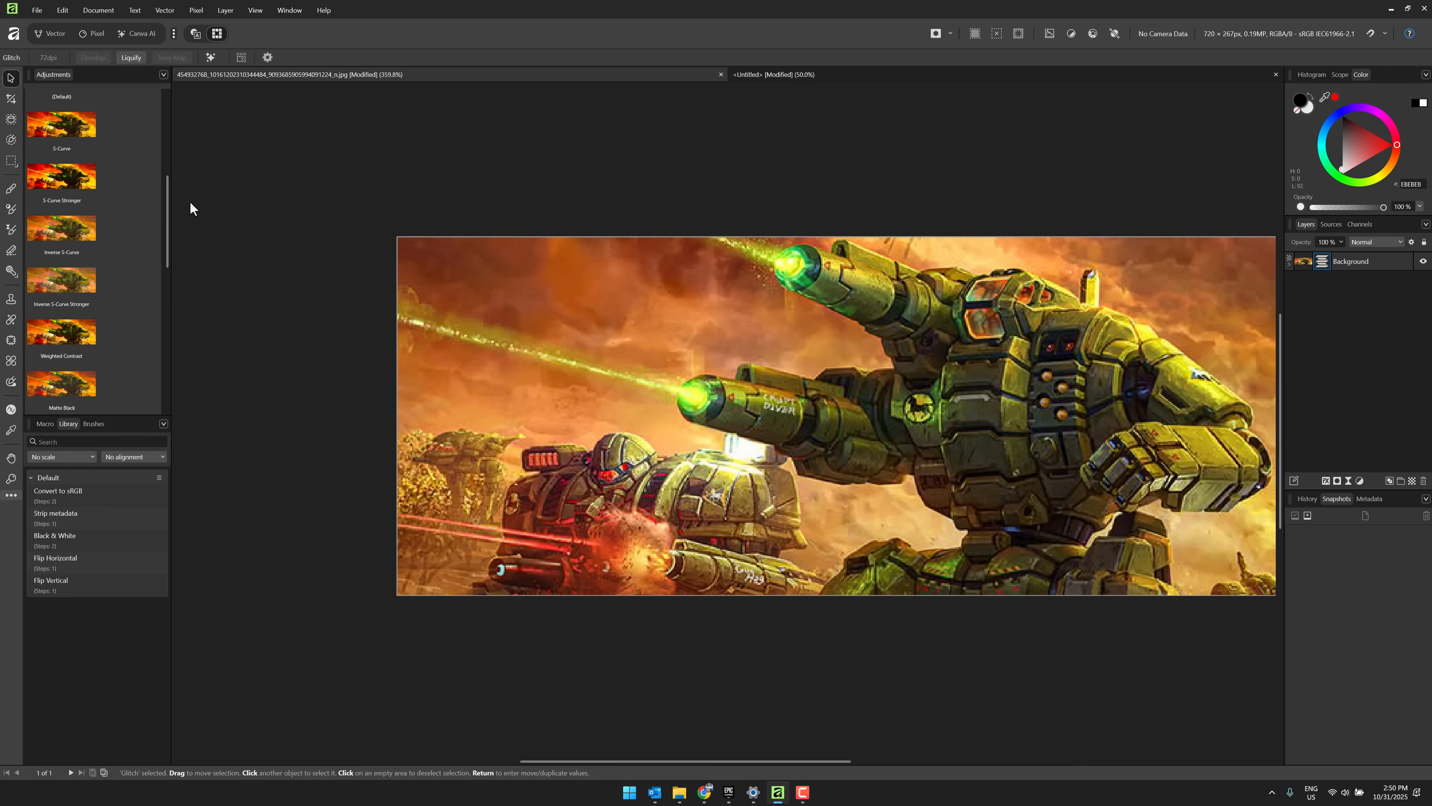
mouse_move(76, 38)
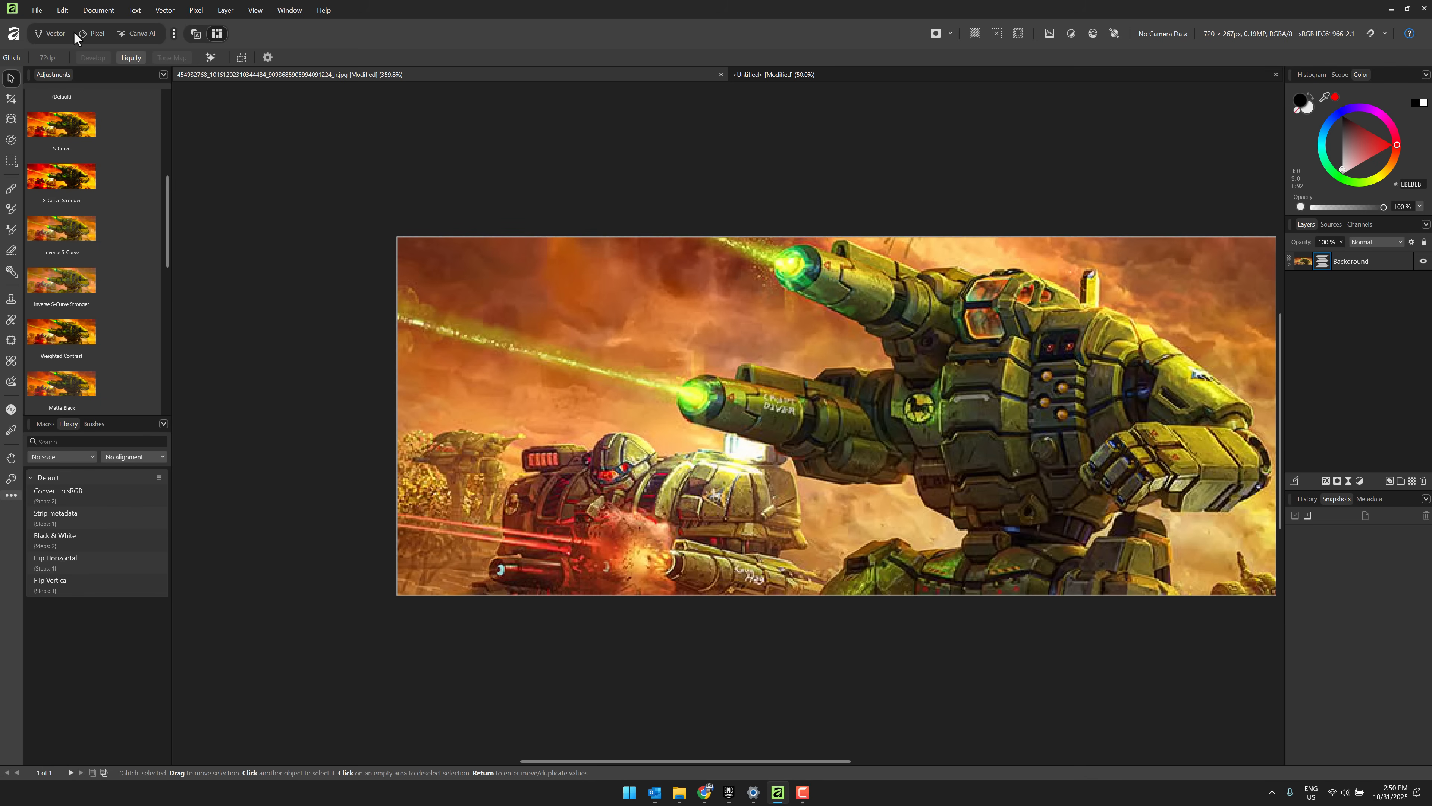
left_click(52, 33)
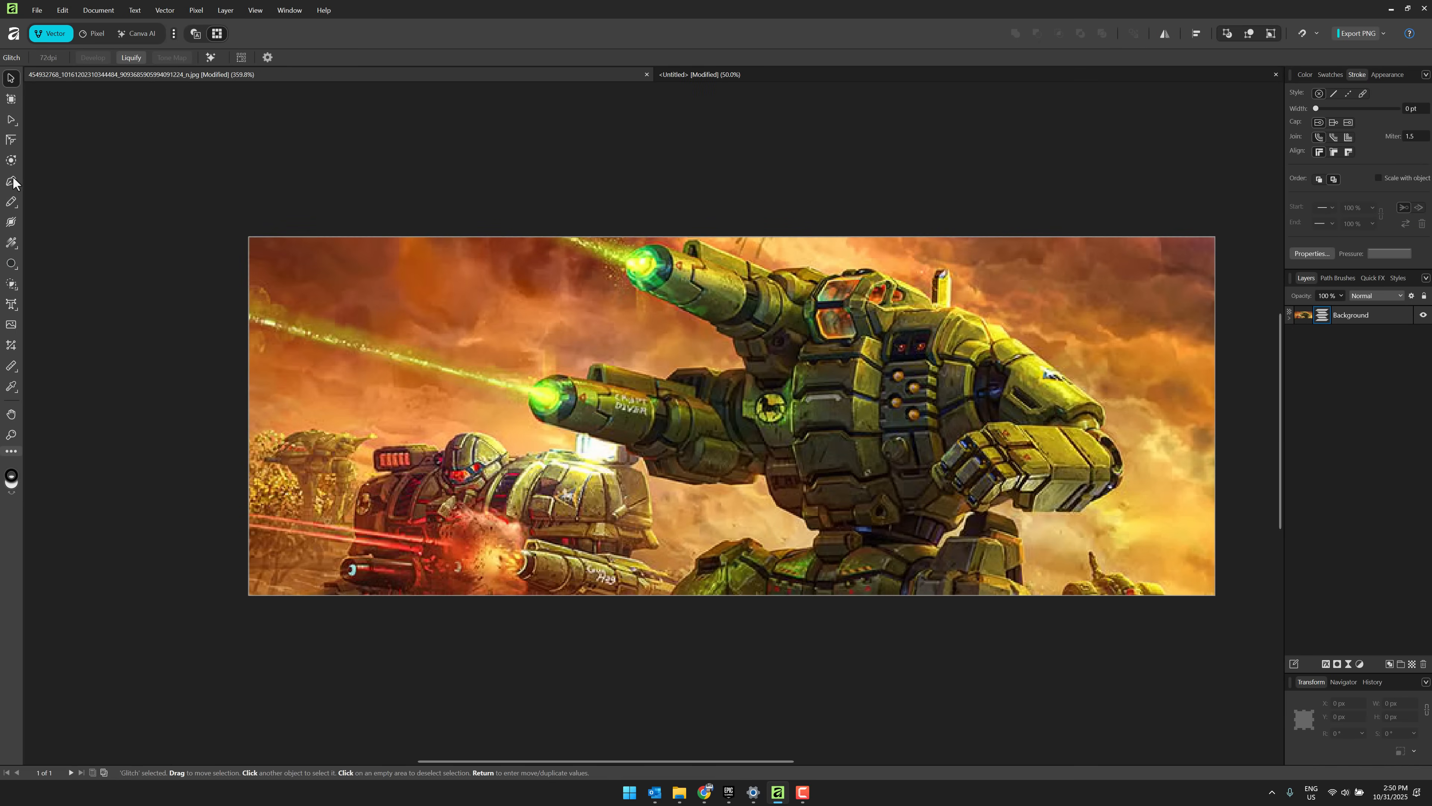
left_click(13, 200)
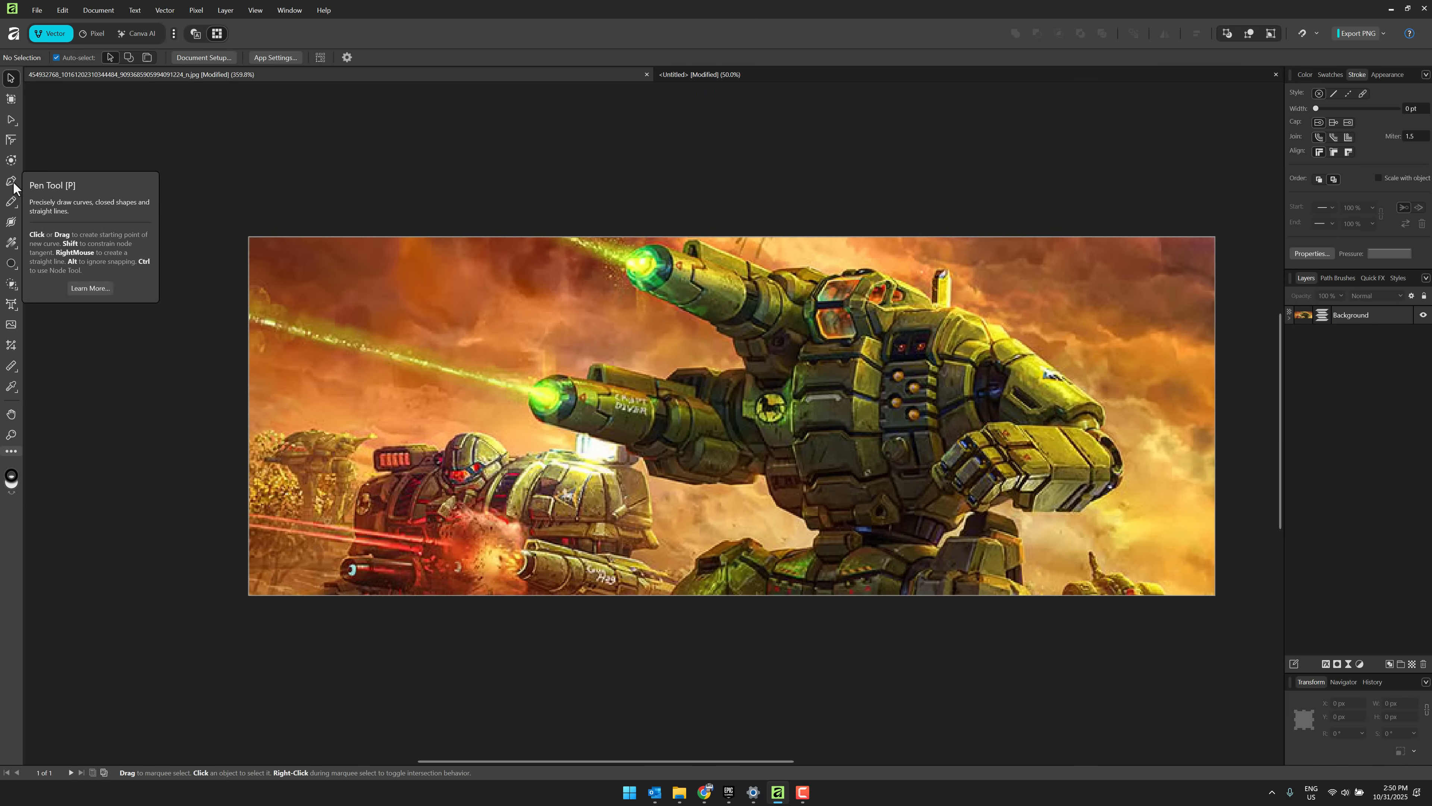
mouse_move(12, 160)
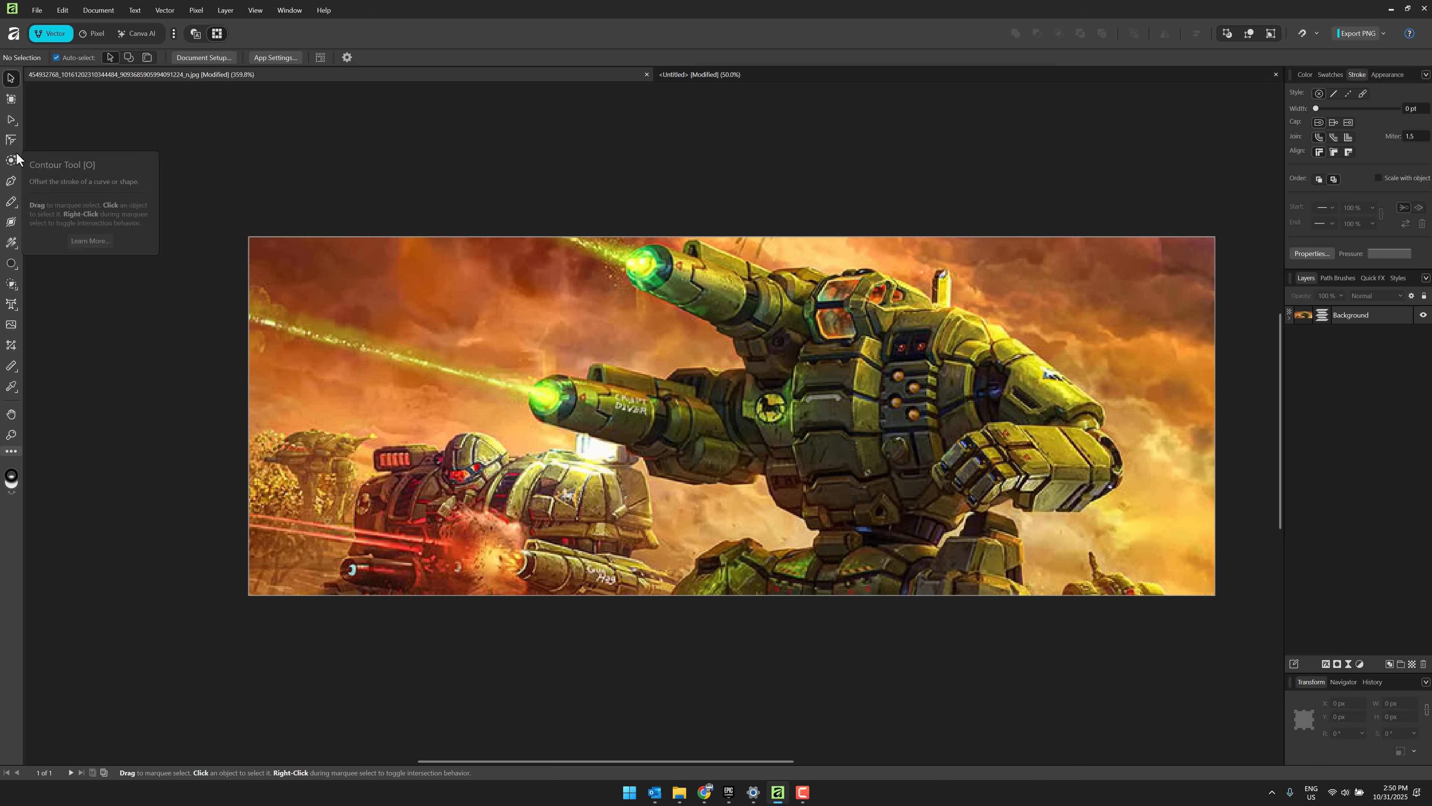
mouse_move(1392, 40)
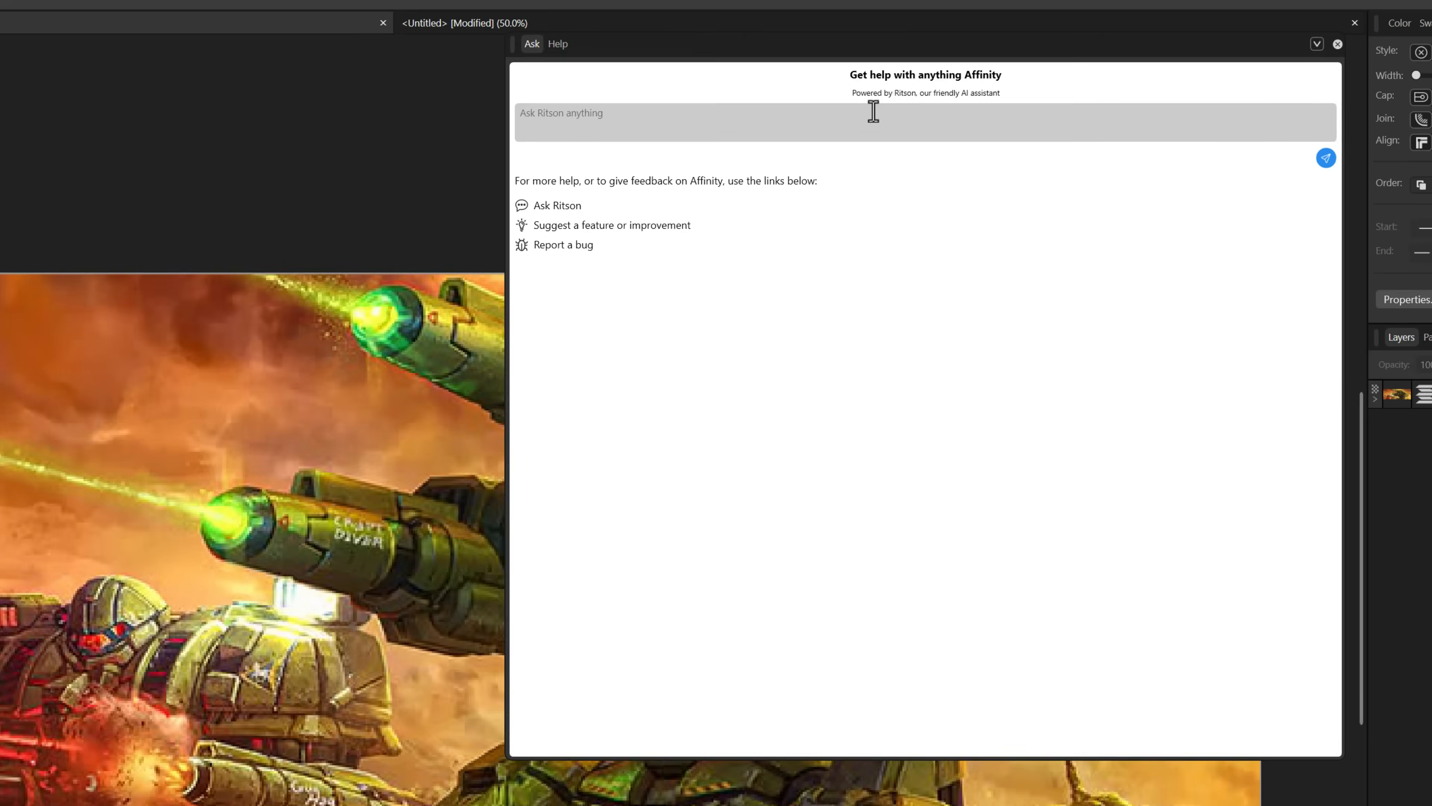
type("How do I turn a")
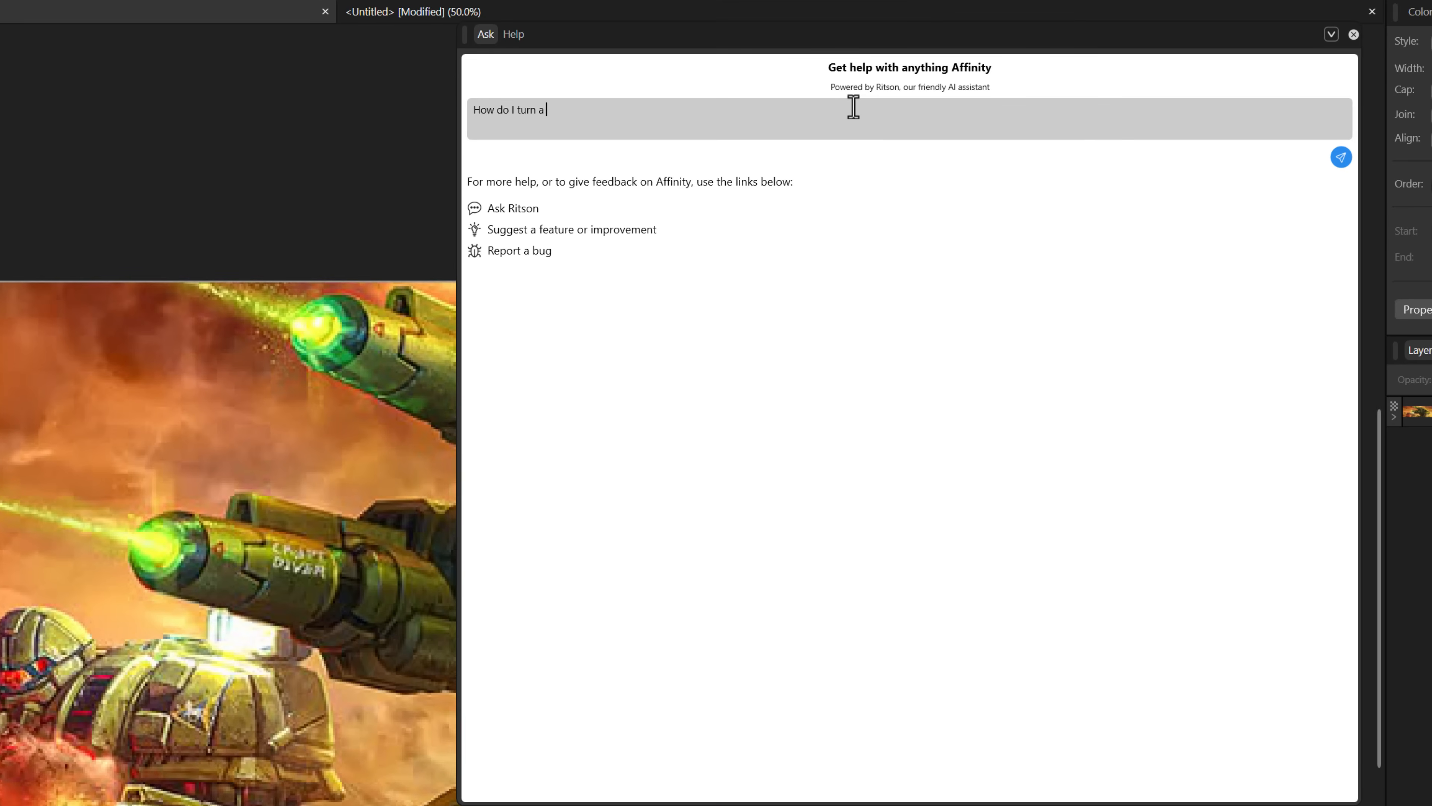
type("vector into a ra")
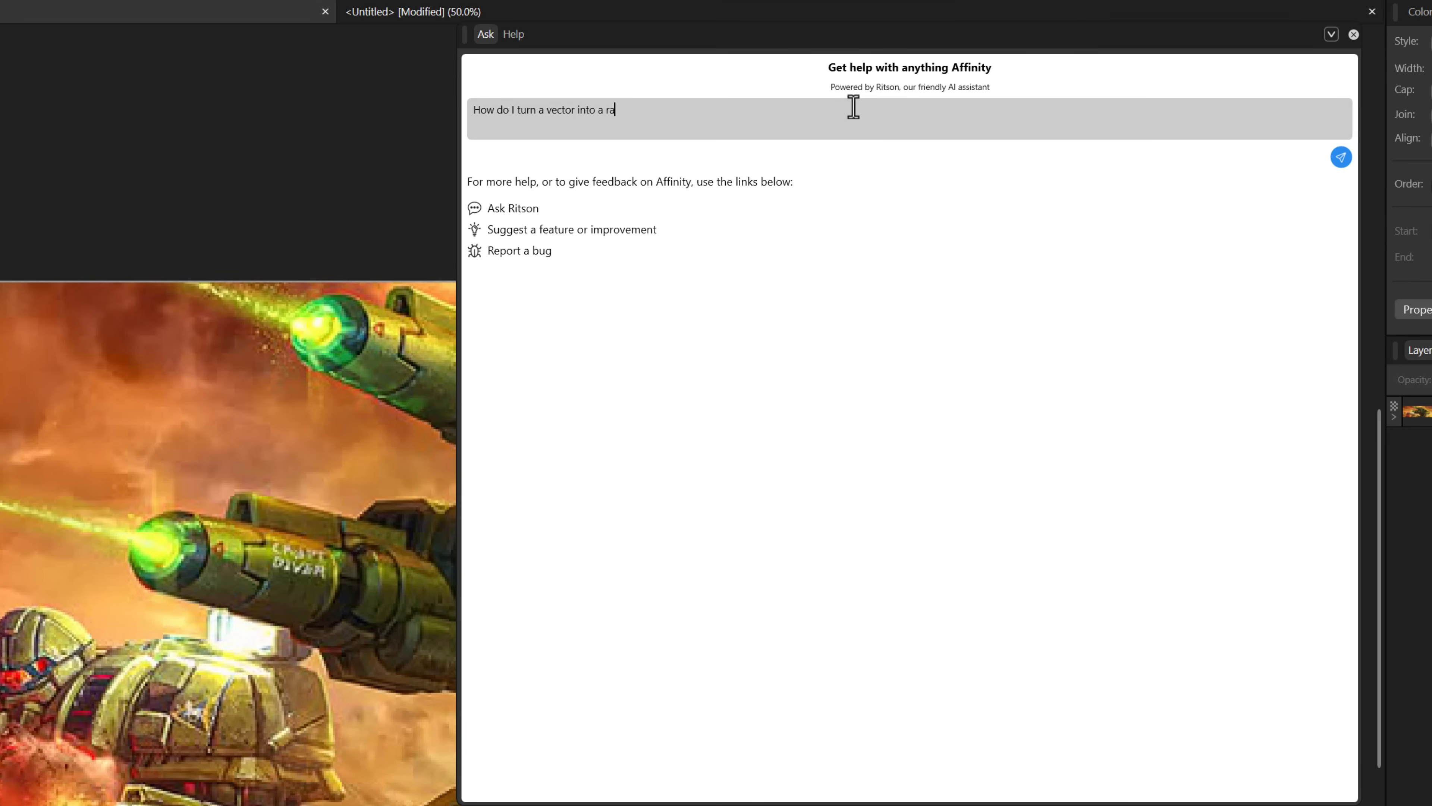
left_click(1339, 156)
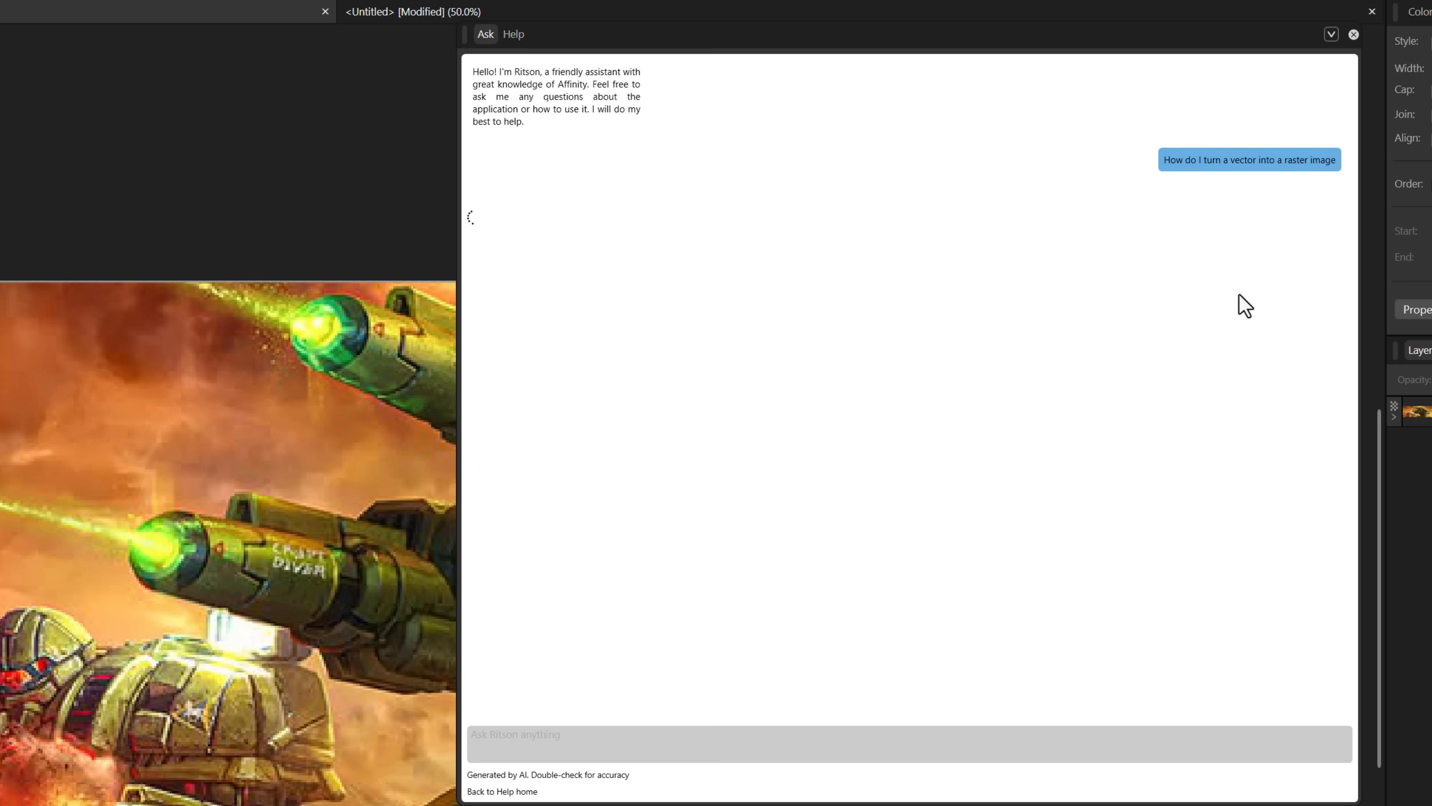
mouse_move(724, 672)
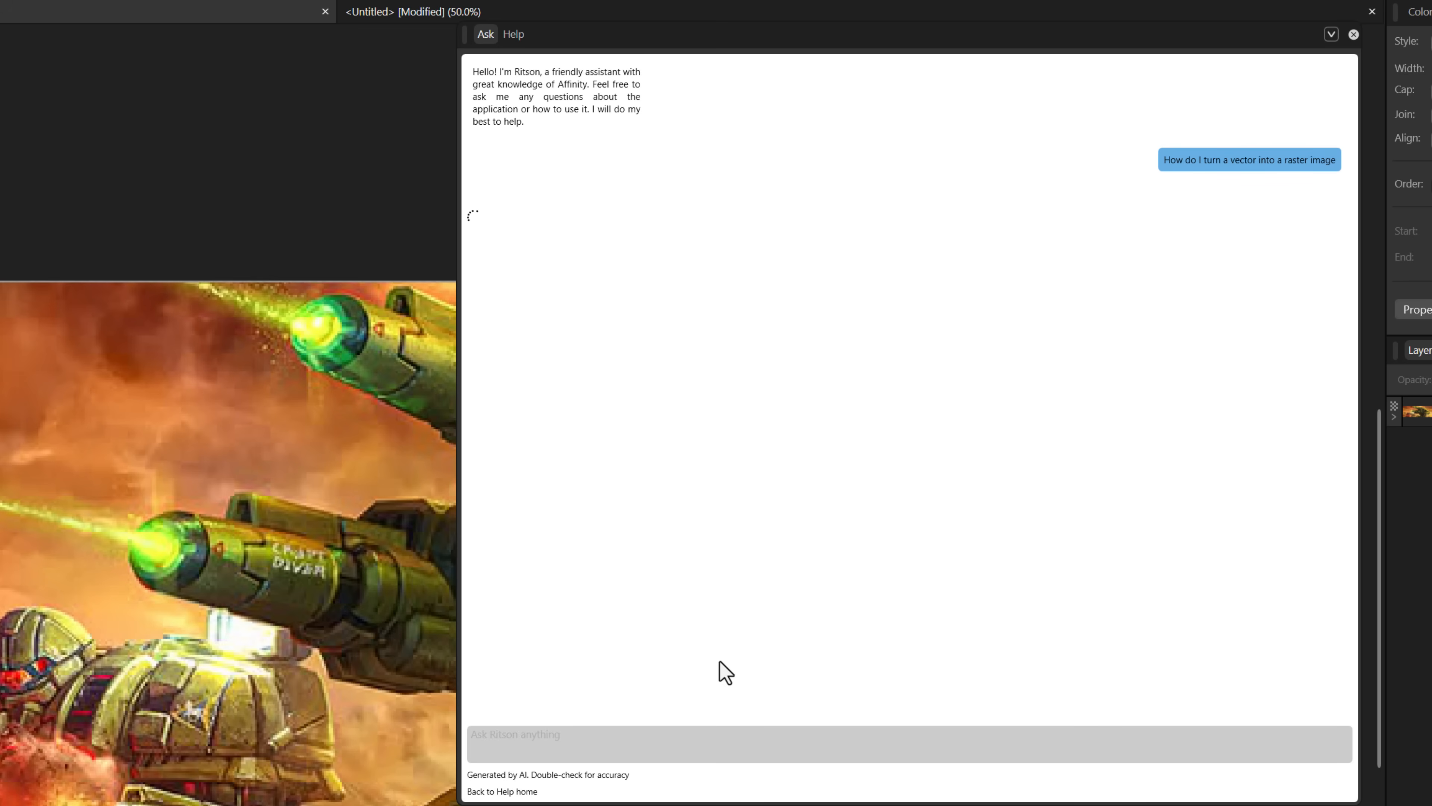
mouse_move(670, 595)
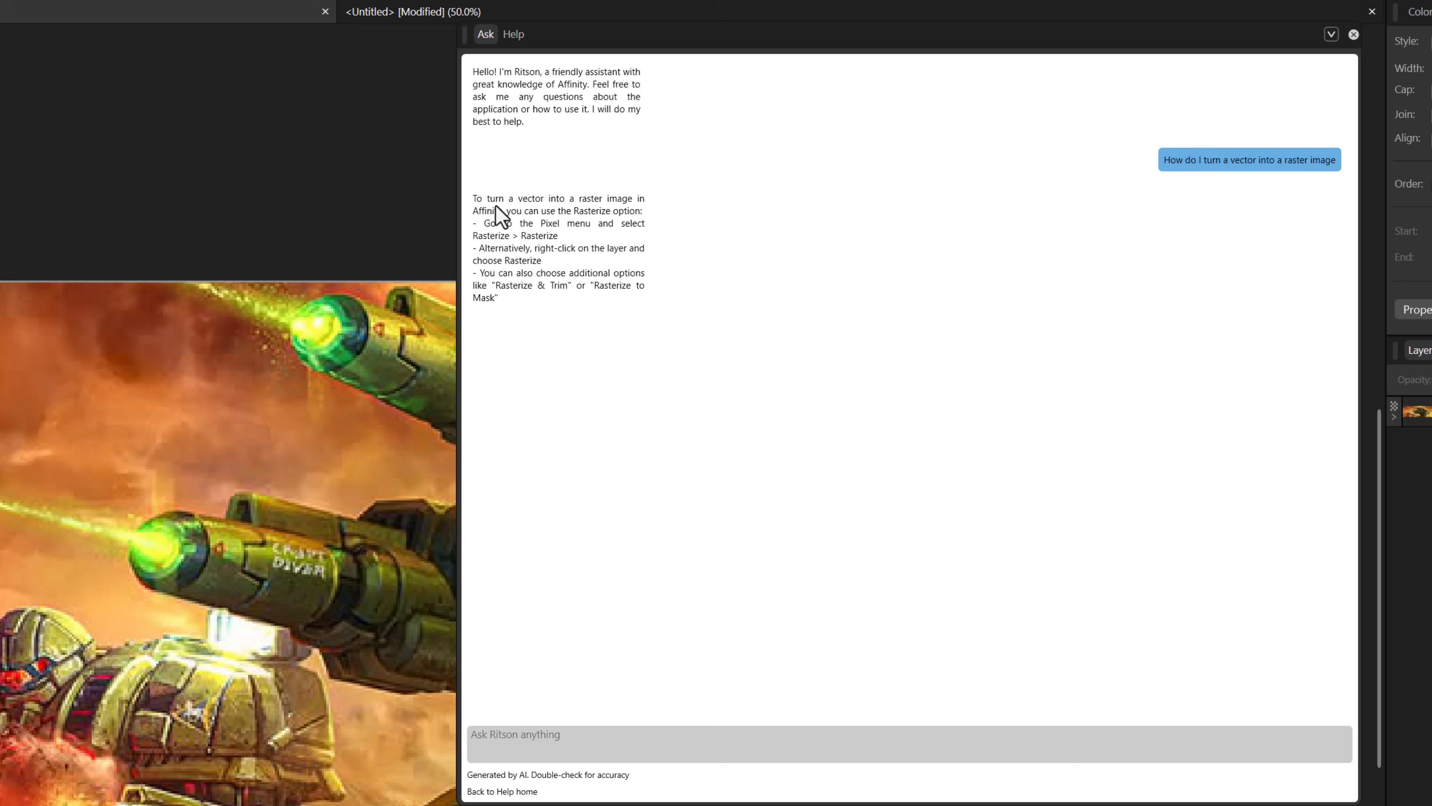
mouse_move(469, 346)
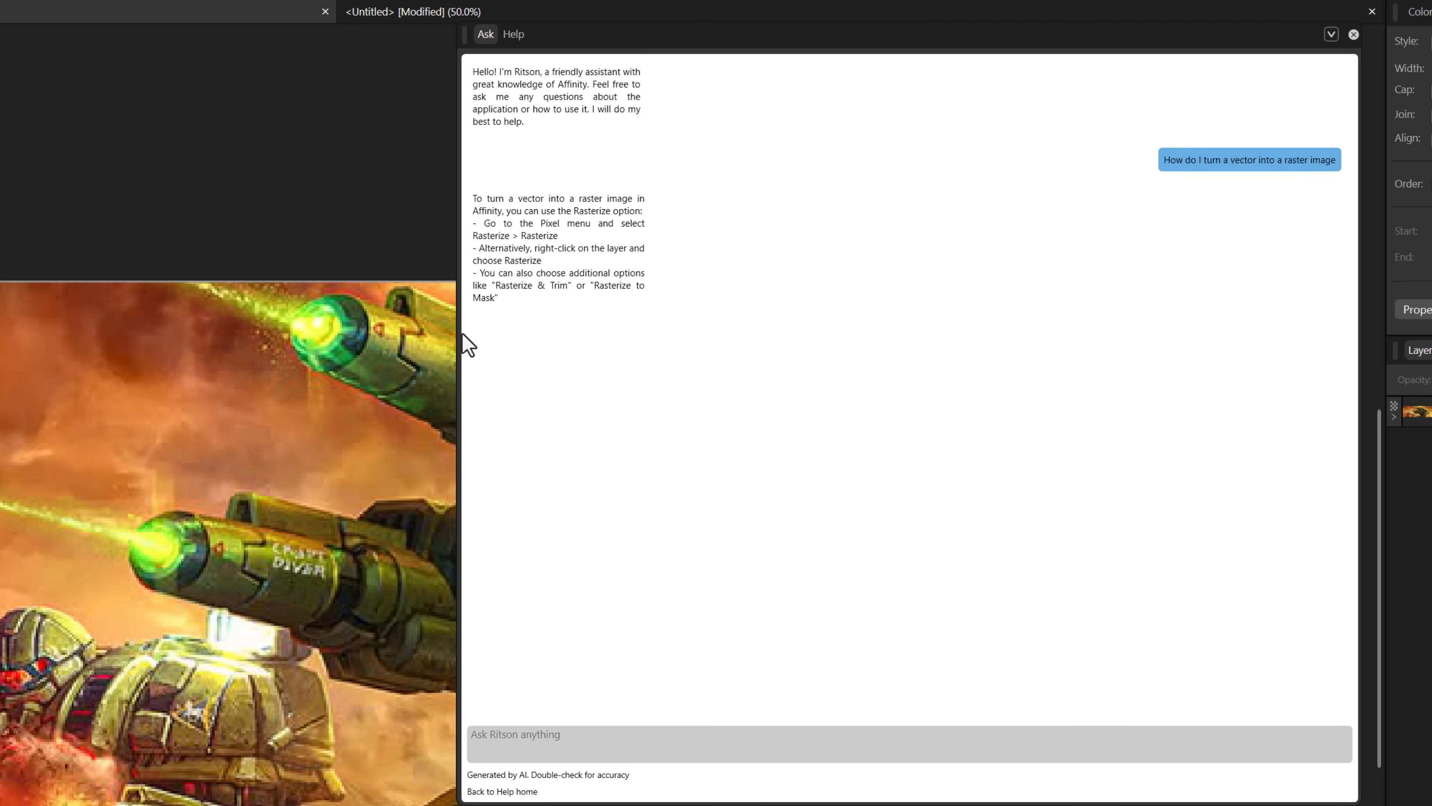
mouse_move(542, 300)
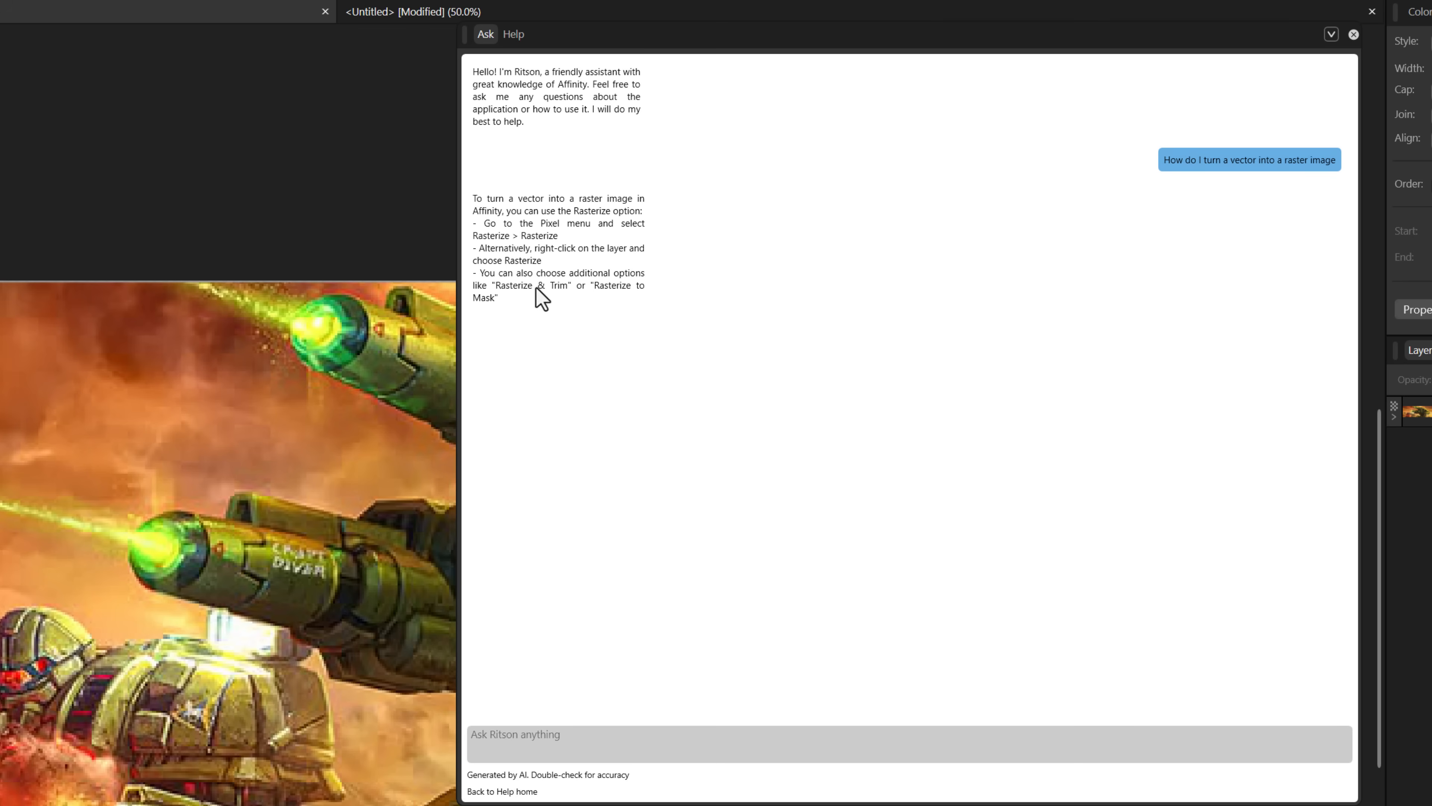
mouse_move(1340, 46)
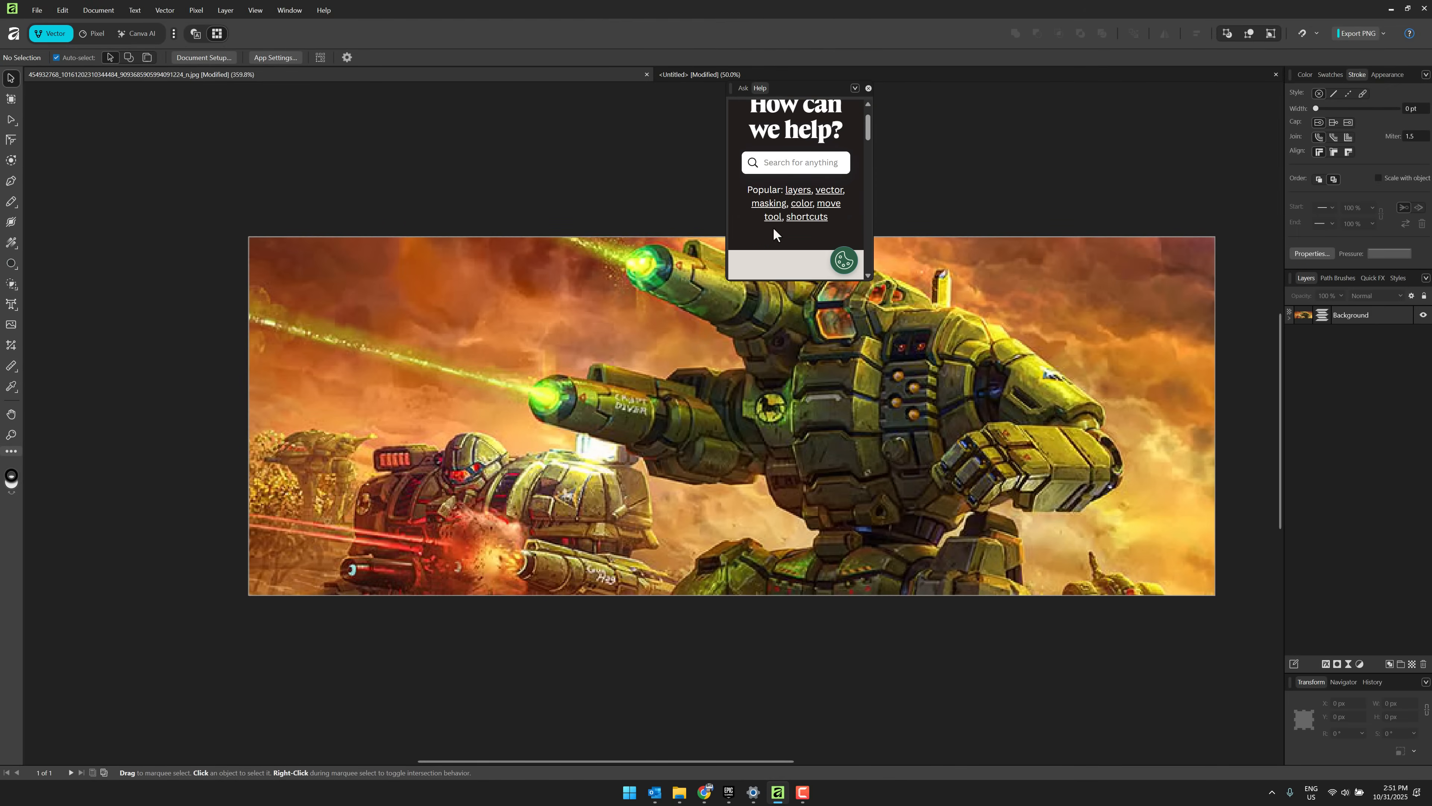
scroll("down", 3)
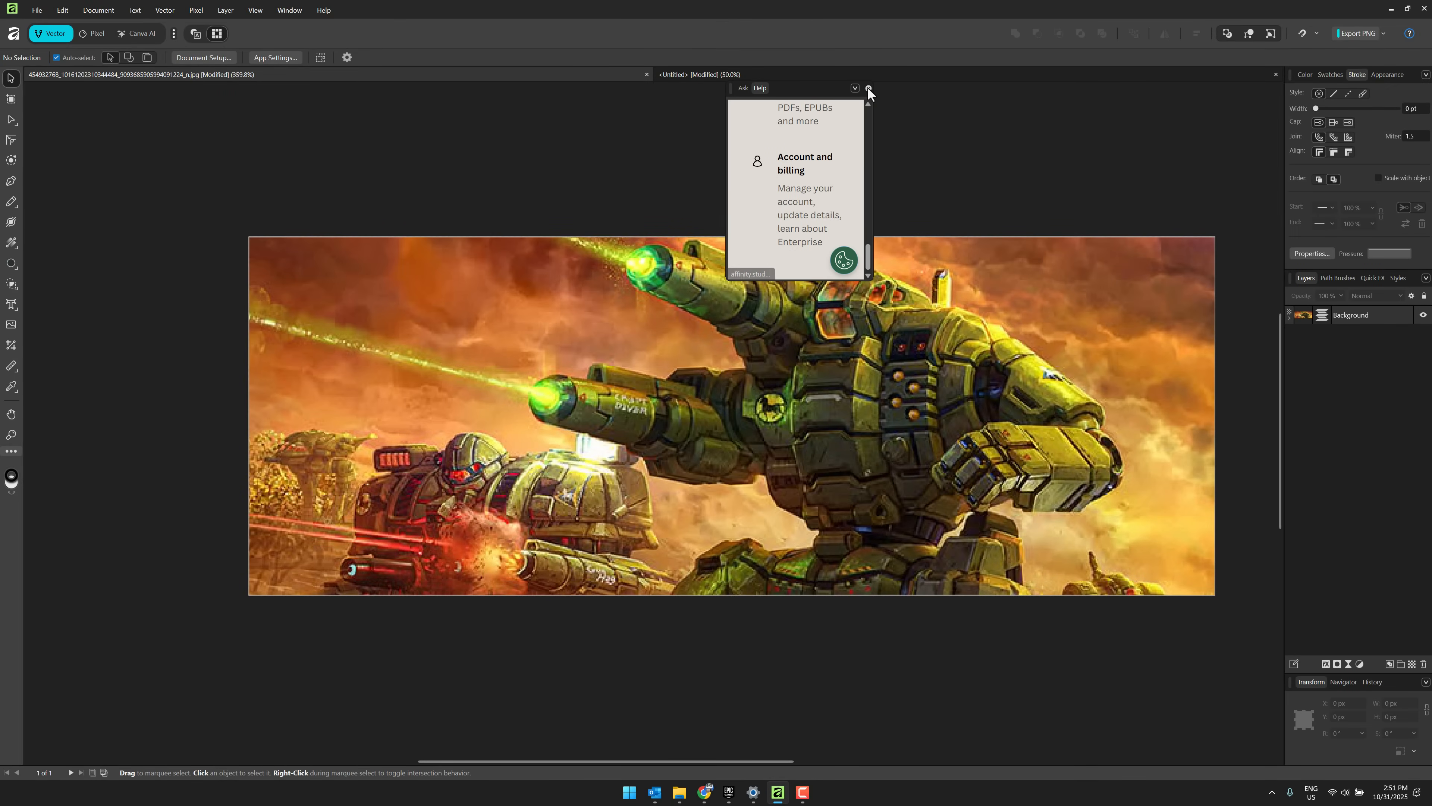
left_click(868, 89)
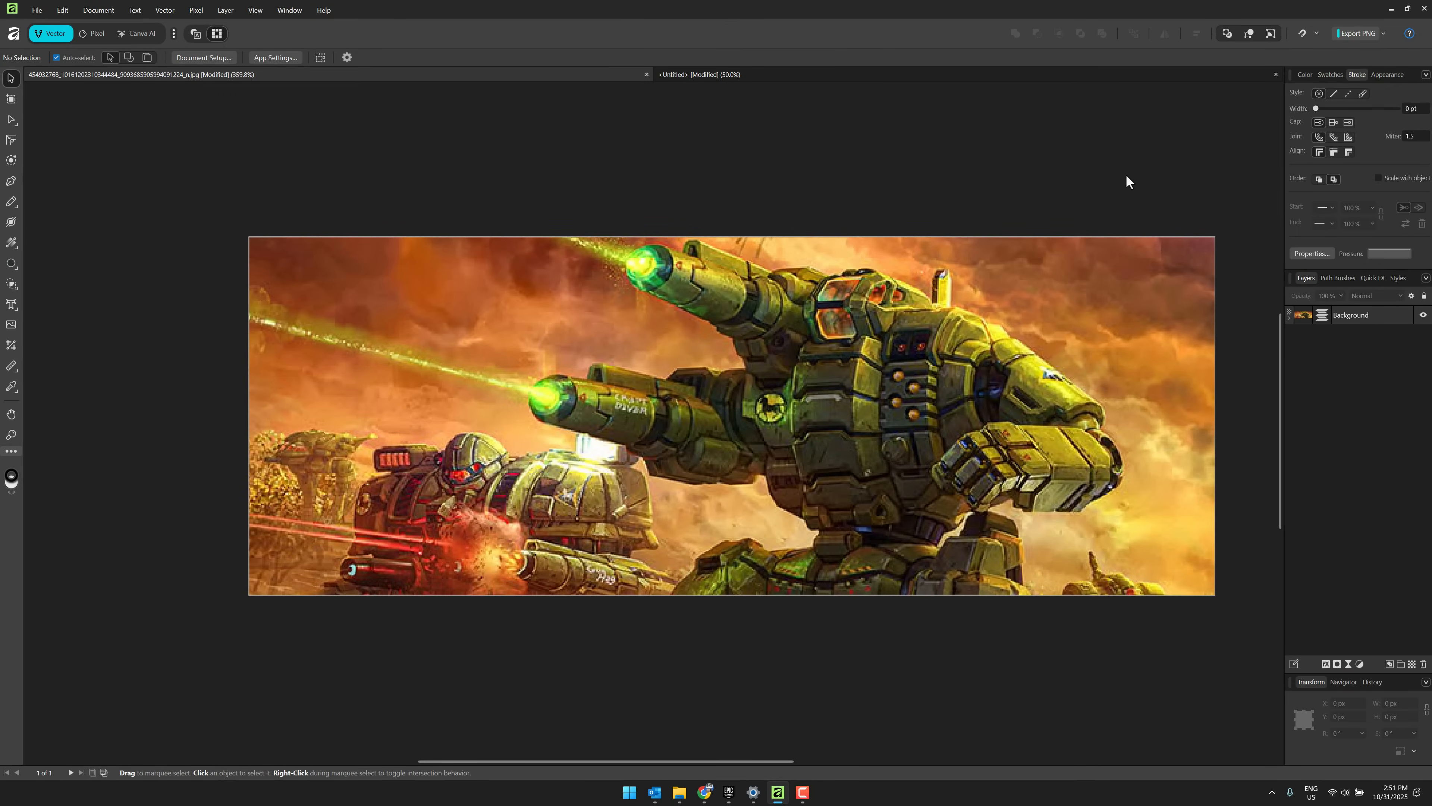
left_click(1358, 33)
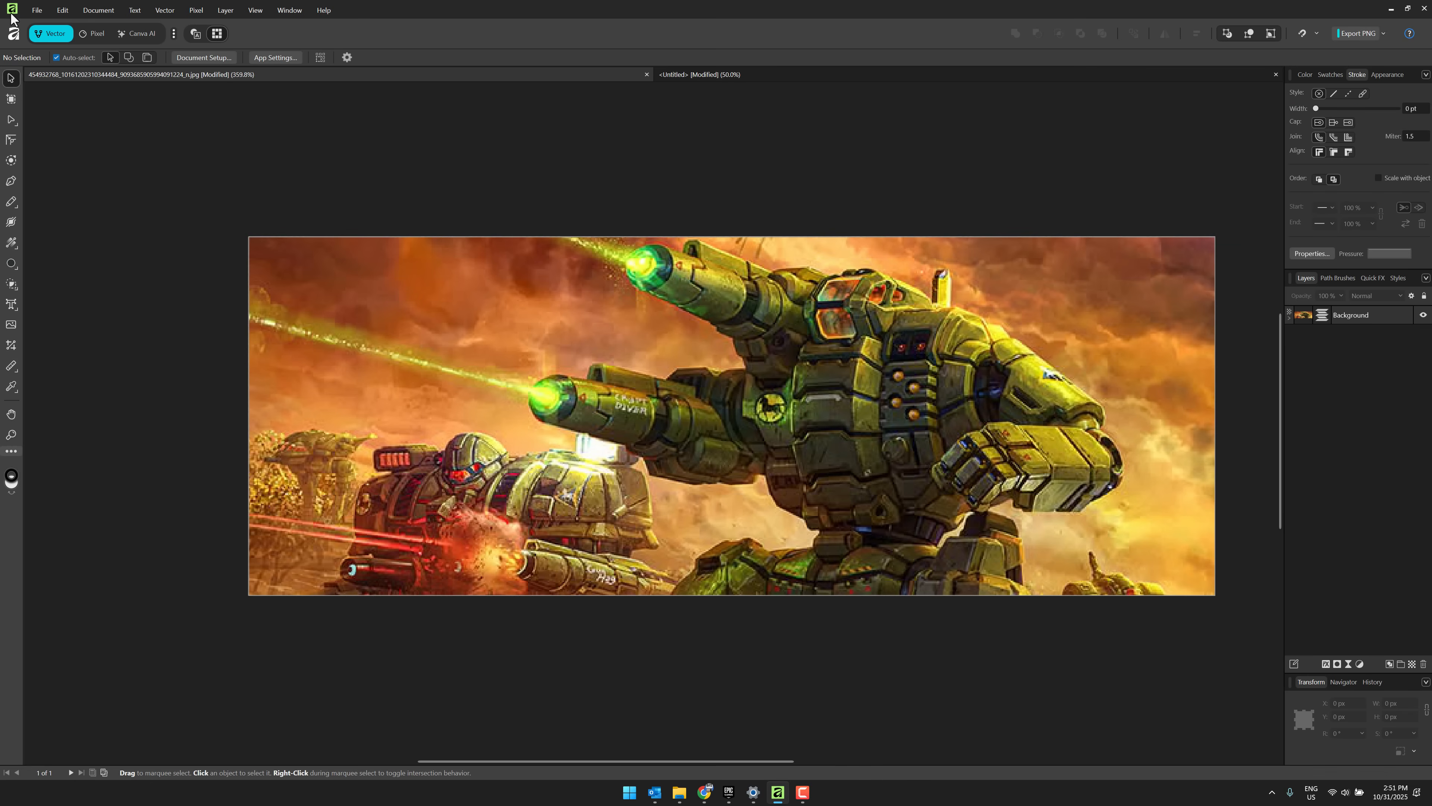
mouse_move(64, 105)
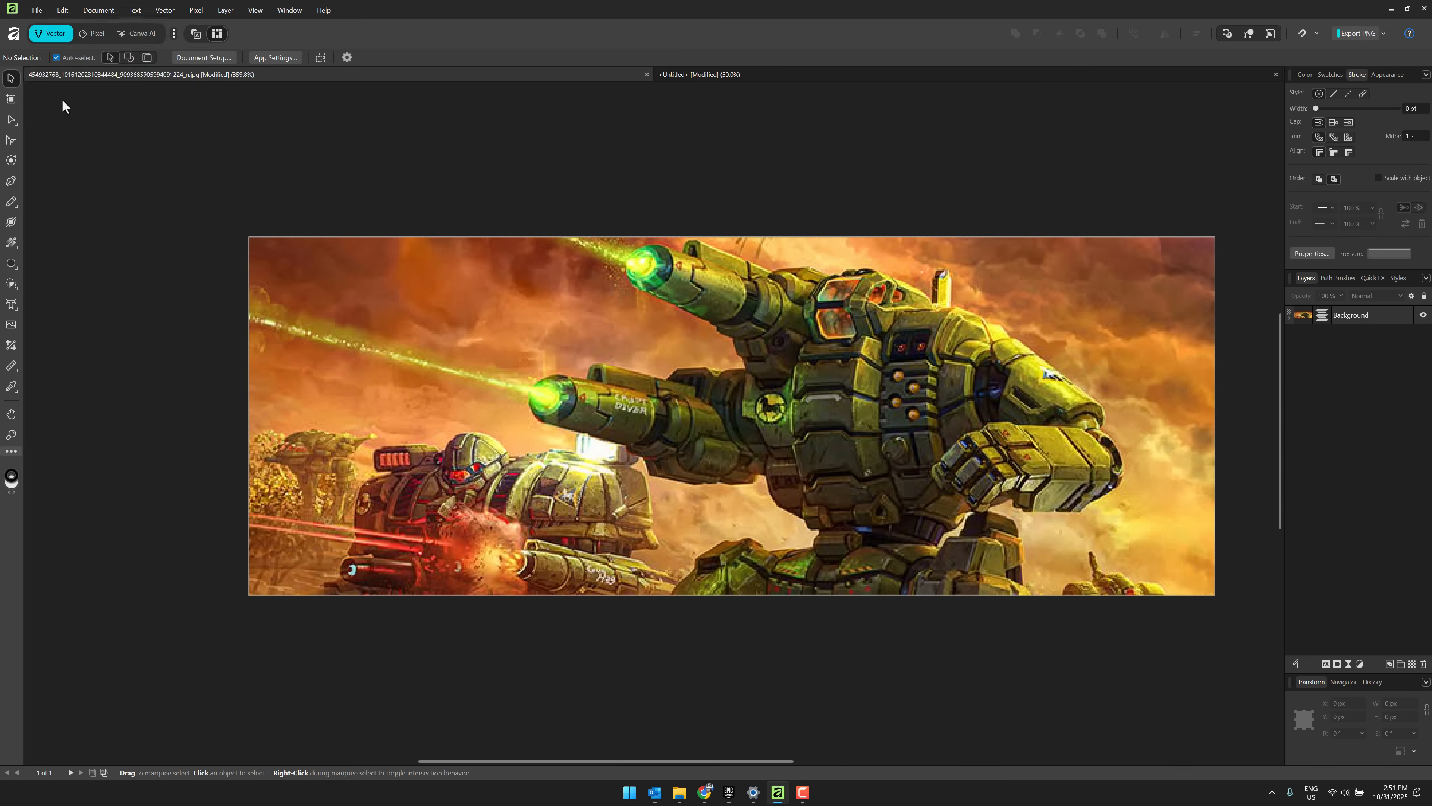
Step: Show the File menu's Export submenu for the mech image
left_click(371, 175)
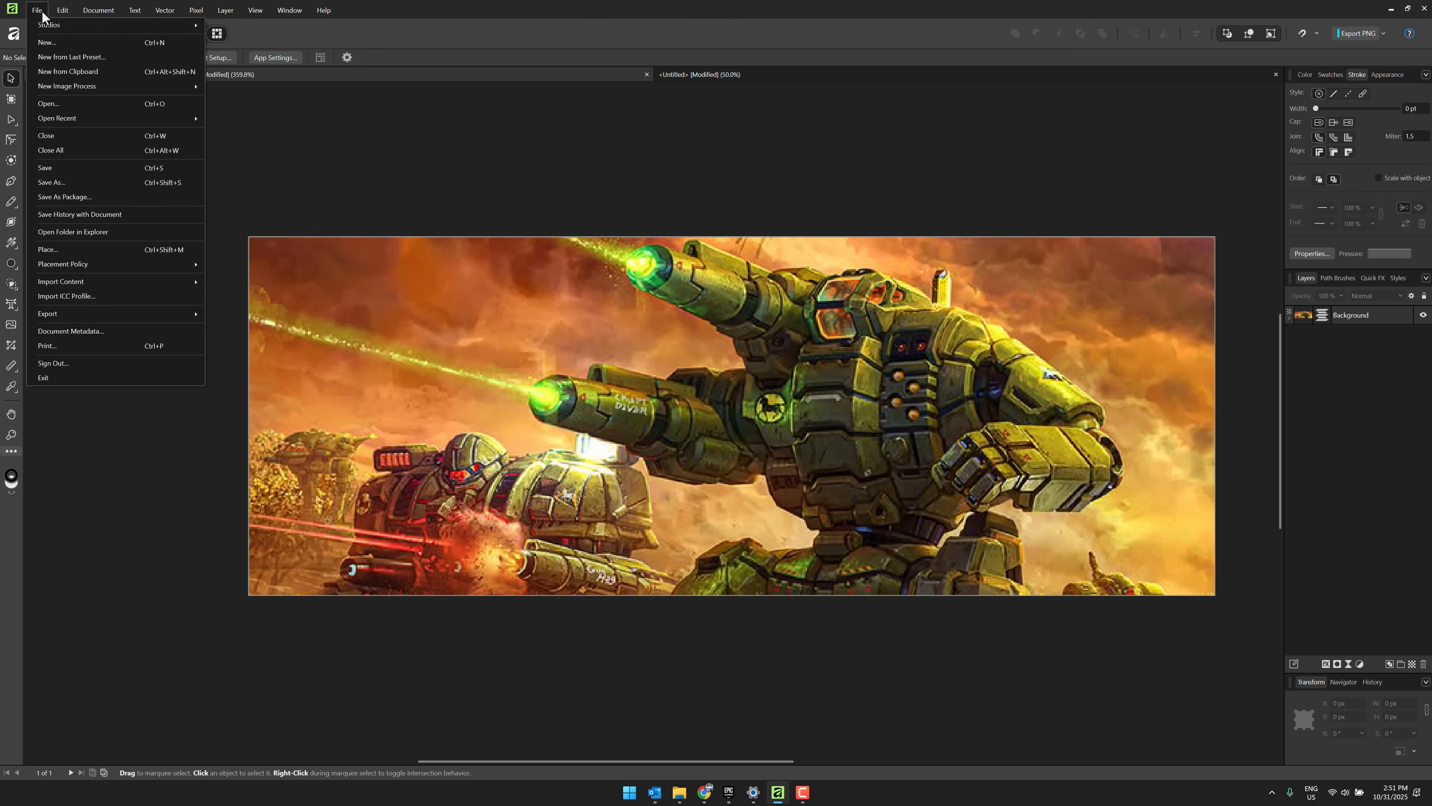
mouse_move(48, 249)
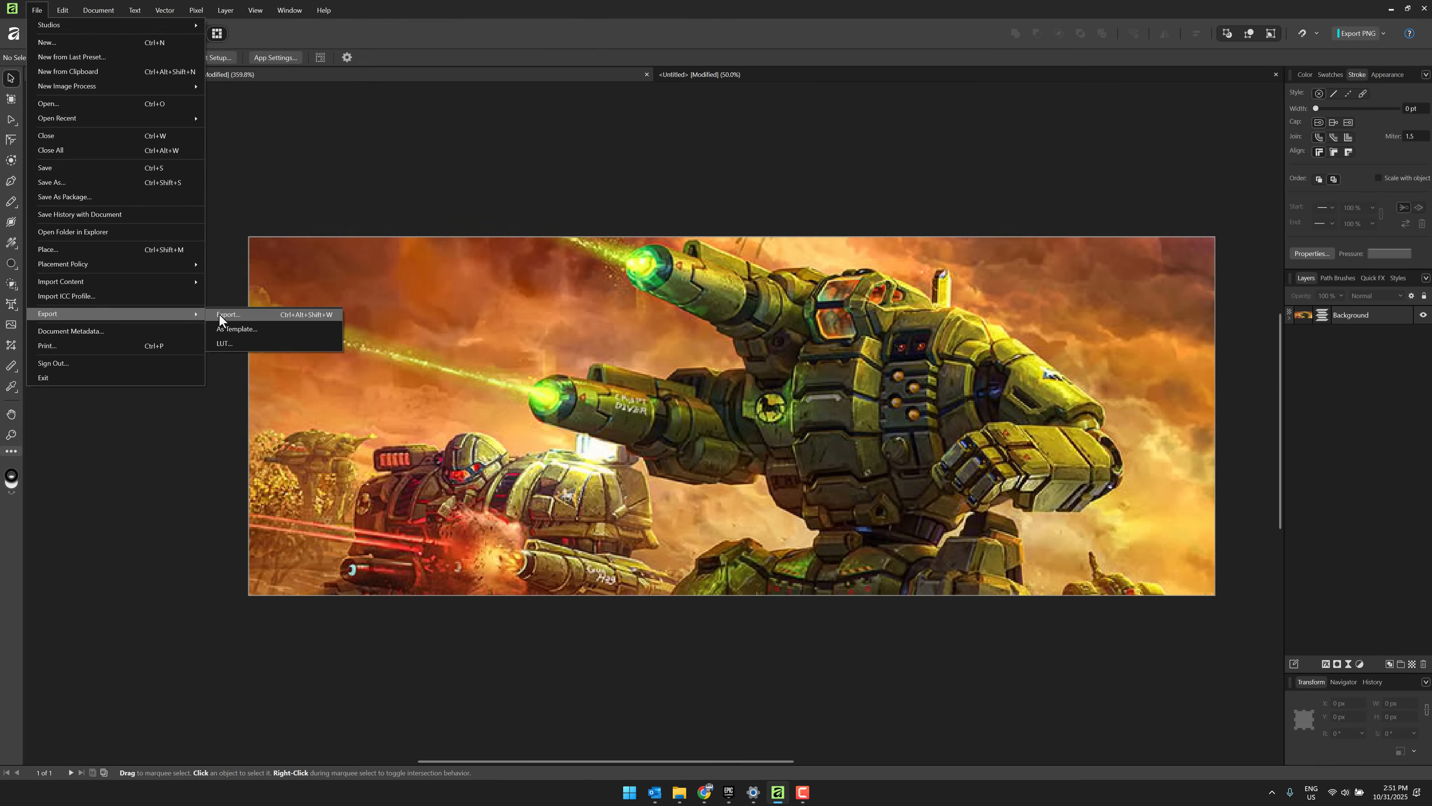
left_click(228, 314)
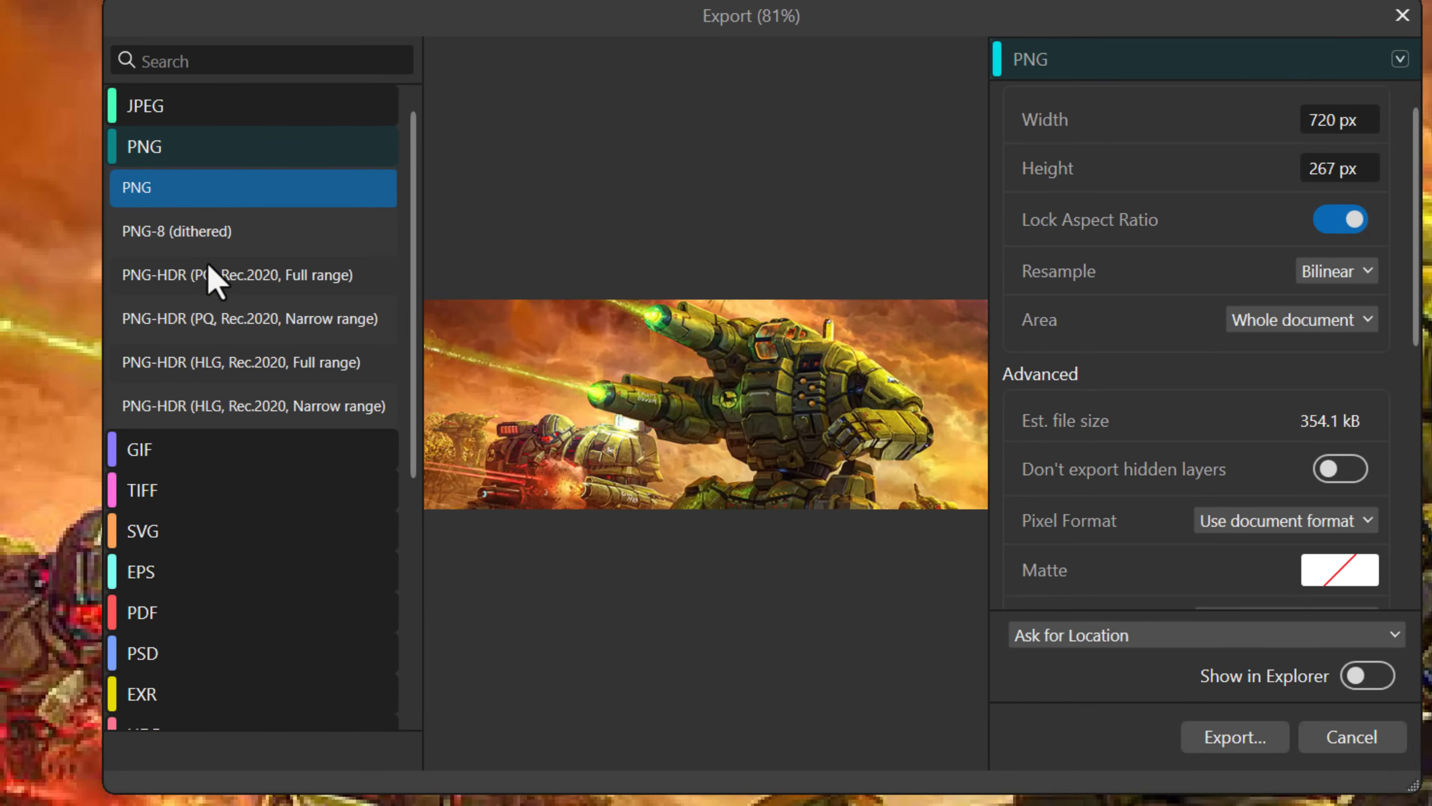
scroll("down", 3)
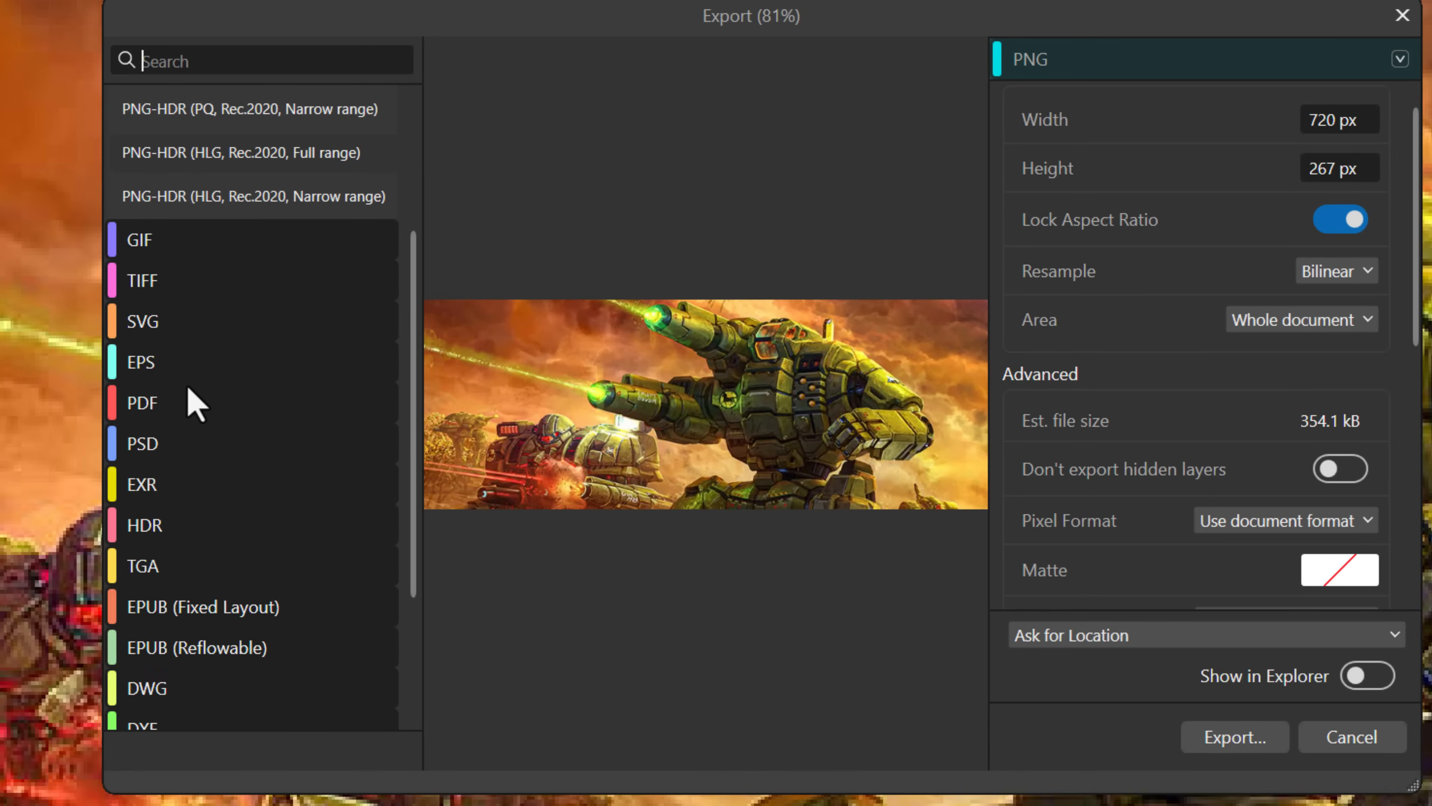
scroll("down", 3)
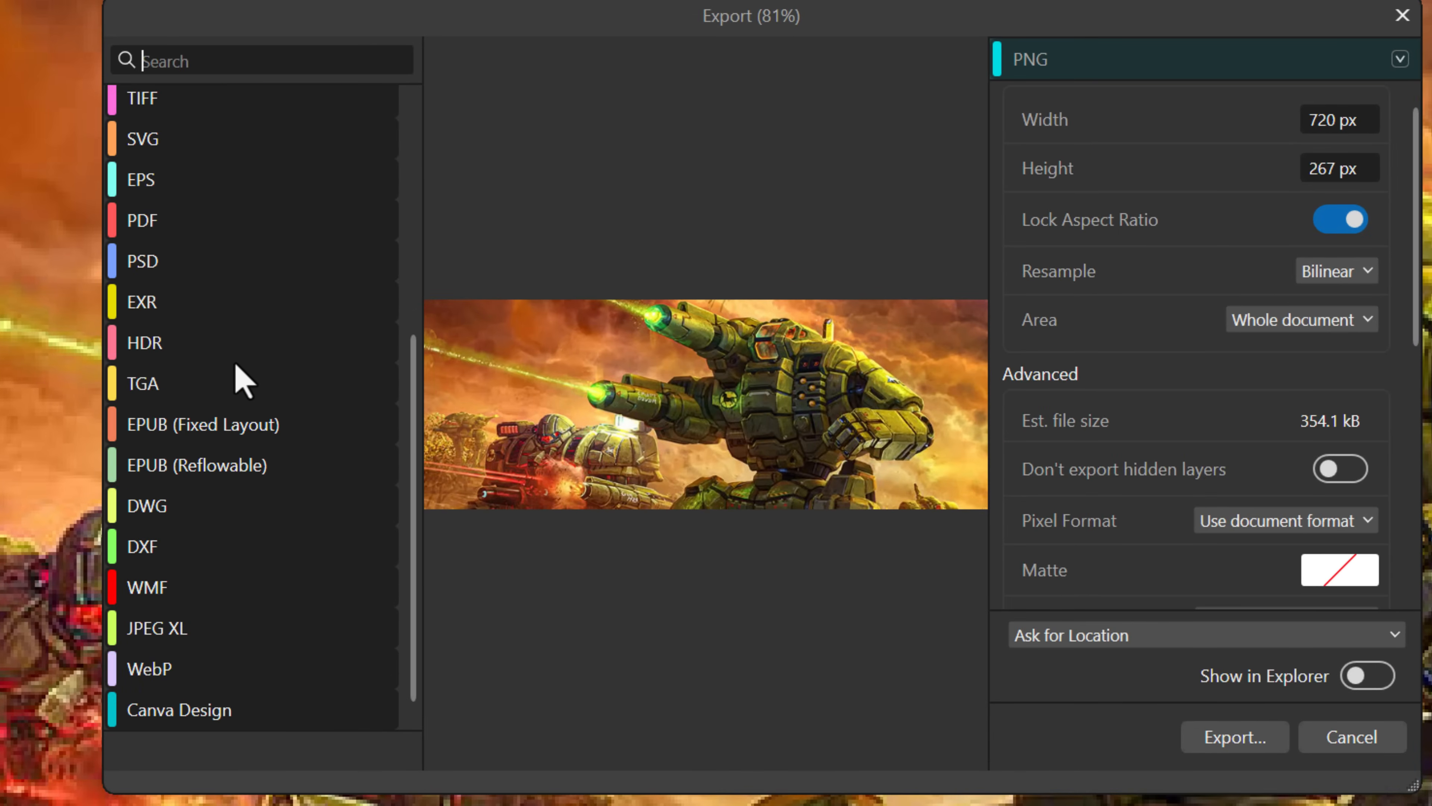
mouse_move(216, 708)
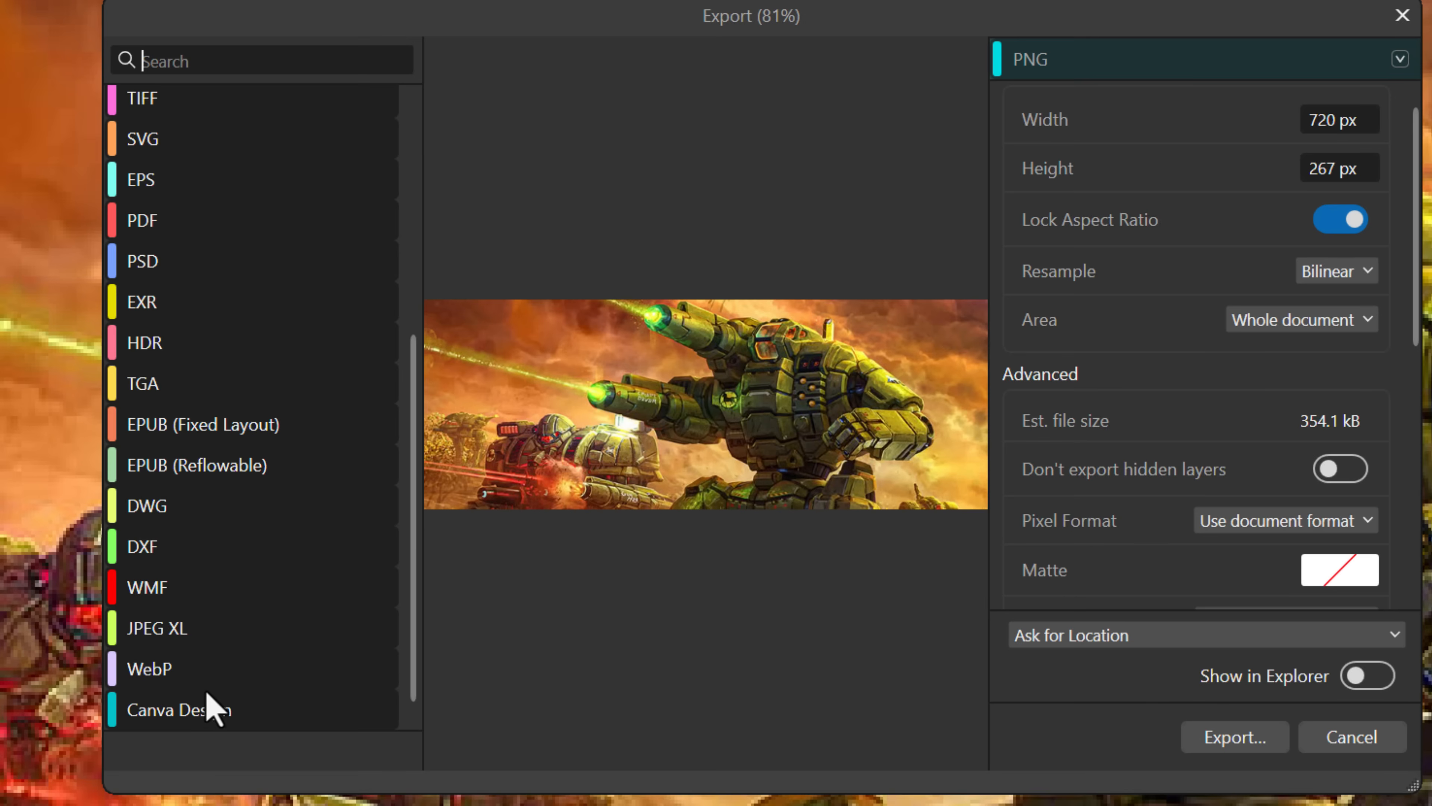
mouse_move(252, 512)
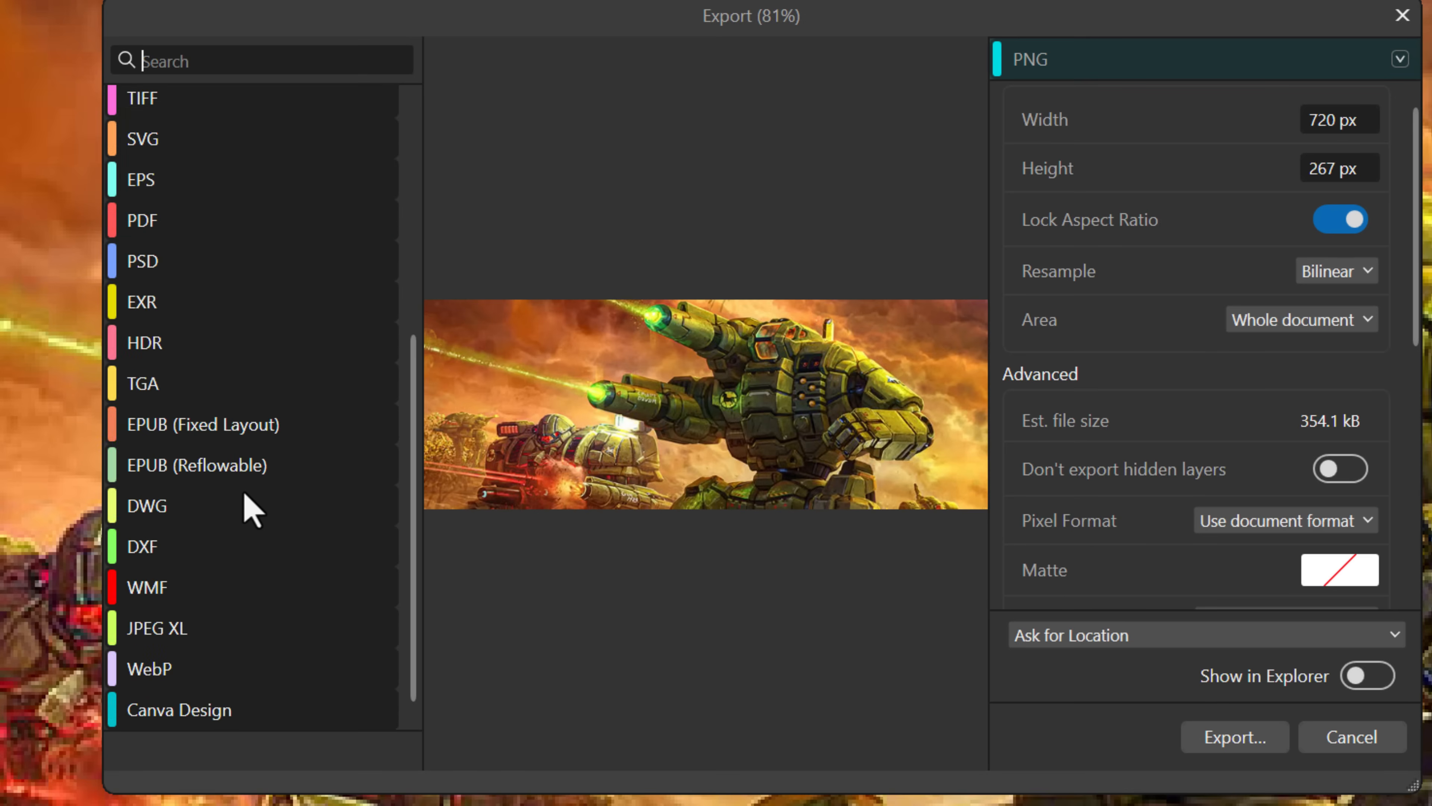
scroll("down", 3)
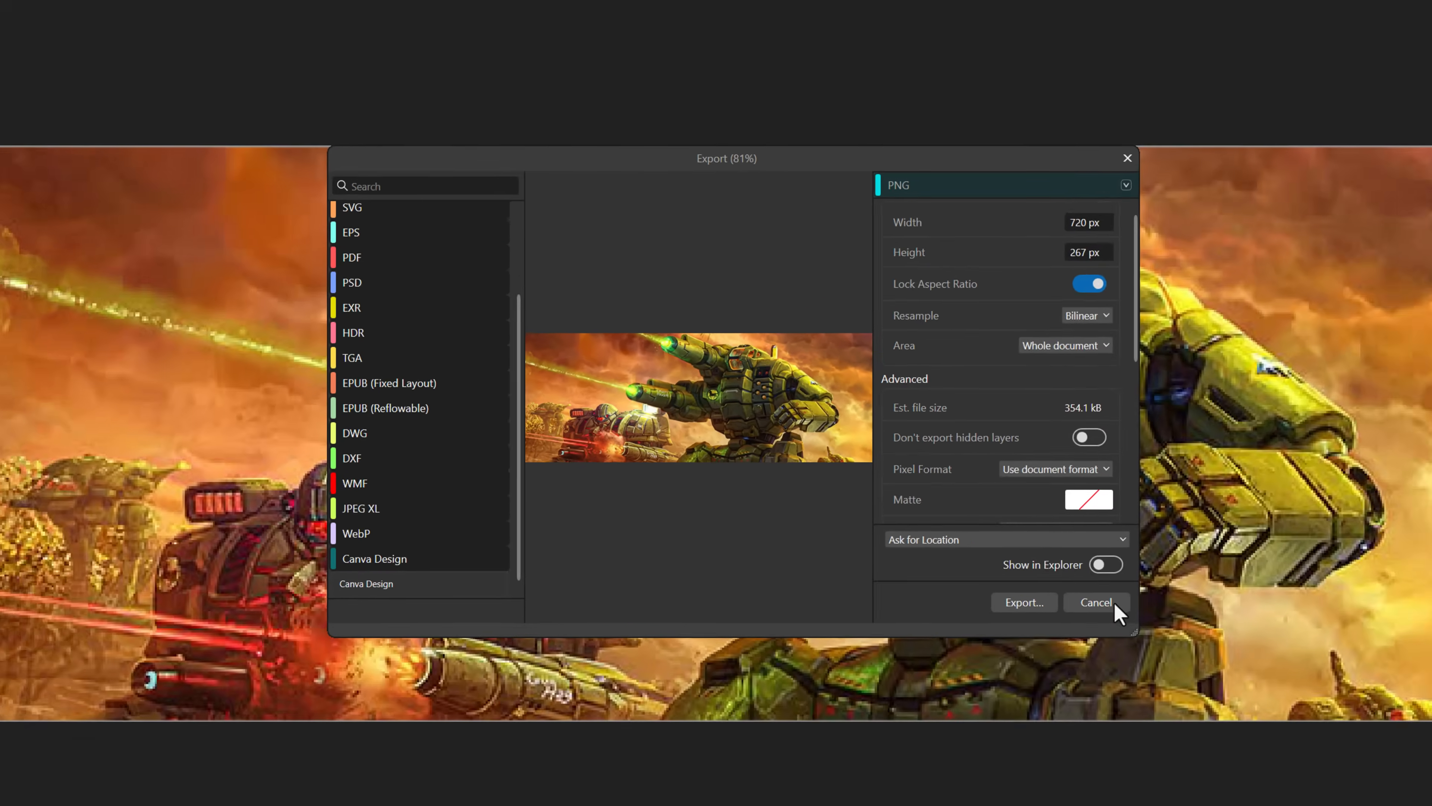
left_click(1095, 602)
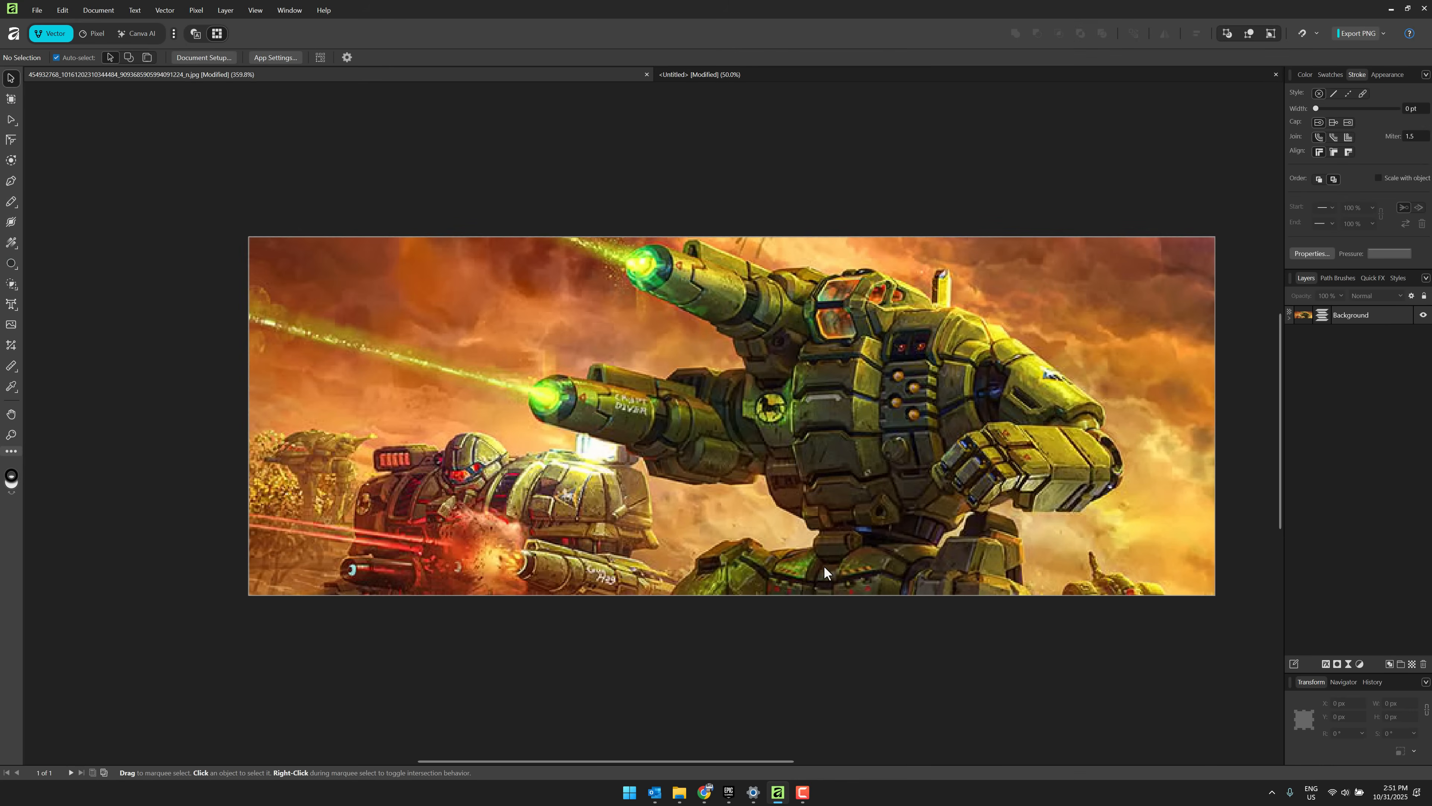
mouse_move(59, 242)
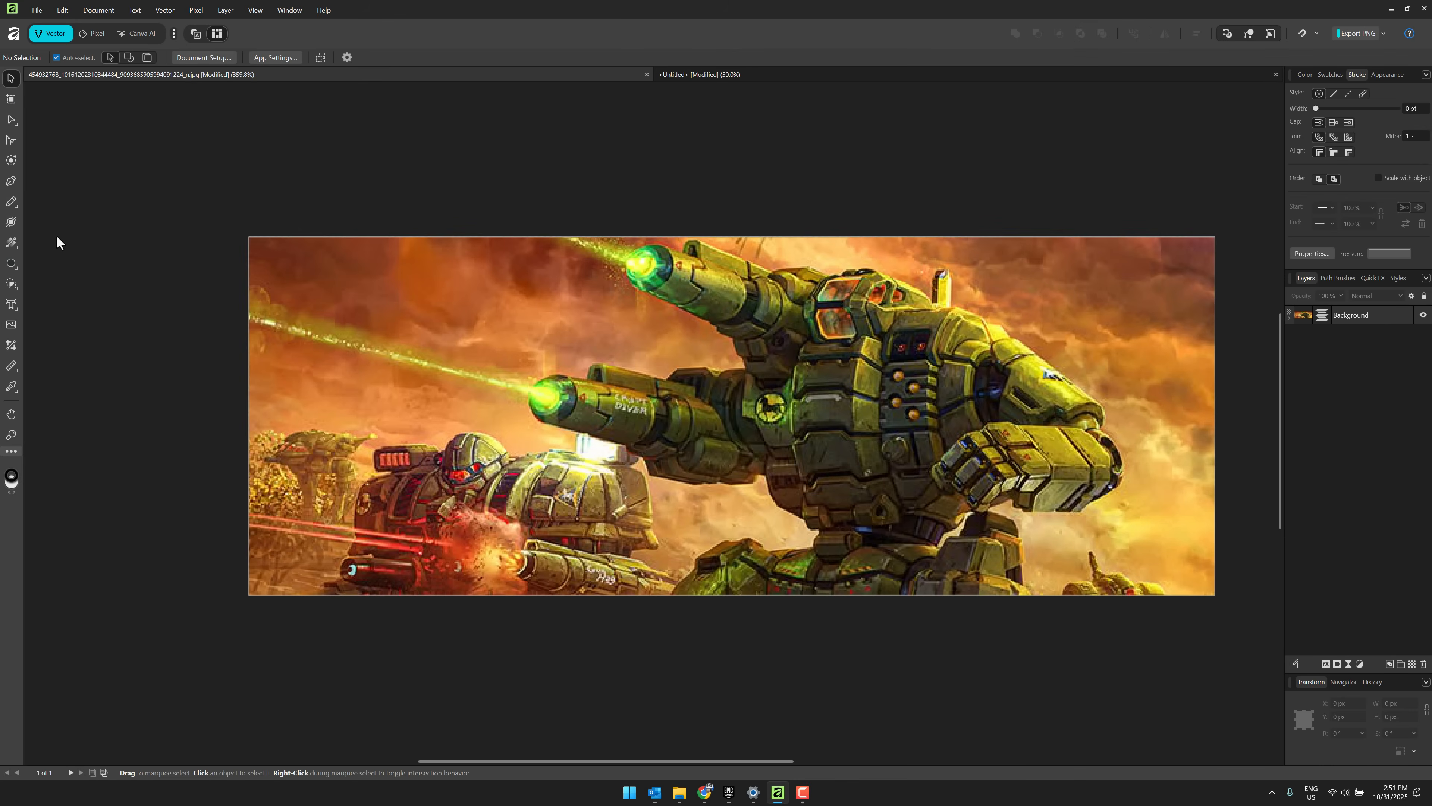
mouse_move(99, 196)
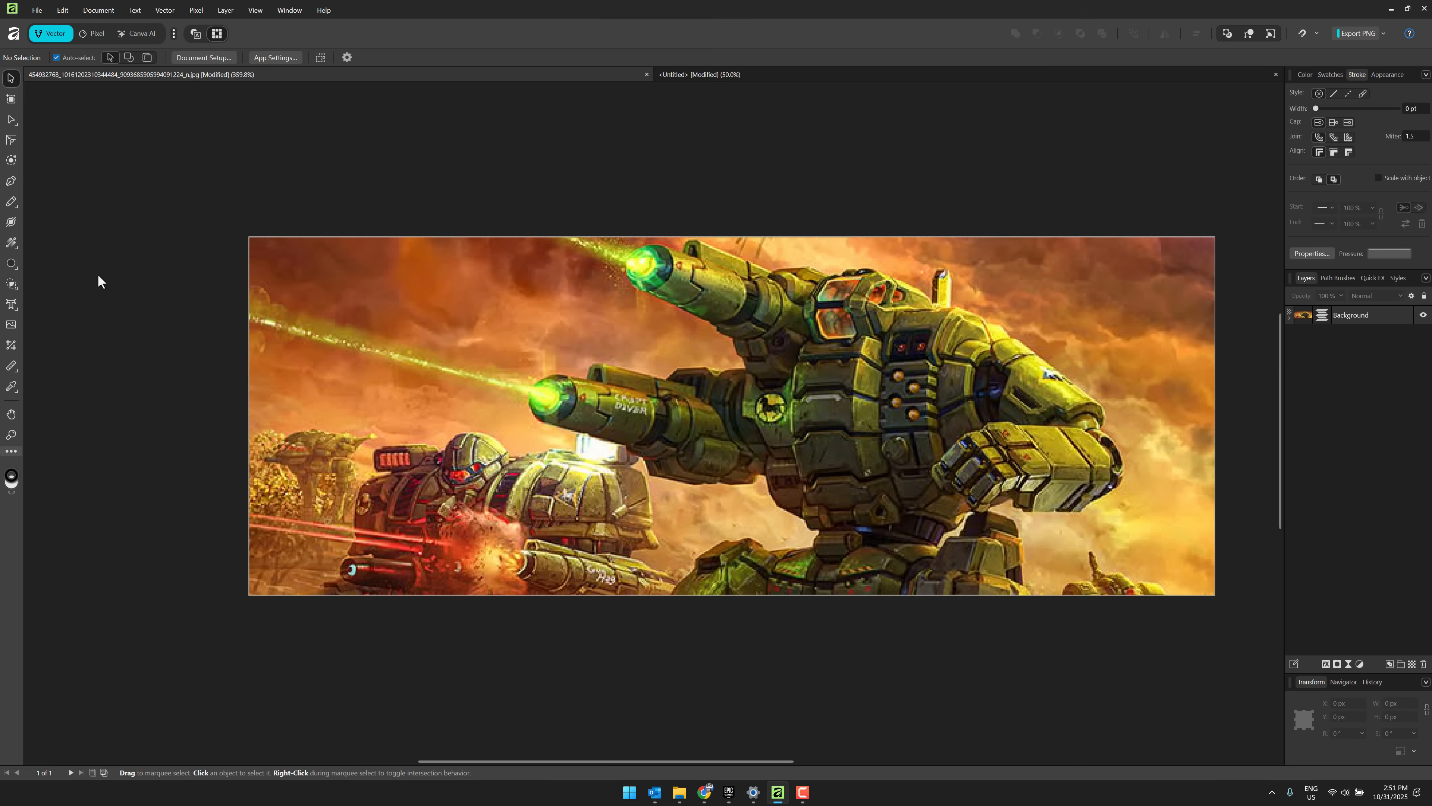
mouse_move(123, 251)
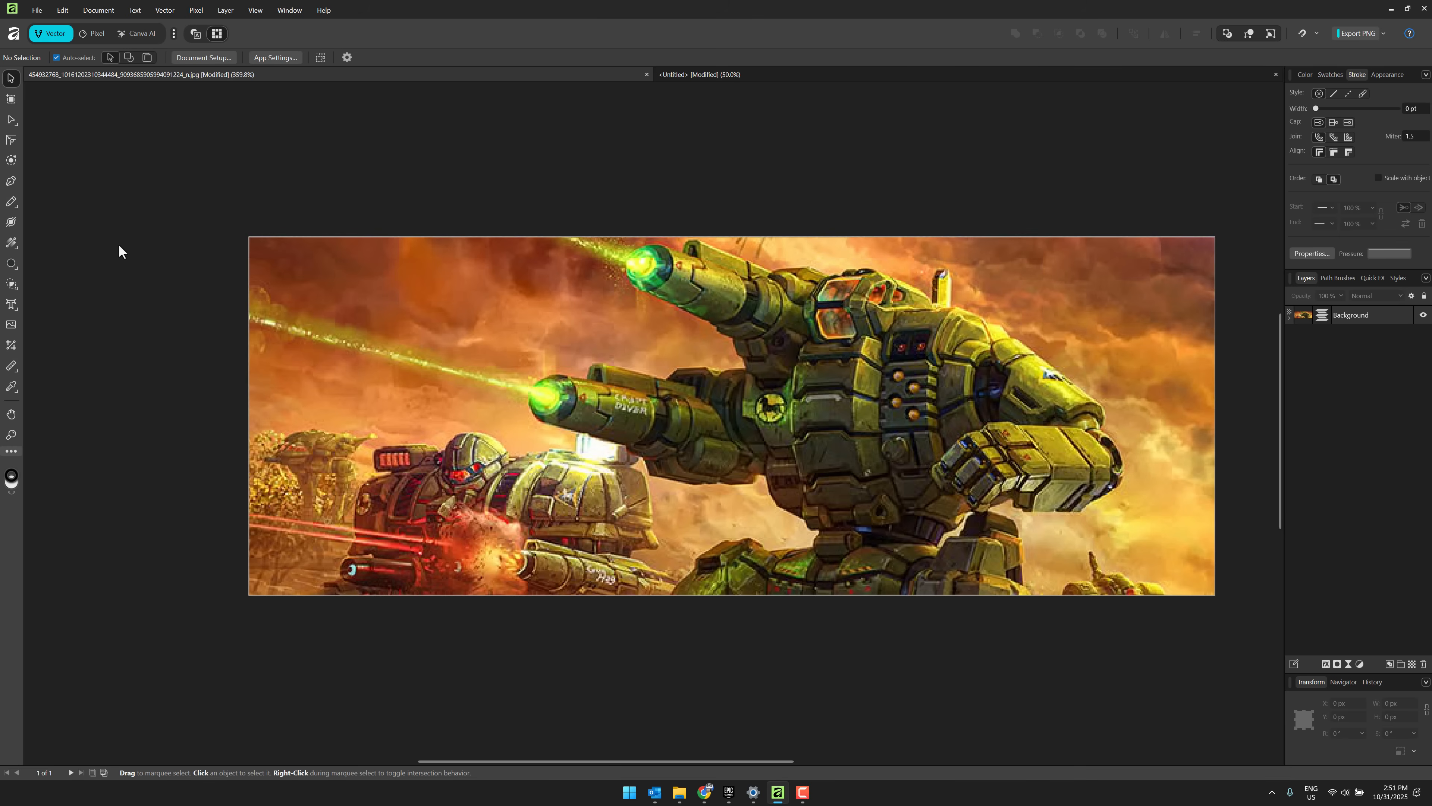
mouse_move(182, 45)
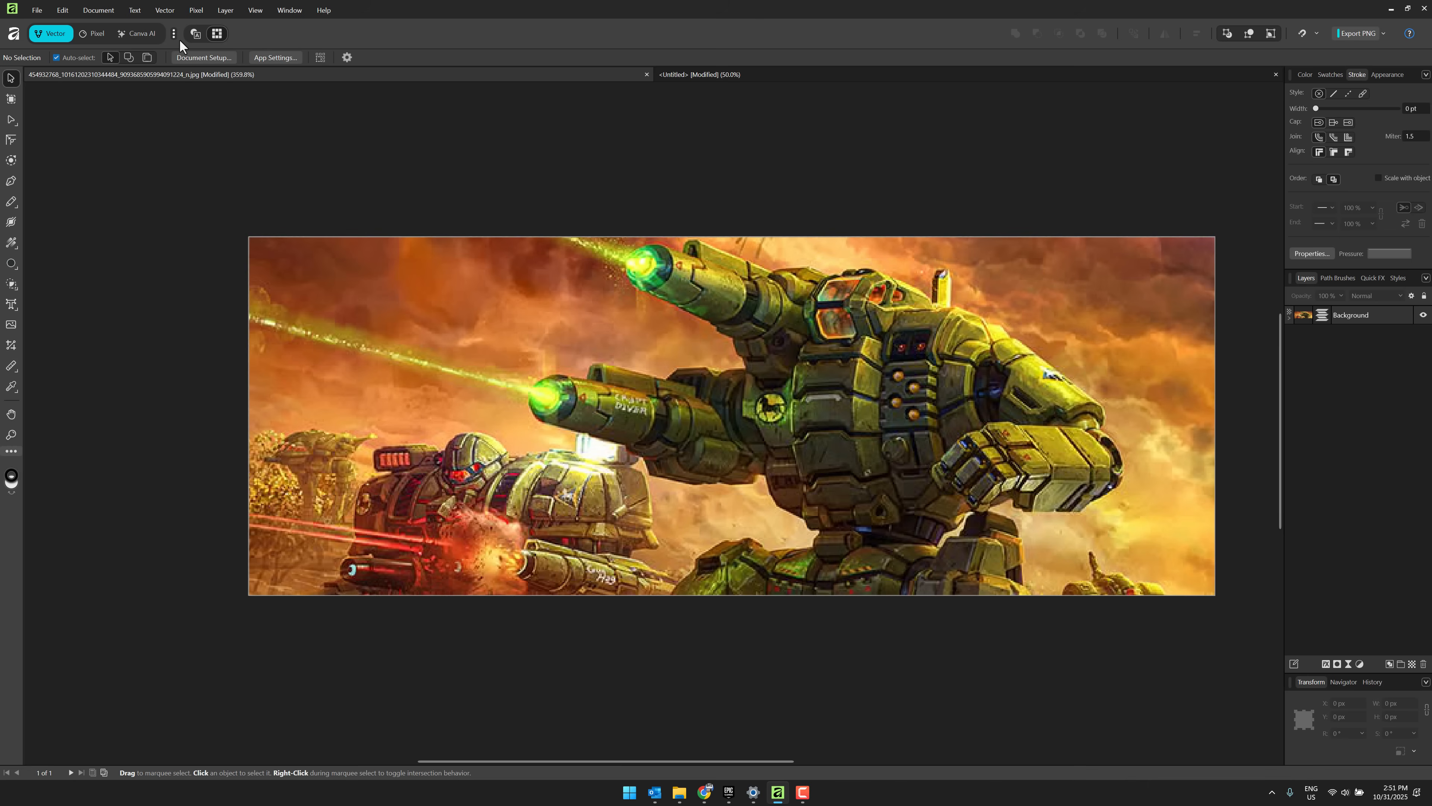
Step: Switch to the Canva AI persona and browse the Pixel Selection commands
left_click(137, 33)
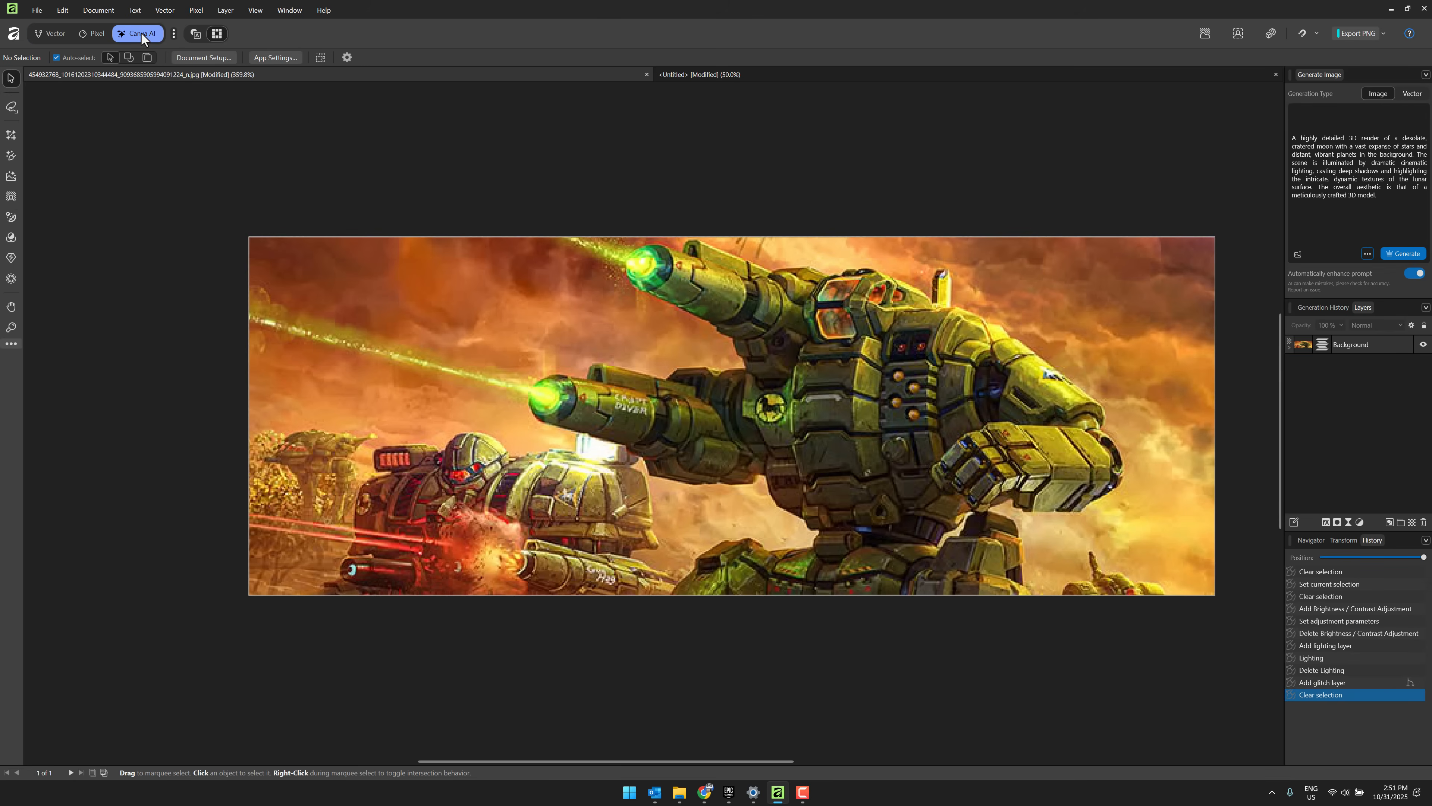
mouse_move(200, 202)
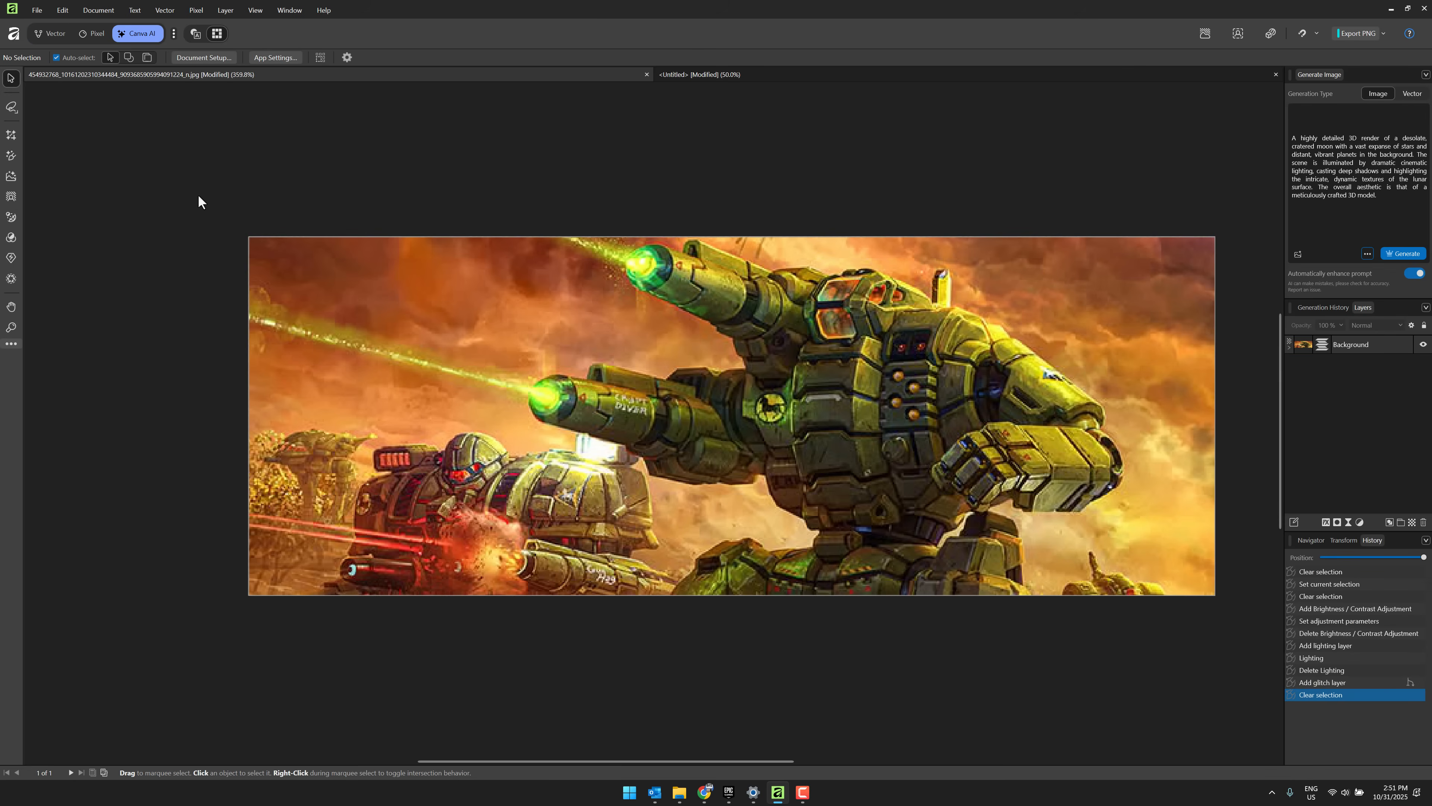
mouse_move(164, 10)
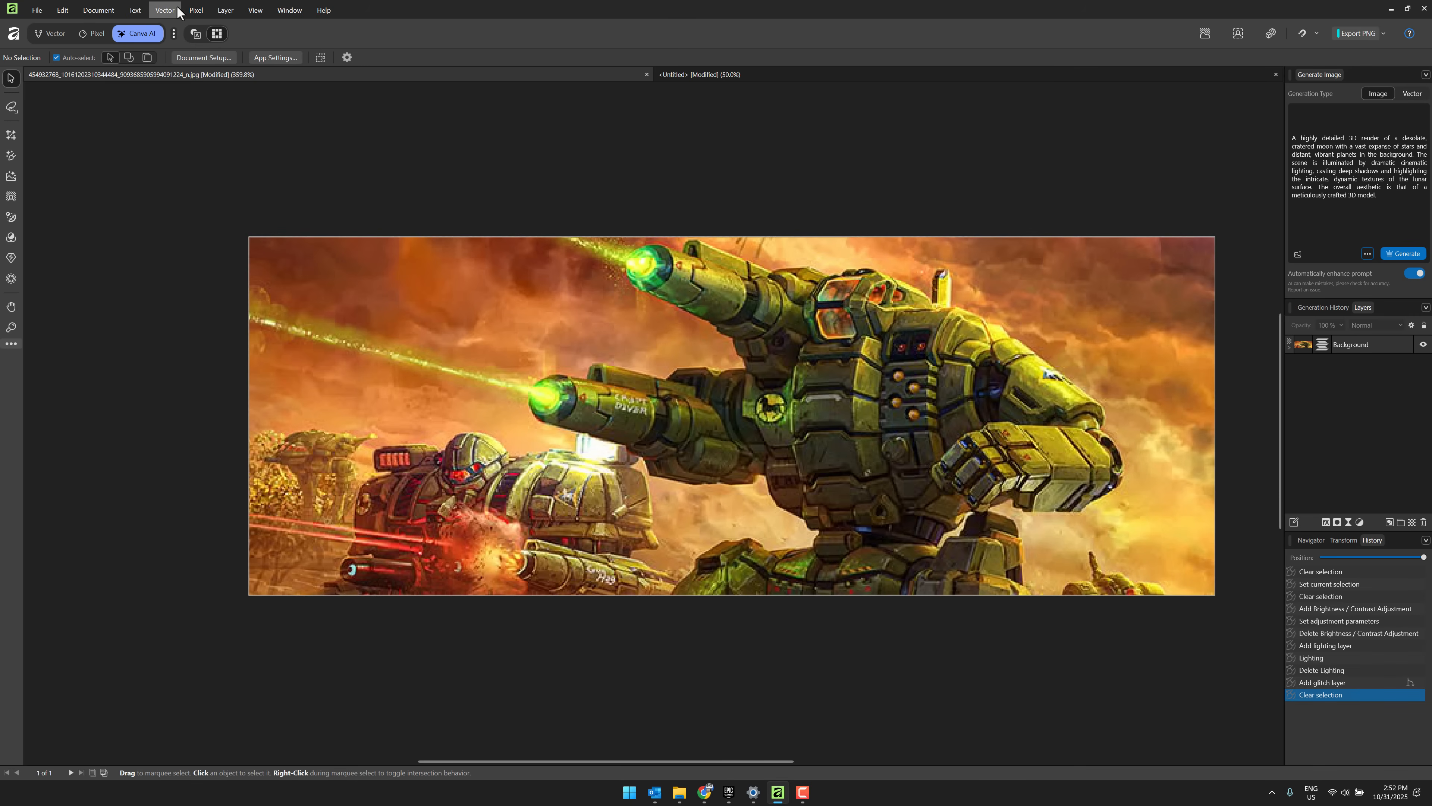
left_click(195, 10)
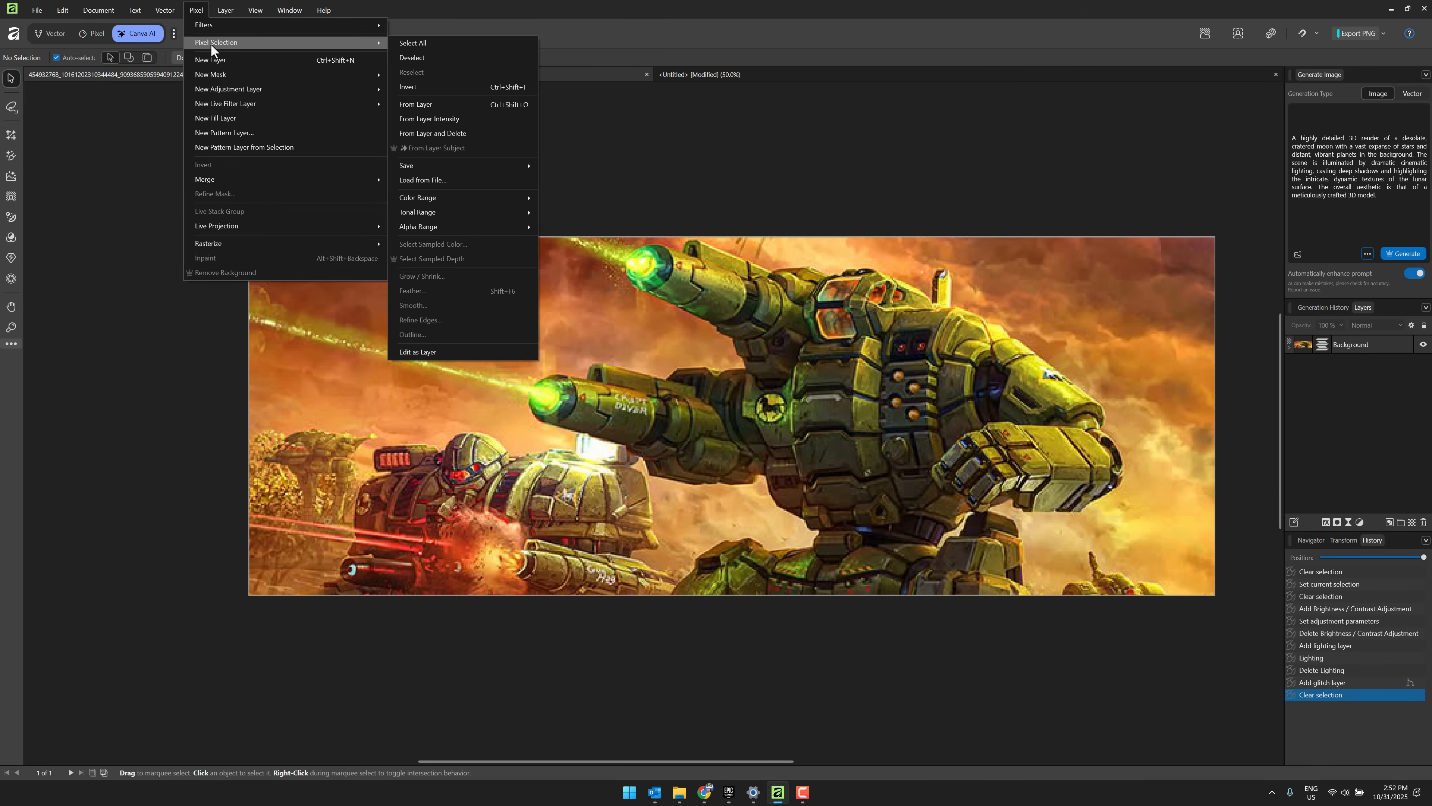
mouse_move(402, 155)
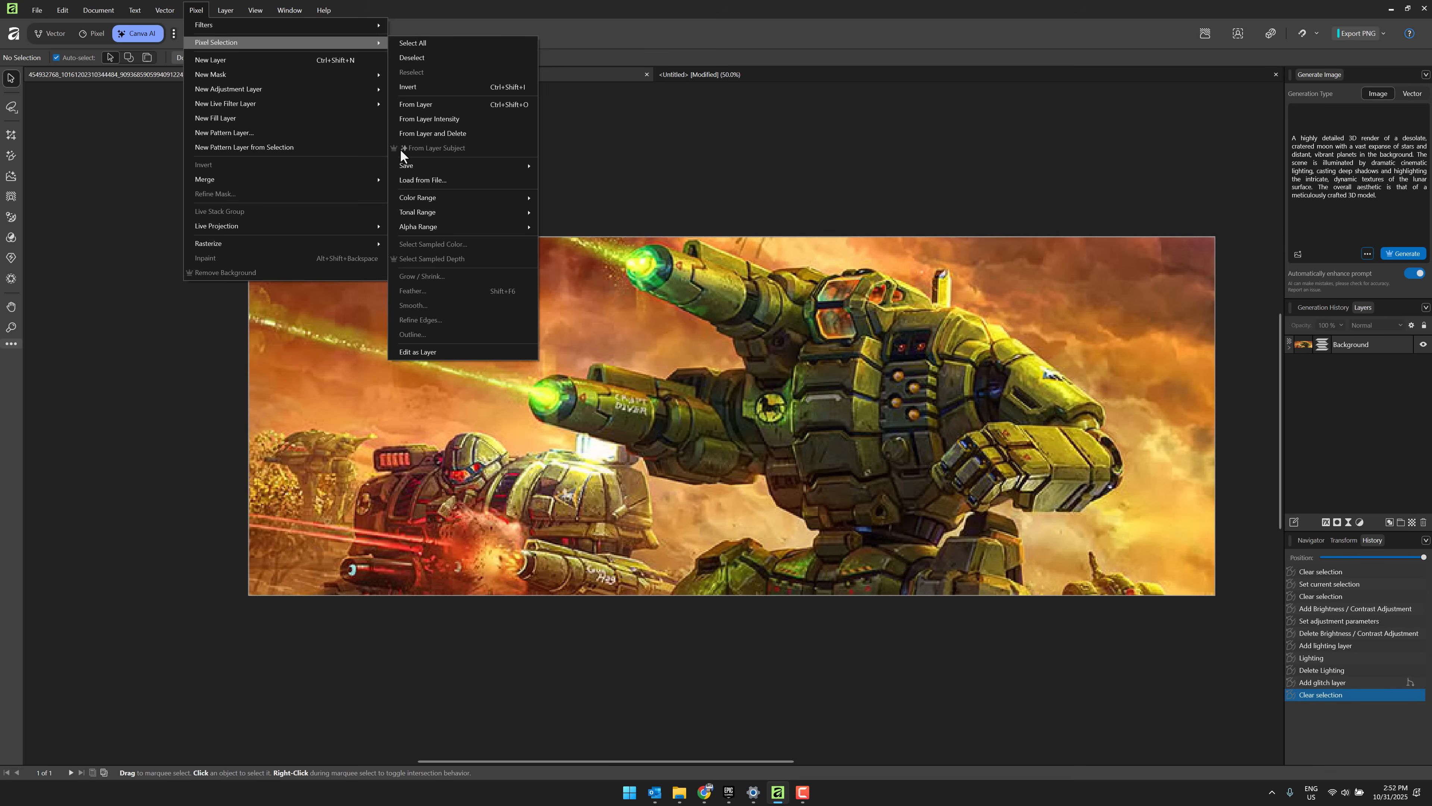
mouse_move(429, 226)
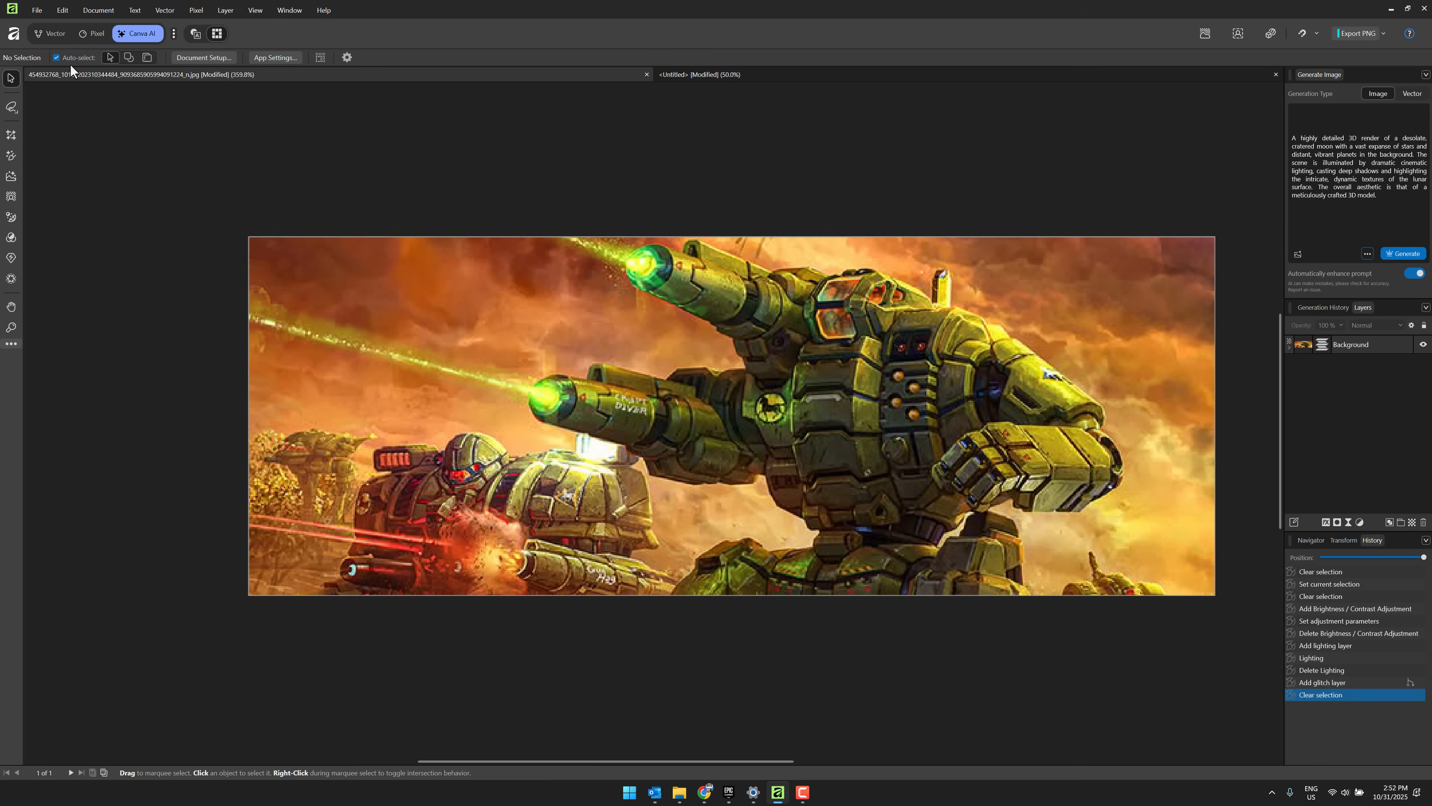
Step: Discard the edited mech document, reopen the mech JPG from Open Recent and start renaming its Background layer
left_click(647, 73)
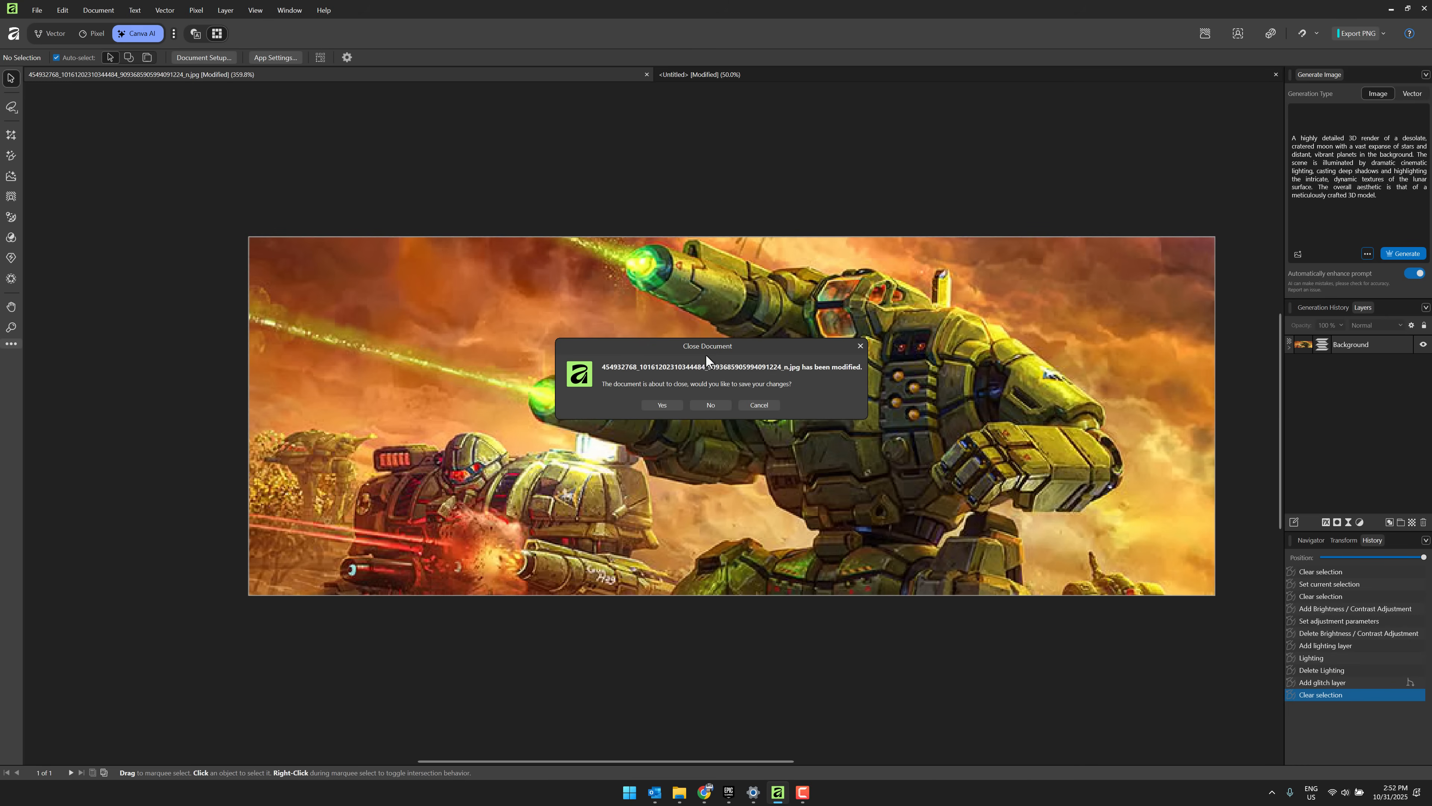
left_click(709, 404)
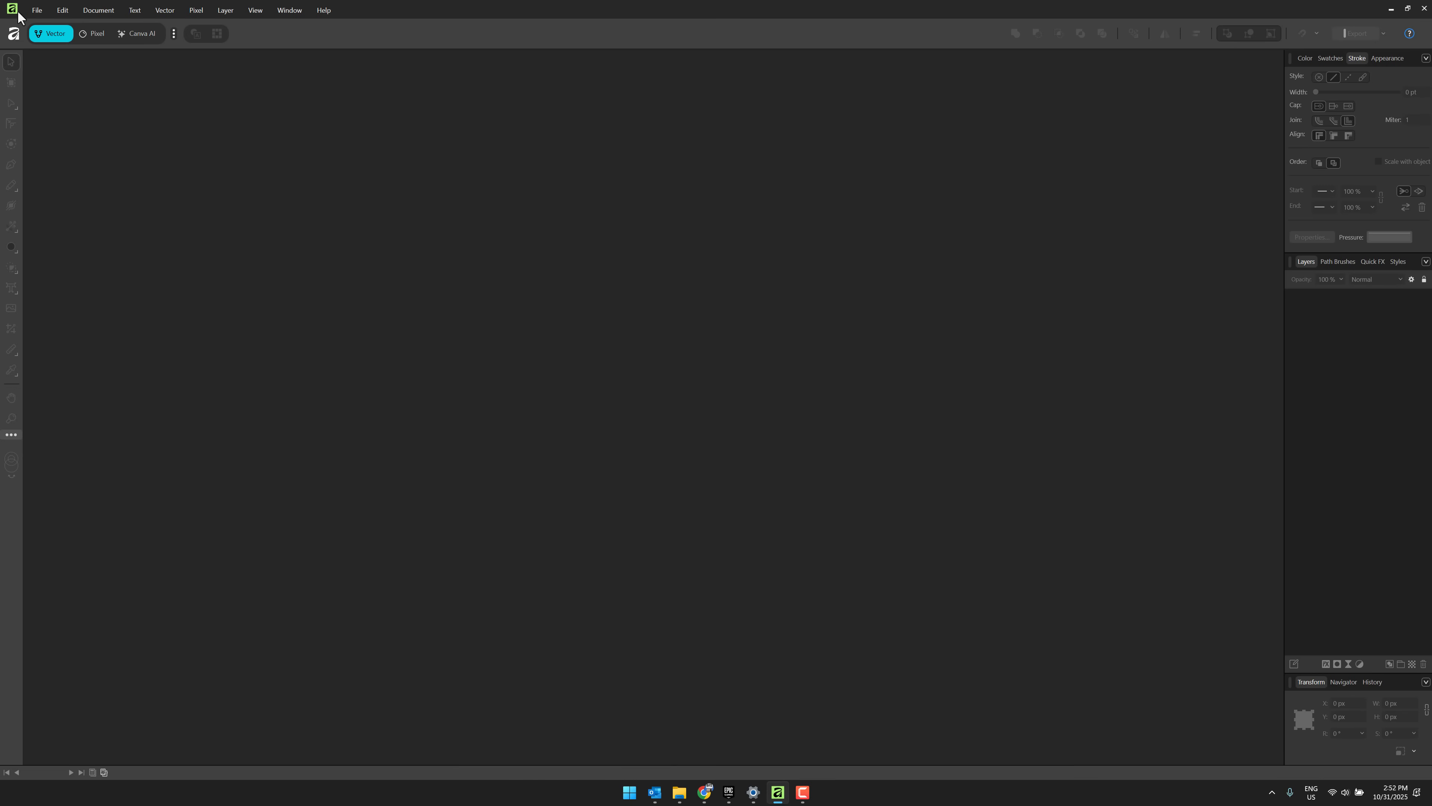
left_click(37, 10)
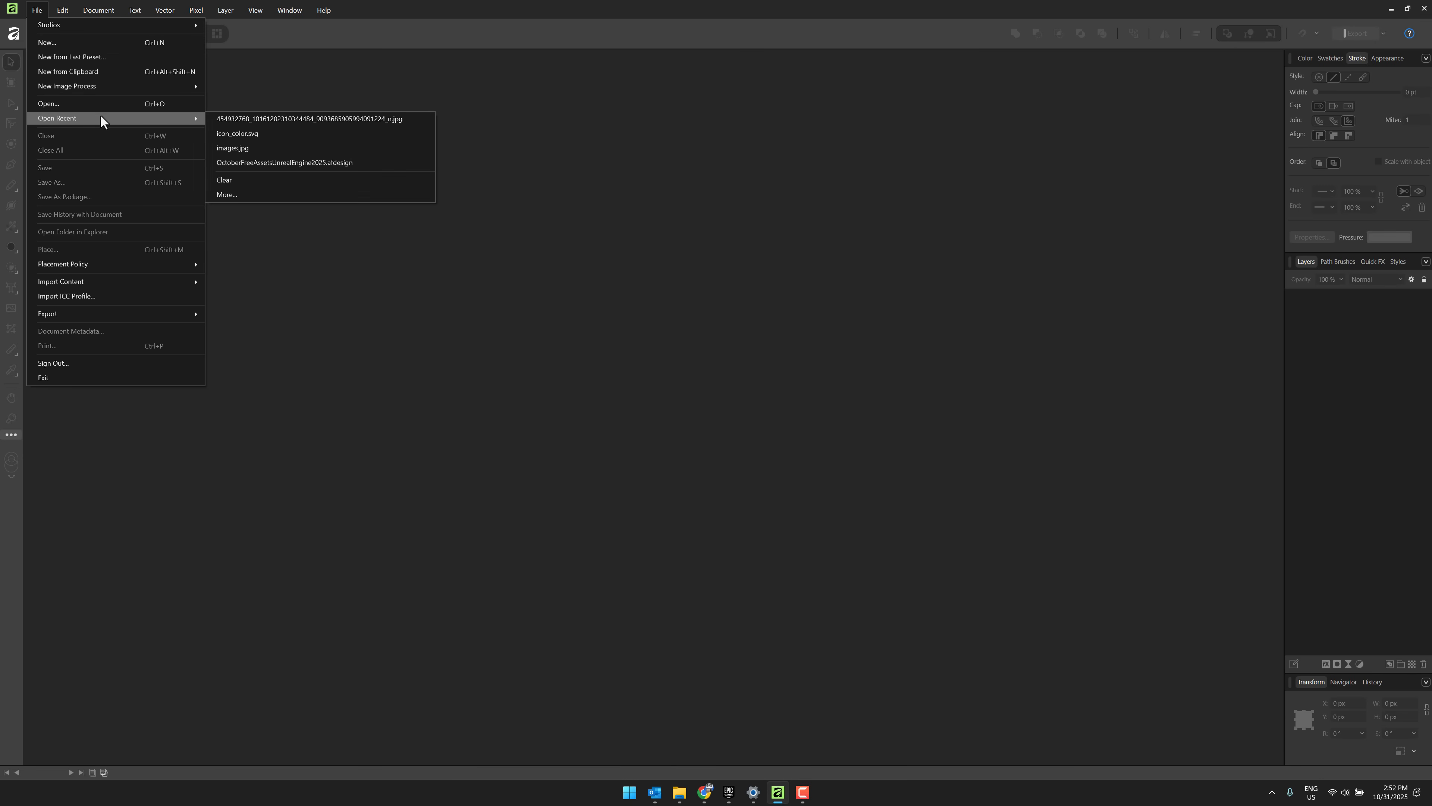
left_click(310, 119)
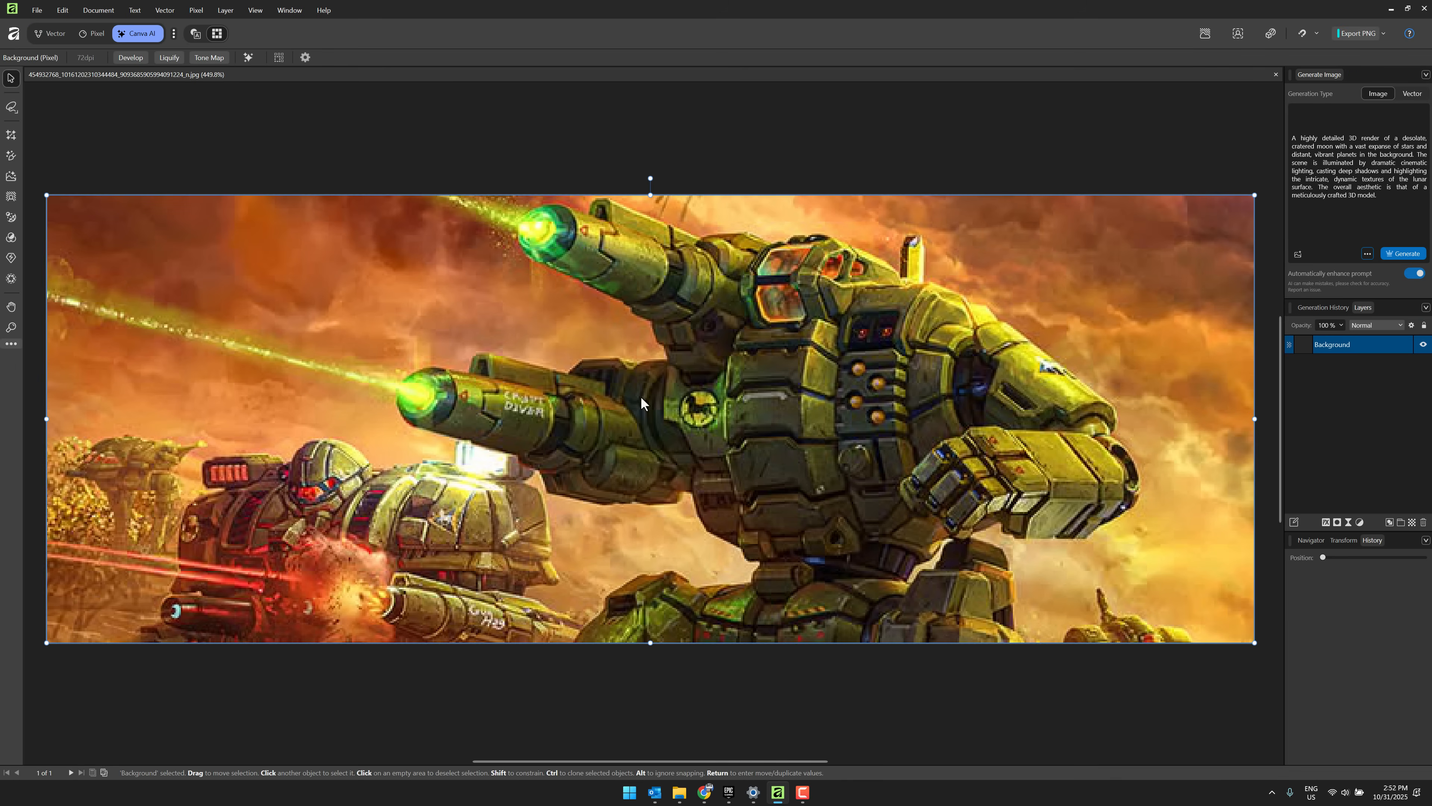
double_click(1333, 345)
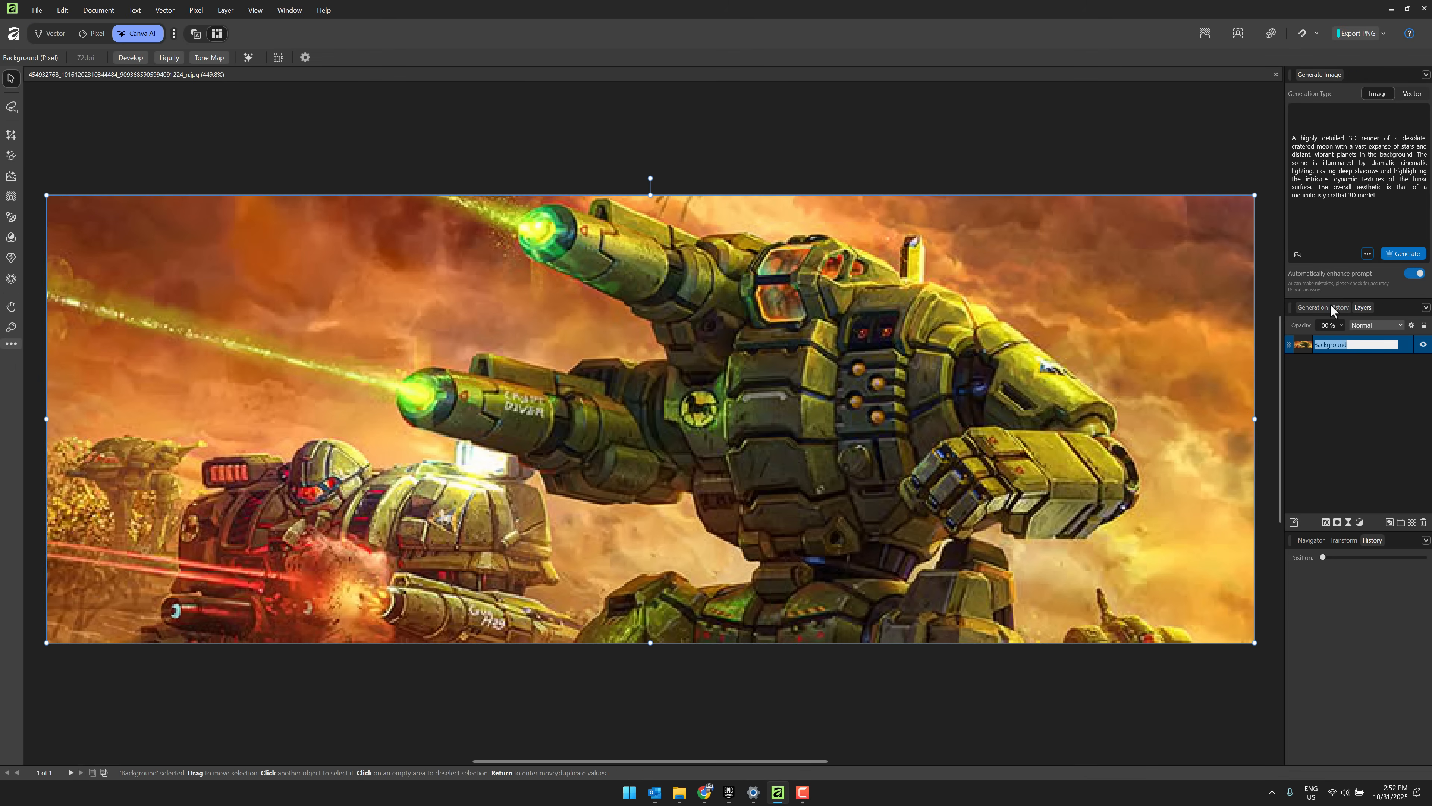
left_click(196, 10)
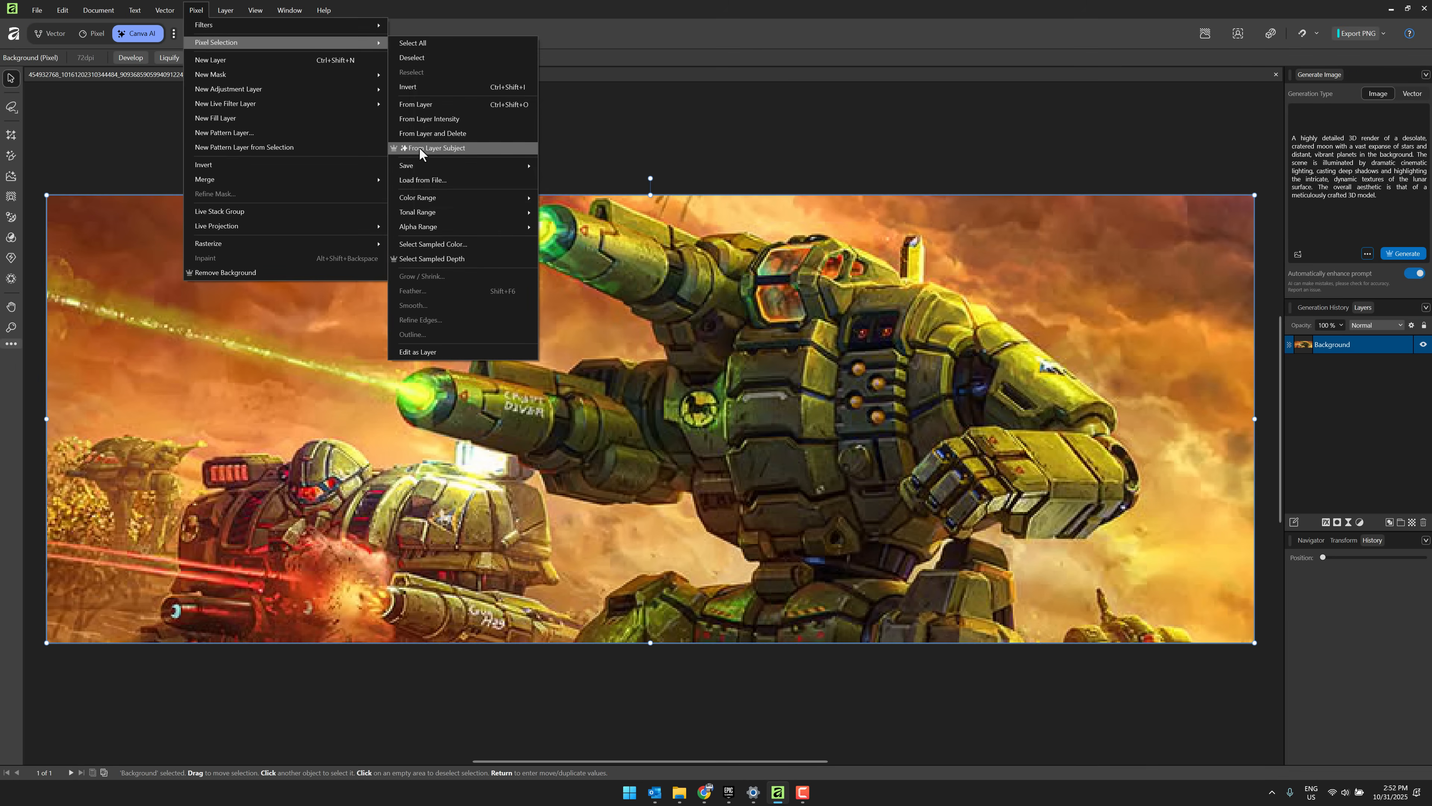
left_click(436, 148)
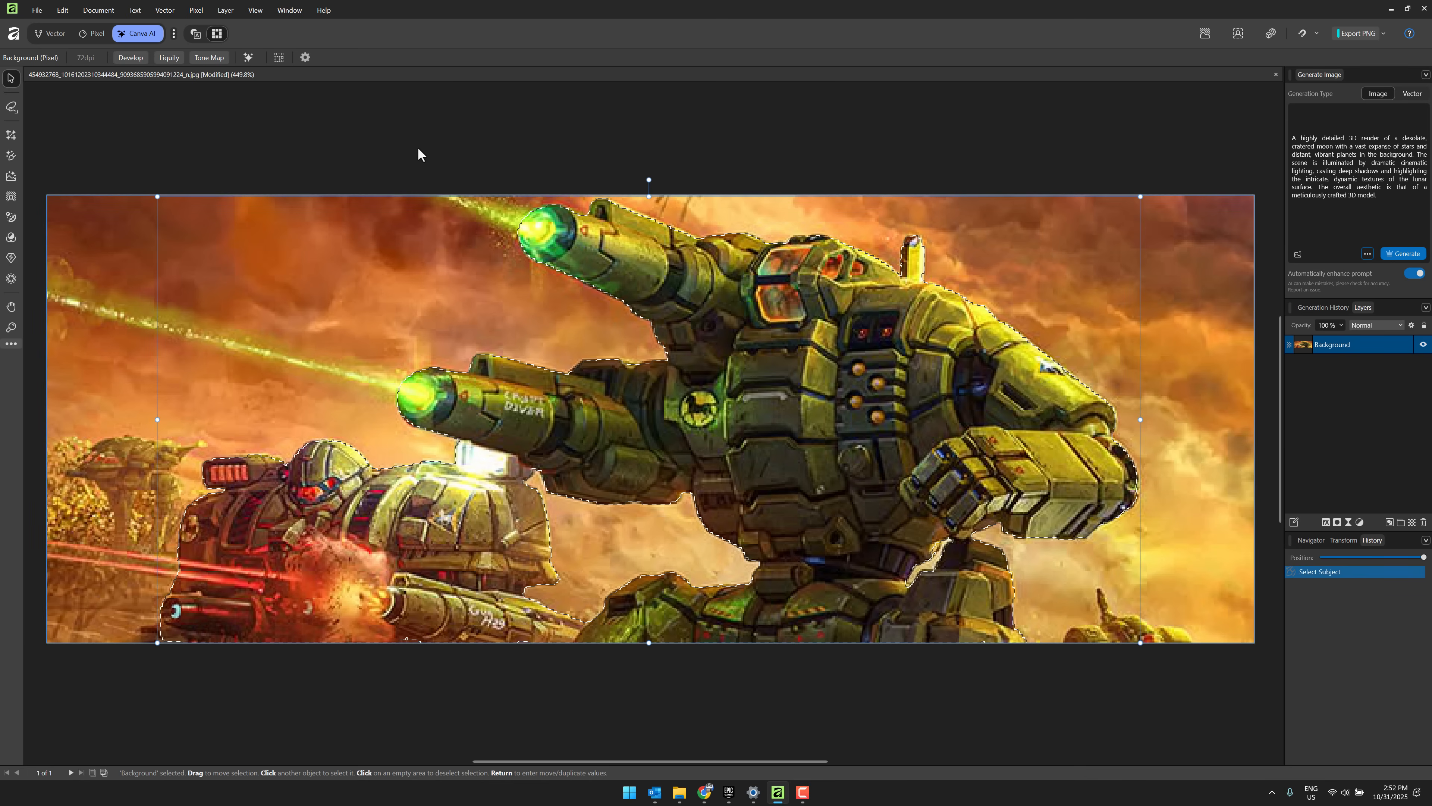
mouse_move(551, 448)
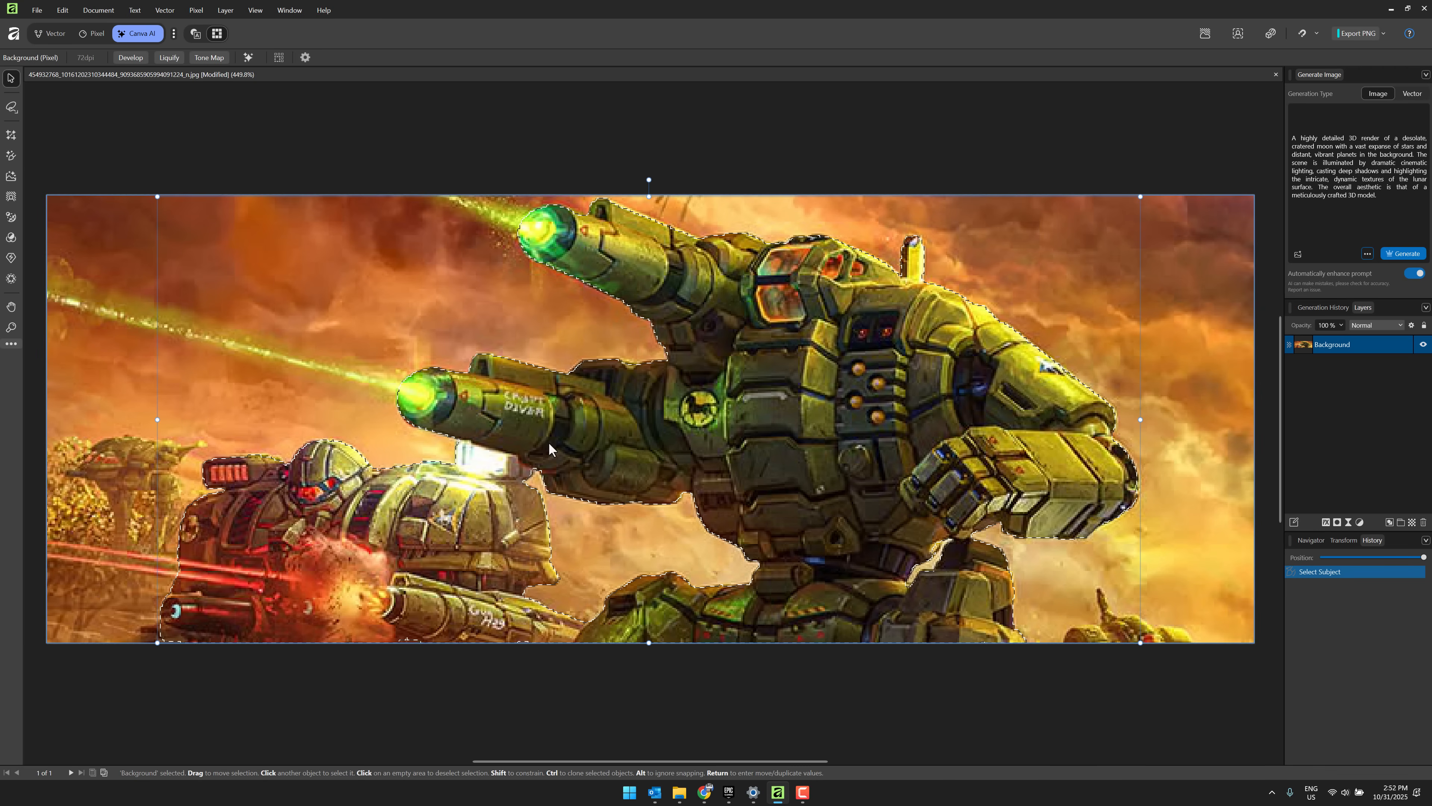
mouse_move(183, 444)
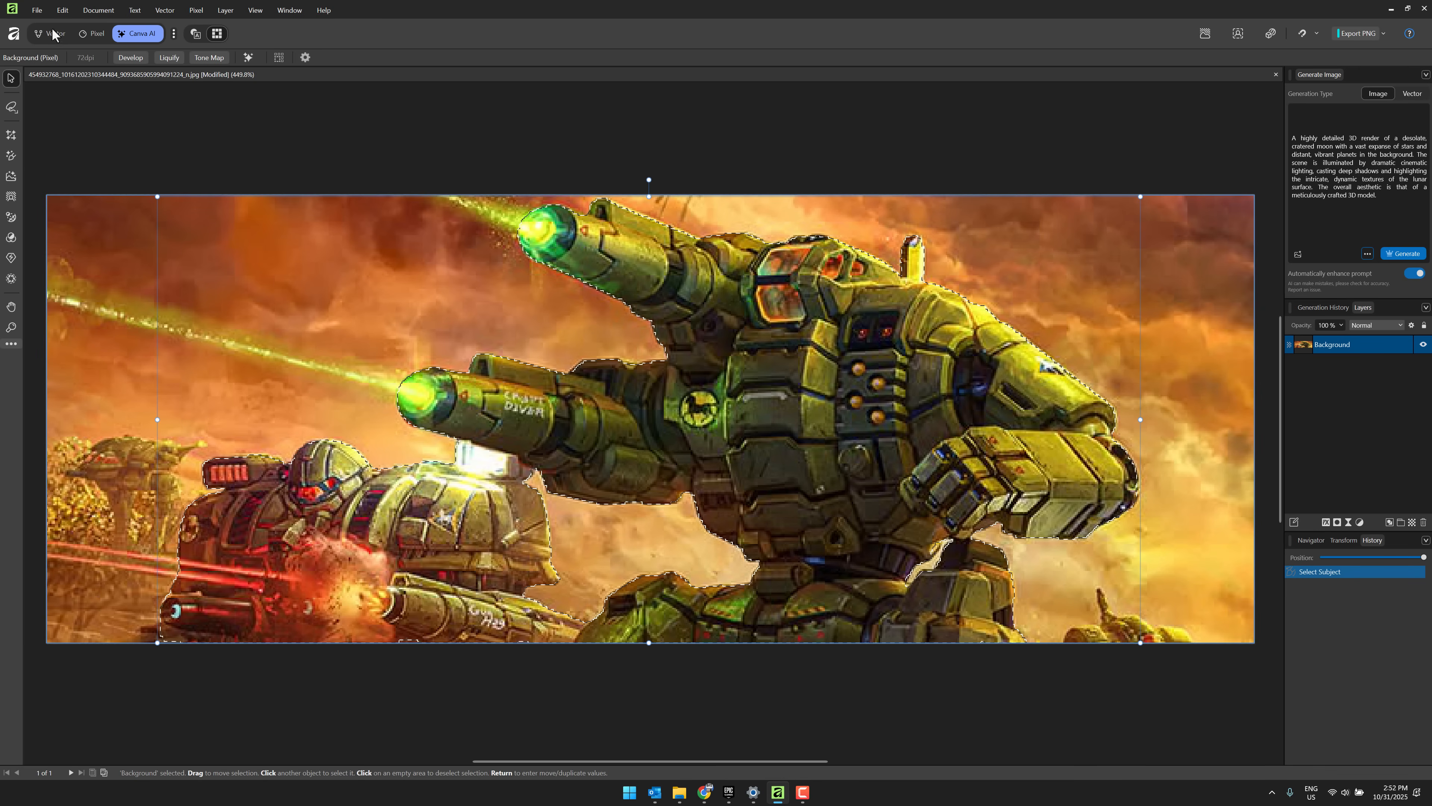
left_click(196, 10)
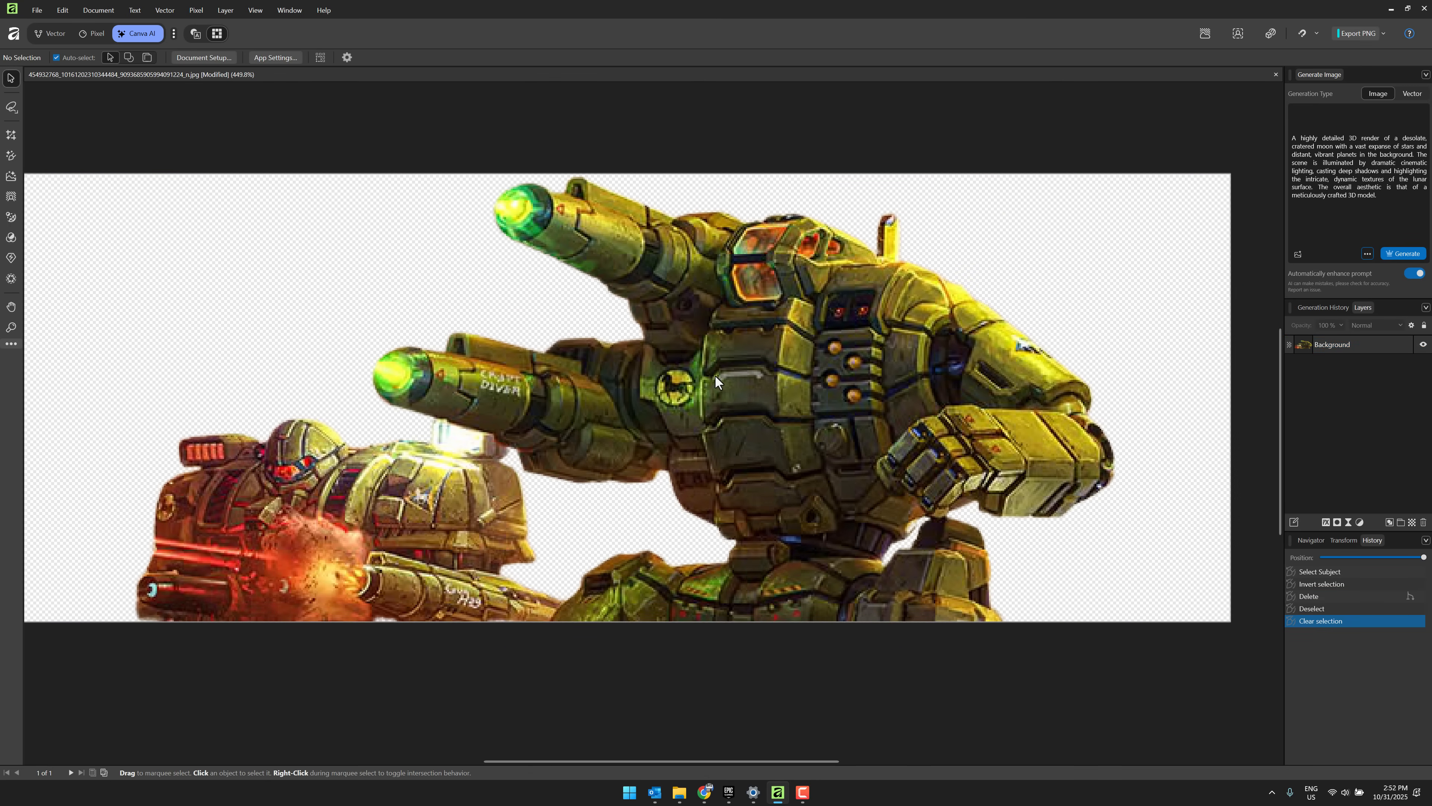
mouse_move(423, 293)
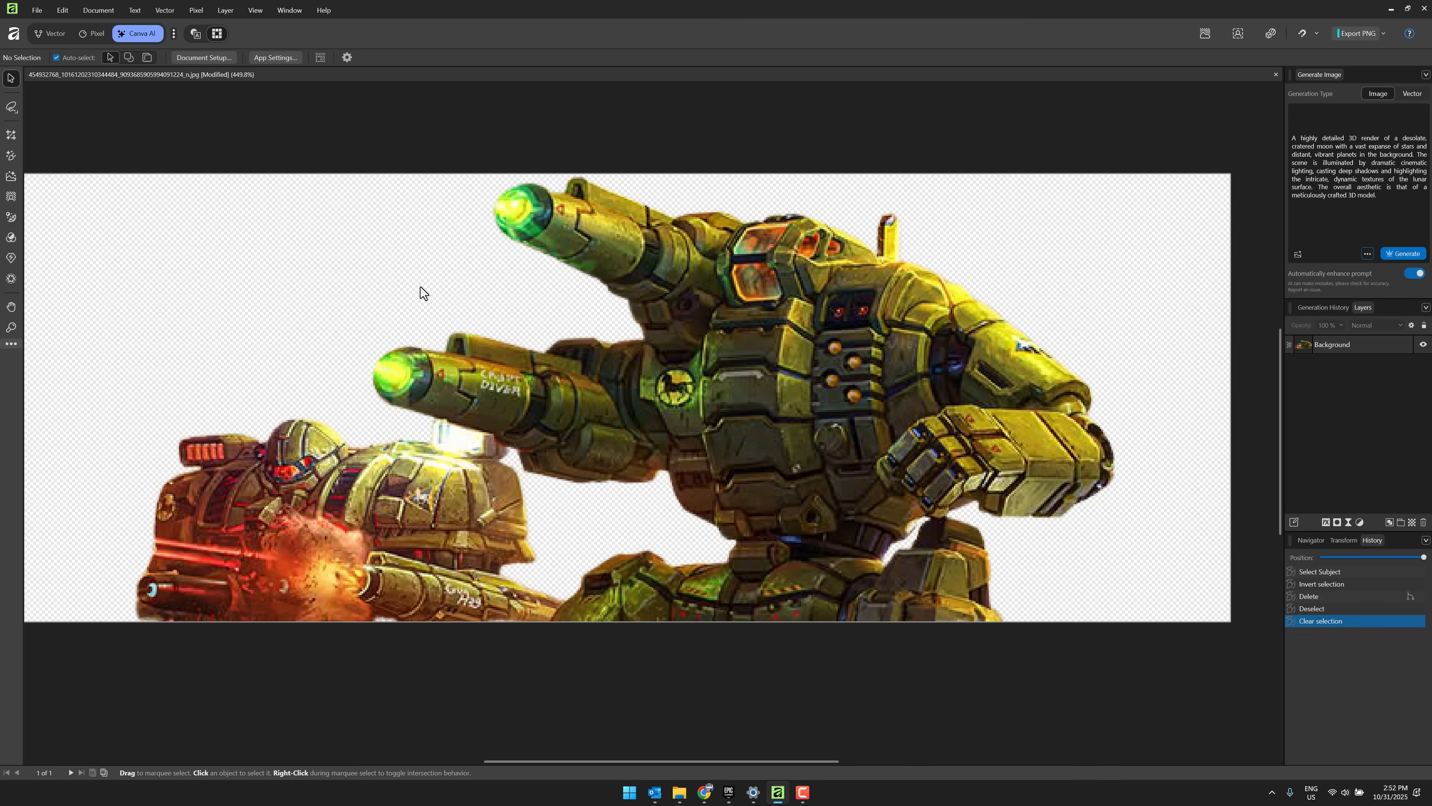
mouse_move(1224, 229)
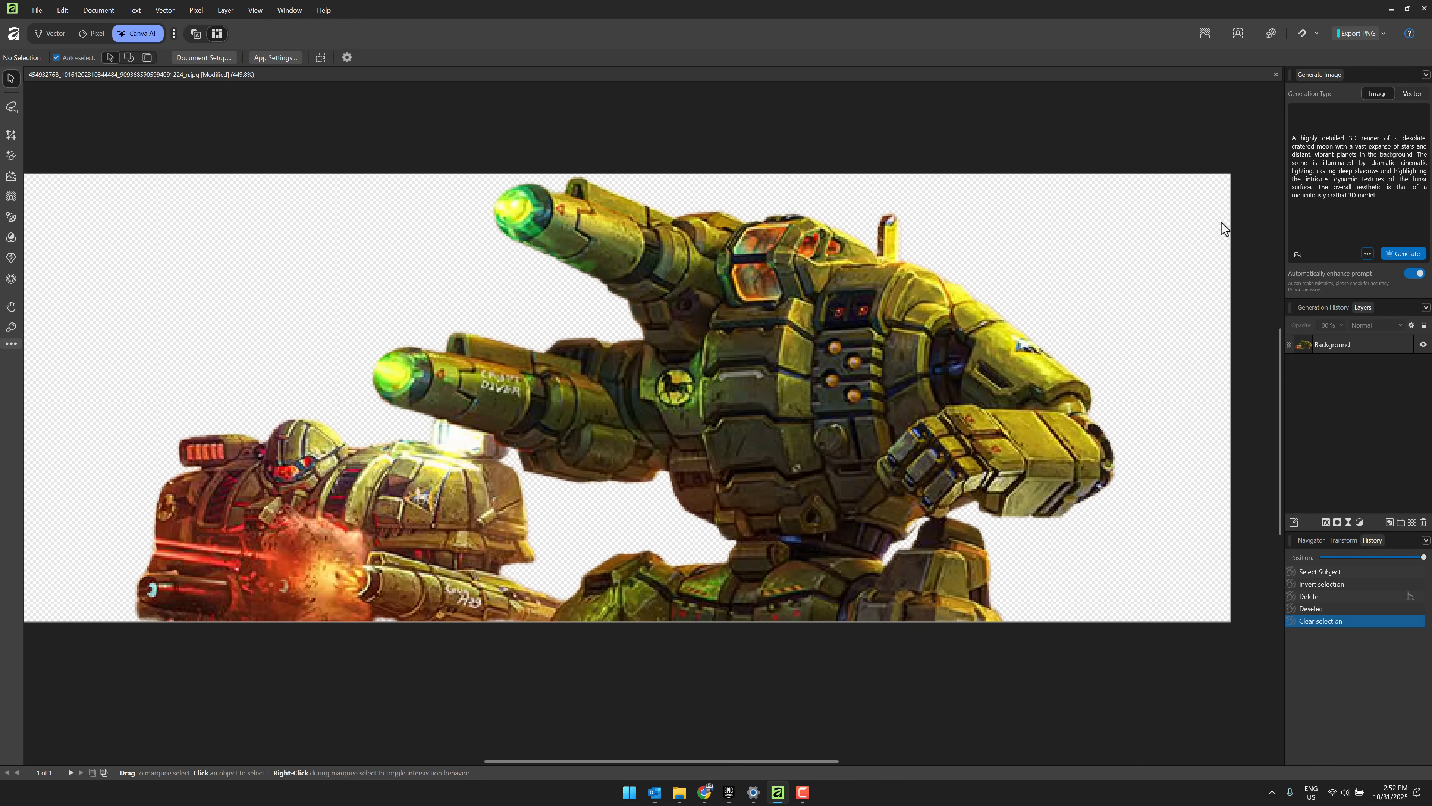
mouse_move(1334, 443)
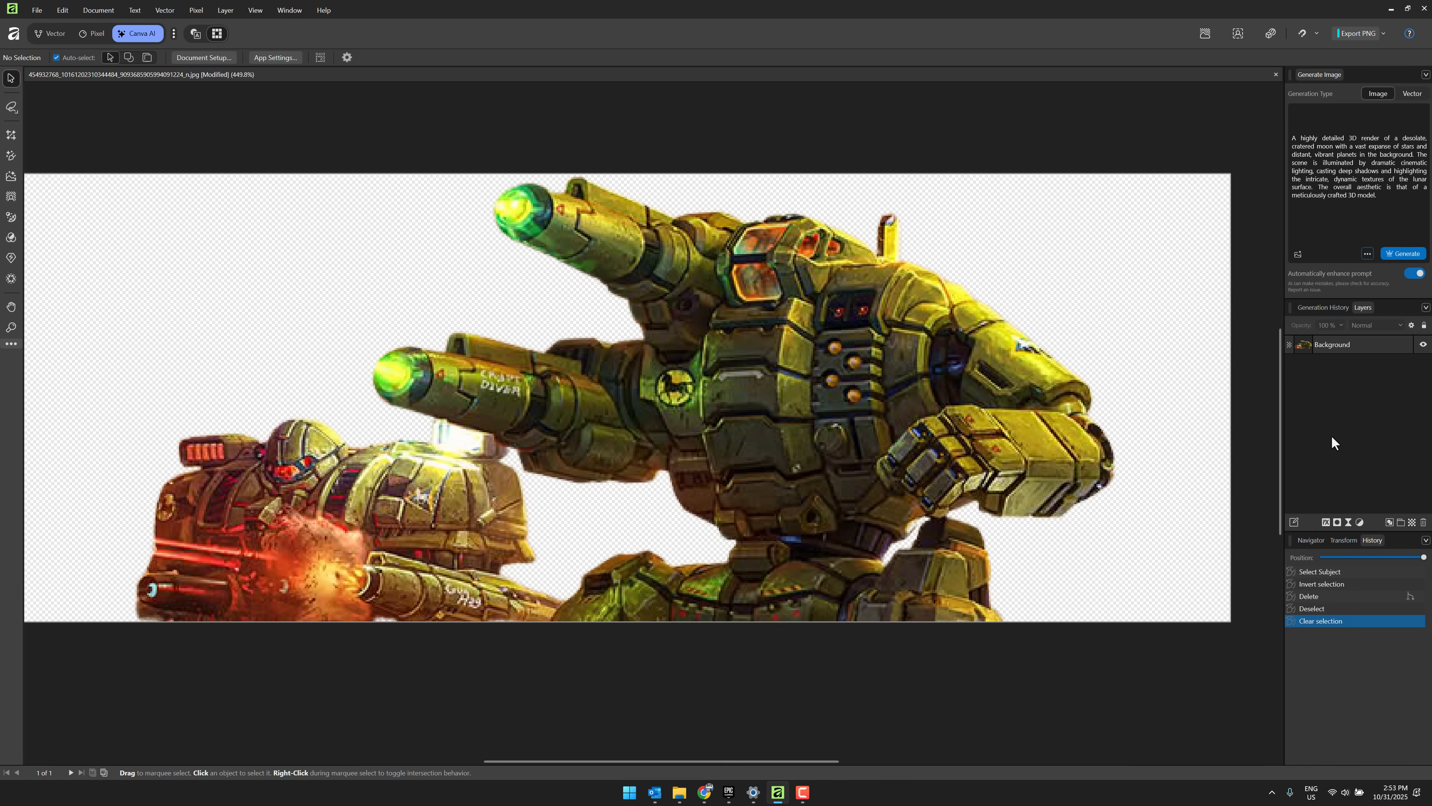
mouse_move(1354, 137)
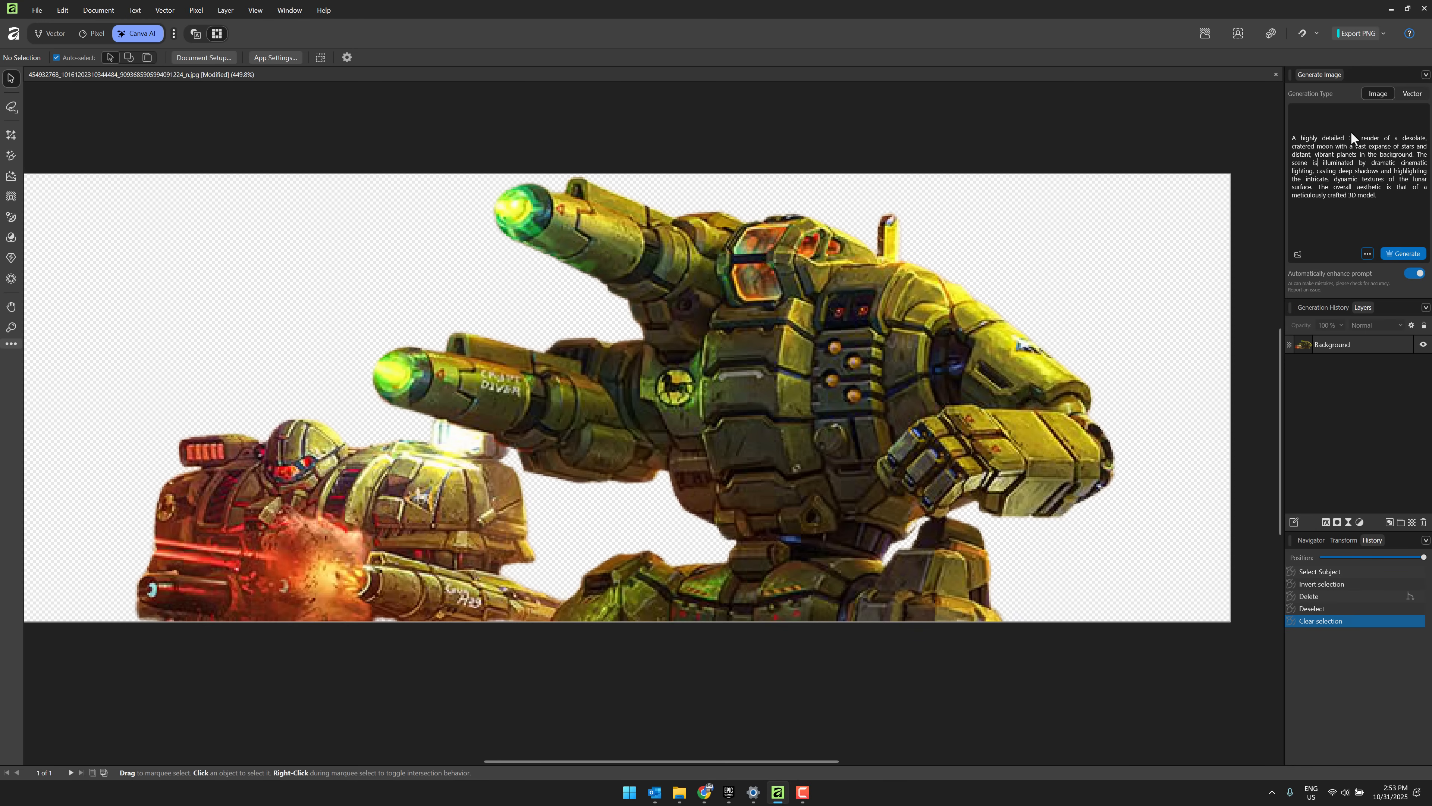
Step: Replace the Generate Image prompt with a dark sci-fi moonscape description and generate it as an Image layer
triple_click(1356, 165)
type("A dark scifi moonscape environment with planets and stars")
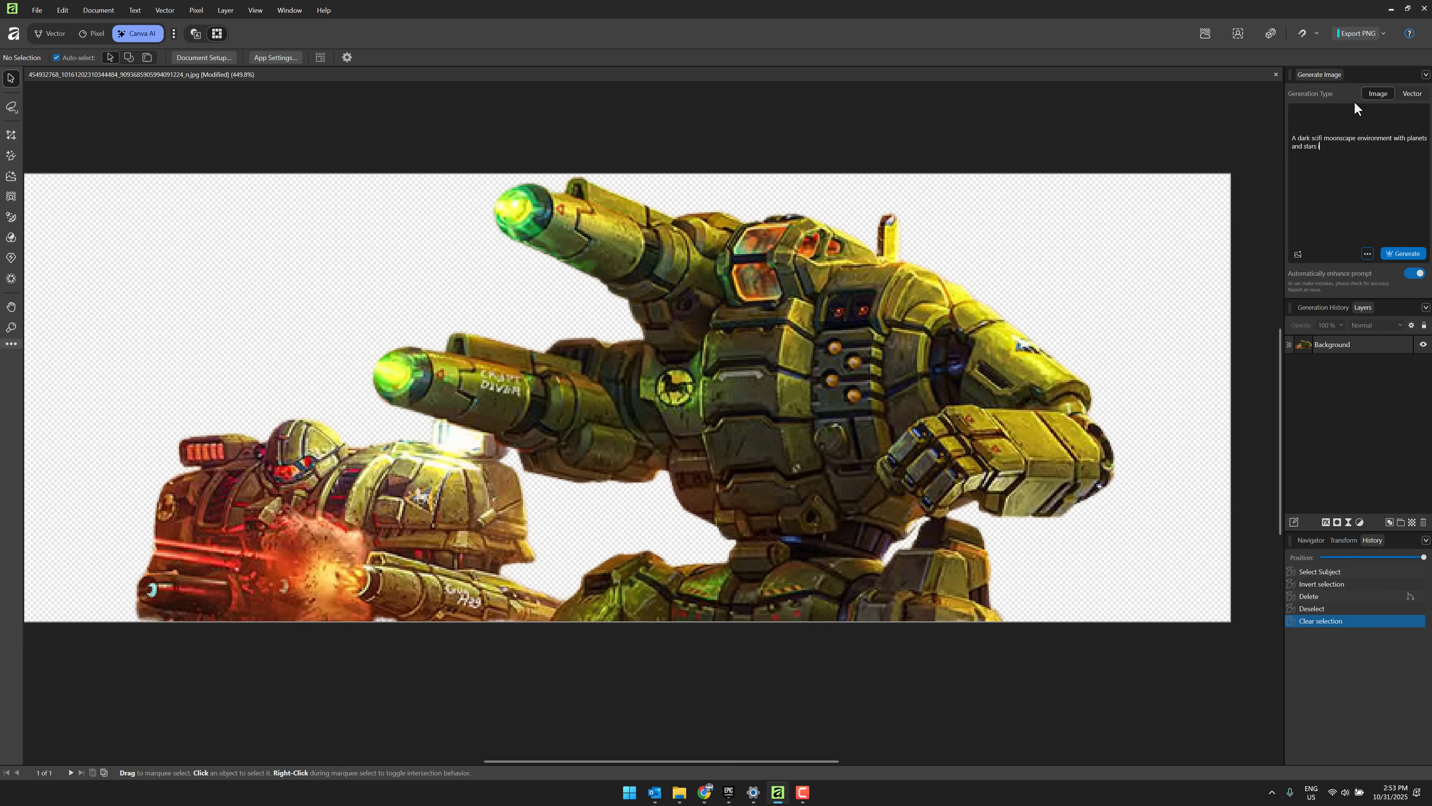
type("in the background")
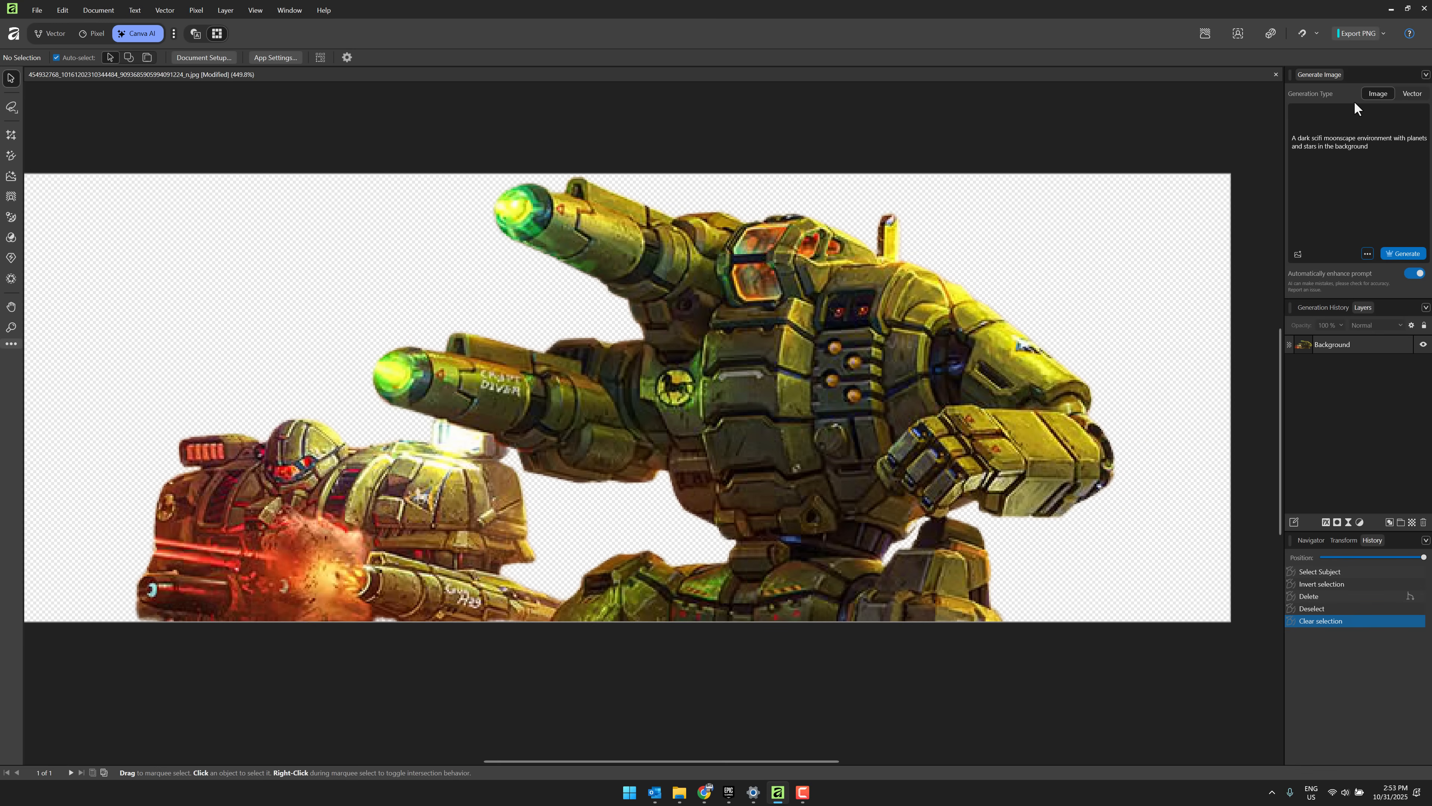
left_click(1296, 253)
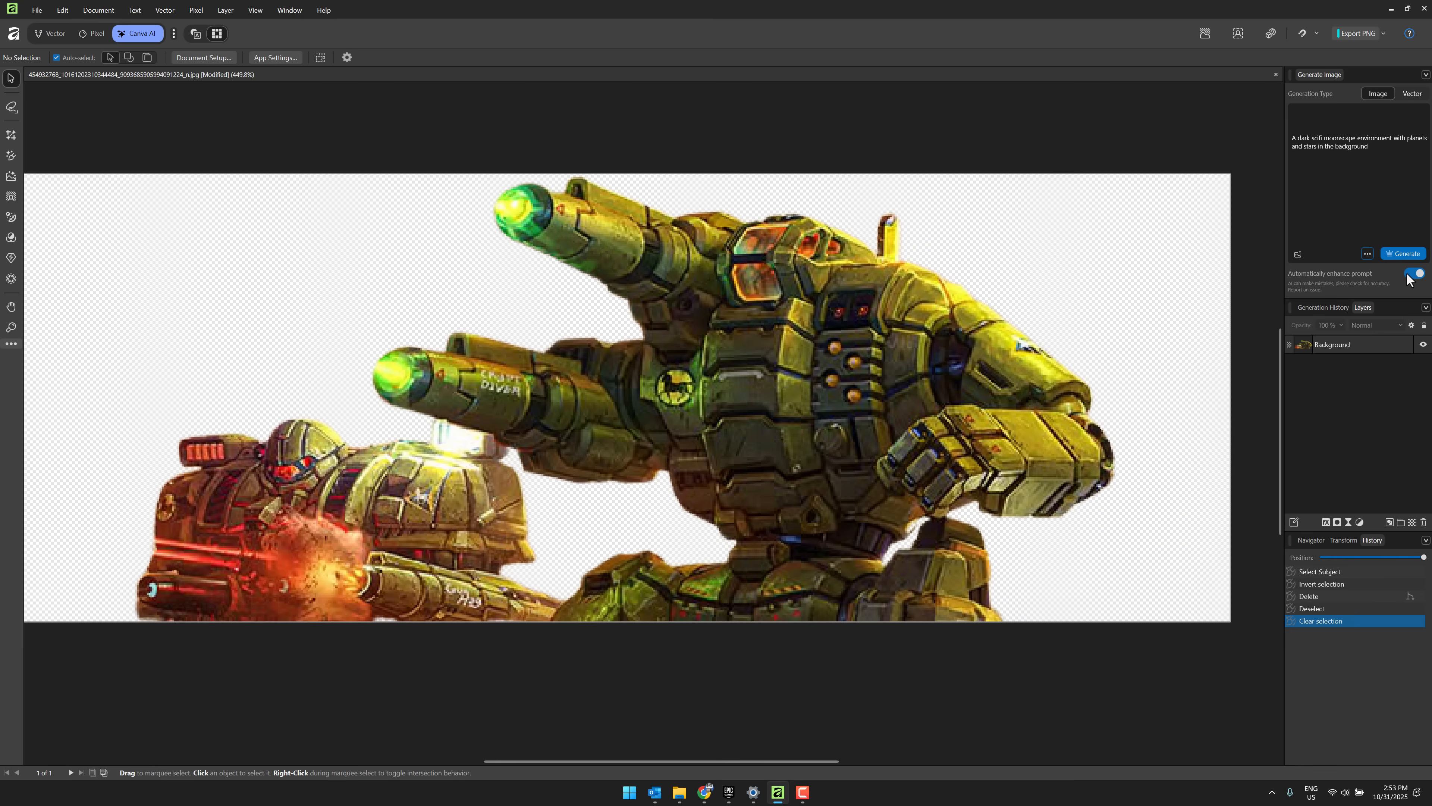
left_click(1403, 253)
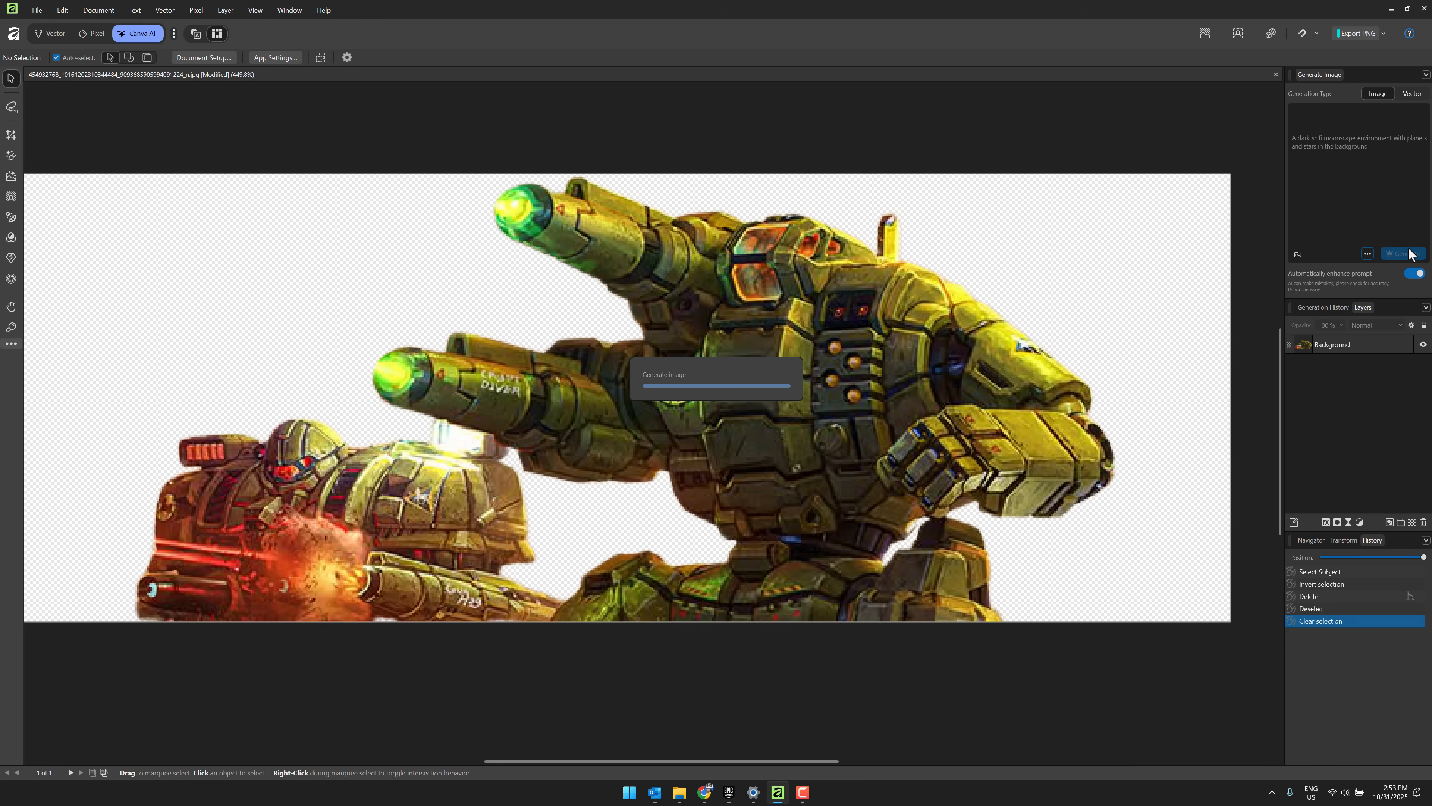
left_click(1404, 253)
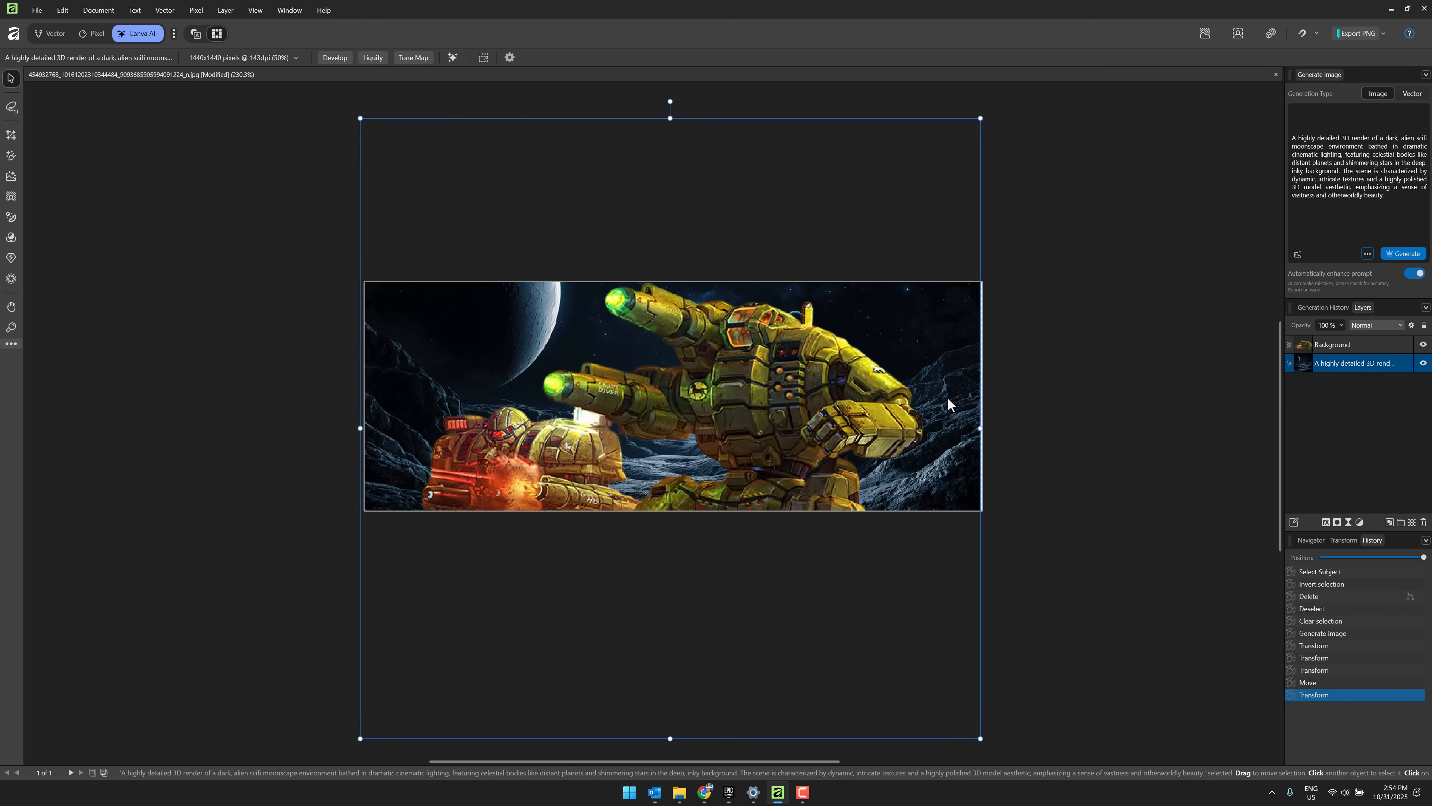
mouse_move(23, 161)
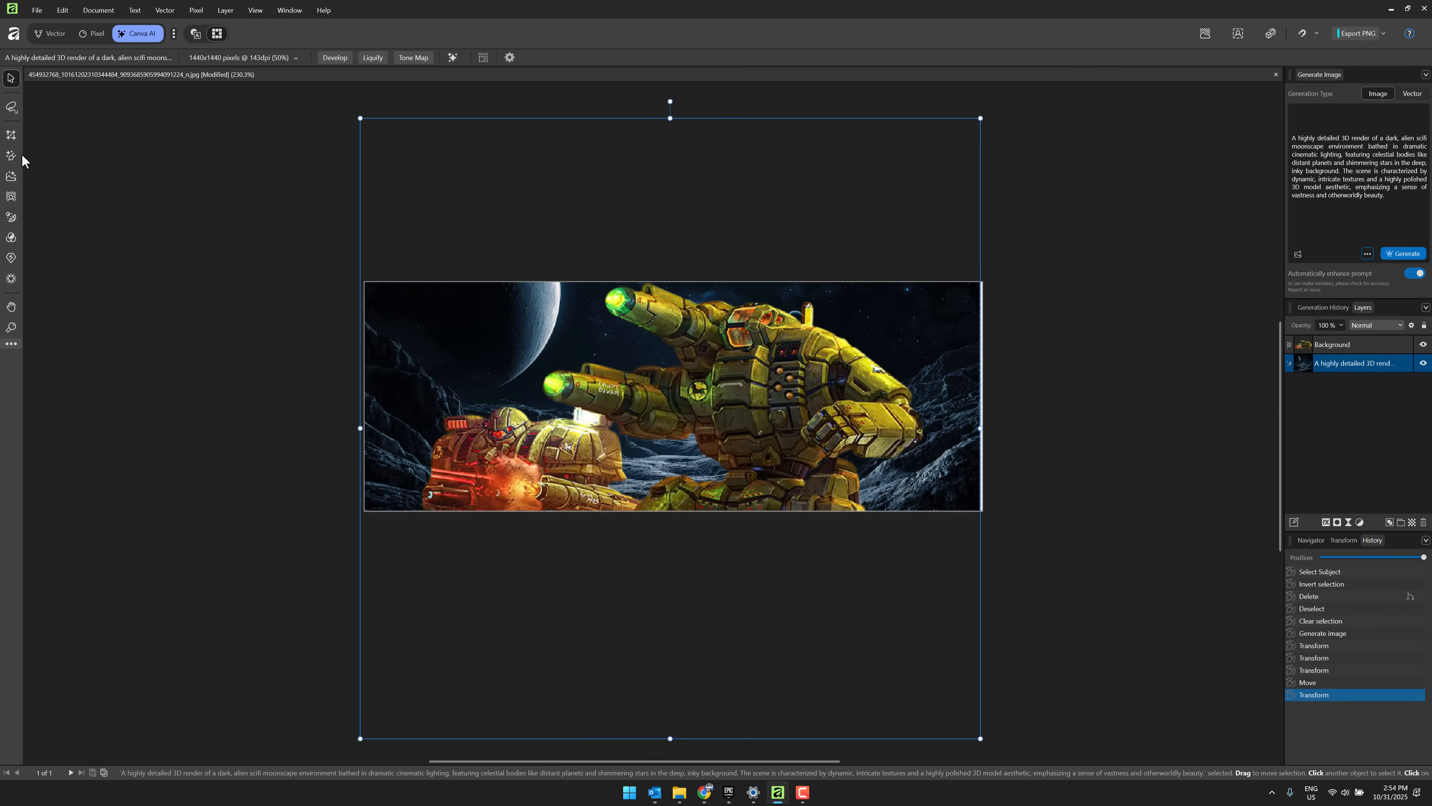
mouse_move(11, 134)
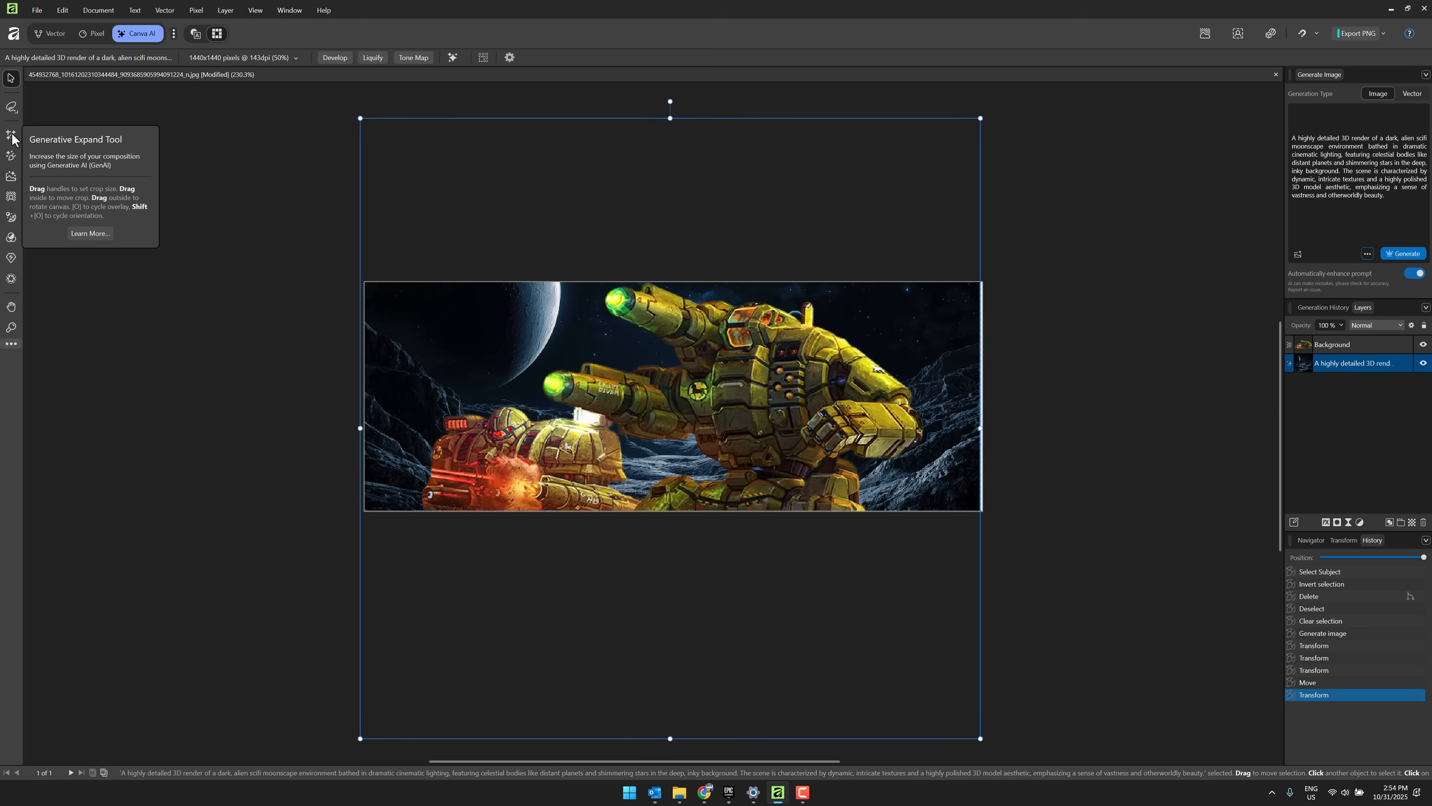
mouse_move(34, 171)
type("Make it winter")
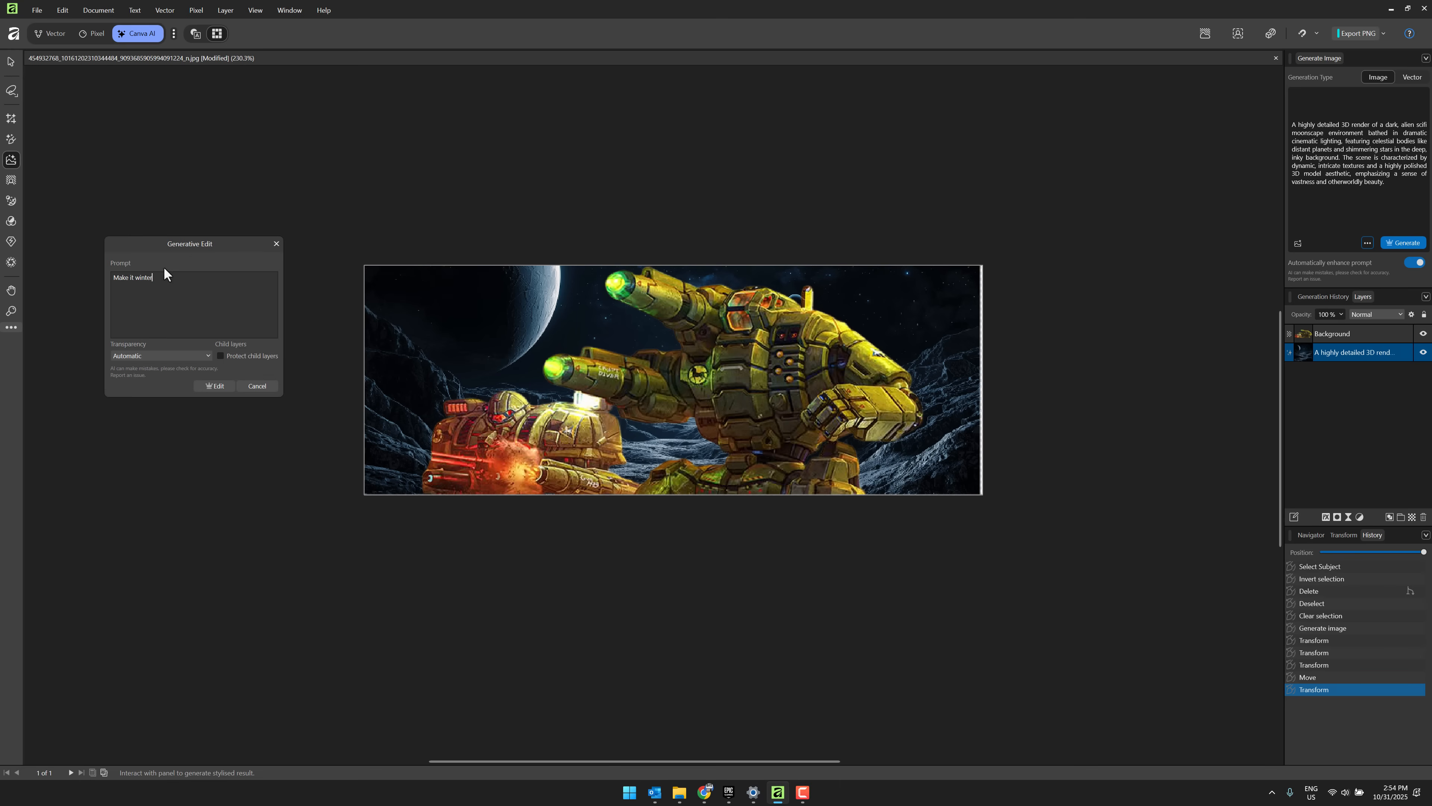
Step: Apply the Generative Edit 'Make it winter' to the moonscape background layer
left_click(256, 385)
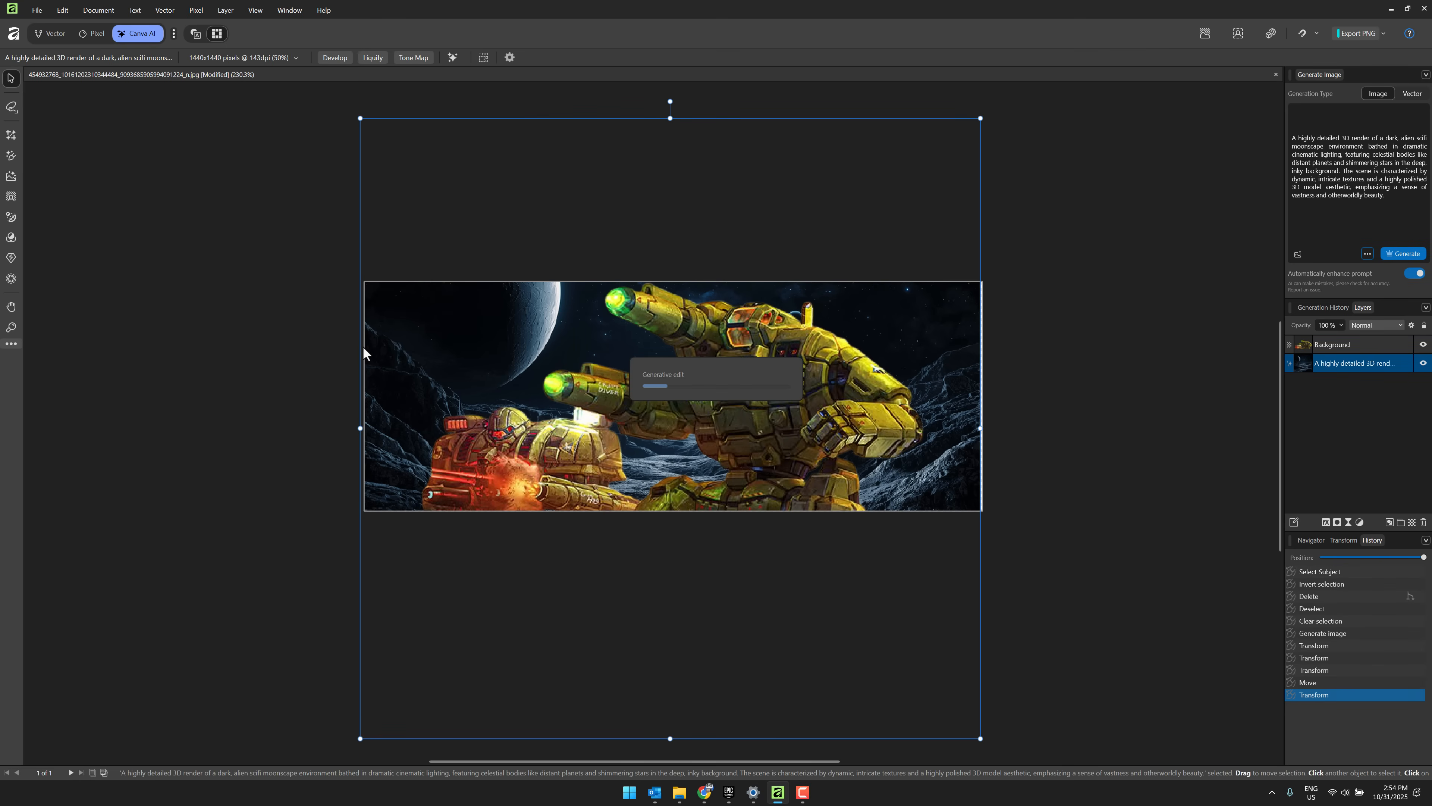
mouse_move(1306, 405)
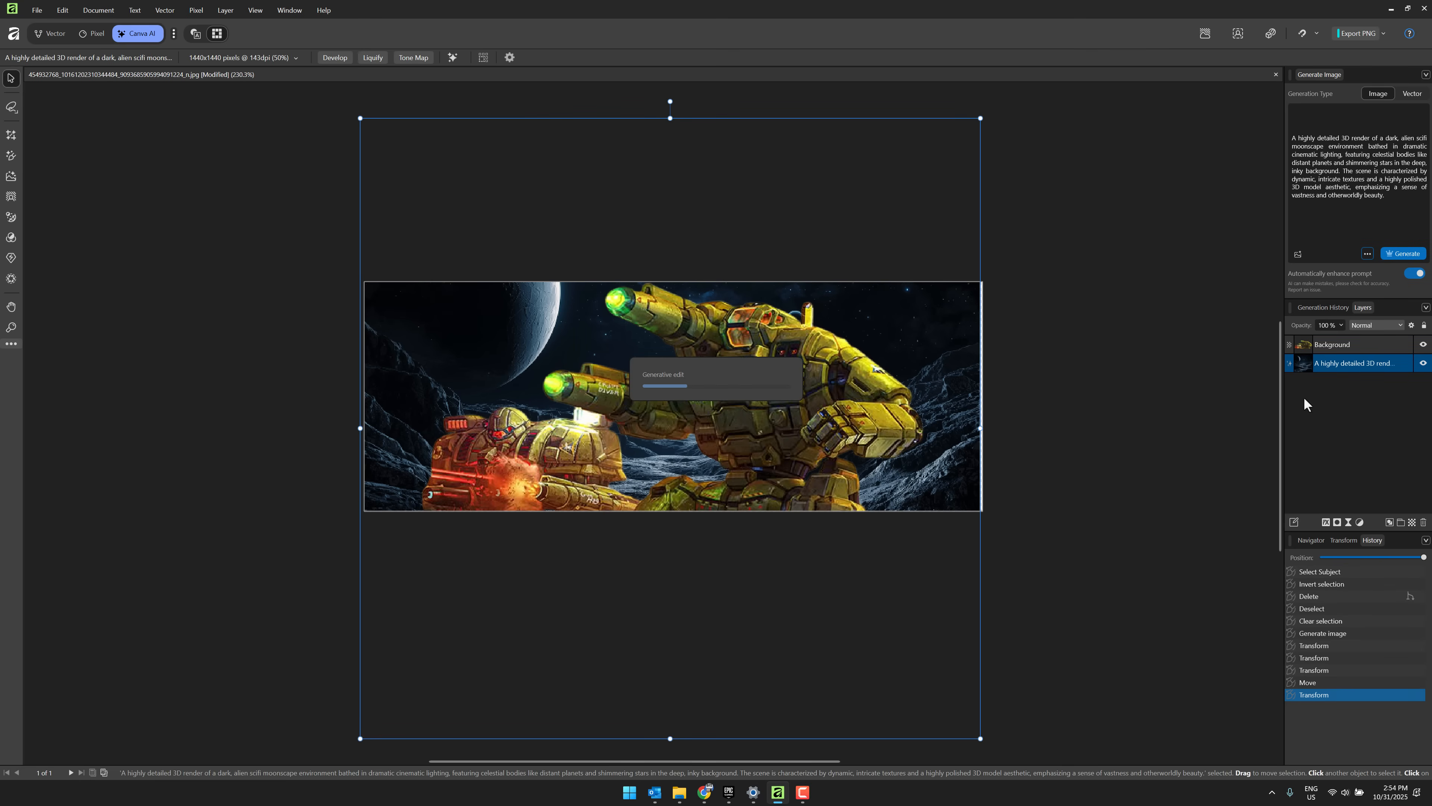
mouse_move(833, 361)
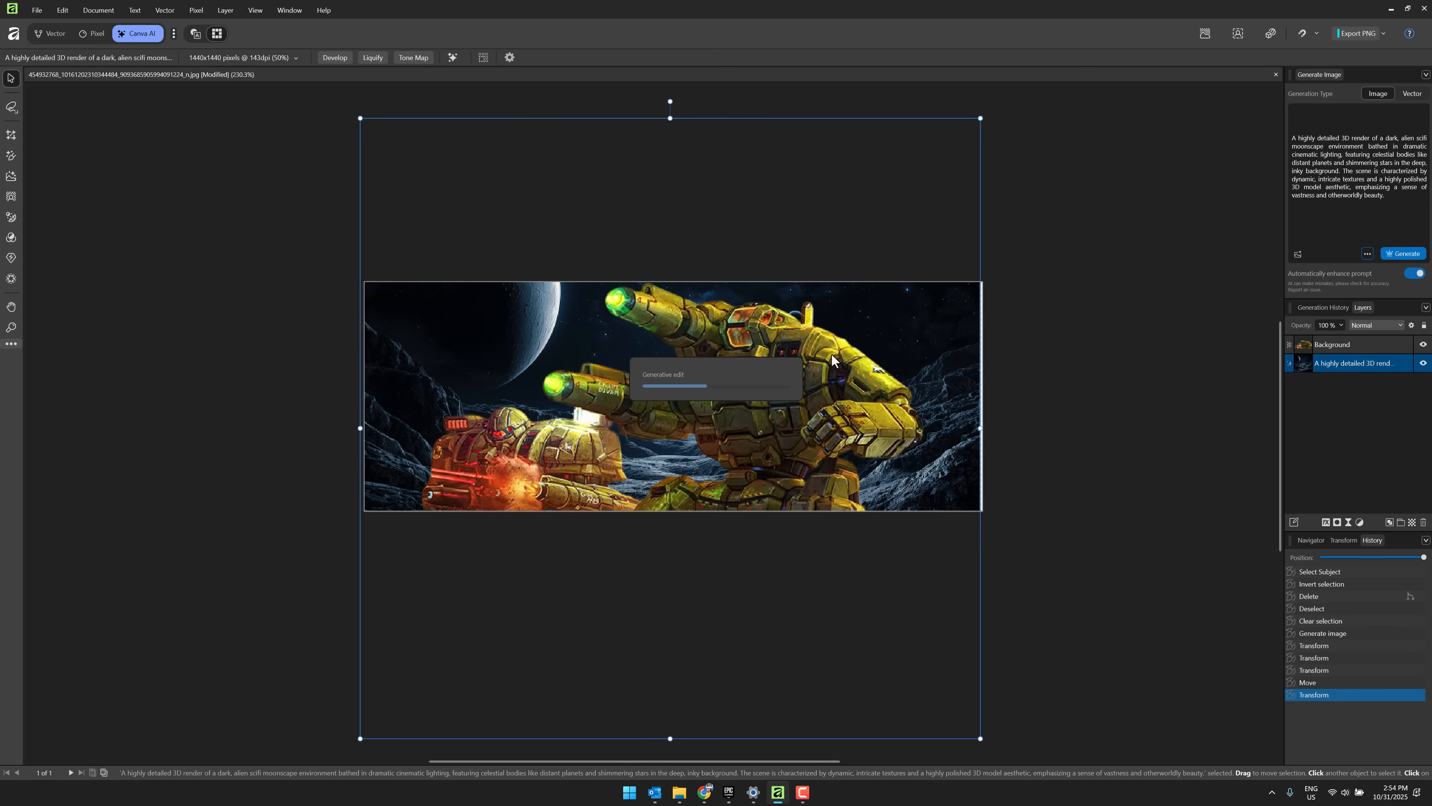
mouse_move(854, 381)
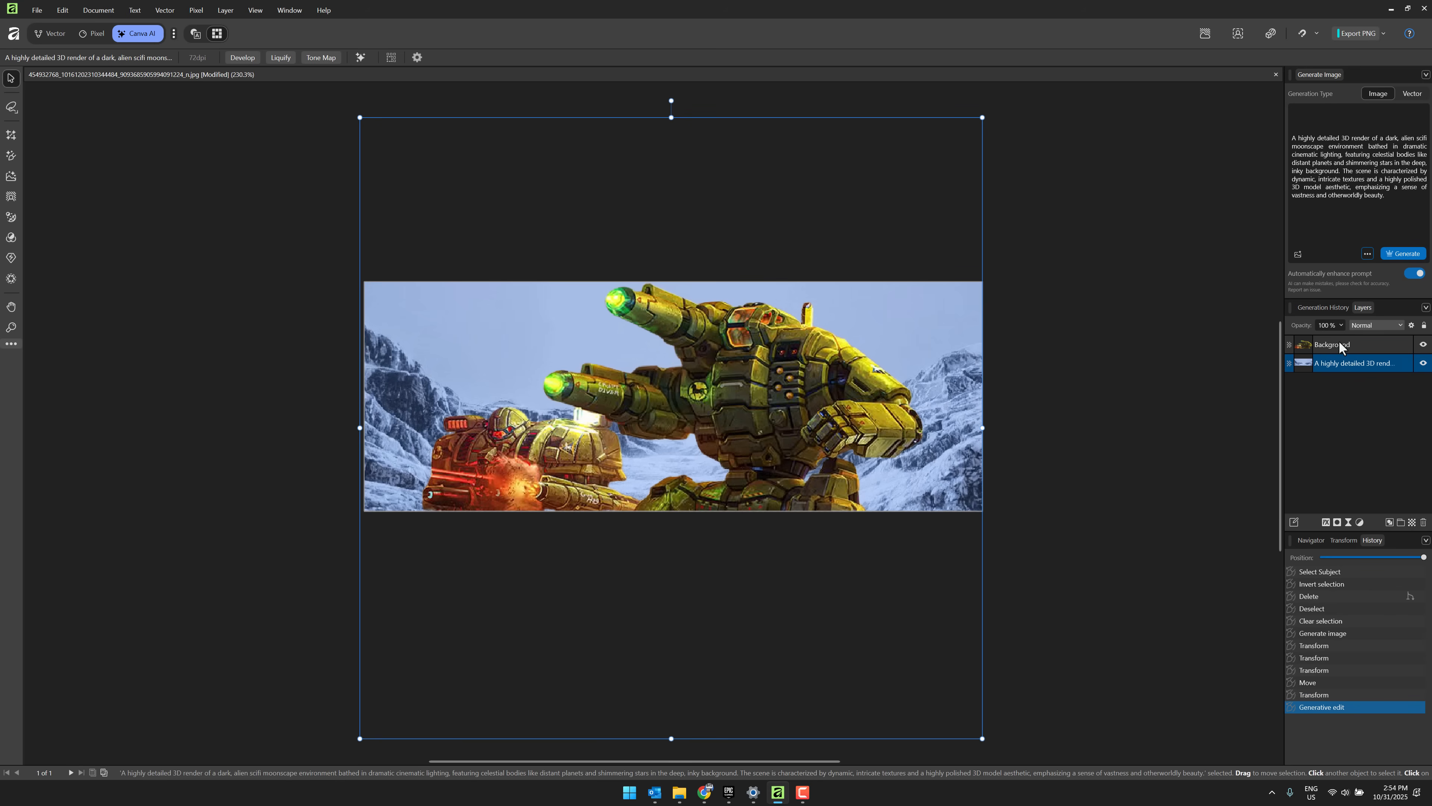
left_click(1334, 345)
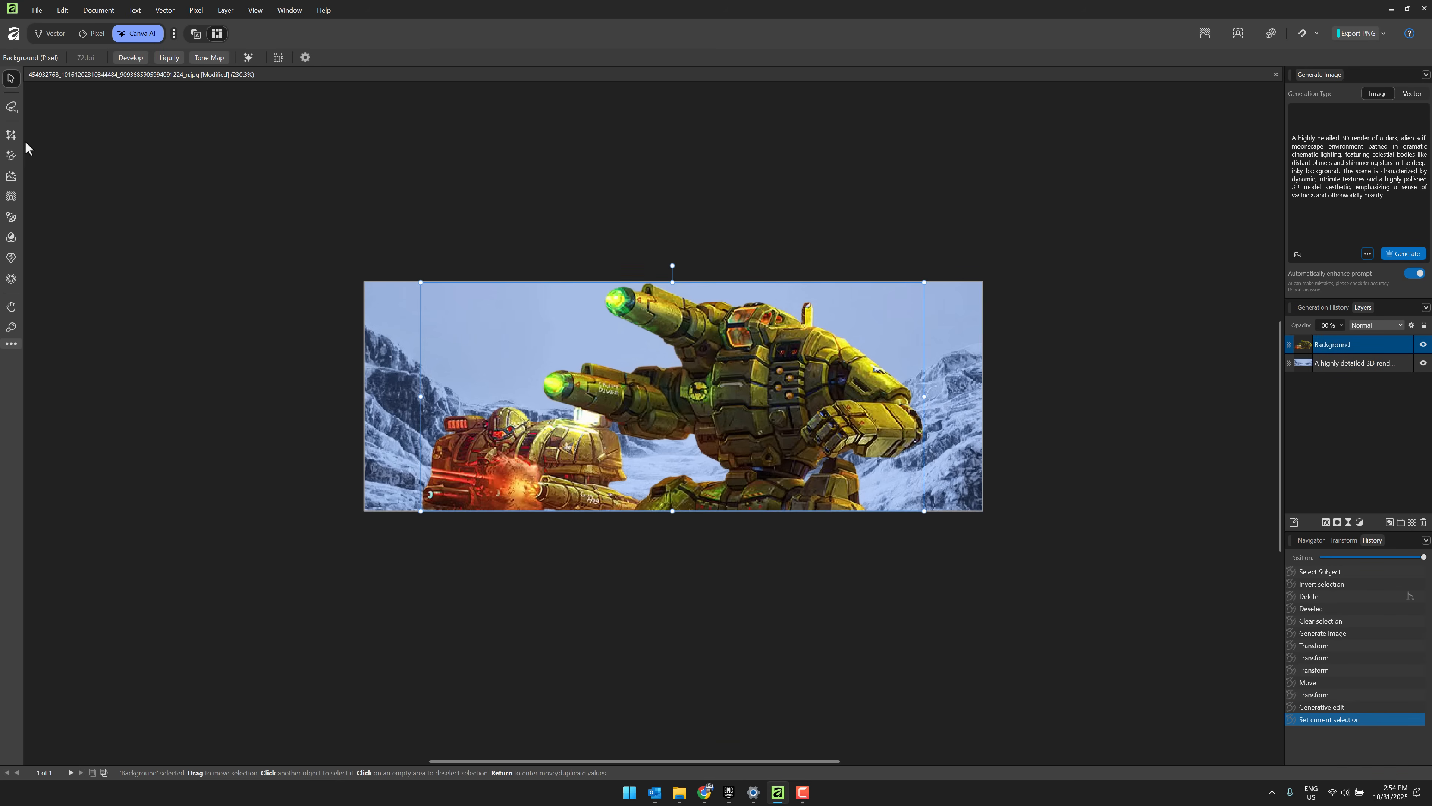
mouse_move(12, 155)
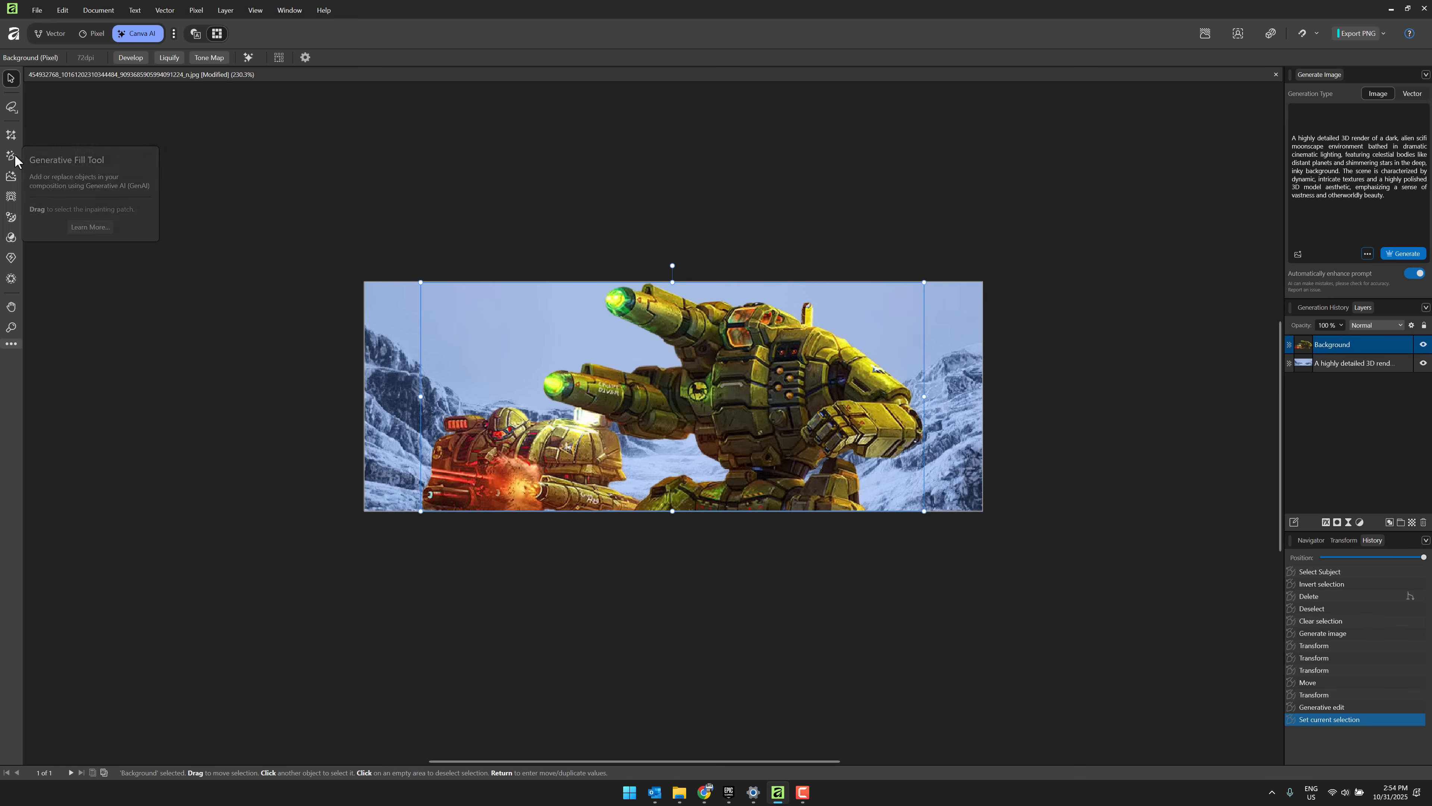
mouse_move(12, 176)
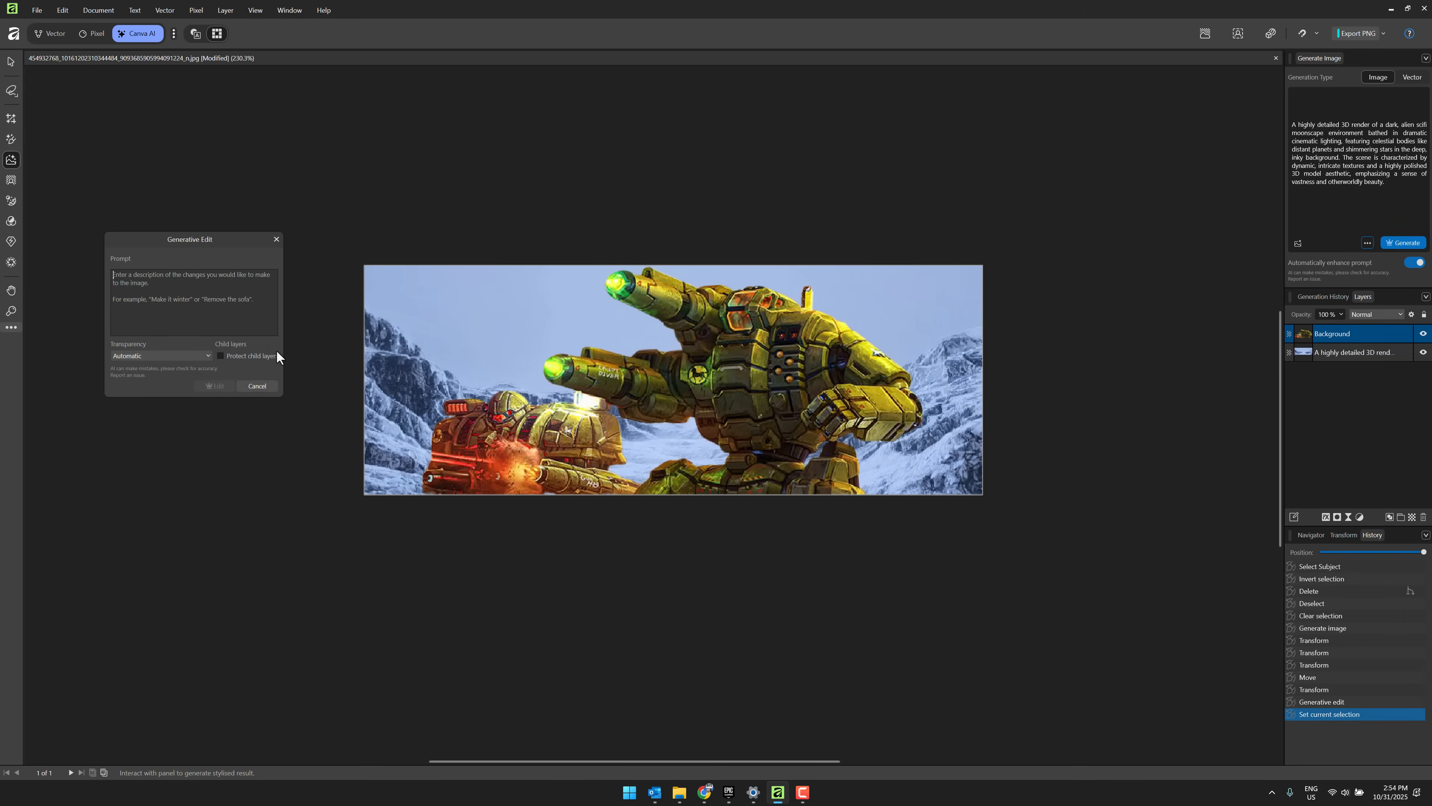
type("Add some snow to each mech")
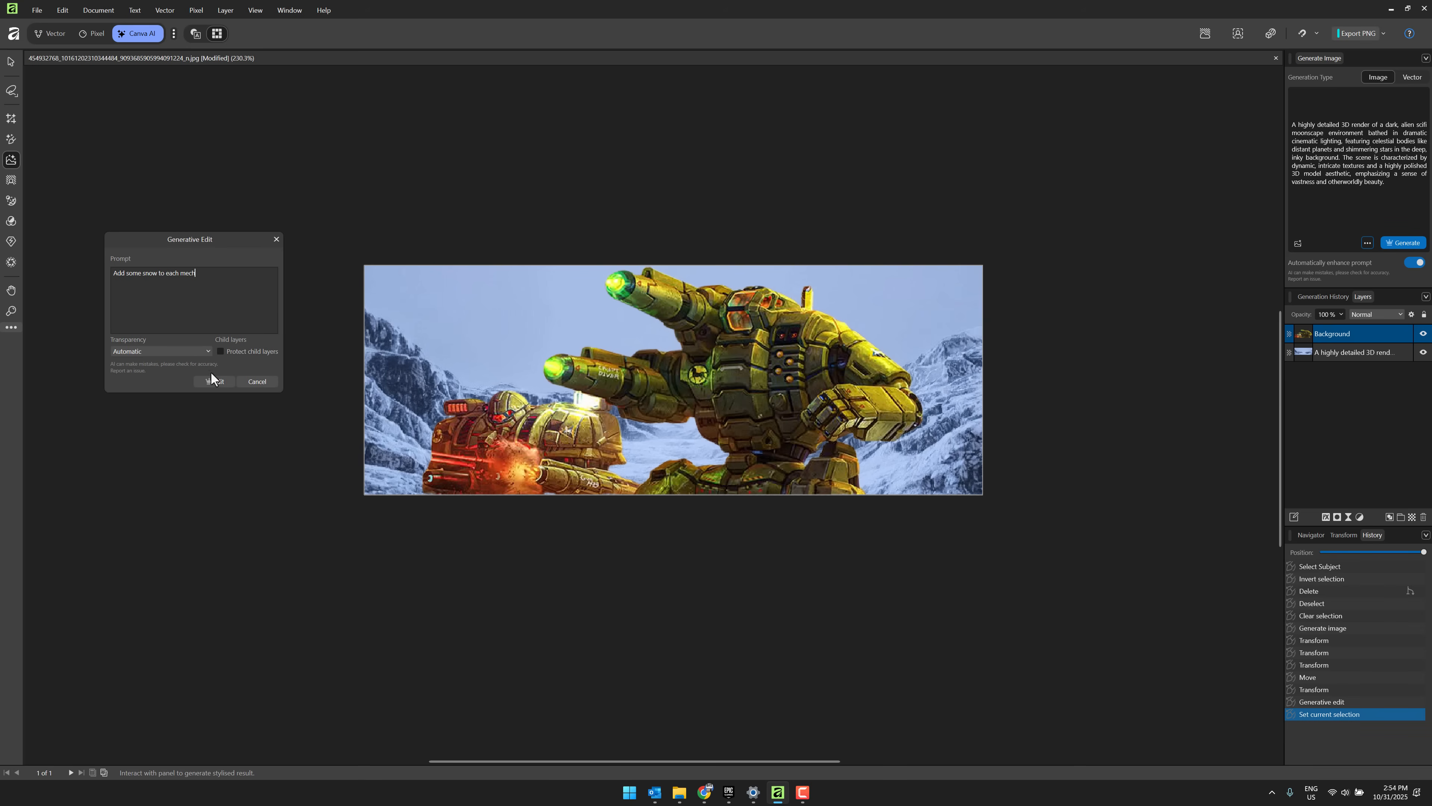
left_click(215, 382)
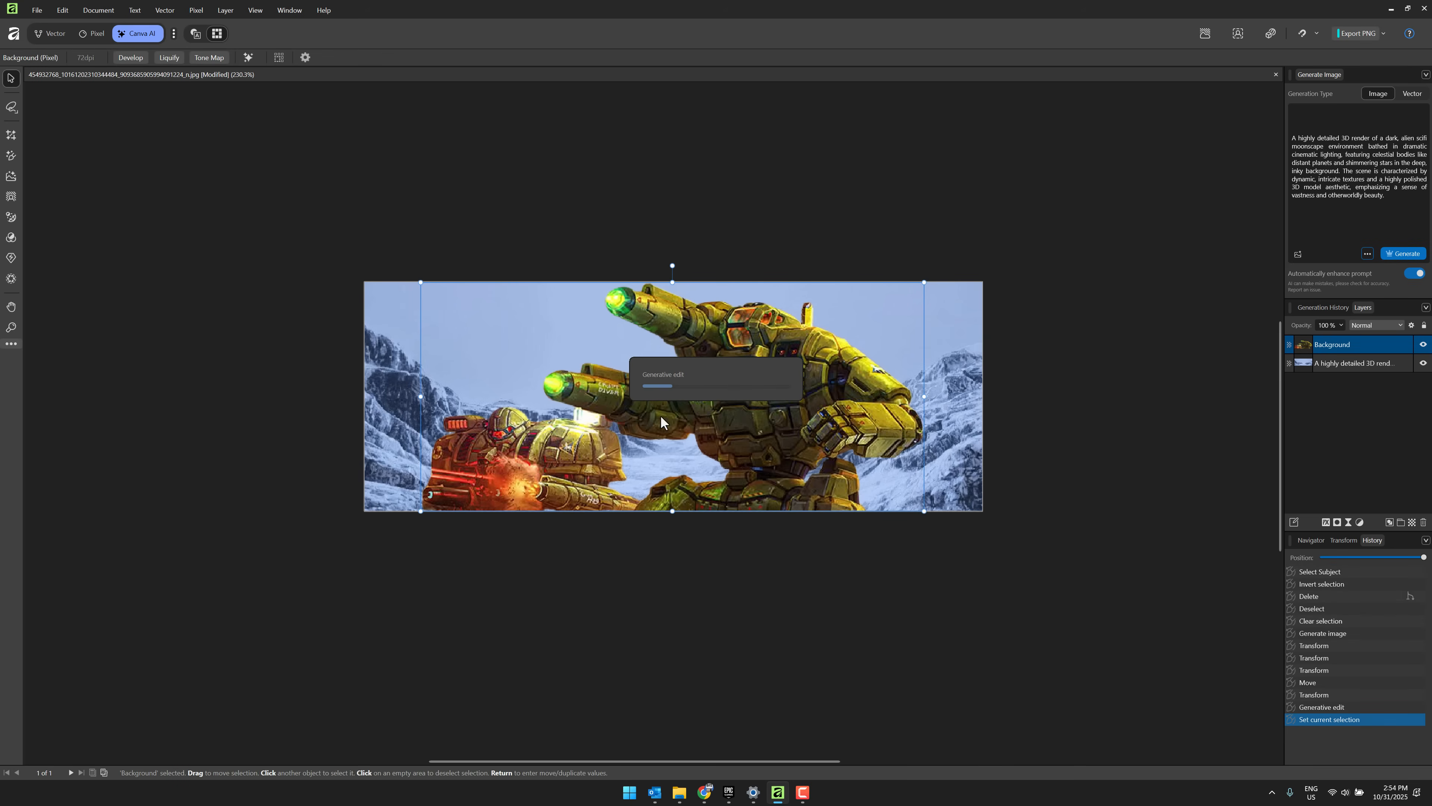
mouse_move(561, 422)
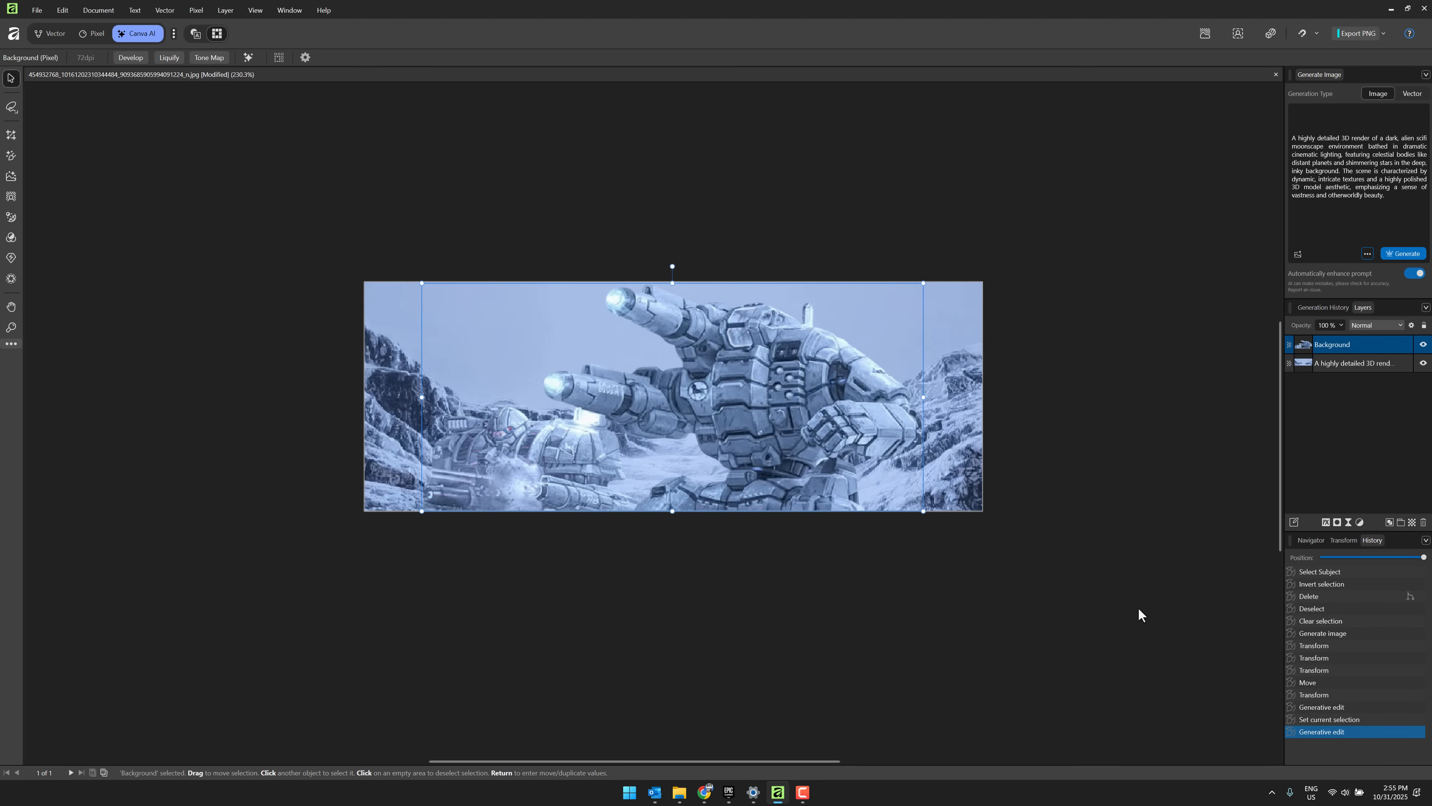
mouse_move(807, 544)
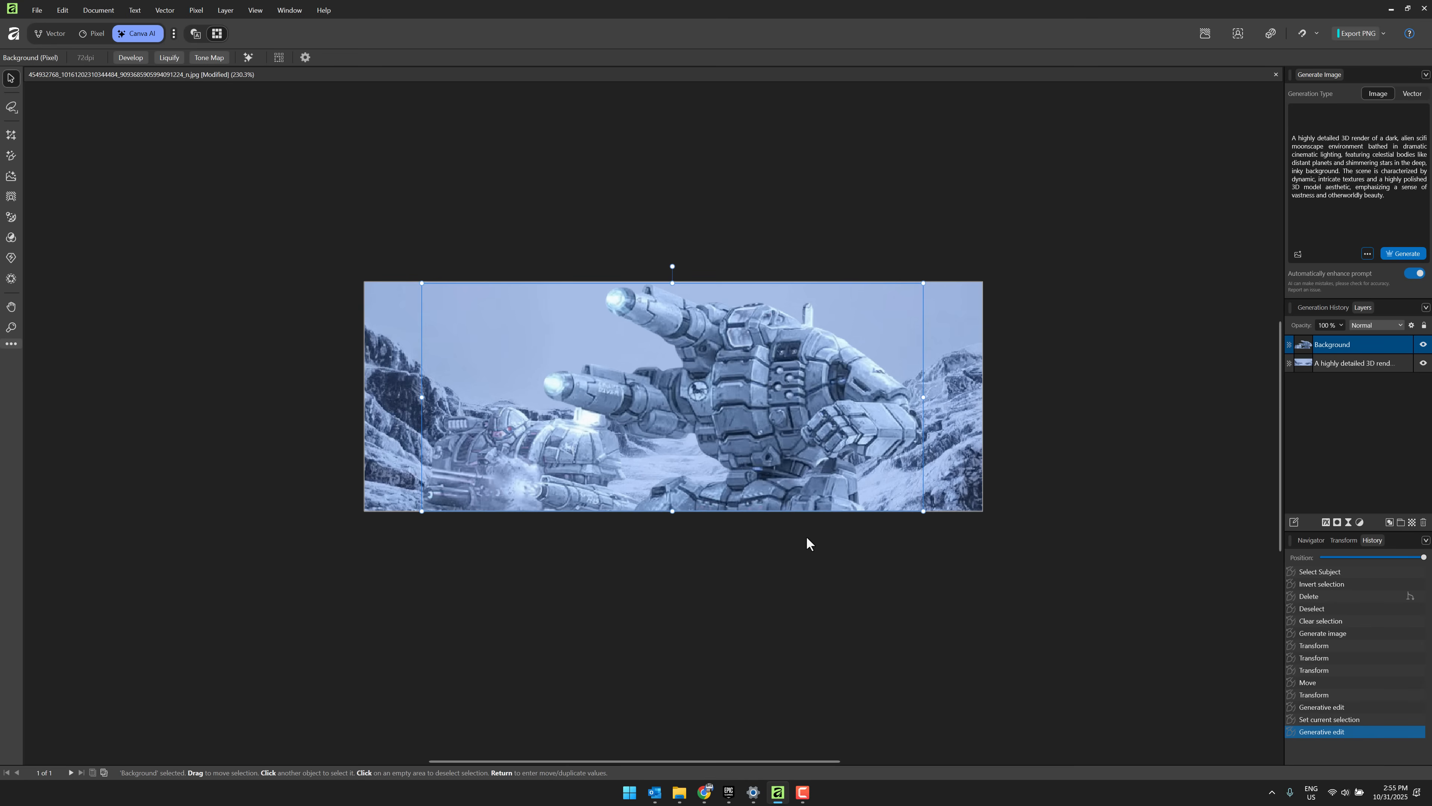
left_click(164, 228)
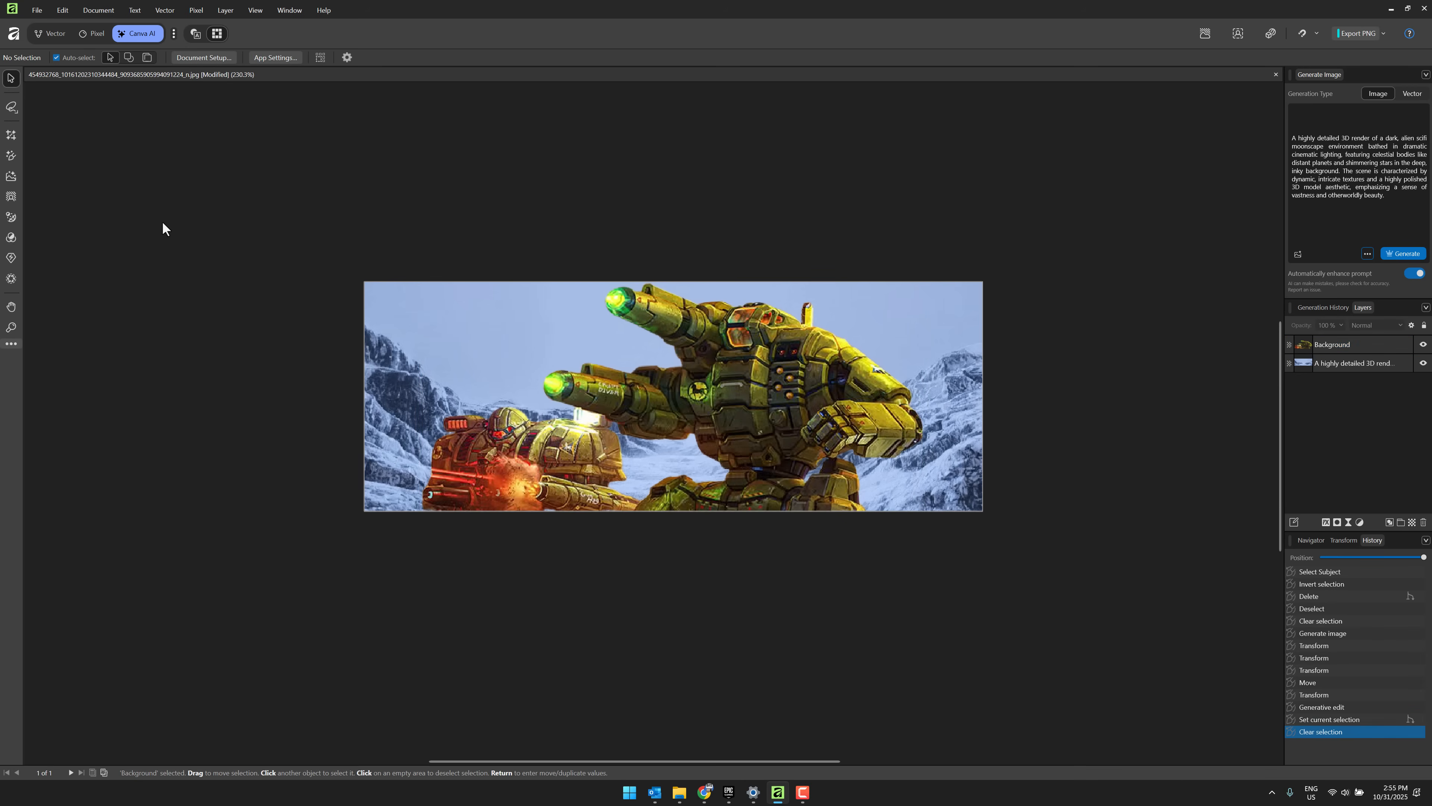
mouse_move(11, 155)
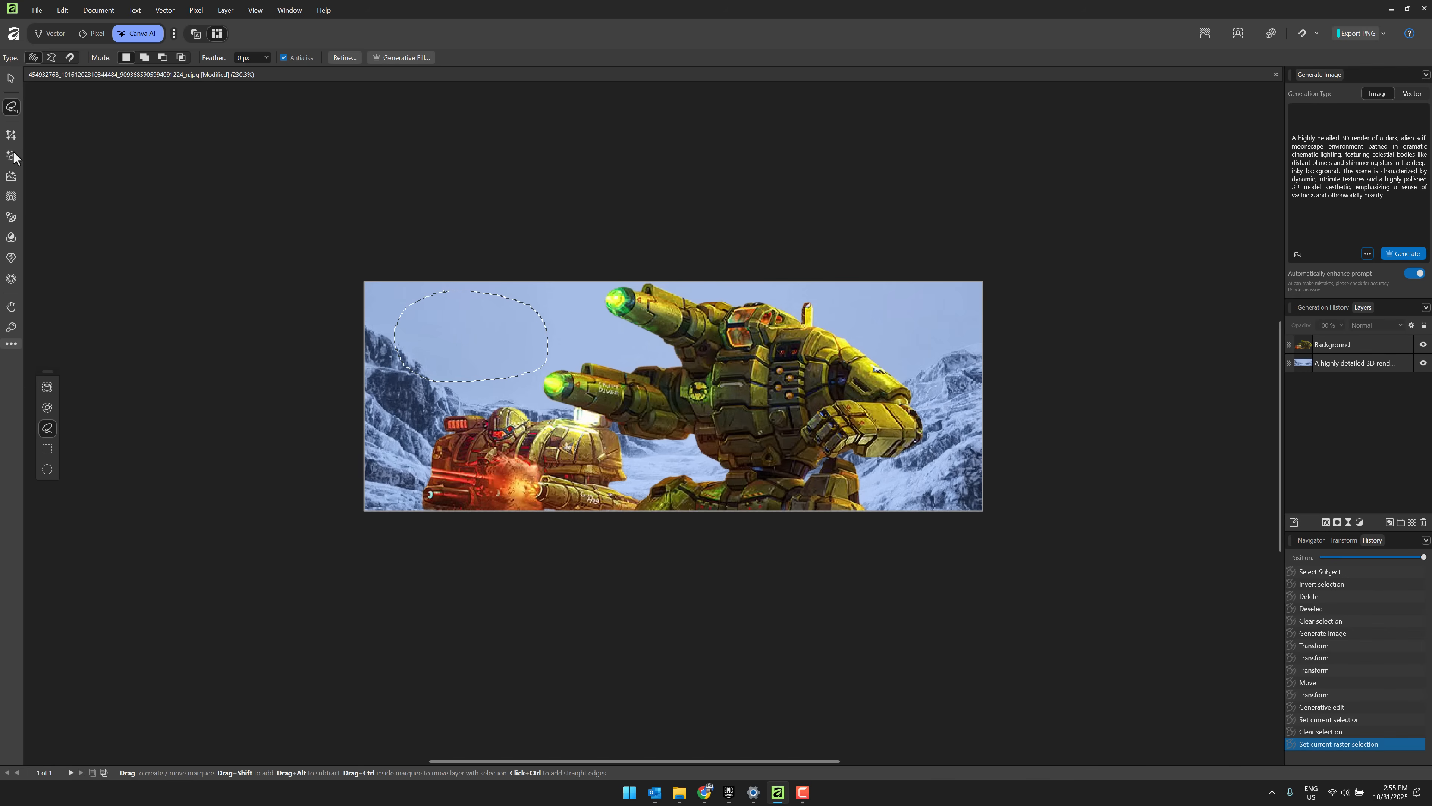
Step: Generative Fill the lassoed sky with 'Add a sci-fi jet fighter', Image count 4, and apply
left_click(403, 58)
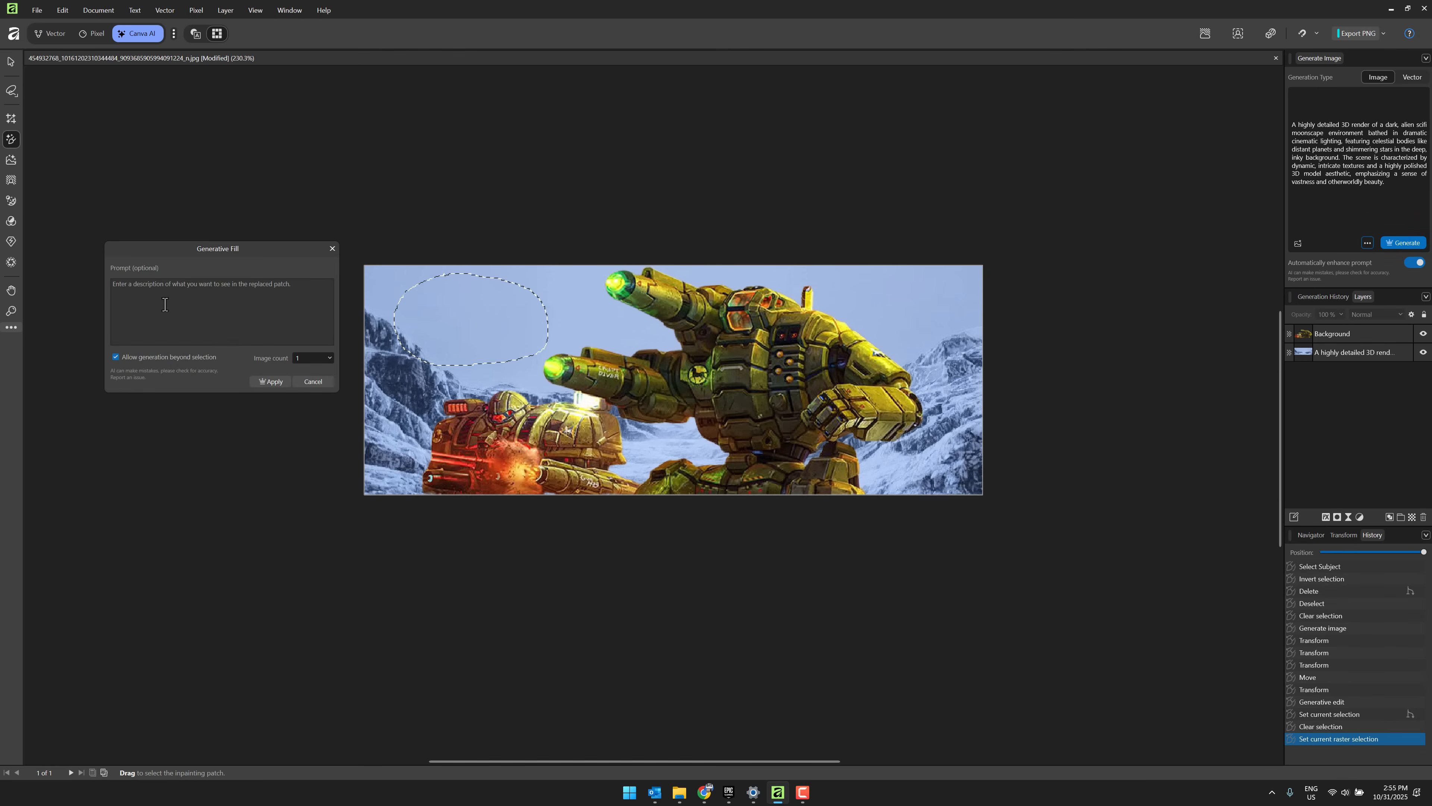
type("Add a sci-fi j")
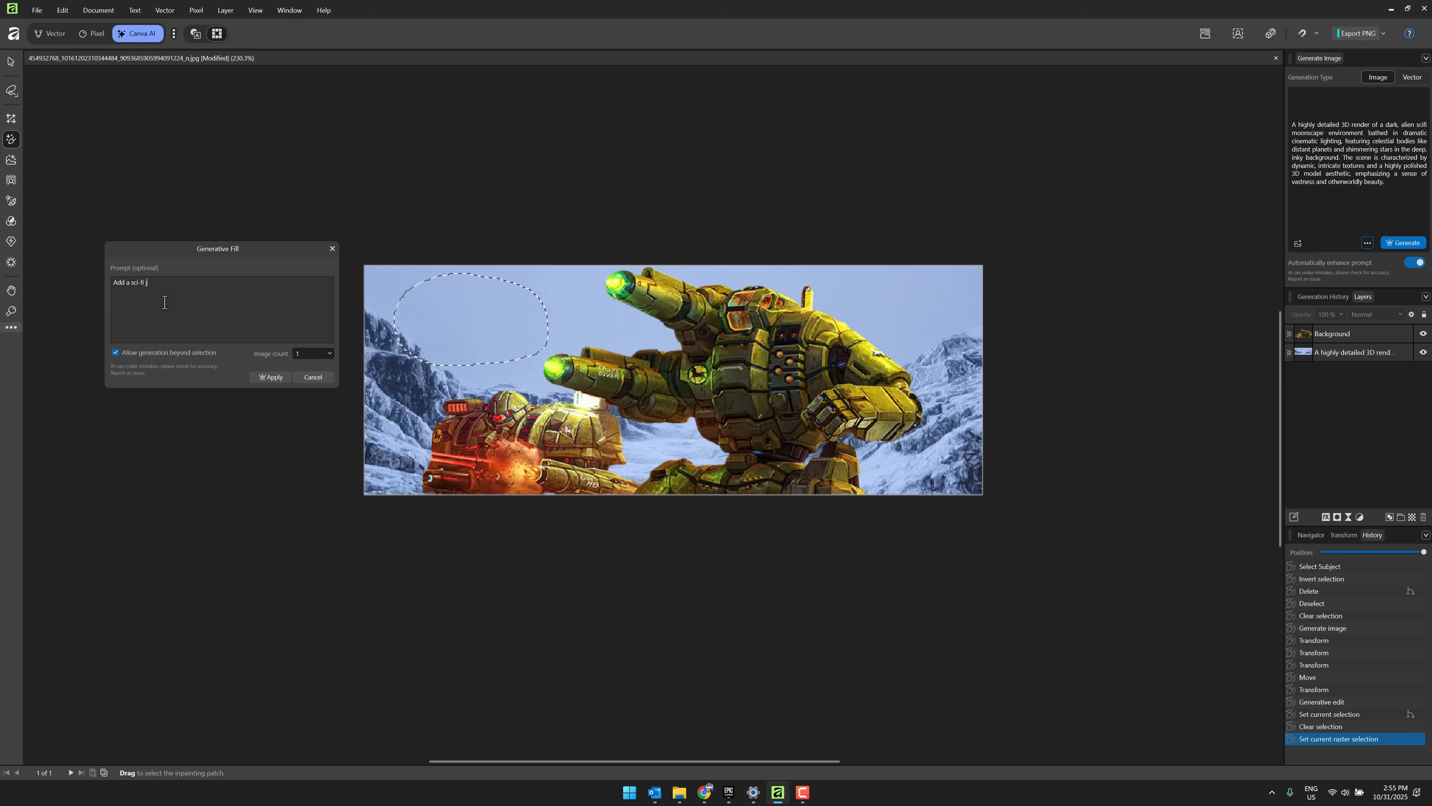
type("et fighter")
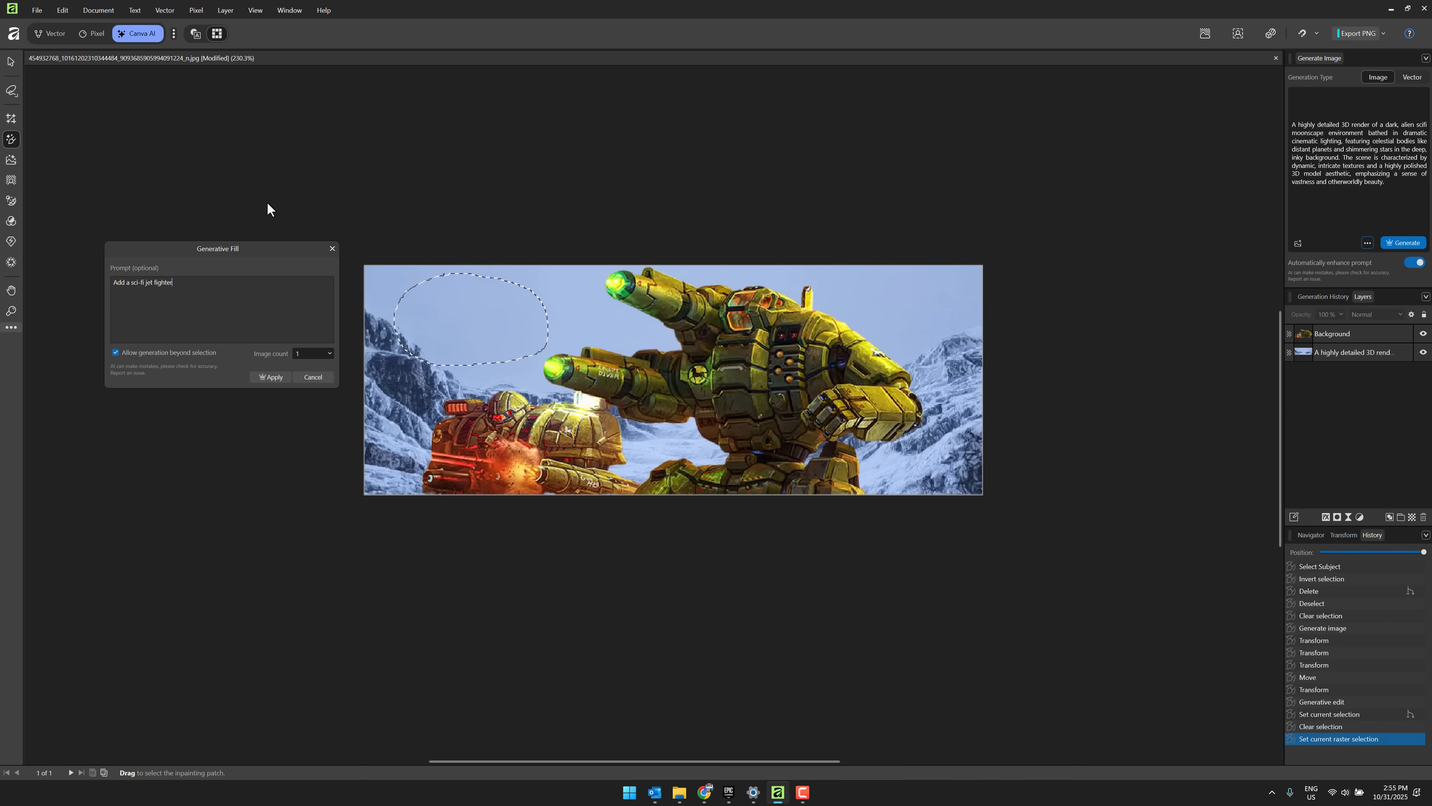
mouse_move(334, 364)
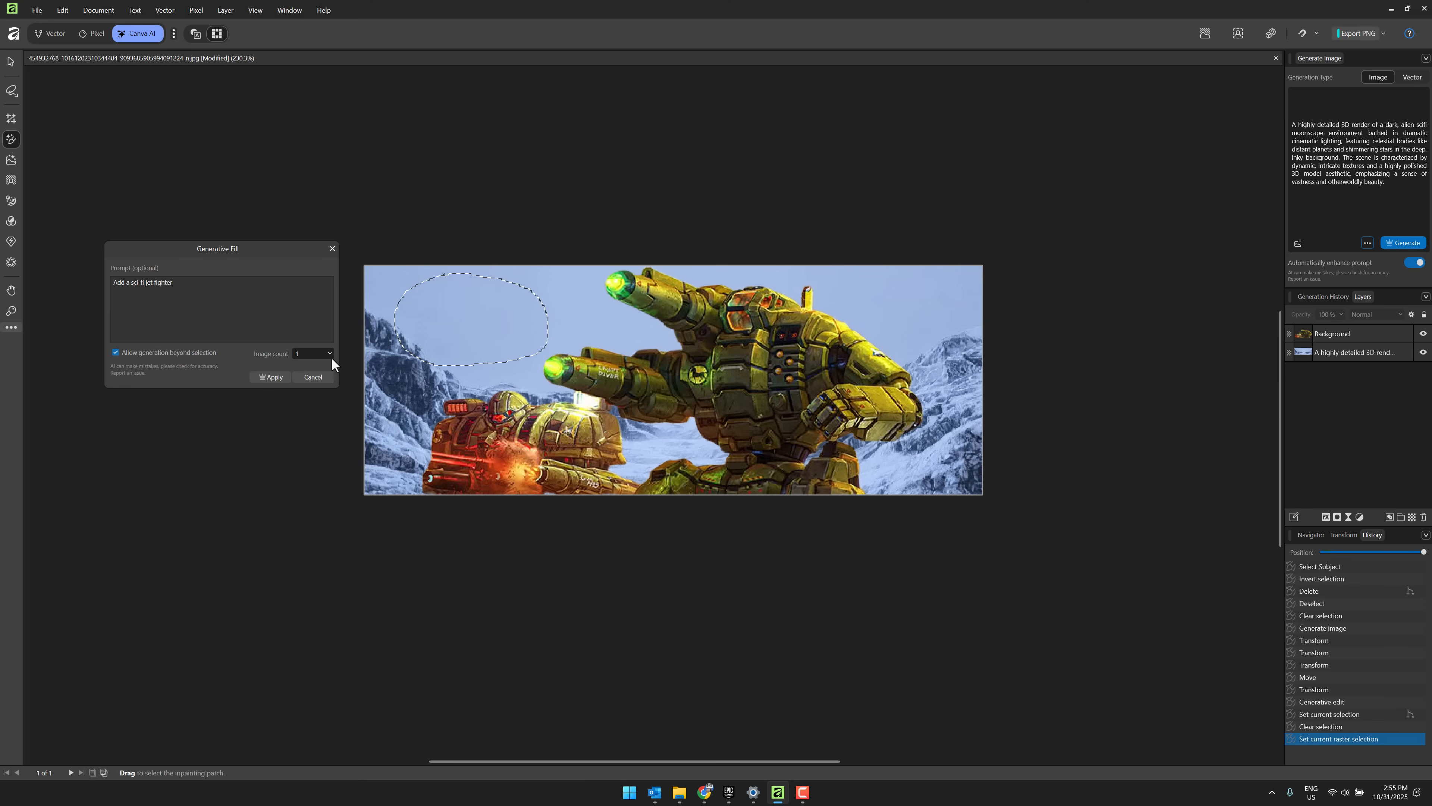
left_click(326, 354)
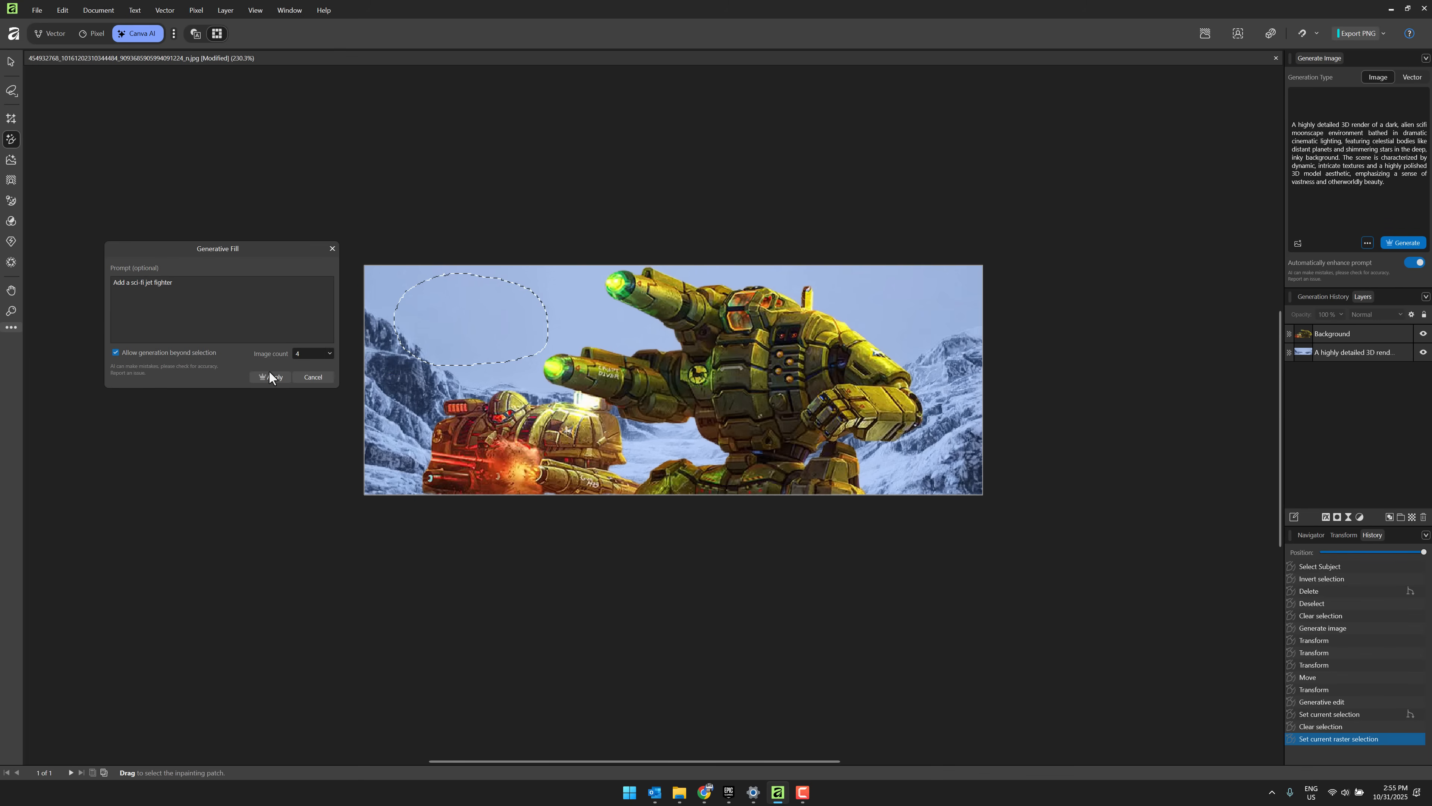
left_click(268, 376)
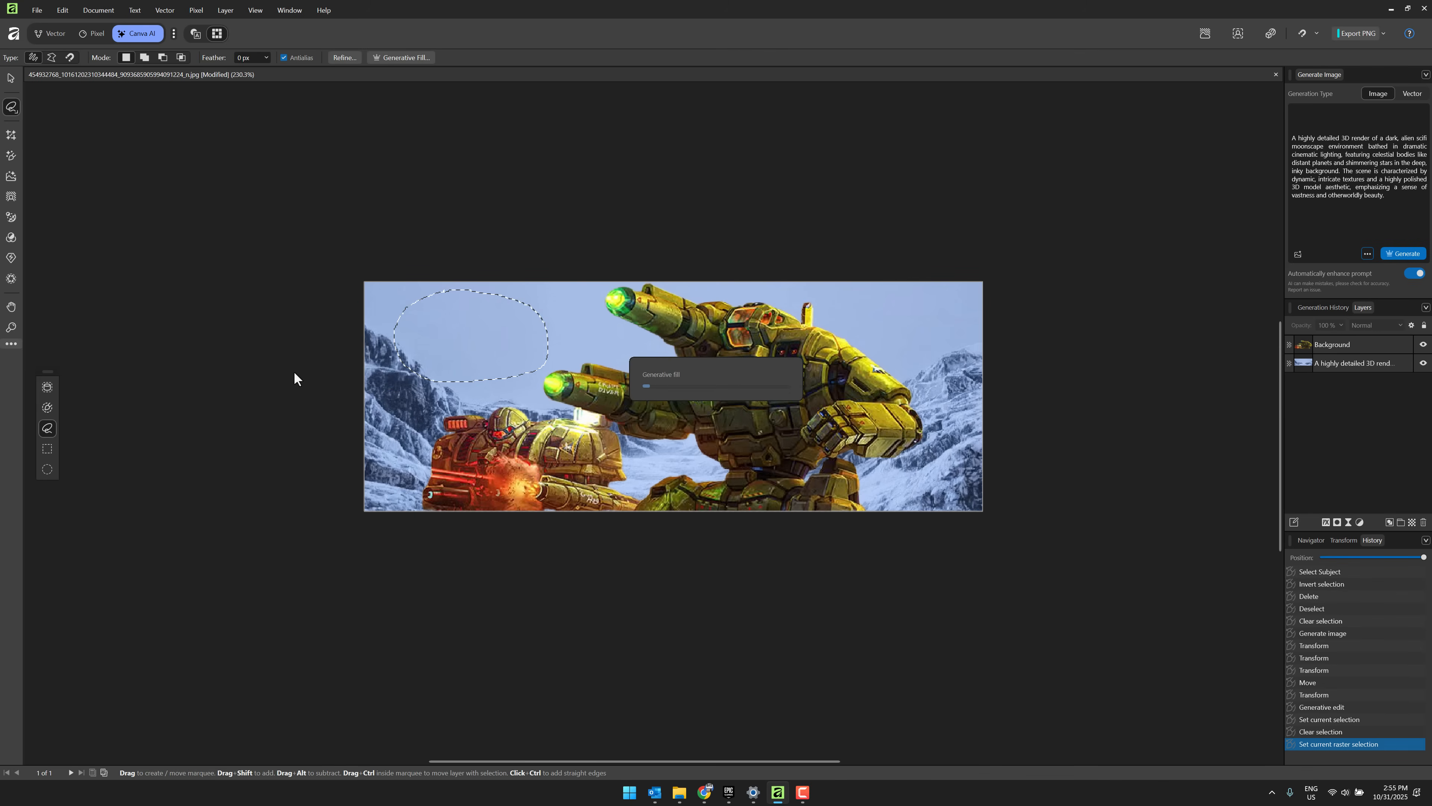
mouse_move(438, 317)
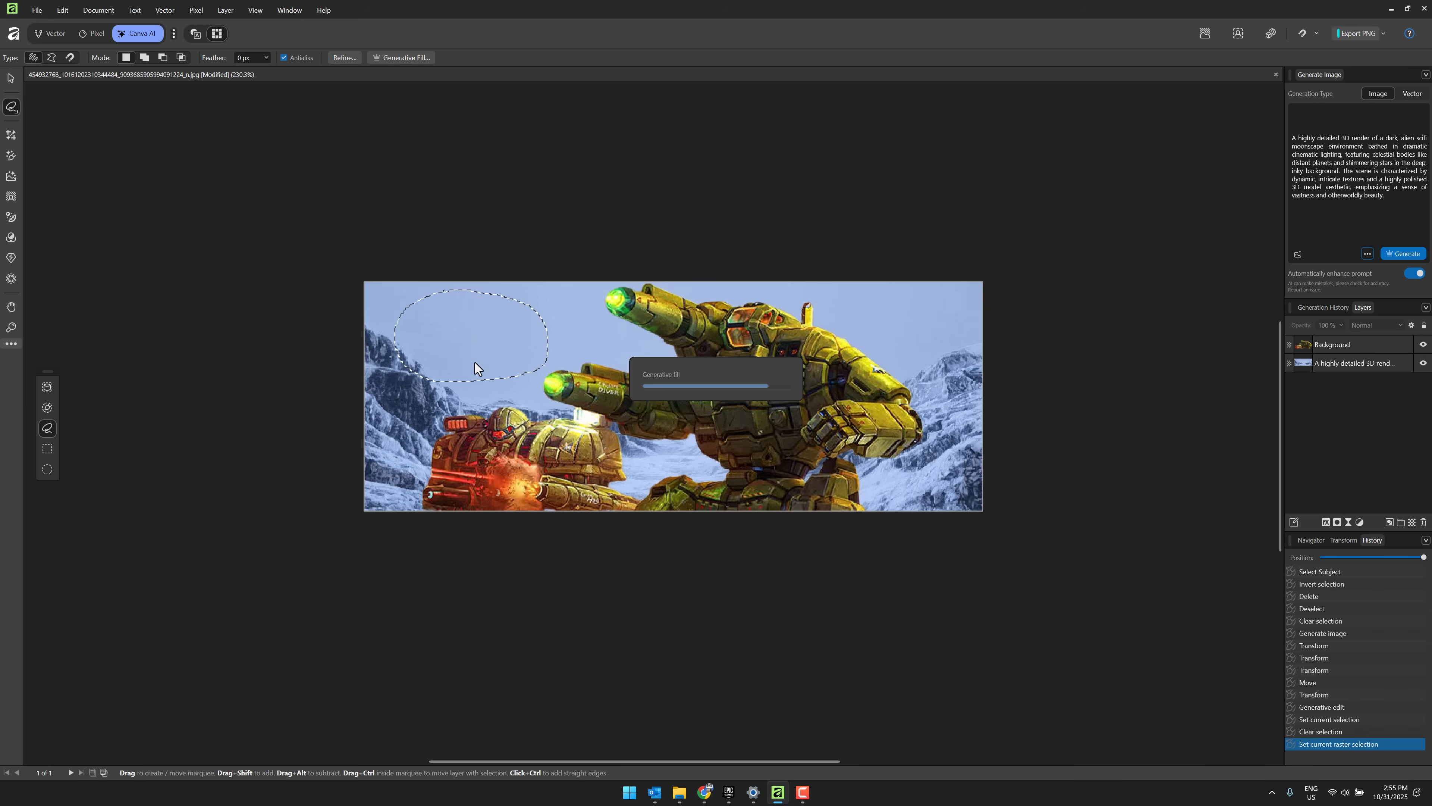
mouse_move(718, 381)
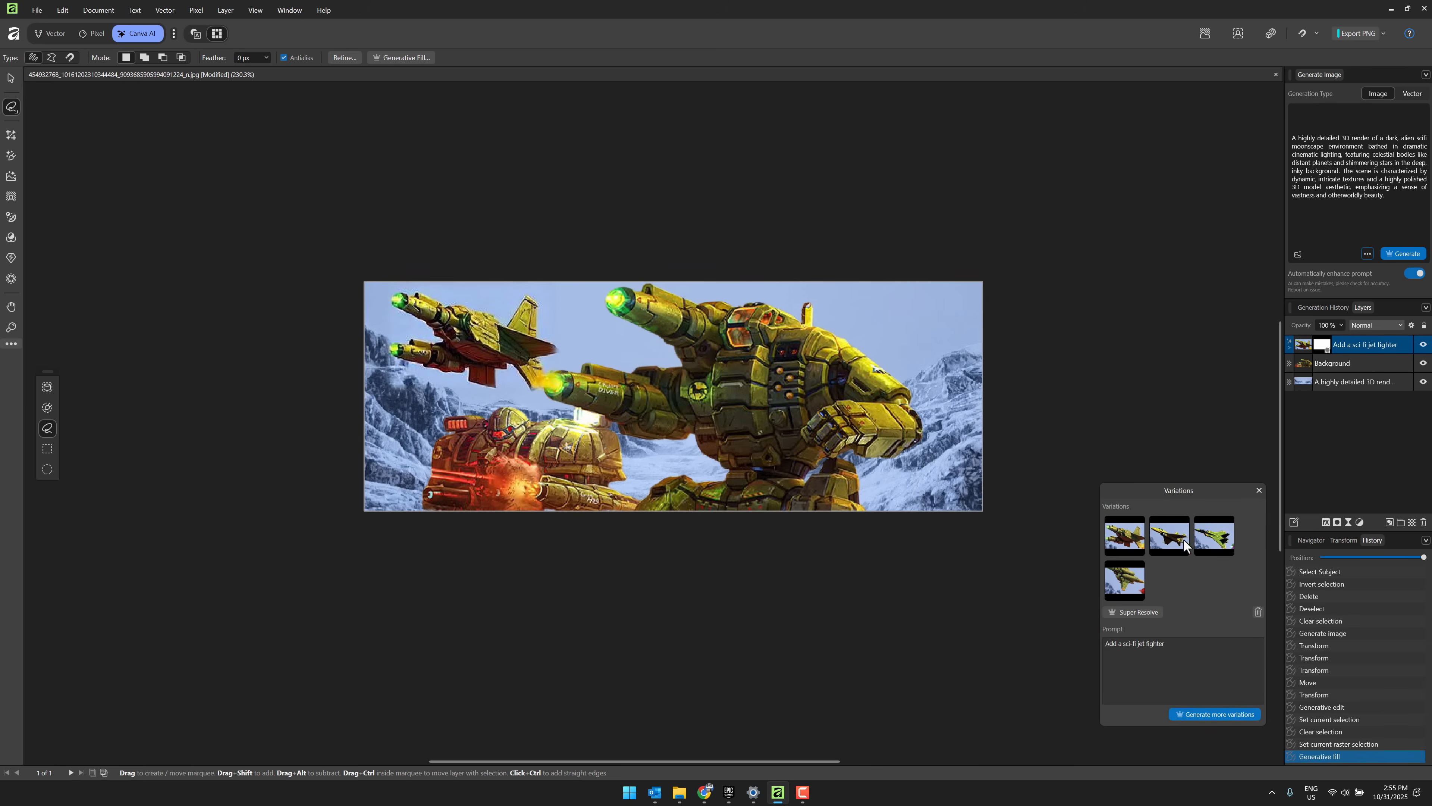
Step: Try the jet fighter variations and settle on the olive fighter in the upper-left sky
left_click(1124, 583)
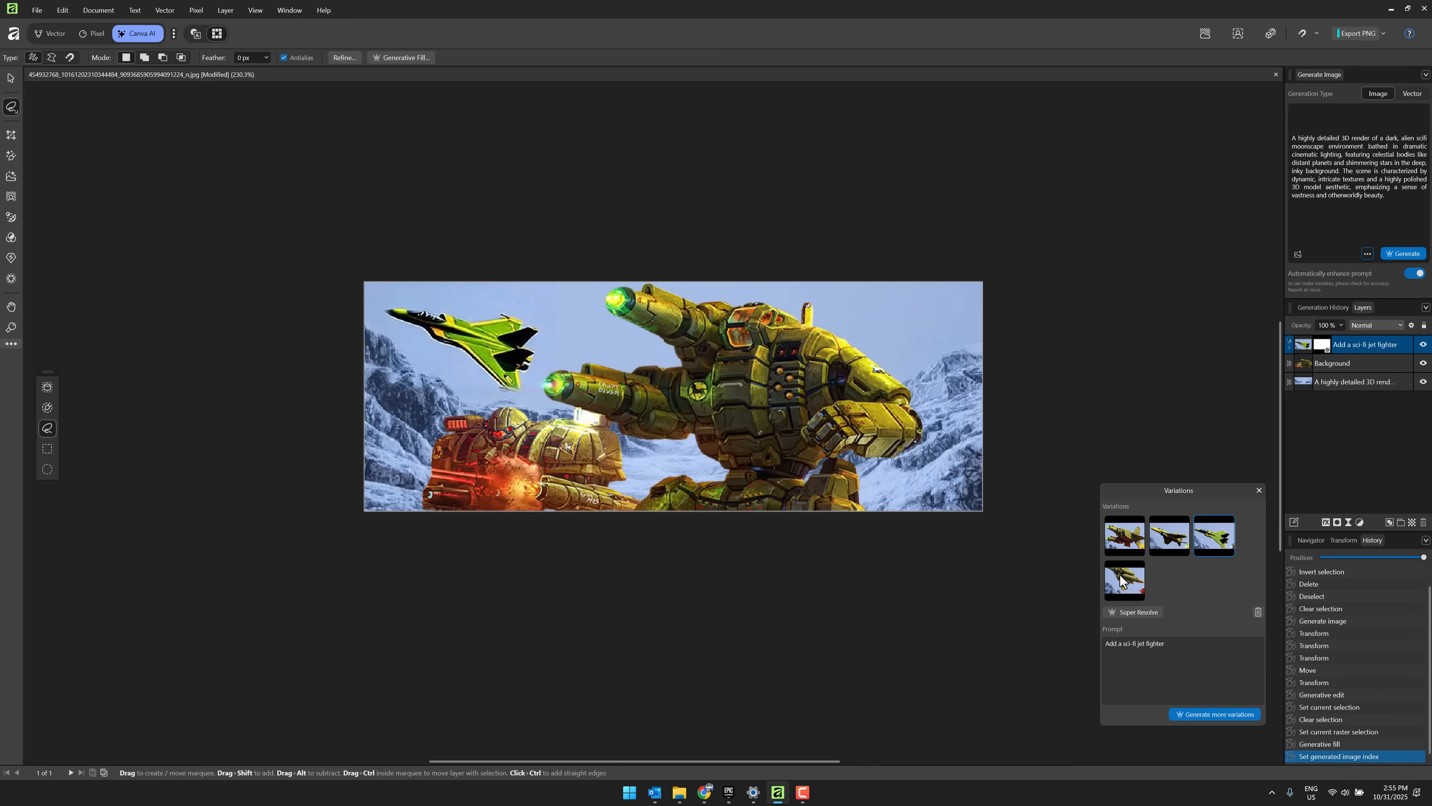
left_click(1122, 581)
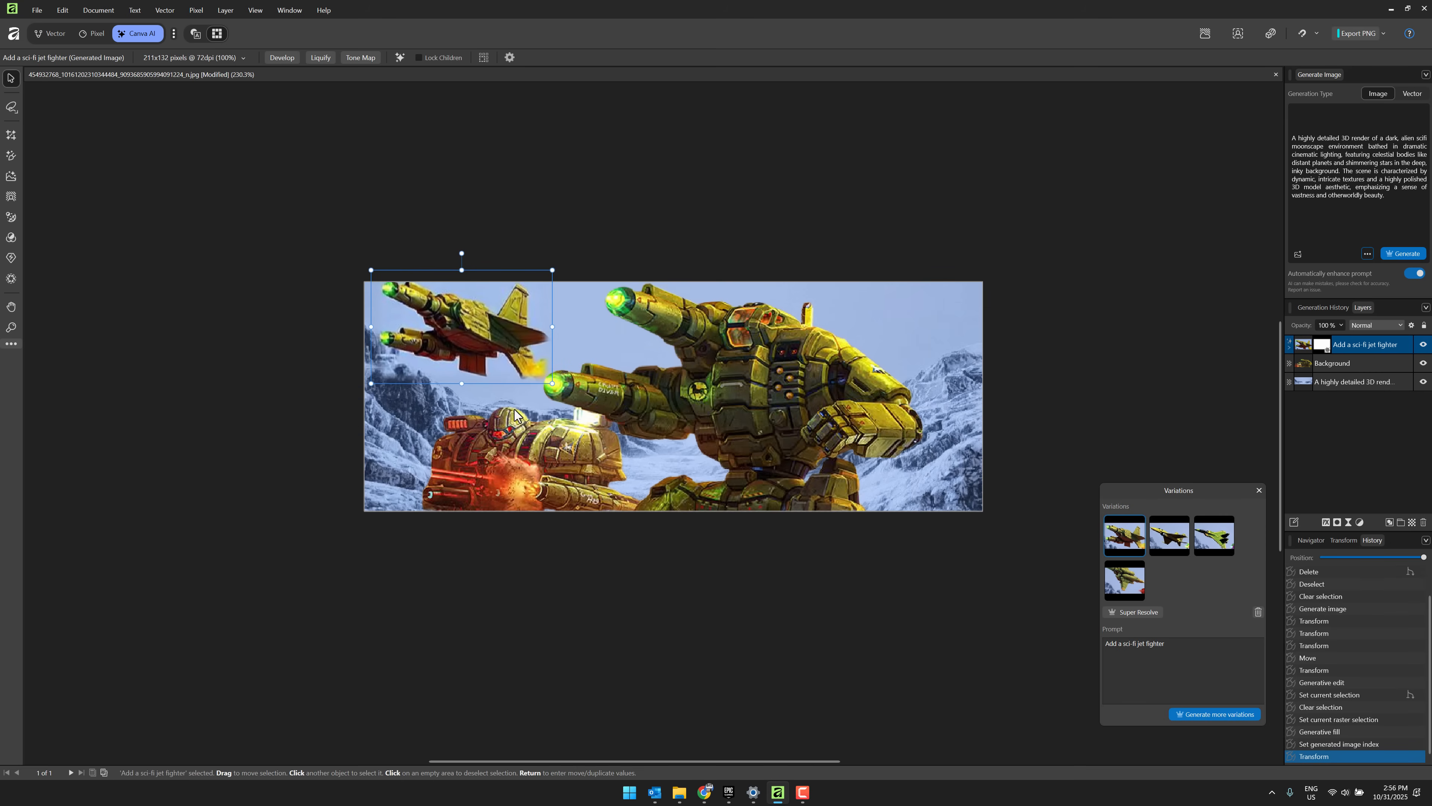
mouse_move(647, 420)
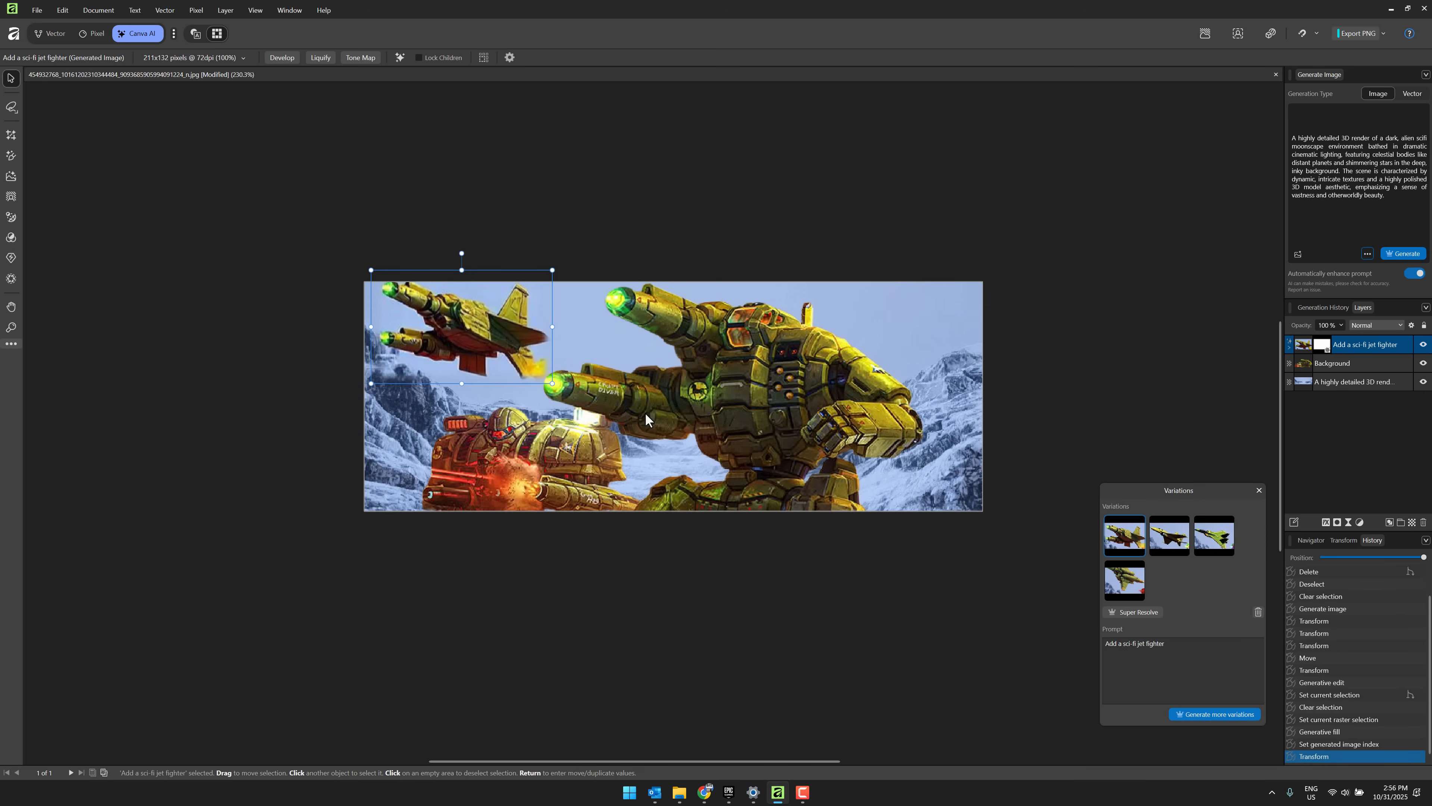
Step: Open images.jpg and Super Resolve it at 118% with Scale document to fit enabled
left_click(36, 10)
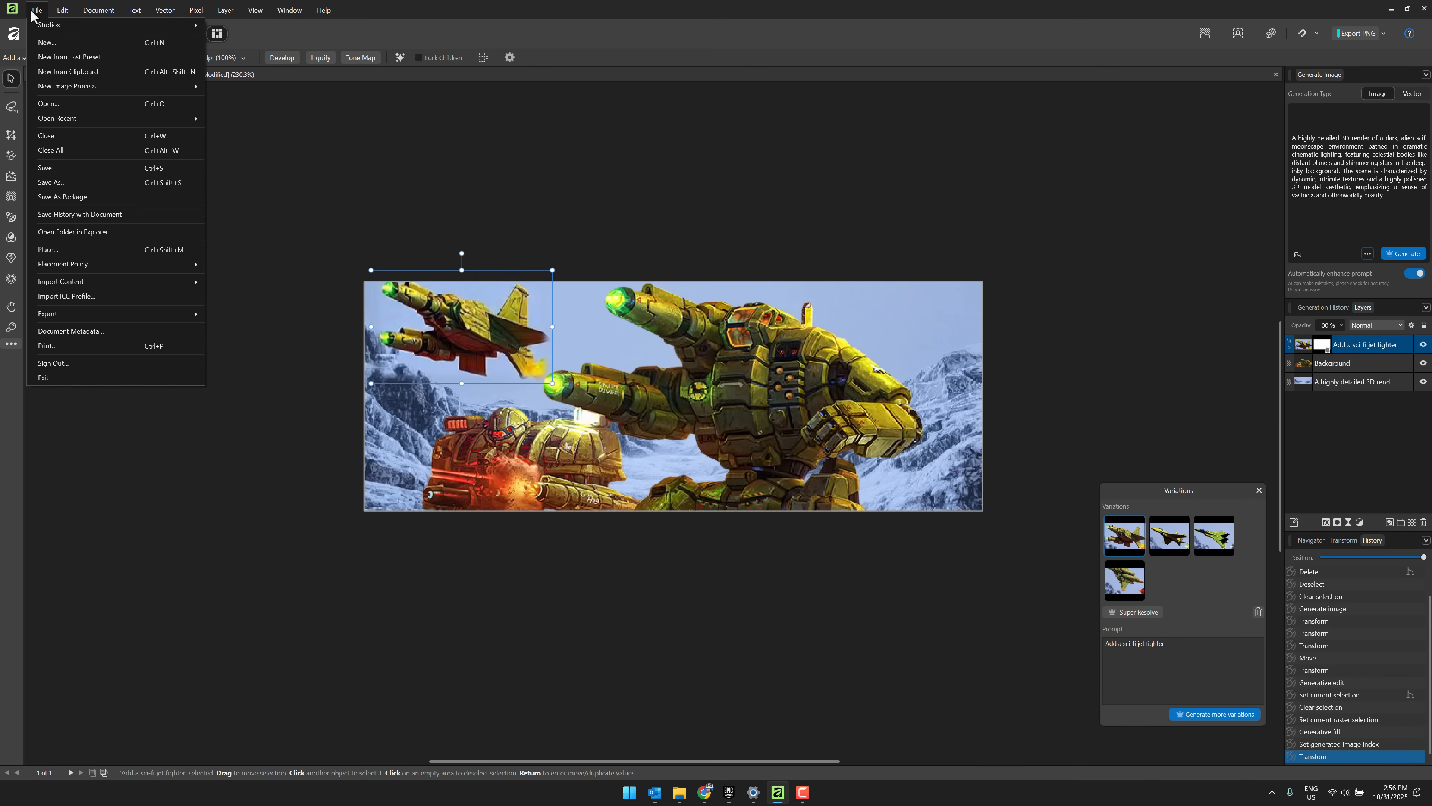
mouse_move(66, 107)
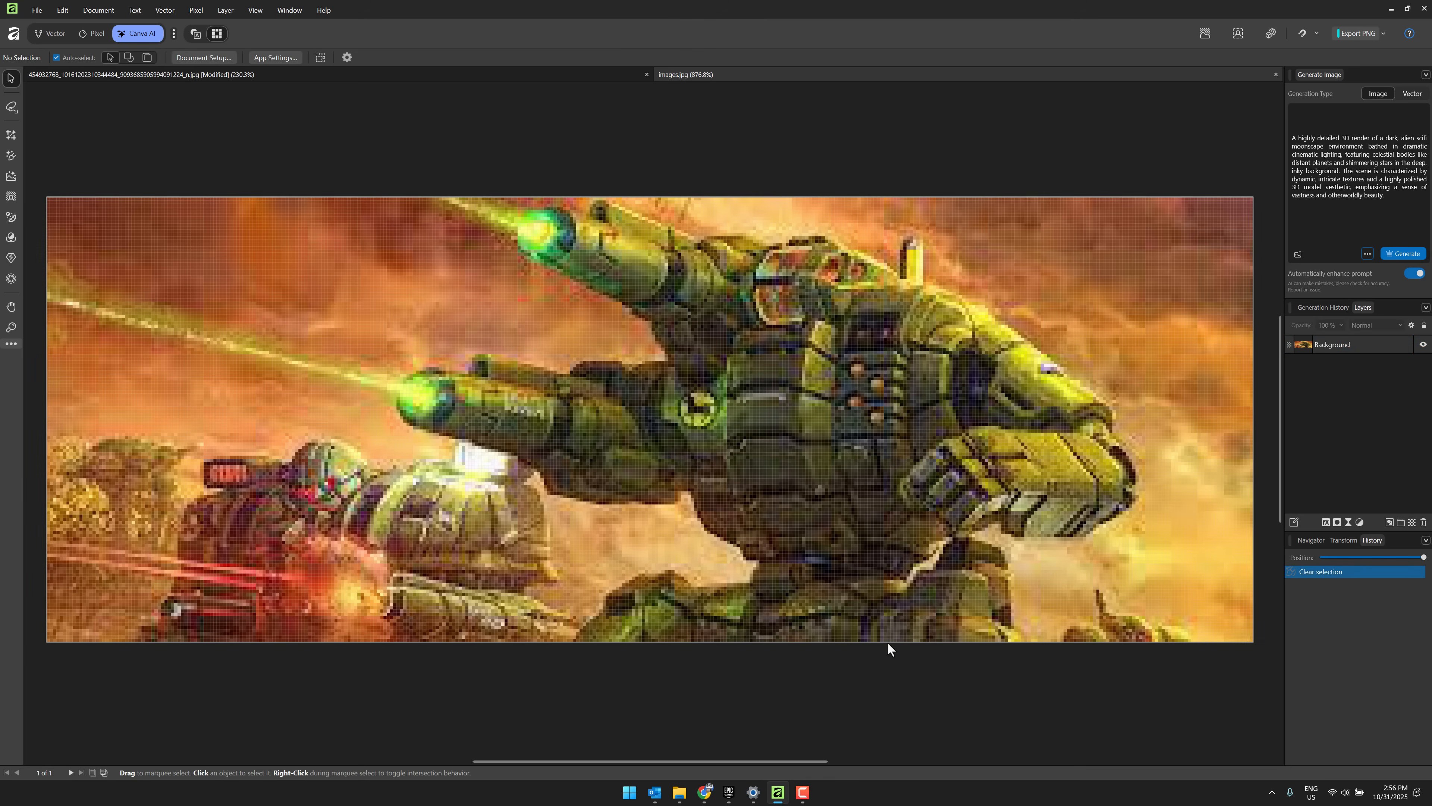
mouse_move(12, 264)
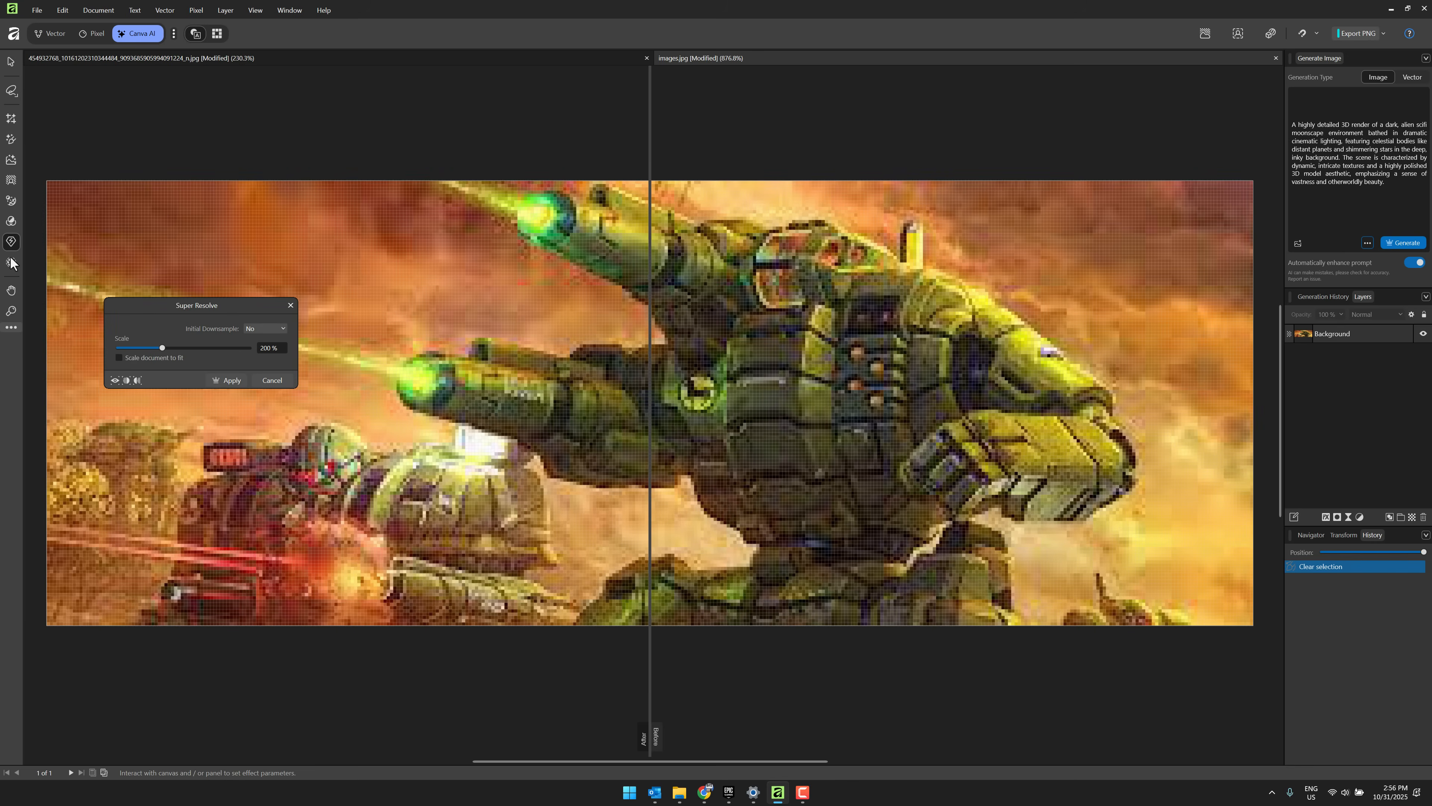
left_click(119, 357)
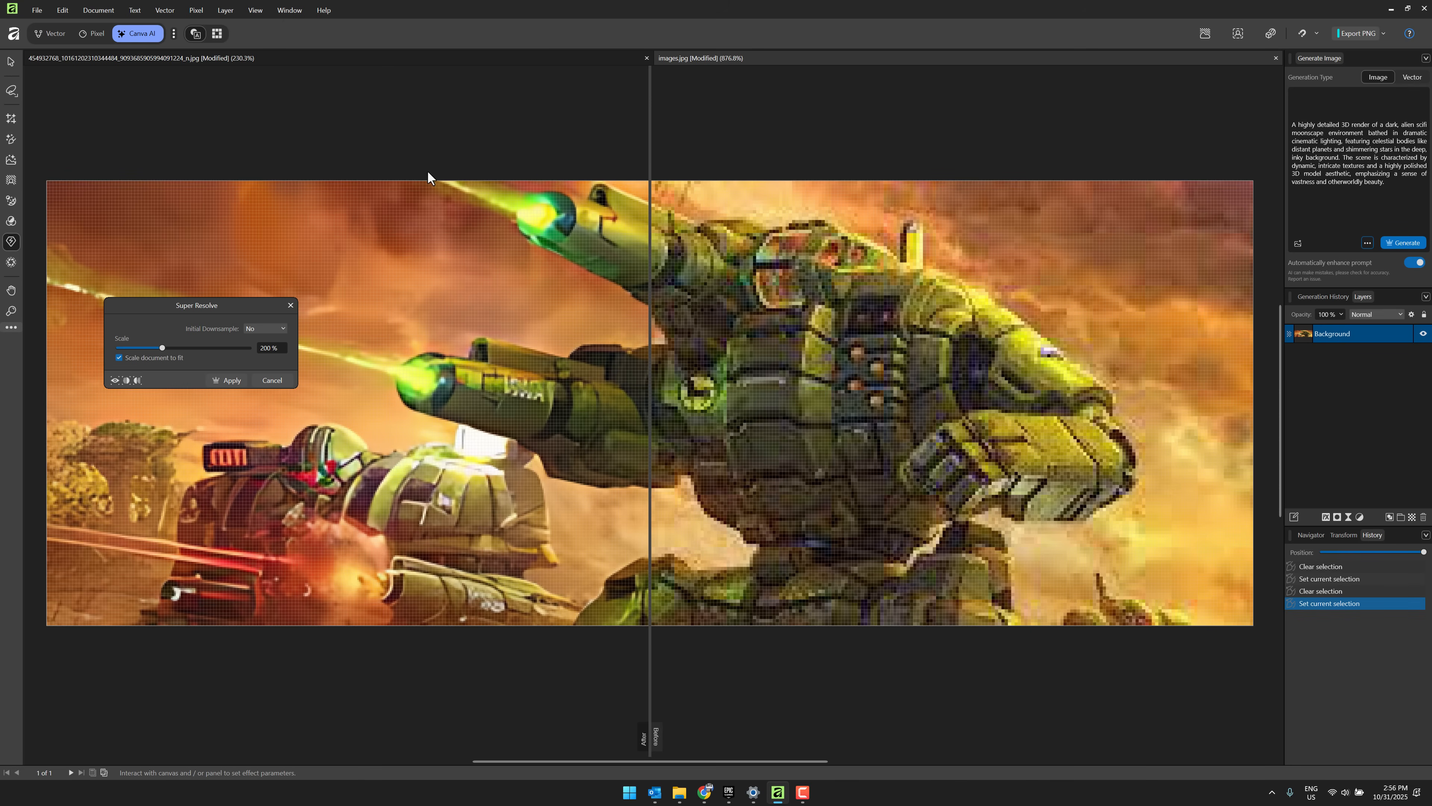
mouse_move(289, 9)
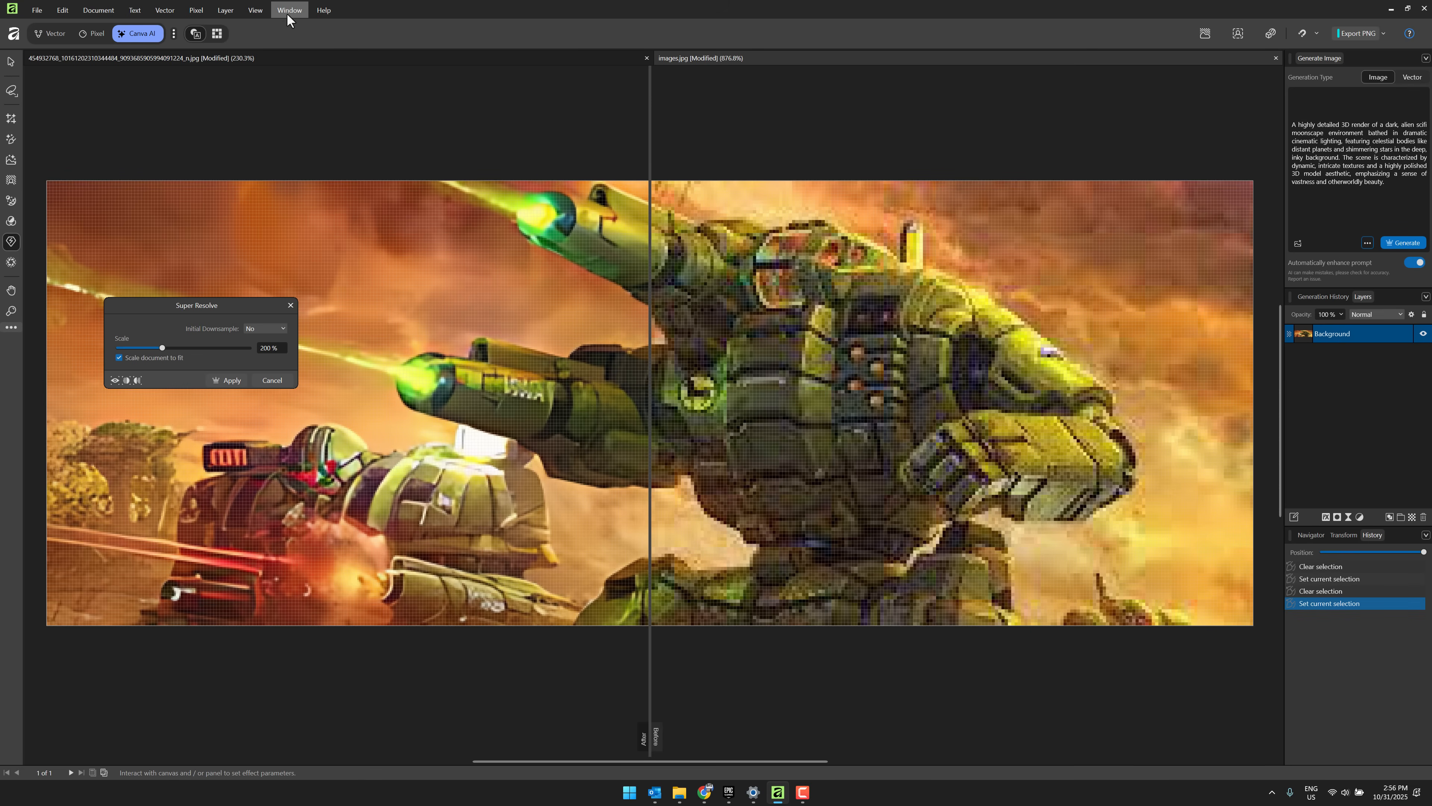
left_click(256, 10)
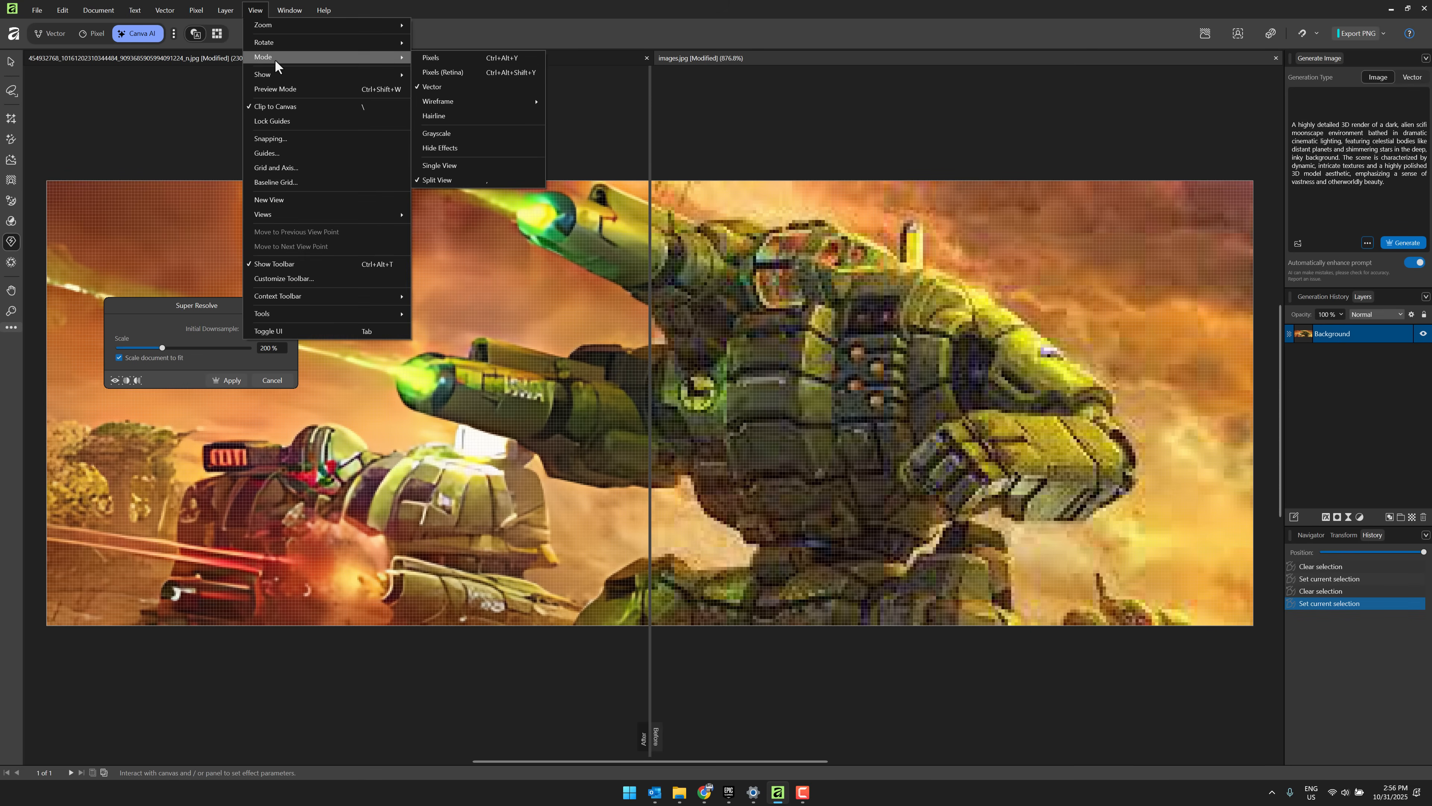
left_click(264, 73)
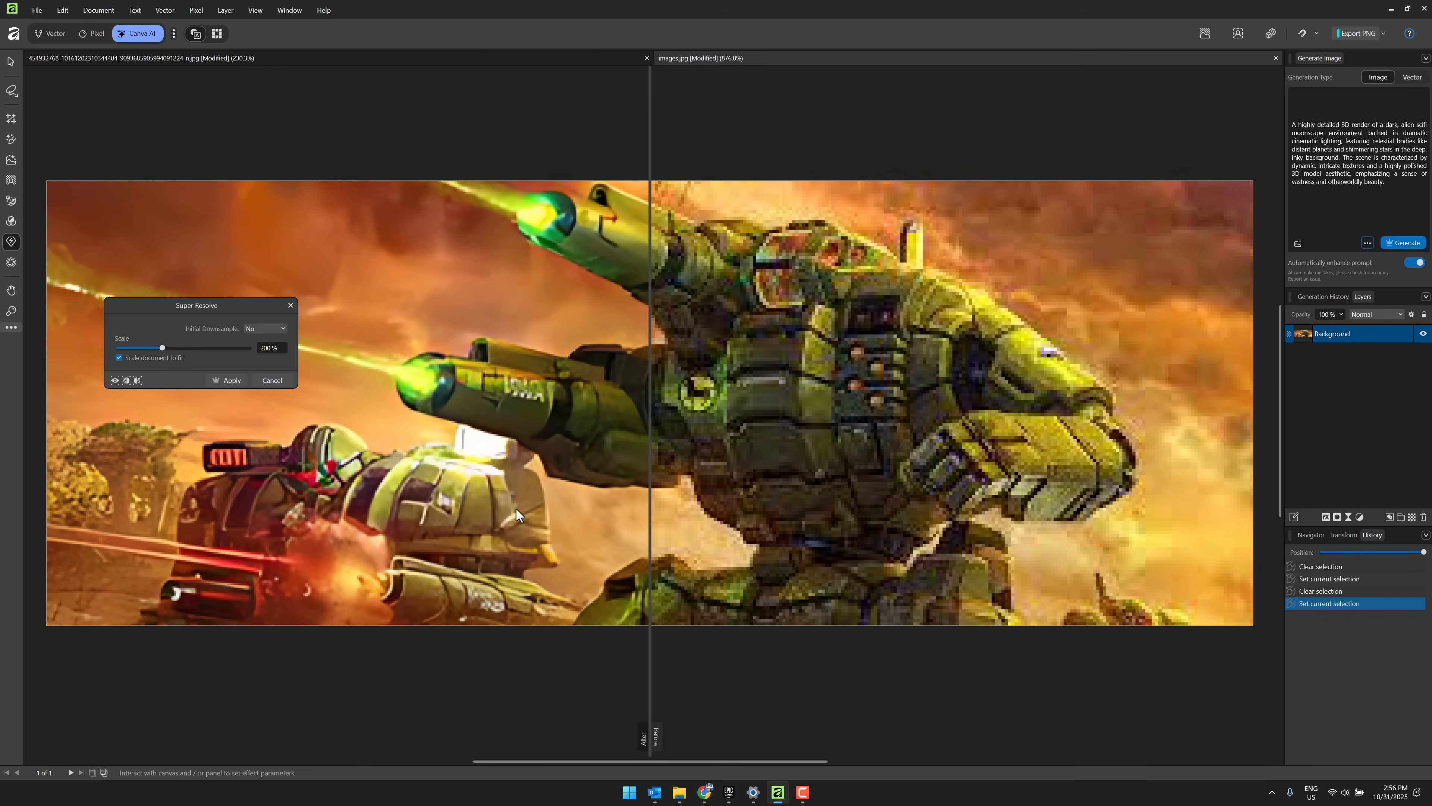
mouse_move(864, 721)
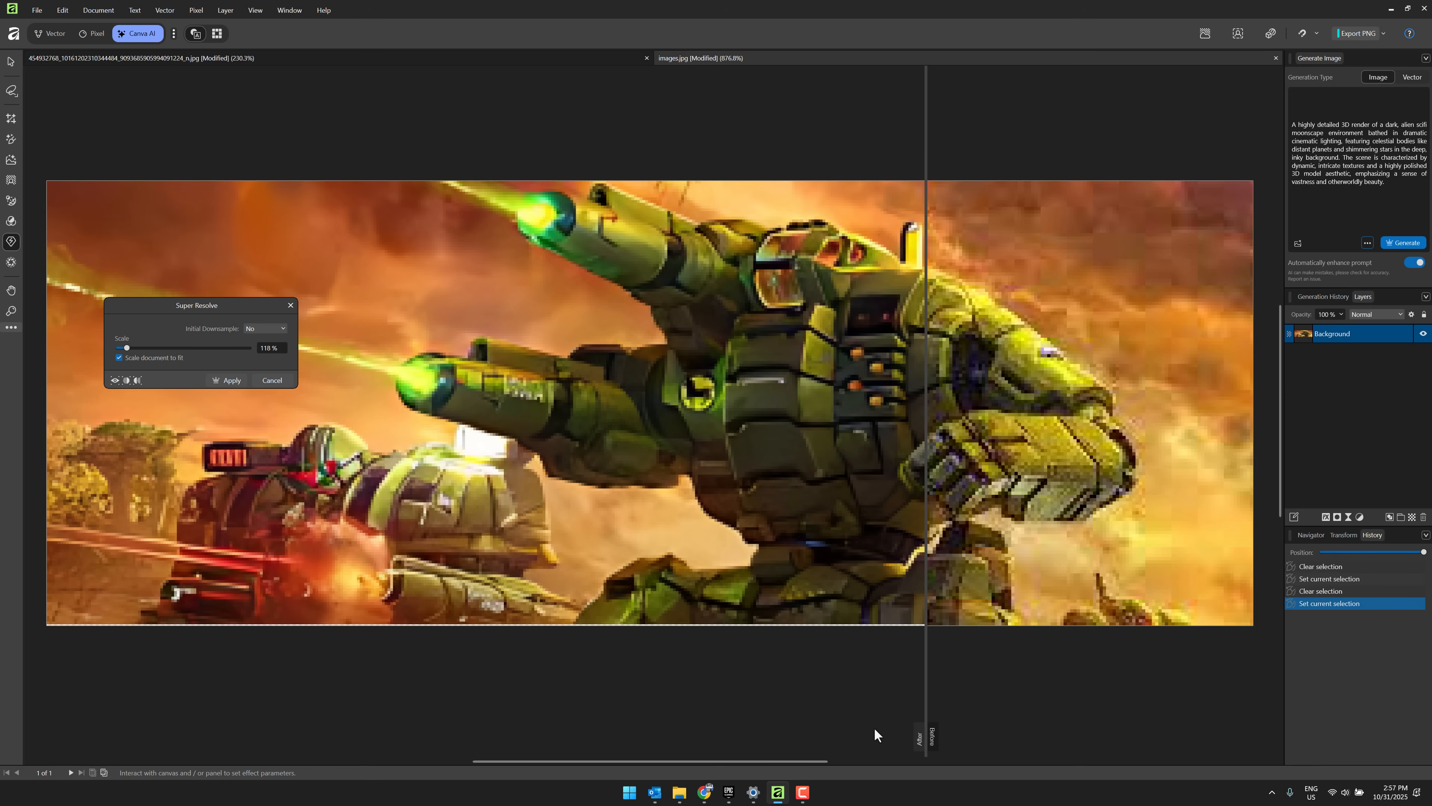
mouse_move(925, 736)
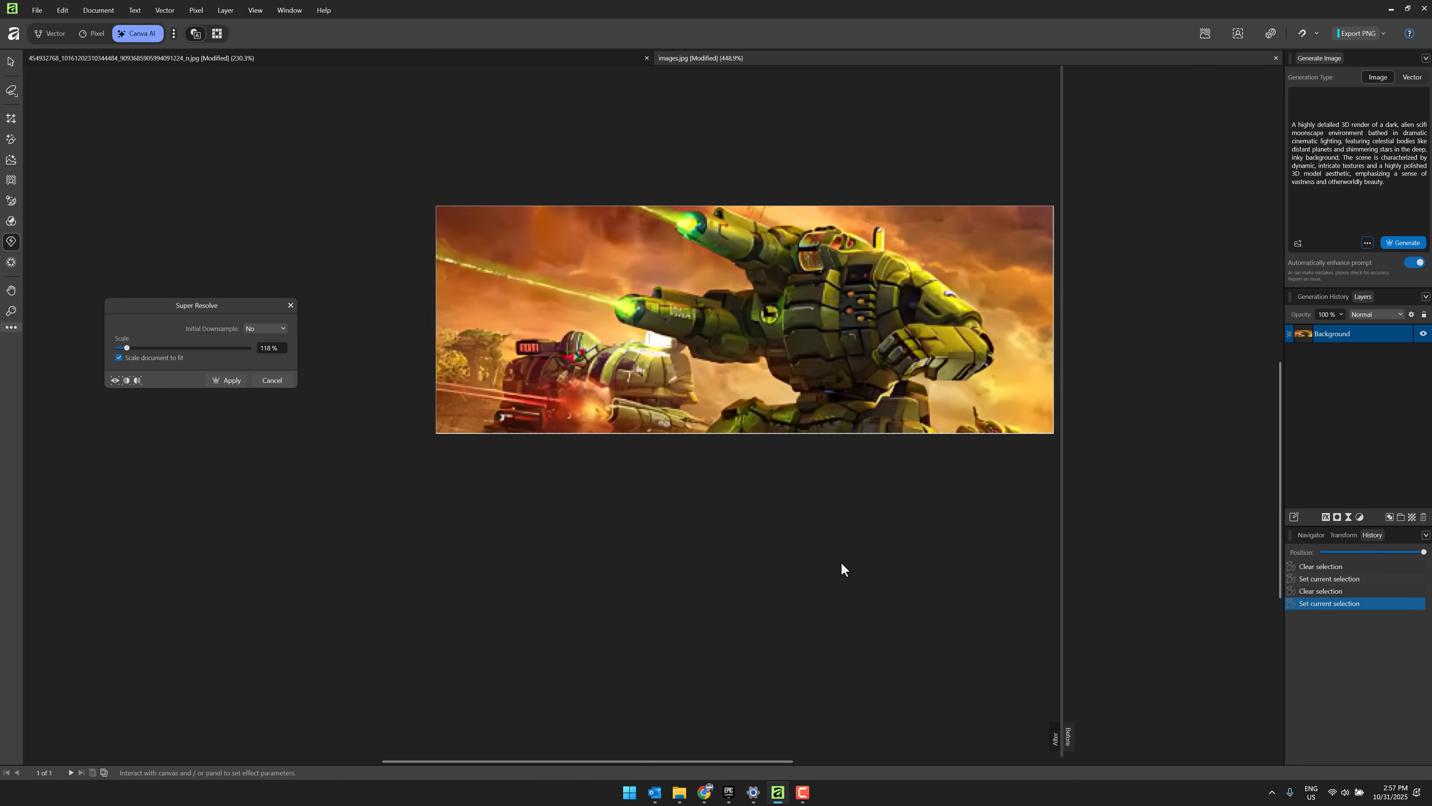
left_click(229, 381)
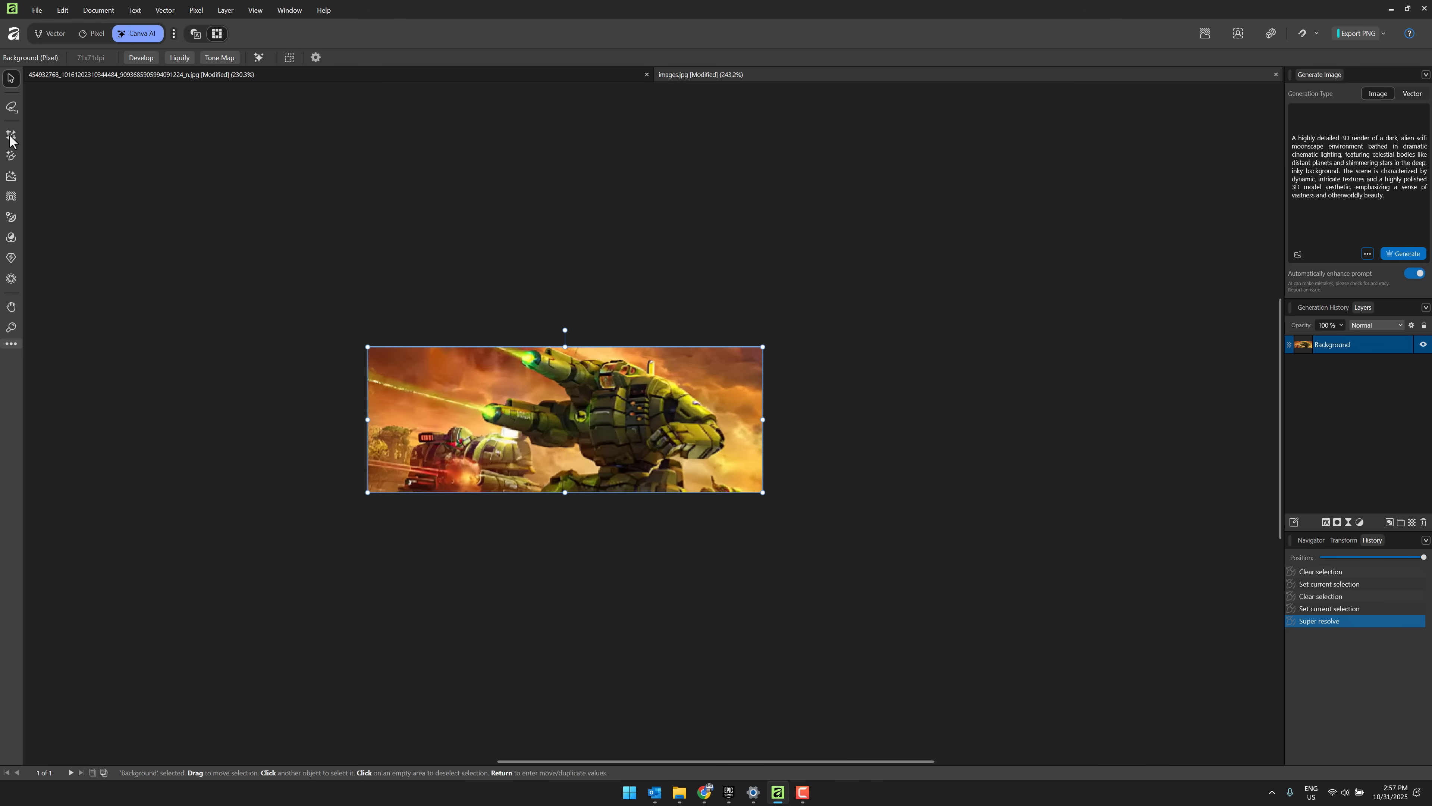
Step: Generatively expand the canvas left and upward, adding palm trees and more cloudy sky
left_click(11, 138)
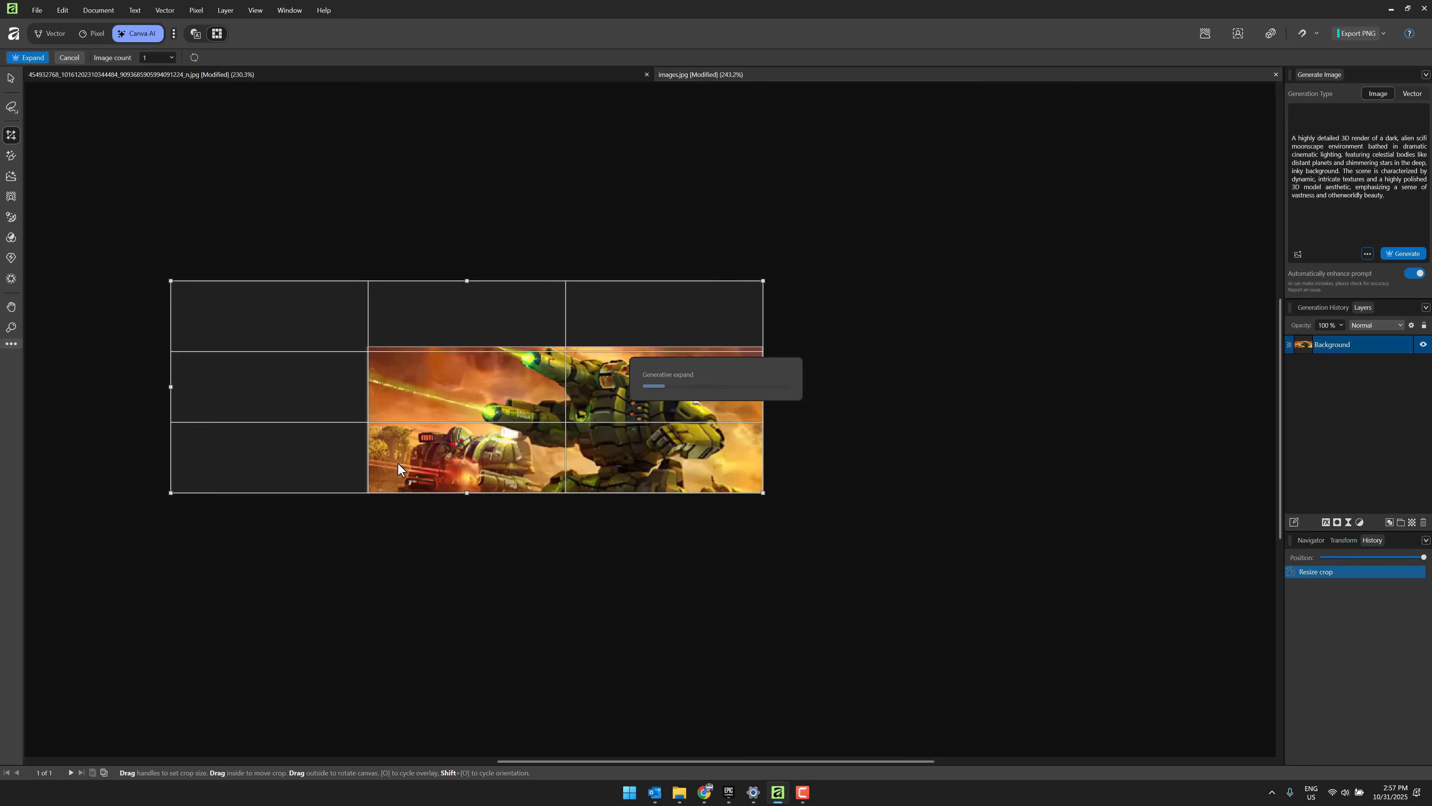
mouse_move(276, 411)
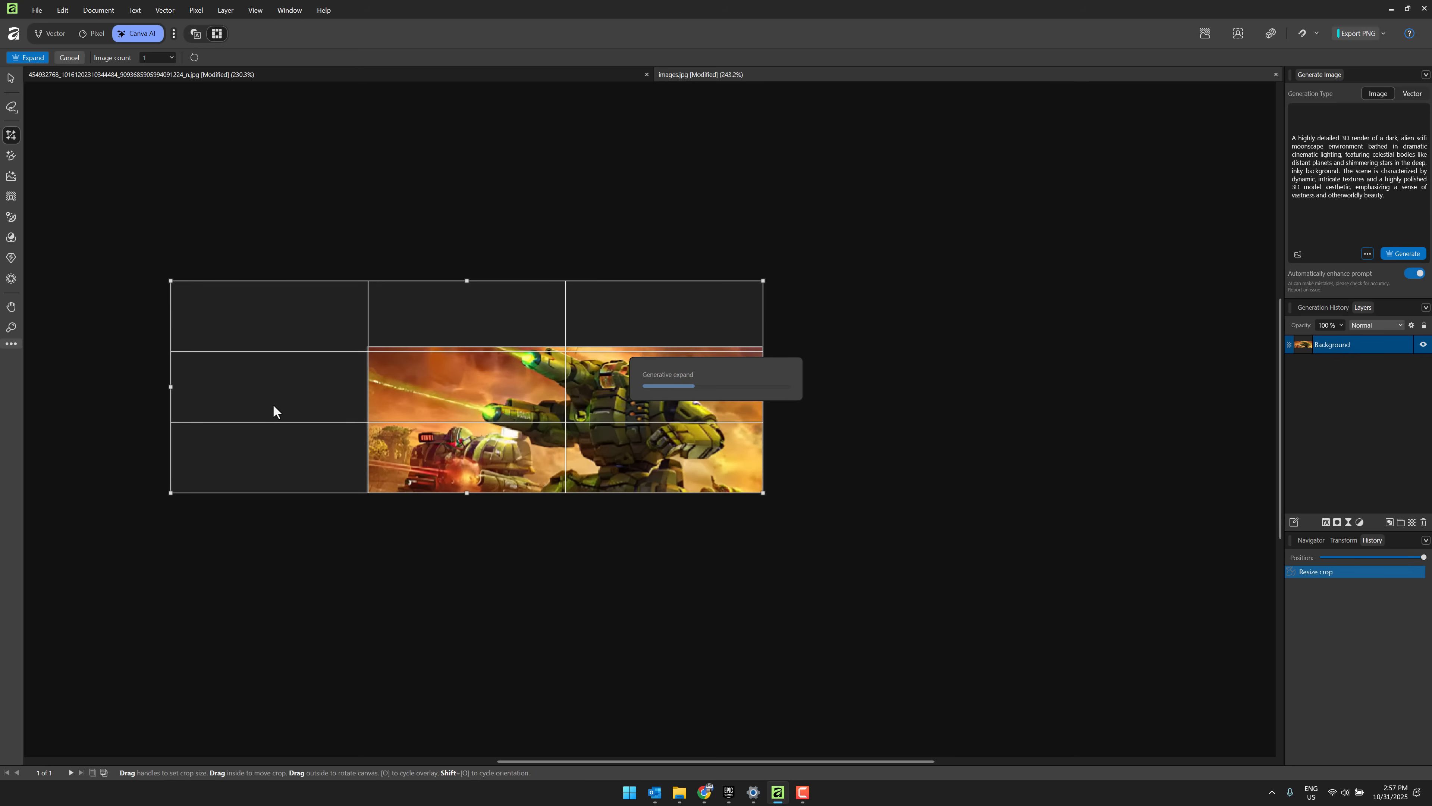
mouse_move(374, 321)
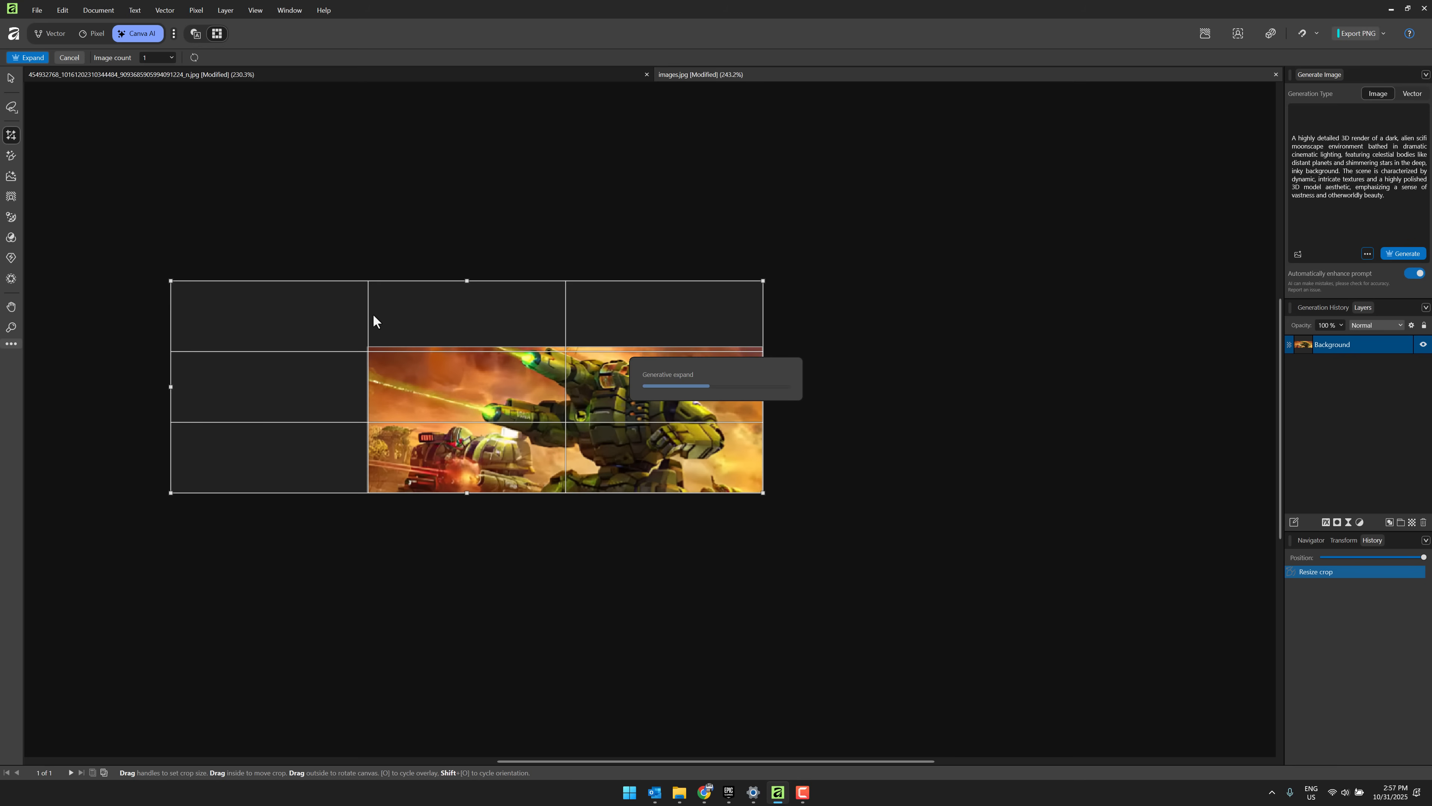
mouse_move(733, 333)
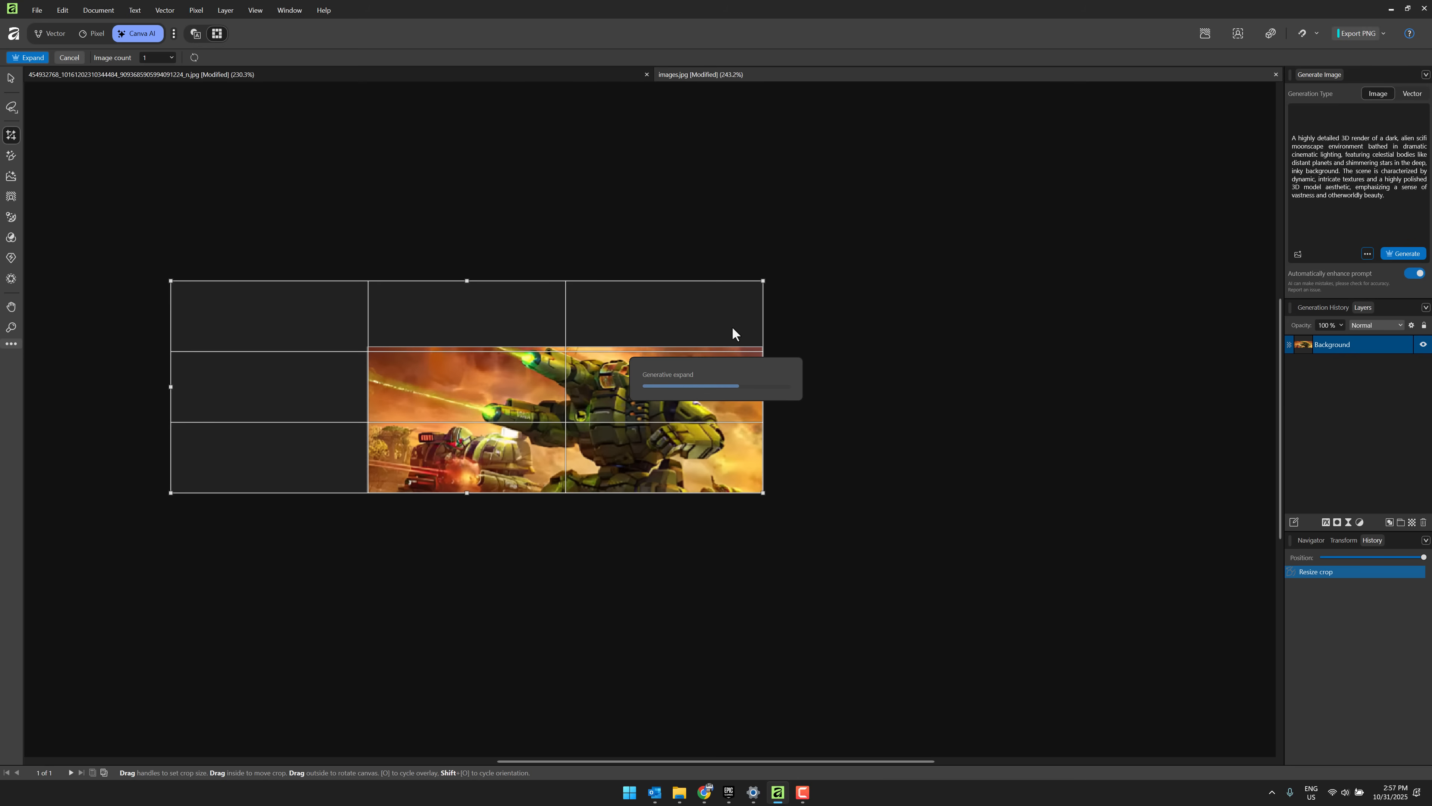
mouse_move(487, 369)
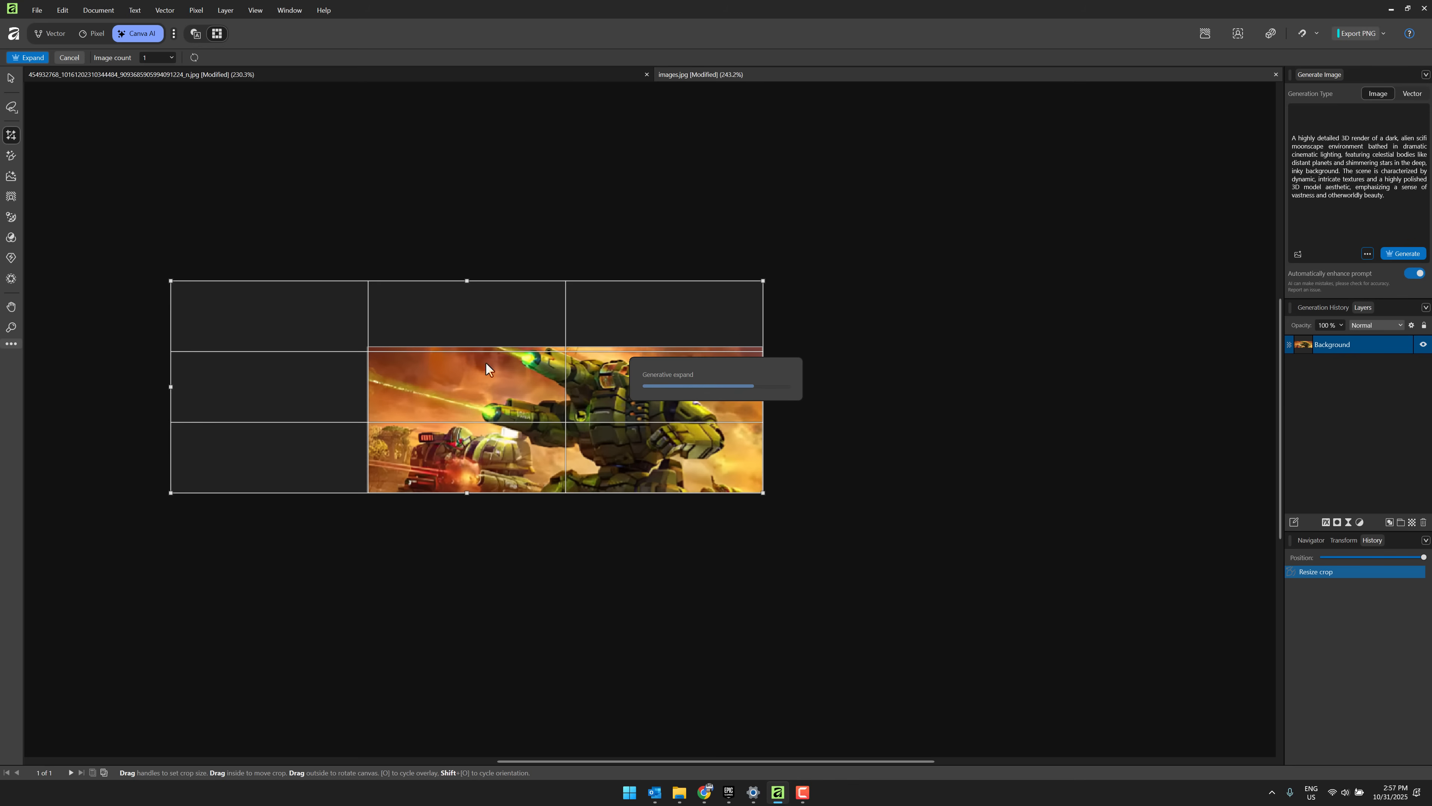
mouse_move(529, 386)
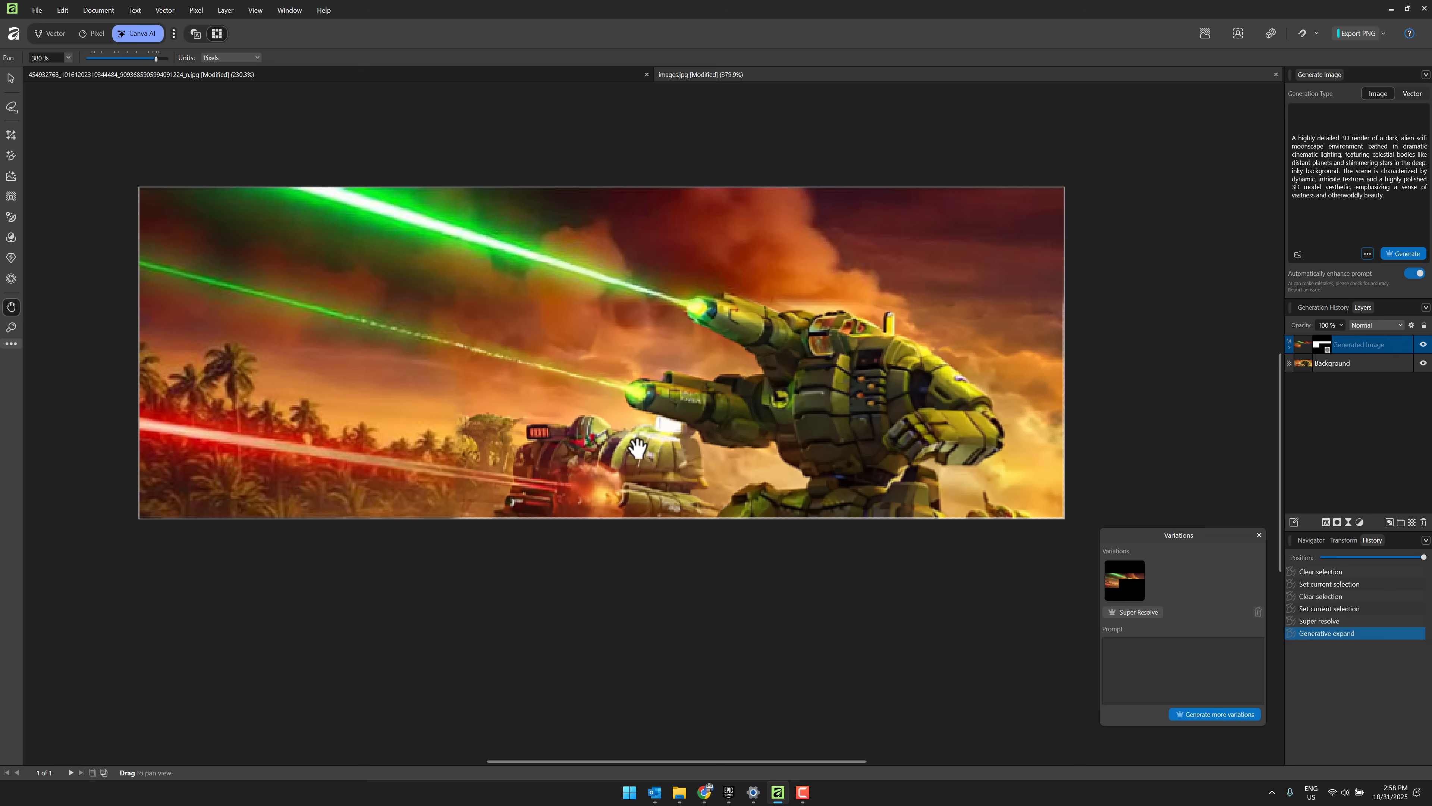
mouse_move(464, 435)
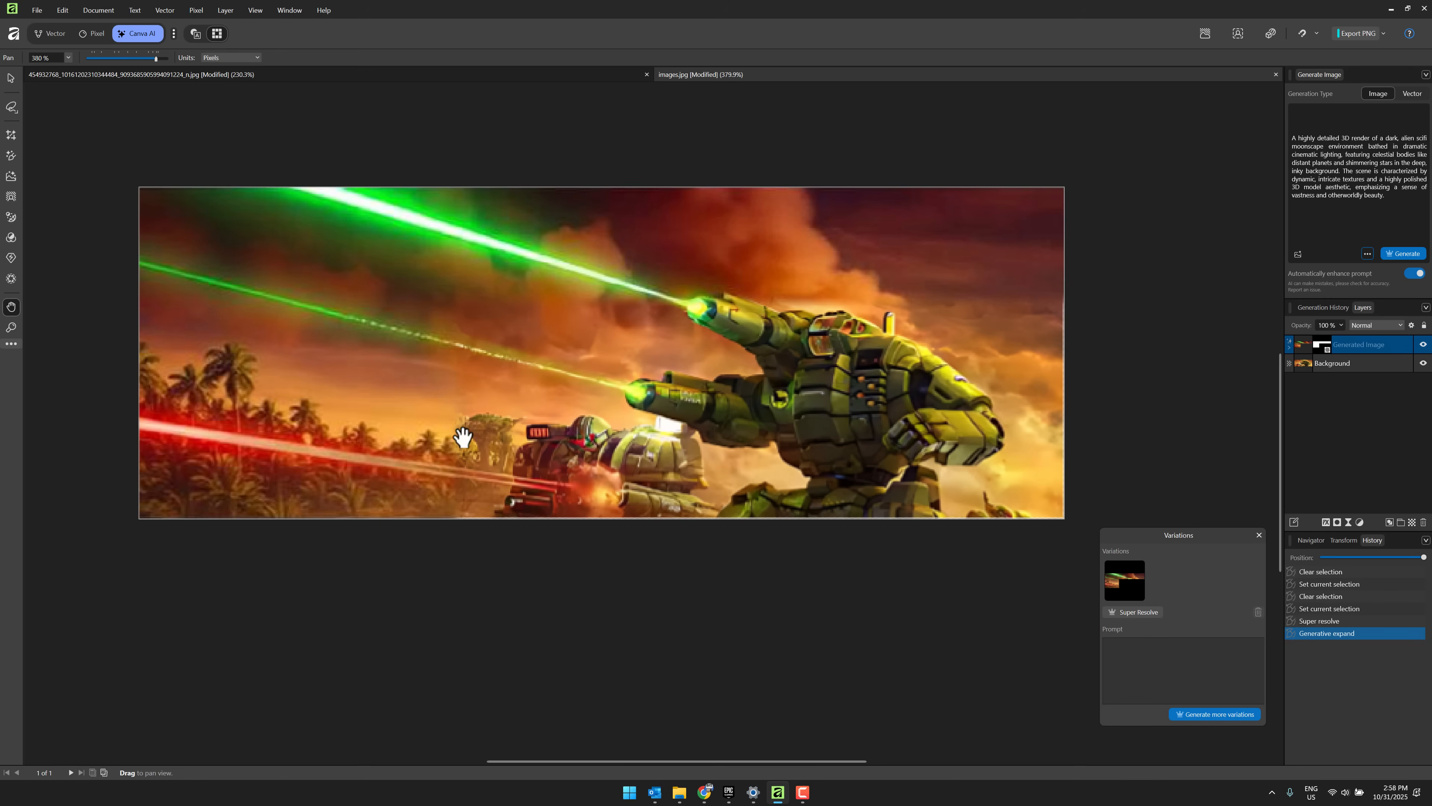
mouse_move(640, 396)
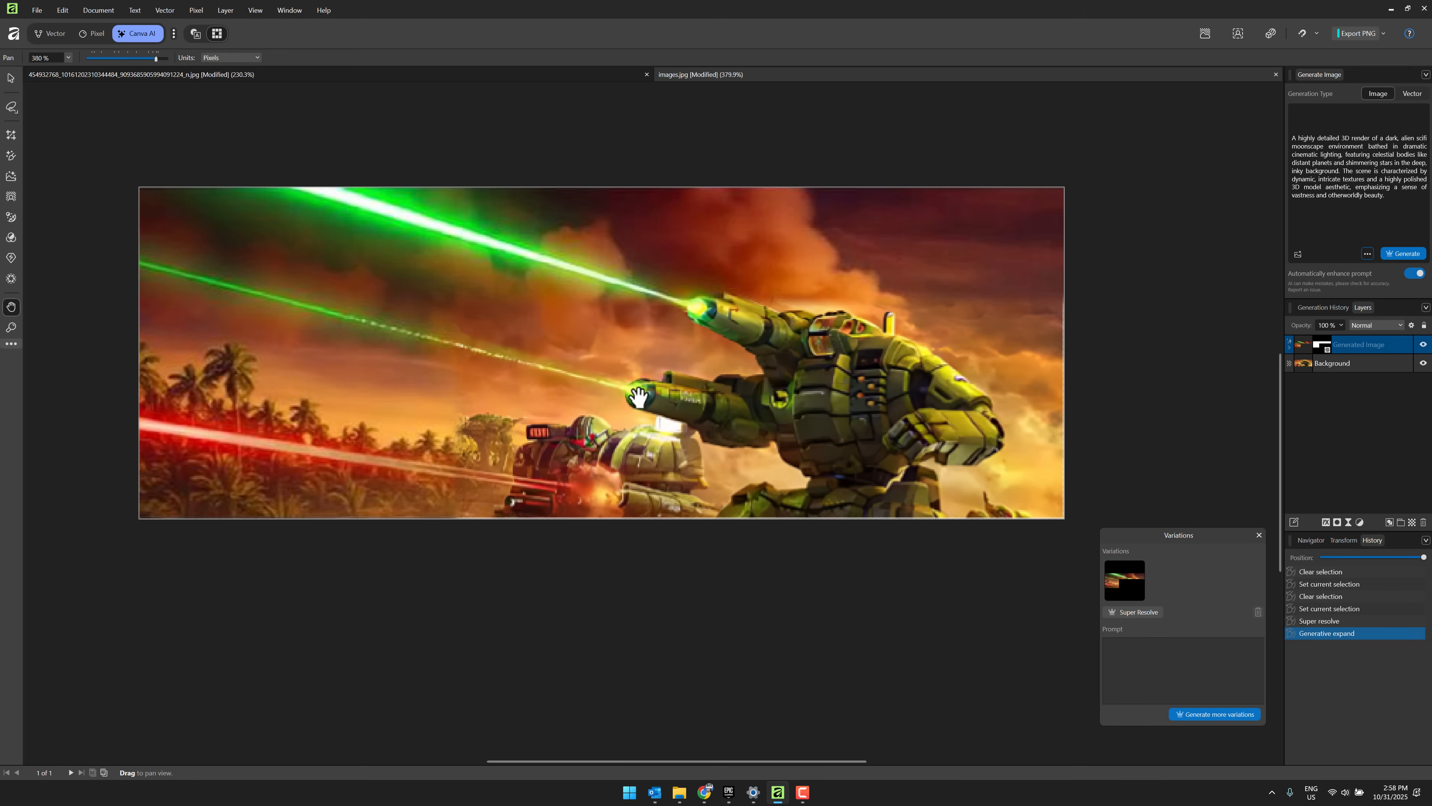
mouse_move(1138, 615)
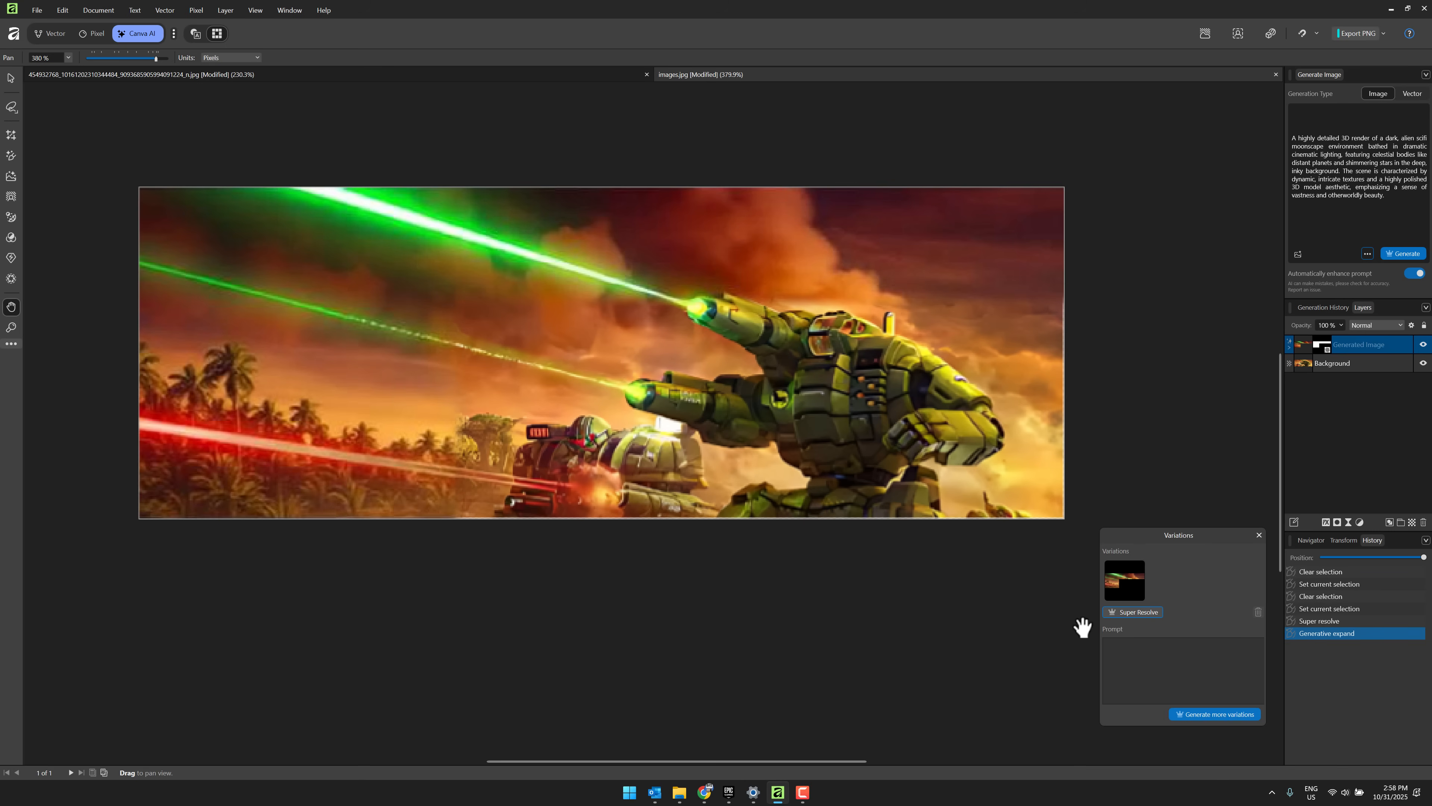
mouse_move(1119, 615)
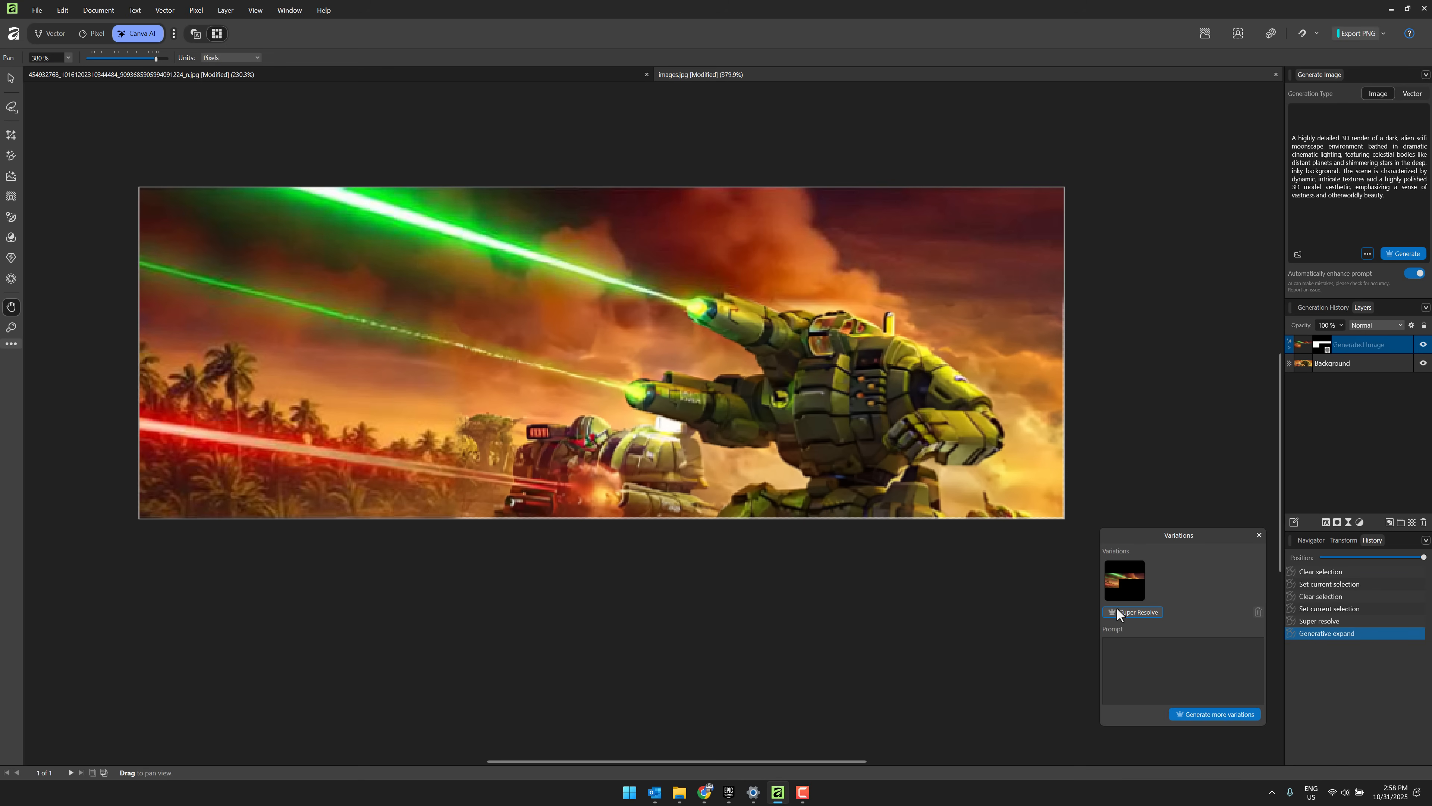
mouse_move(796, 573)
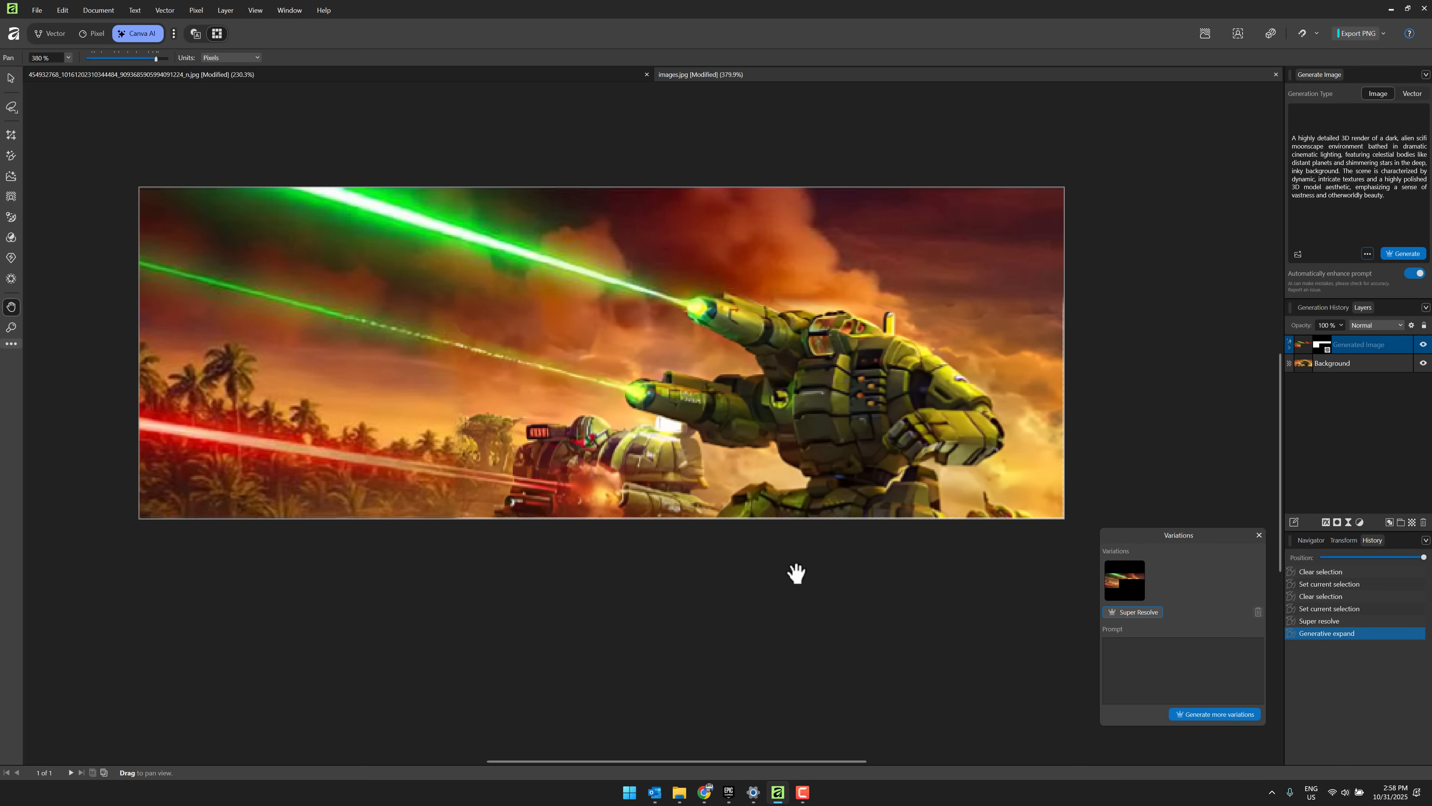
mouse_move(14, 255)
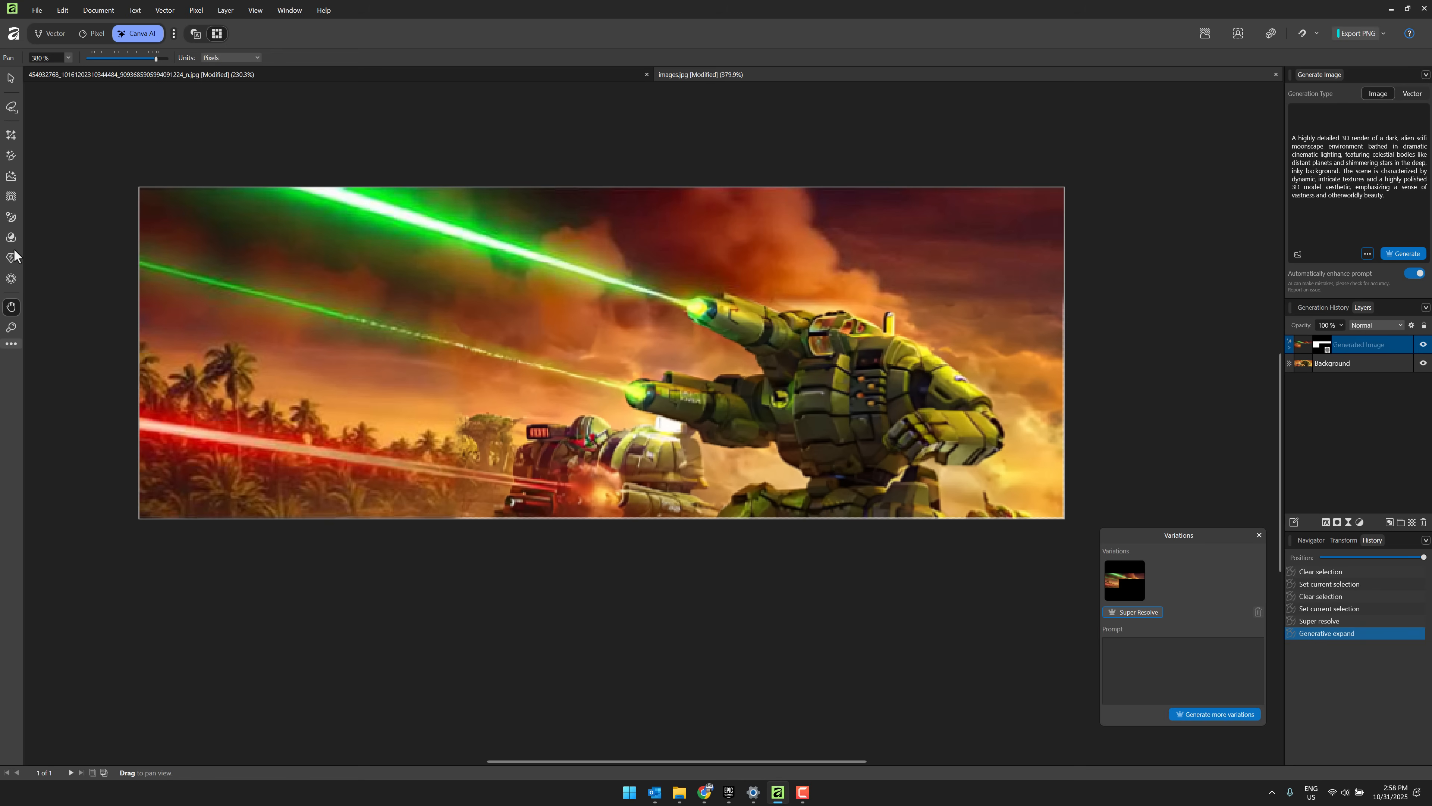
mouse_move(12, 236)
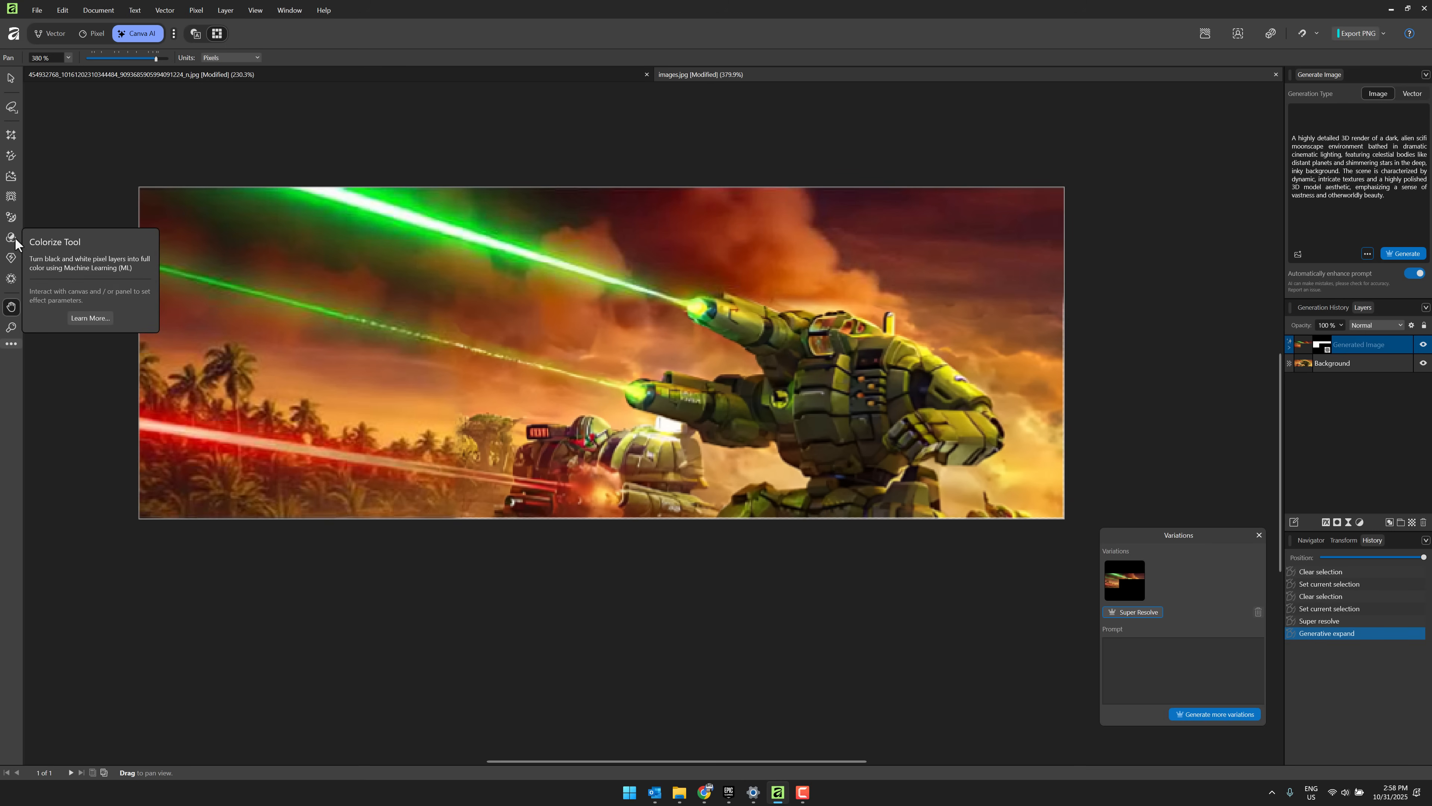
Step: Preview a Colorize recolouring with boosted saturation, then cancel it to keep the original colours
left_click(12, 237)
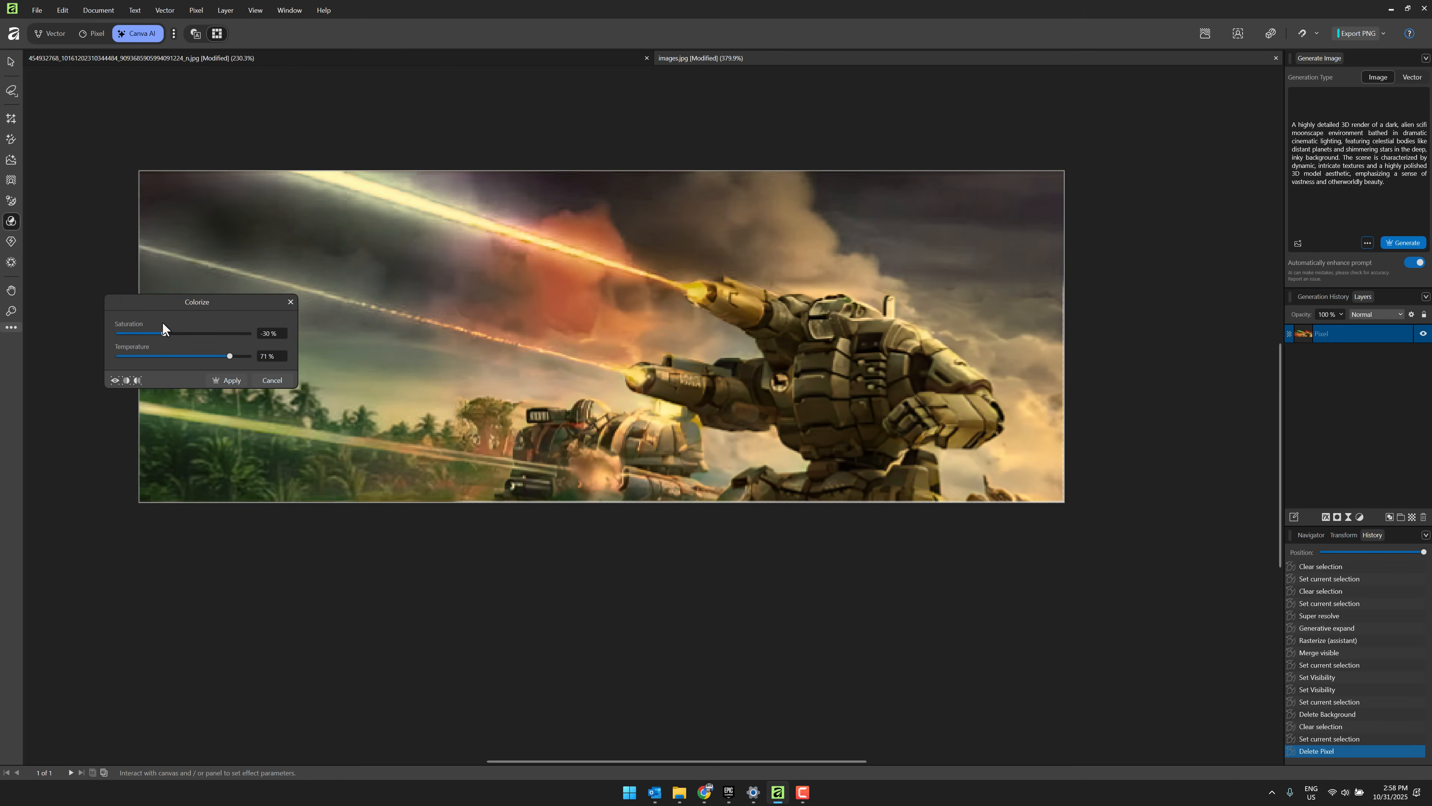
left_click_drag(142, 333, 208, 333)
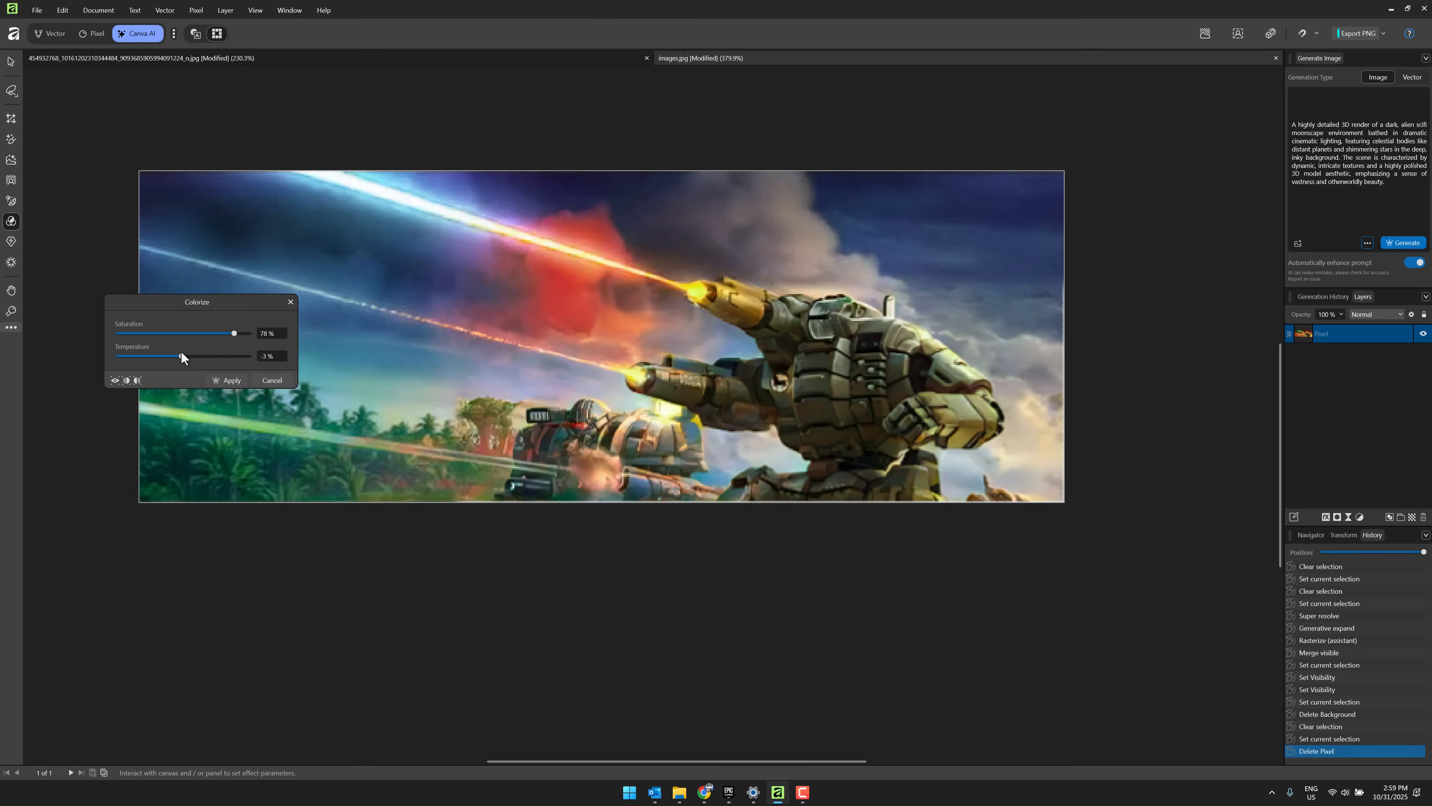
left_click(229, 379)
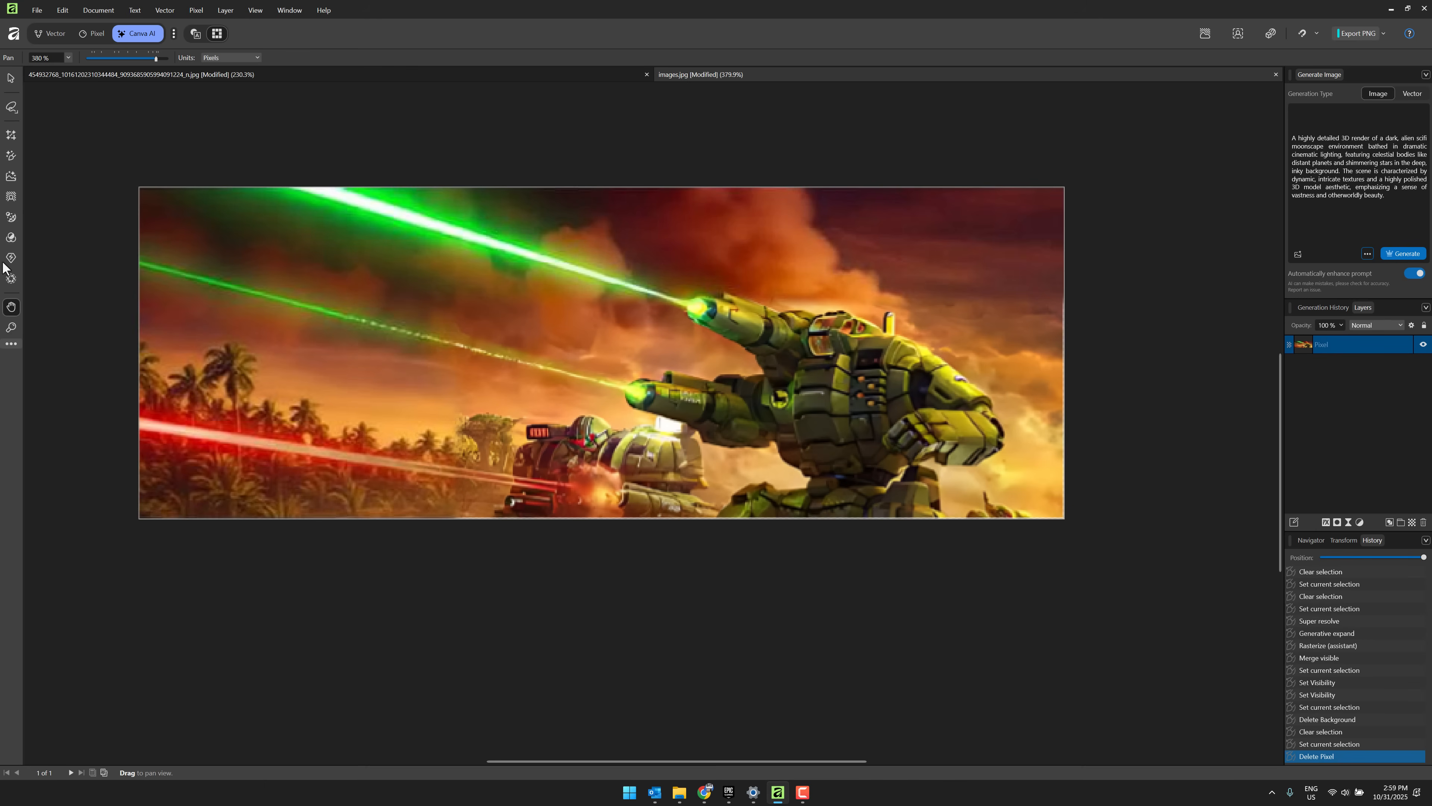
mouse_move(11, 156)
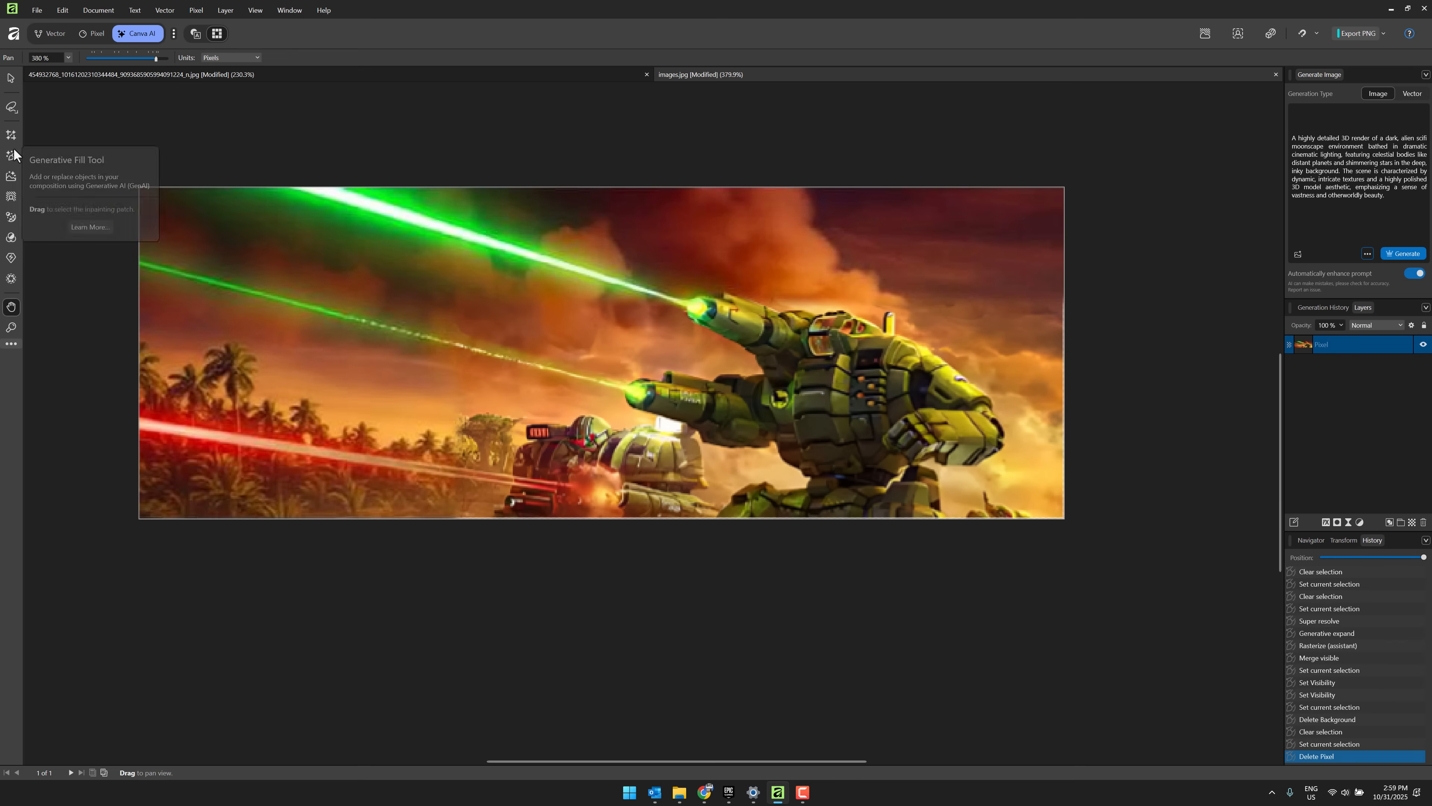
mouse_move(12, 175)
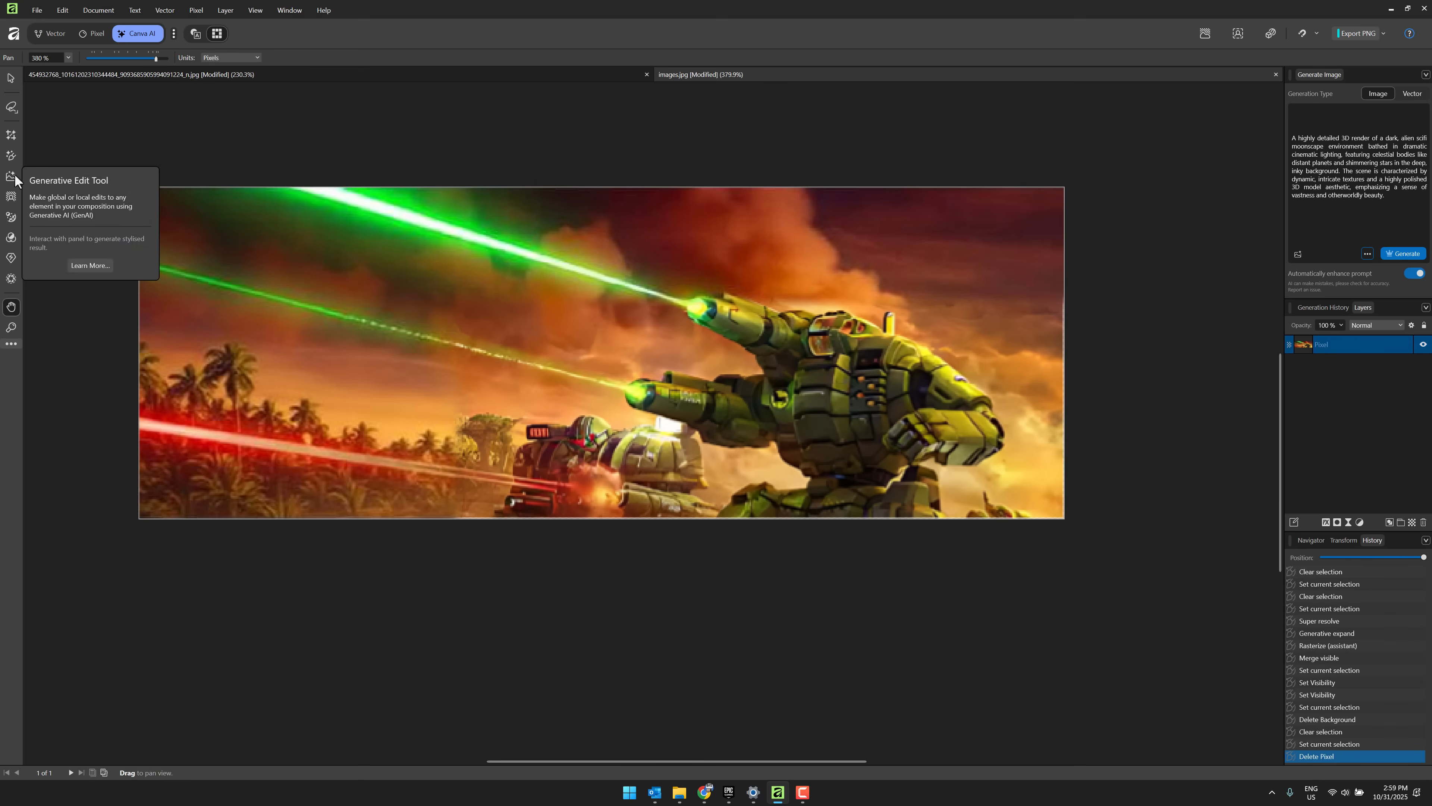
mouse_move(12, 216)
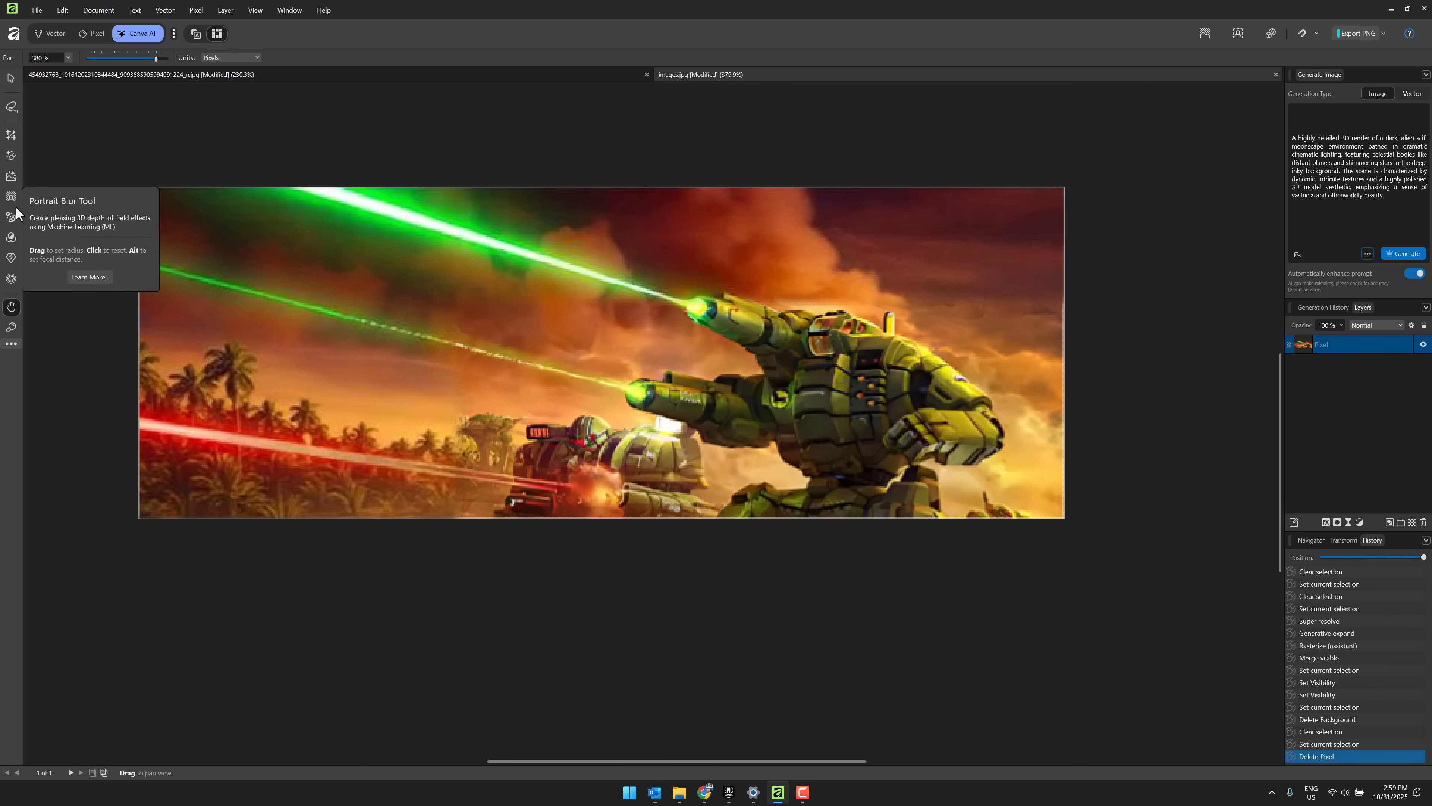
mouse_move(12, 278)
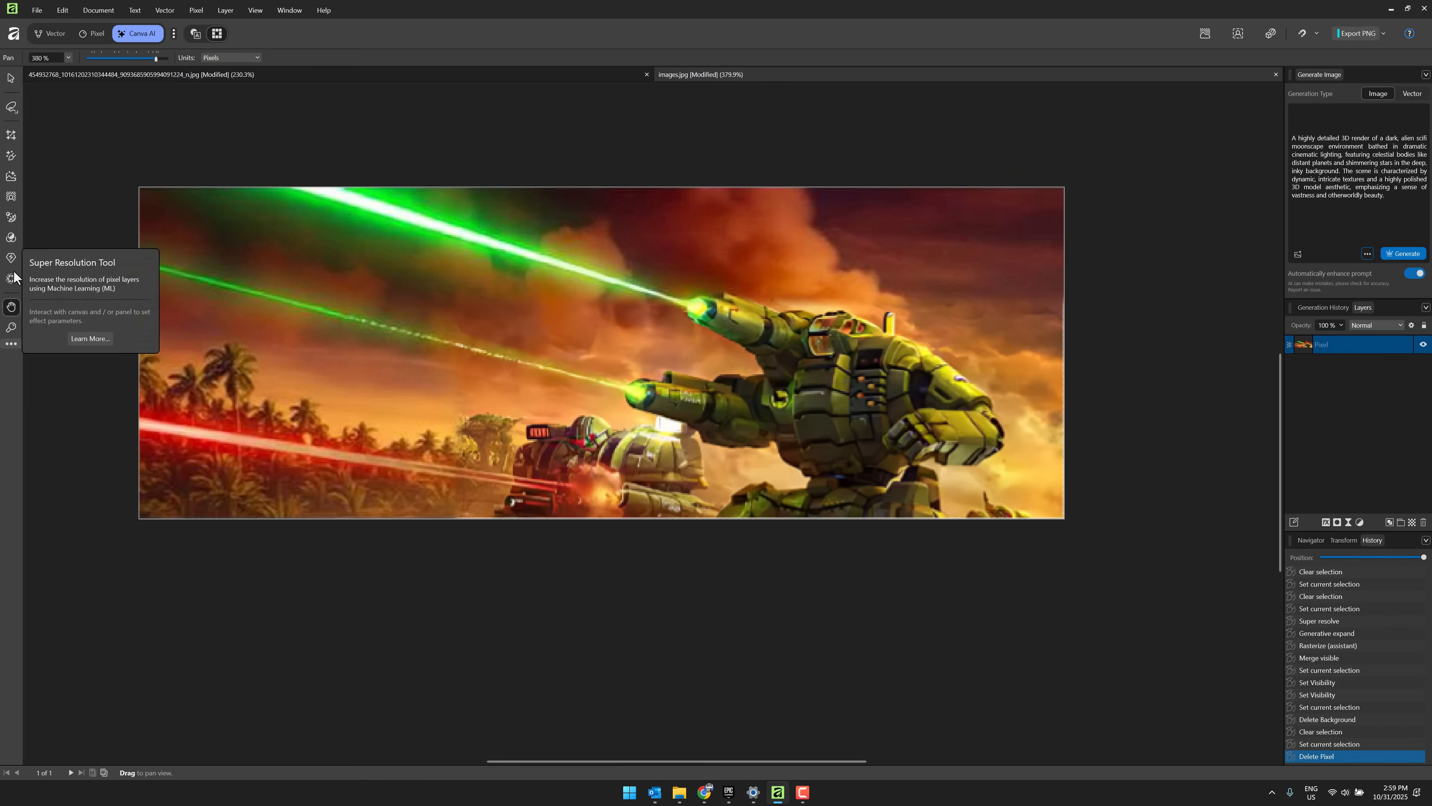
mouse_move(12, 327)
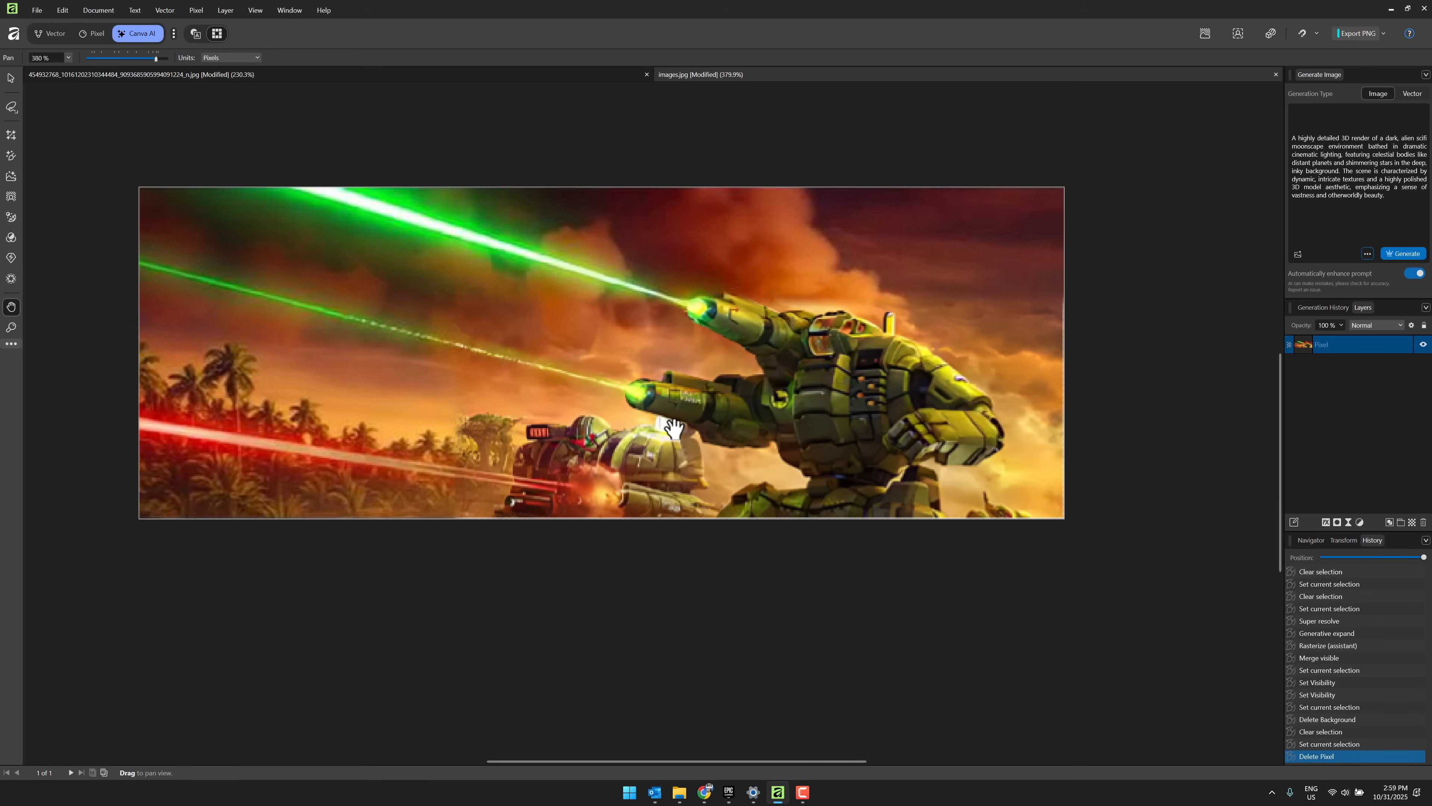
mouse_move(320, 108)
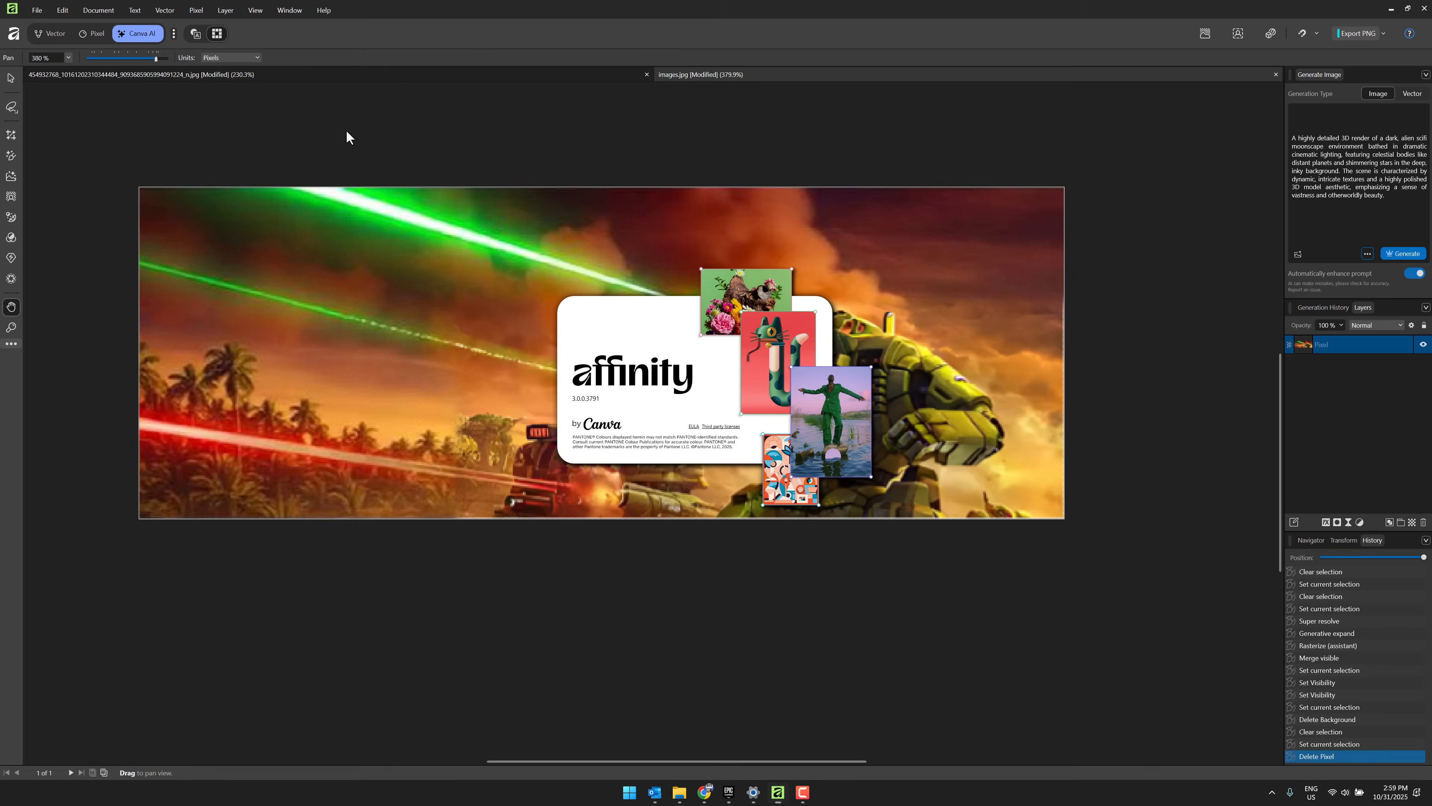
mouse_move(673, 402)
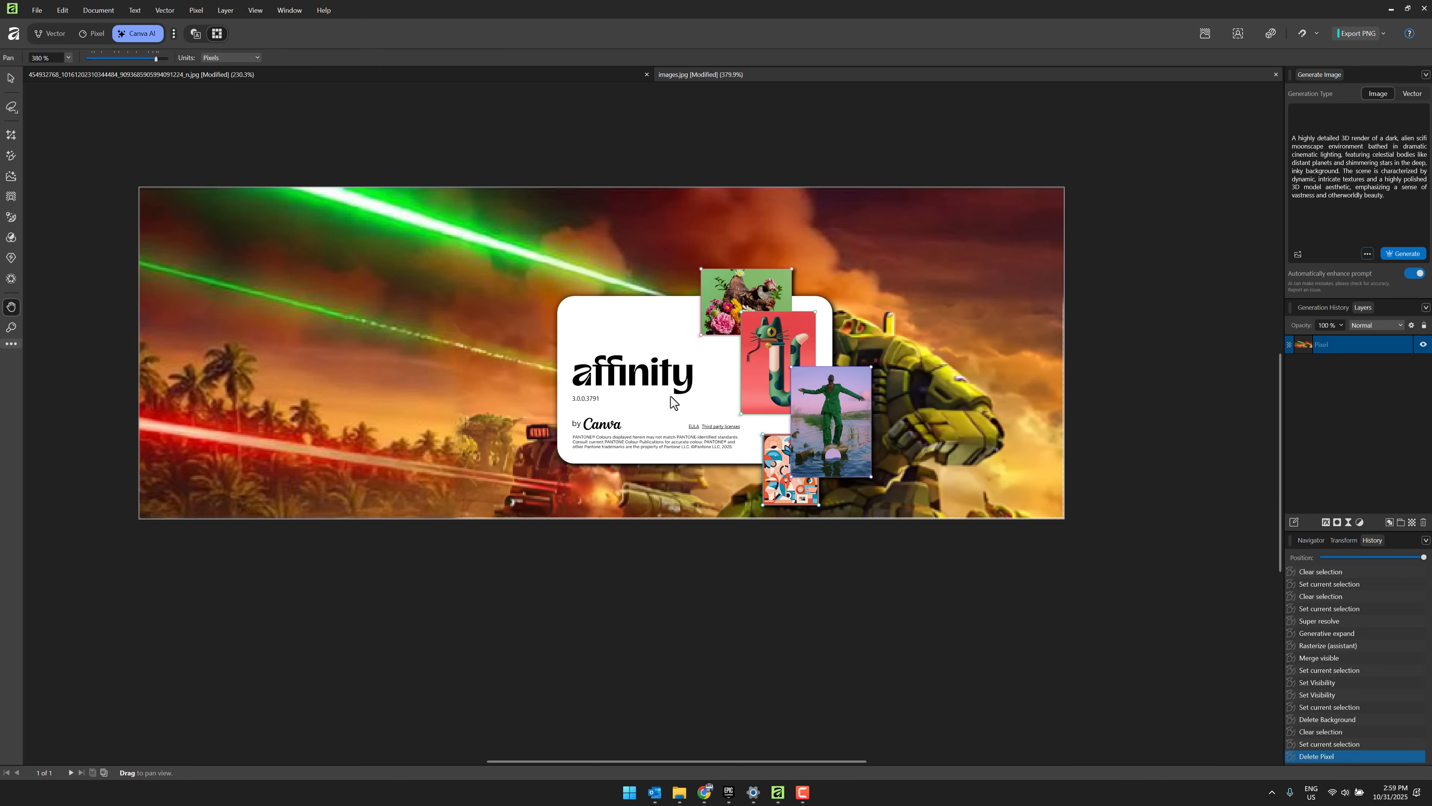
mouse_move(172, 43)
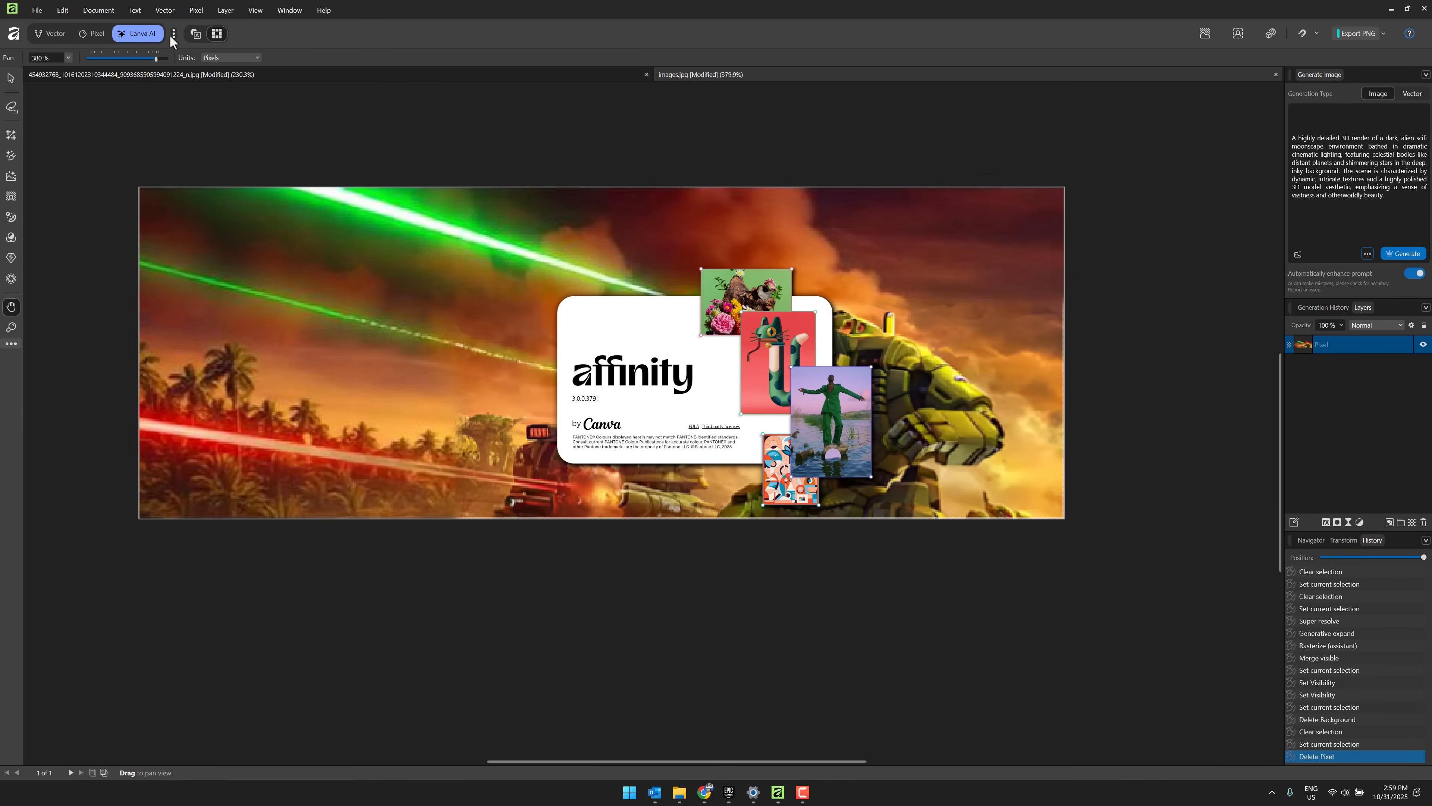
Step: Turn off the Canva AI studio and move the mech scene into the Vector studio
left_click(172, 34)
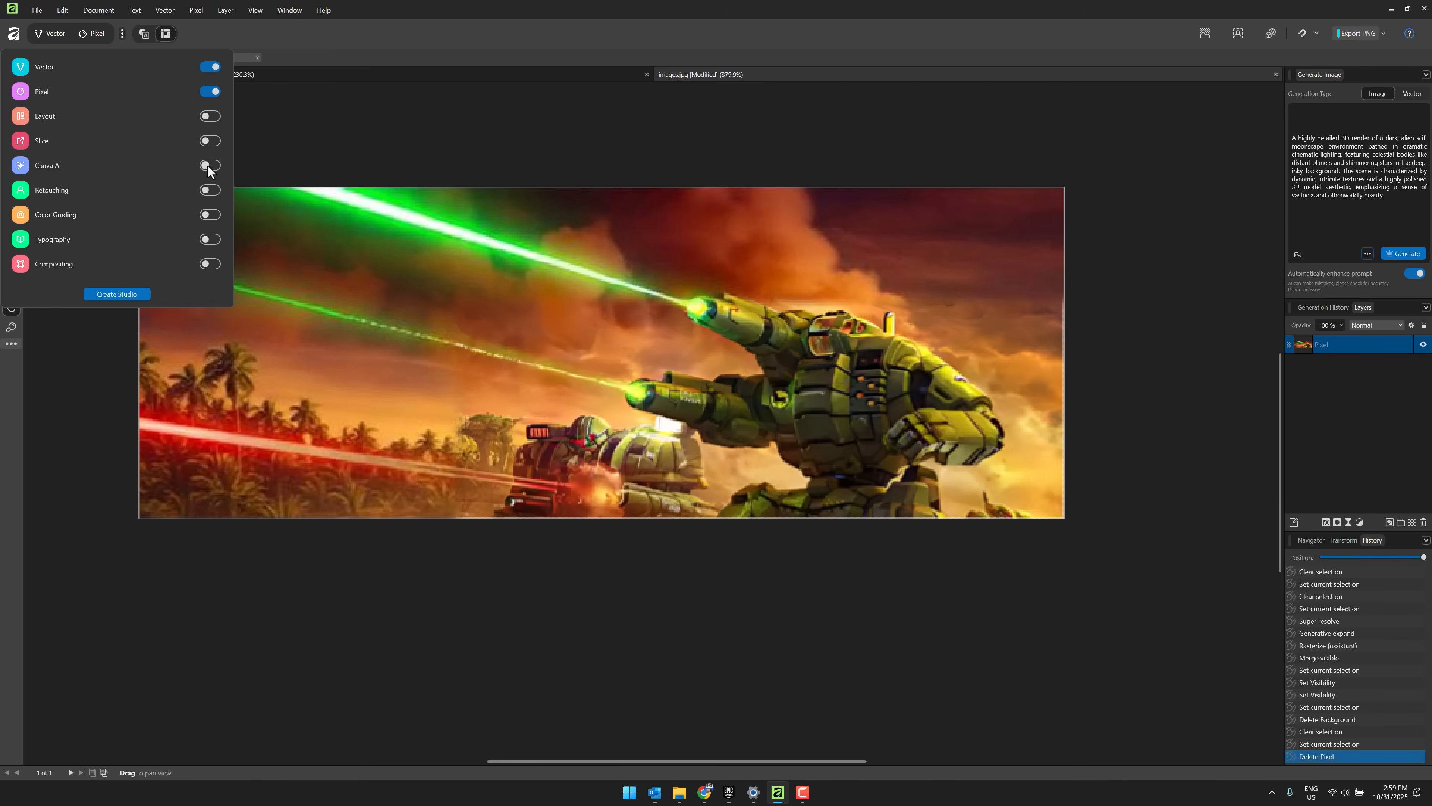
left_click(93, 34)
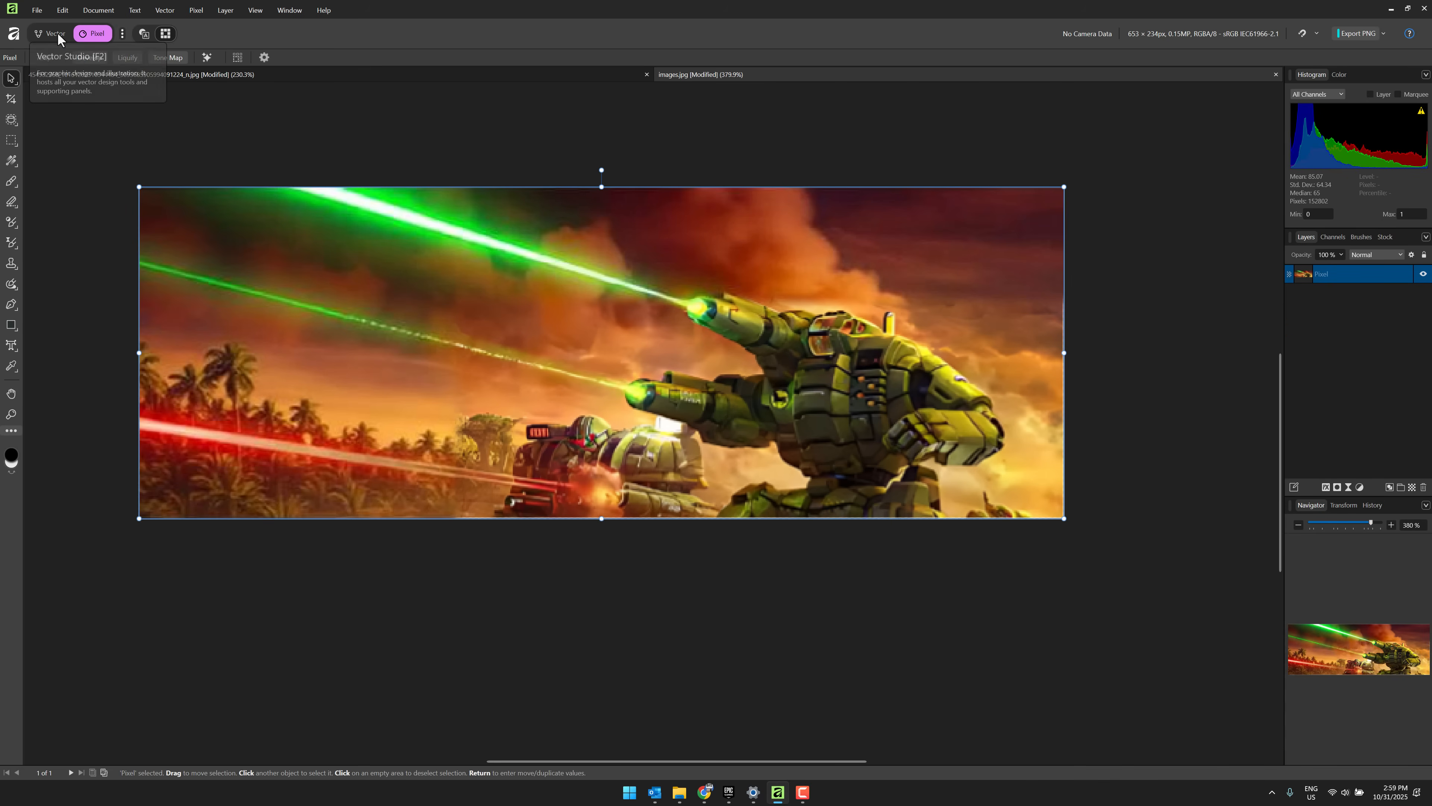
left_click(53, 33)
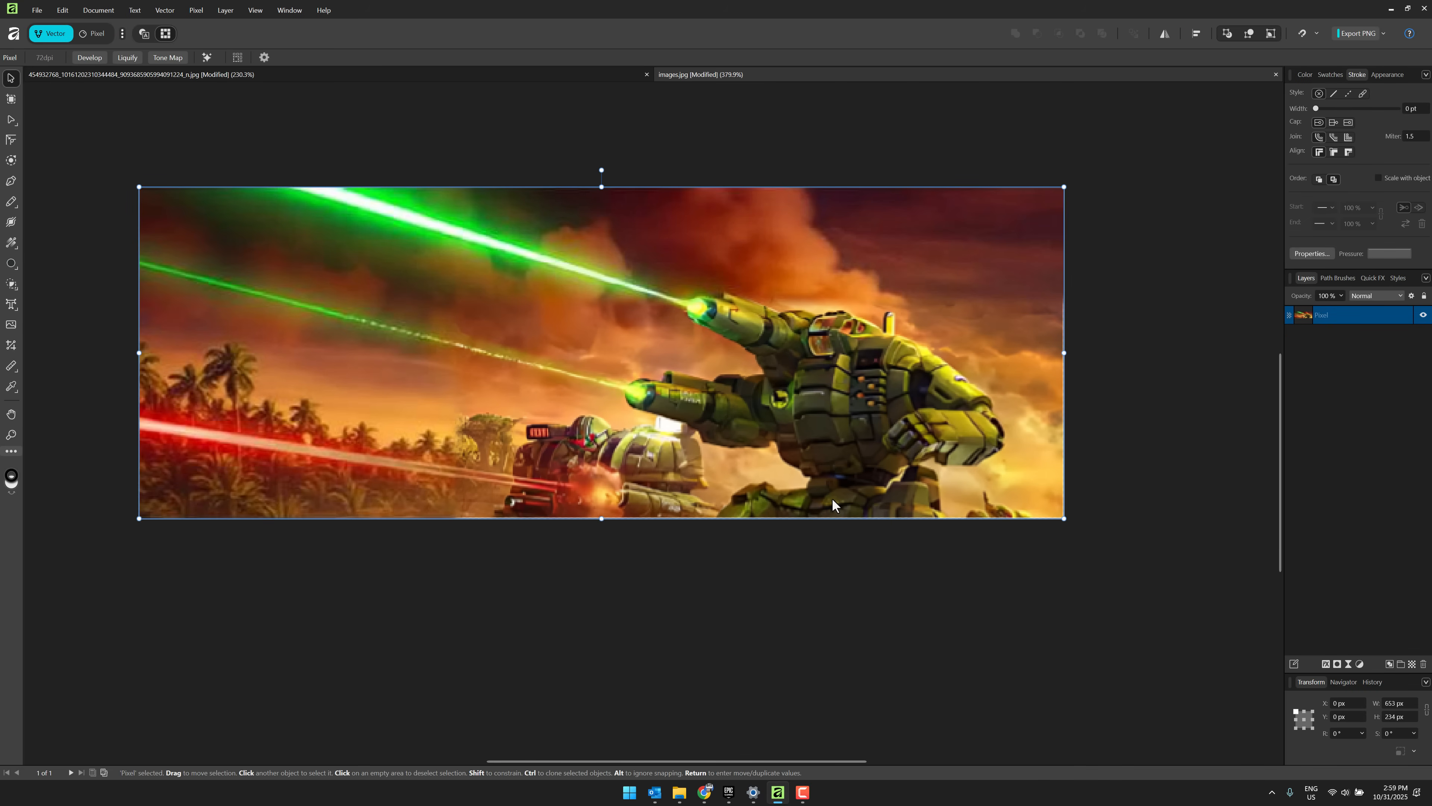
mouse_move(52, 33)
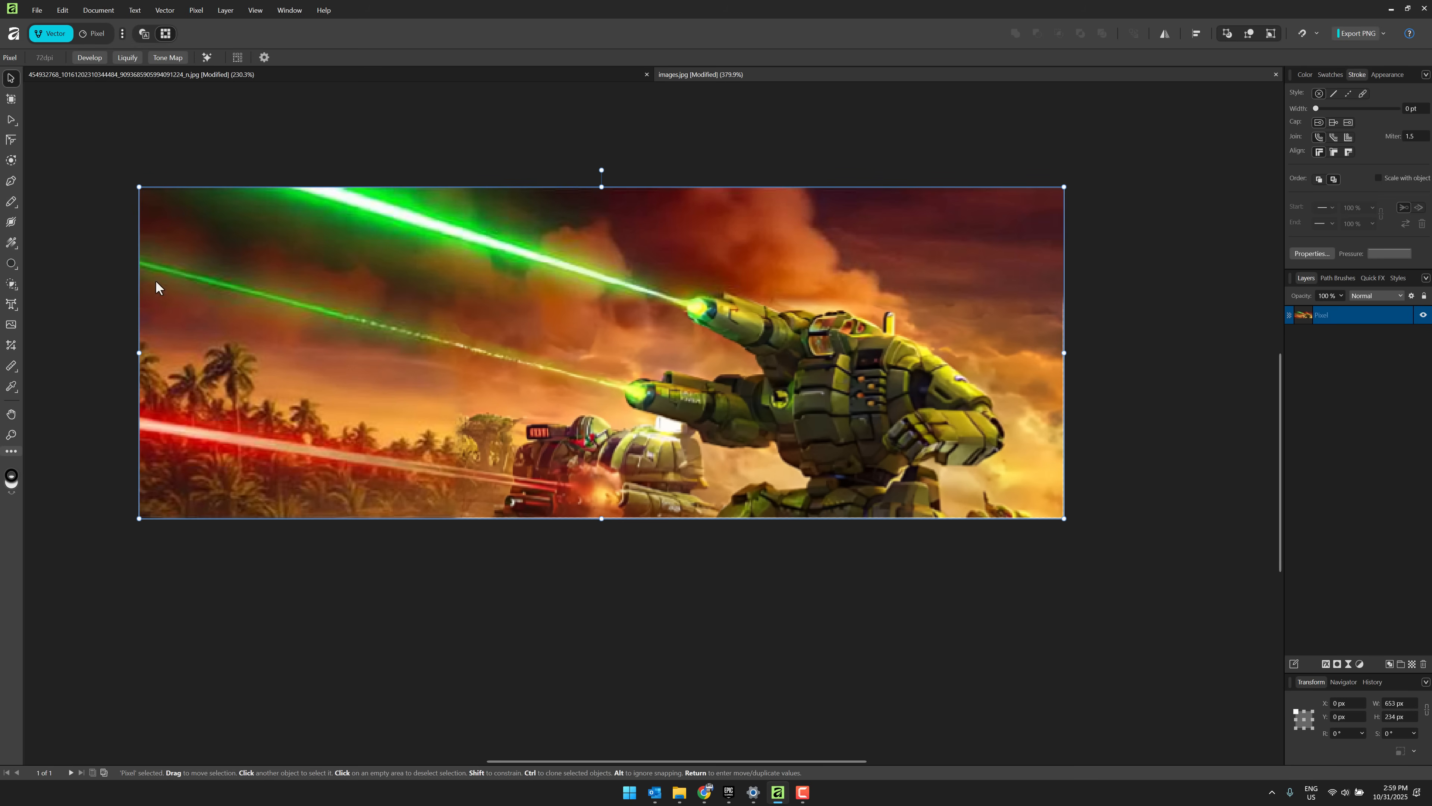
Step: Draw a Pen curve looping around the mech and set its black stroke to 19.2 pt
left_click(12, 180)
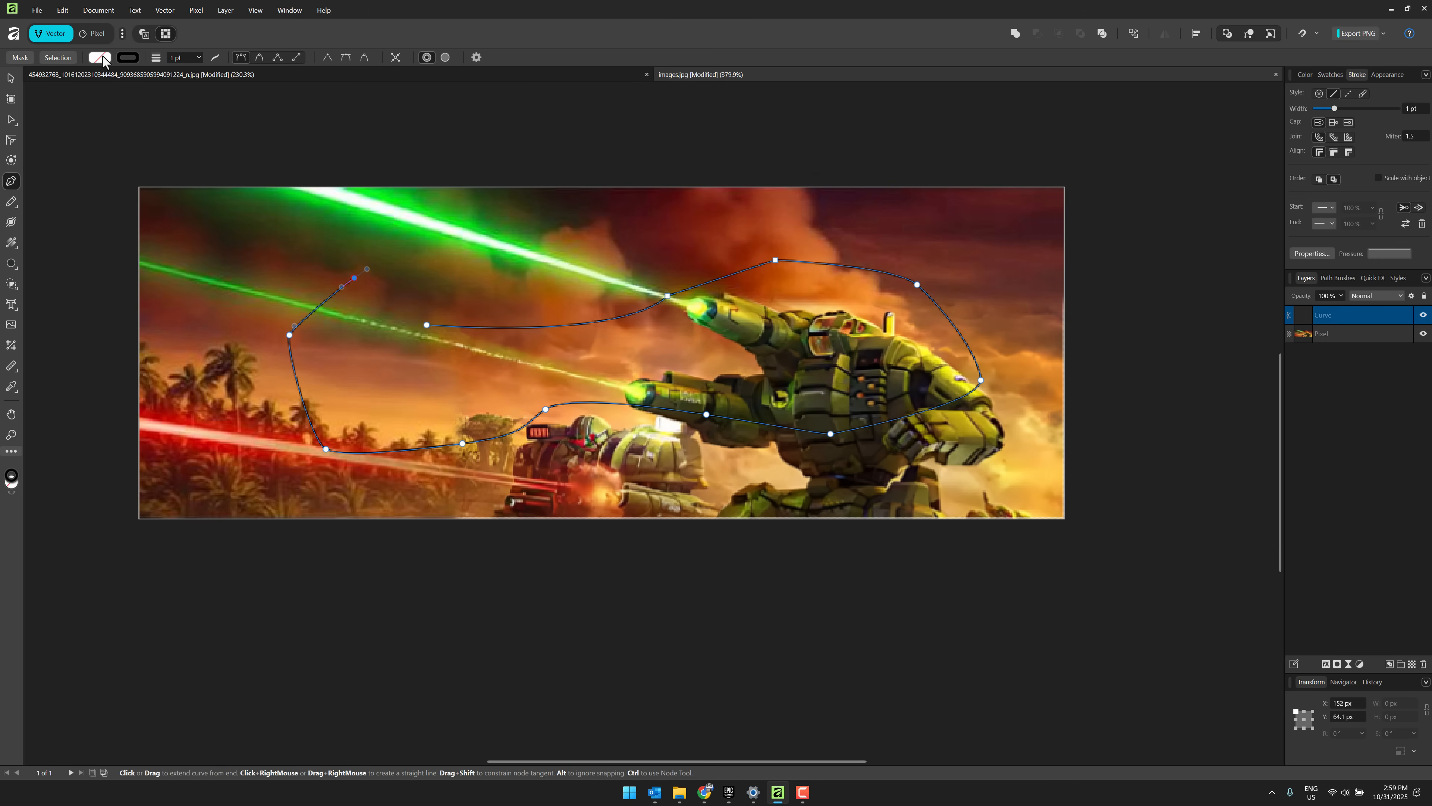
left_click(100, 57)
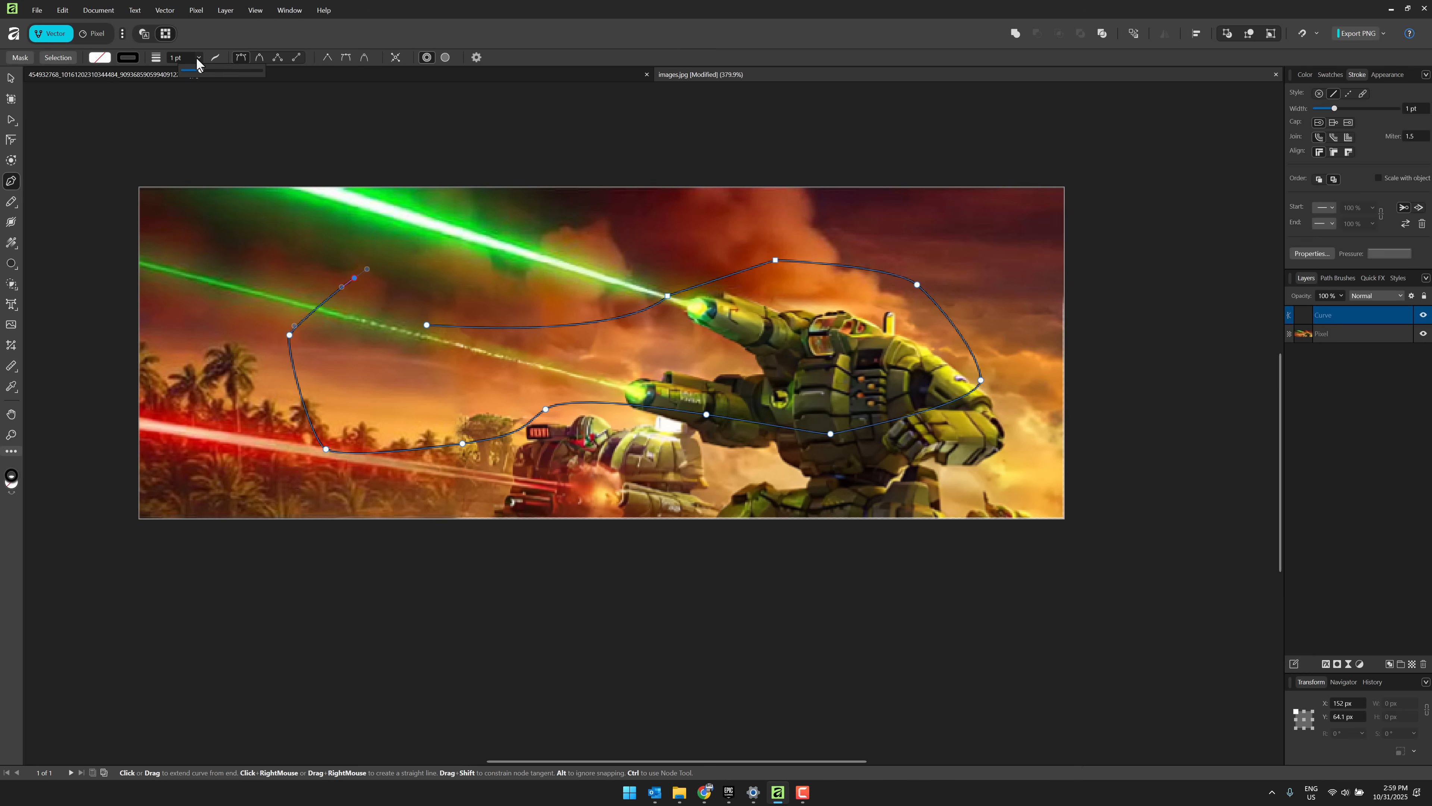
left_click_drag(188, 70, 223, 70)
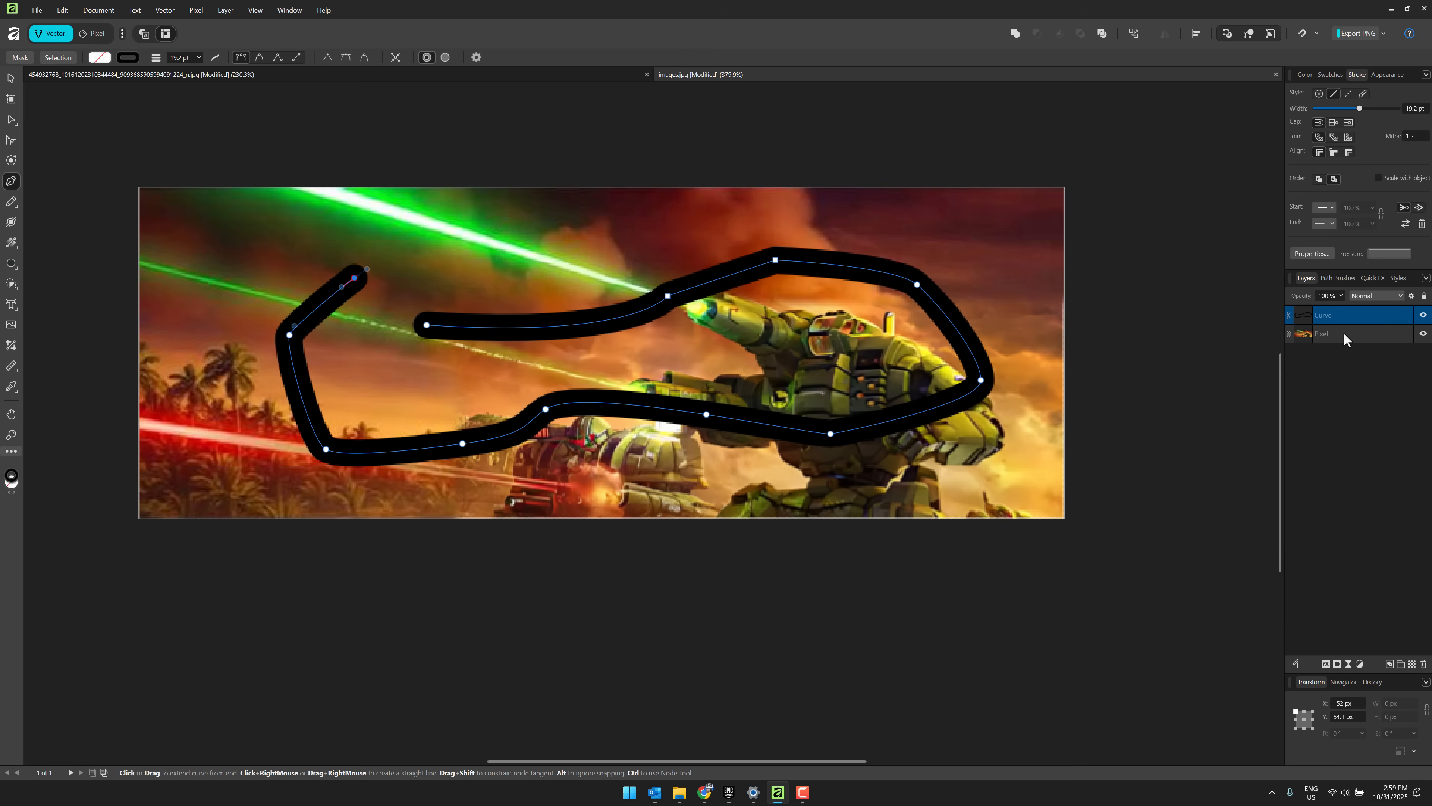
mouse_move(66, 176)
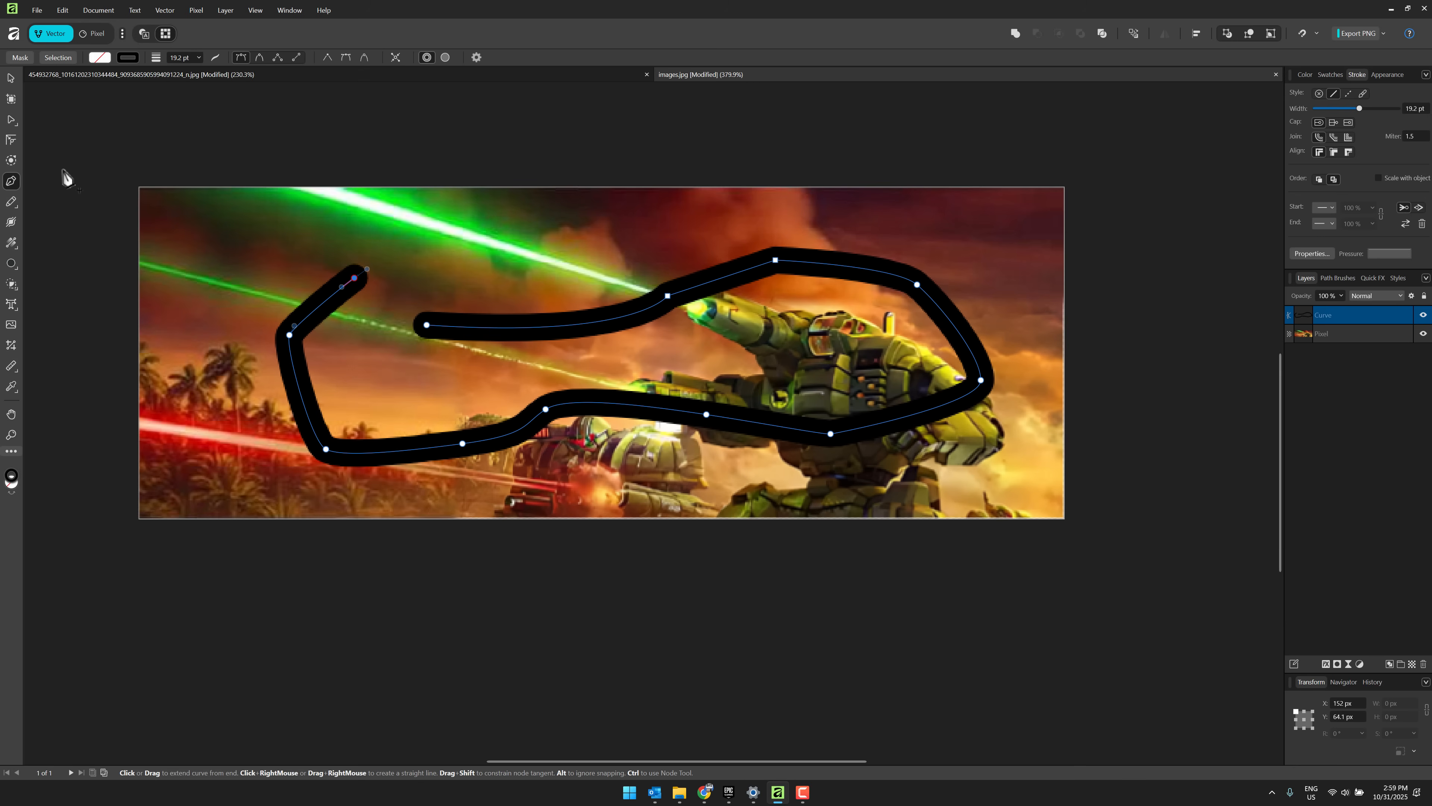
mouse_move(12, 120)
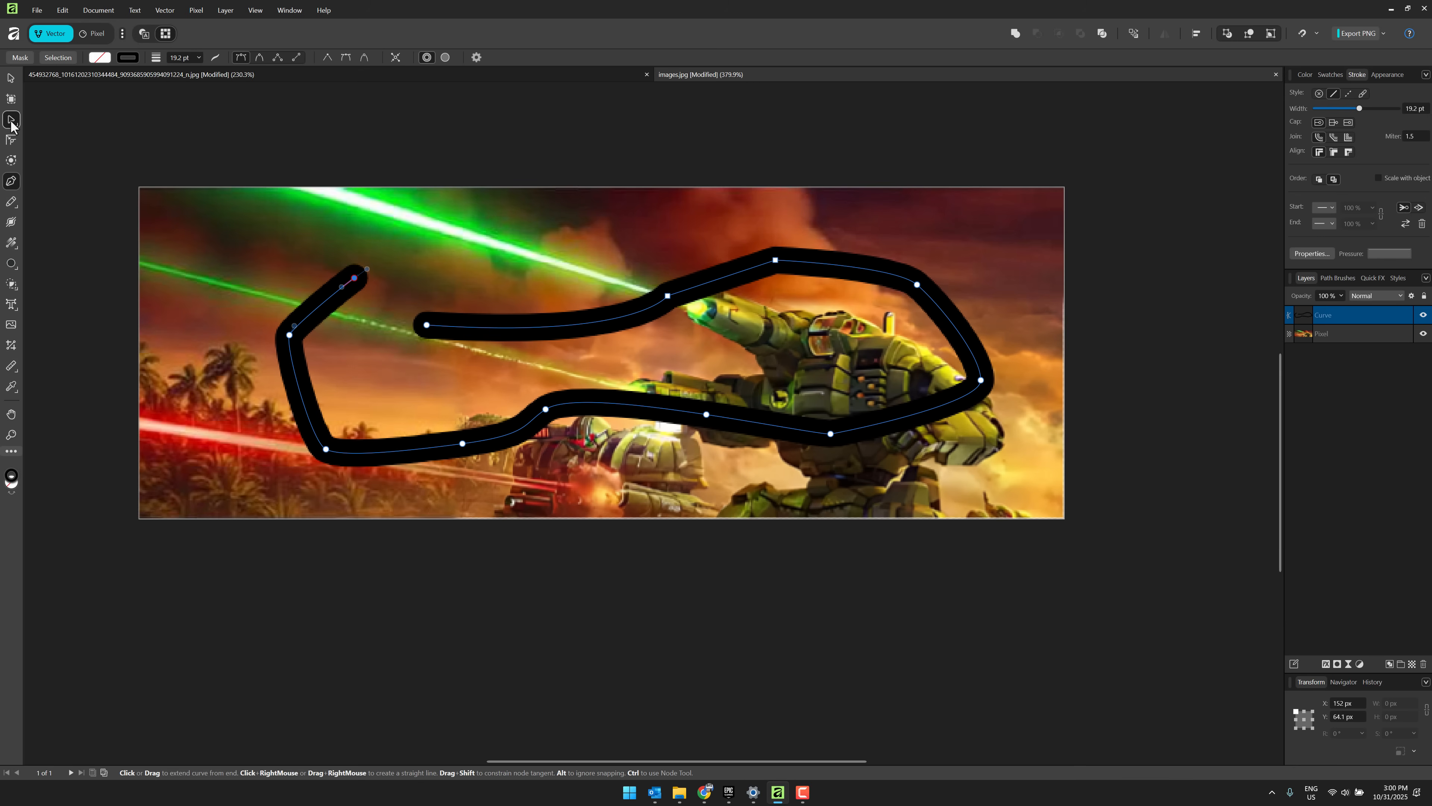
Step: Select the thick black curve and reshape the node at its sharp left bend
left_click(12, 118)
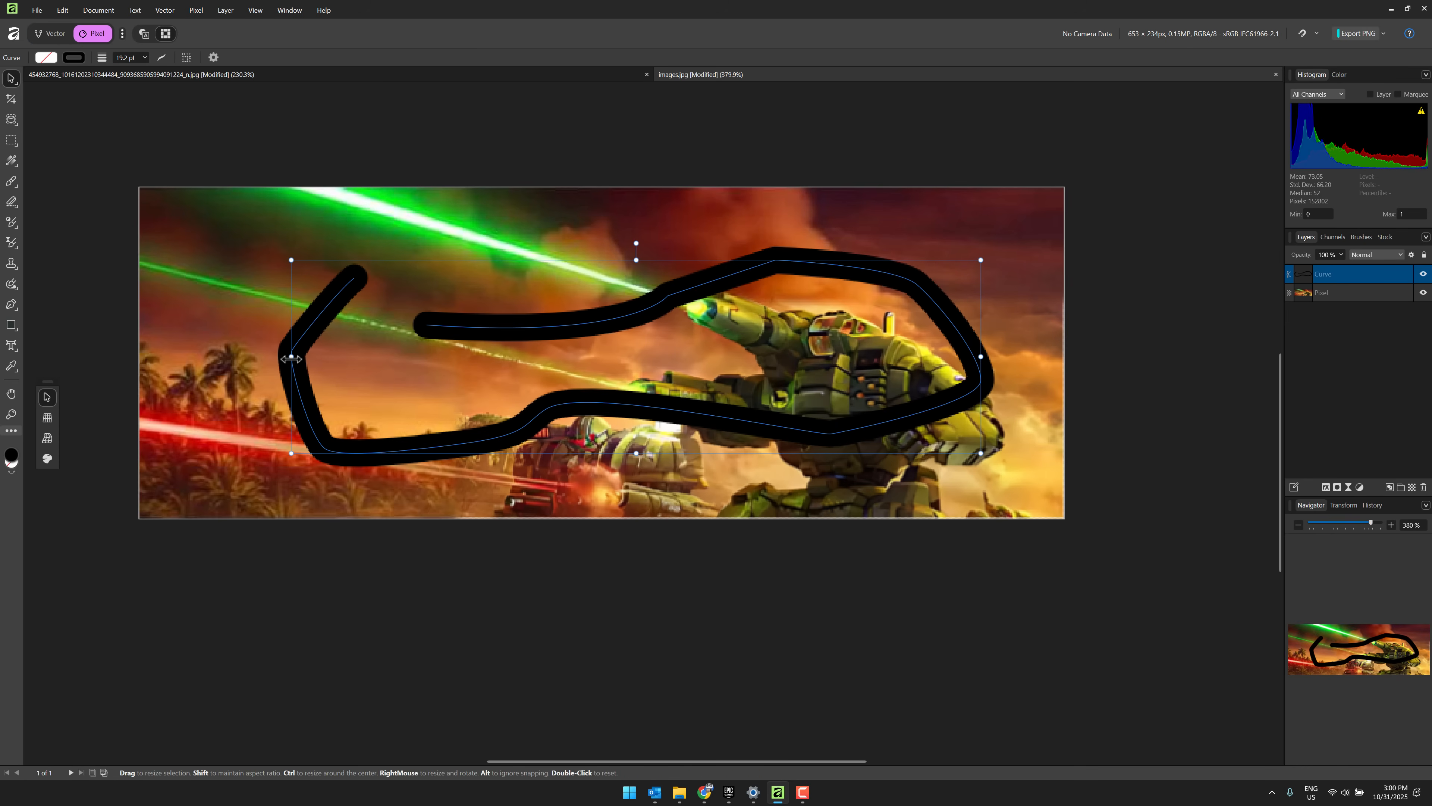
left_click(53, 34)
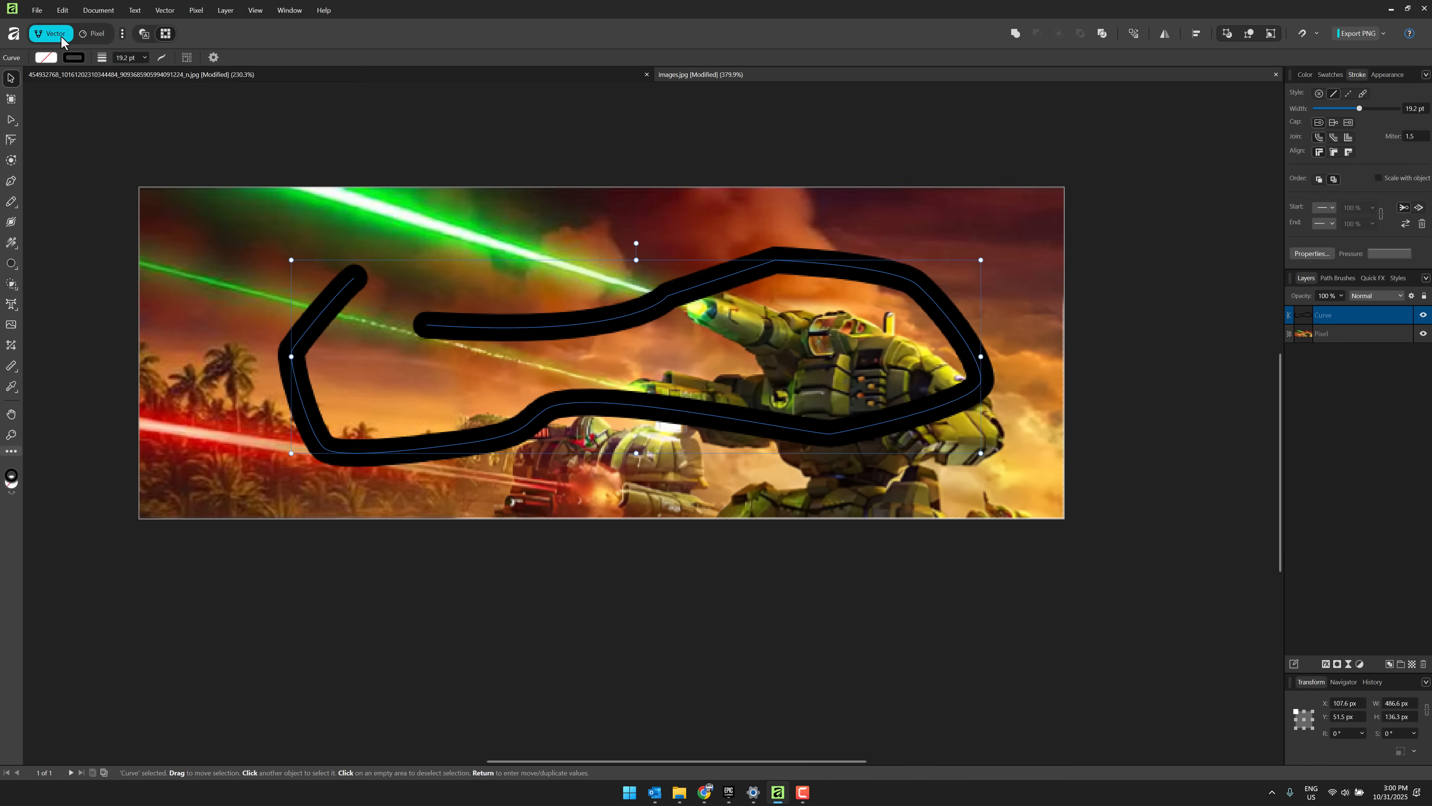
mouse_move(314, 329)
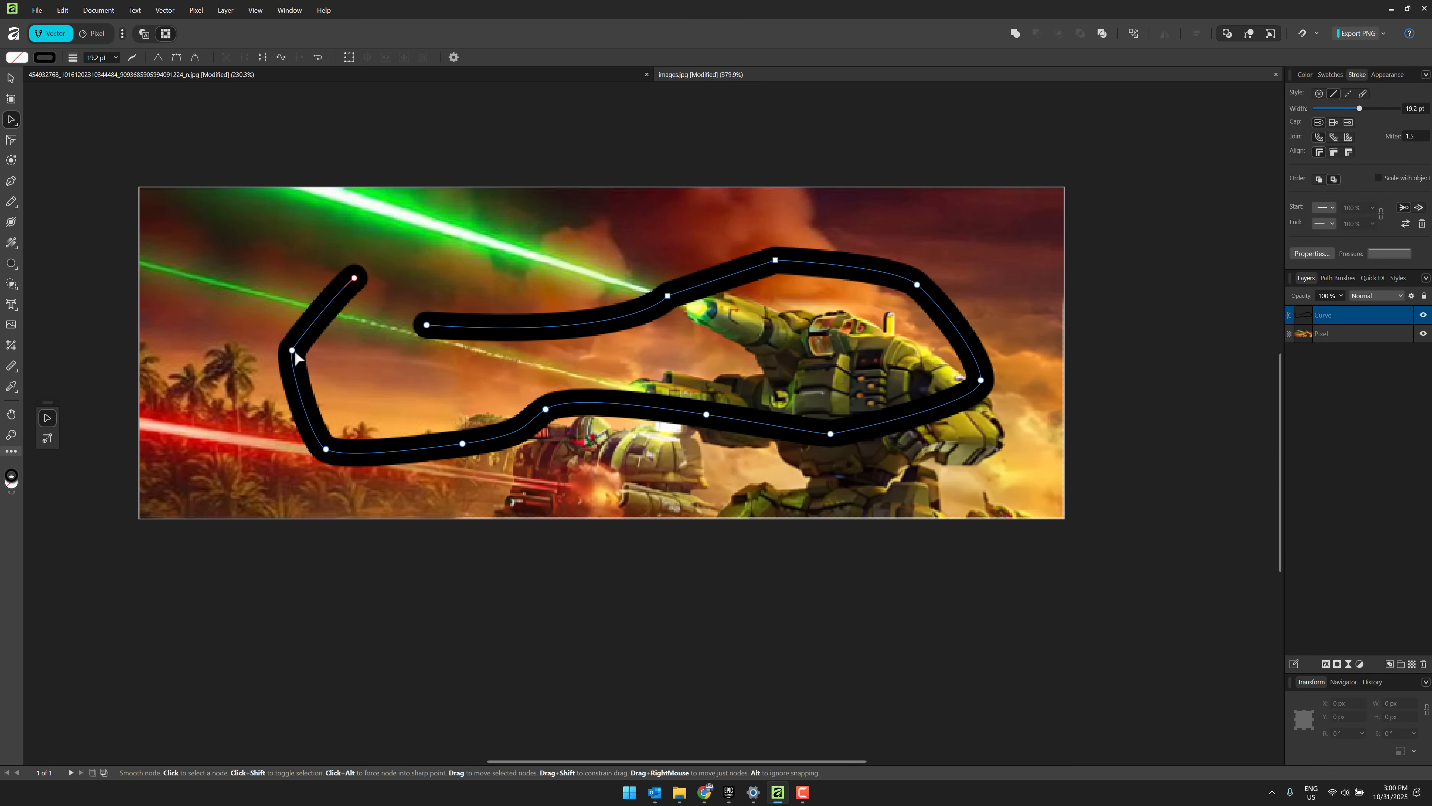
left_click(294, 352)
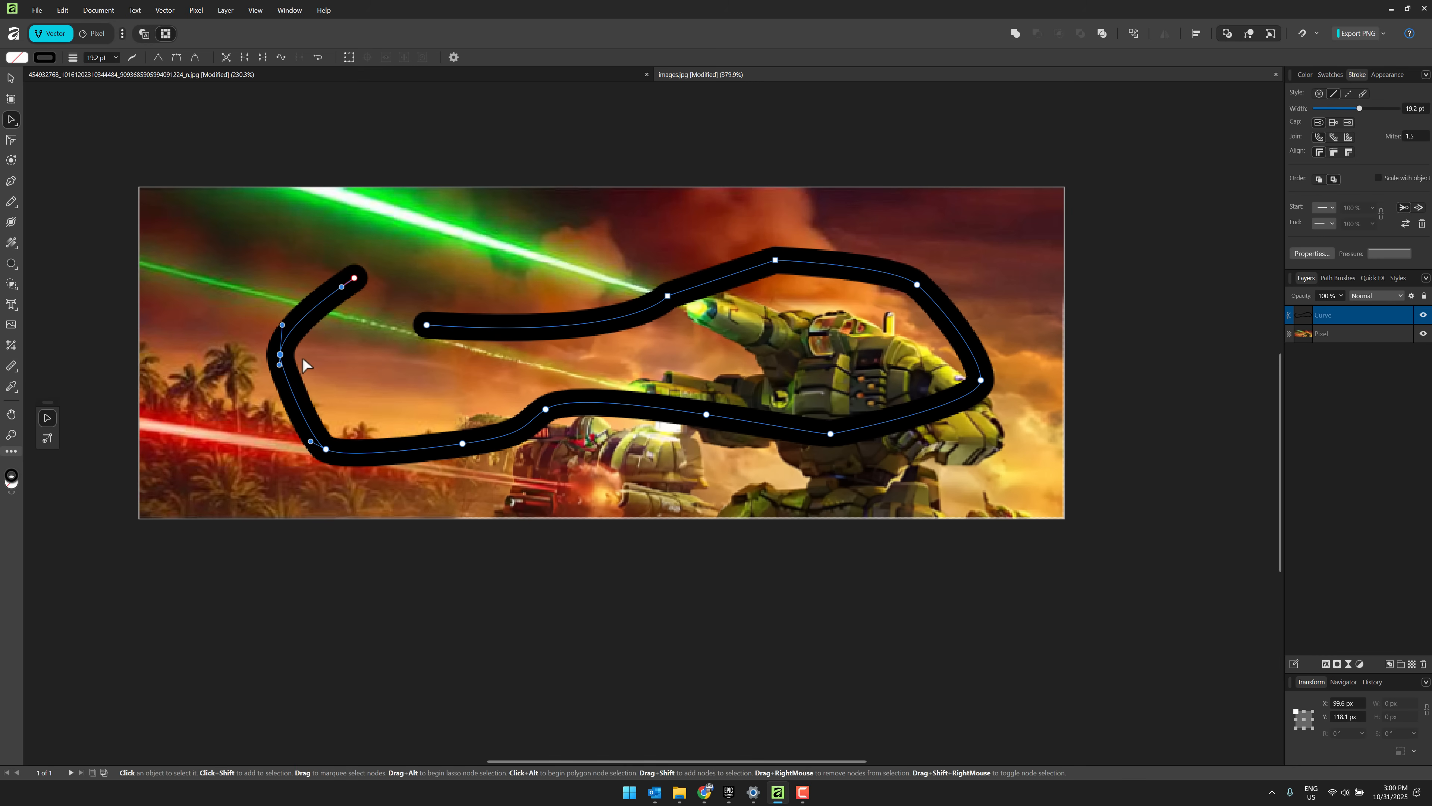
mouse_move(317, 368)
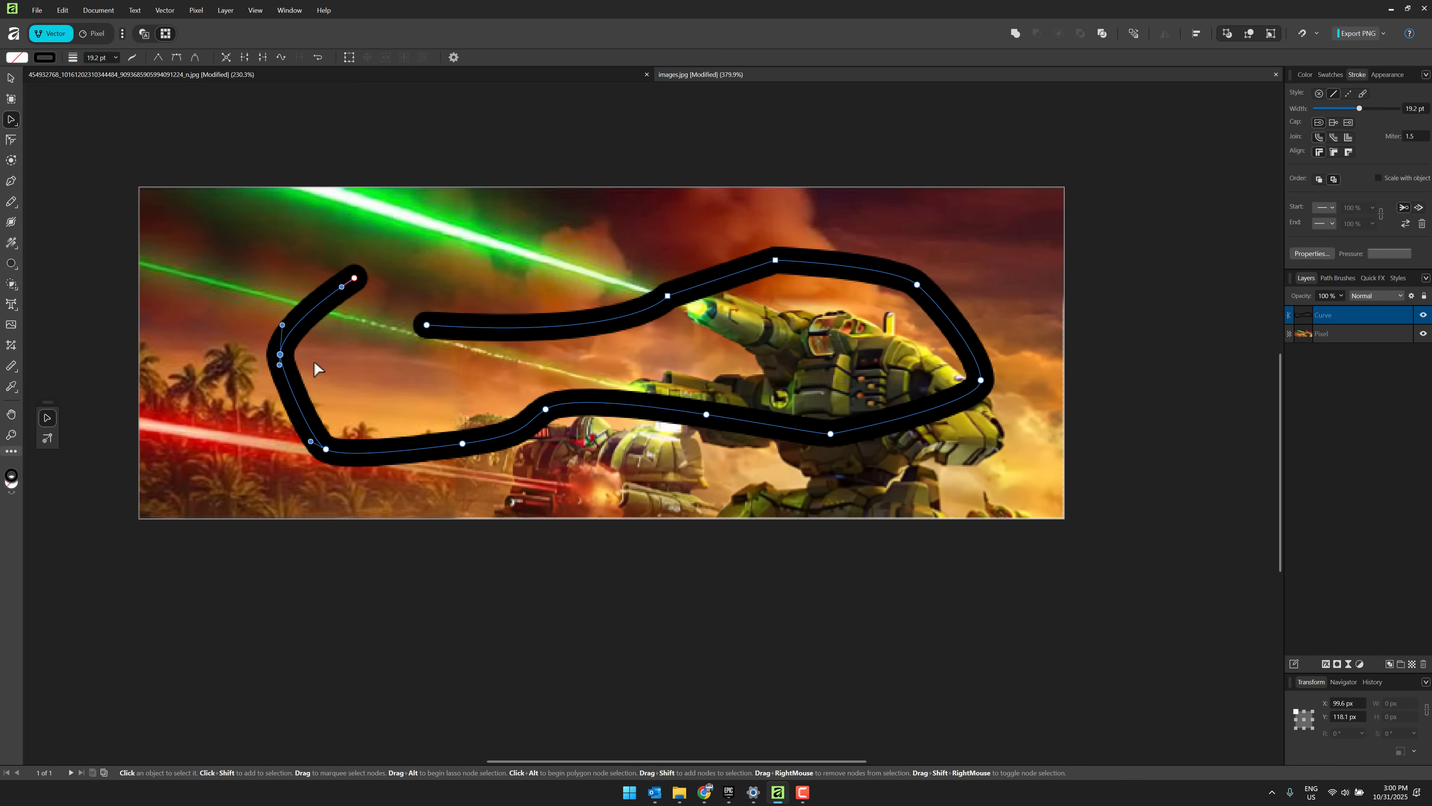
mouse_move(269, 240)
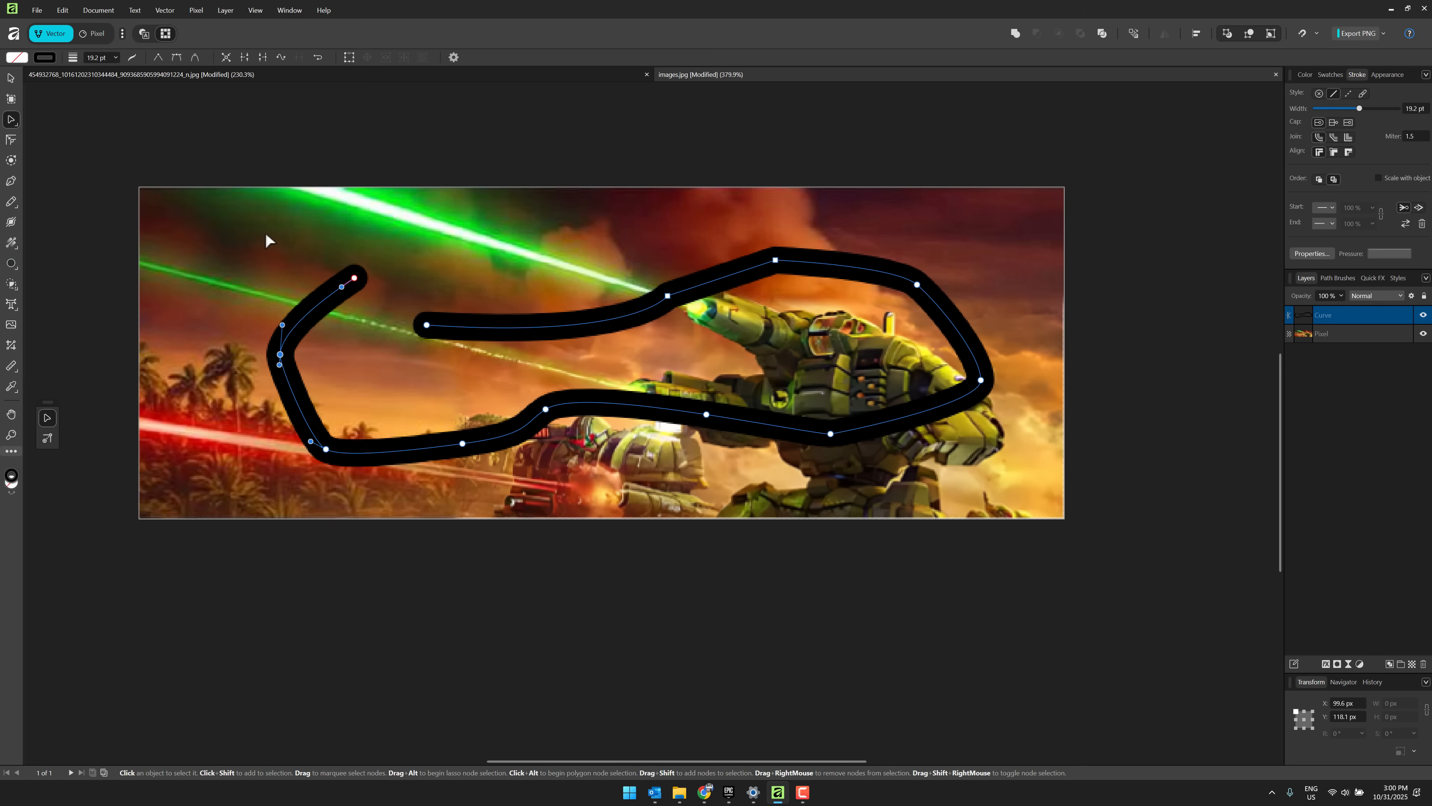
mouse_move(255, 29)
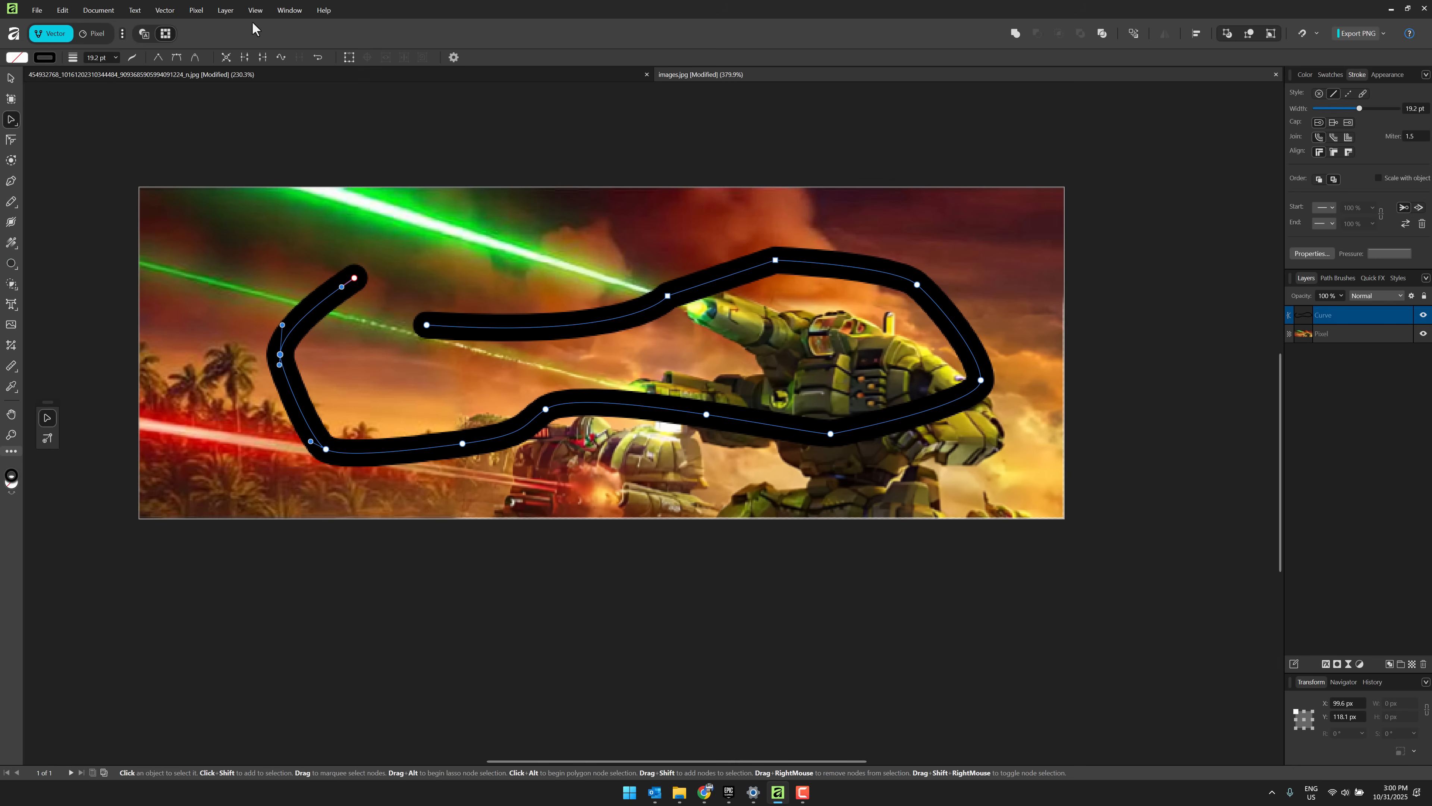
Step: Re-enable the Canva AI studio, then browse the Pixel menu's selection commands
left_click(50, 33)
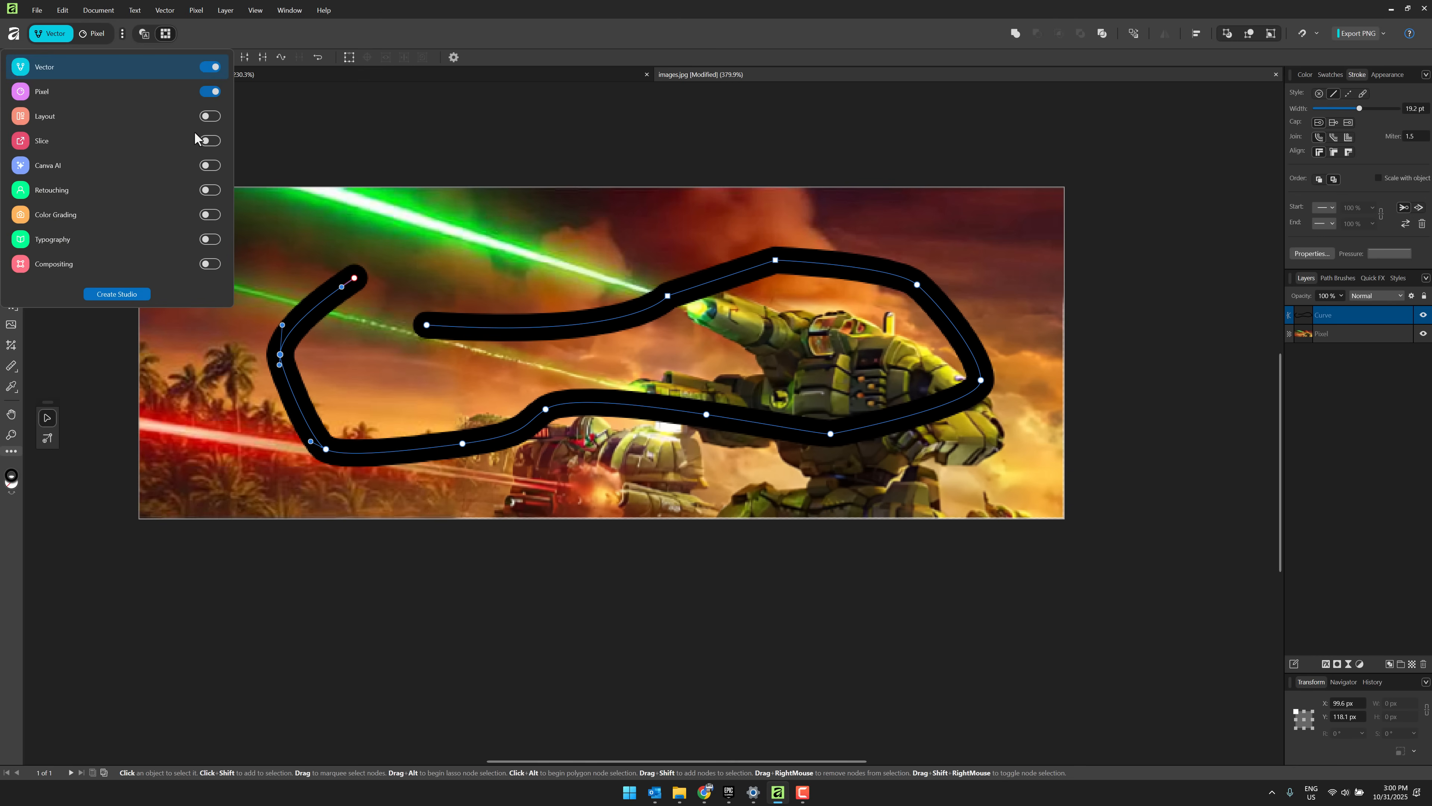
left_click(209, 166)
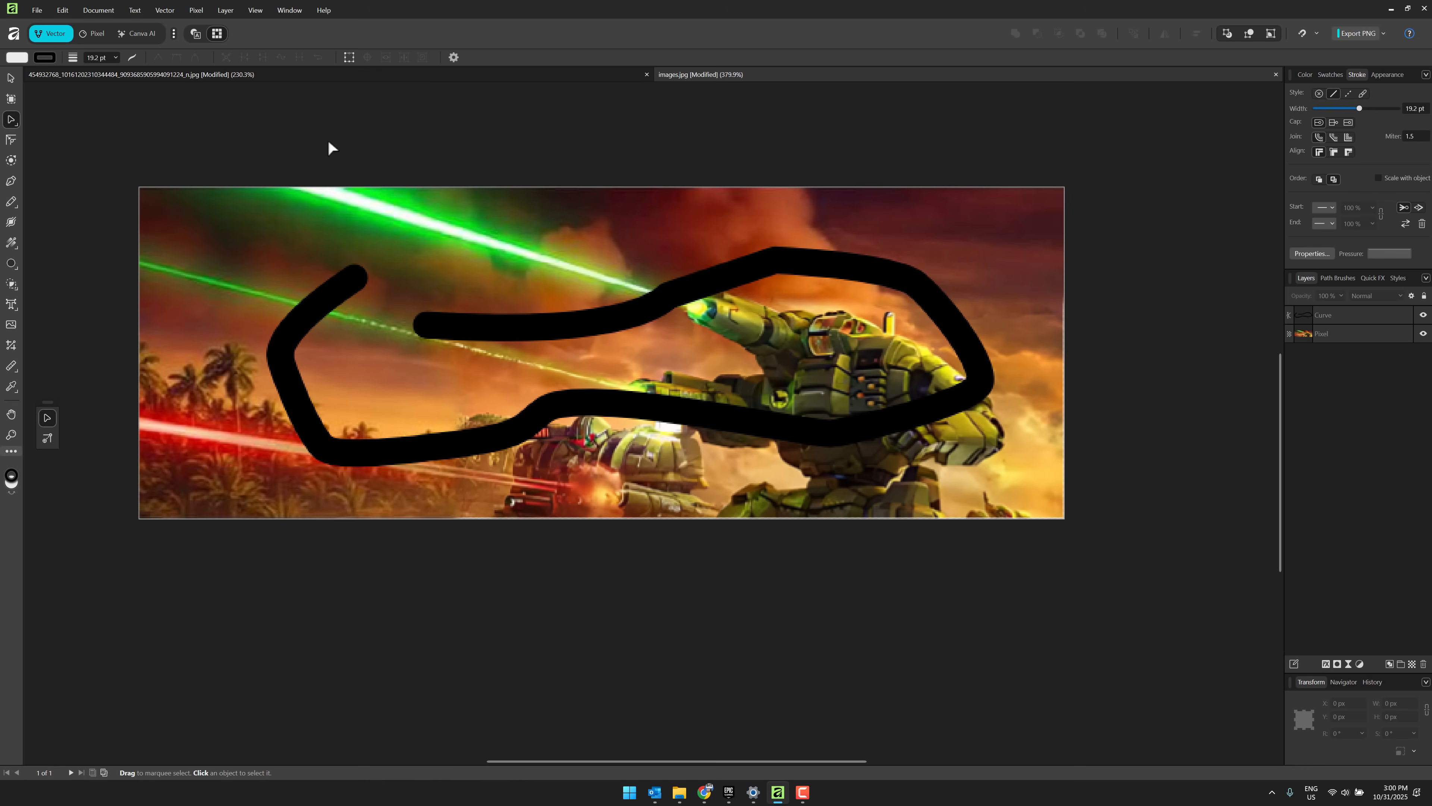
left_click(195, 9)
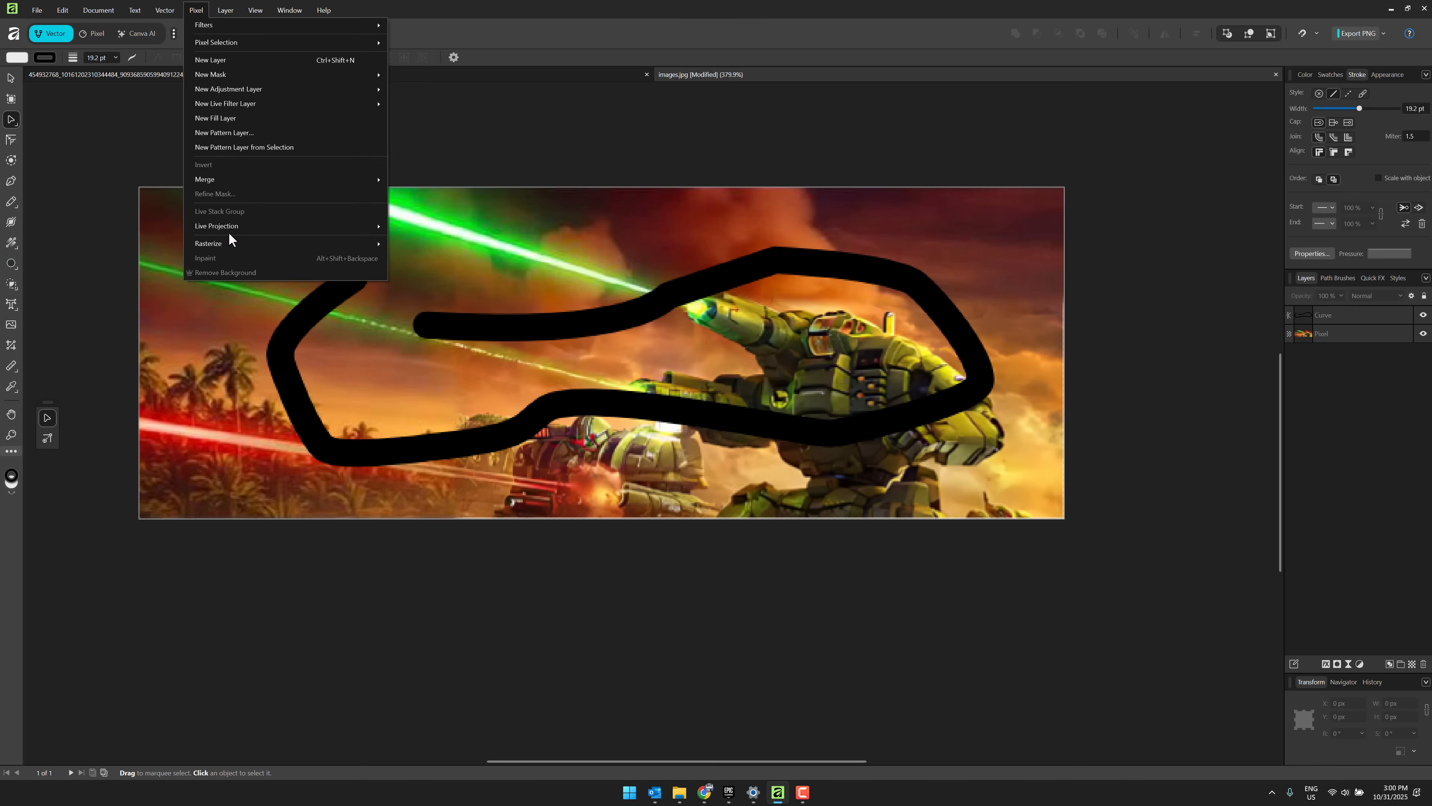
mouse_move(215, 276)
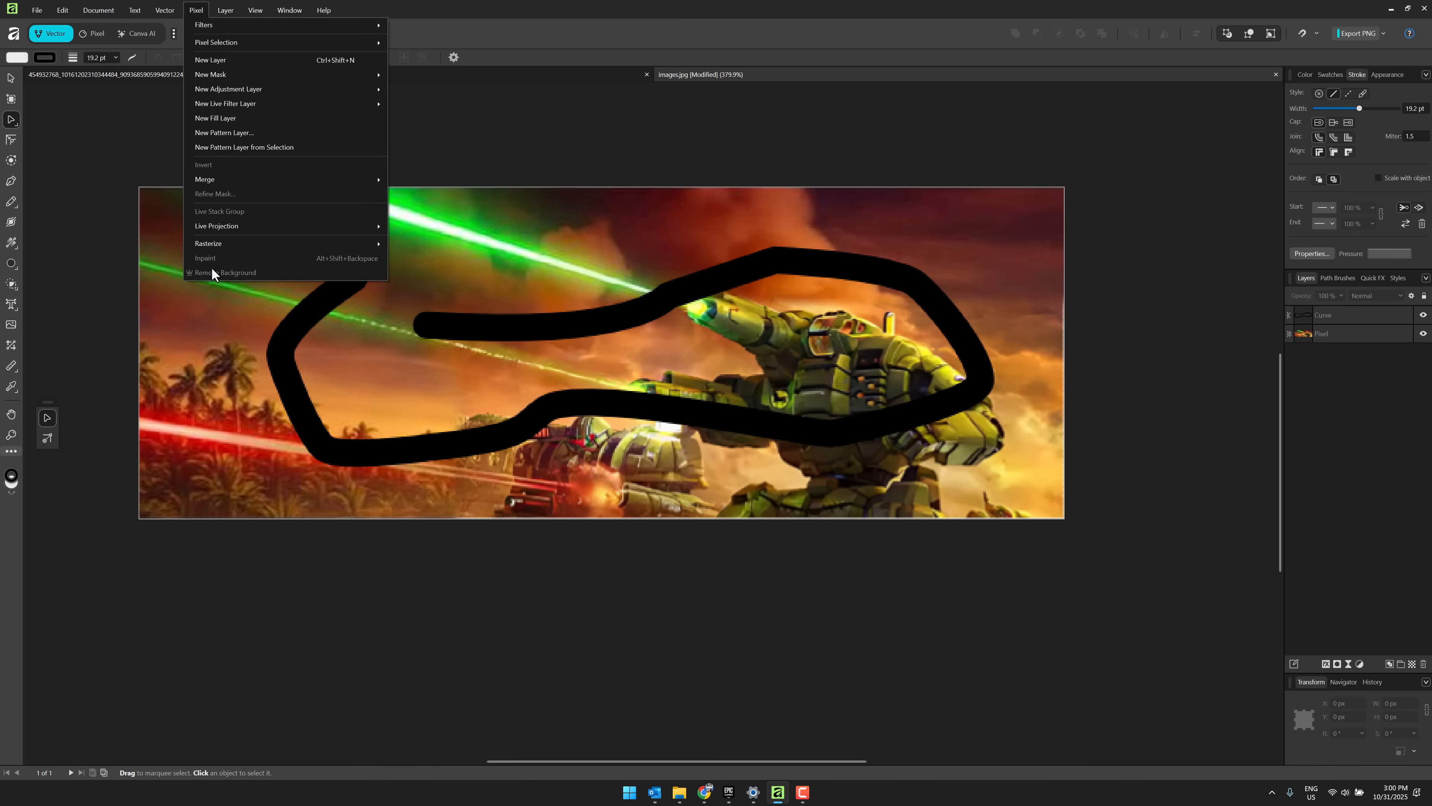
mouse_move(239, 279)
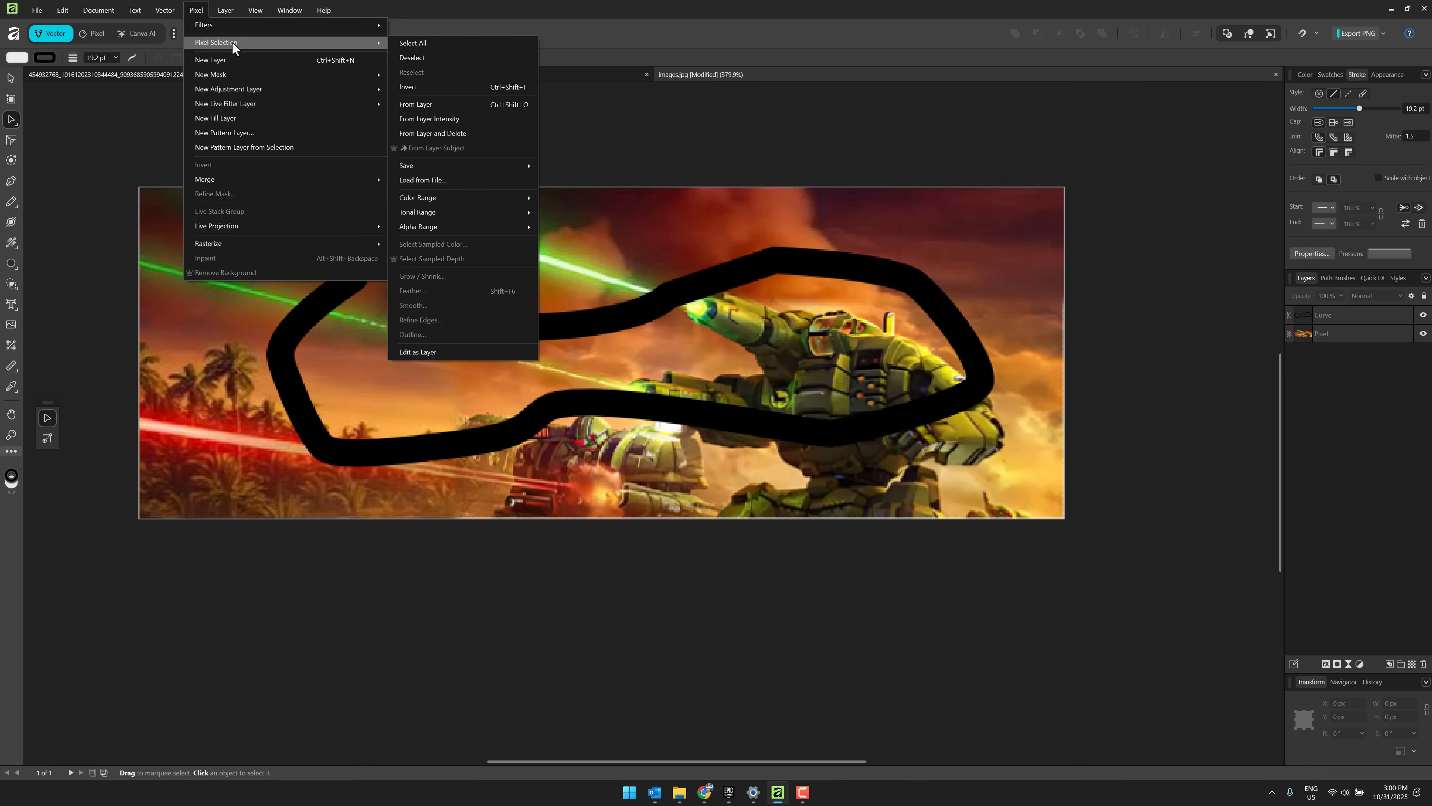
mouse_move(430, 154)
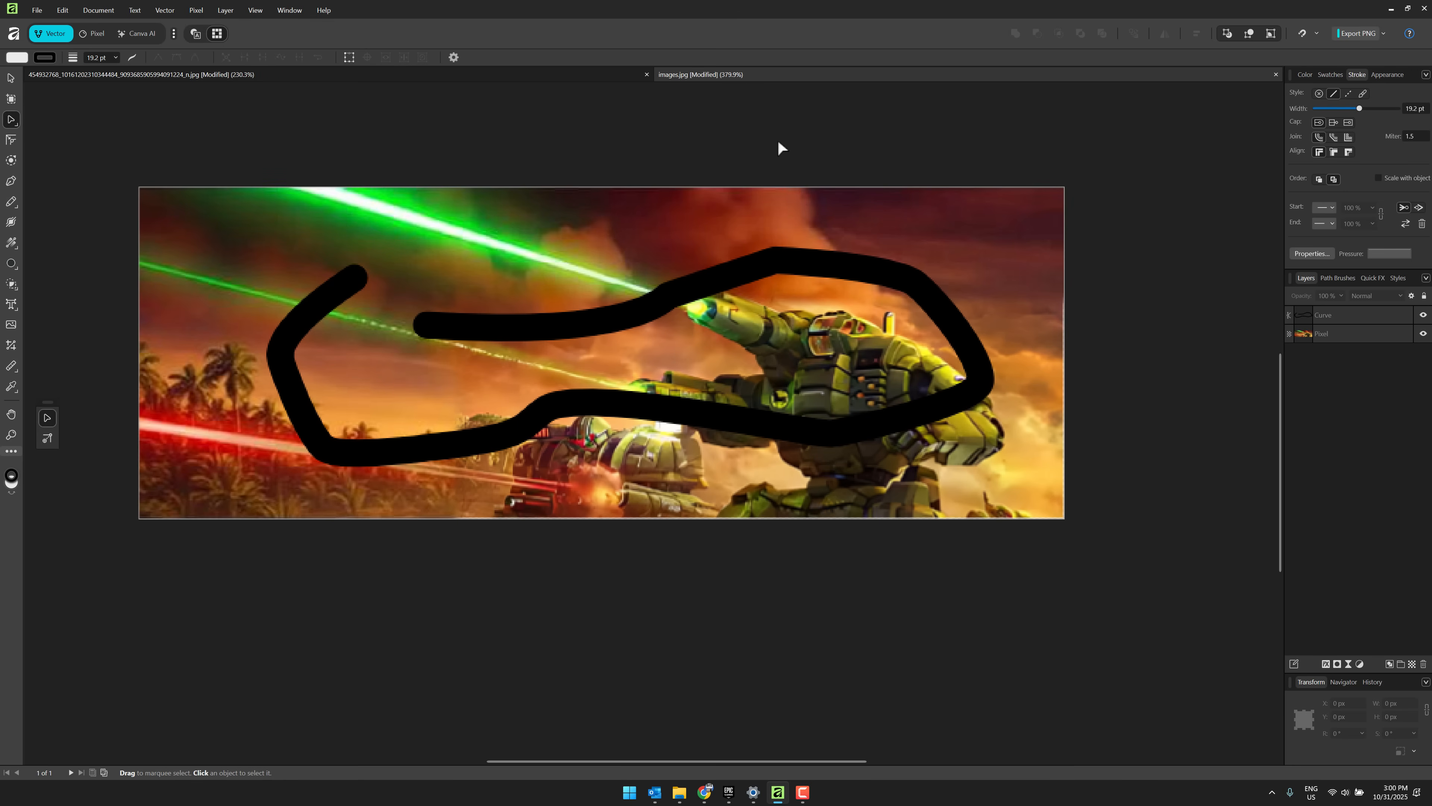
mouse_move(73, 367)
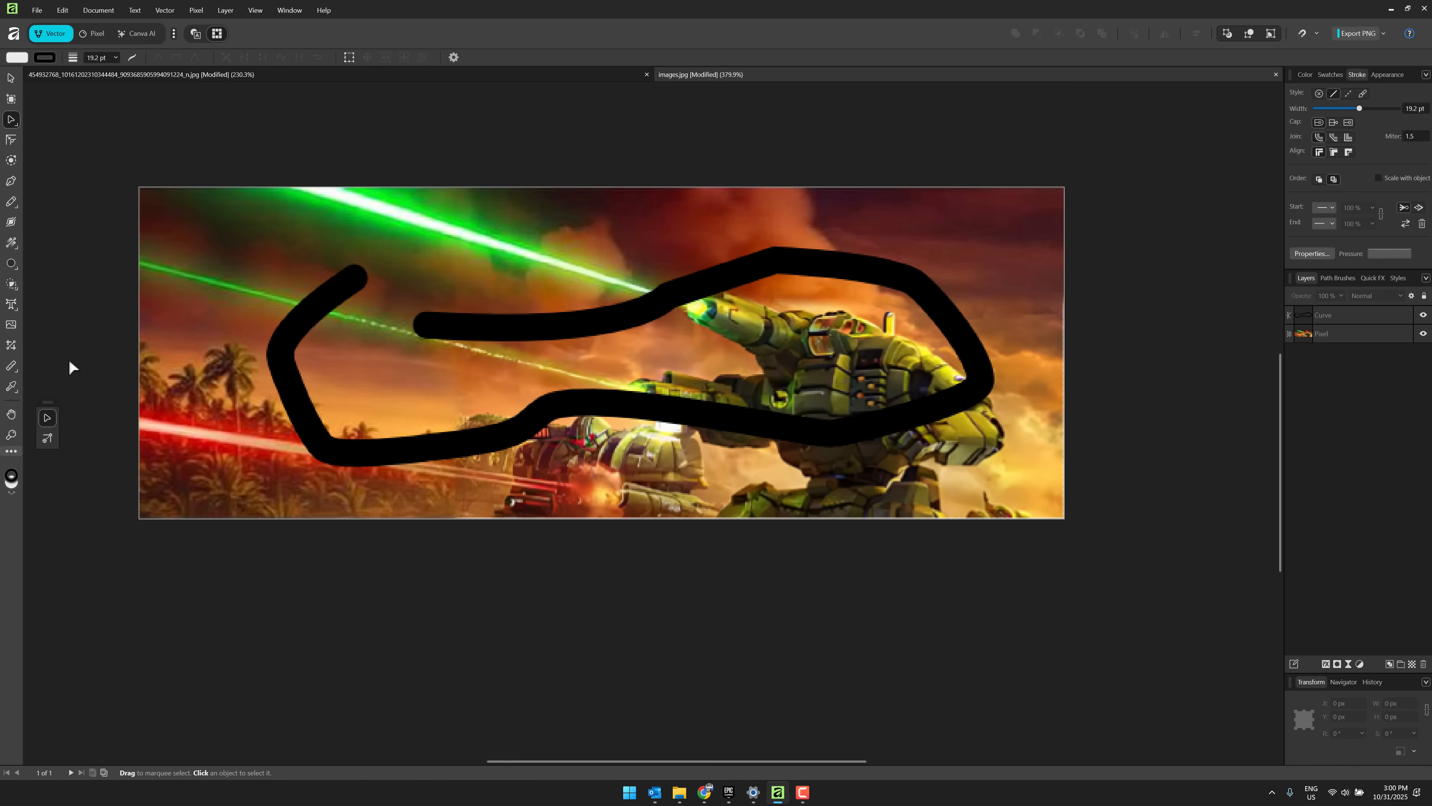
mouse_move(326, 135)
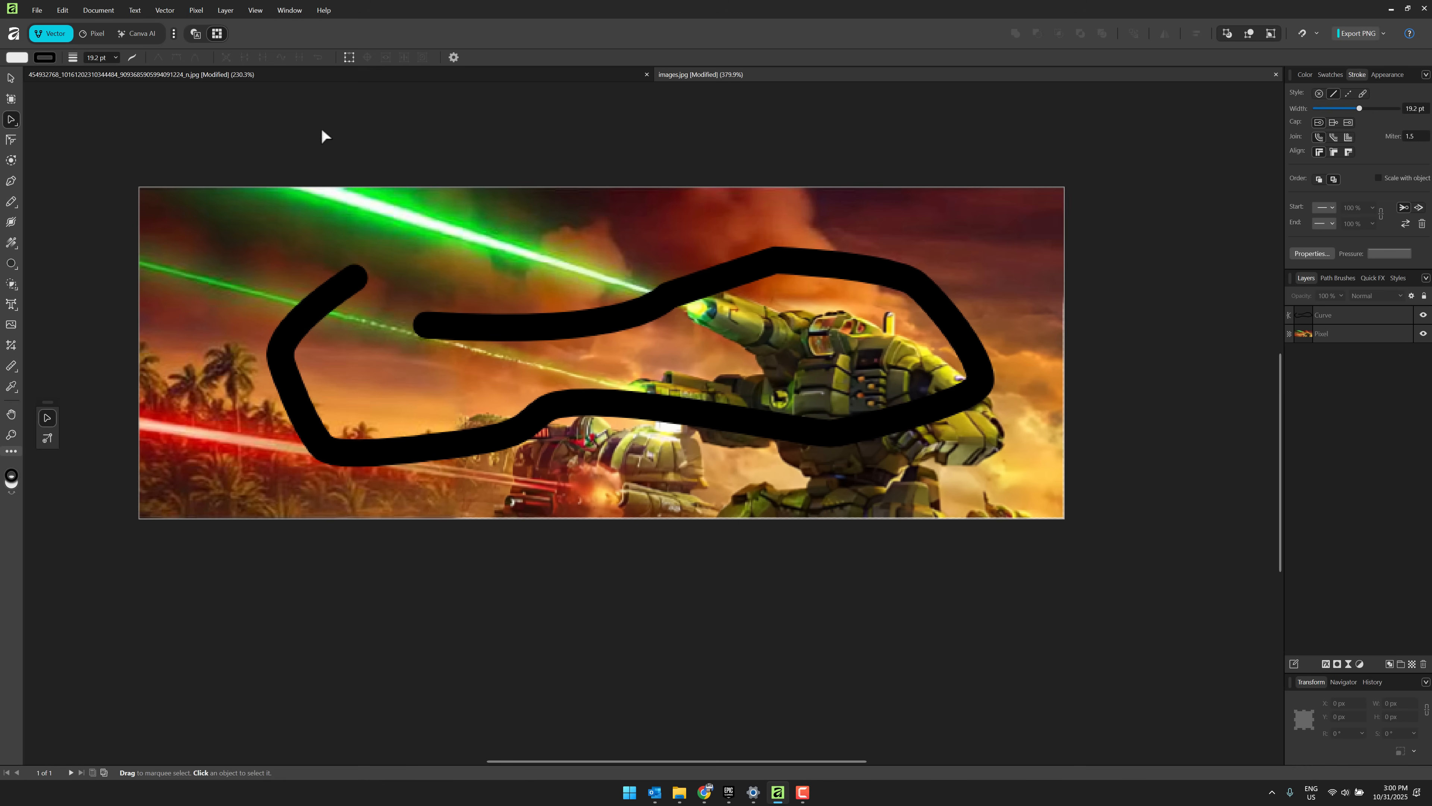